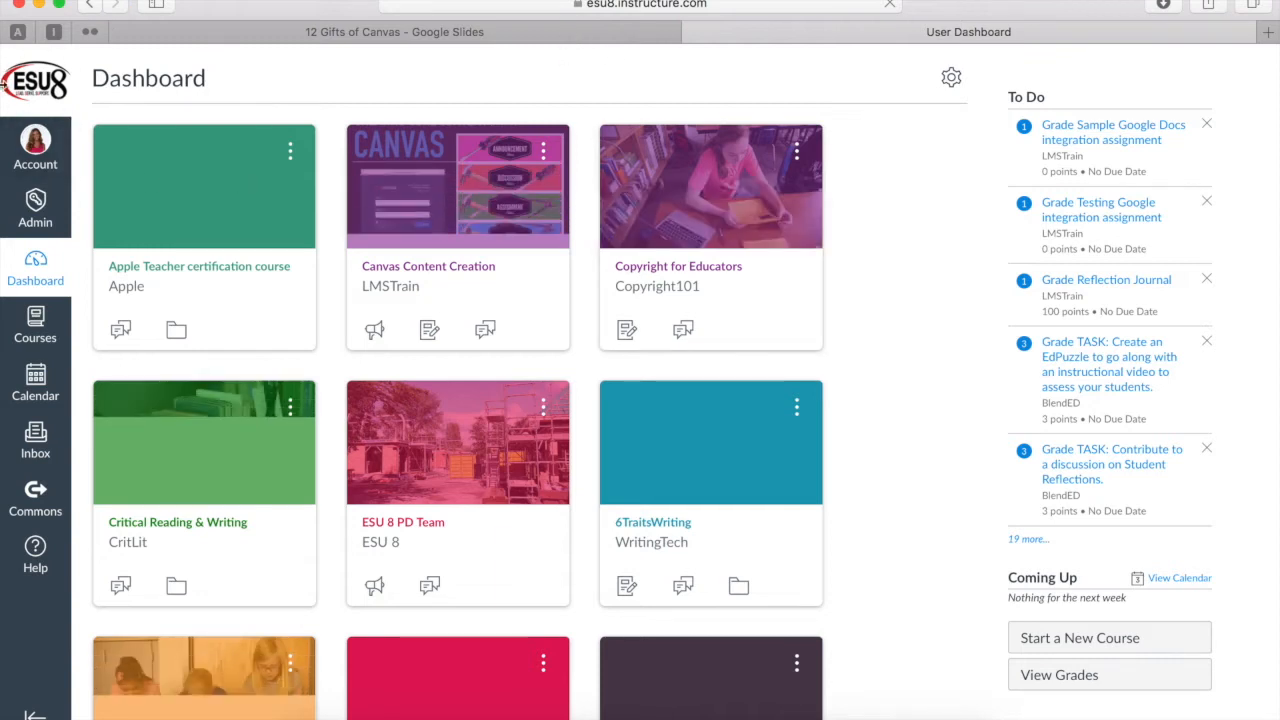
{"action": "mouse_move", "coordinate": [258, 442]}
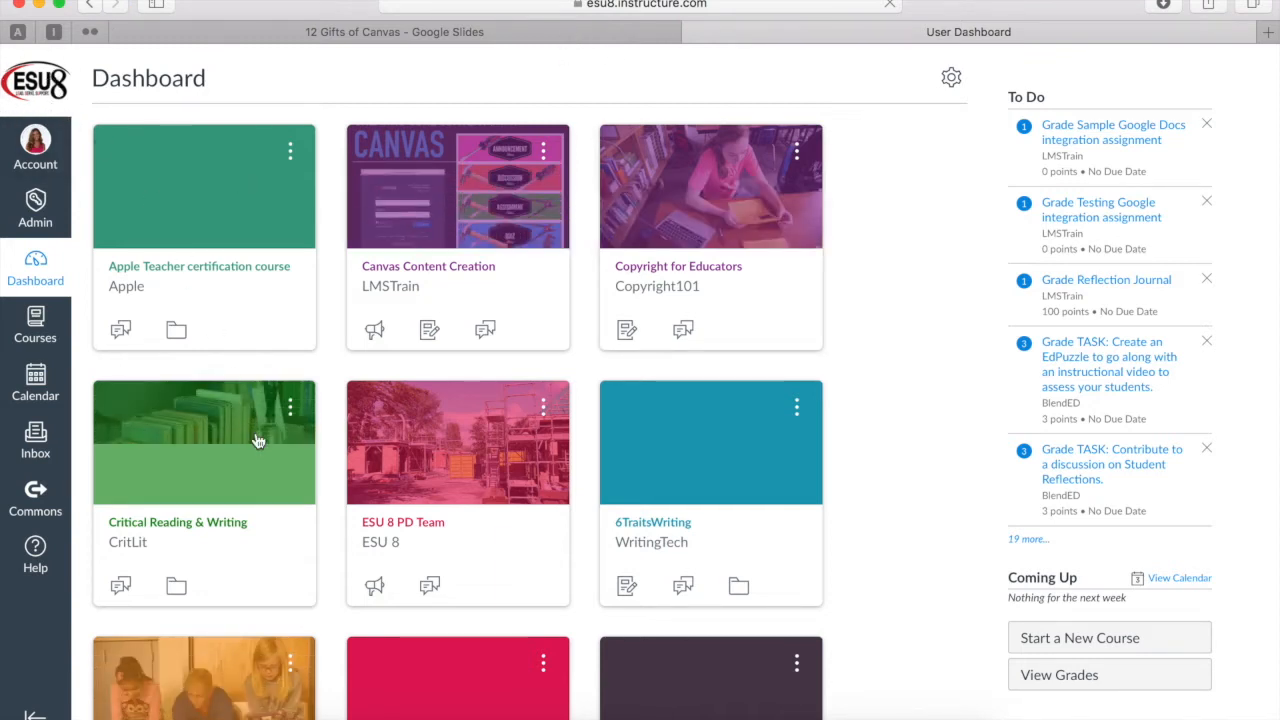
Step: Open the Science 8 - S1 - Morrow course card from the Dashboard
{"action": "scroll", "scroll_direction": "down", "scroll_amount": 3}
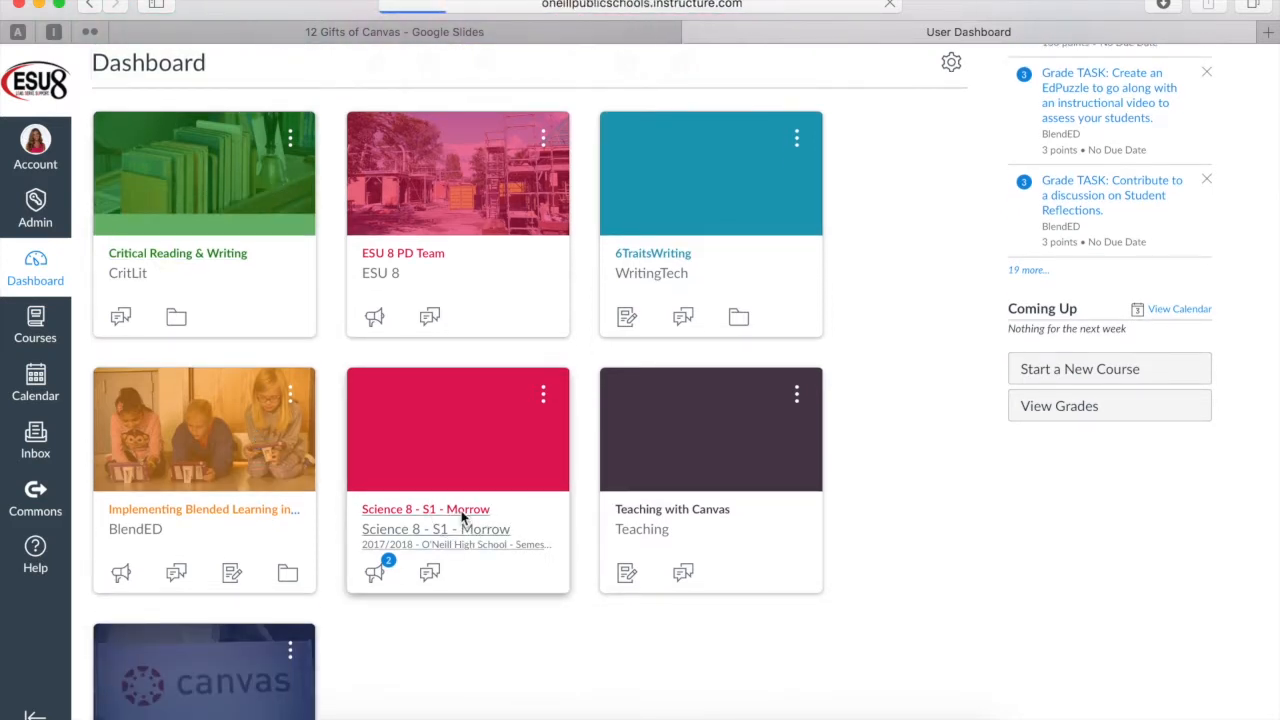
{"action": "left_click", "coordinate": [424, 510]}
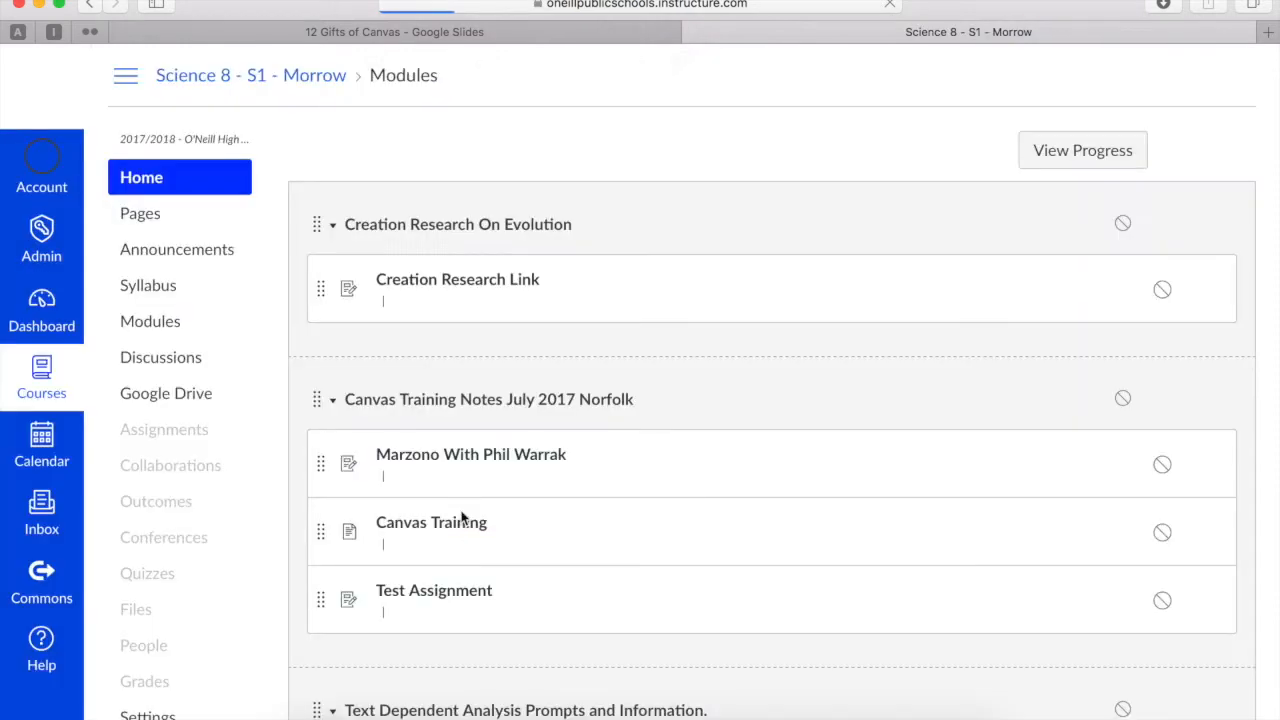
{"action": "mouse_move", "coordinate": [48, 146]}
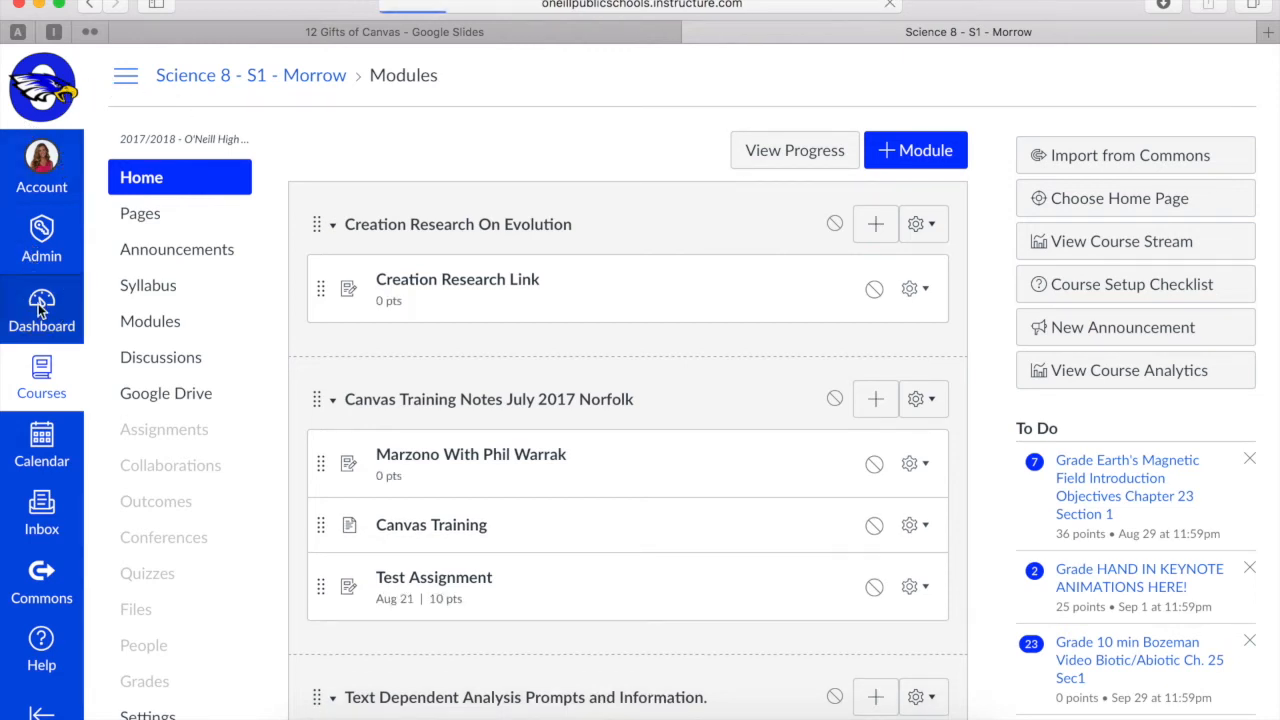
{"action": "left_click", "coordinate": [40, 310]}
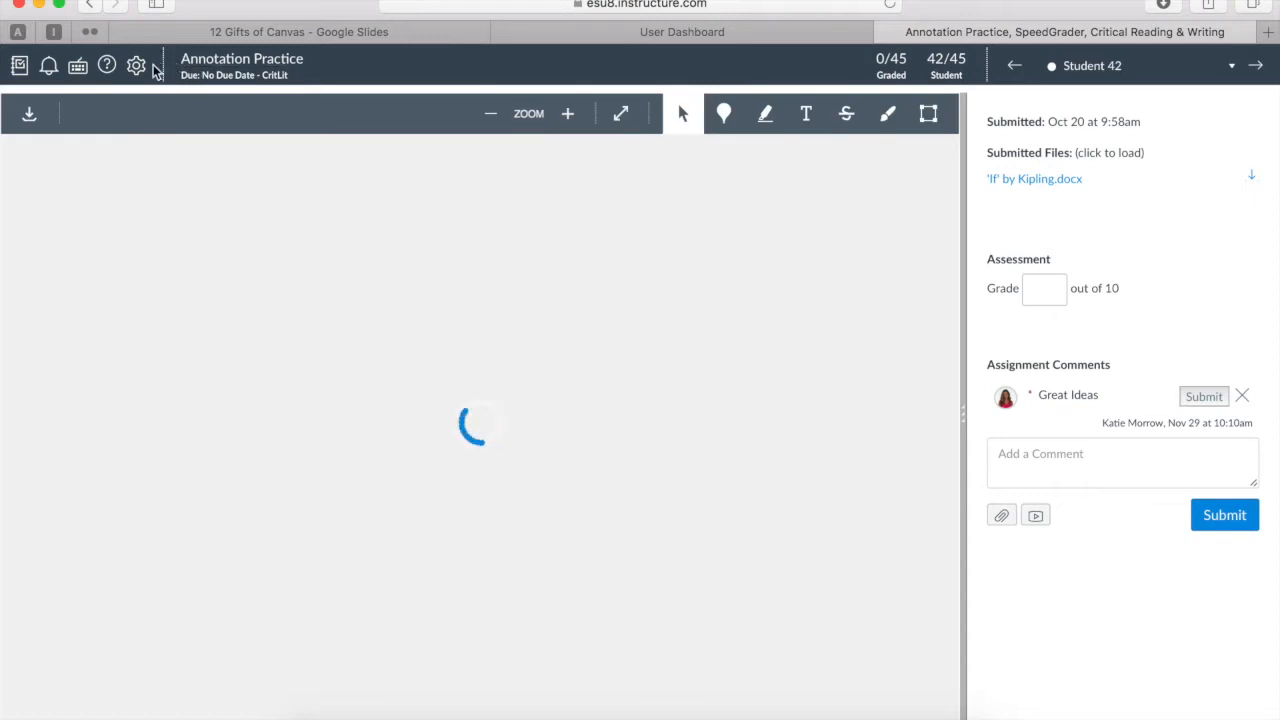
Step: Annotate Student 42's Kipling poem in DocViewer with a highlight, freehand line and text note
{"action": "left_click", "coordinate": [136, 64]}
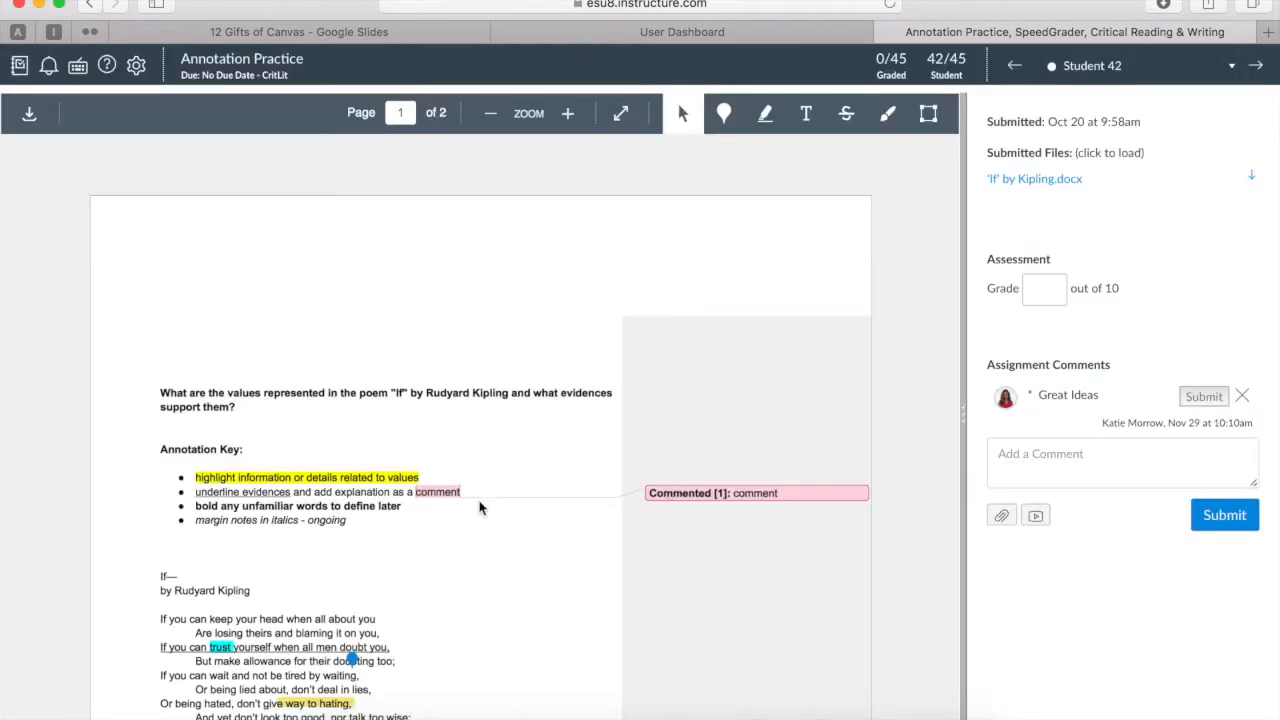
{"action": "scroll", "scroll_direction": "down", "scroll_amount": 3}
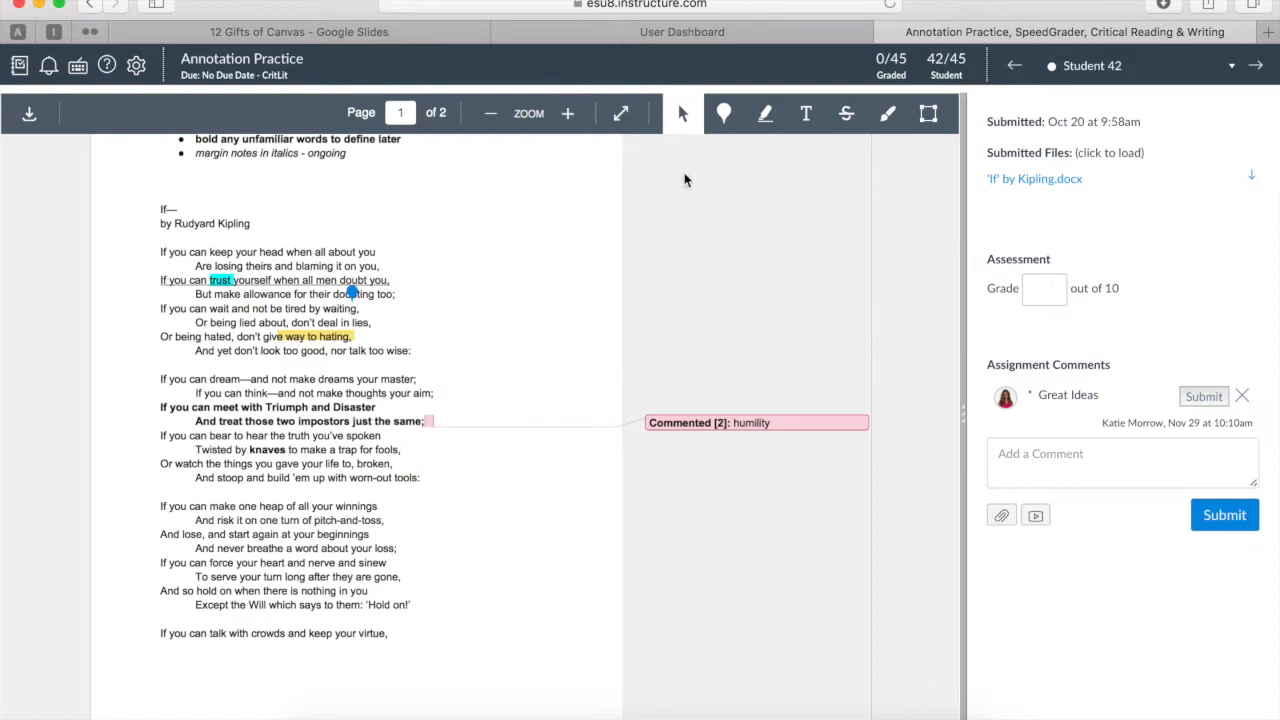
{"action": "left_click", "coordinate": [764, 112]}
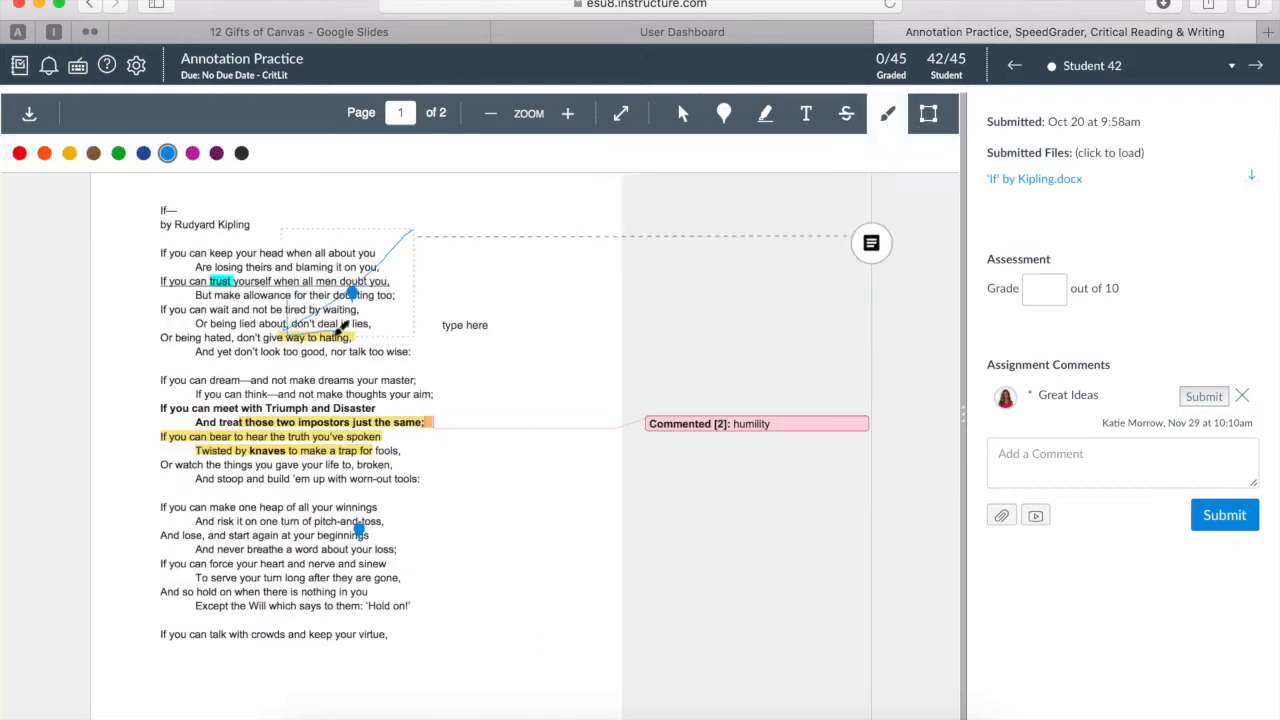
{"action": "left_click", "coordinate": [344, 330]}
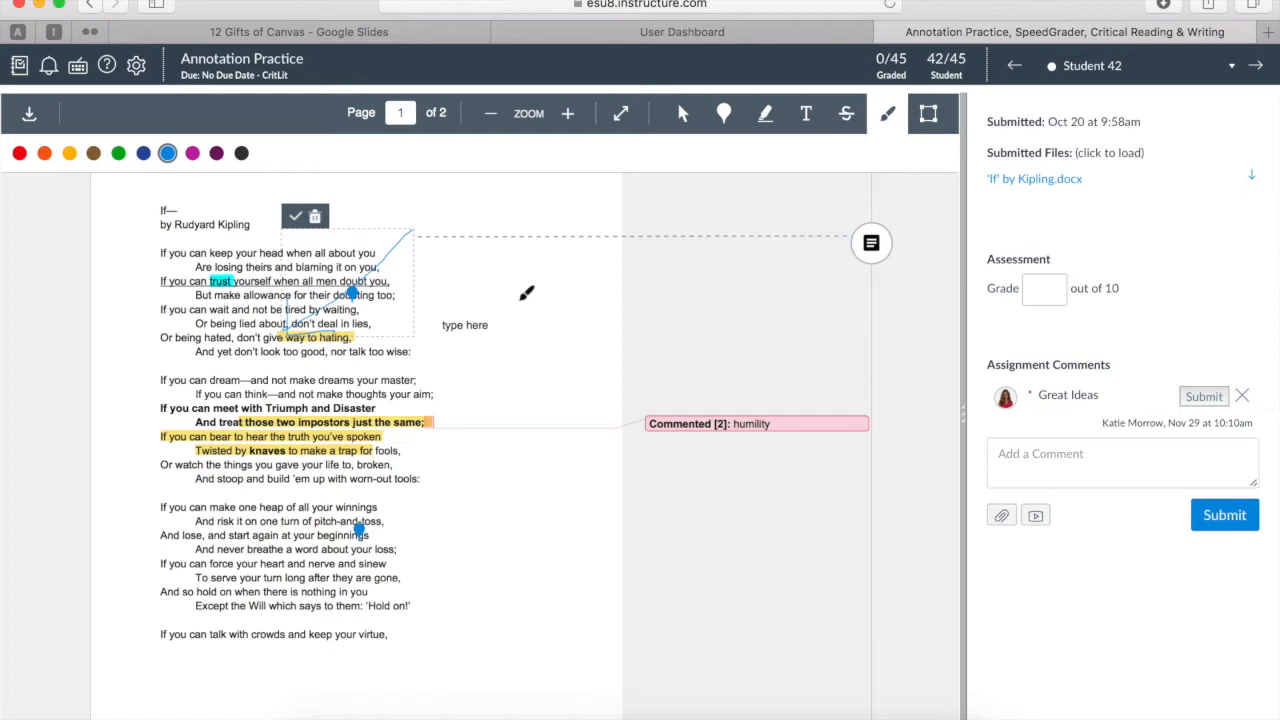
{"action": "mouse_move", "coordinate": [572, 318]}
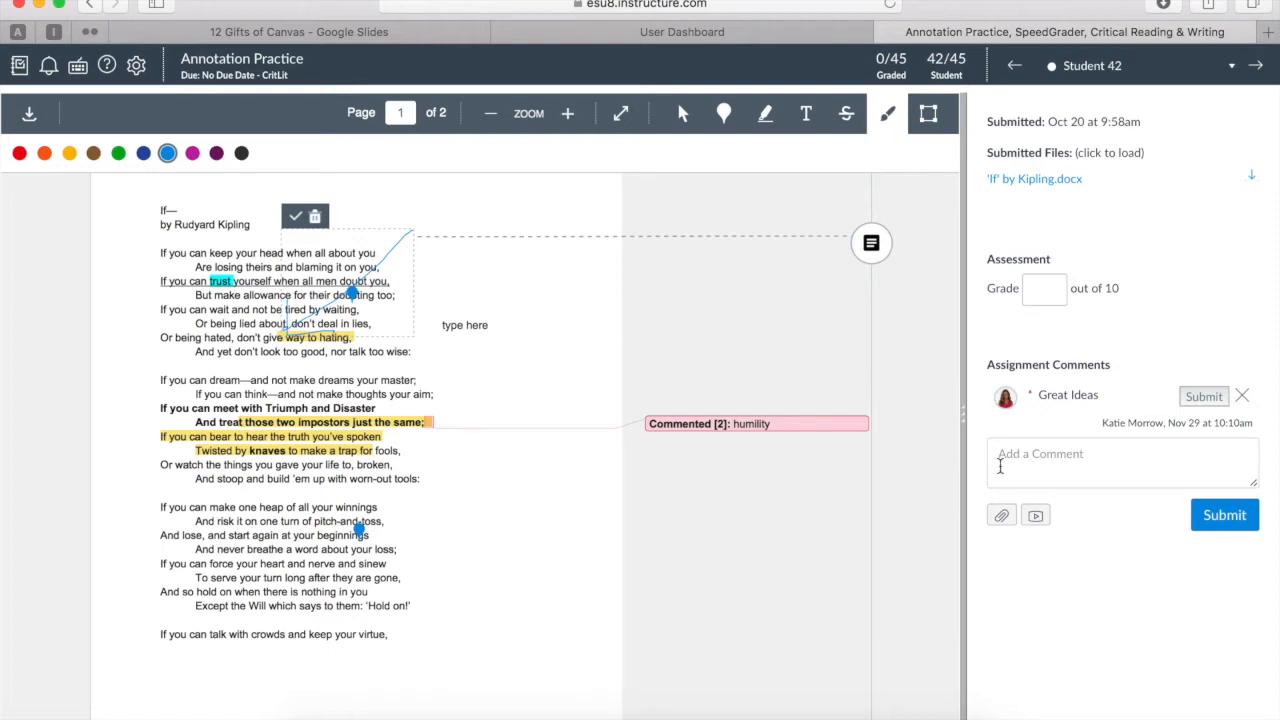
Step: Begin a new assignment comment for Student 42 reading "Comment box"
{"action": "left_click", "coordinate": [1122, 460]}
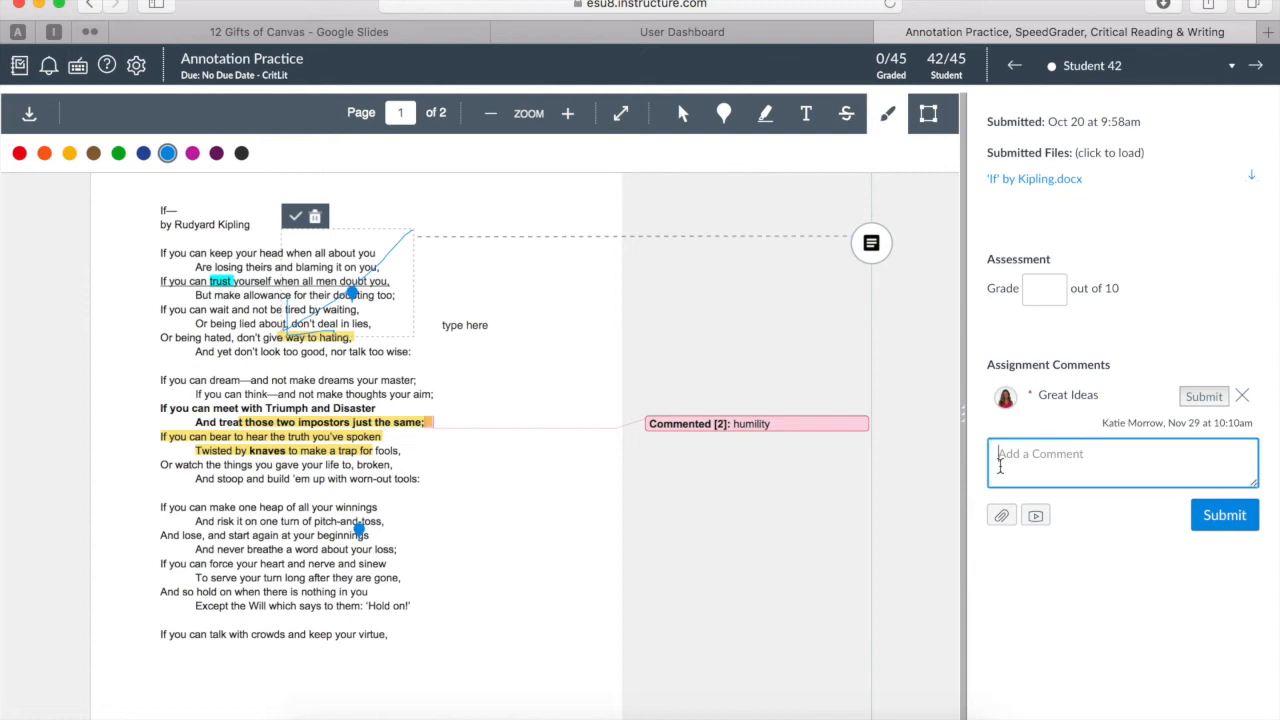
{"action": "type", "text": "Comment box."}
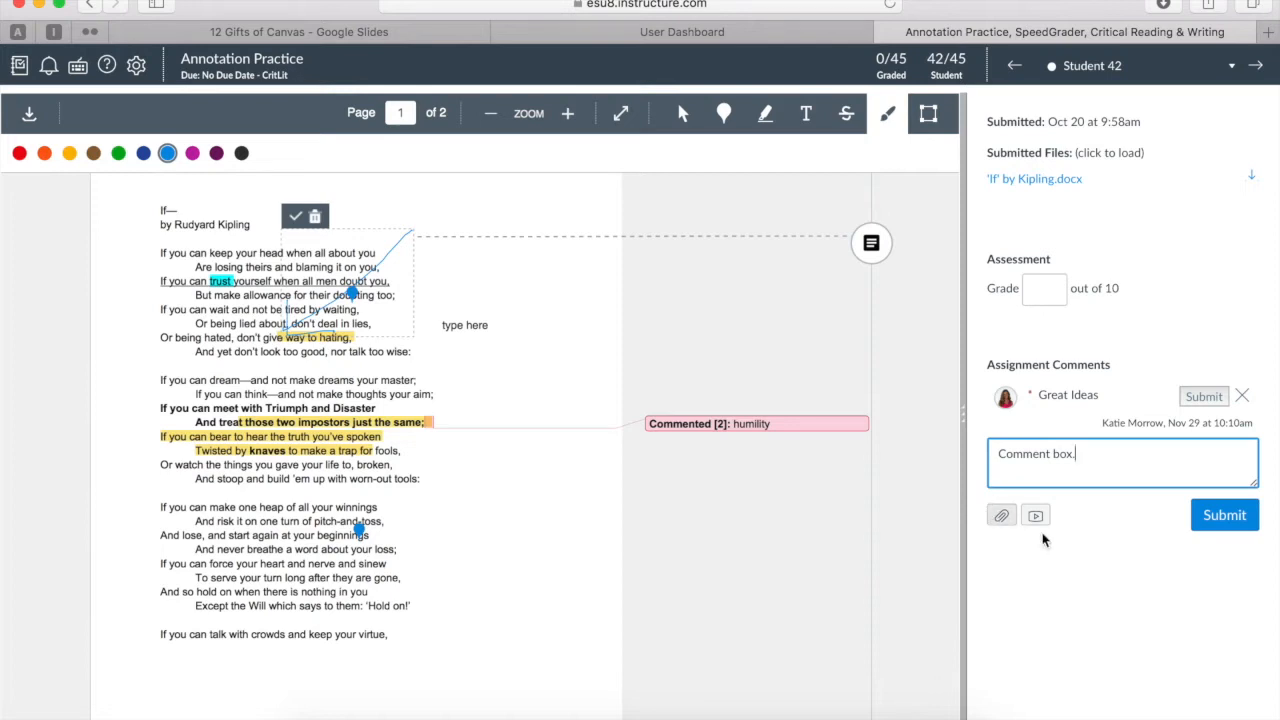
{"action": "mouse_move", "coordinate": [1050, 548]}
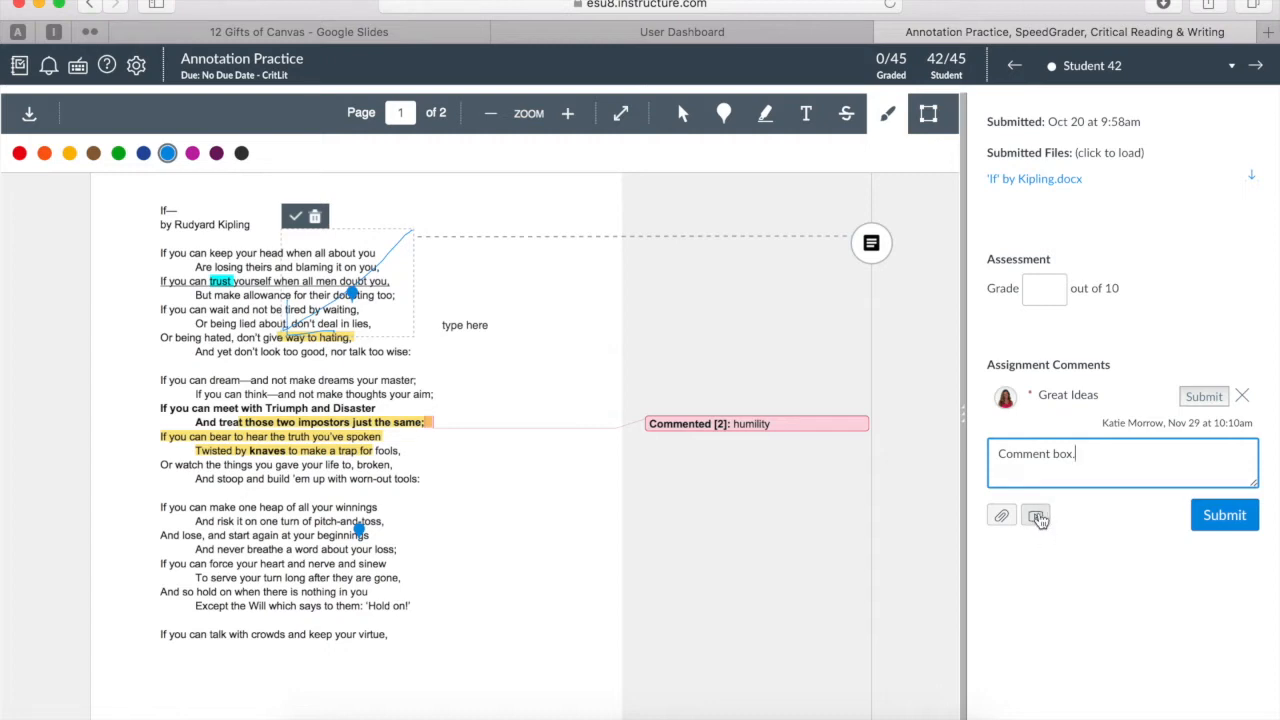
{"action": "mouse_move", "coordinate": [1036, 516]}
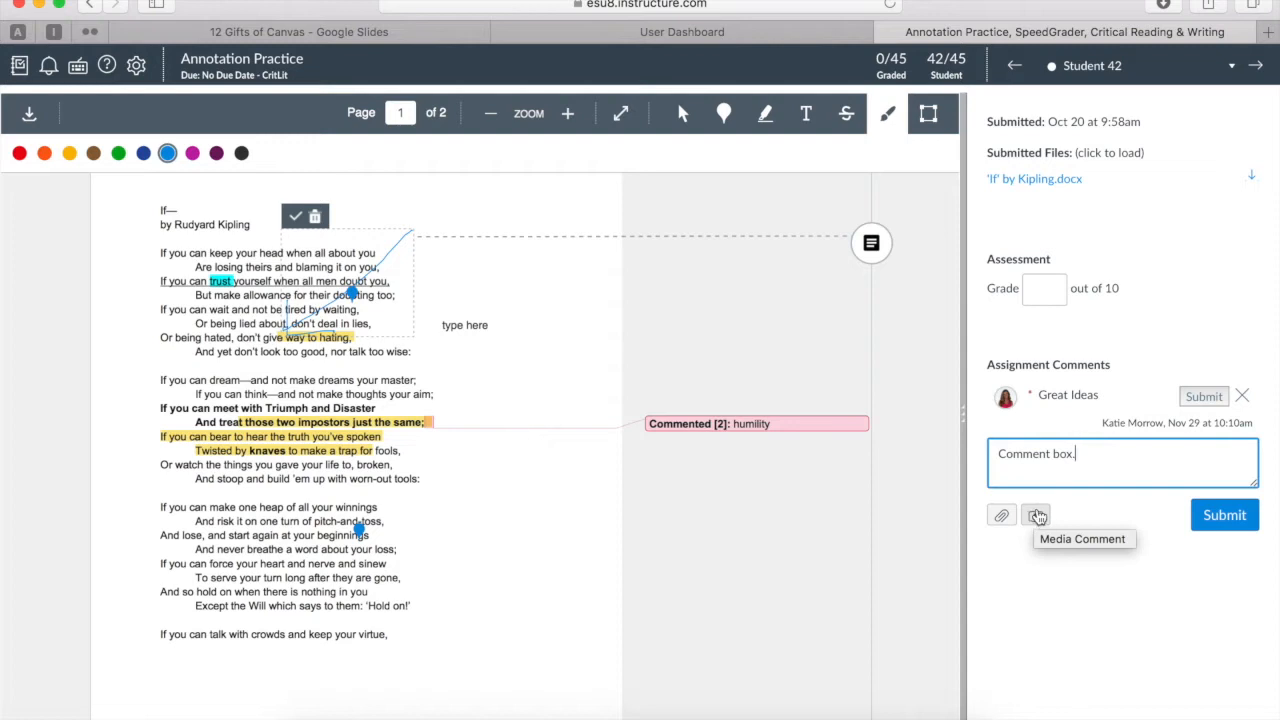
Step: Bring up the Record/Upload Media Comment dialog for a video or audio comment
{"action": "left_click", "coordinate": [1036, 516]}
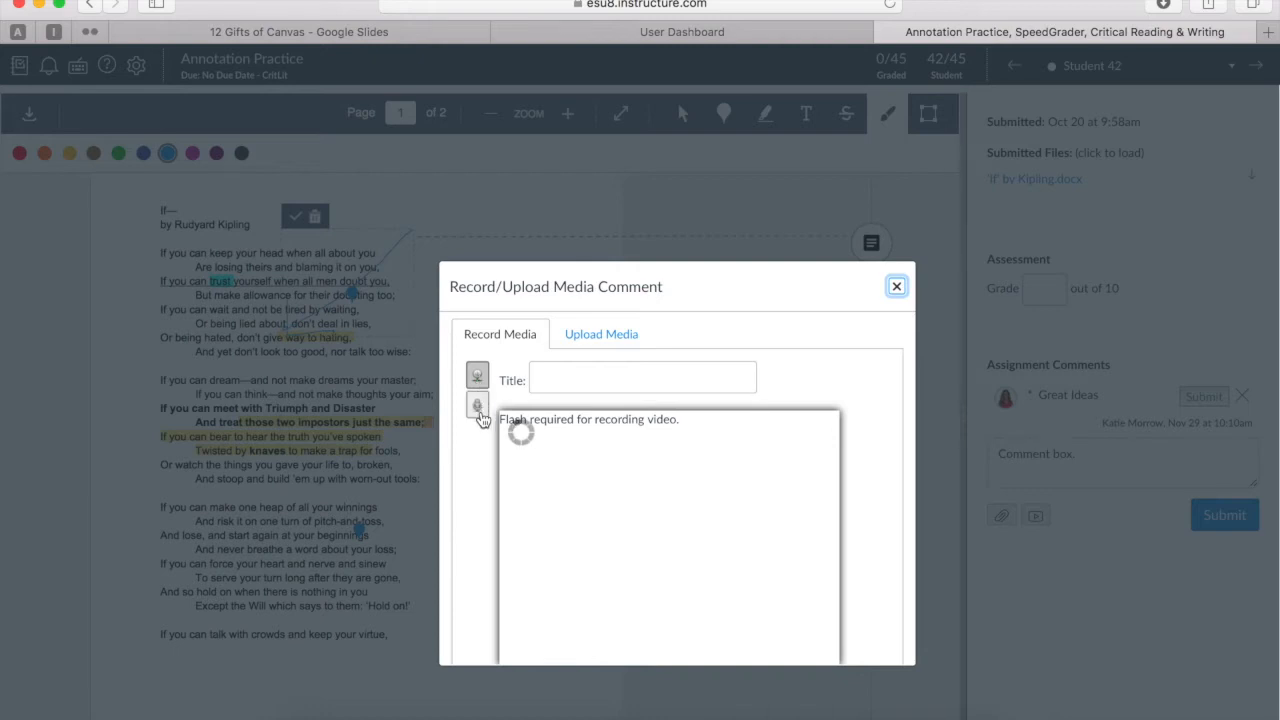
{"action": "mouse_move", "coordinate": [476, 376]}
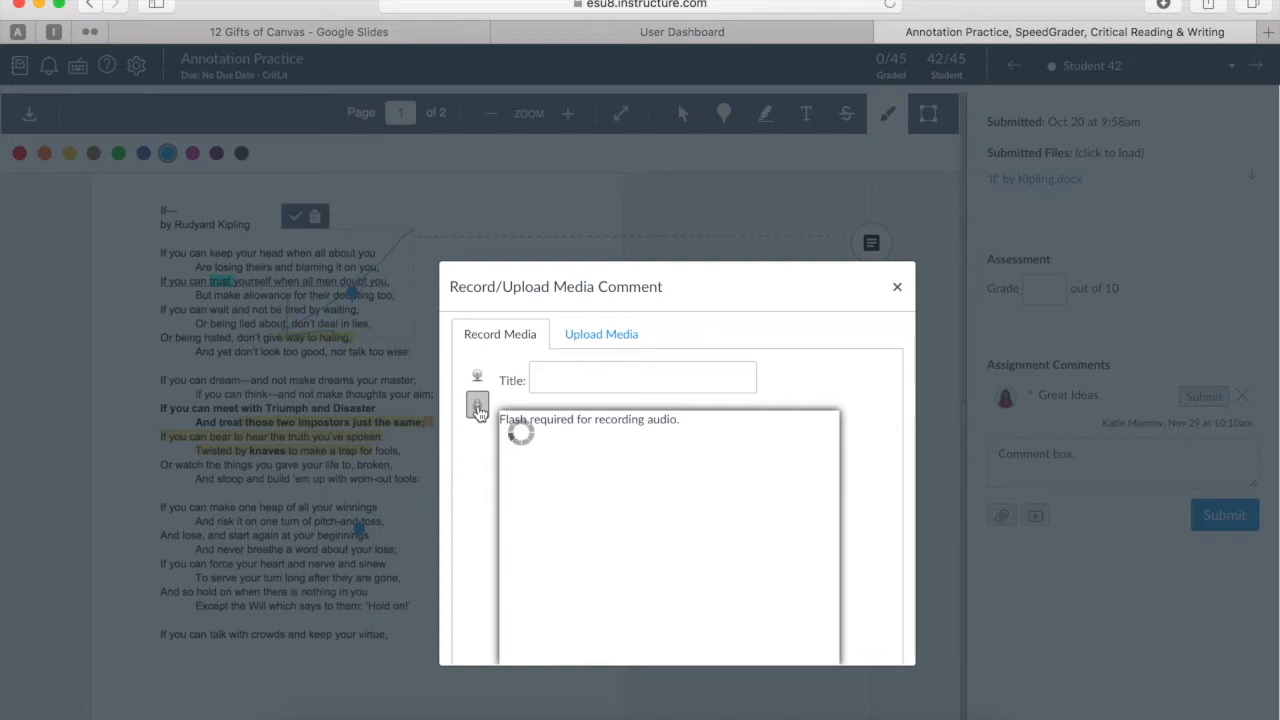
{"action": "mouse_move", "coordinate": [576, 502]}
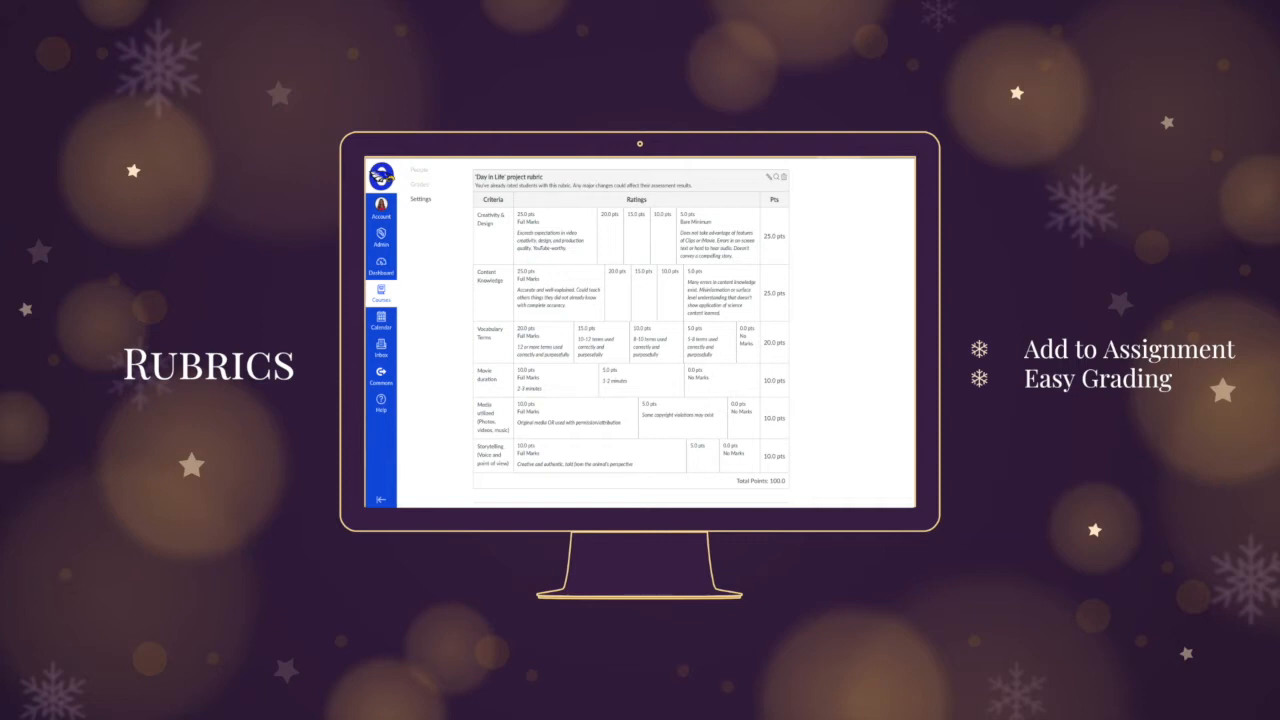
{"action": "mouse_move", "coordinate": [848, 468]}
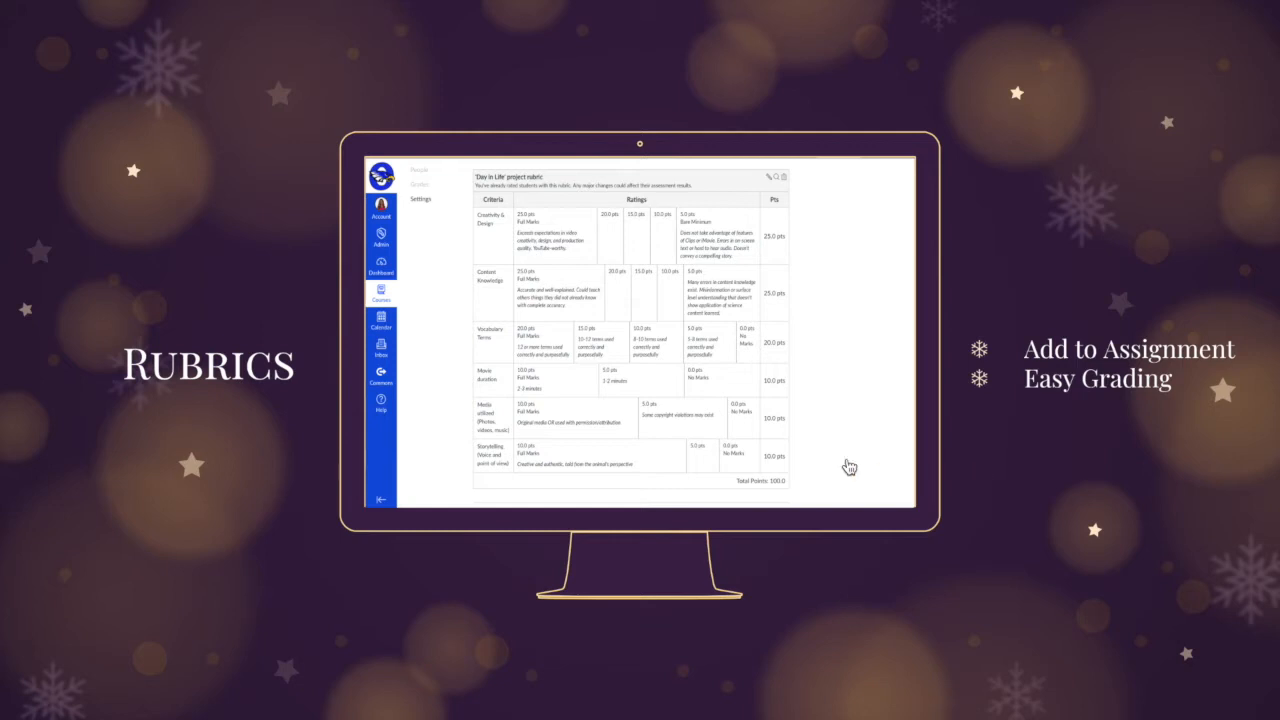
{"action": "mouse_move", "coordinate": [628, 348]}
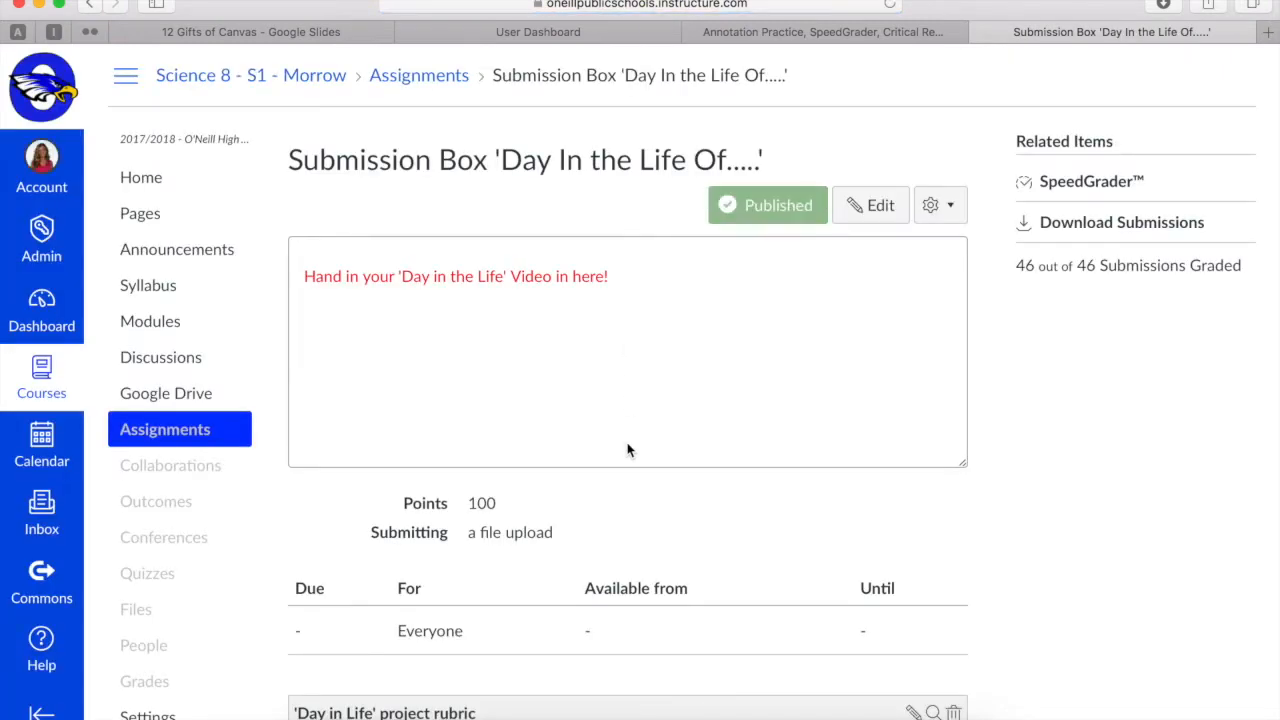
{"action": "scroll", "scroll_direction": "down", "scroll_amount": 3}
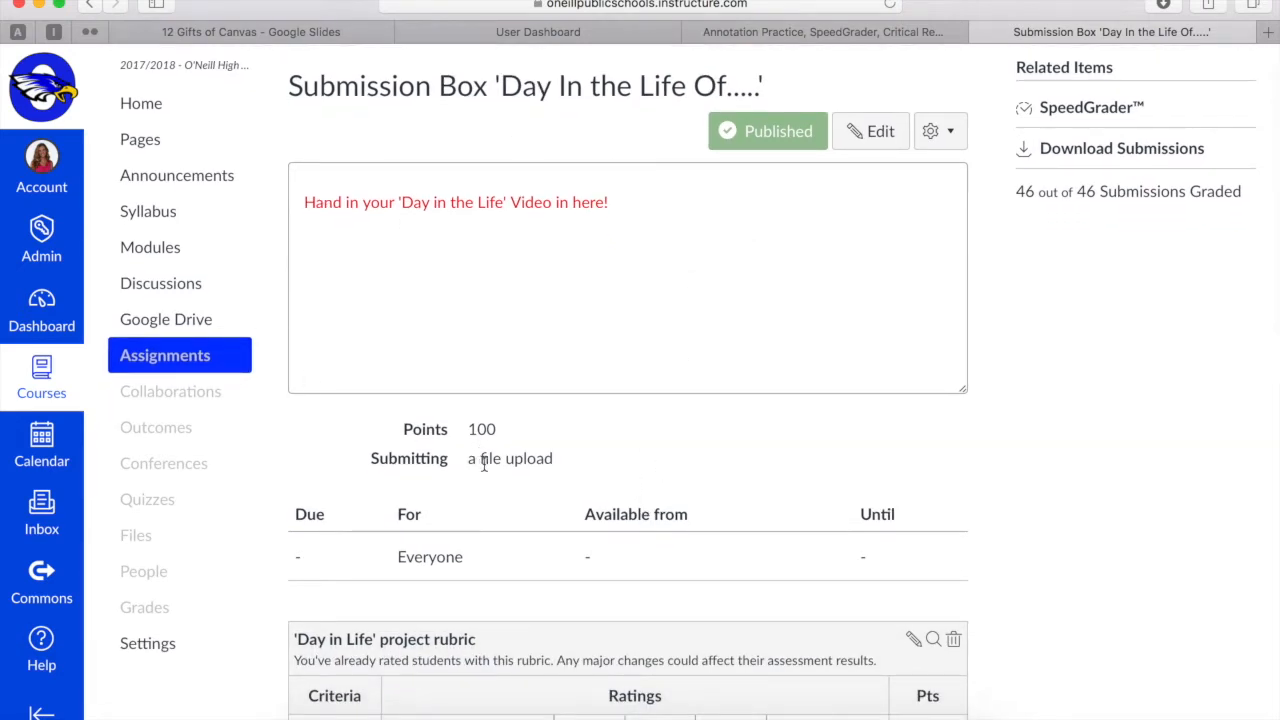
{"action": "scroll", "scroll_direction": "down", "scroll_amount": 3}
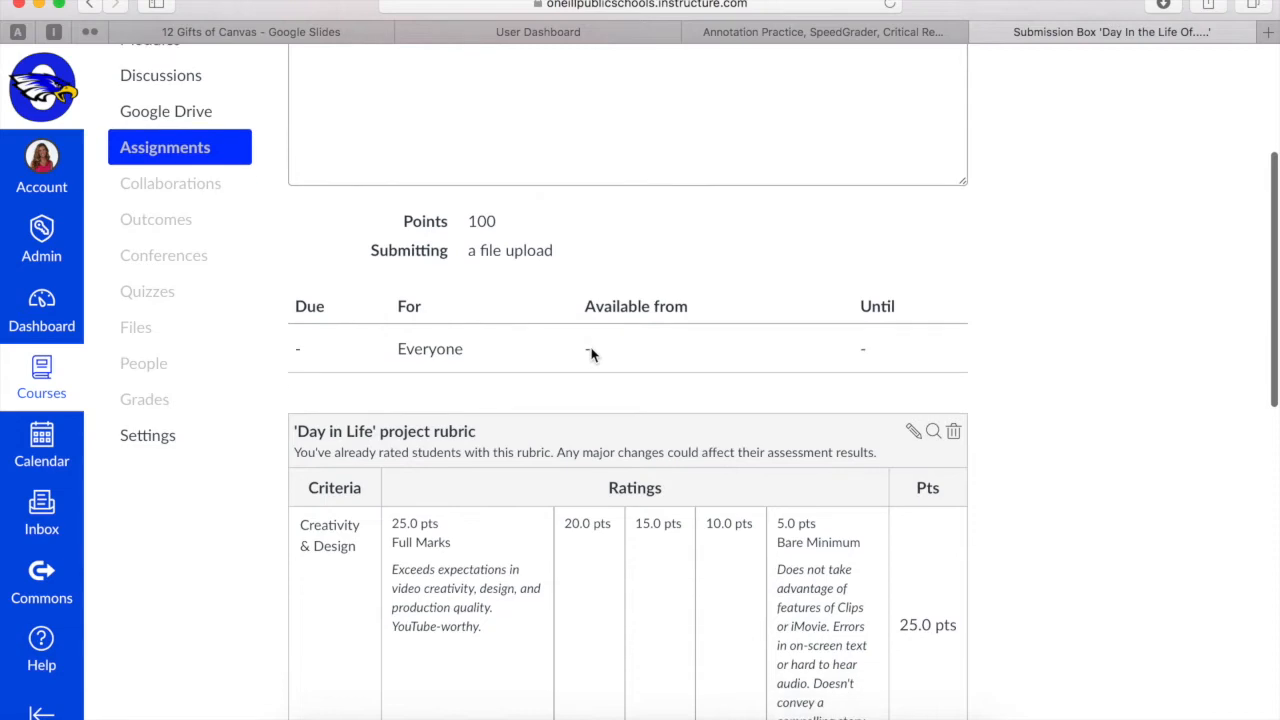
{"action": "scroll", "scroll_direction": "down", "scroll_amount": 3}
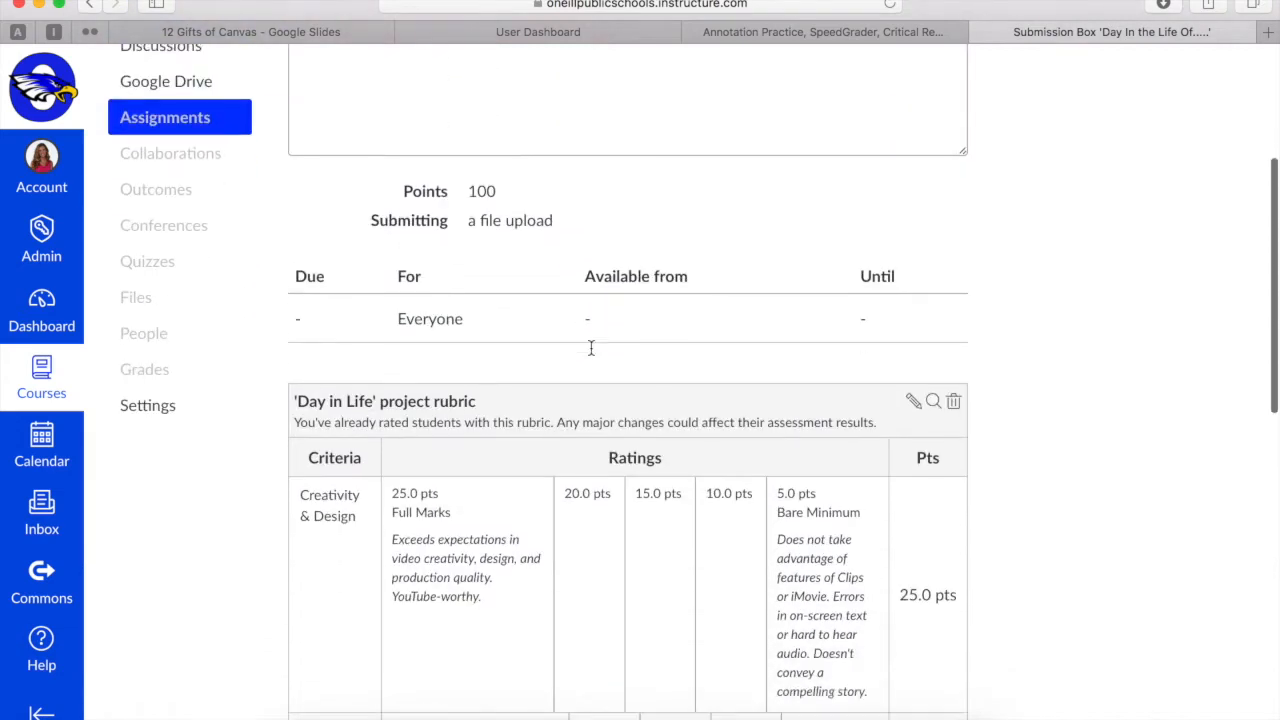
{"action": "scroll", "scroll_direction": "down", "scroll_amount": 3}
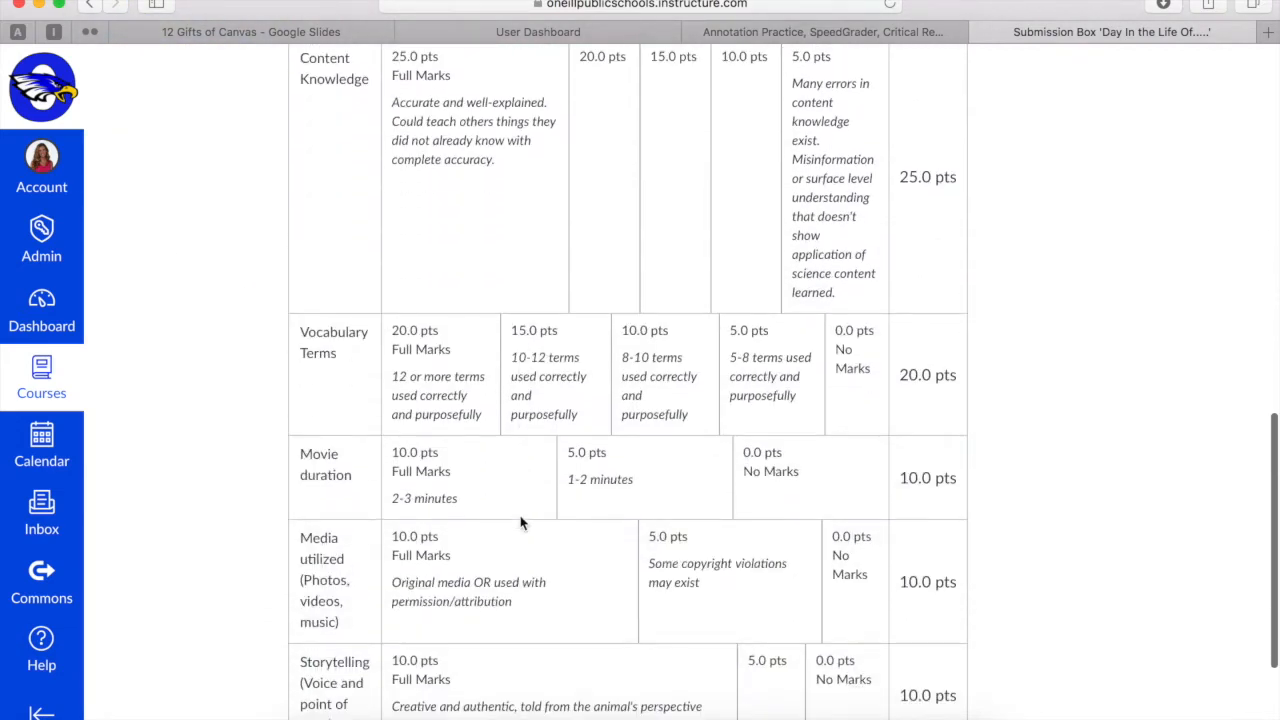
{"action": "scroll", "scroll_direction": "down", "scroll_amount": 3}
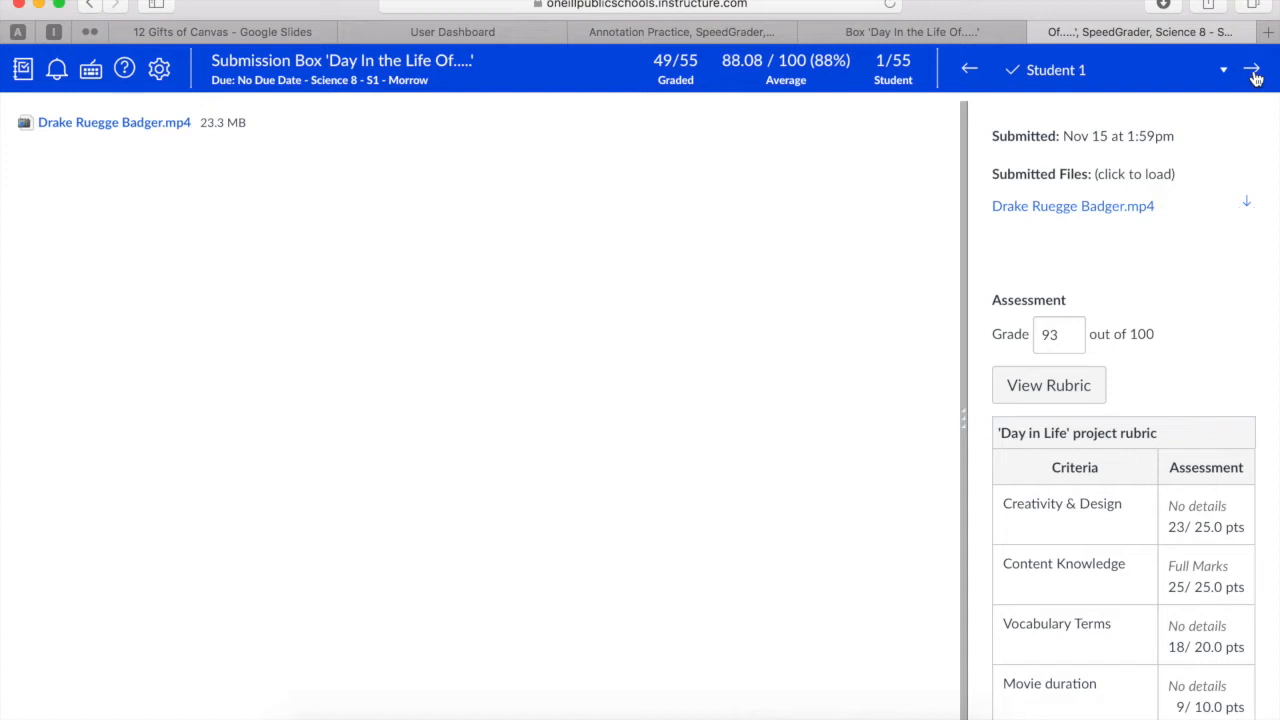
Step: Step between Day in the Life submissions in SpeedGrader, viewing Student 6's full rubric scores
{"action": "left_click", "coordinate": [1252, 68]}
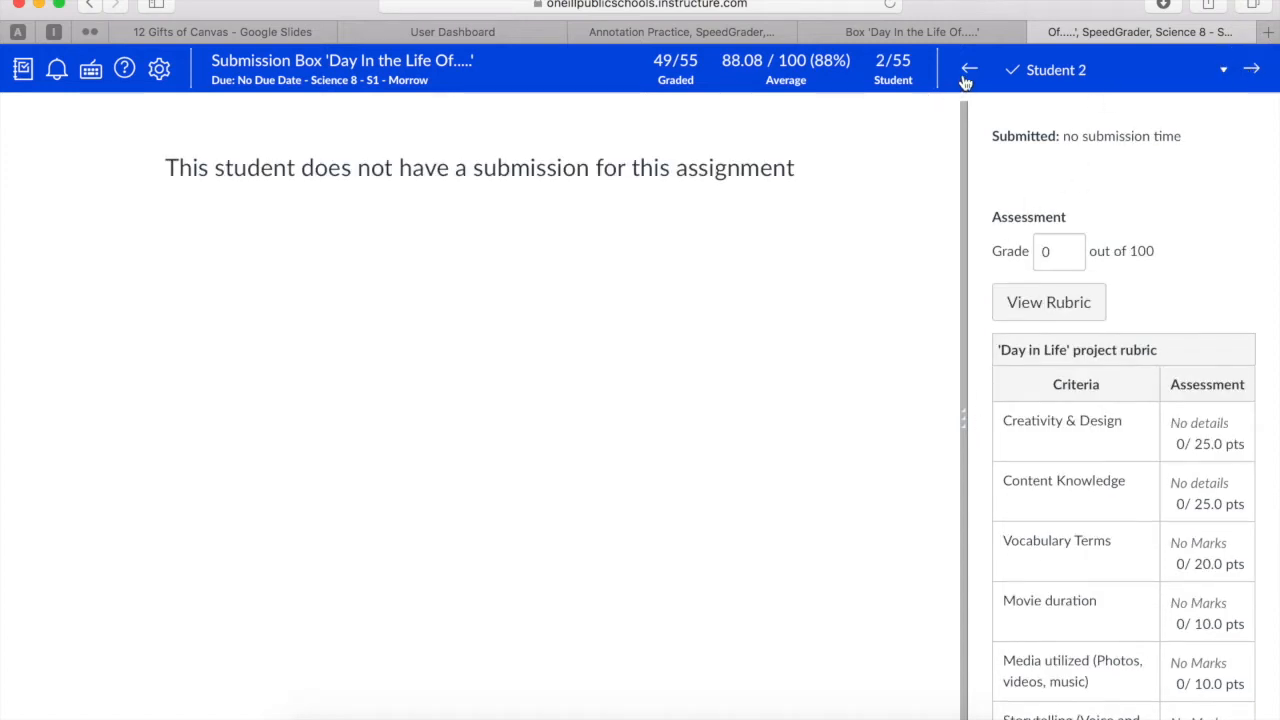
{"action": "left_click", "coordinate": [968, 68]}
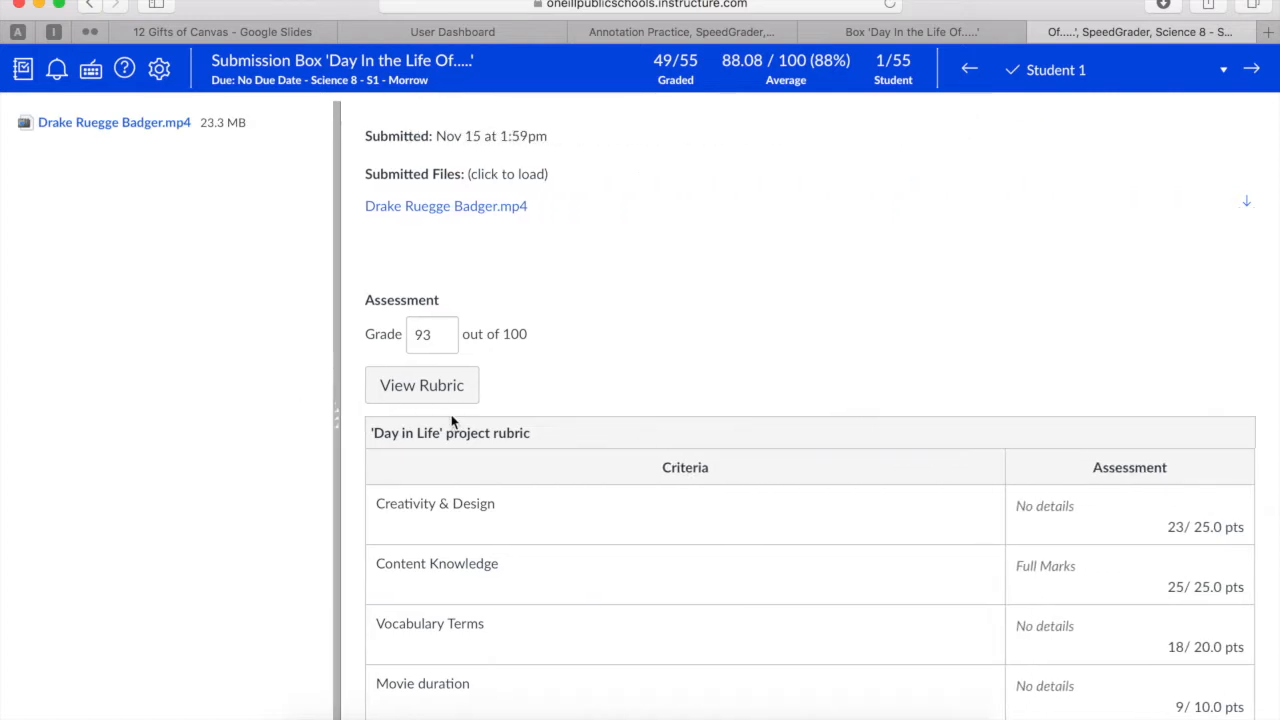
{"action": "left_click", "coordinate": [420, 384]}
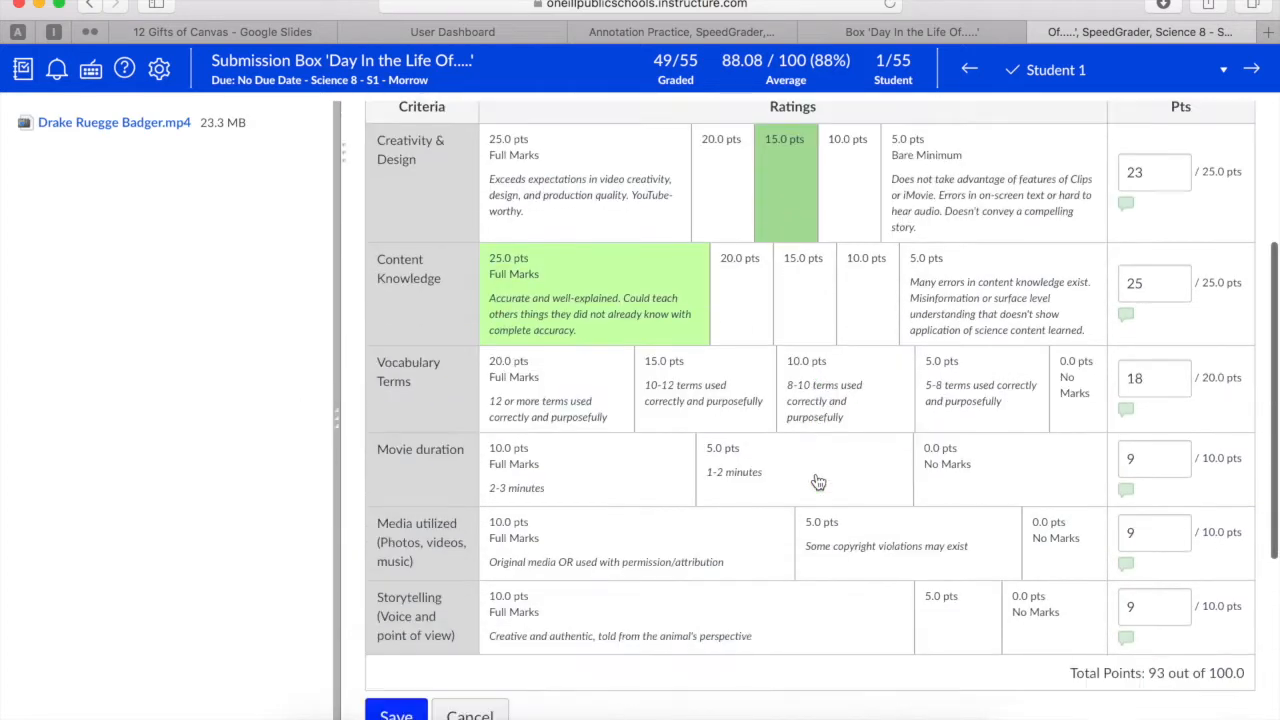
{"action": "left_click", "coordinate": [1252, 68]}
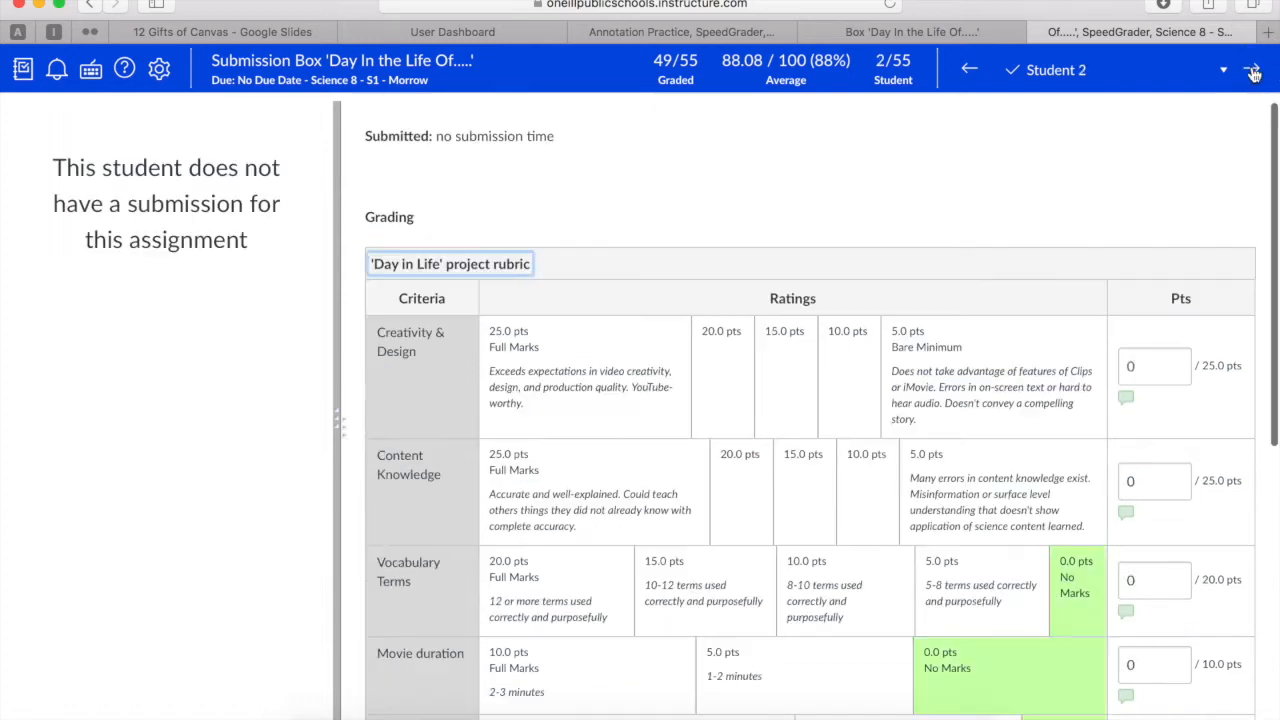
{"action": "left_click", "coordinate": [1252, 70]}
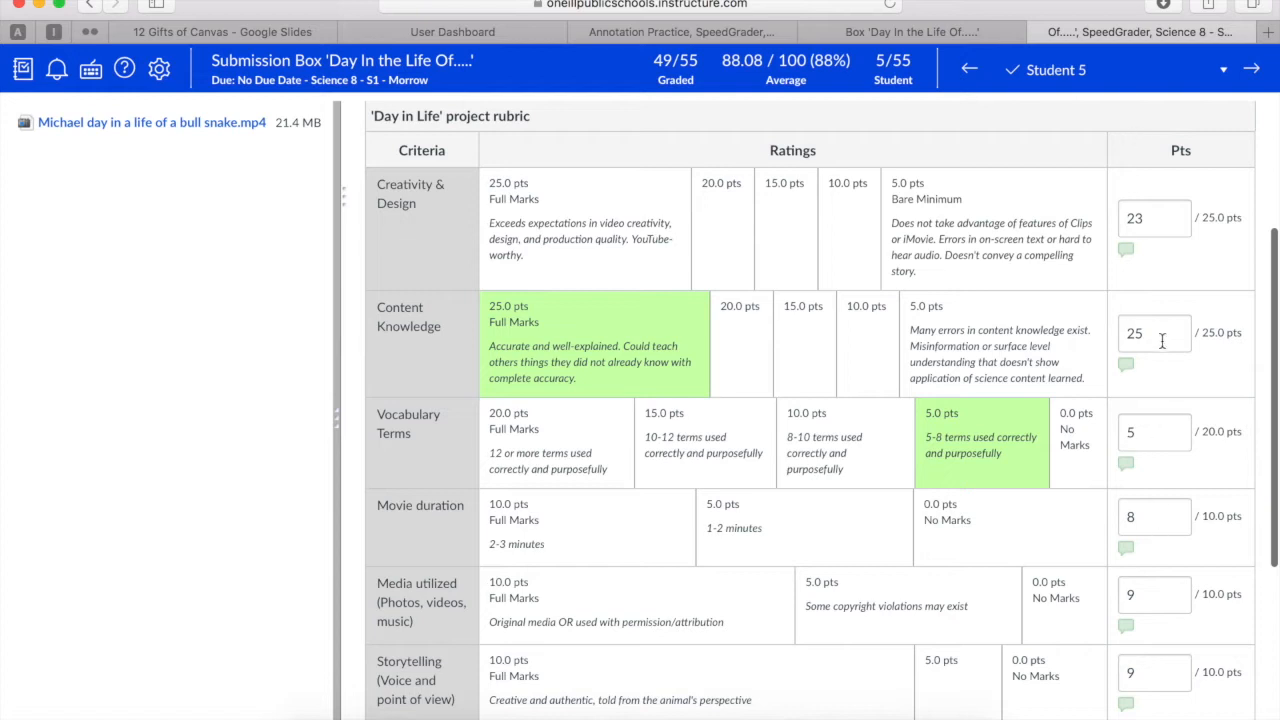
{"action": "scroll", "scroll_direction": "down", "scroll_amount": 3}
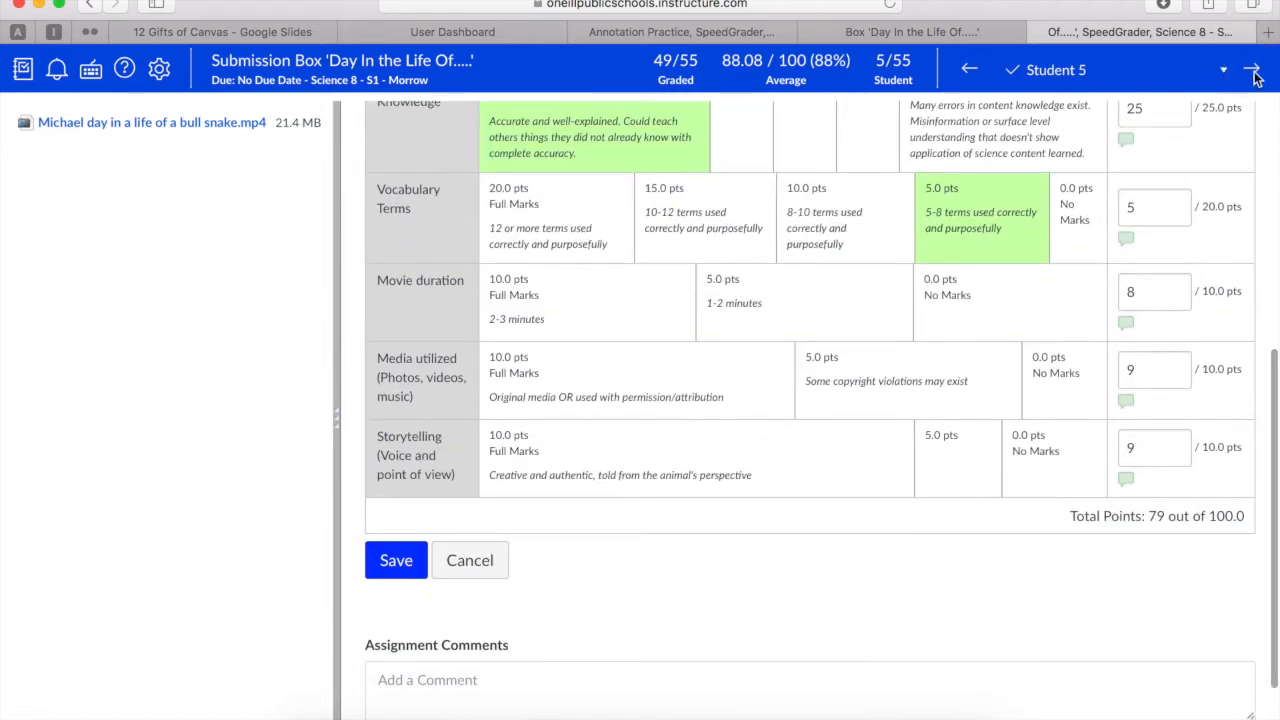
Step: Advance through the next students' rubrics up to Student 8, reviewing their scores
{"action": "left_click", "coordinate": [1256, 70]}
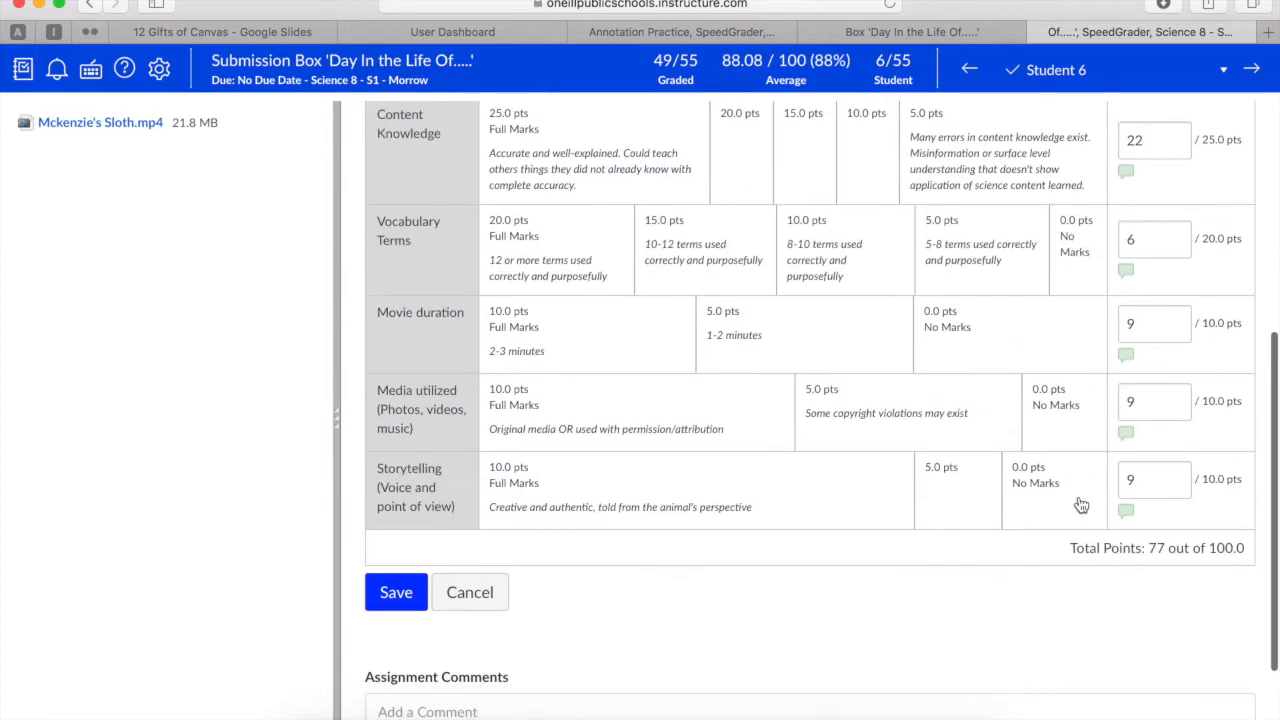
{"action": "scroll", "scroll_direction": "down", "scroll_amount": 3}
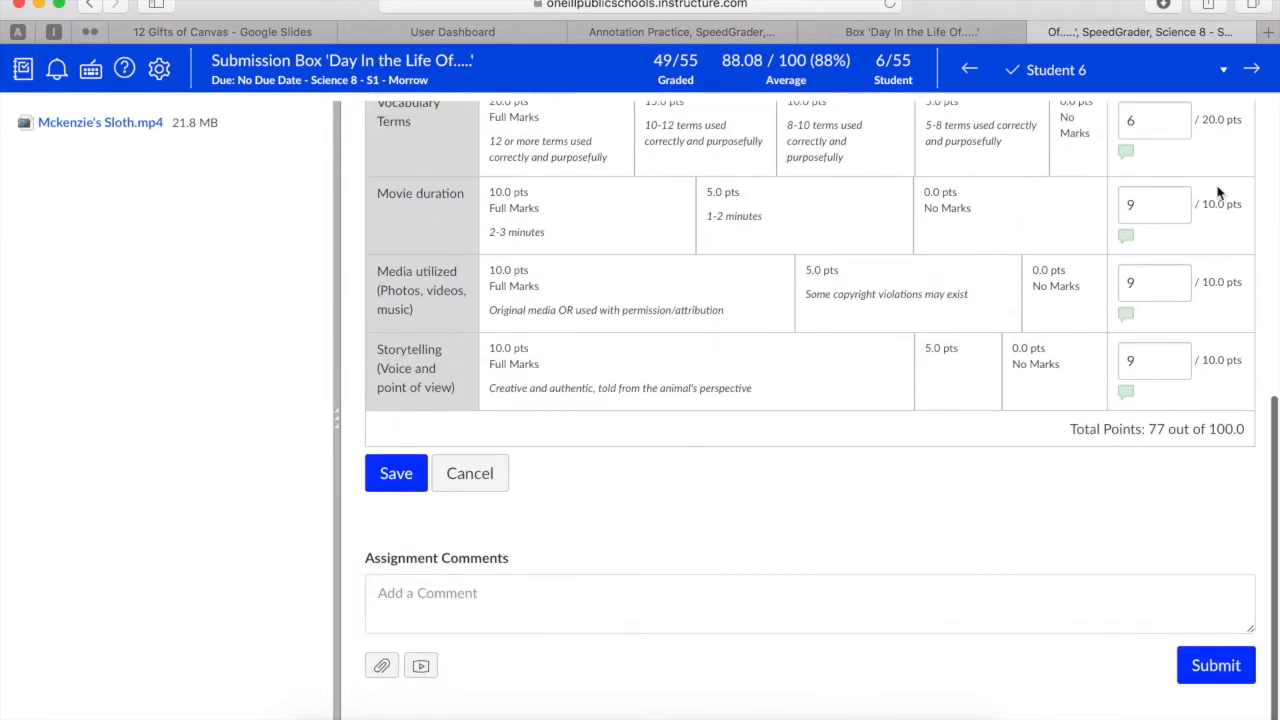
{"action": "left_click", "coordinate": [1252, 68]}
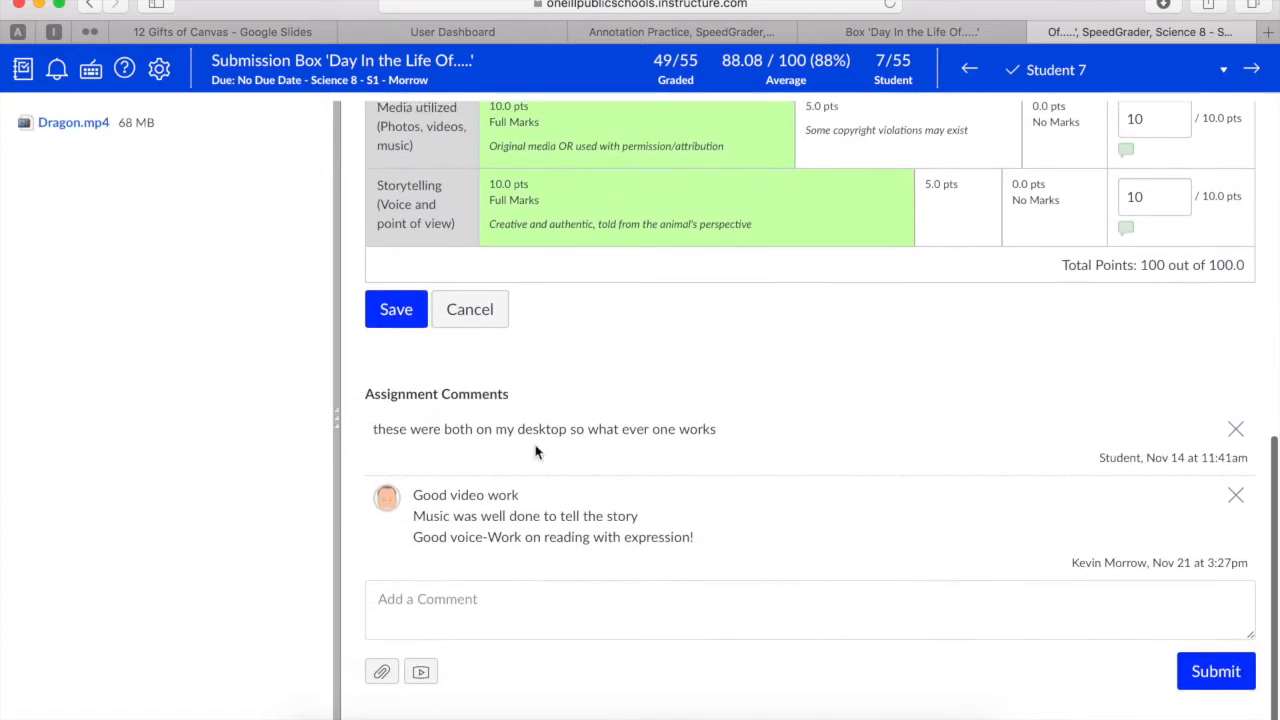
{"action": "mouse_move", "coordinate": [600, 556]}
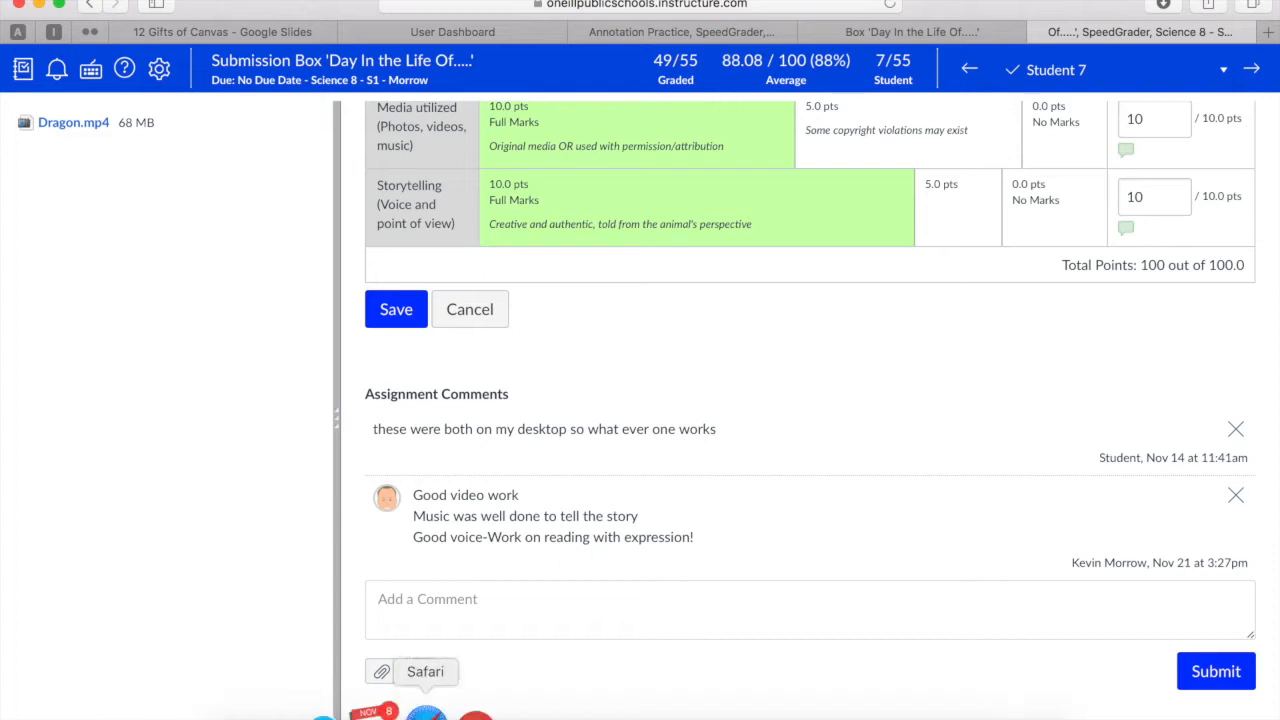
{"action": "scroll", "scroll_direction": "up", "scroll_amount": 3}
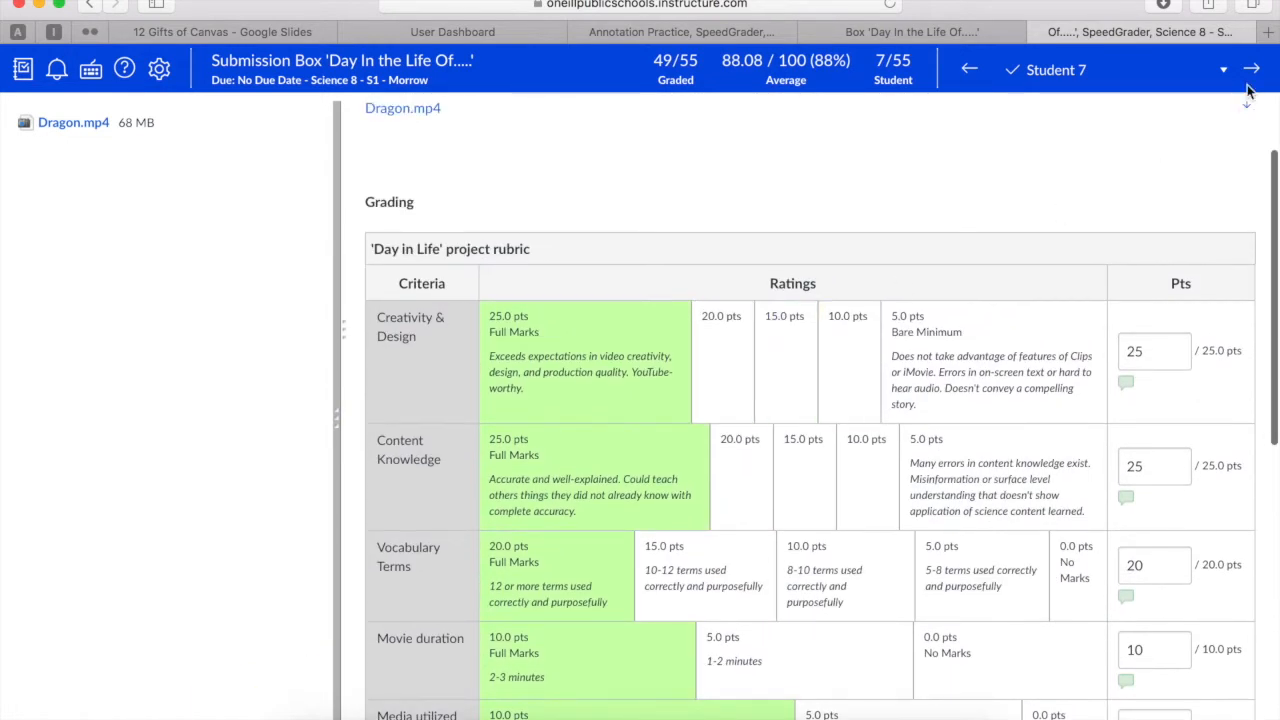
{"action": "left_click", "coordinate": [1252, 68]}
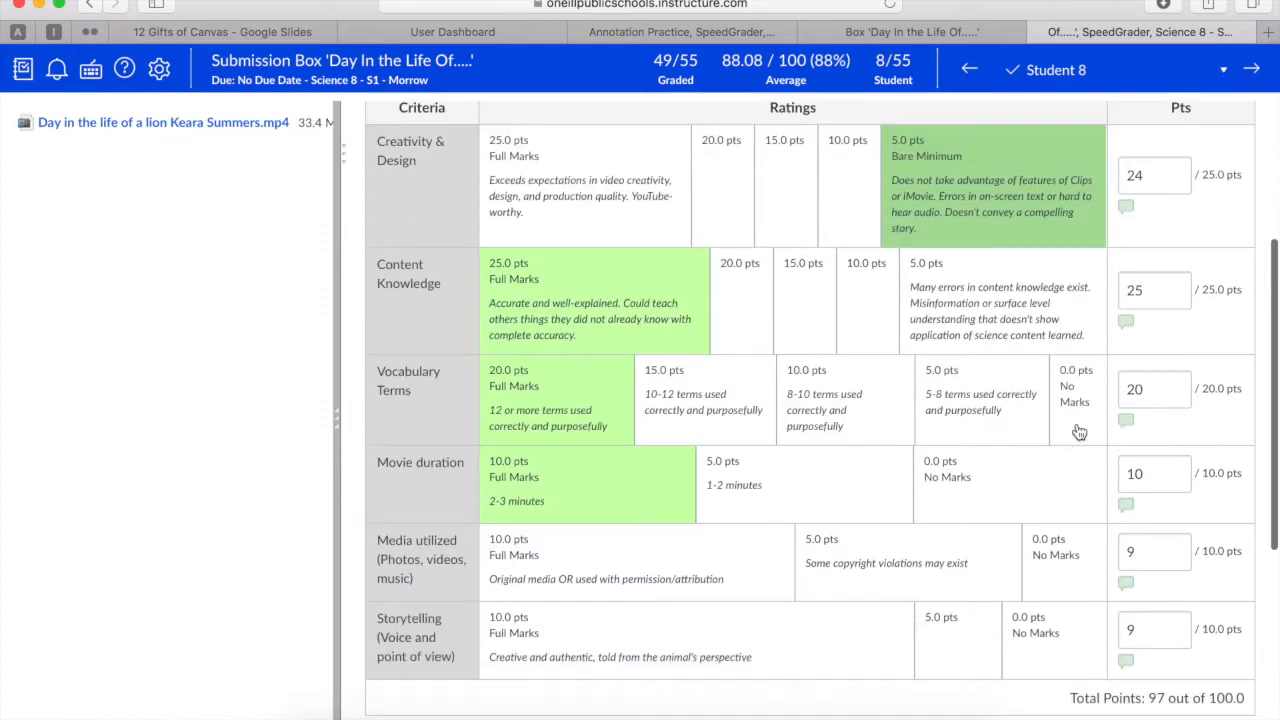
{"action": "scroll", "scroll_direction": "down", "scroll_amount": 3}
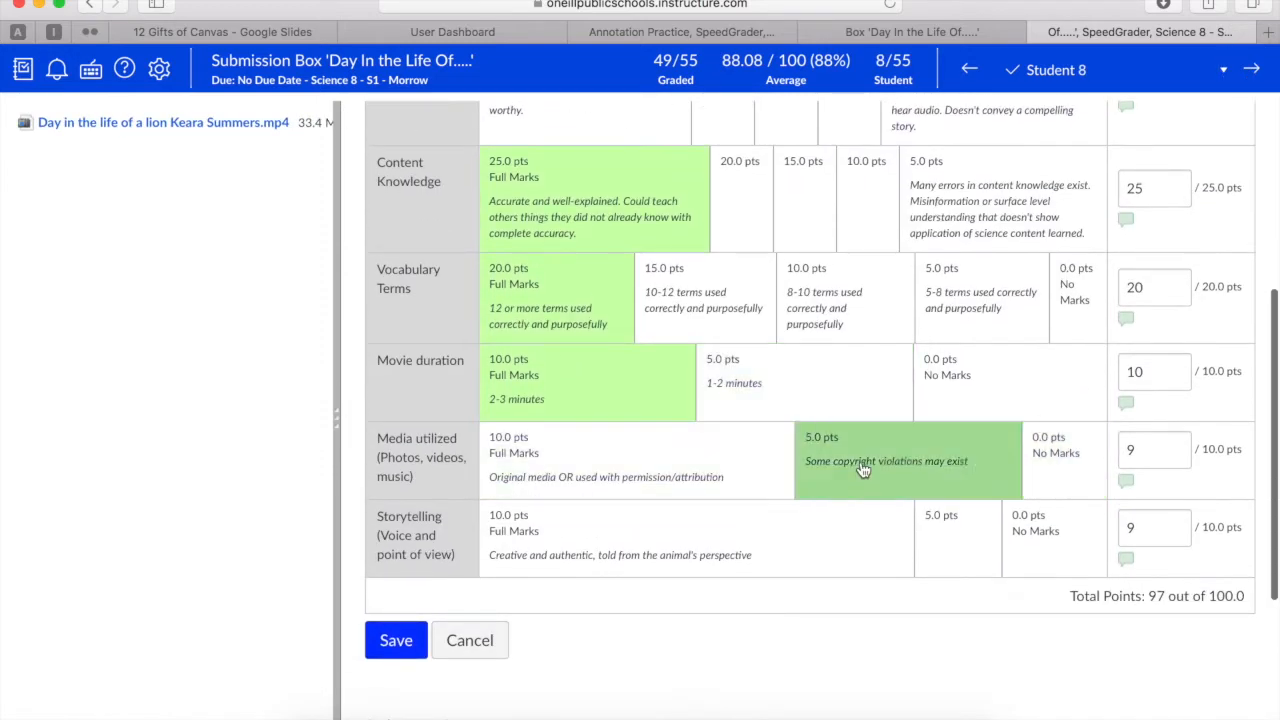
{"action": "scroll", "scroll_direction": "down", "scroll_amount": 3}
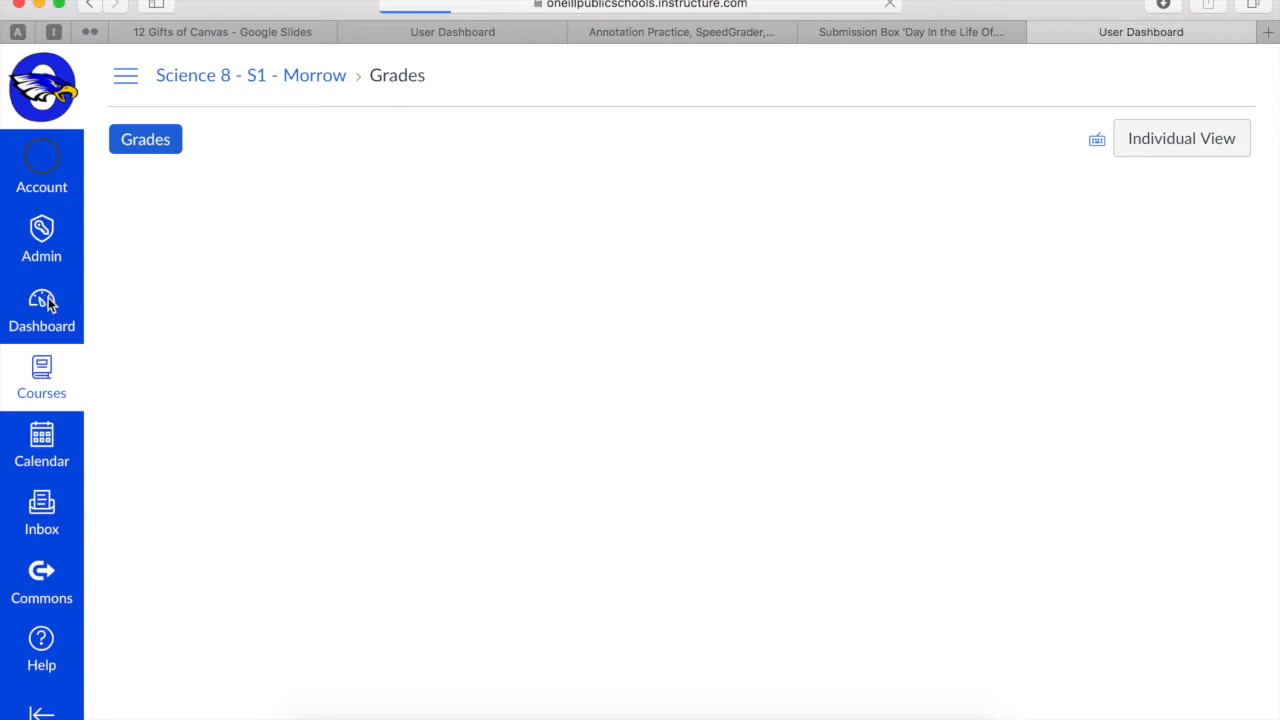
Step: From the Dashboard, enter Teaching with Canvas (ESU 8) and jump to its Monitor & Assess module
{"action": "left_click", "coordinate": [40, 312]}
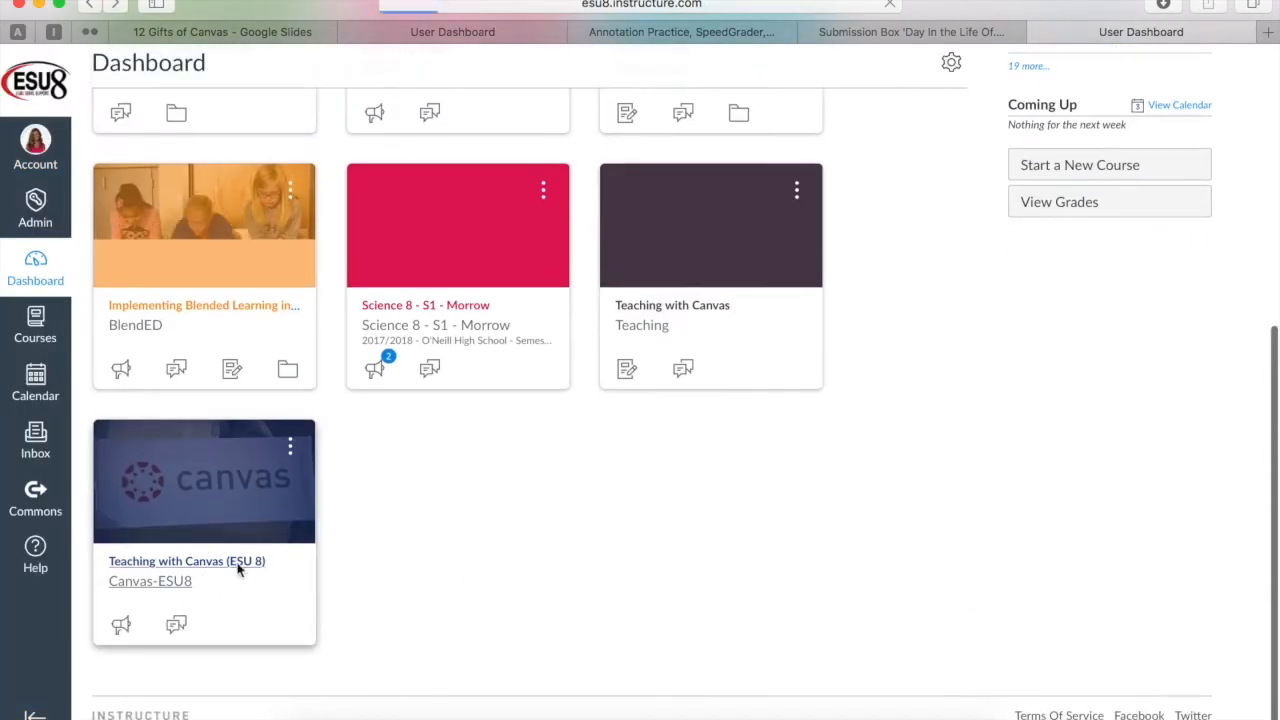
{"action": "left_click", "coordinate": [186, 560]}
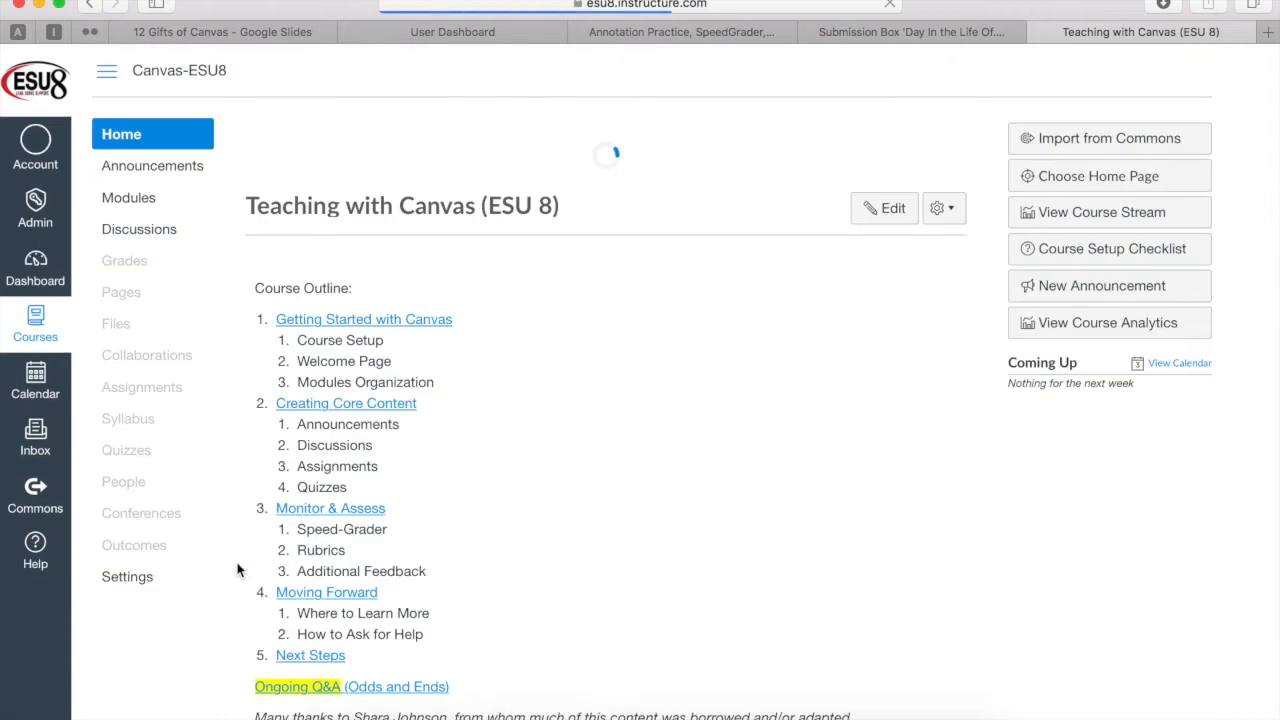
{"action": "scroll", "scroll_direction": "down", "scroll_amount": 3}
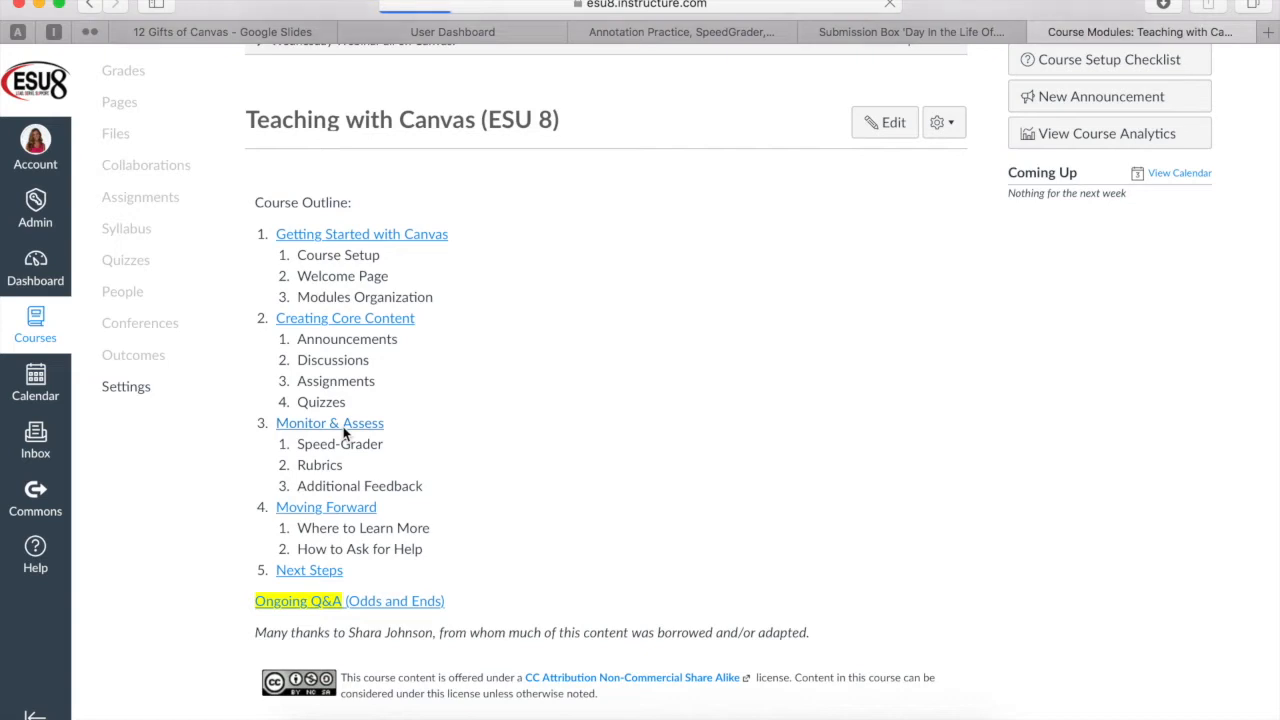
{"action": "left_click", "coordinate": [328, 422]}
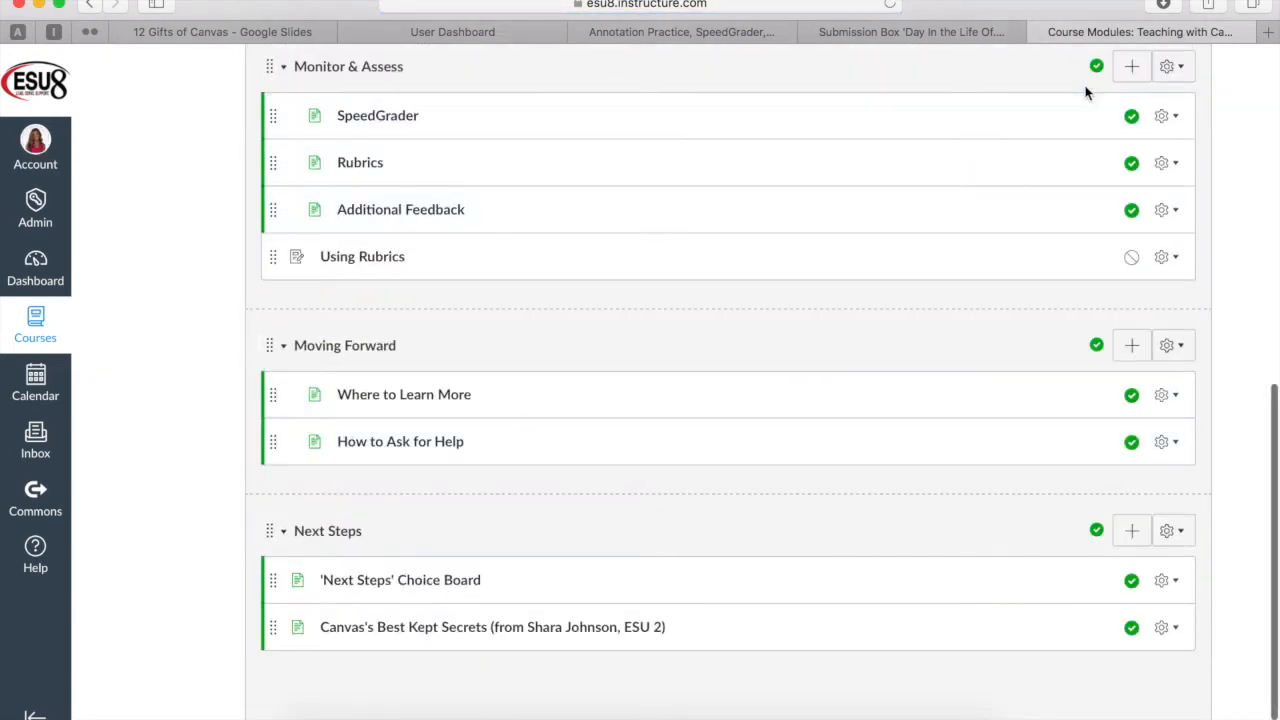
Step: Add a new assignment named "Using Rubrics" to the Monitor & Assess module and open it
{"action": "left_click", "coordinate": [1132, 66]}
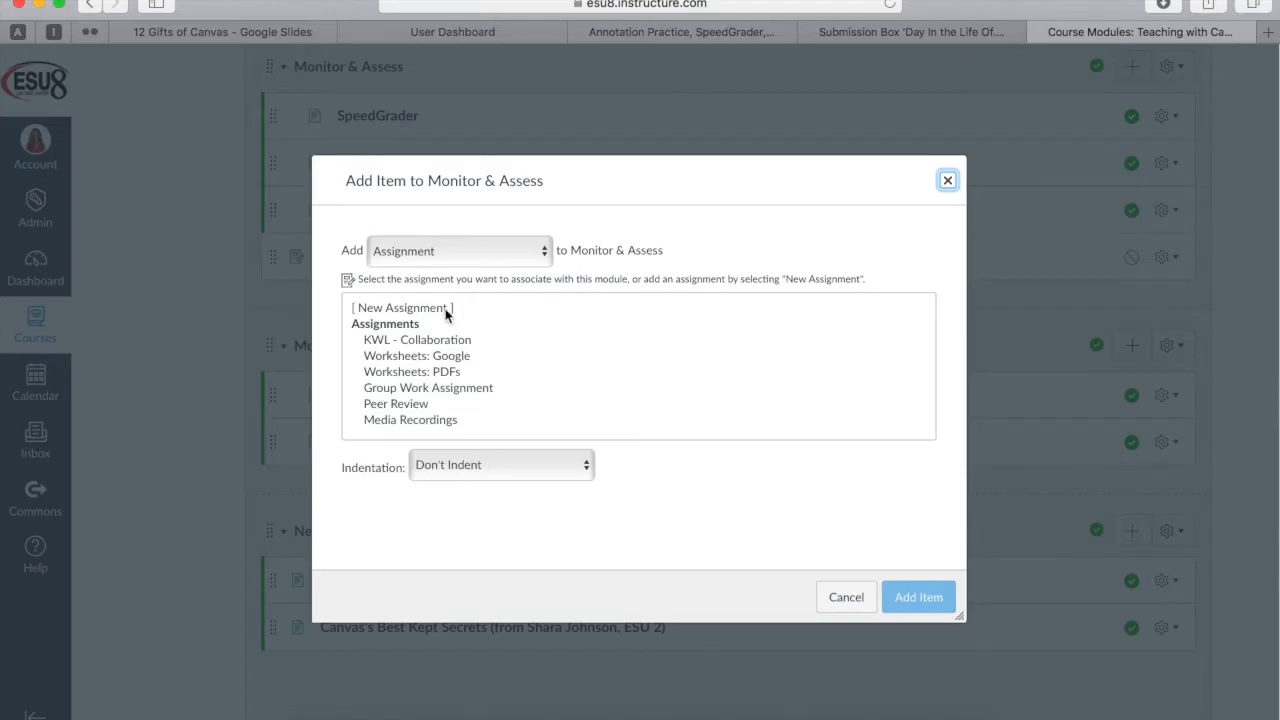
{"action": "left_click", "coordinate": [402, 308]}
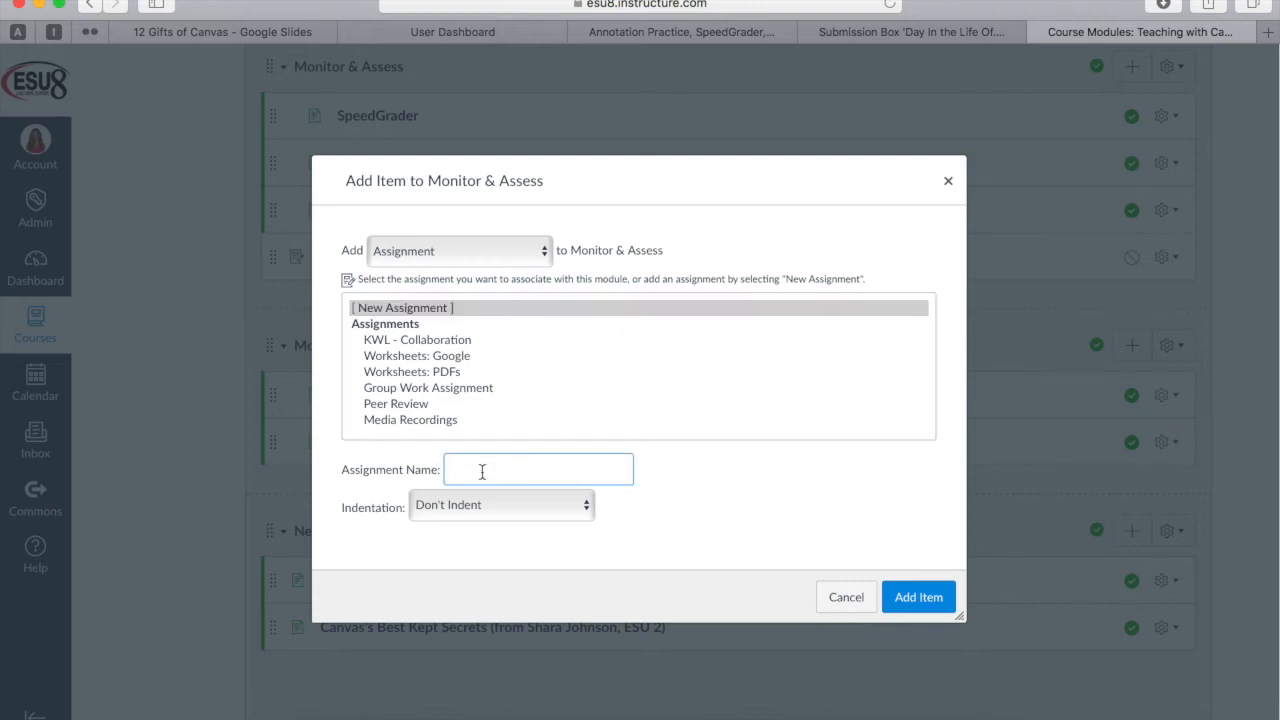
{"action": "type", "text": "Using Rub"}
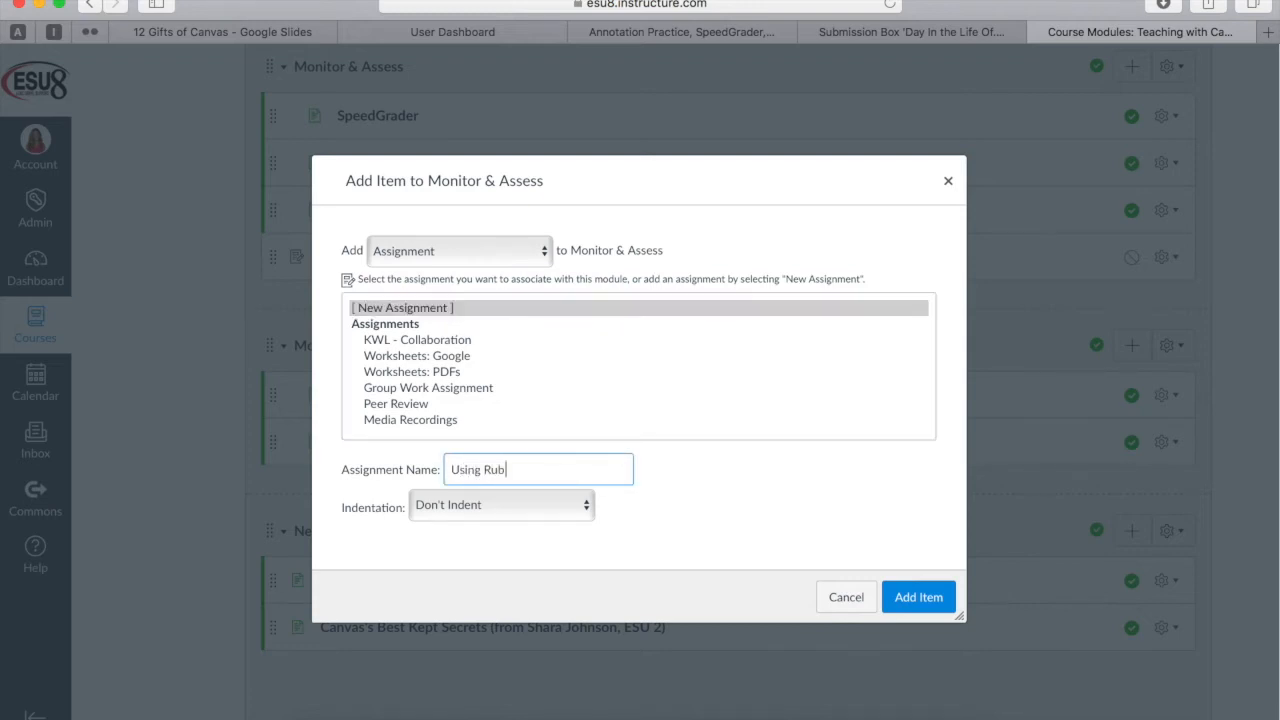
{"action": "type", "text": "ics"}
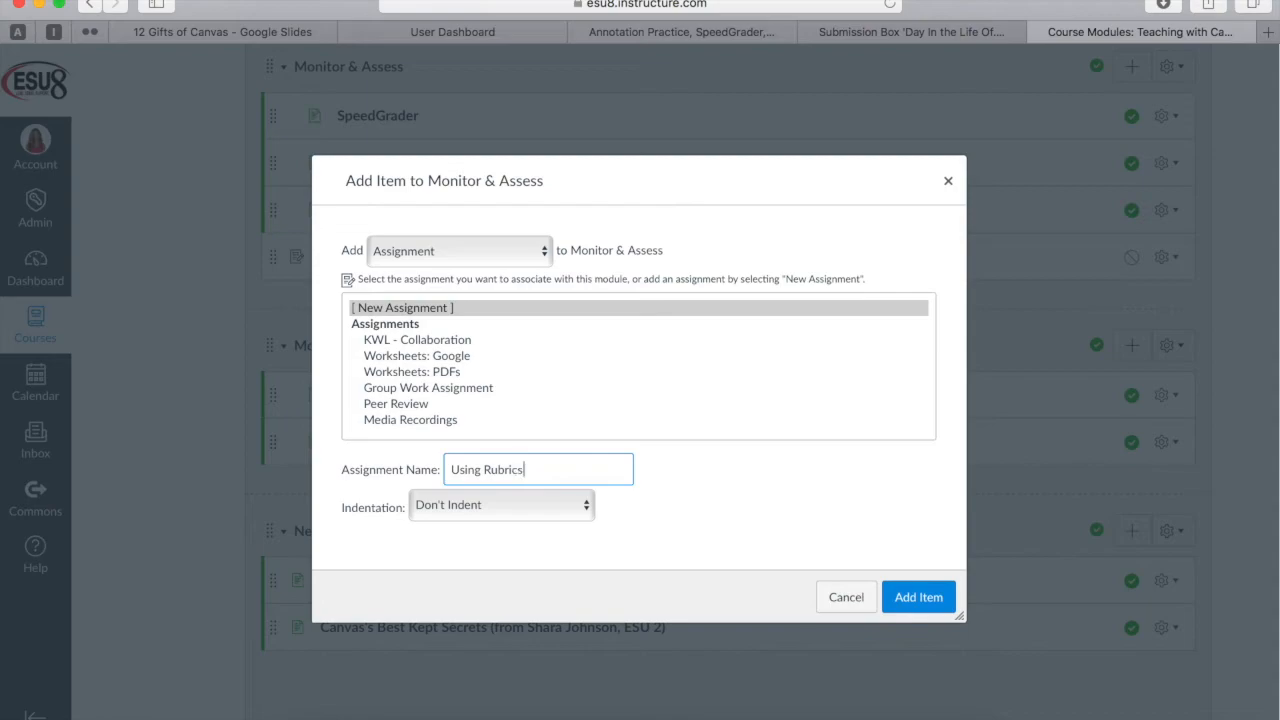
{"action": "left_click", "coordinate": [916, 596]}
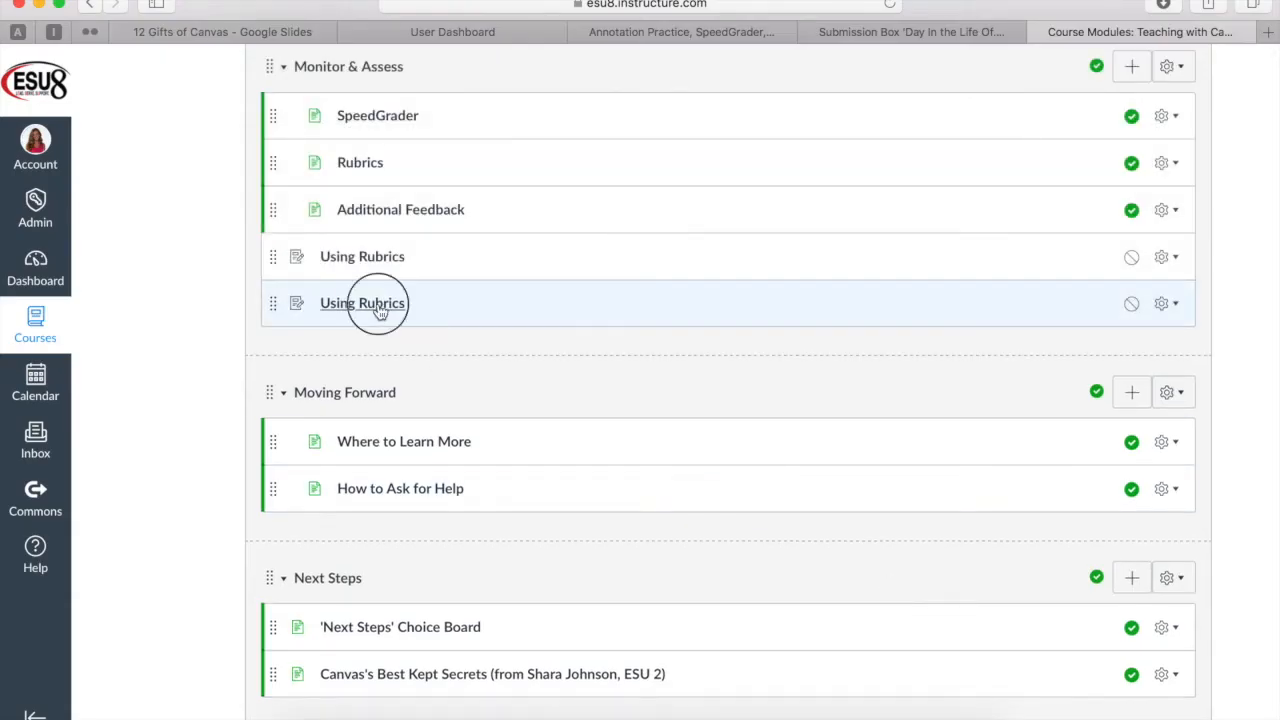
{"action": "left_click", "coordinate": [362, 304]}
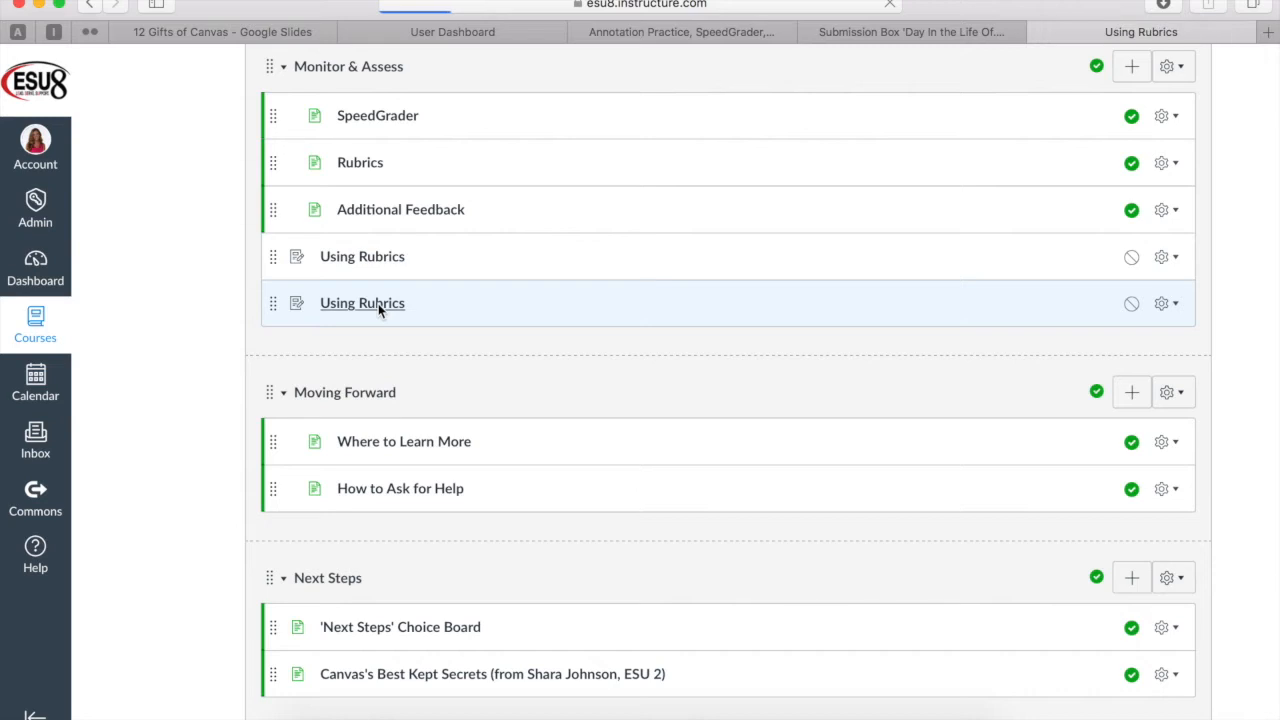
Step: Start a default rubric on the Using Rubrics assignment and view the add-criterion options
{"action": "left_click", "coordinate": [362, 304]}
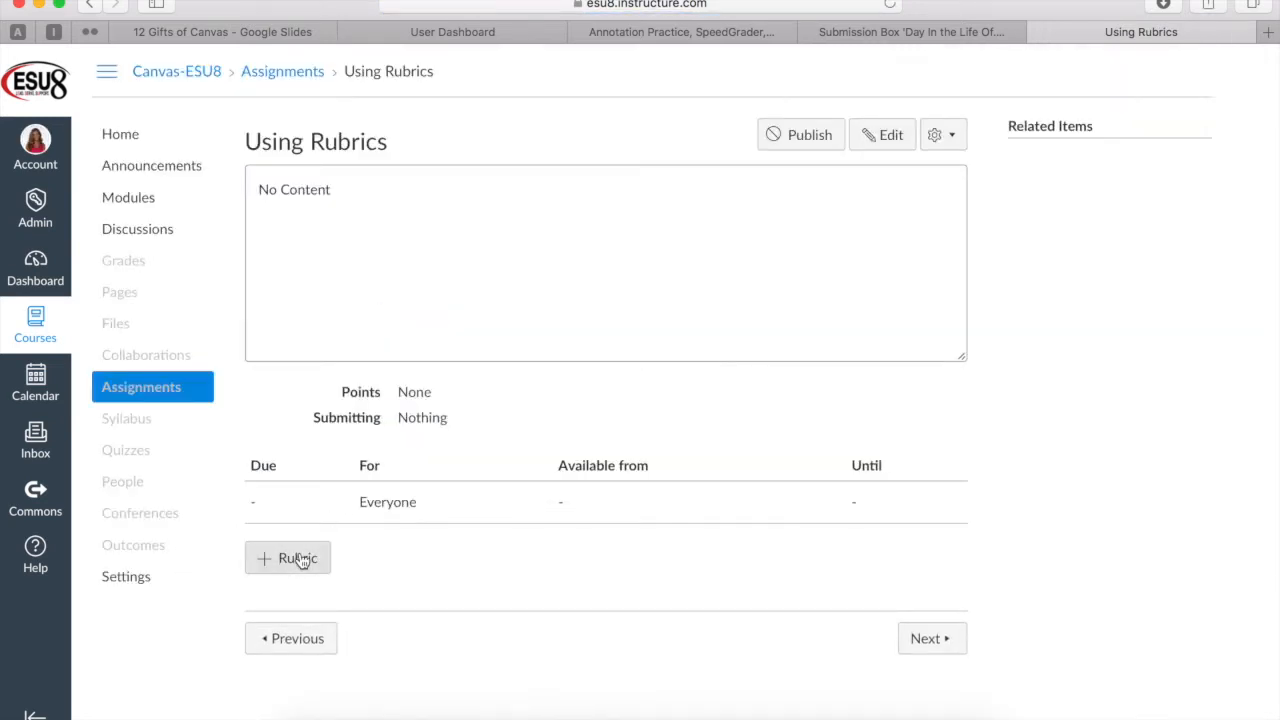
{"action": "left_click", "coordinate": [288, 558]}
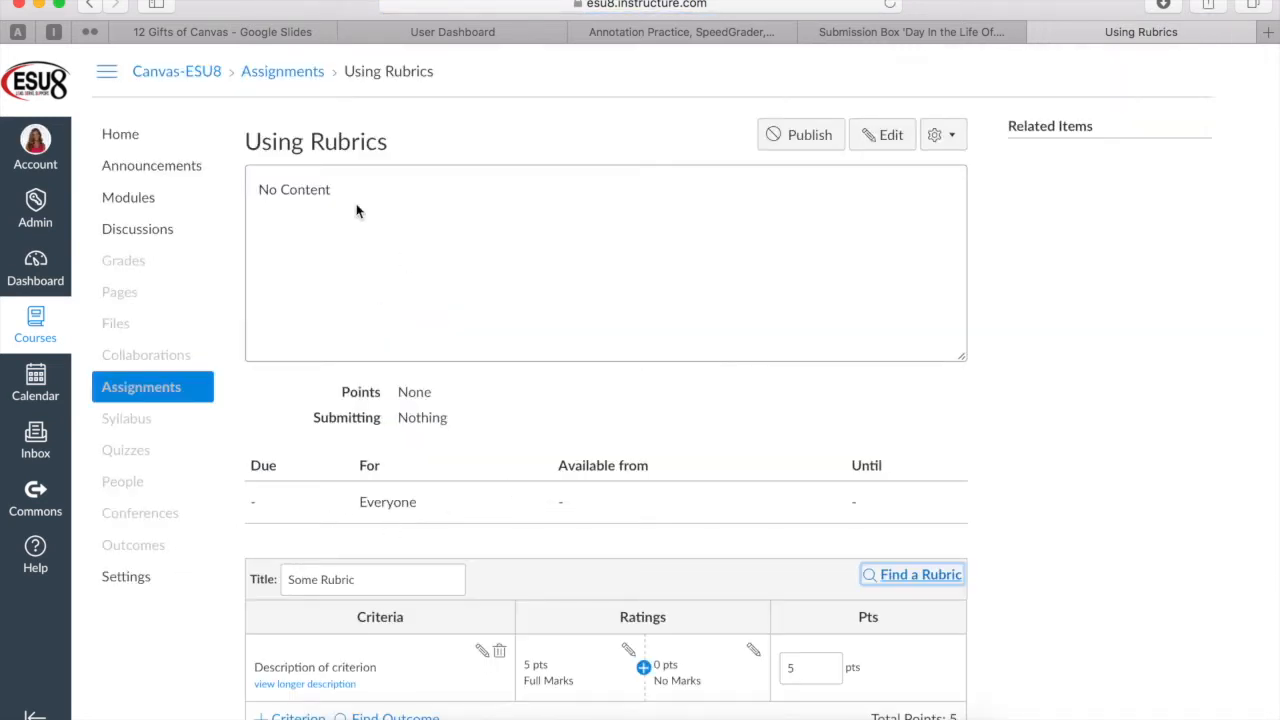
{"action": "mouse_move", "coordinate": [334, 220]}
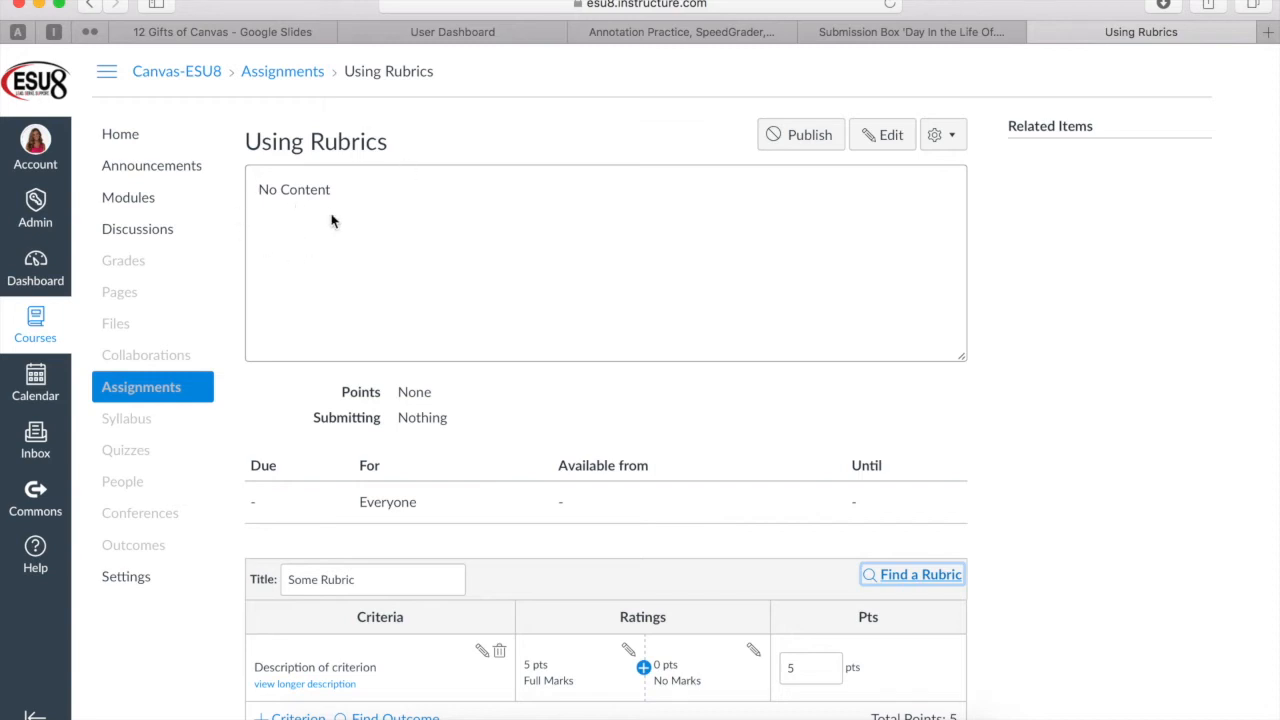
{"action": "scroll", "scroll_direction": "down", "scroll_amount": 3}
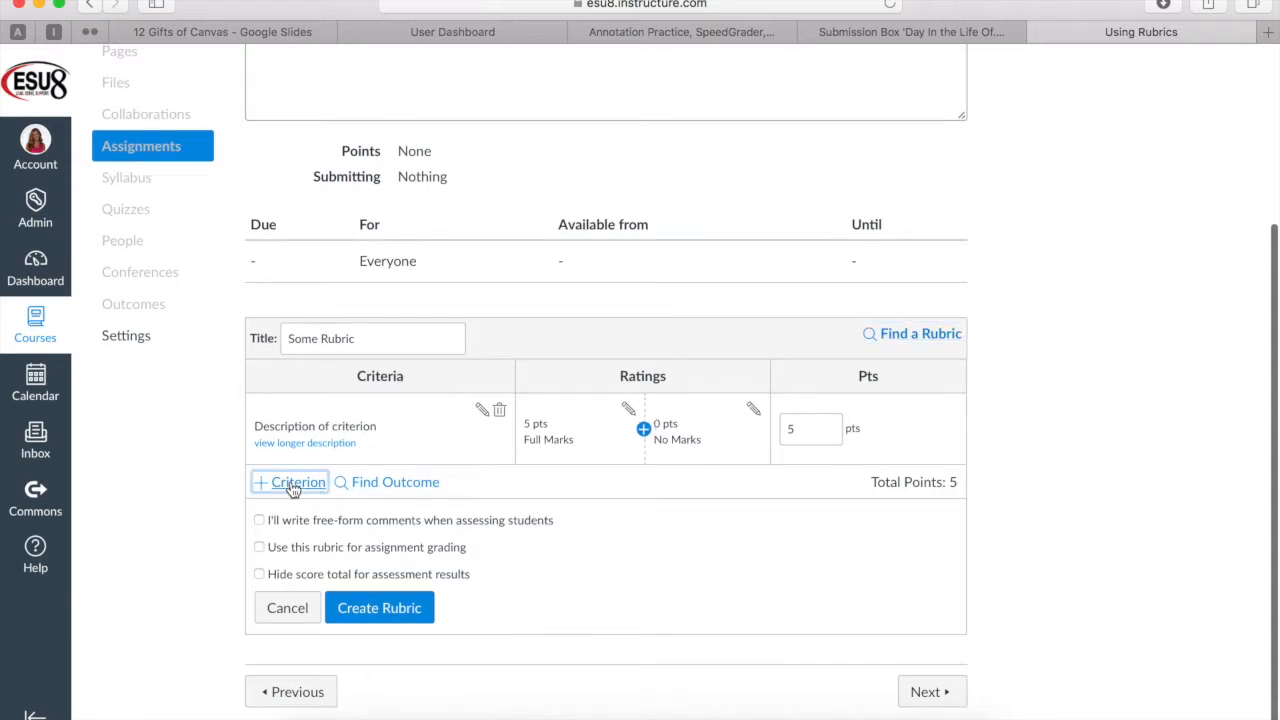
{"action": "left_click", "coordinate": [290, 480]}
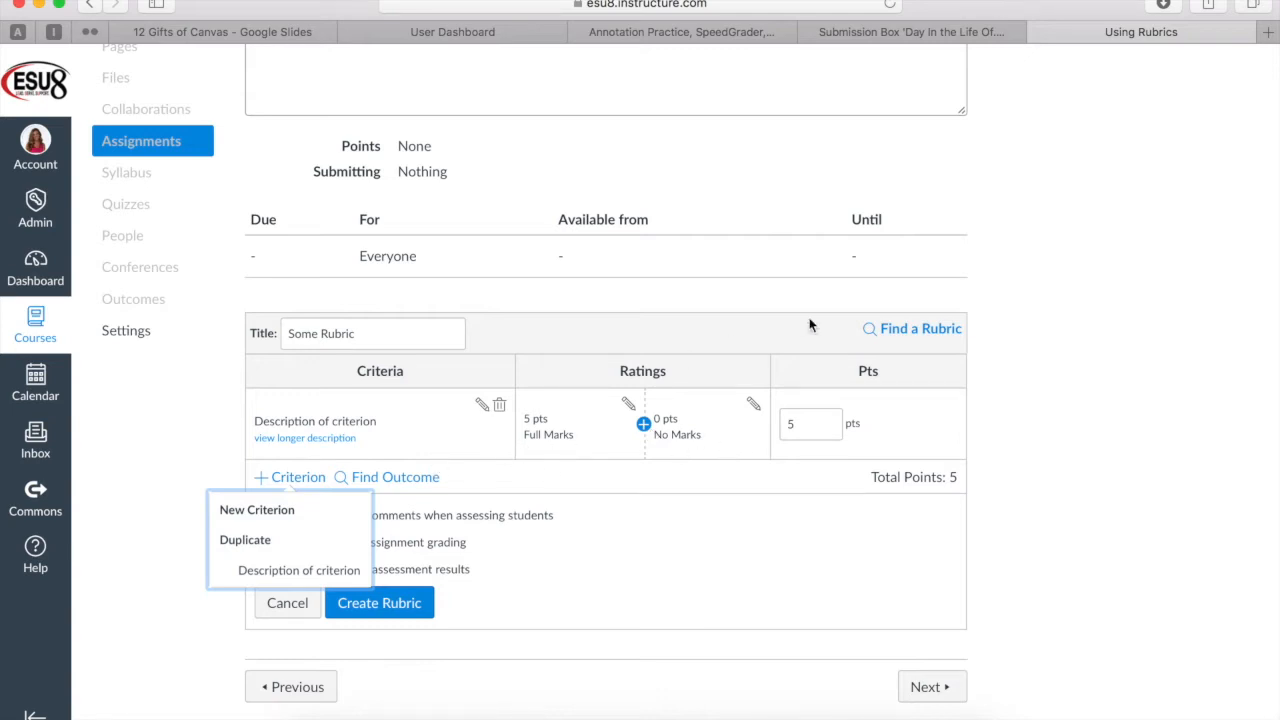
Step: In Find Existing Rubric, preview Canvas-ESU8's Required Discussions rubric (4 criteria, 12 points)
{"action": "left_click", "coordinate": [912, 328]}
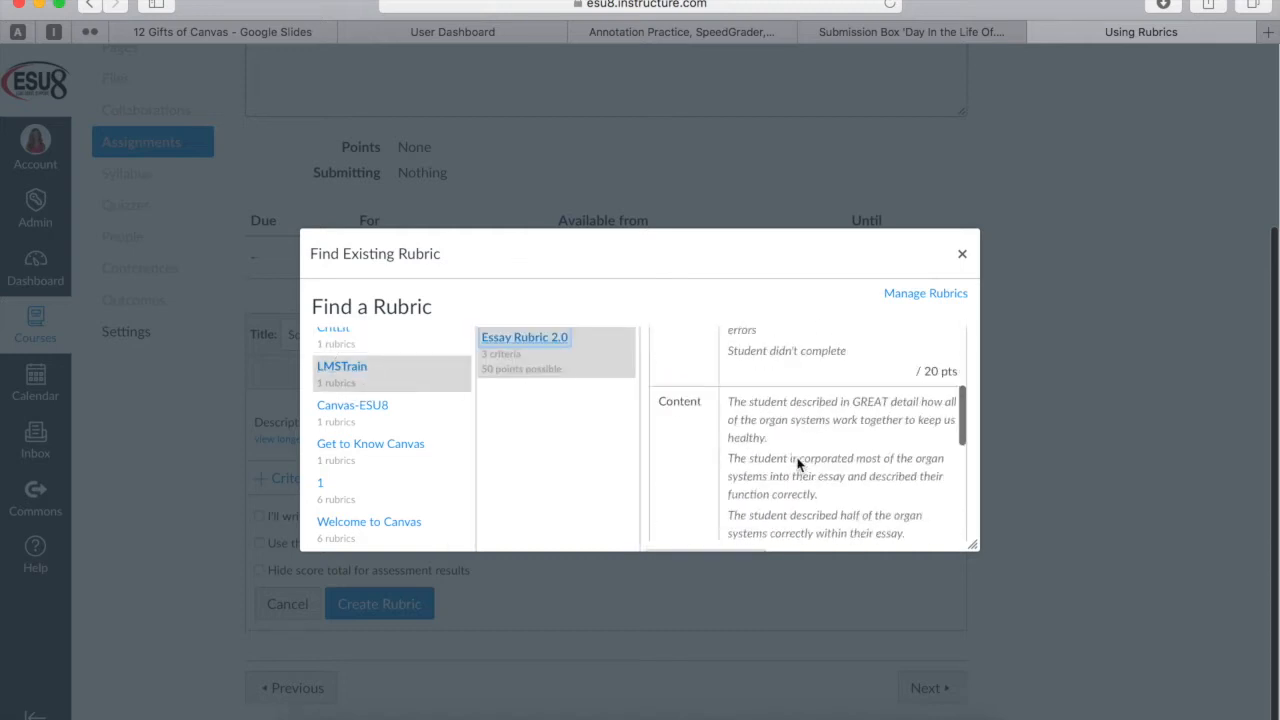
{"action": "scroll", "scroll_direction": "down", "scroll_amount": 3}
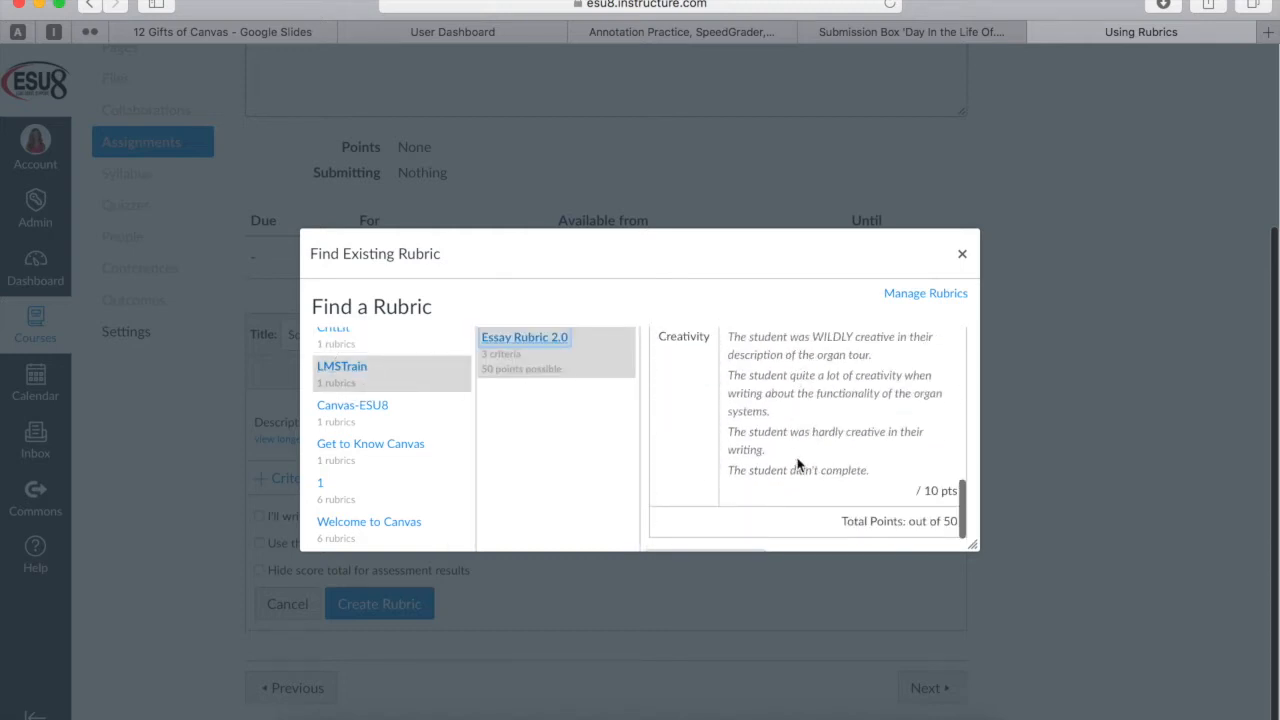
{"action": "scroll", "scroll_direction": "down", "scroll_amount": 3}
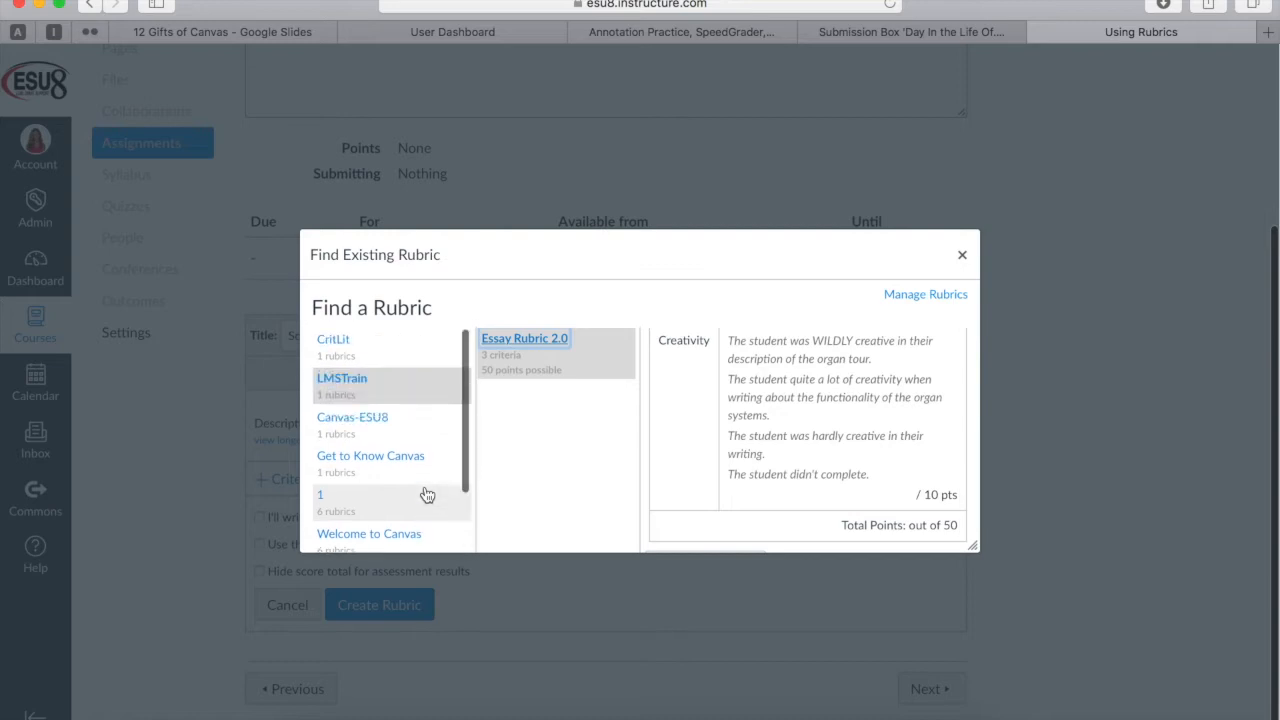
{"action": "left_click", "coordinate": [352, 416]}
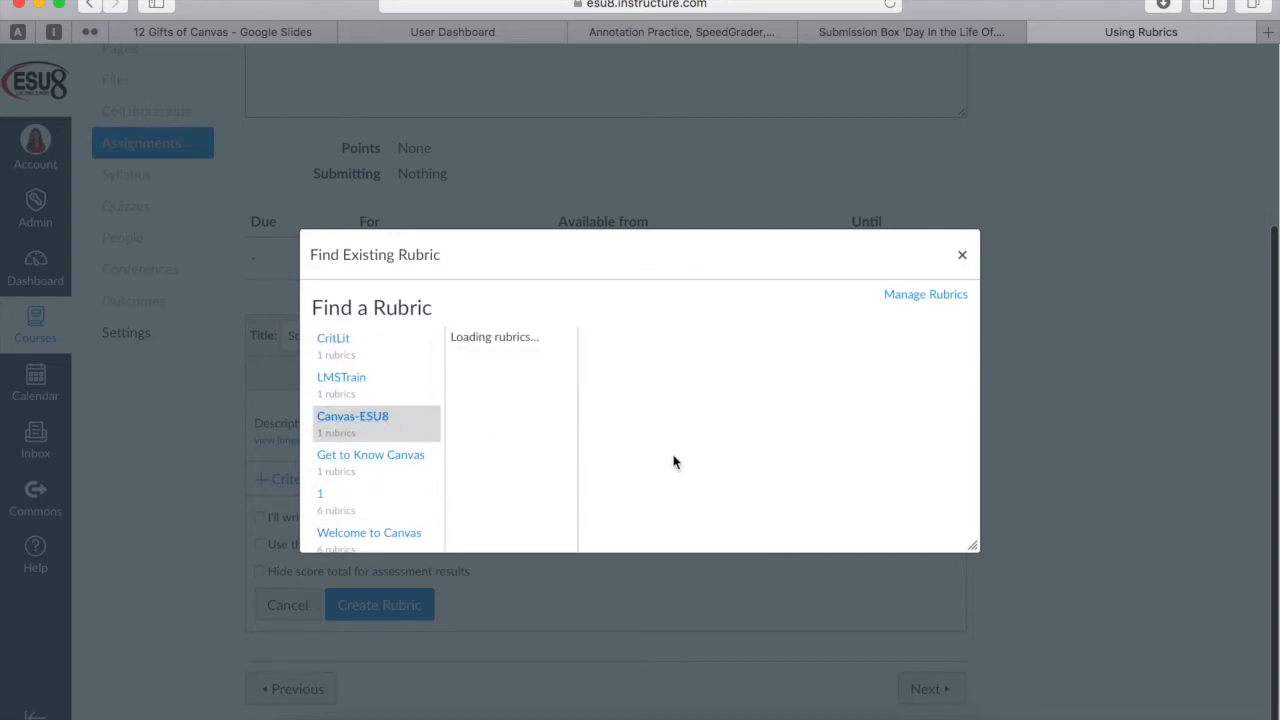
{"action": "left_click", "coordinate": [370, 454]}
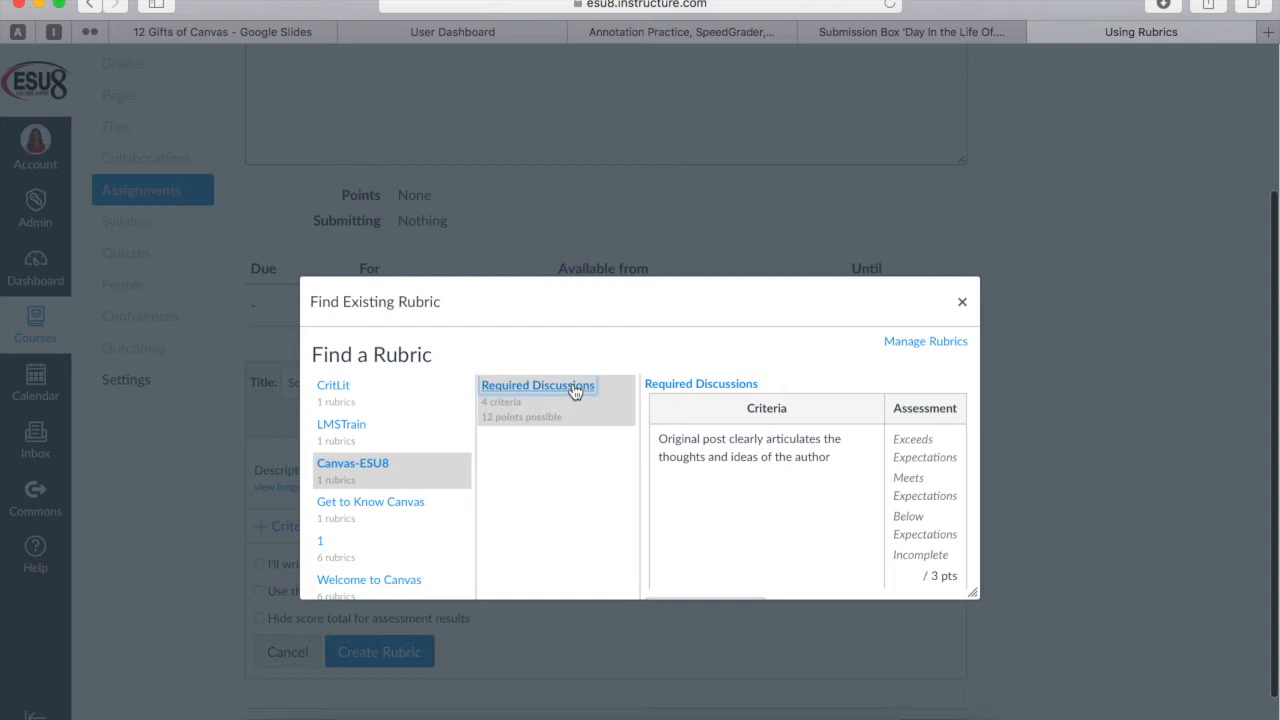
{"action": "scroll", "scroll_direction": "down", "scroll_amount": 3}
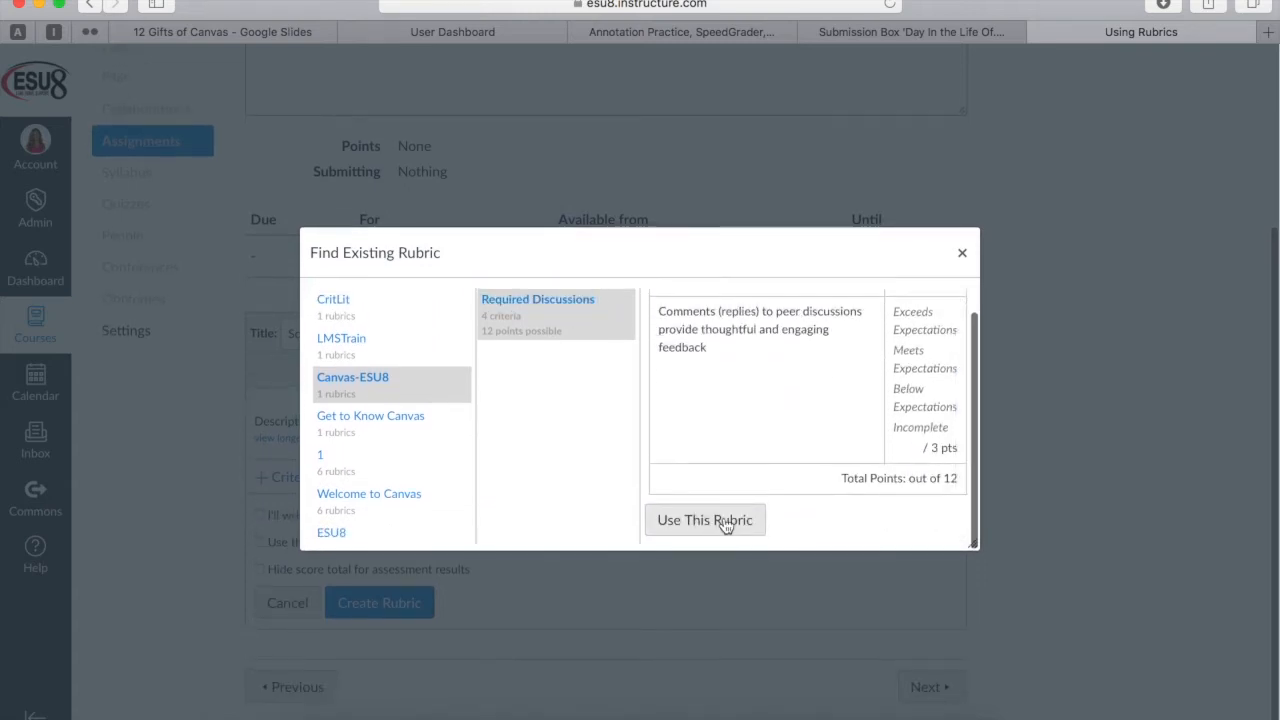
Step: Apply the Required Discussions rubric to Using Rubrics and review its imported criteria and options
{"action": "left_click", "coordinate": [704, 520]}
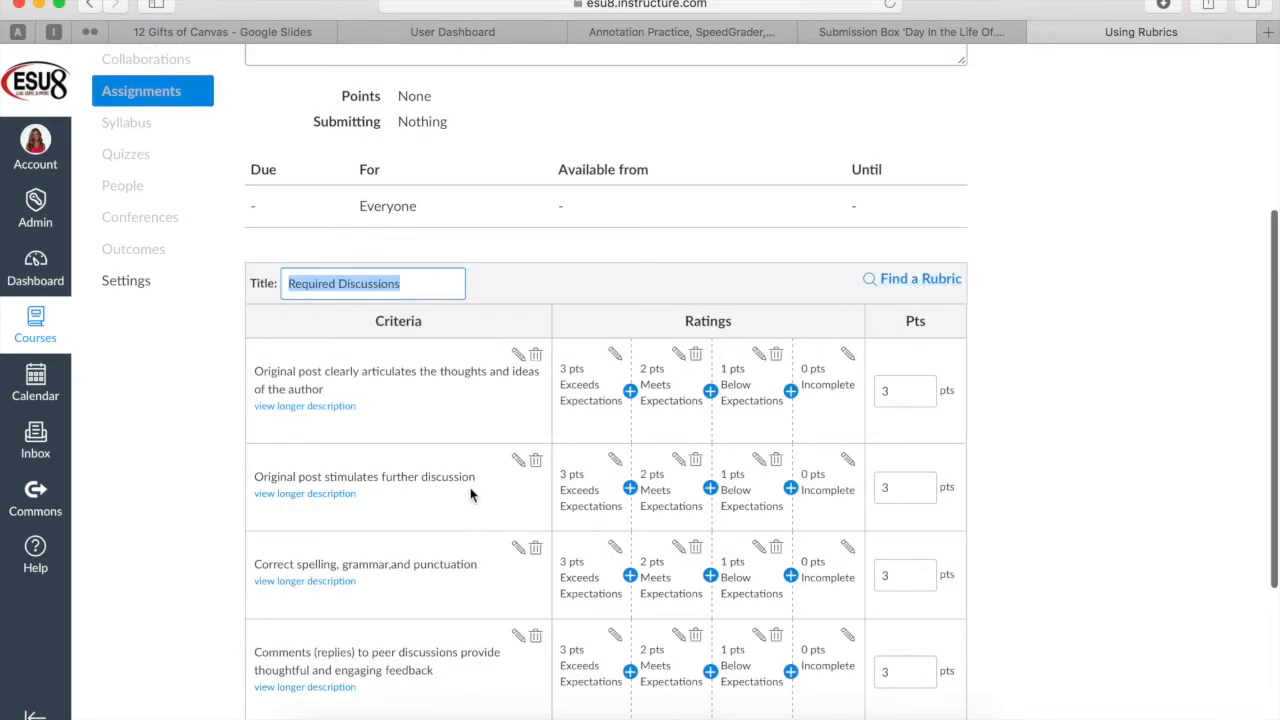
{"action": "scroll", "scroll_direction": "down", "scroll_amount": 3}
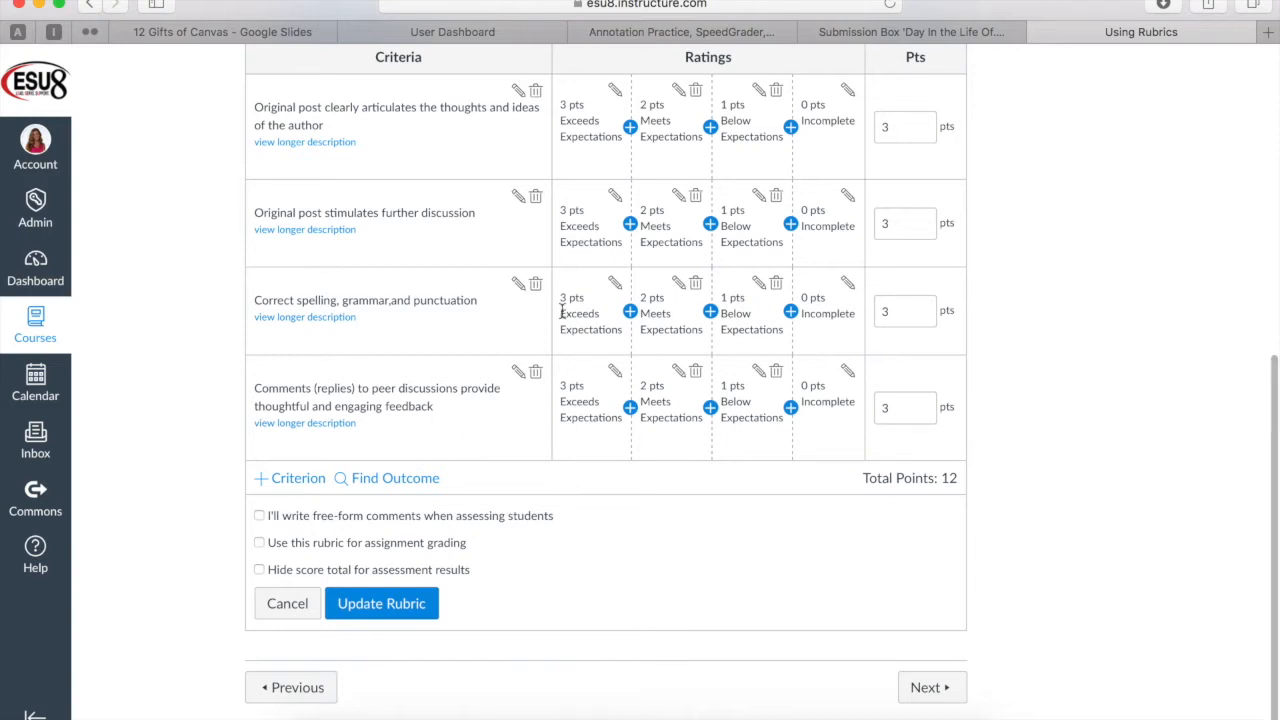
{"action": "mouse_move", "coordinate": [490, 464]}
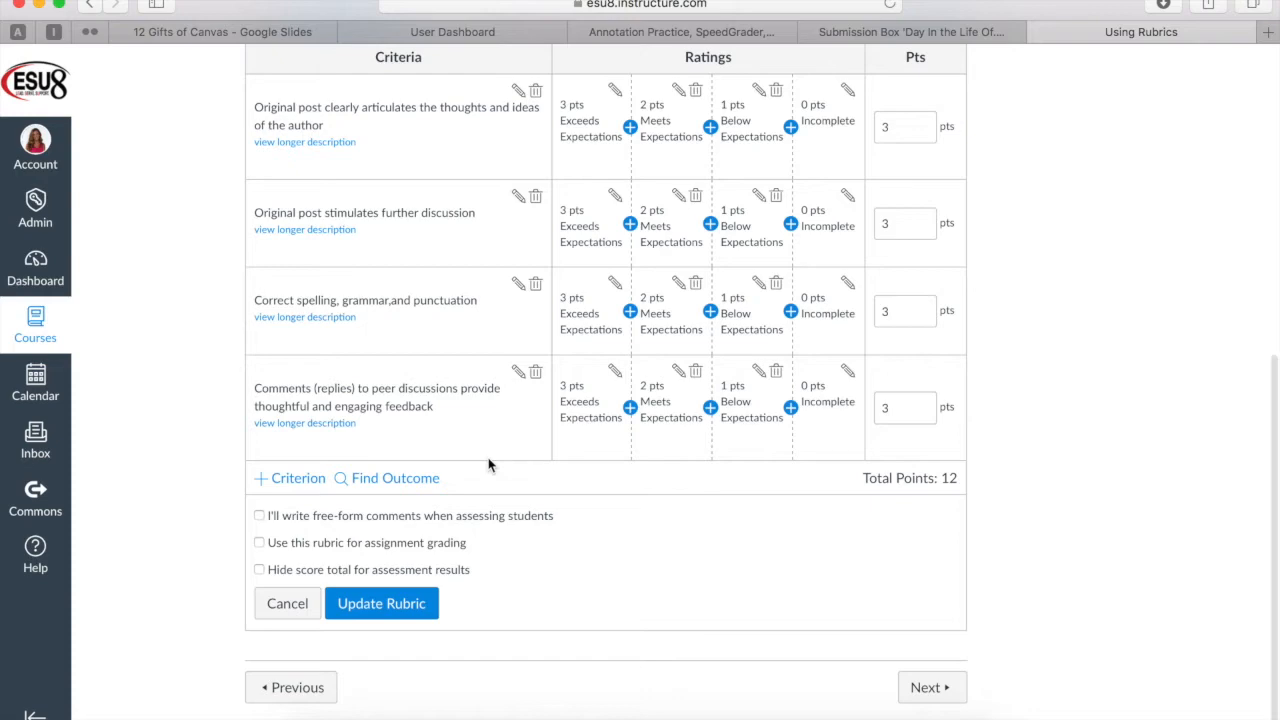
{"action": "mouse_move", "coordinate": [396, 478]}
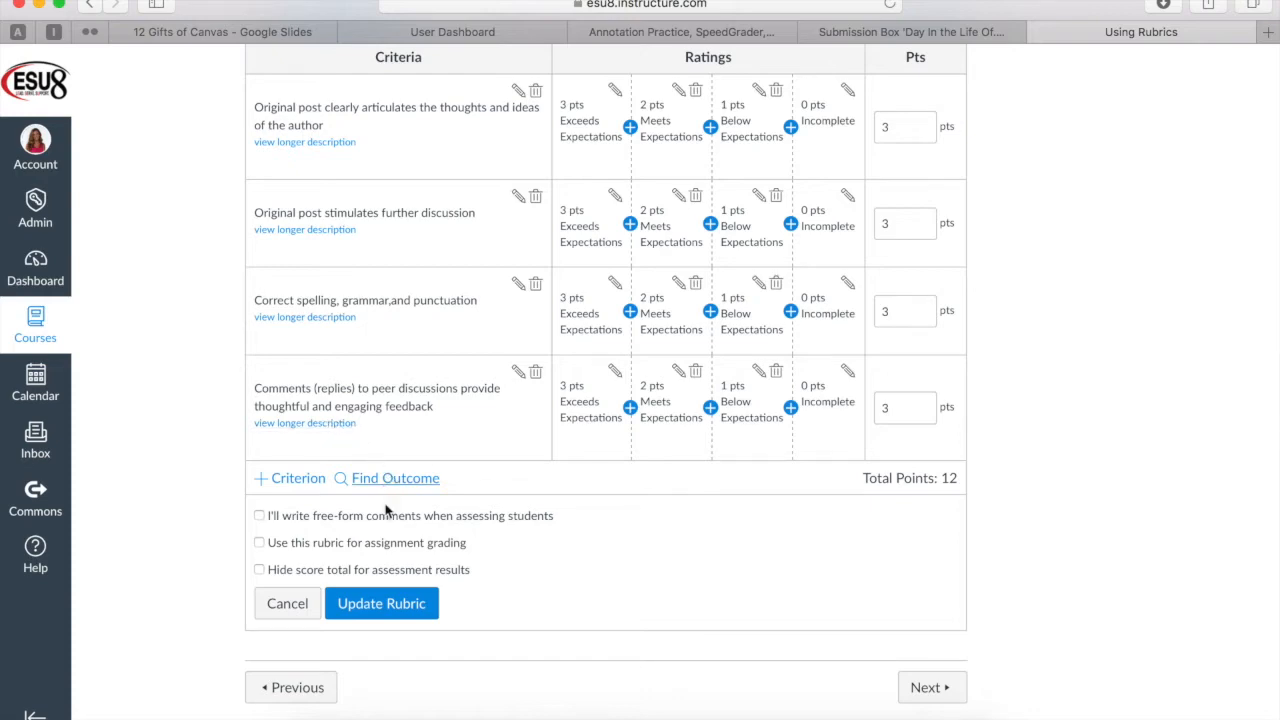
{"action": "left_click", "coordinate": [380, 604]}
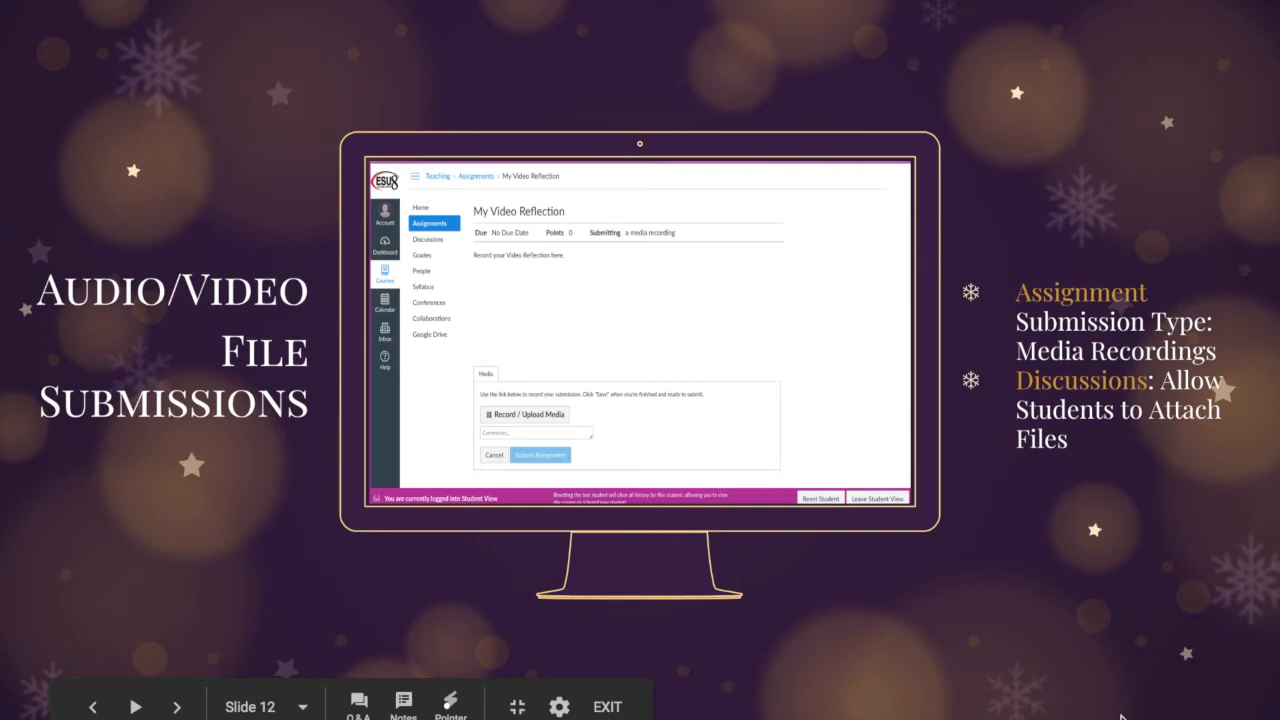
{"action": "mouse_move", "coordinate": [778, 410]}
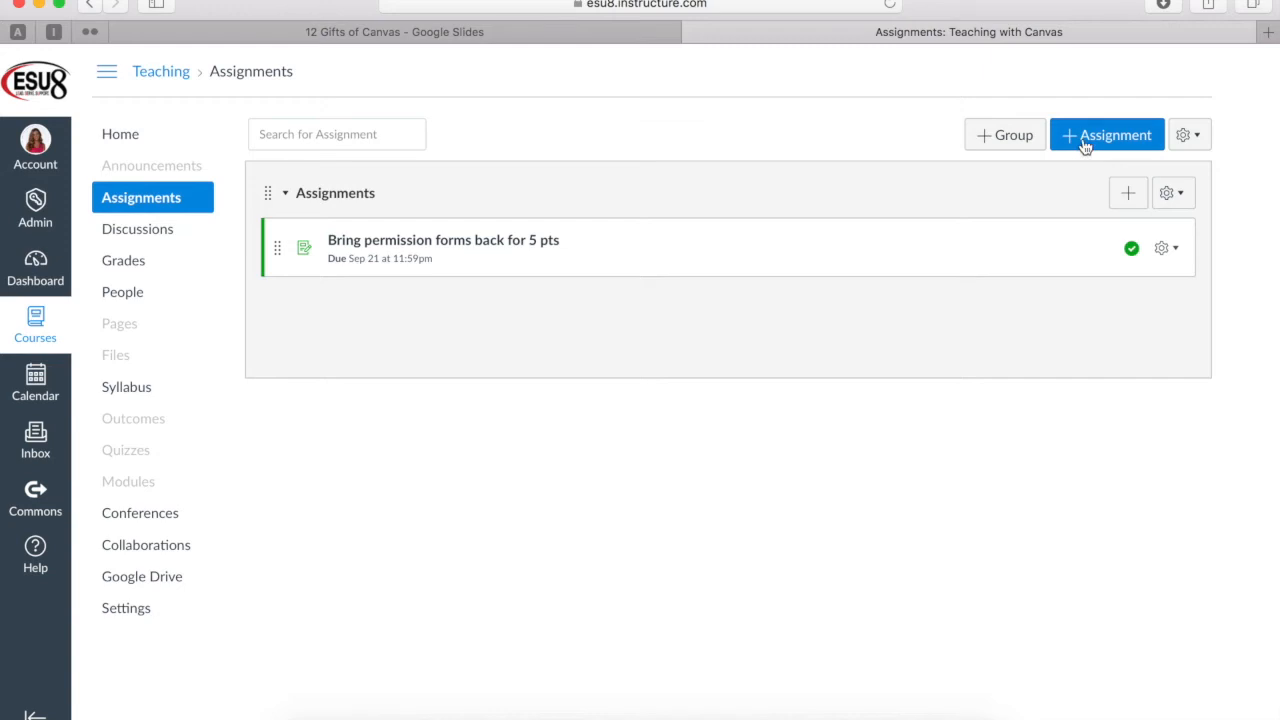
Step: Start a new assignment named 'My Video Reflection'
{"action": "left_click", "coordinate": [1106, 136]}
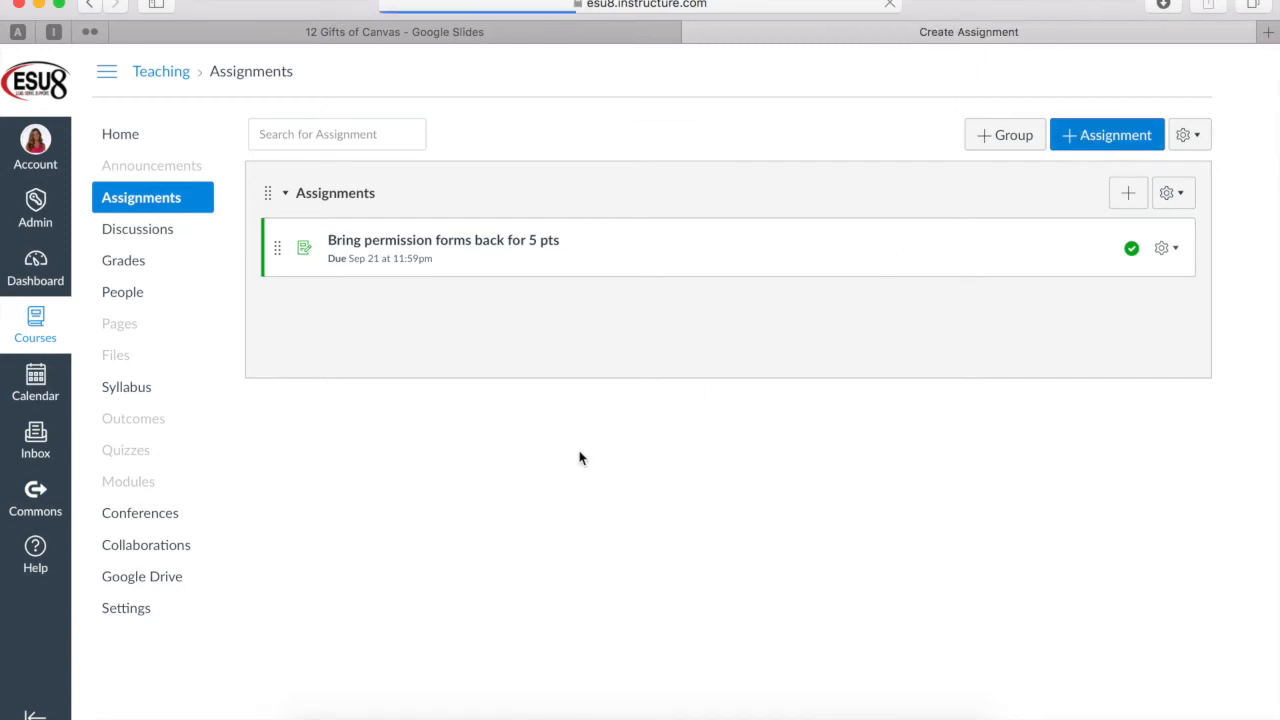
{"action": "left_click", "coordinate": [1108, 136]}
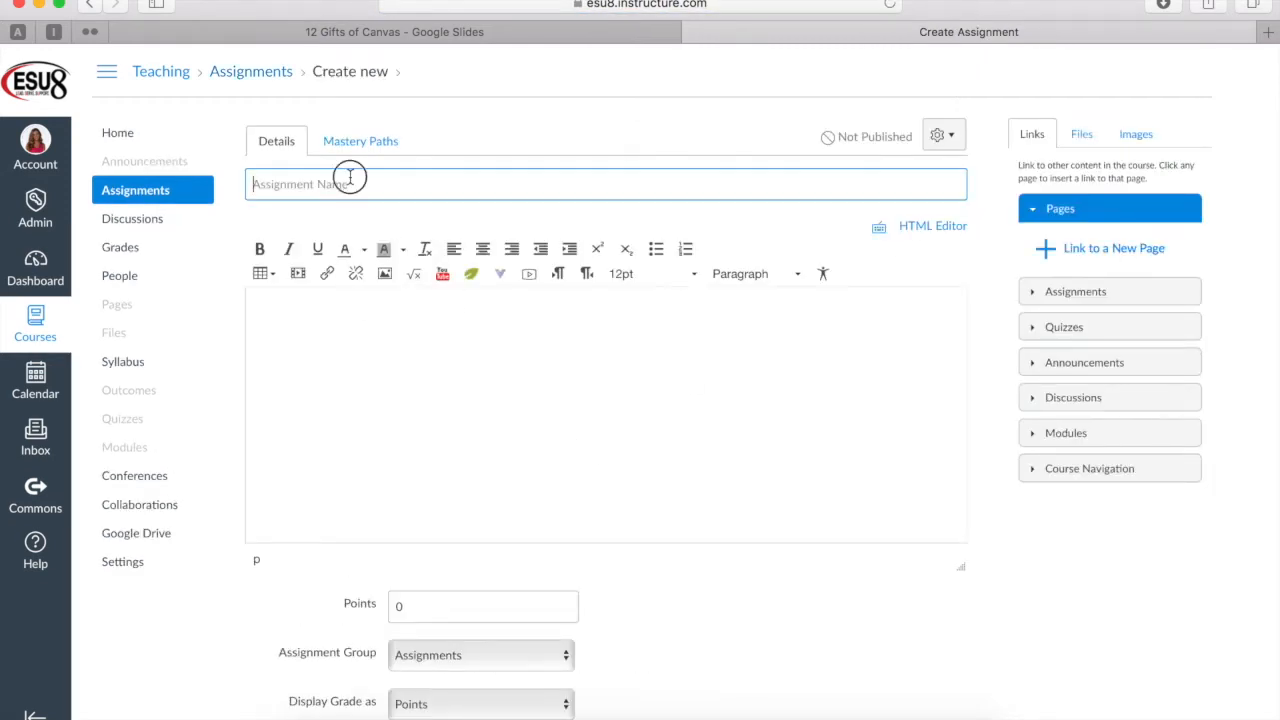
{"action": "type", "text": "My Video"}
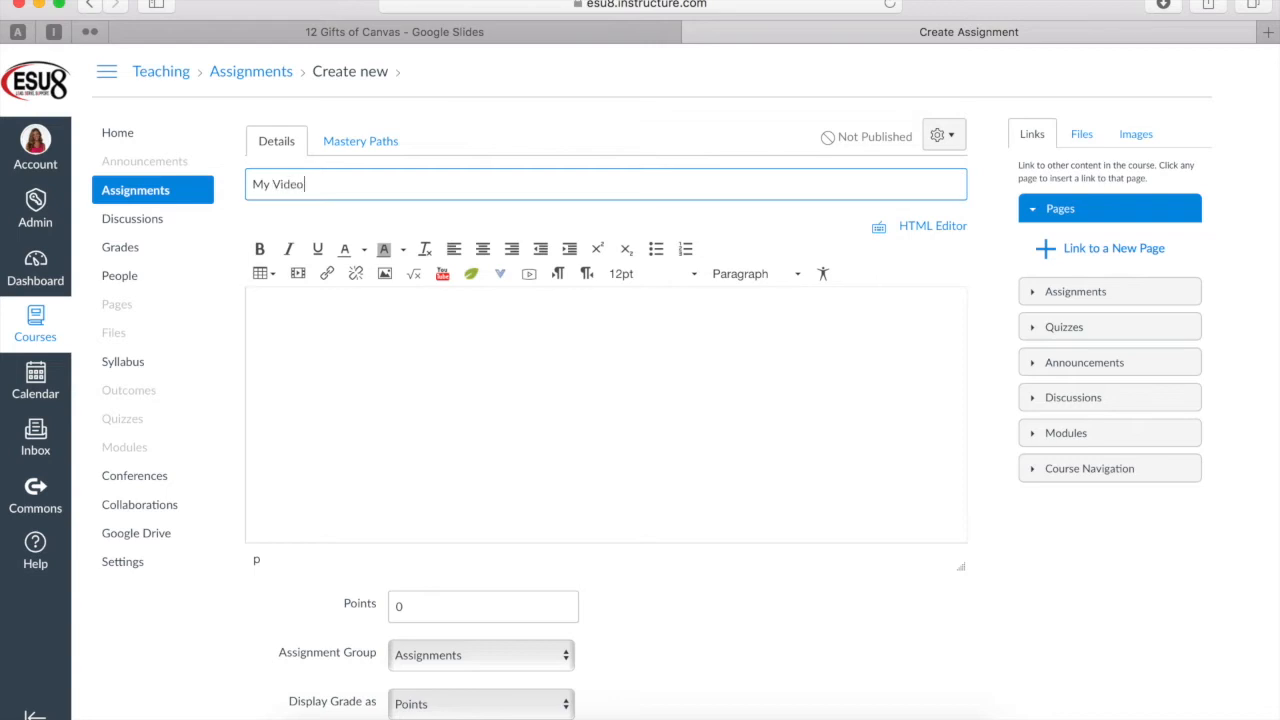
{"action": "type", "text": "Reflection"}
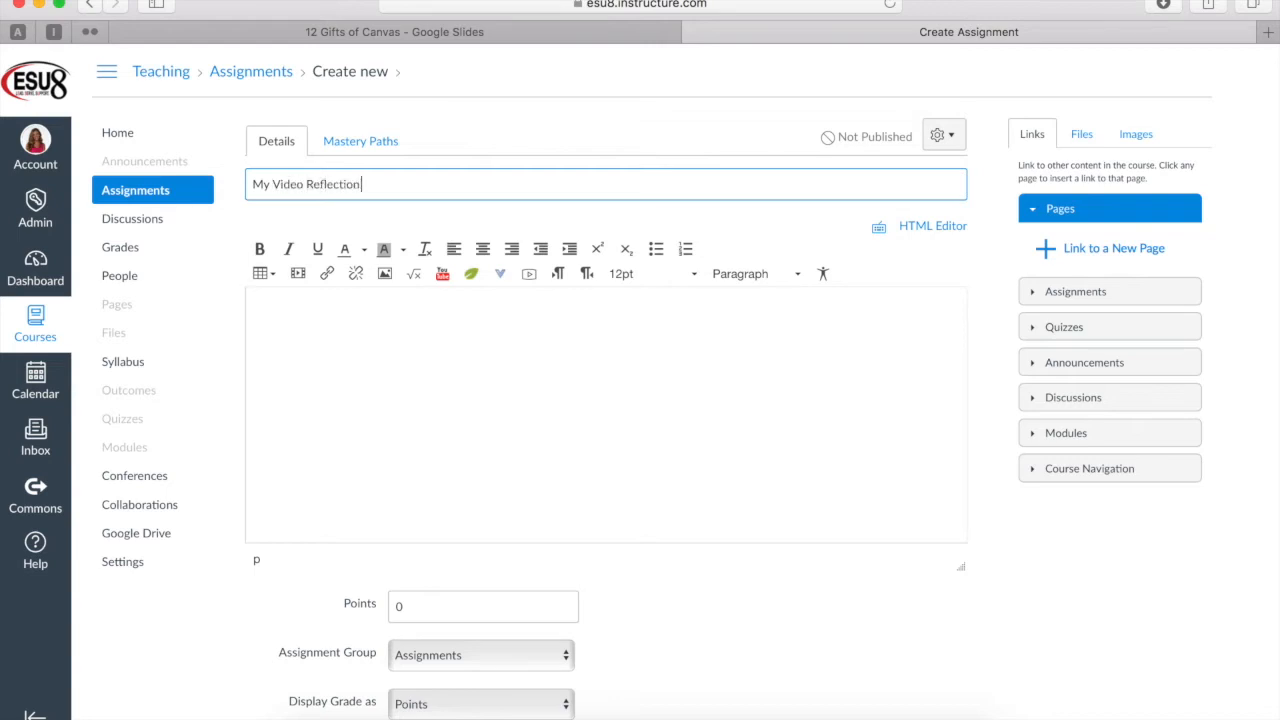
Step: Set Submission Type to Online with Media Recordings and save the assignment
{"action": "scroll", "scroll_direction": "down", "scroll_amount": 3}
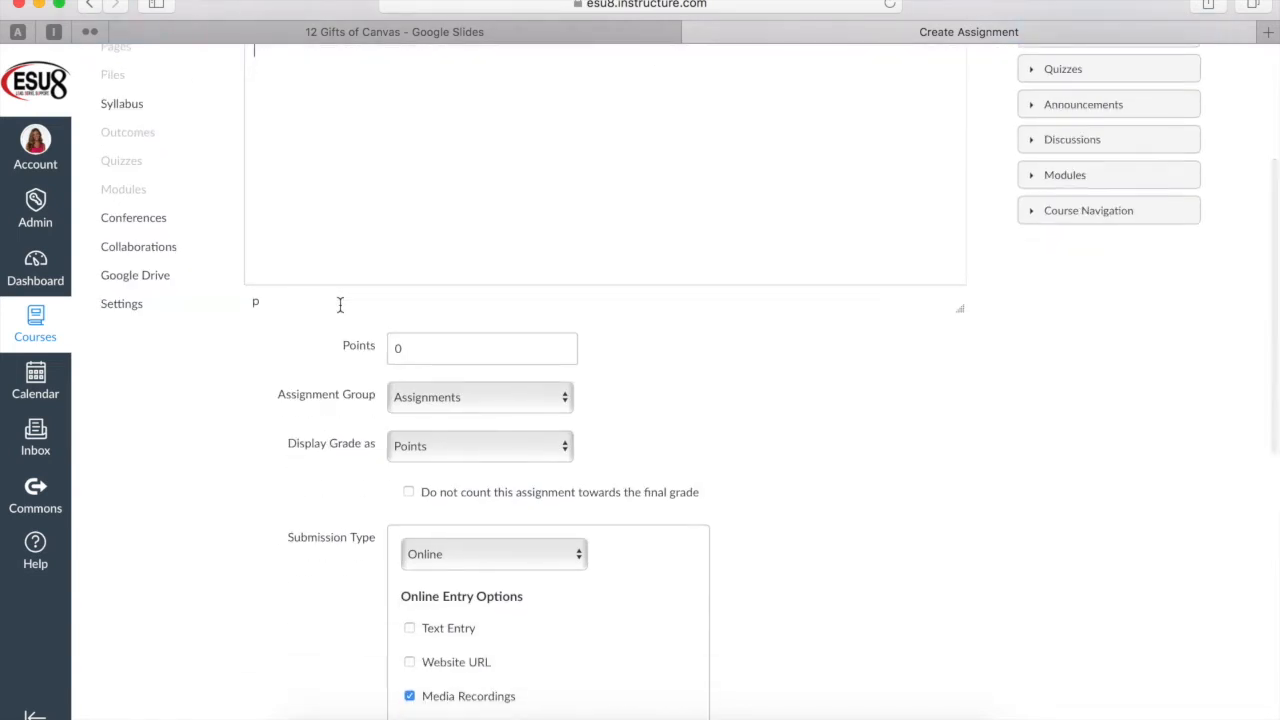
{"action": "left_click", "coordinate": [492, 552]}
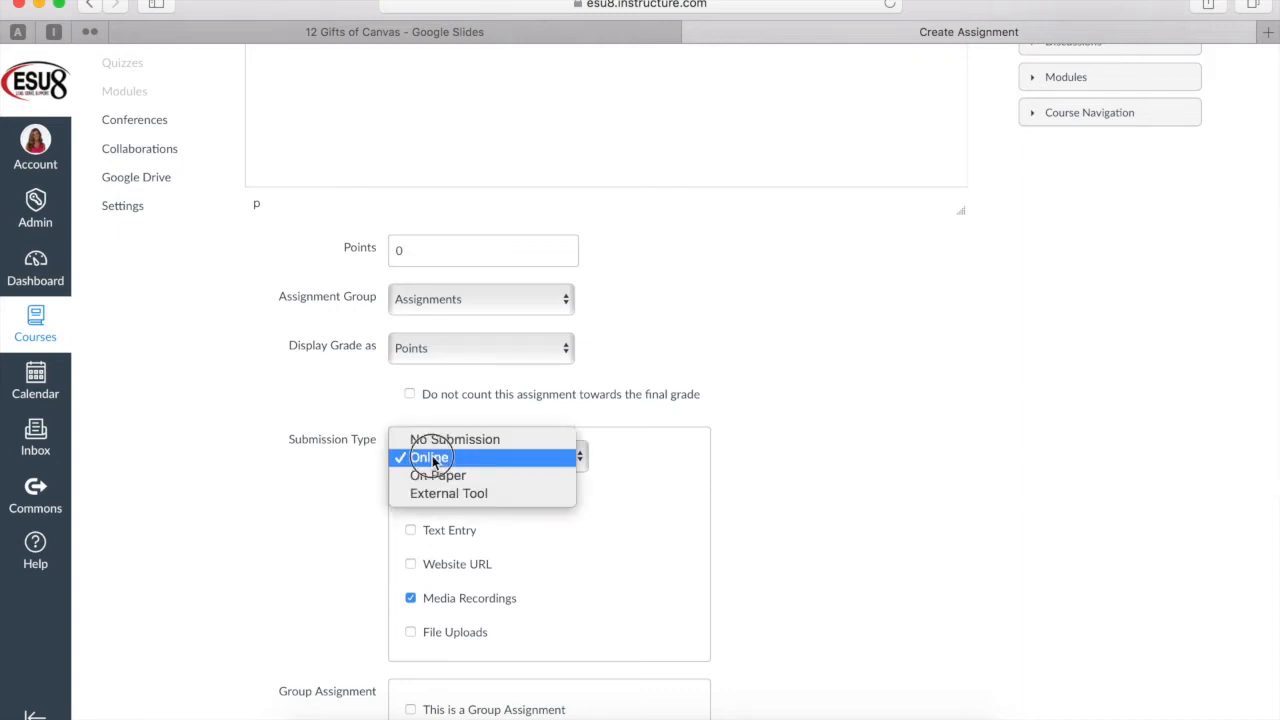
{"action": "left_click", "coordinate": [428, 456]}
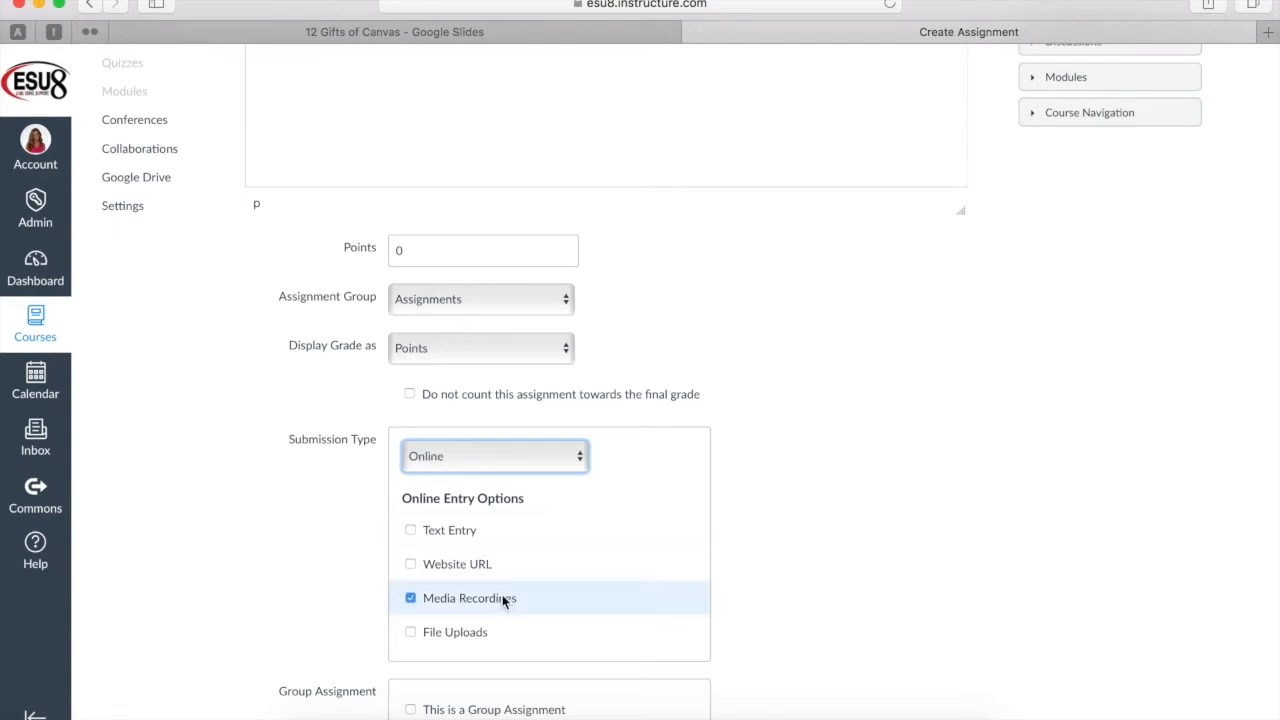
{"action": "mouse_move", "coordinate": [480, 600]}
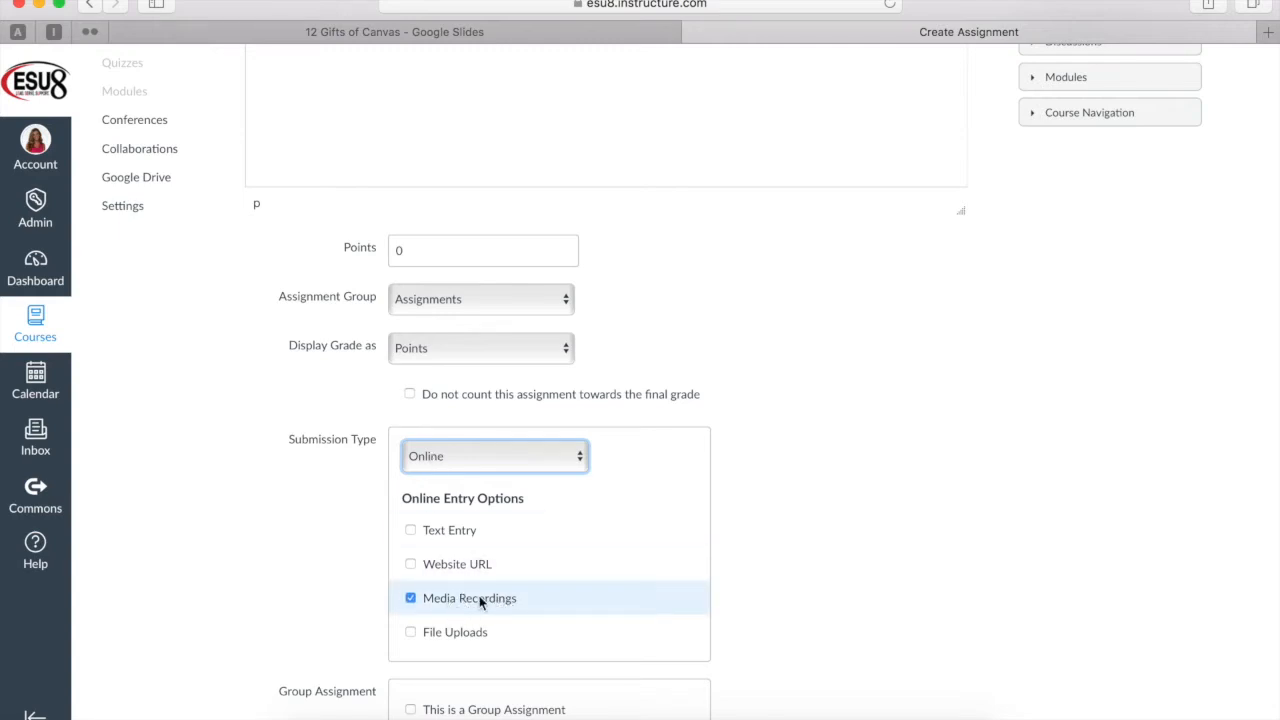
{"action": "scroll", "scroll_direction": "down", "scroll_amount": 3}
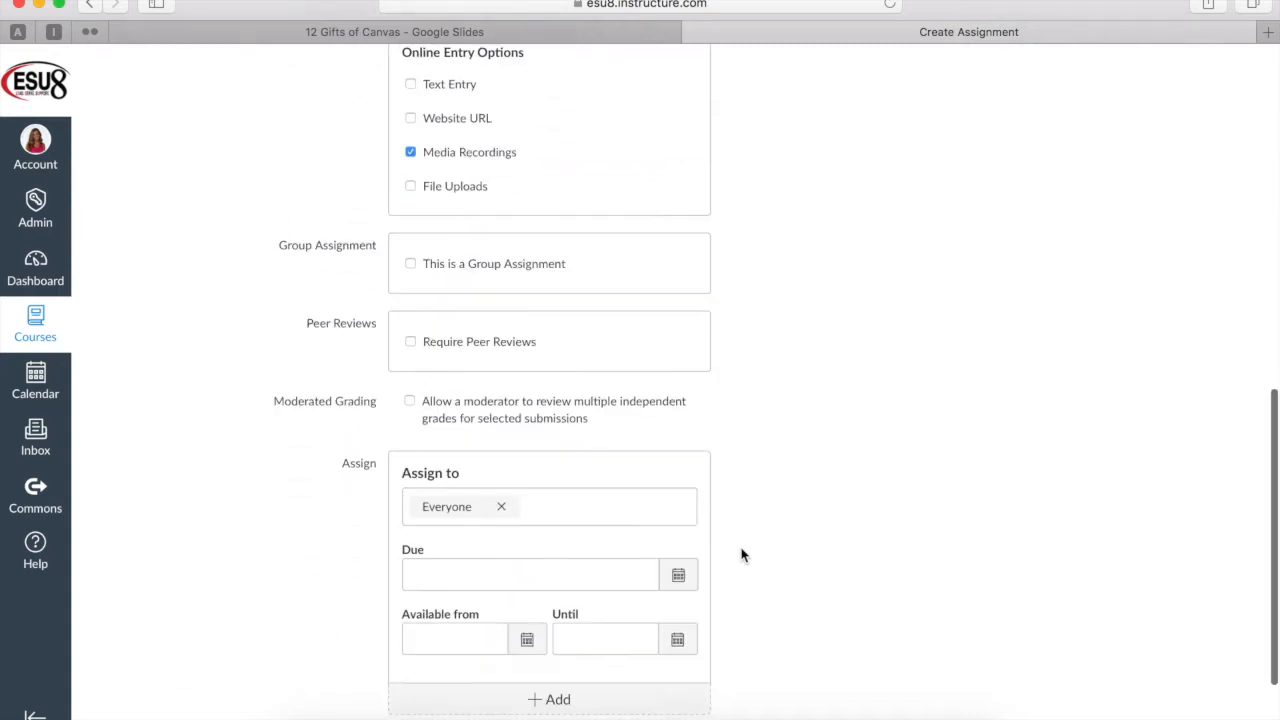
{"action": "left_click", "coordinate": [928, 672]}
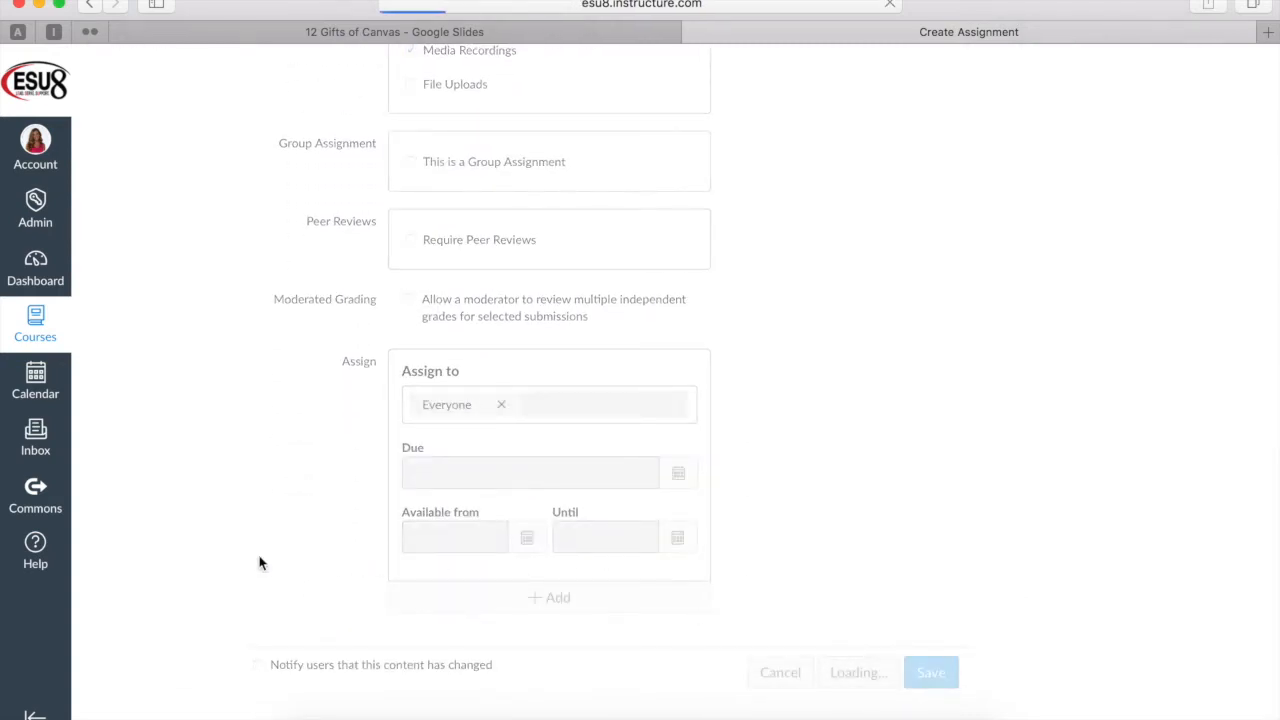
{"action": "left_click", "coordinate": [928, 672]}
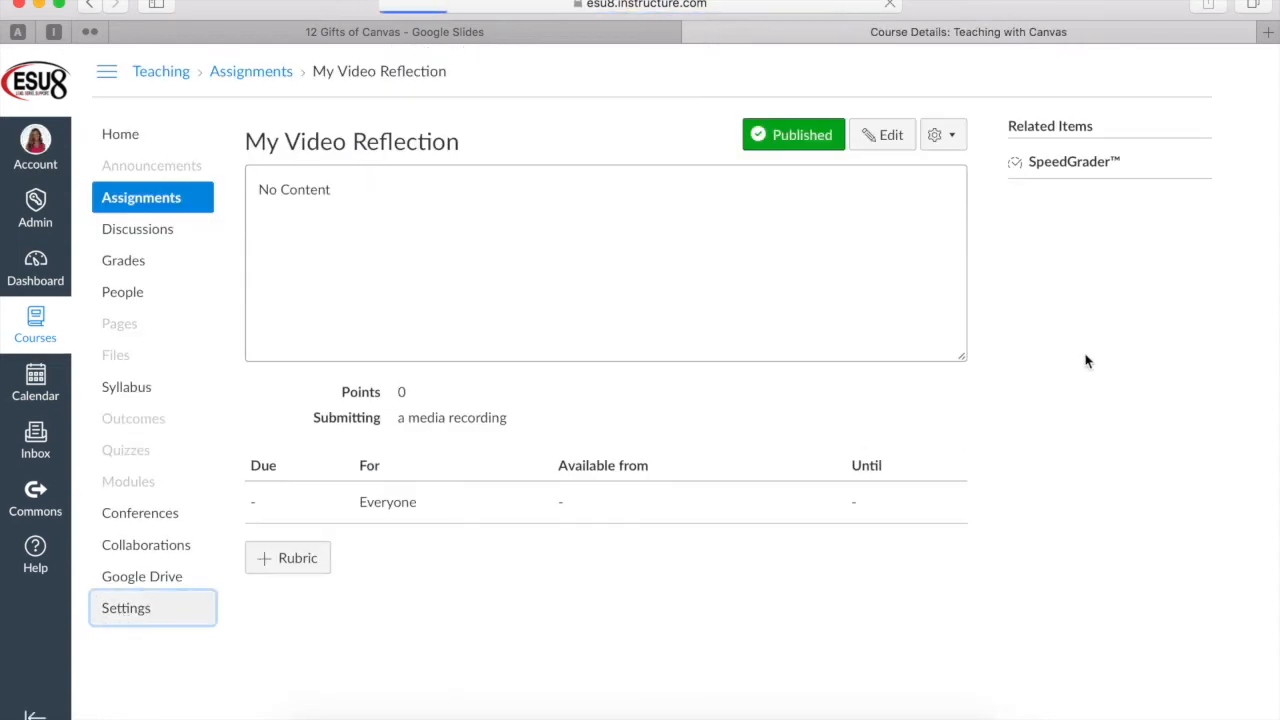
{"action": "left_click", "coordinate": [124, 608]}
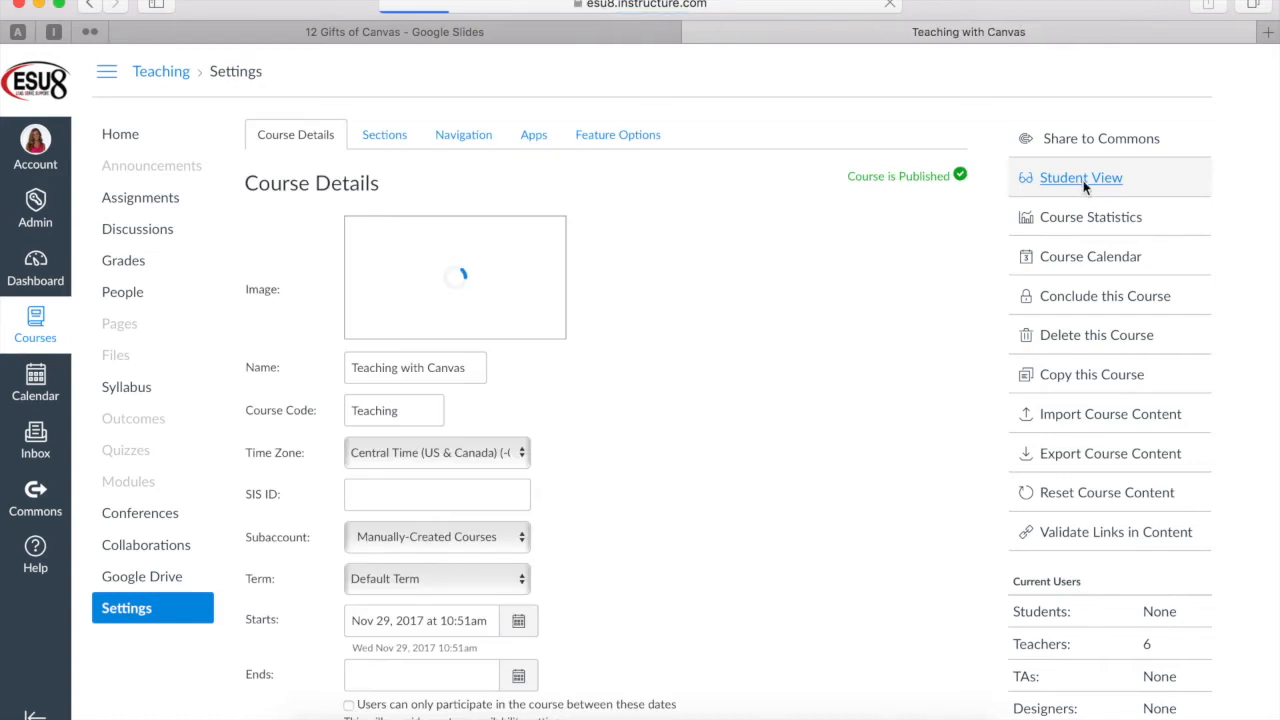
{"action": "left_click", "coordinate": [1080, 176]}
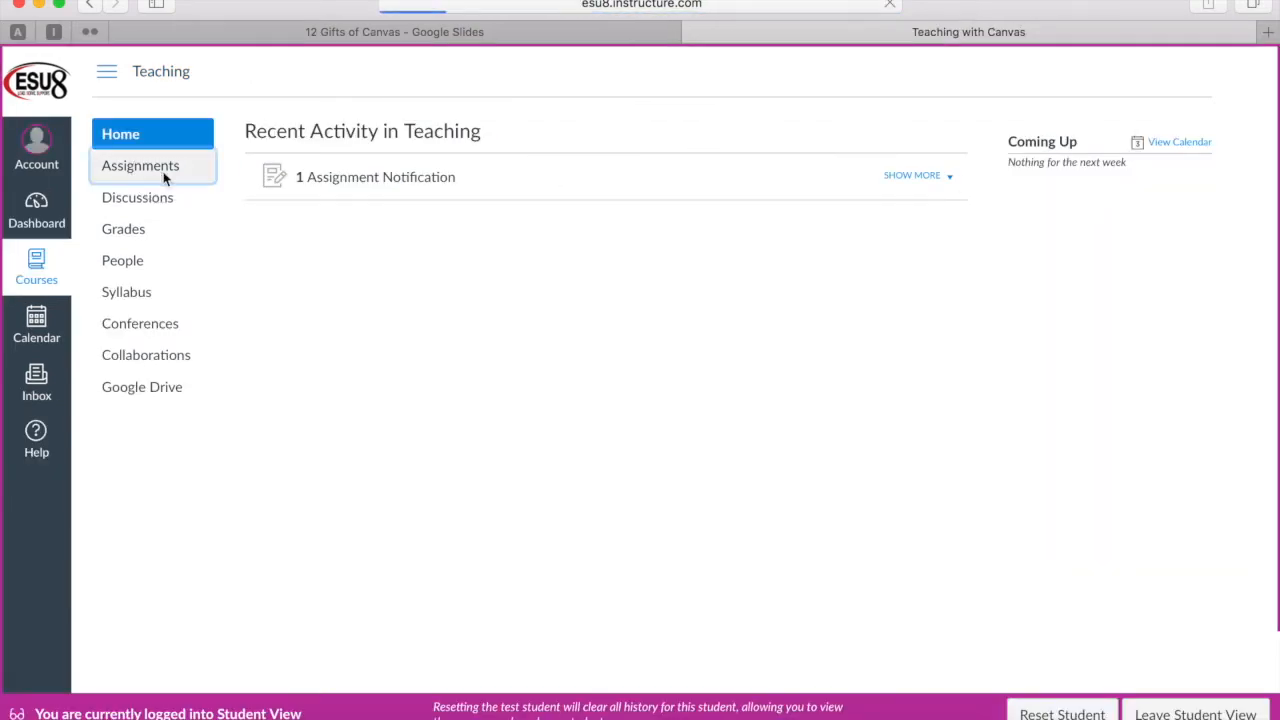
{"action": "left_click", "coordinate": [140, 164]}
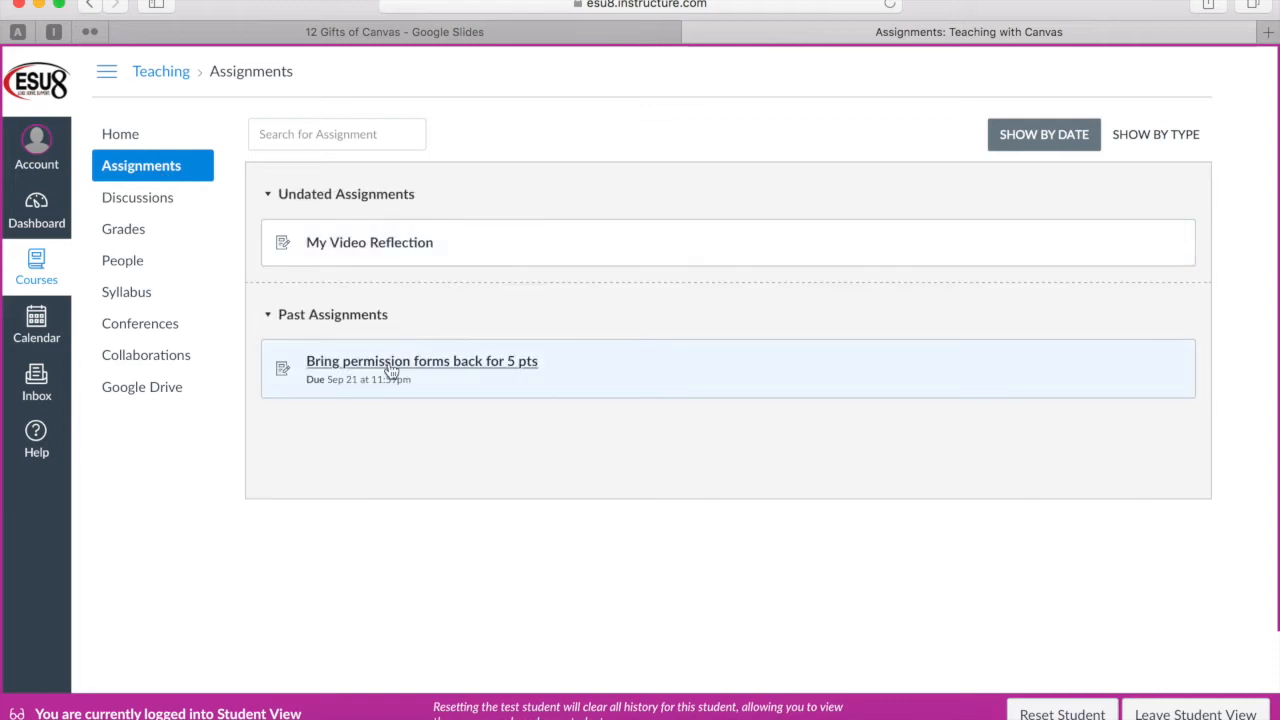
{"action": "left_click", "coordinate": [368, 242]}
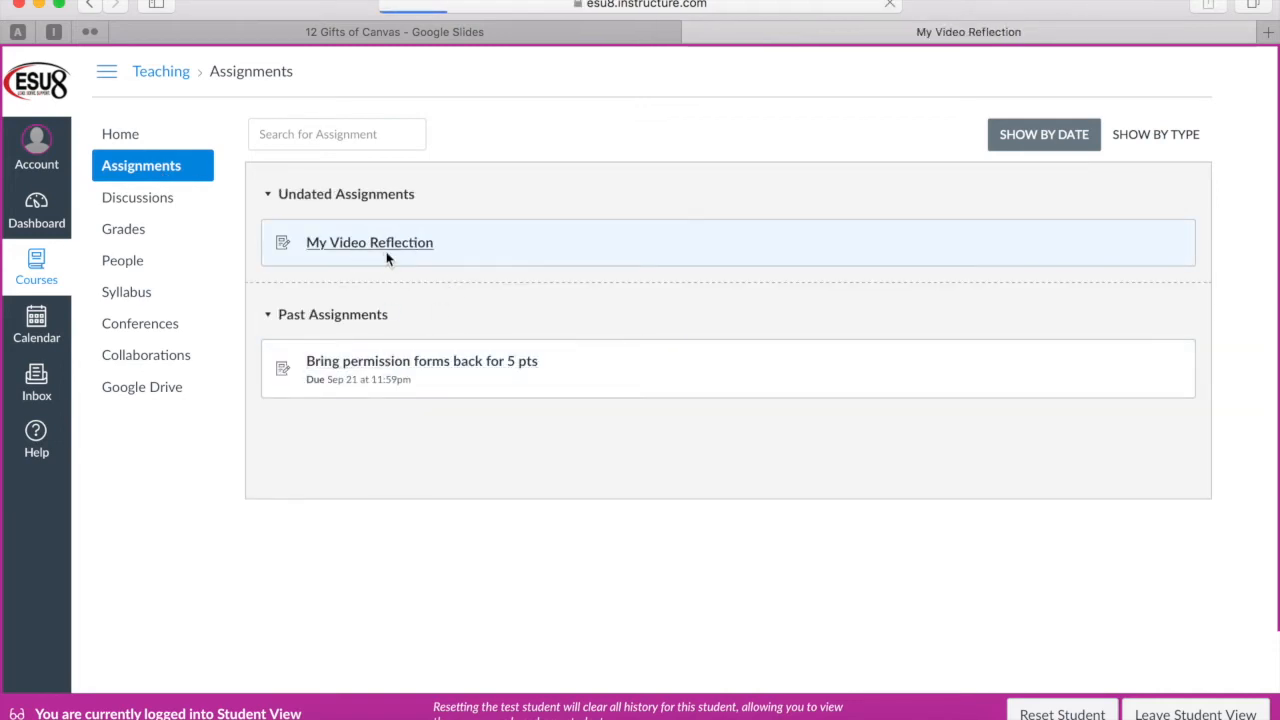
{"action": "left_click", "coordinate": [368, 242]}
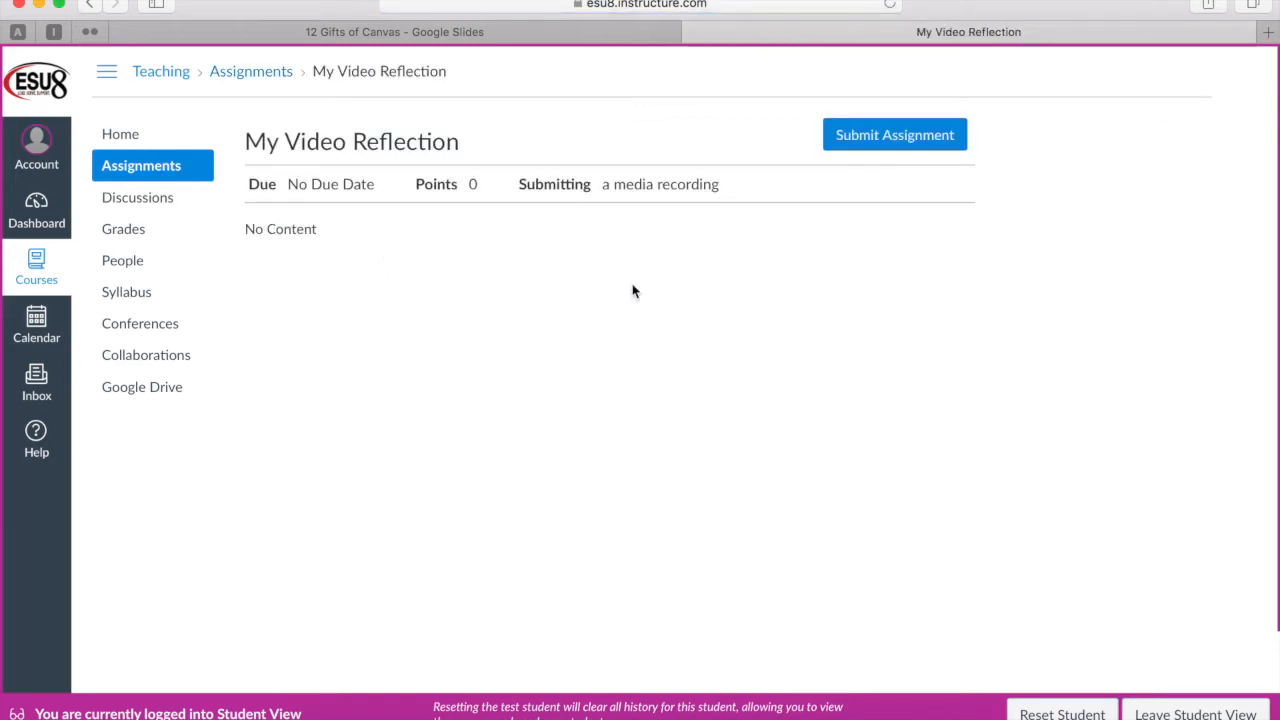
{"action": "left_click", "coordinate": [892, 134]}
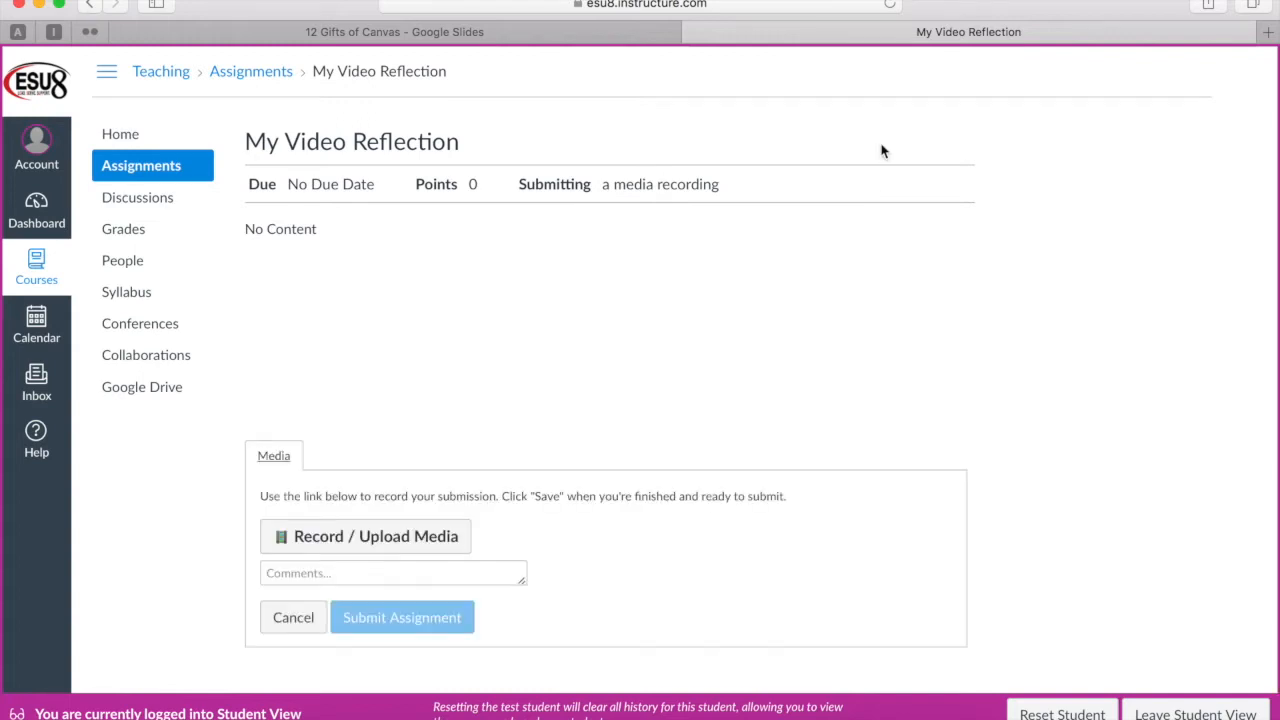
{"action": "left_click", "coordinate": [364, 536]}
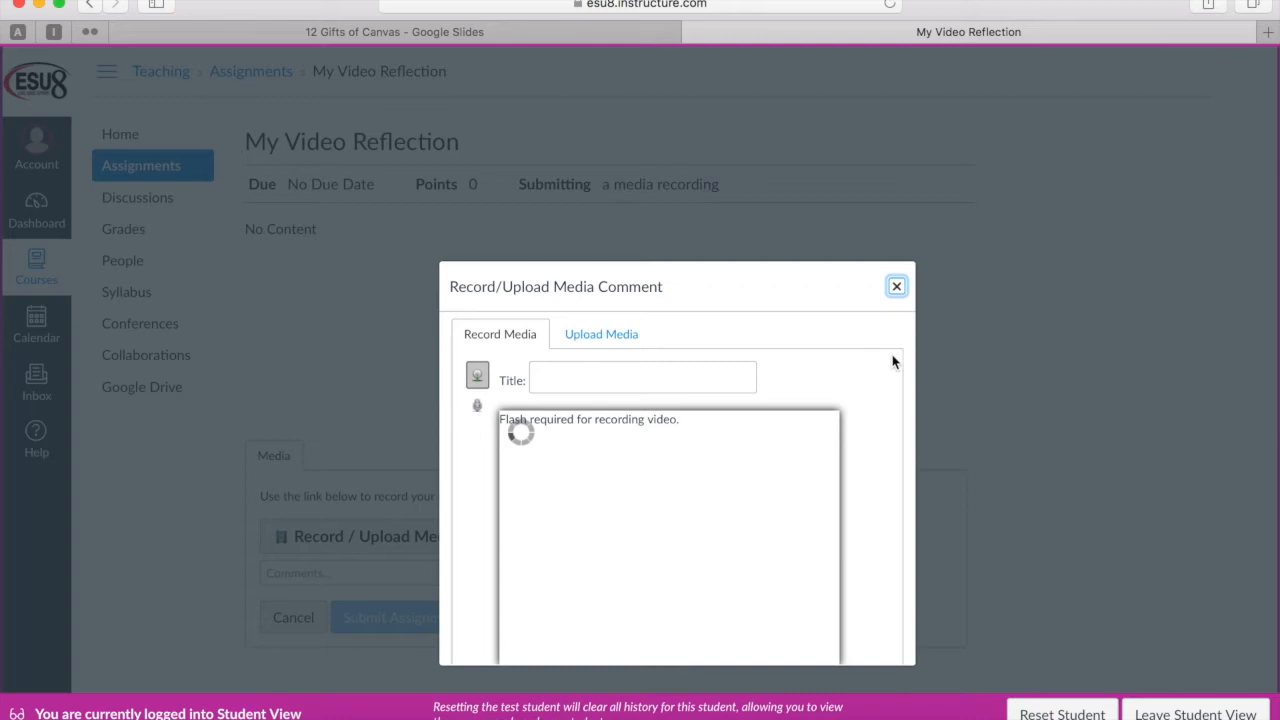
{"action": "left_click", "coordinate": [896, 286]}
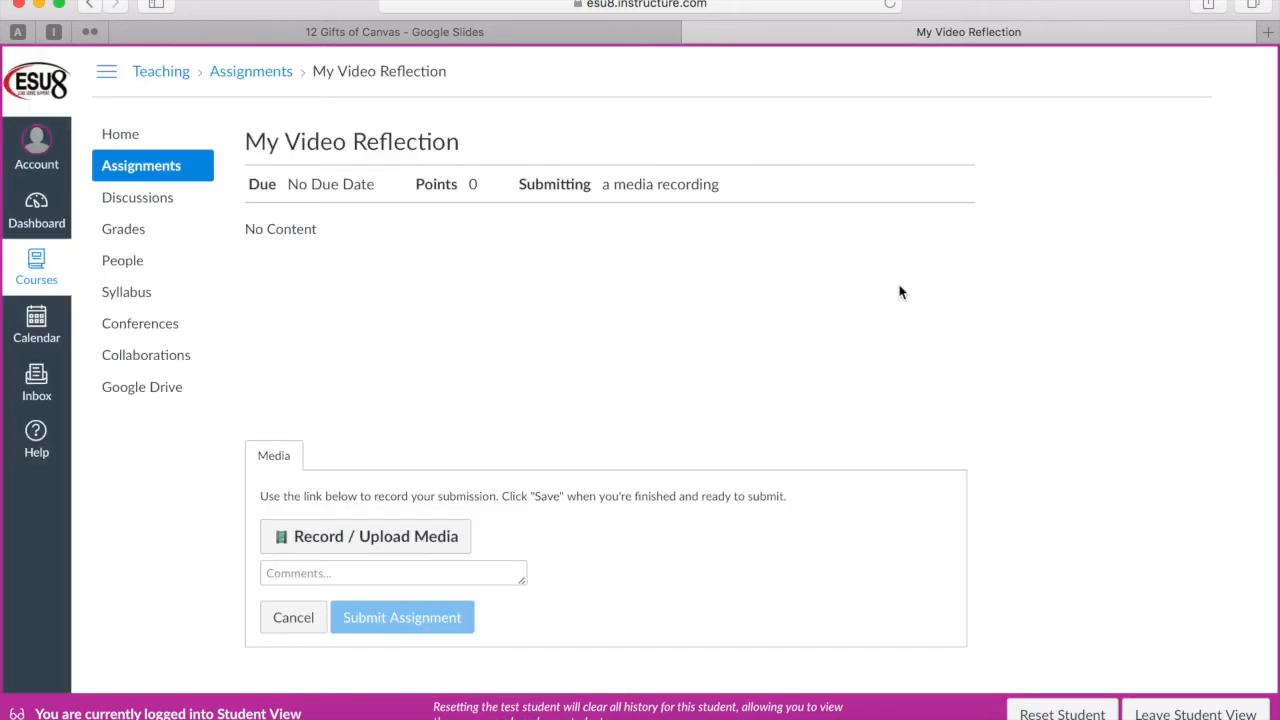
{"action": "mouse_move", "coordinate": [500, 460]}
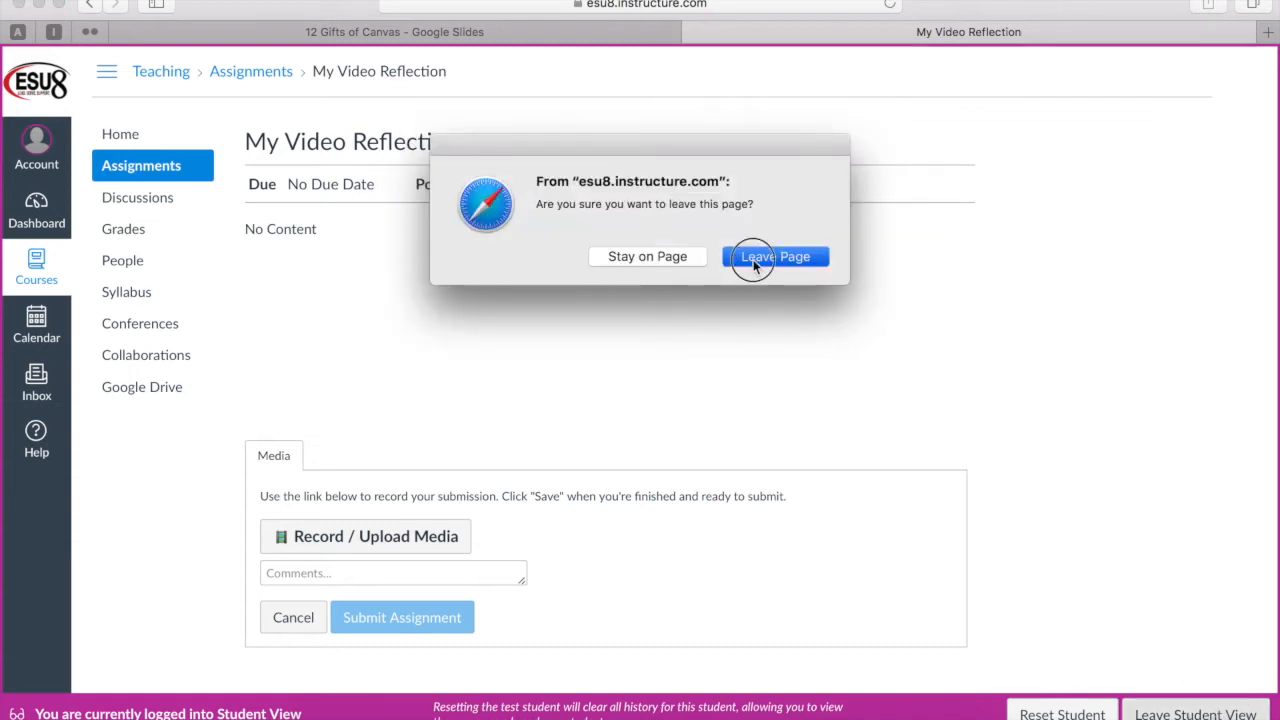
{"action": "left_click", "coordinate": [776, 256]}
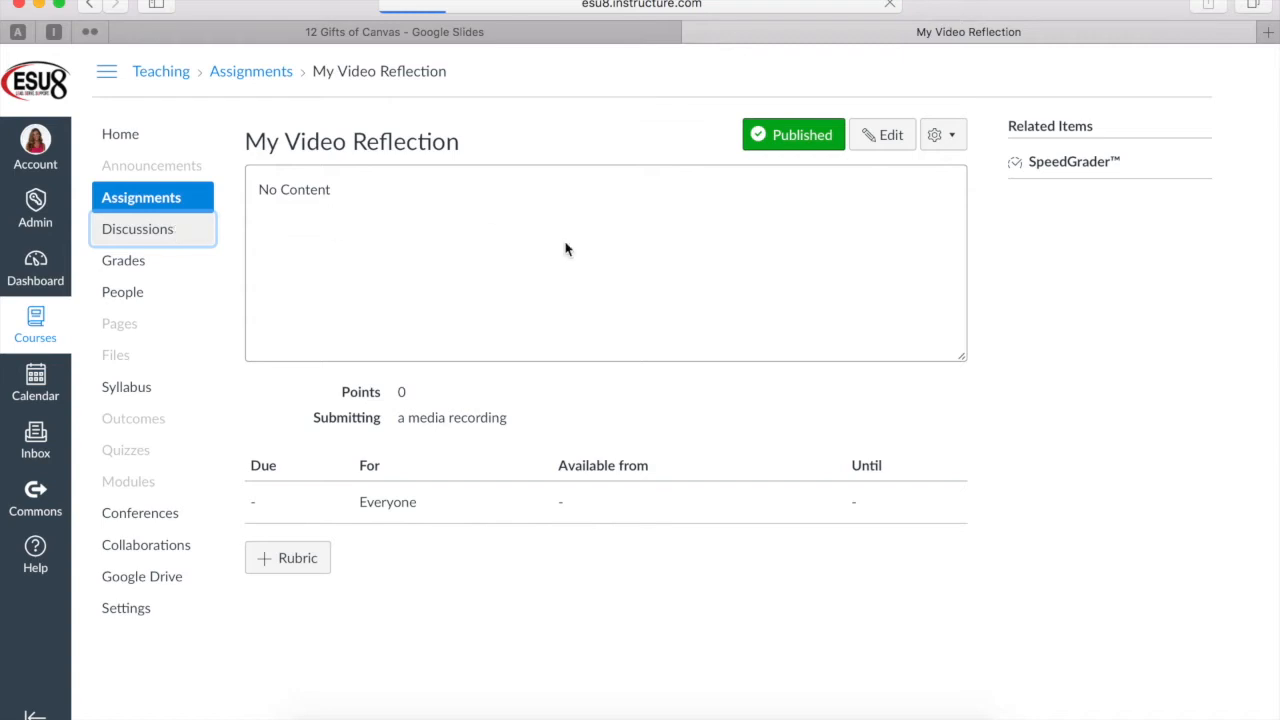
Step: Start a new discussion with threaded replies and post-before-seeing-replies enabled
{"action": "left_click", "coordinate": [136, 228]}
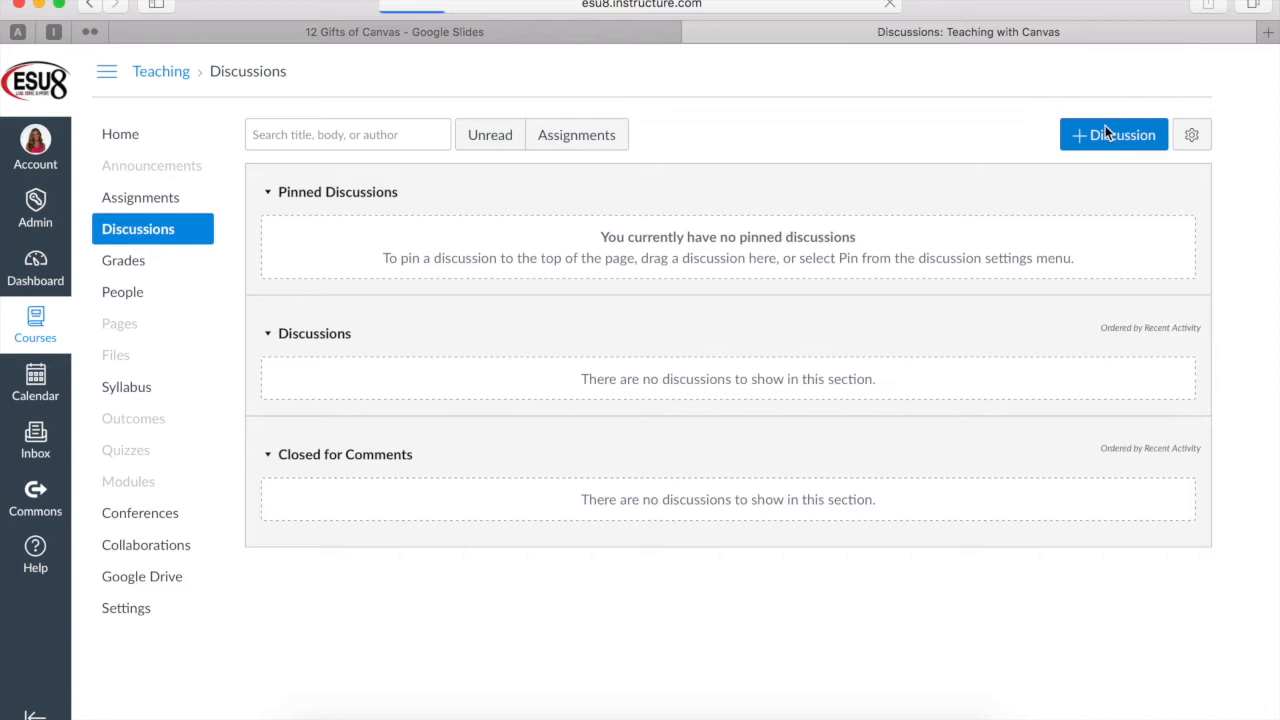
{"action": "left_click", "coordinate": [1112, 134]}
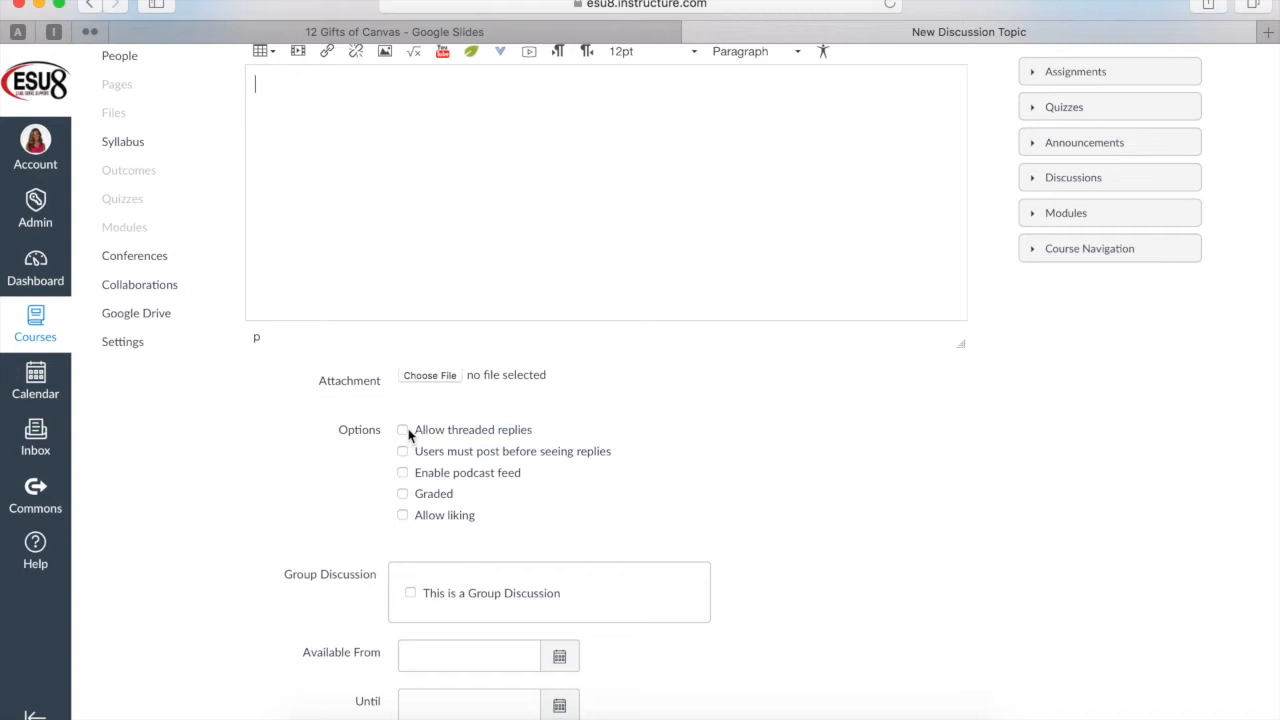
{"action": "mouse_move", "coordinate": [404, 436]}
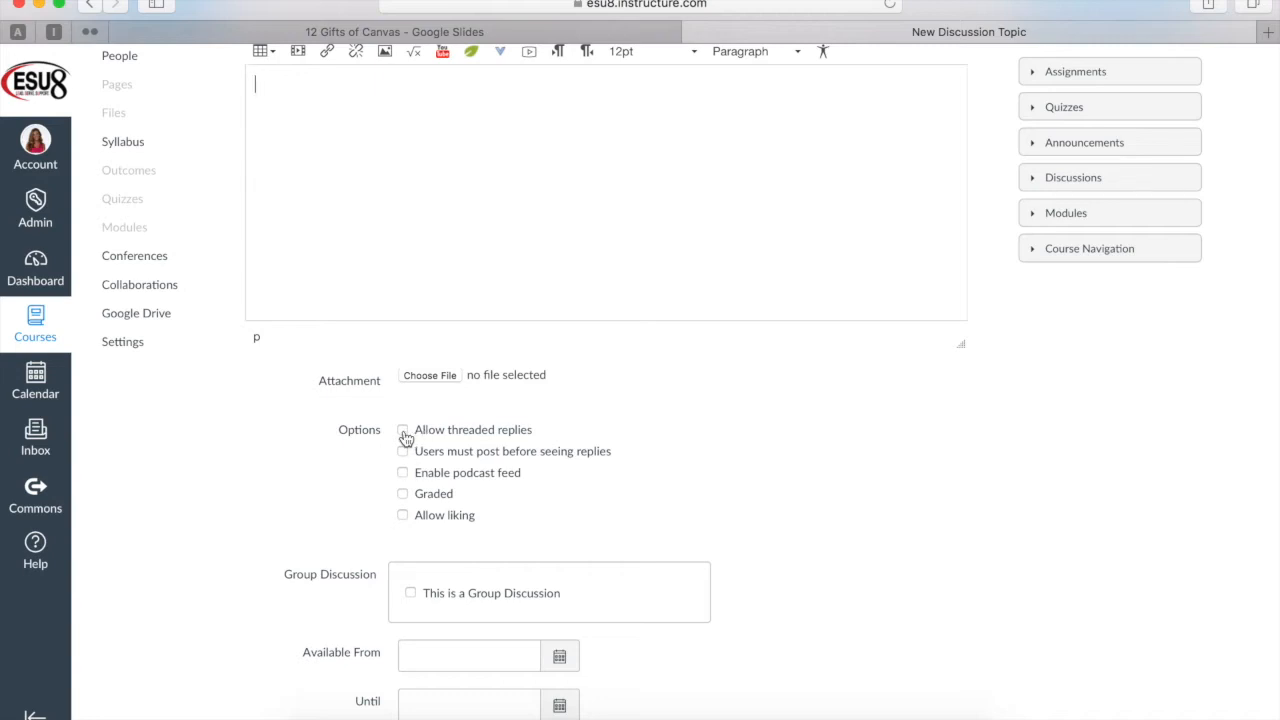
{"action": "left_click", "coordinate": [402, 428]}
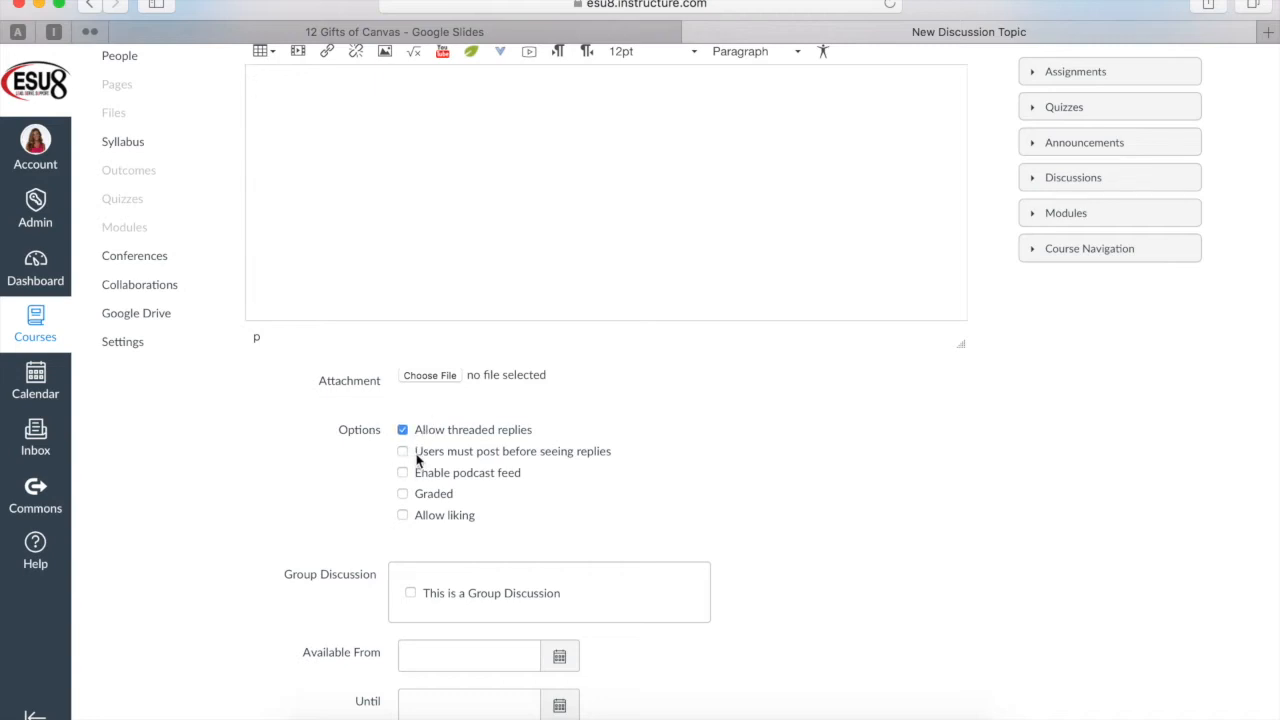
{"action": "left_click", "coordinate": [404, 452]}
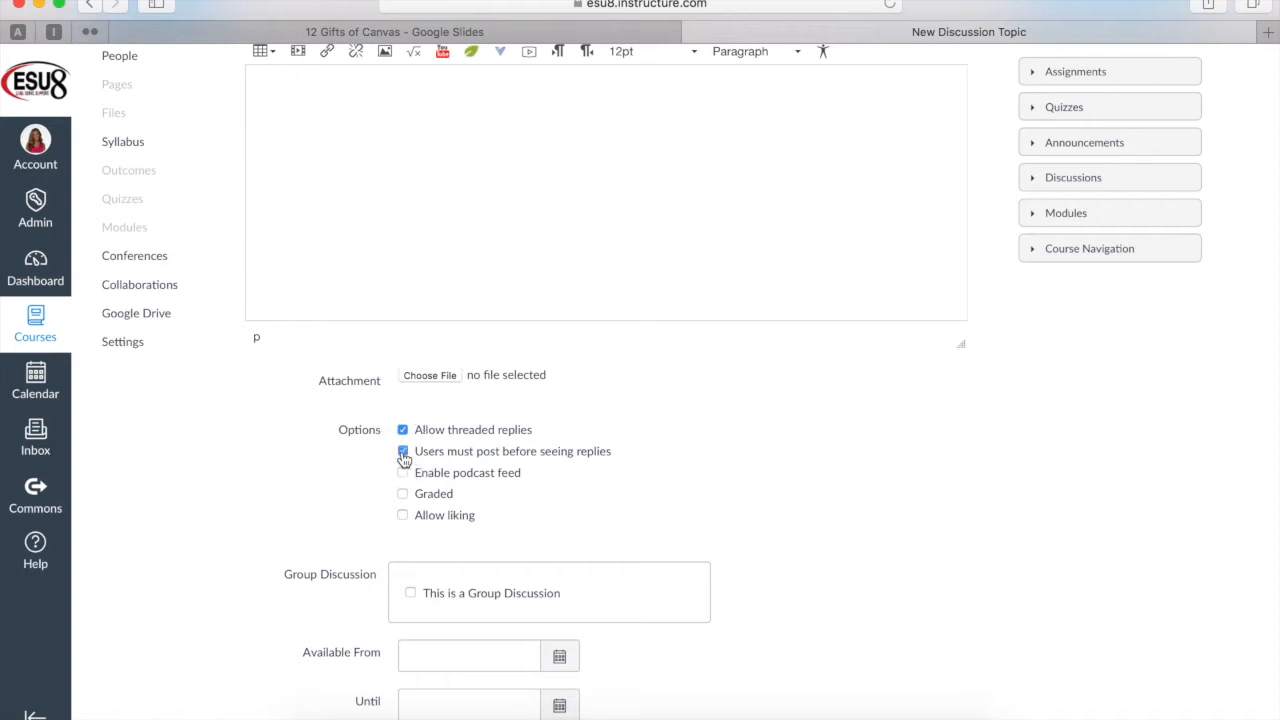
{"action": "left_click", "coordinate": [402, 452]}
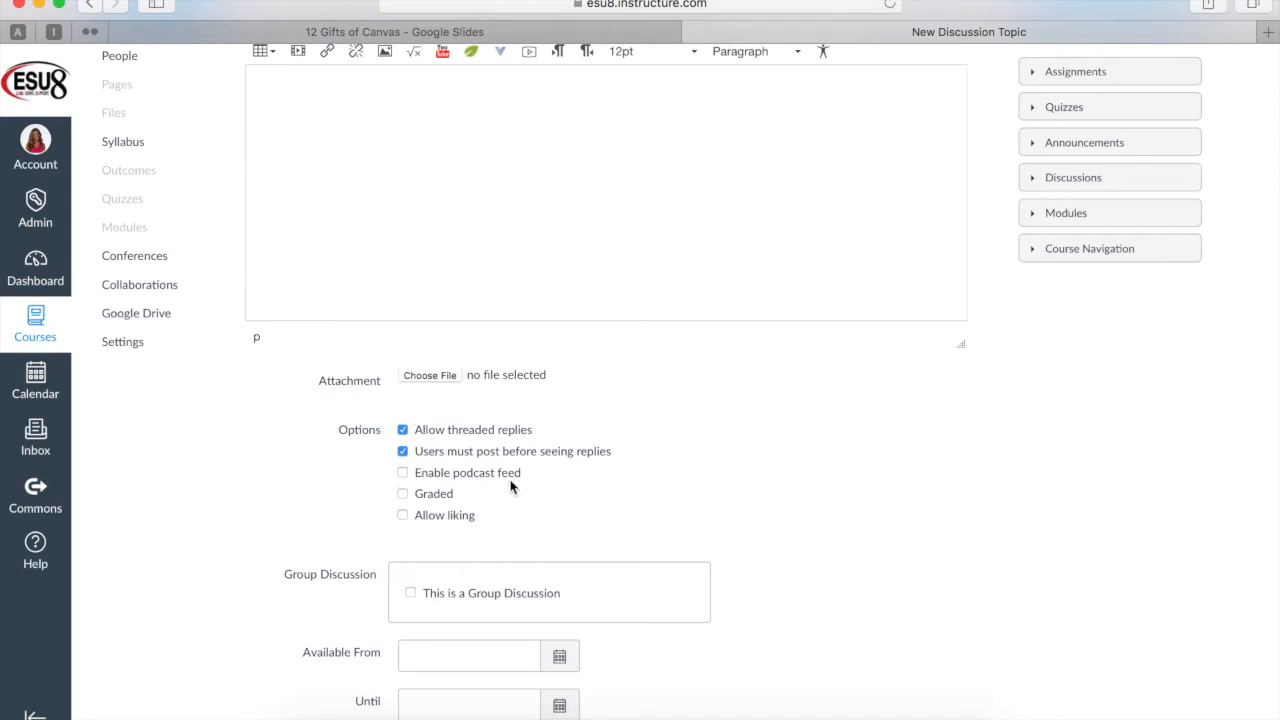
{"action": "scroll", "scroll_direction": "down", "scroll_amount": 3}
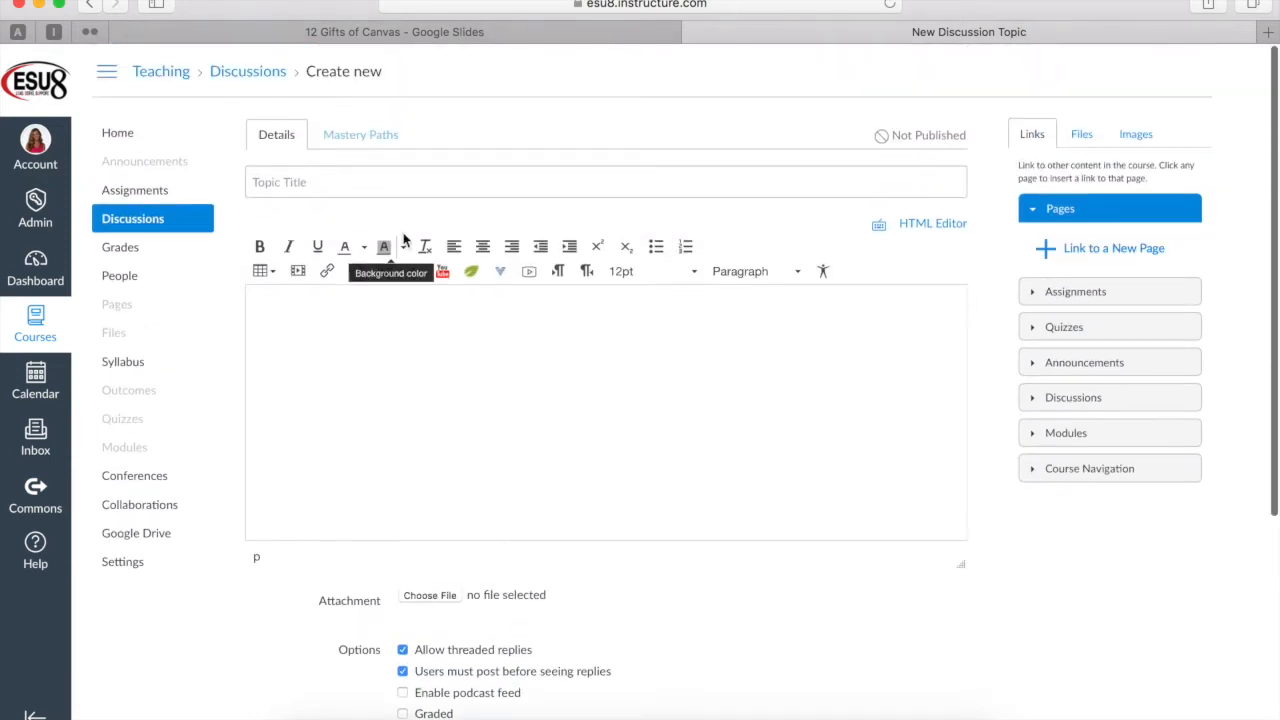
Step: Title the discussion 'Video Reflection' and save it as a published topic
{"action": "type", "text": "Video"}
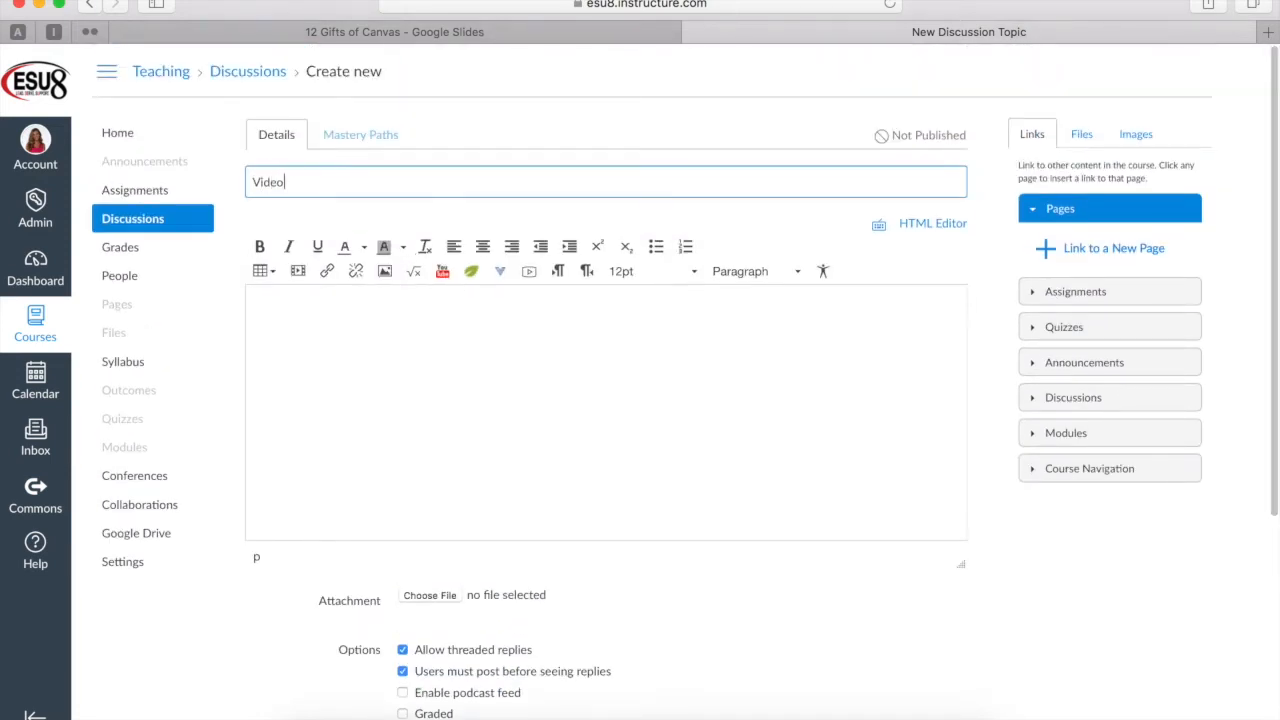
{"action": "type", "text": "Reflections"}
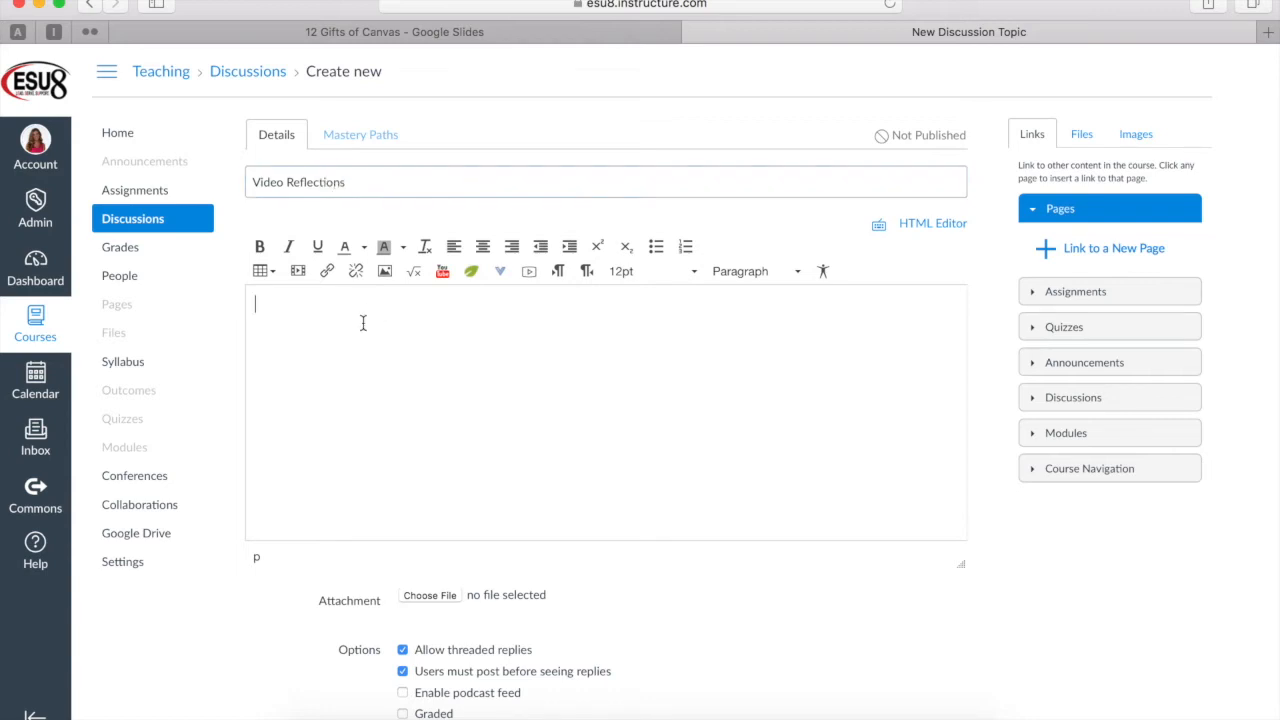
{"action": "mouse_move", "coordinate": [468, 400]}
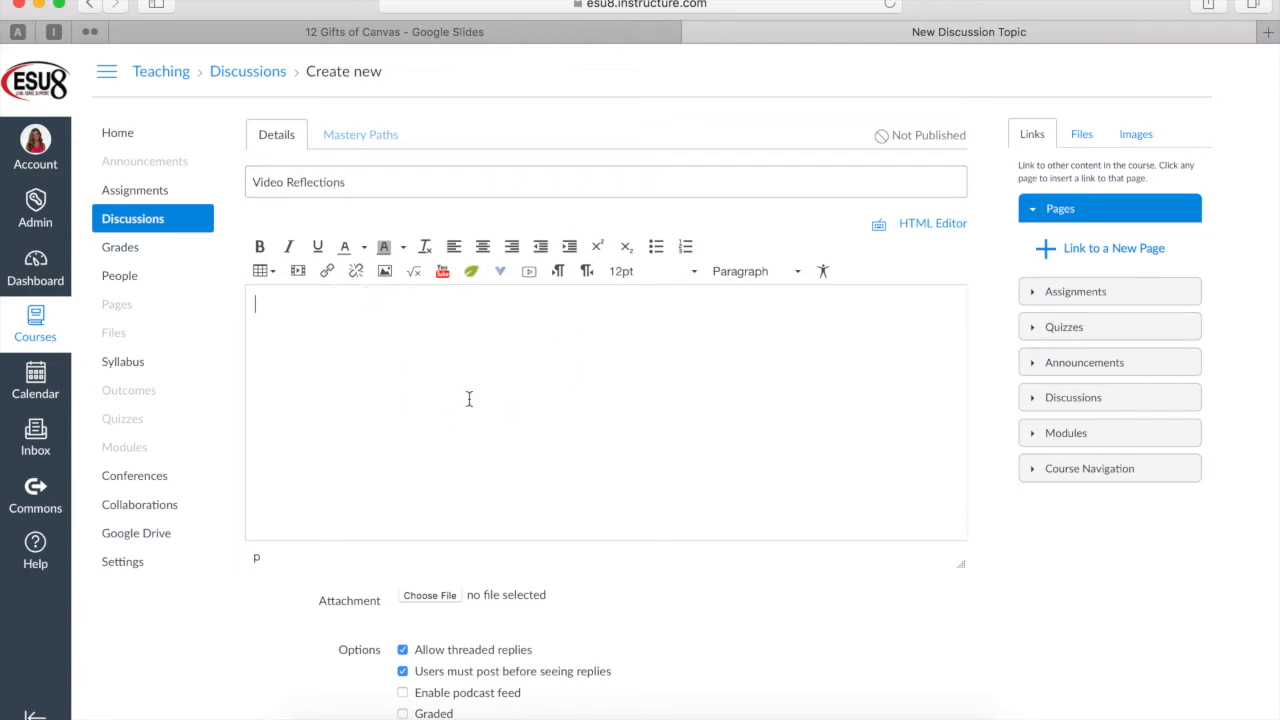
{"action": "scroll", "scroll_direction": "down", "scroll_amount": 3}
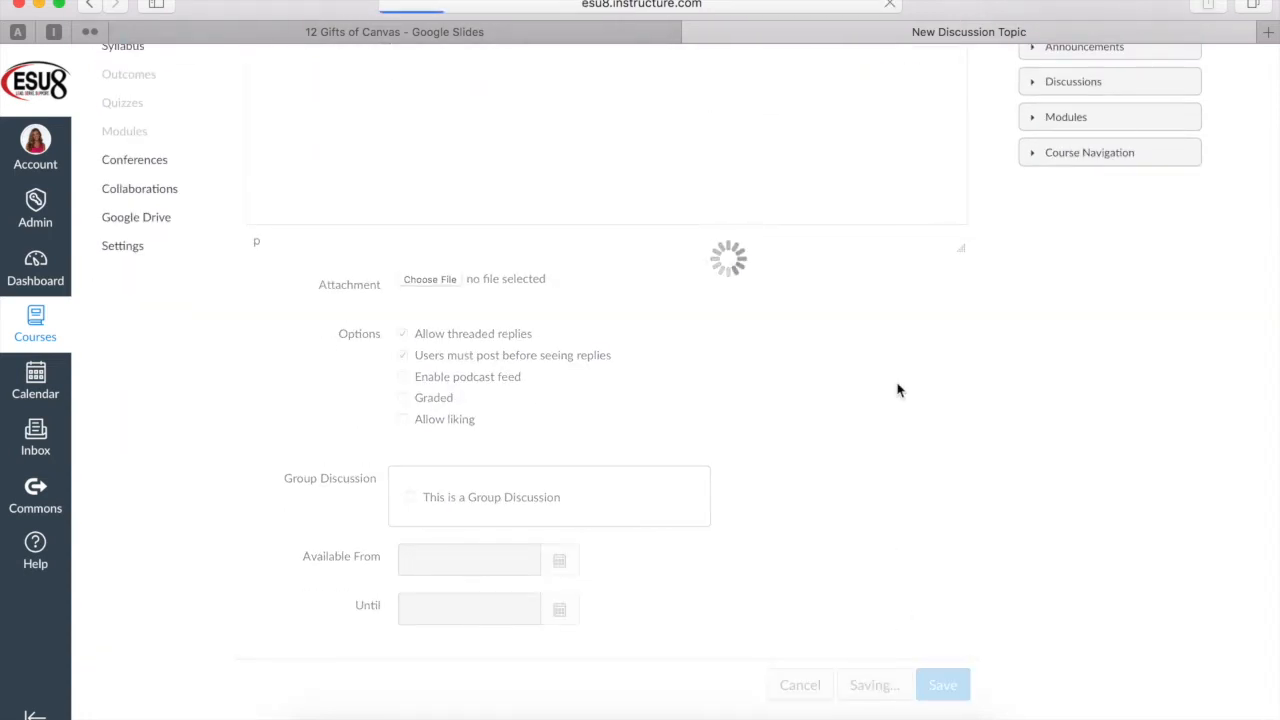
{"action": "left_click", "coordinate": [940, 684]}
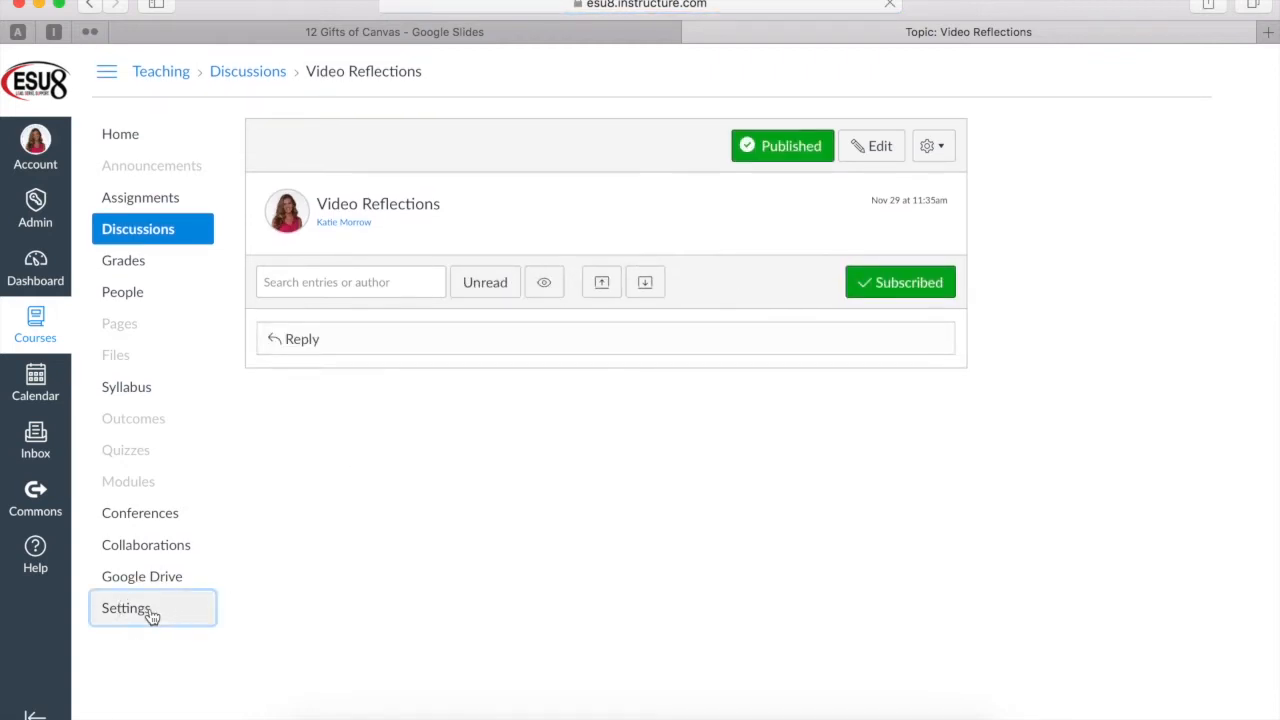
Step: In course Settings' more options, let students attach files to discussions and update course details
{"action": "left_click", "coordinate": [124, 608]}
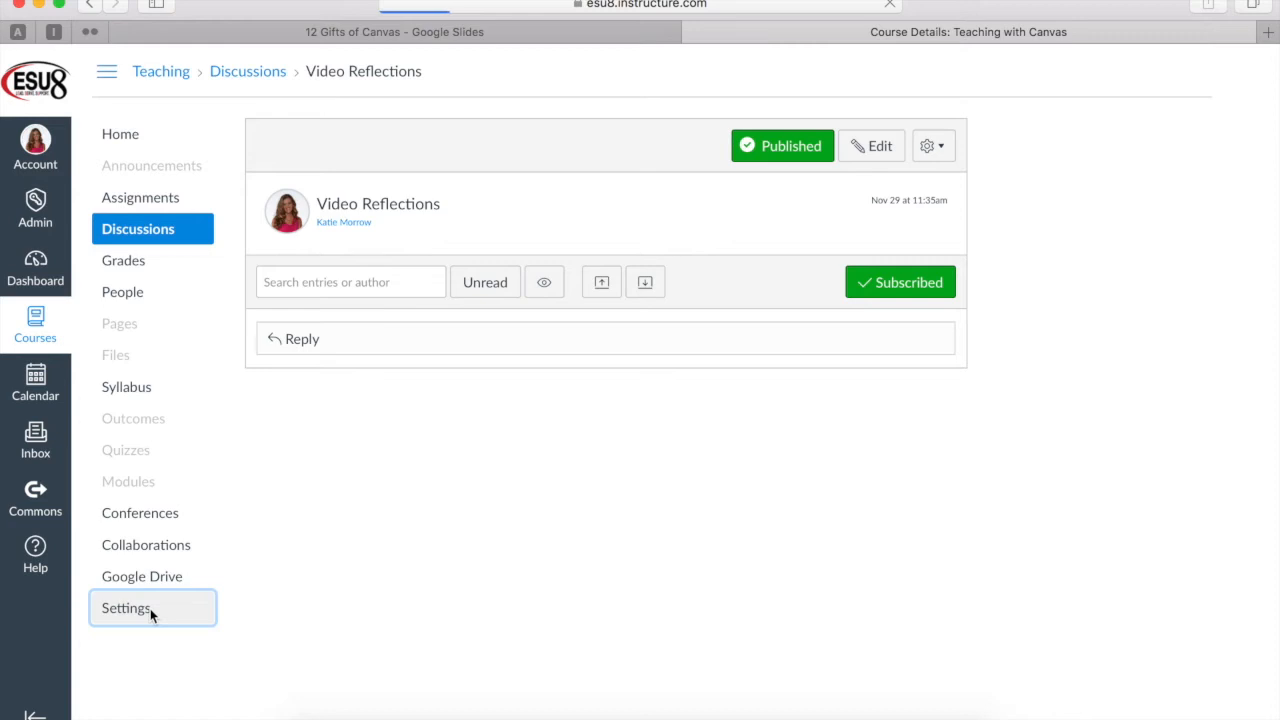
{"action": "left_click", "coordinate": [126, 608]}
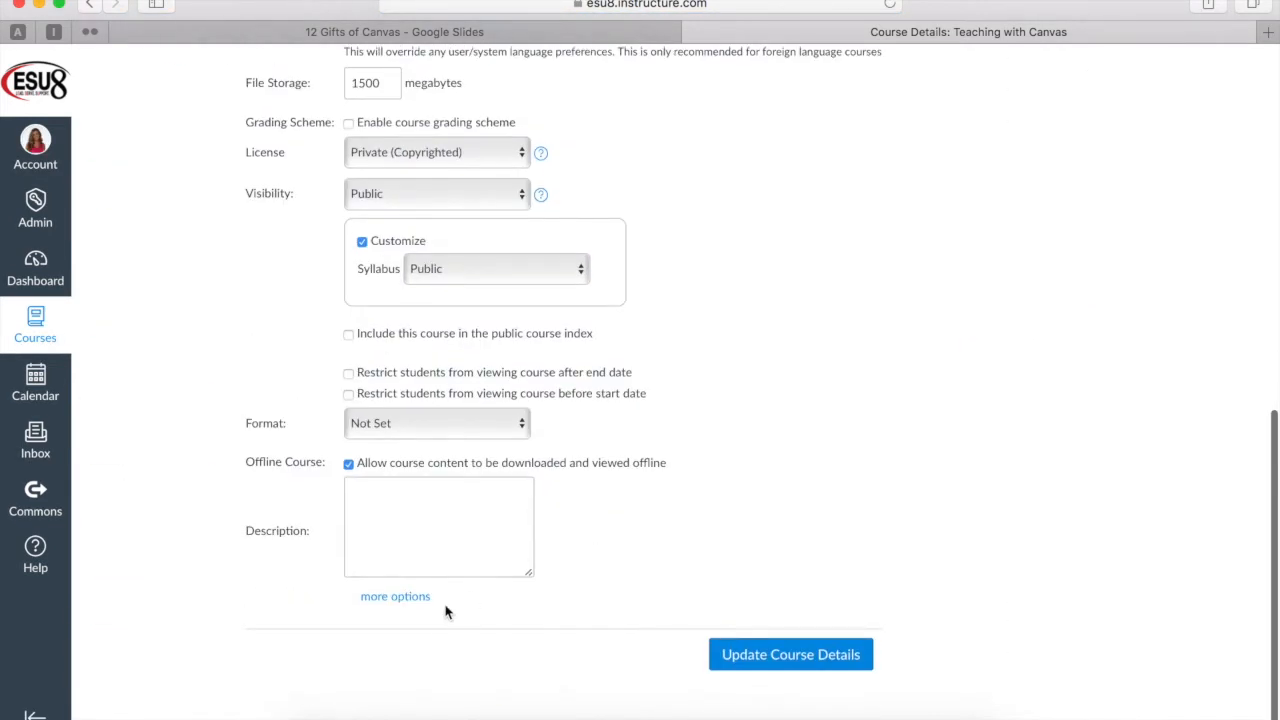
{"action": "left_click", "coordinate": [396, 596]}
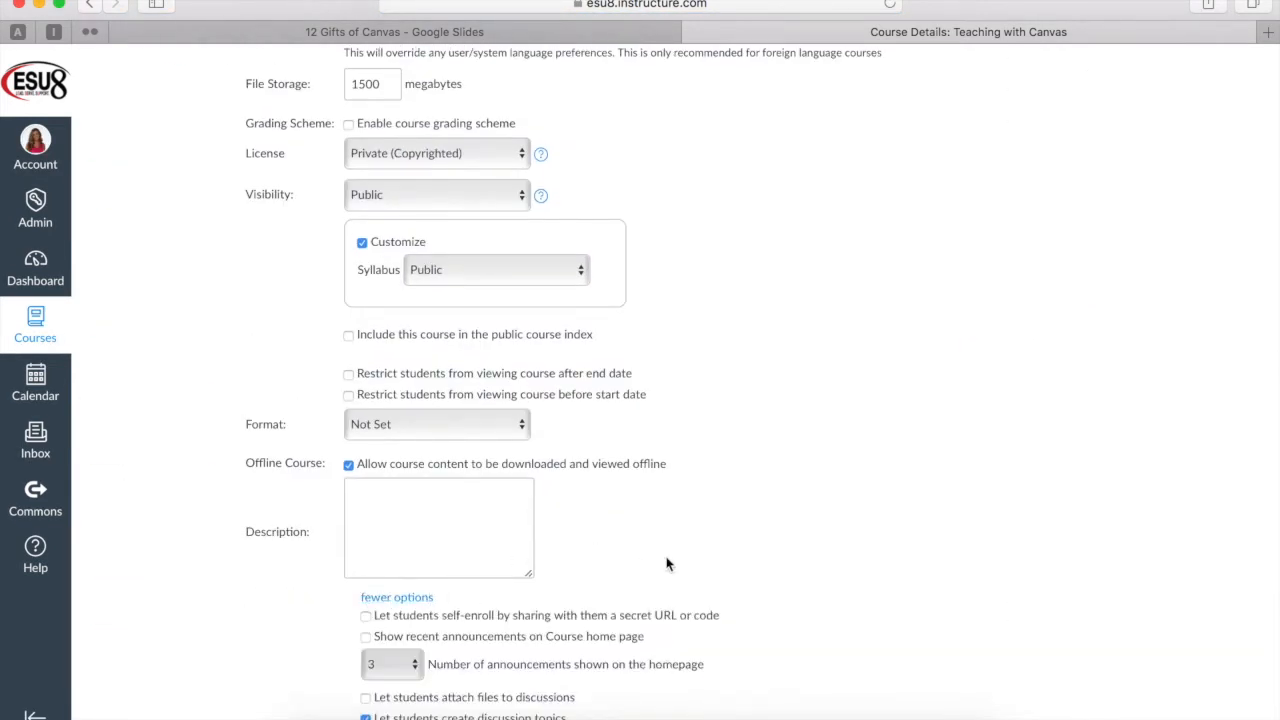
{"action": "scroll", "scroll_direction": "down", "scroll_amount": 3}
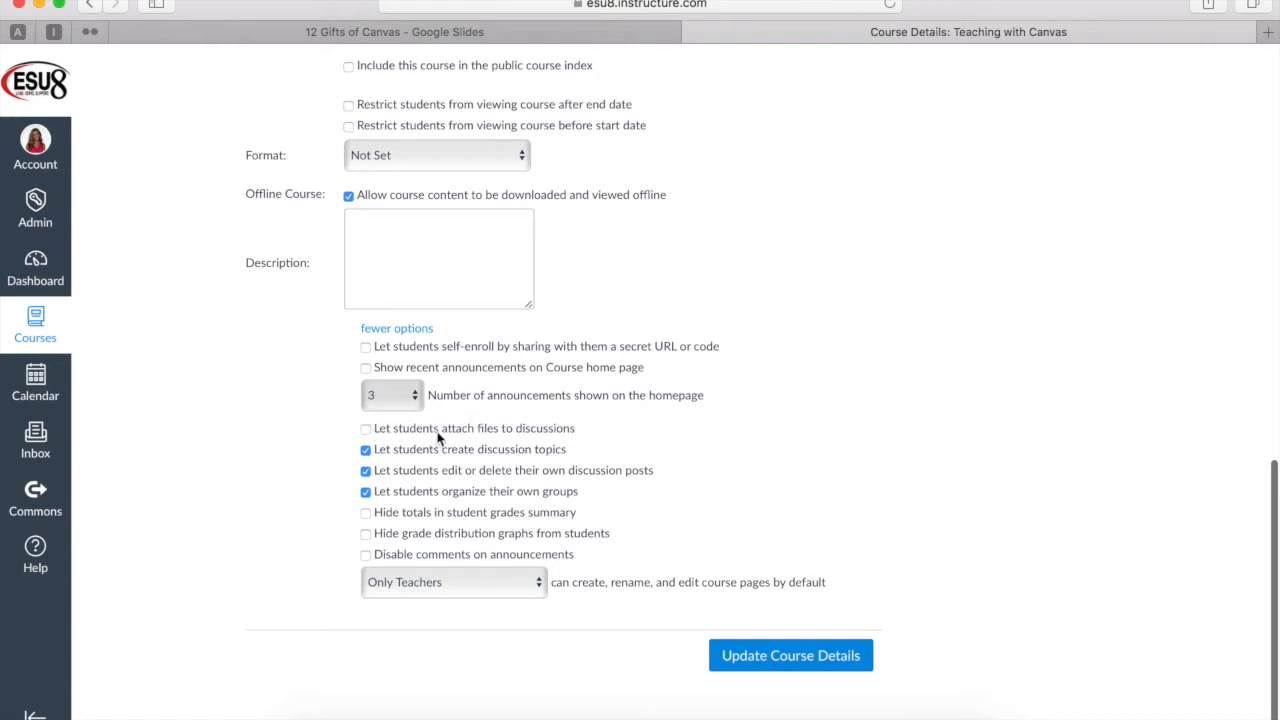
{"action": "mouse_move", "coordinate": [538, 438]}
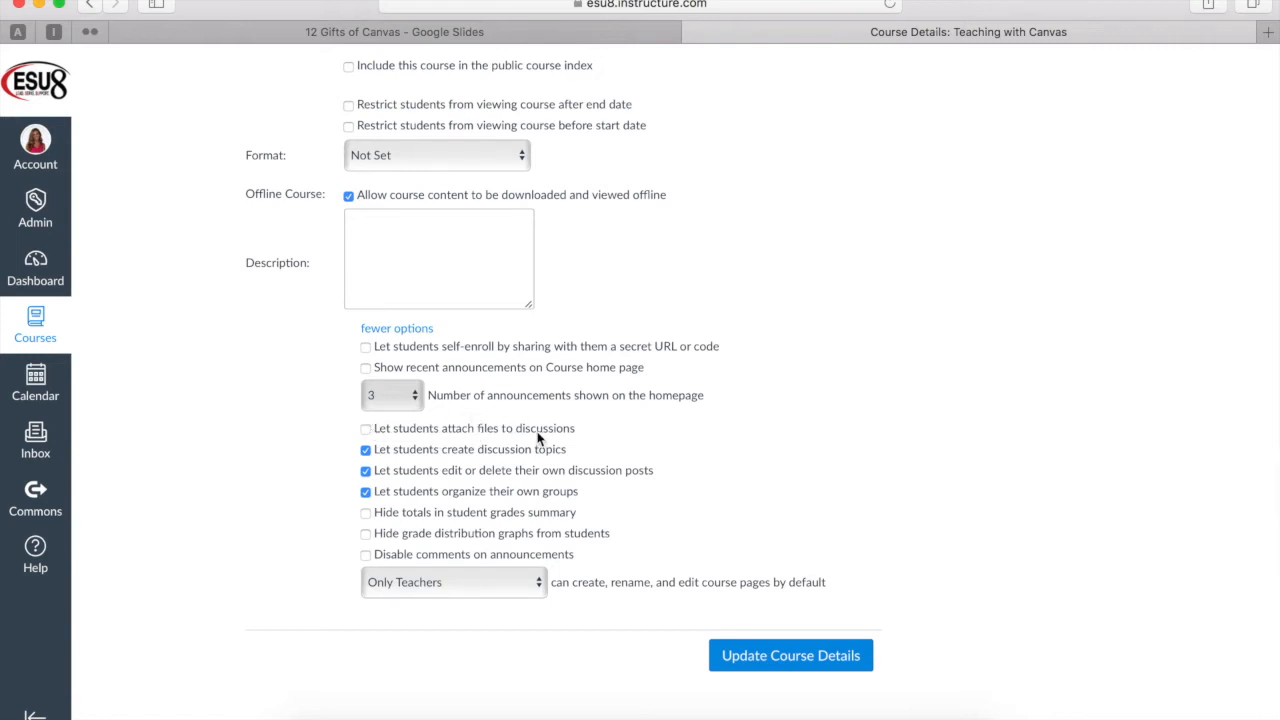
{"action": "left_click", "coordinate": [364, 428]}
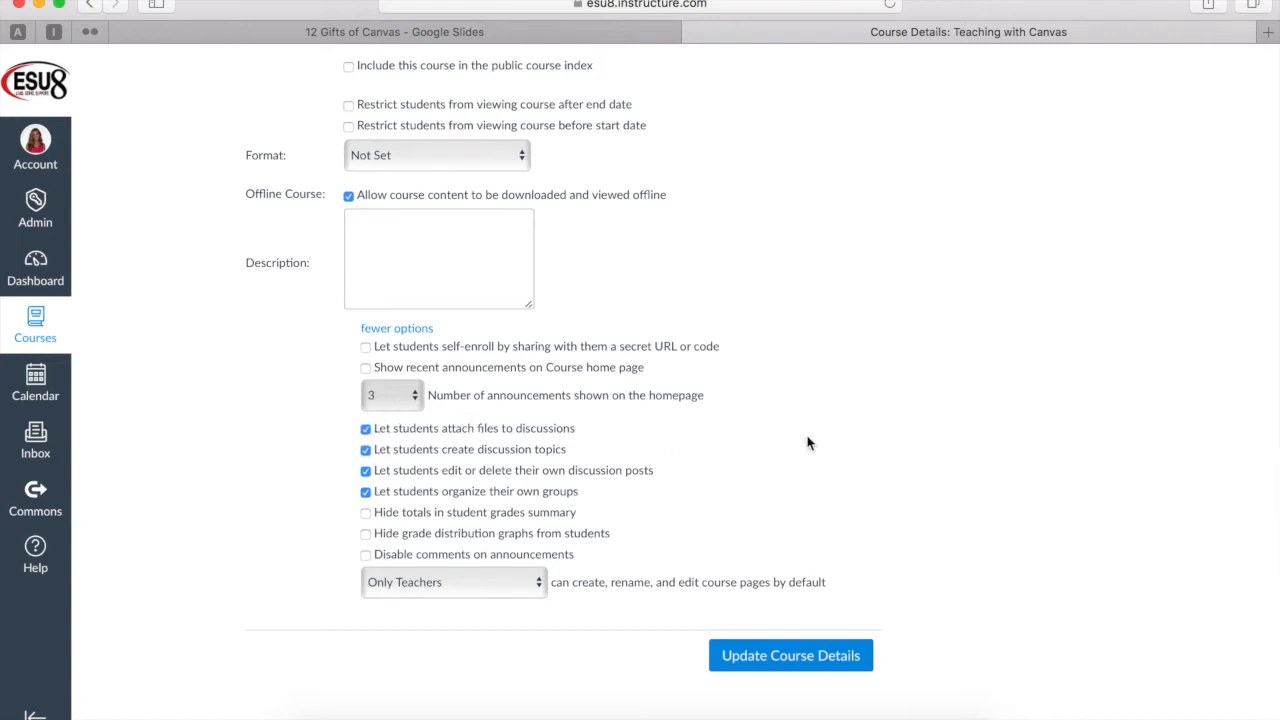
{"action": "mouse_move", "coordinate": [676, 456]}
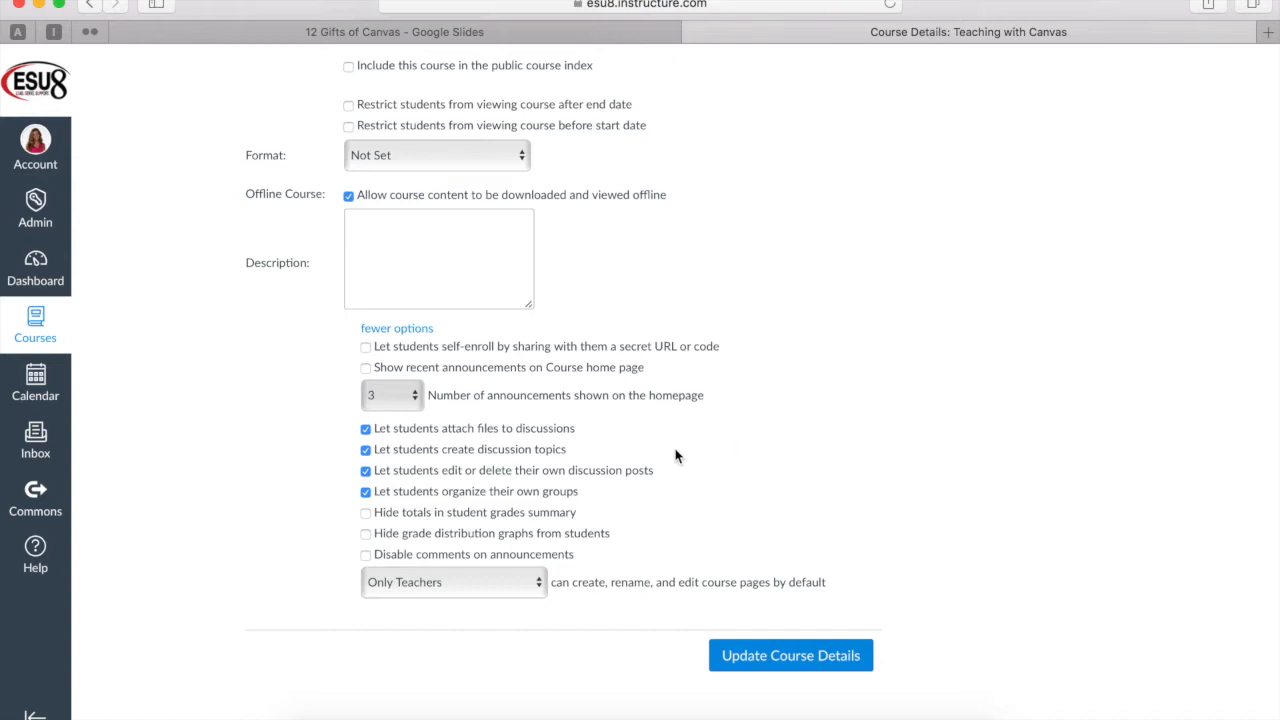
{"action": "mouse_move", "coordinate": [726, 554]}
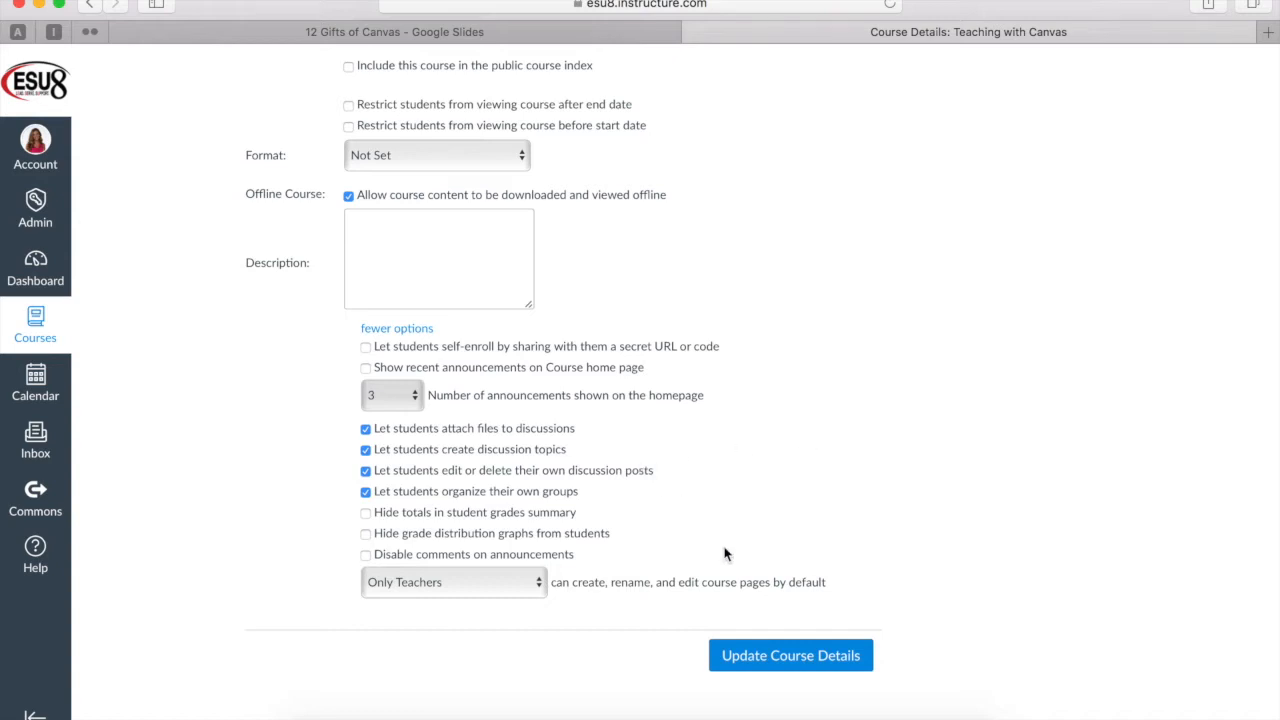
{"action": "left_click", "coordinate": [790, 656]}
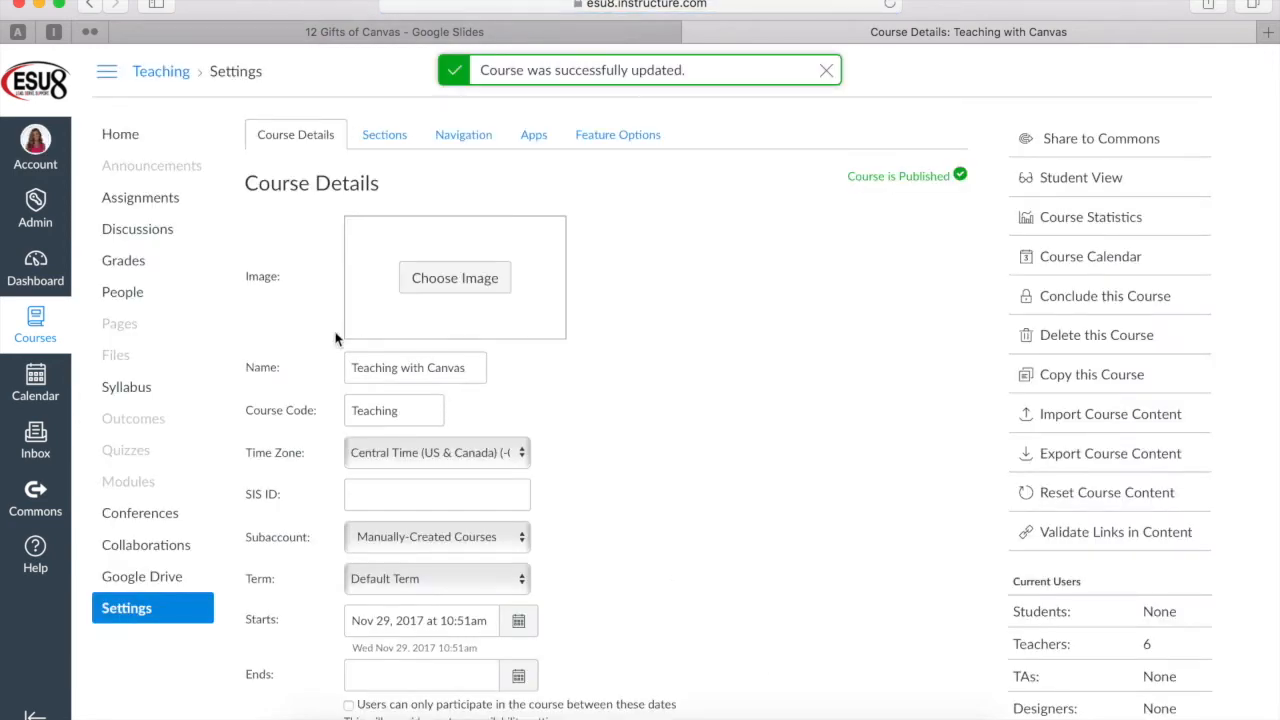
{"action": "mouse_move", "coordinate": [128, 260]}
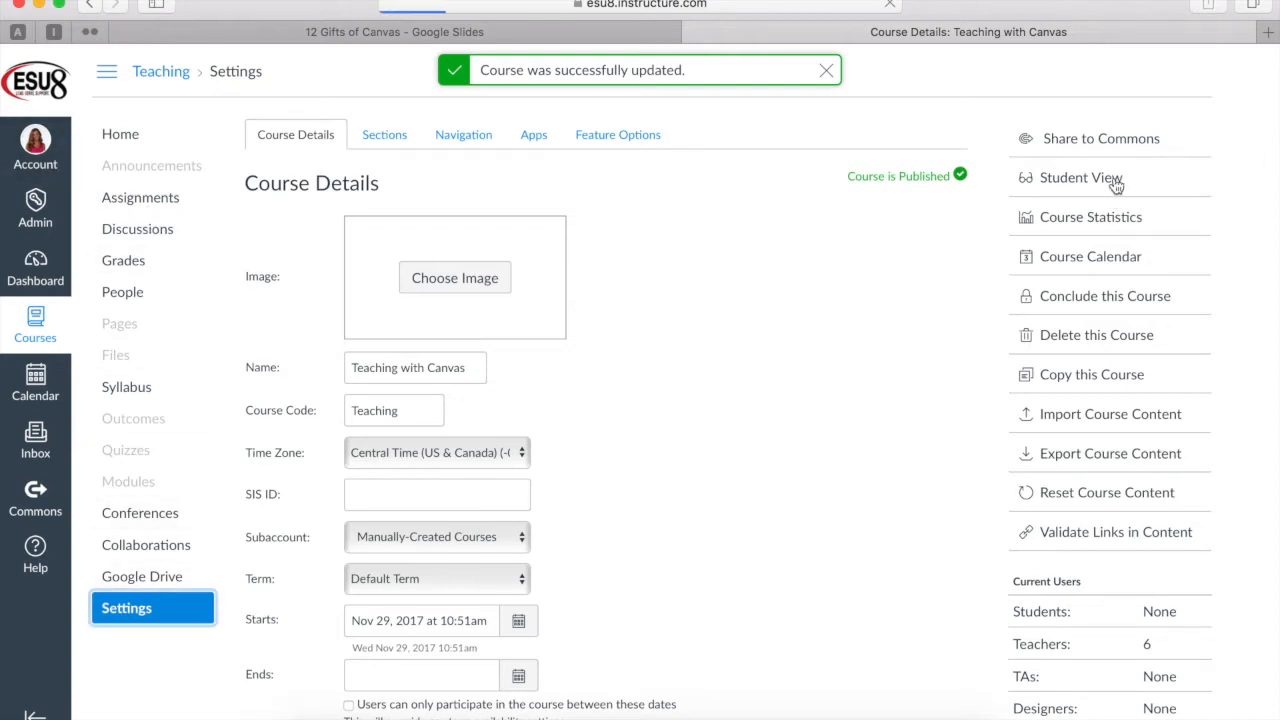
Step: In Student View, try the reply editor's media insertion and file attachment options on Video Reflections
{"action": "left_click", "coordinate": [1080, 176]}
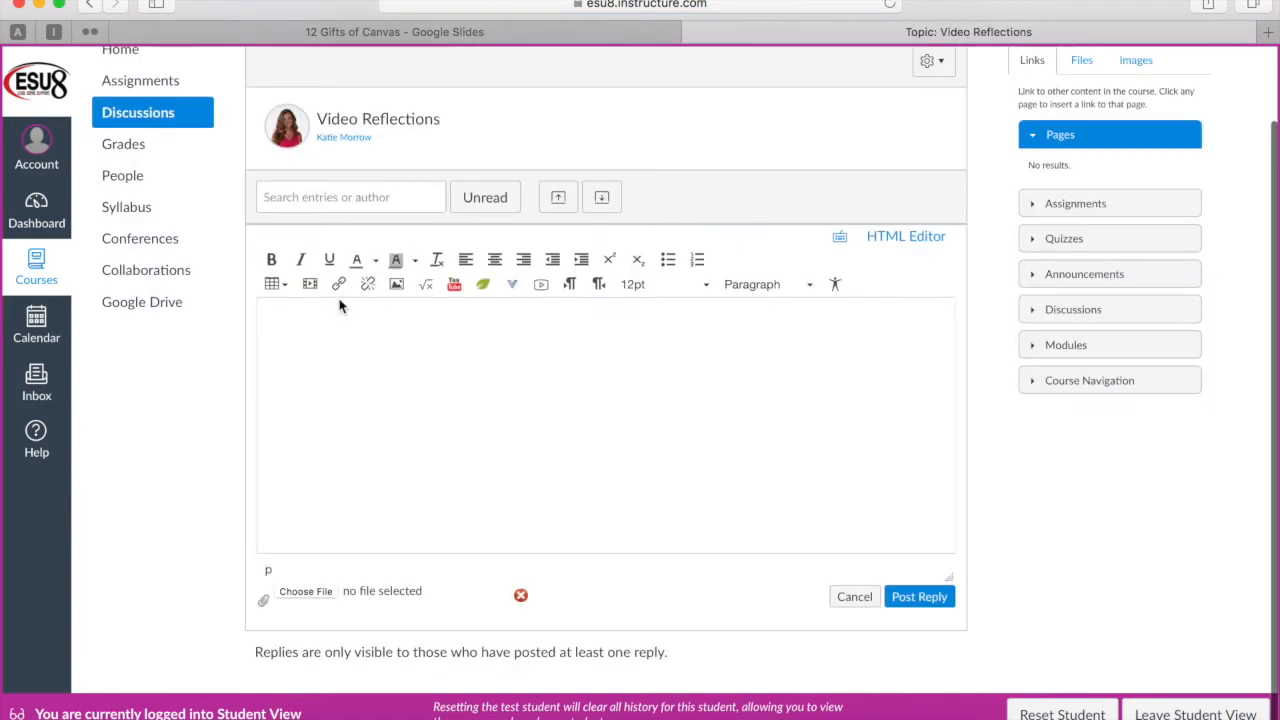
{"action": "mouse_move", "coordinate": [310, 284]}
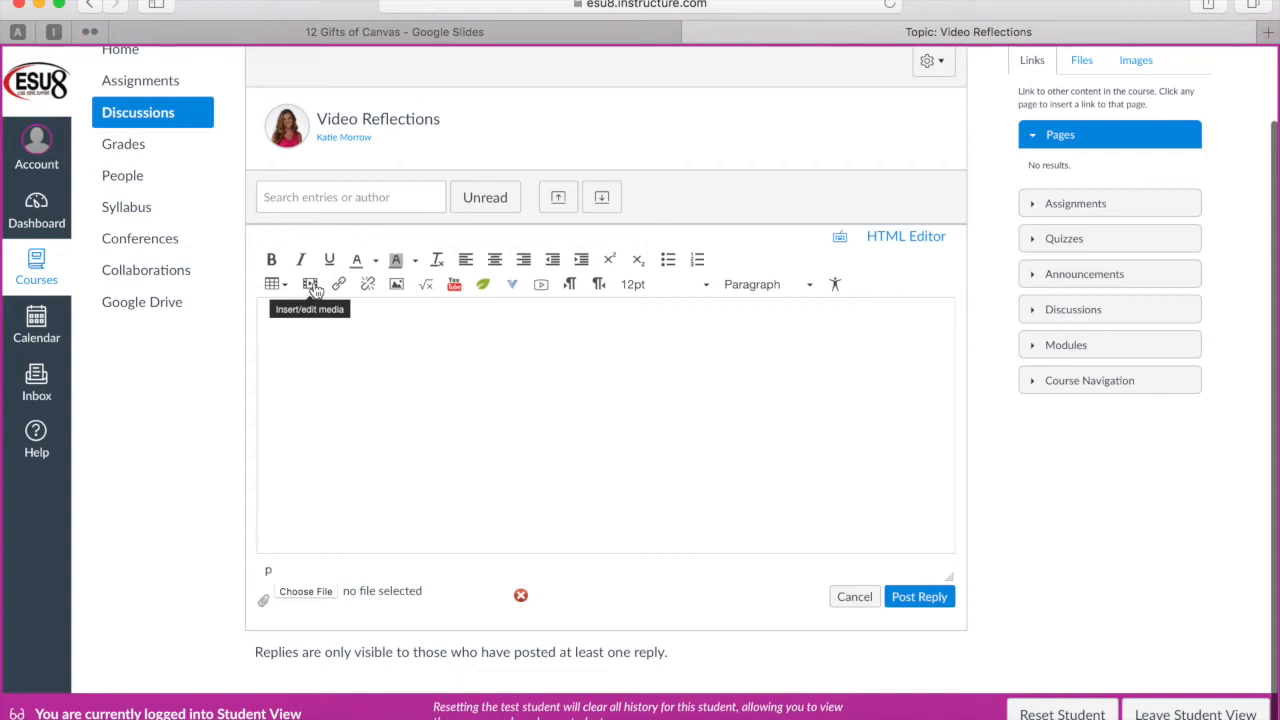
{"action": "left_click", "coordinate": [312, 284]}
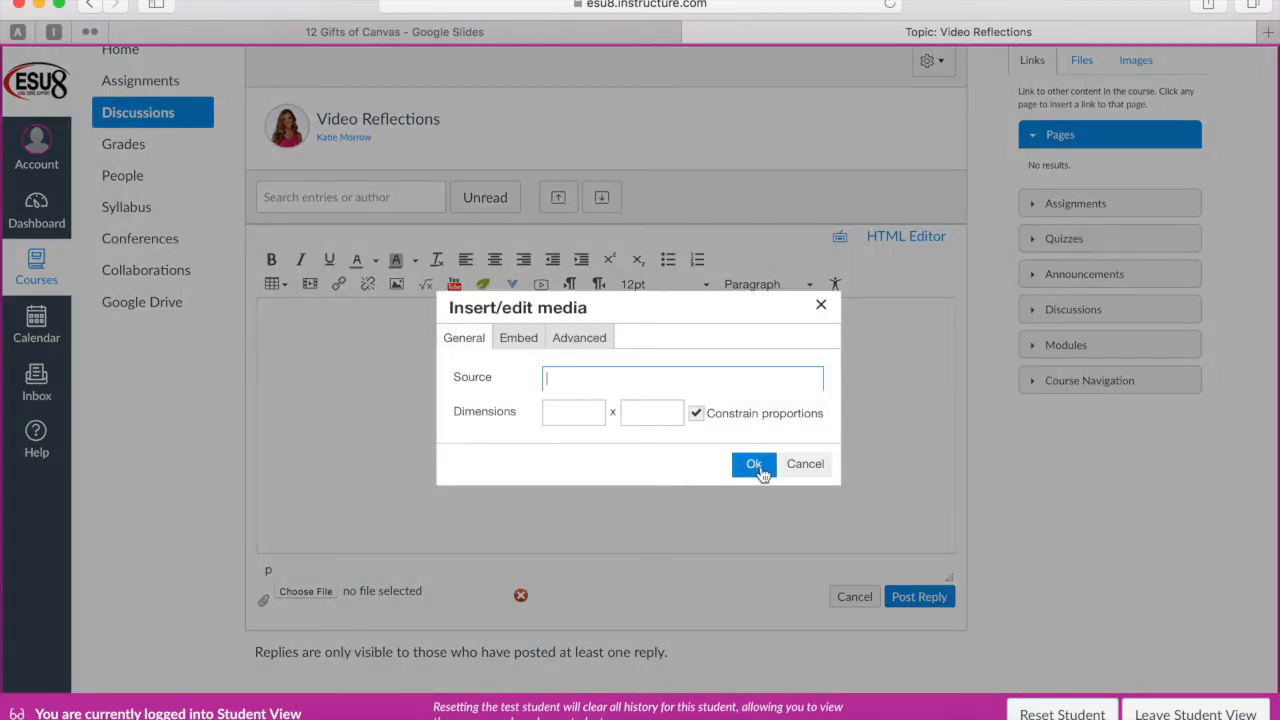
{"action": "left_click", "coordinate": [752, 464]}
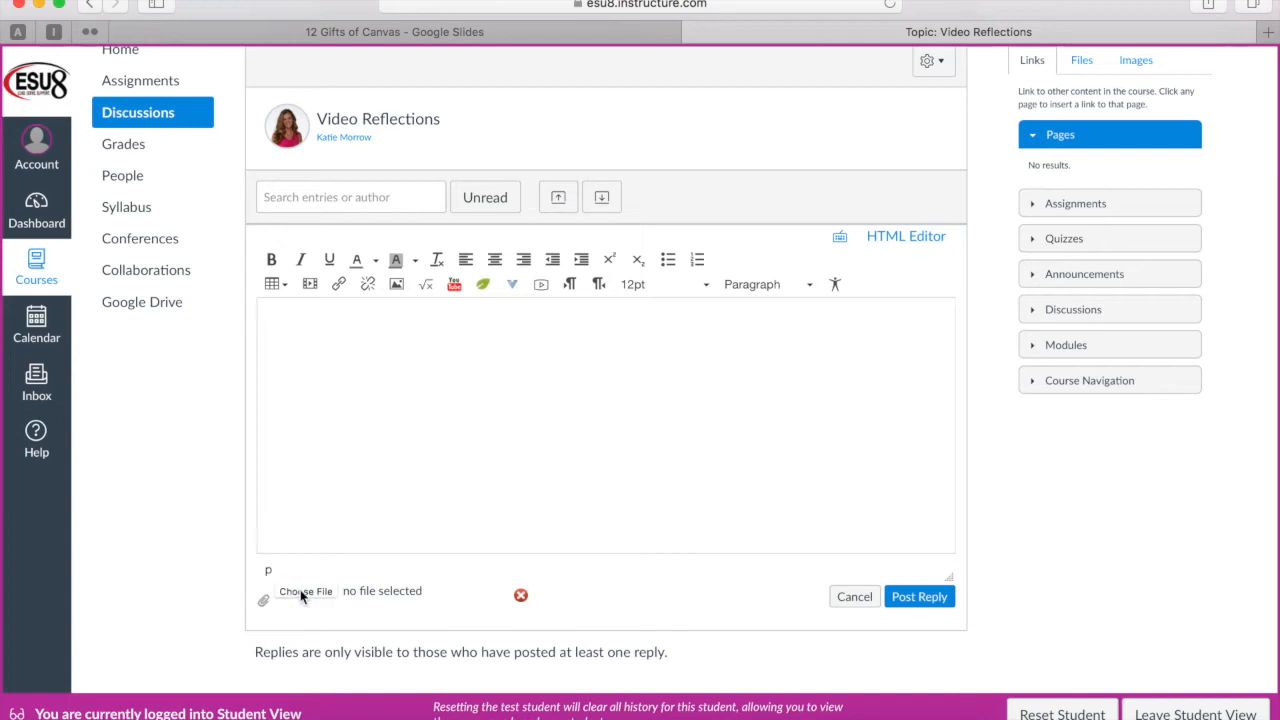
{"action": "left_click", "coordinate": [304, 592]}
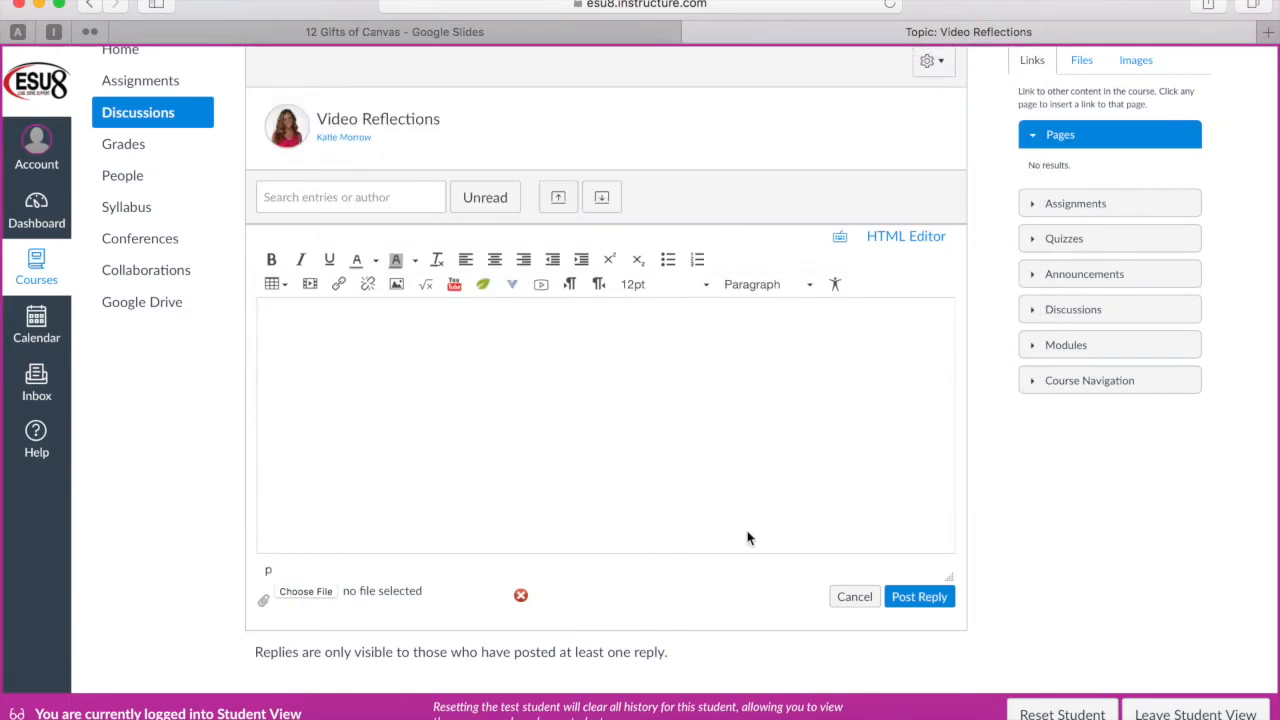
{"action": "left_click", "coordinate": [854, 596]}
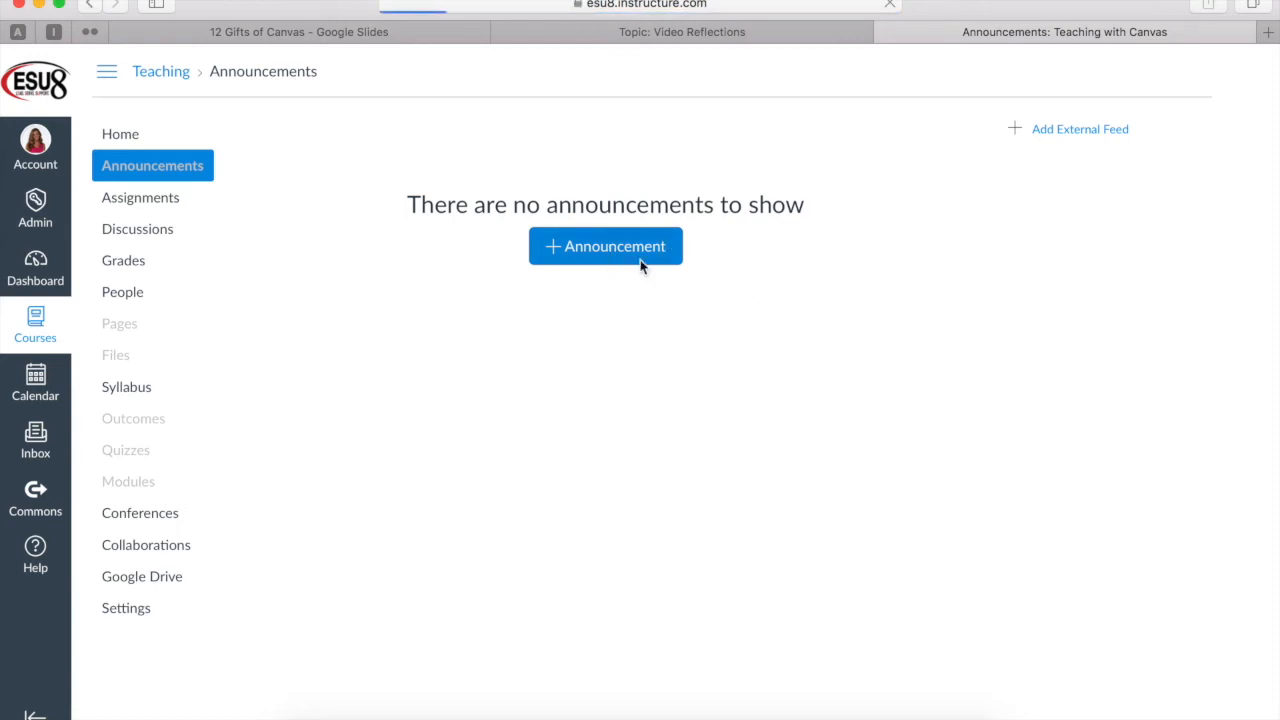
Step: Start a new announcement titled 'Exit Tickets' with 'Additional Info' body text
{"action": "left_click", "coordinate": [604, 246]}
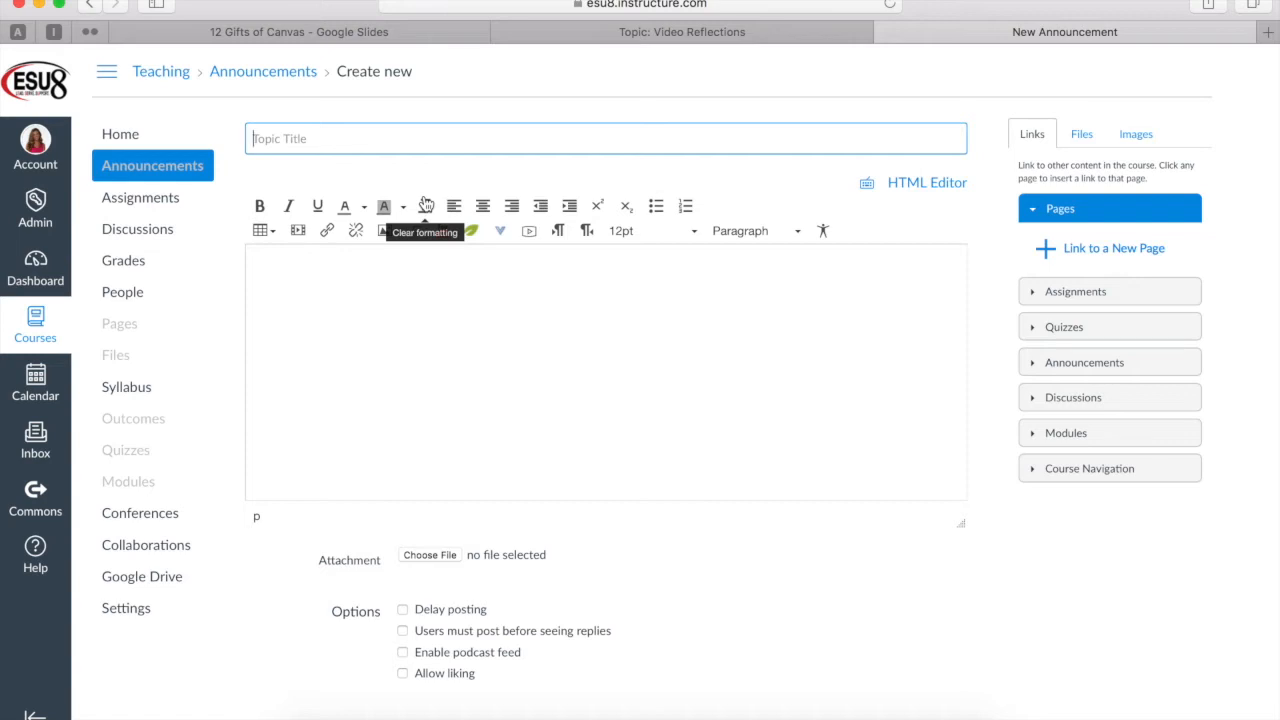
{"action": "type", "text": "Exit Tick"}
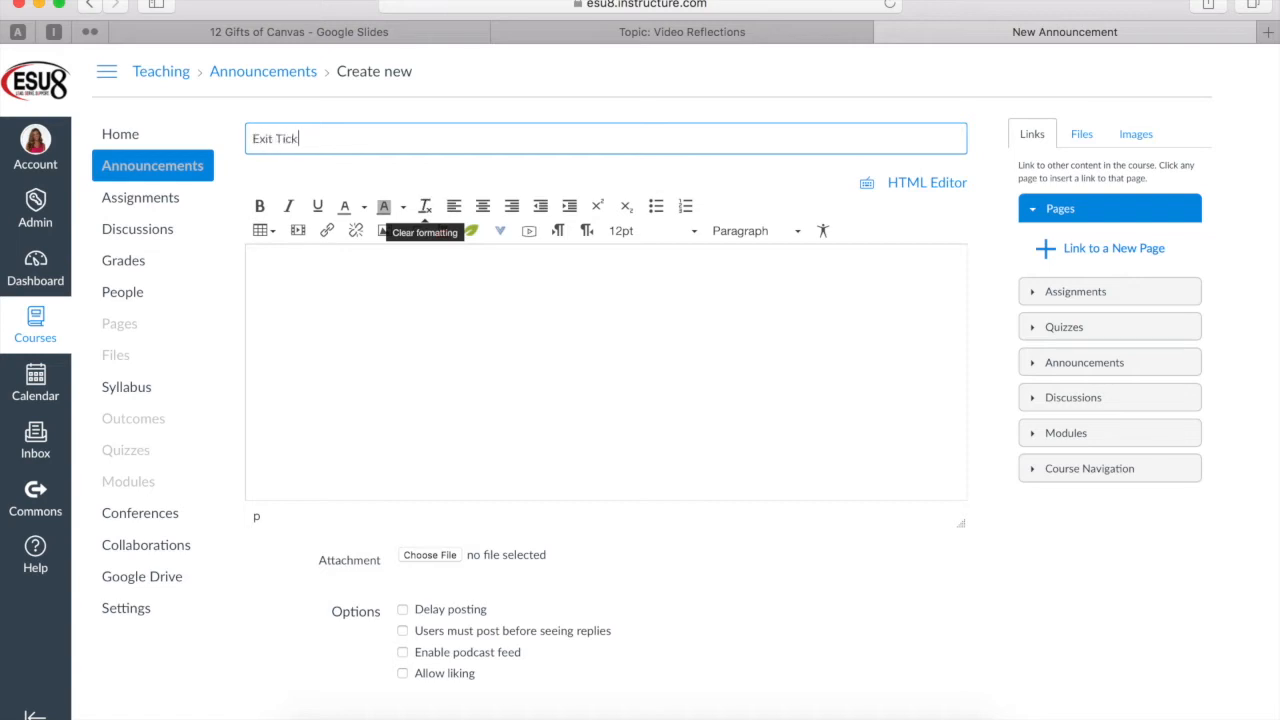
{"action": "type", "text": "Adi"}
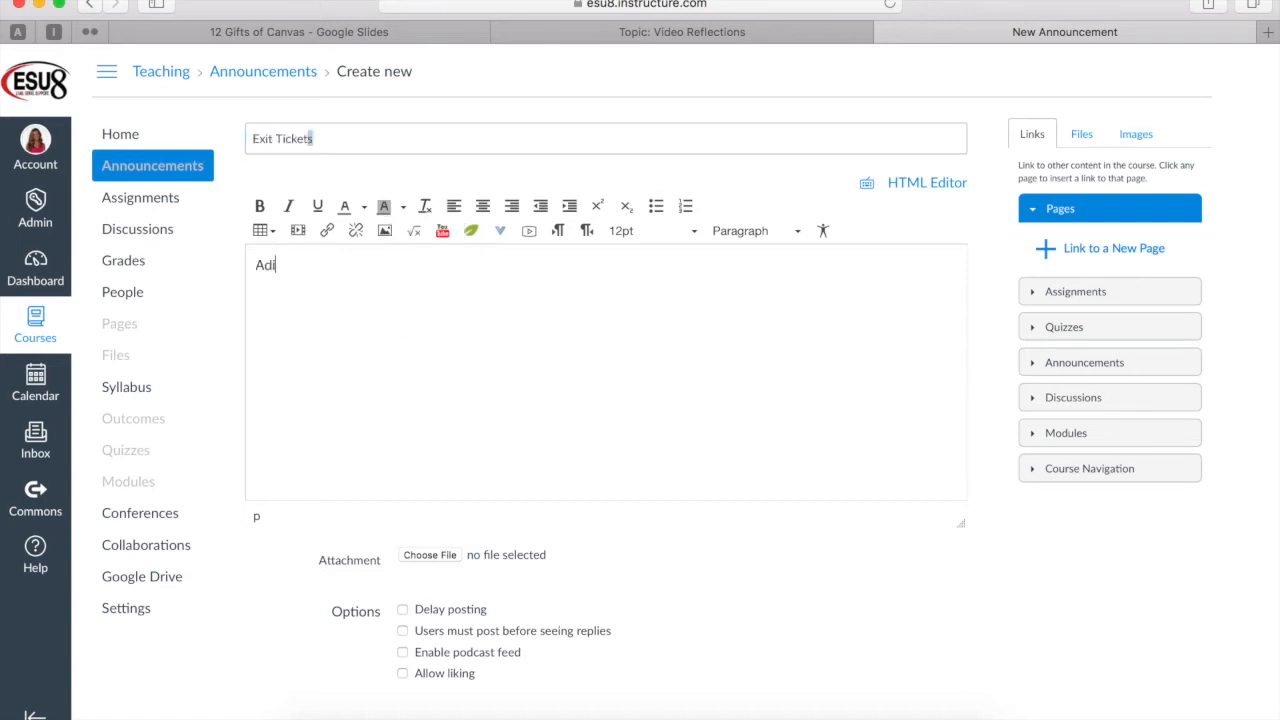
{"action": "type", "text": "iti"}
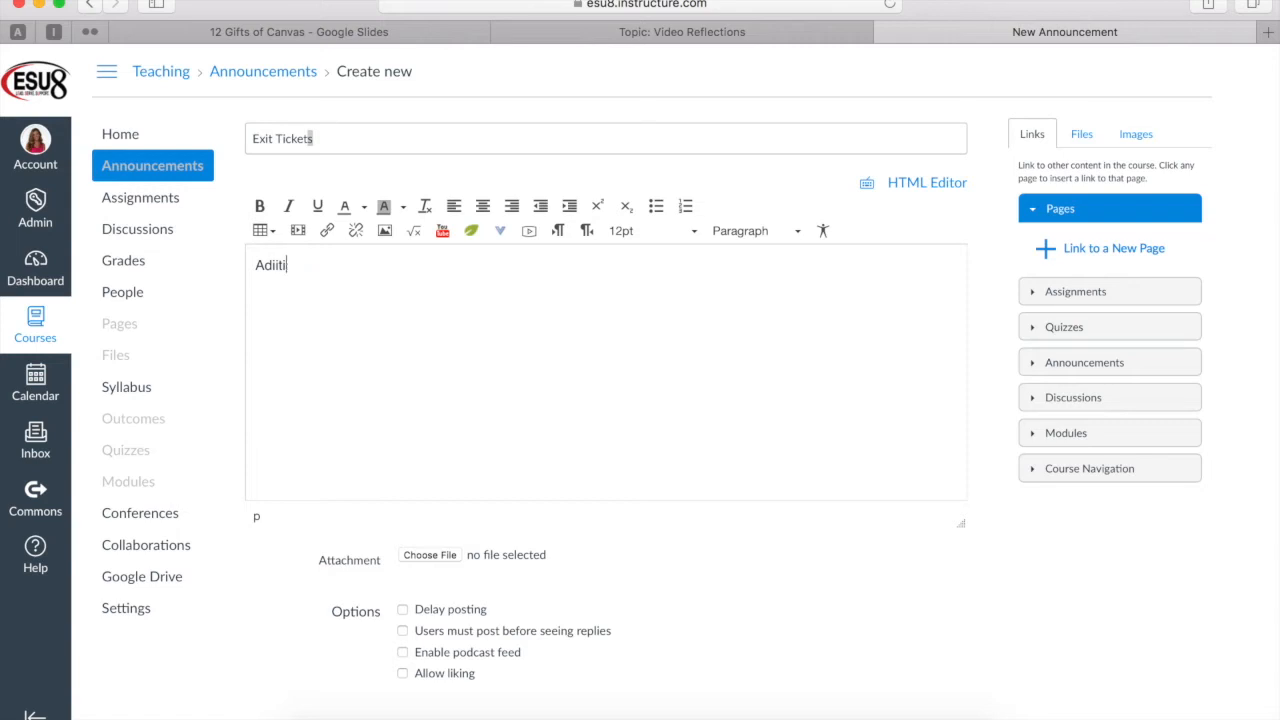
{"action": "type", "text": "Additional Info..."}
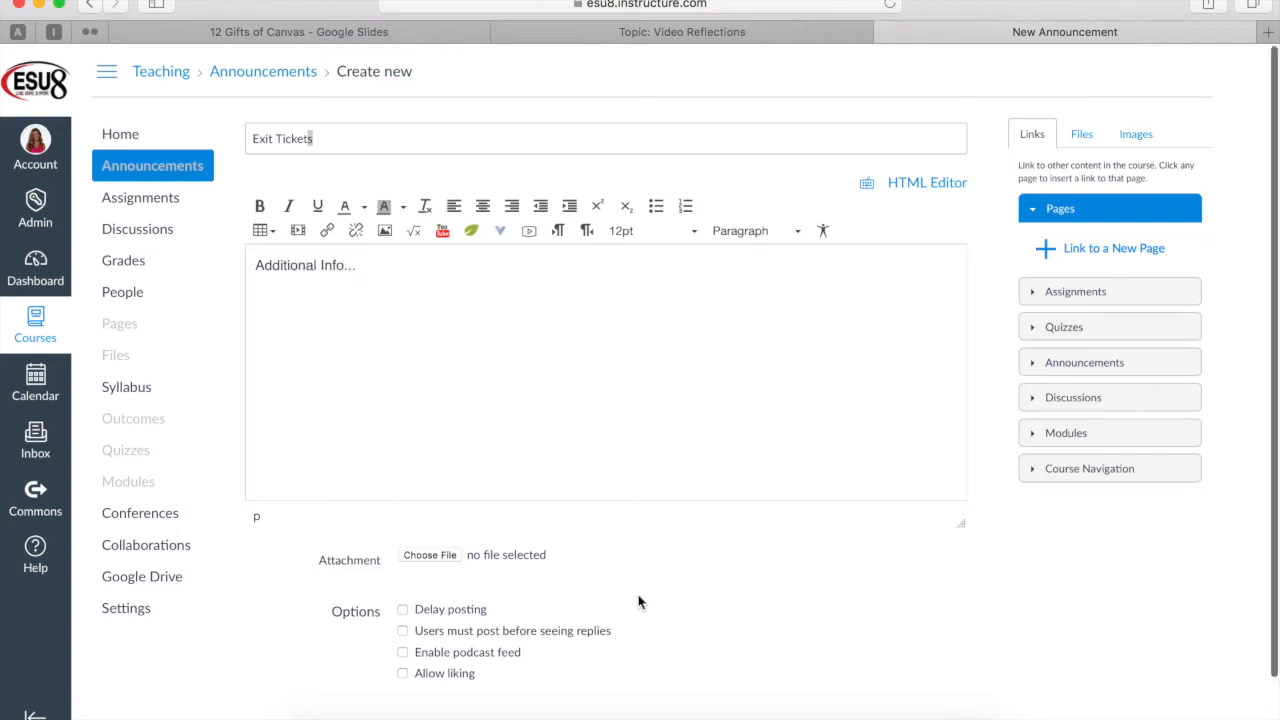
Step: Require users to post before seeing replies on the announcement
{"action": "scroll", "scroll_direction": "down", "scroll_amount": 3}
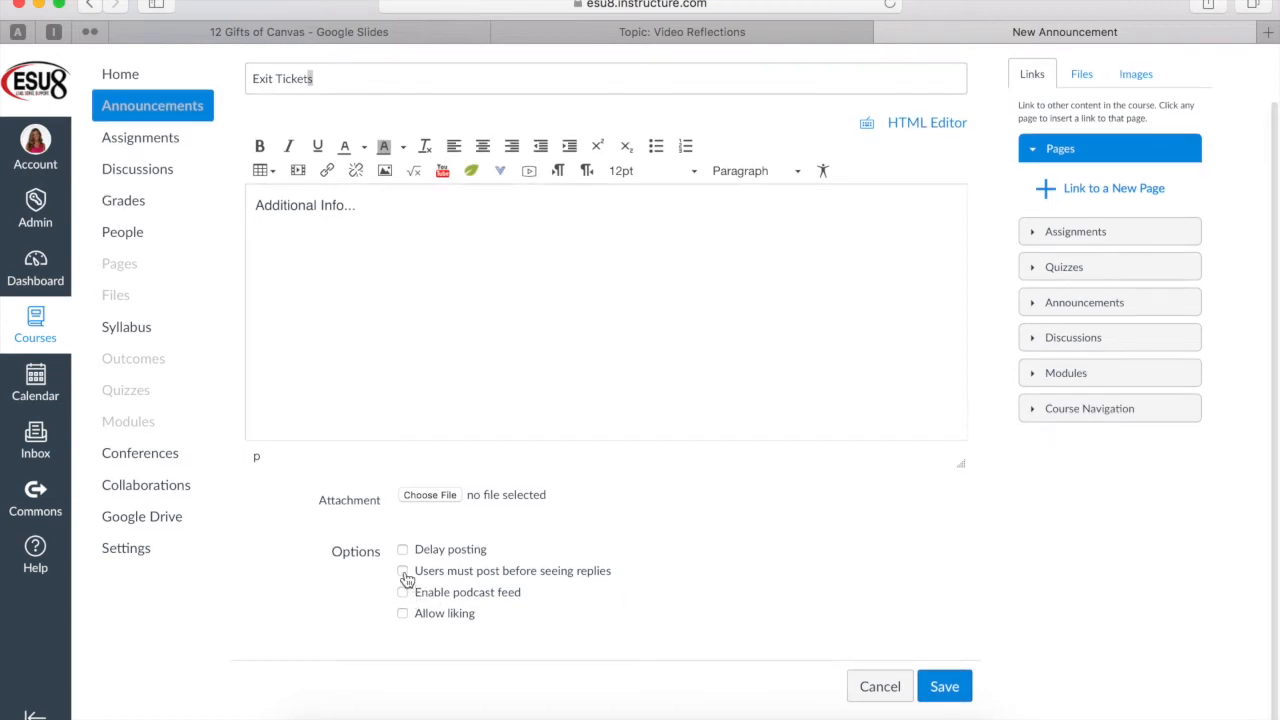
{"action": "left_click", "coordinate": [402, 570]}
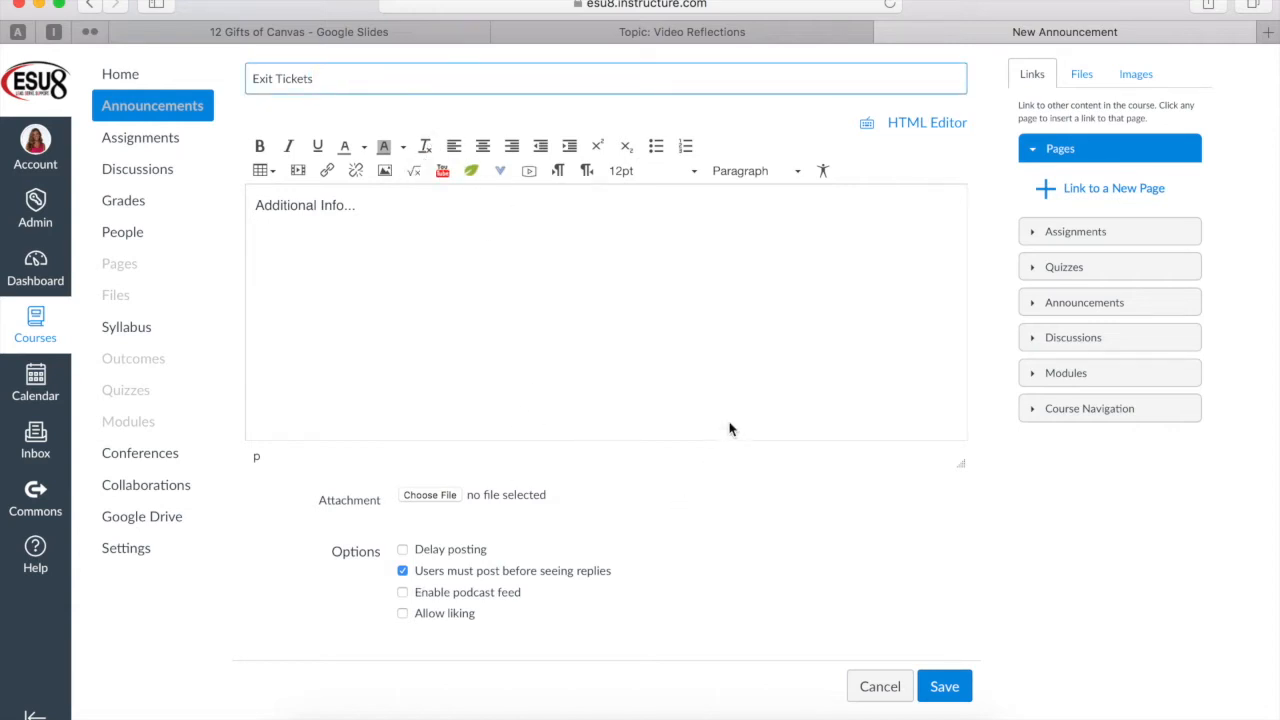
{"action": "mouse_move", "coordinate": [424, 592]}
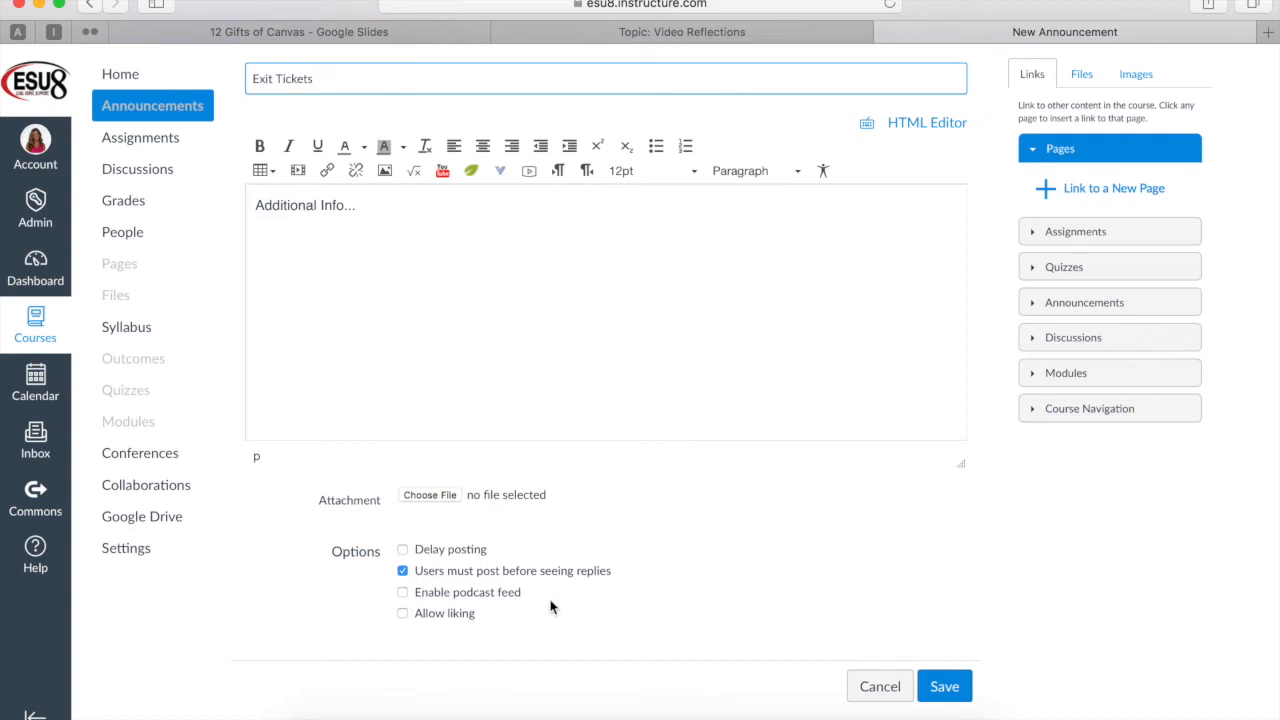
Step: Delay posting until Nov 29, 2017 at 1:15 pm and allow liking
{"action": "left_click", "coordinate": [402, 612]}
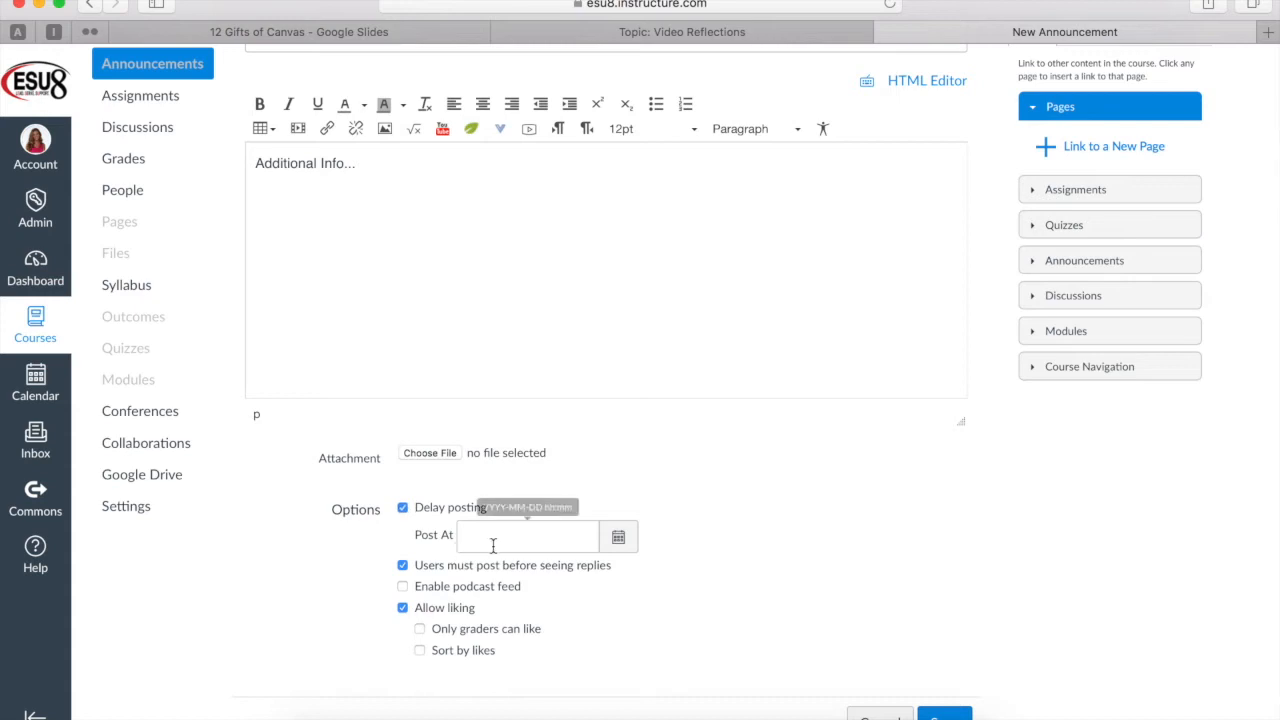
{"action": "left_click", "coordinate": [528, 536]}
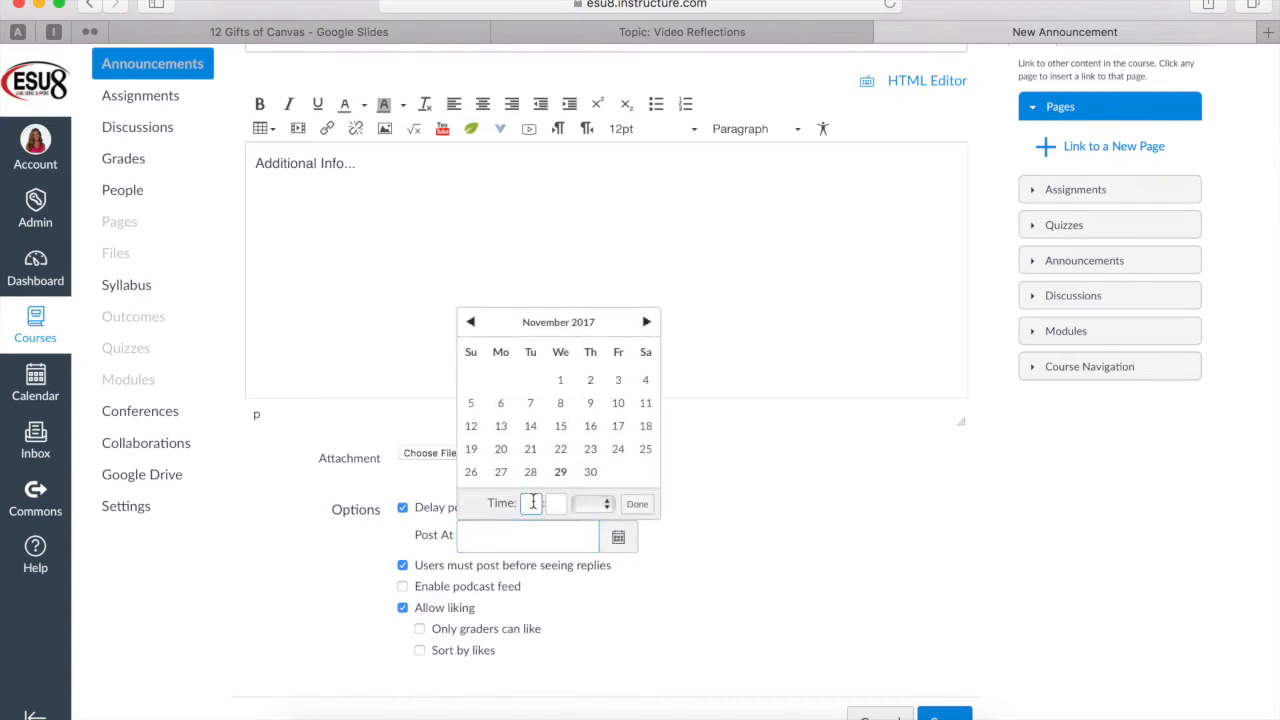
{"action": "type", "text": "1:"}
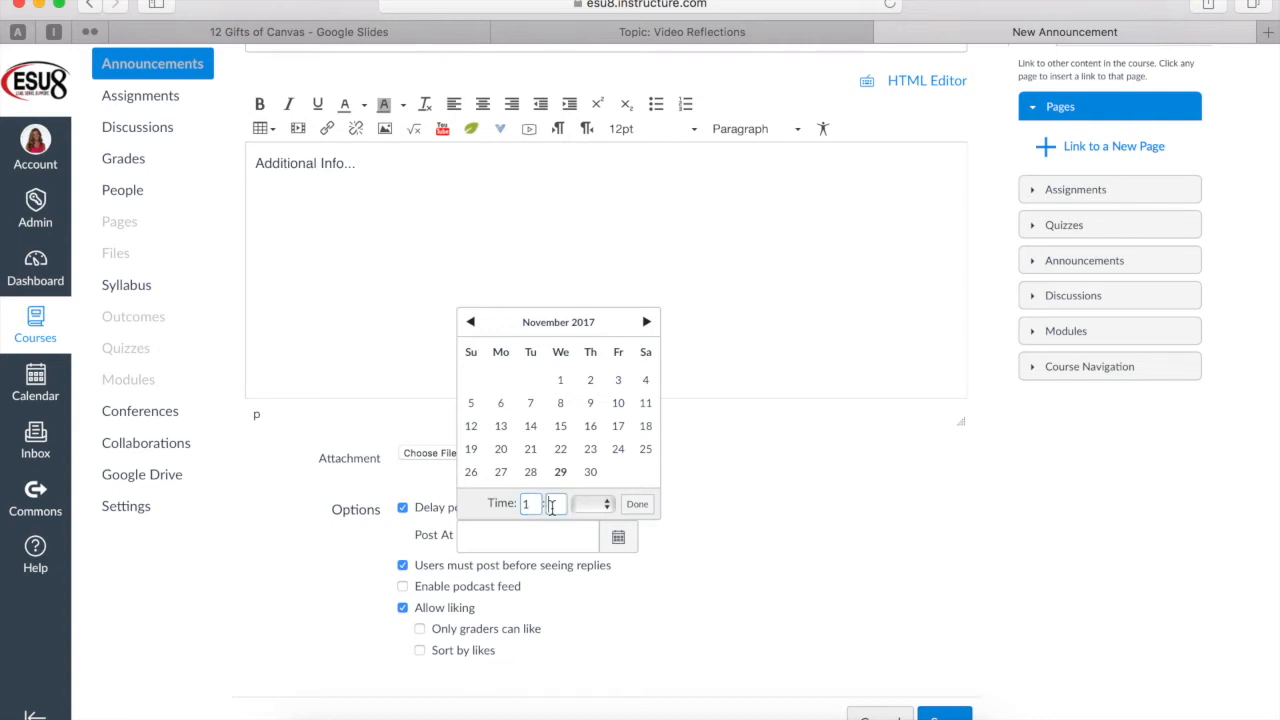
{"action": "left_click", "coordinate": [588, 504]}
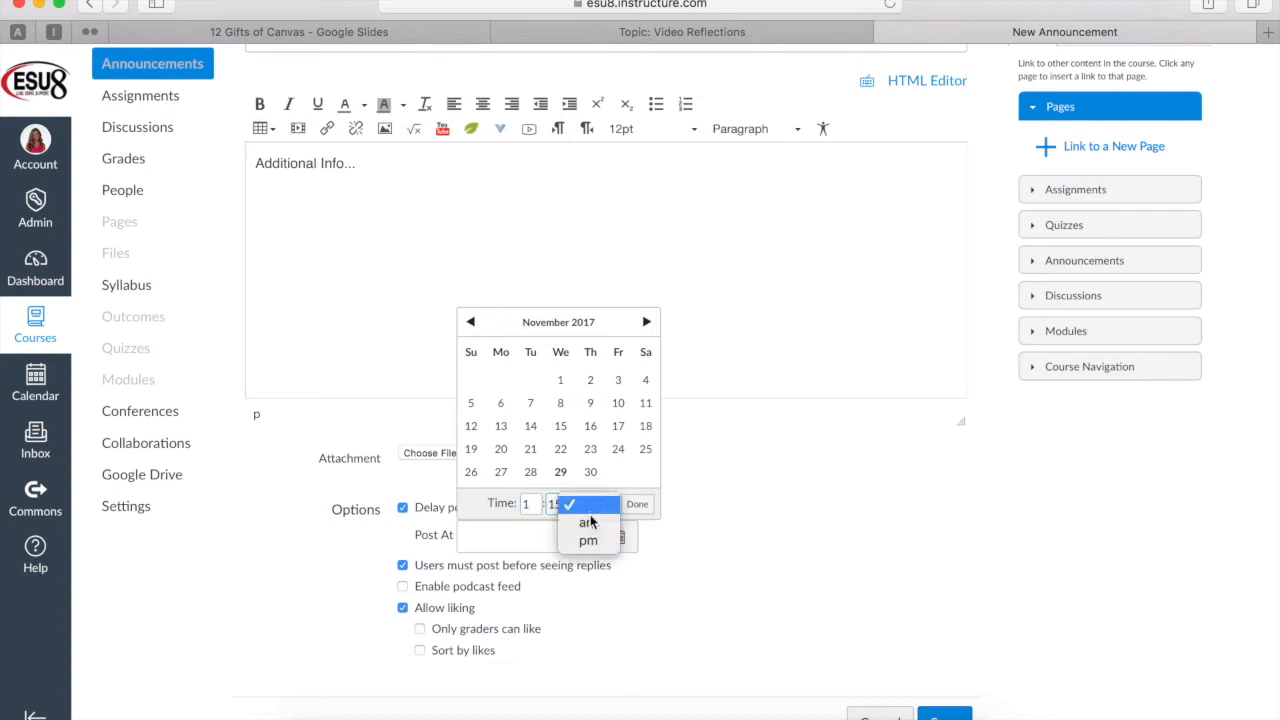
{"action": "left_click", "coordinate": [588, 540]}
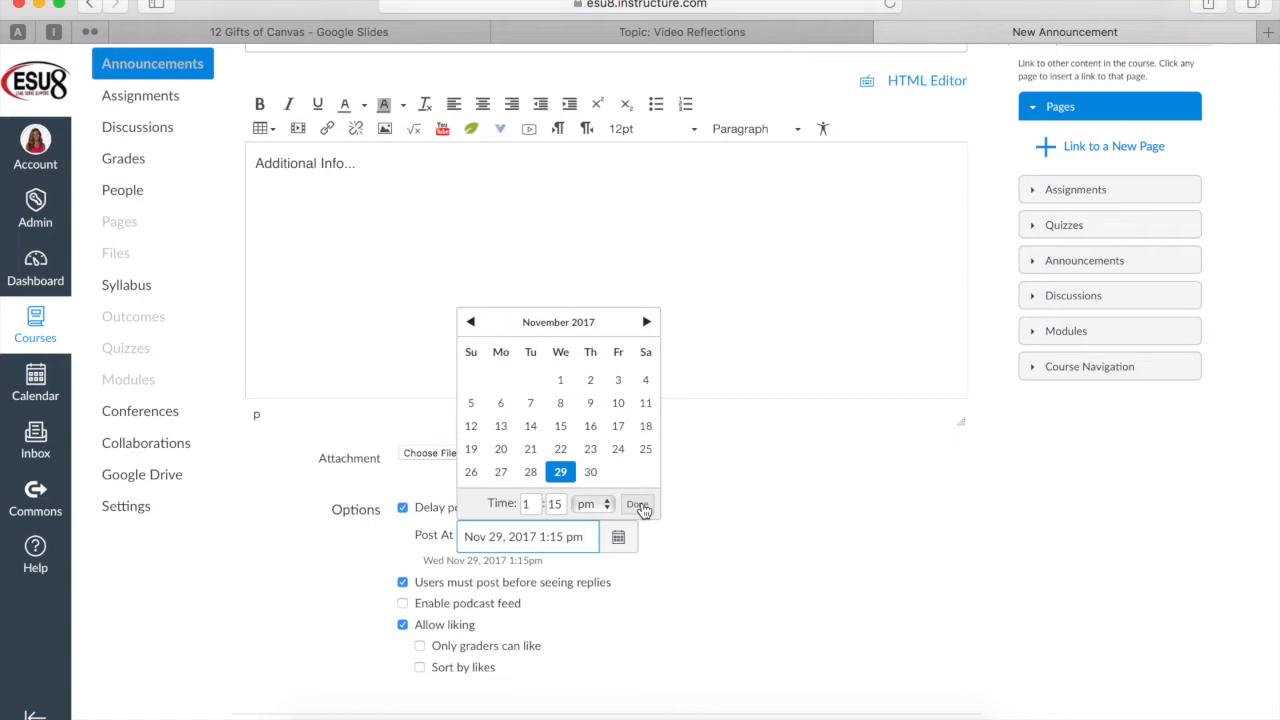
{"action": "left_click", "coordinate": [638, 504]}
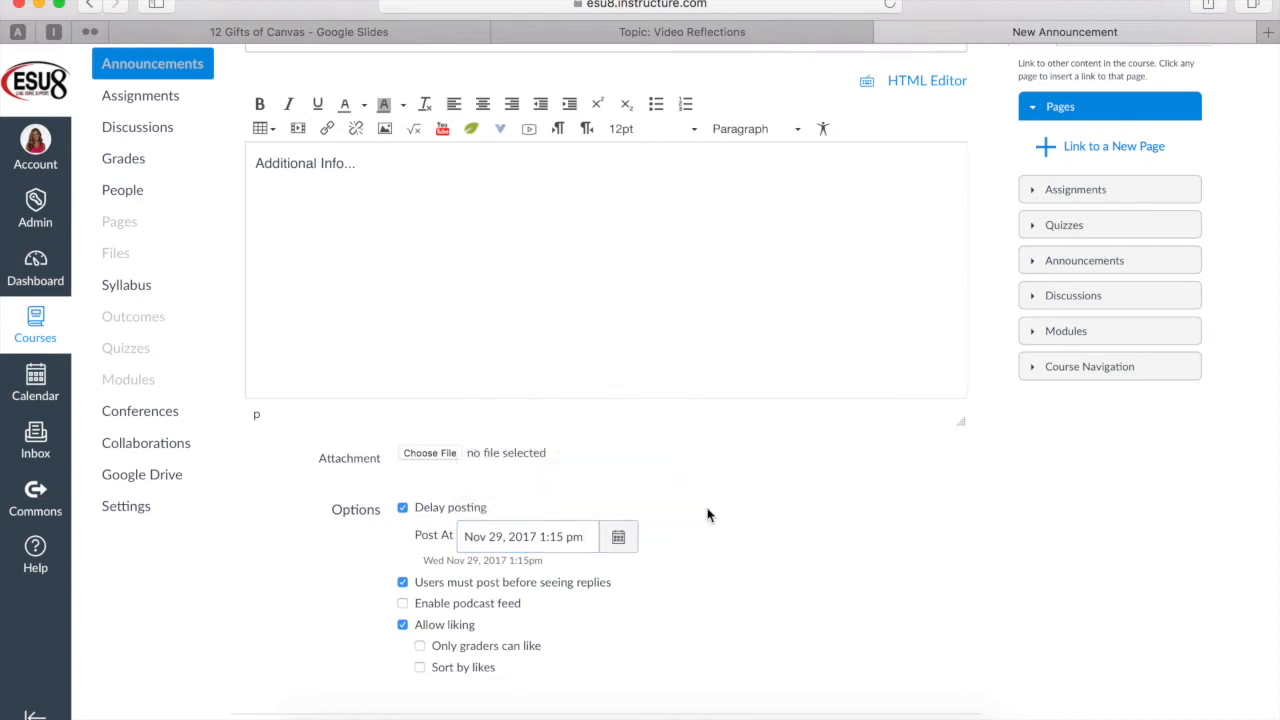
{"action": "scroll", "scroll_direction": "down", "scroll_amount": 3}
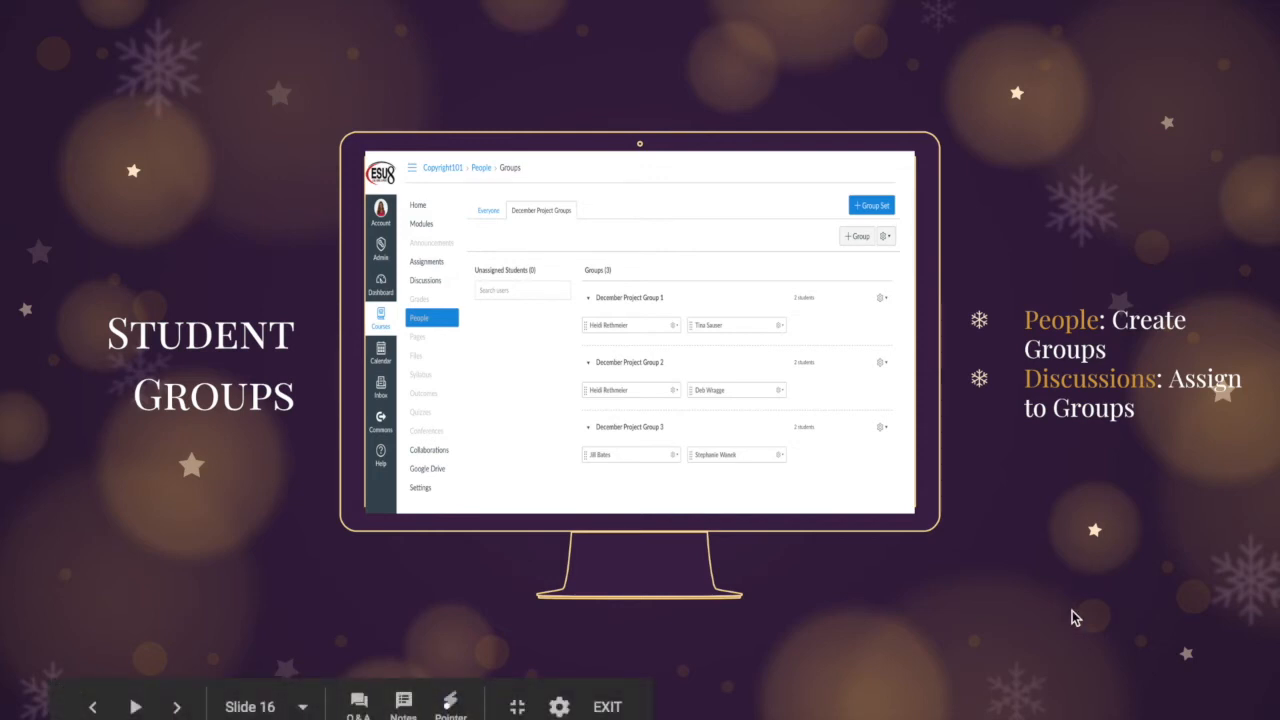
{"action": "mouse_move", "coordinate": [1110, 410]}
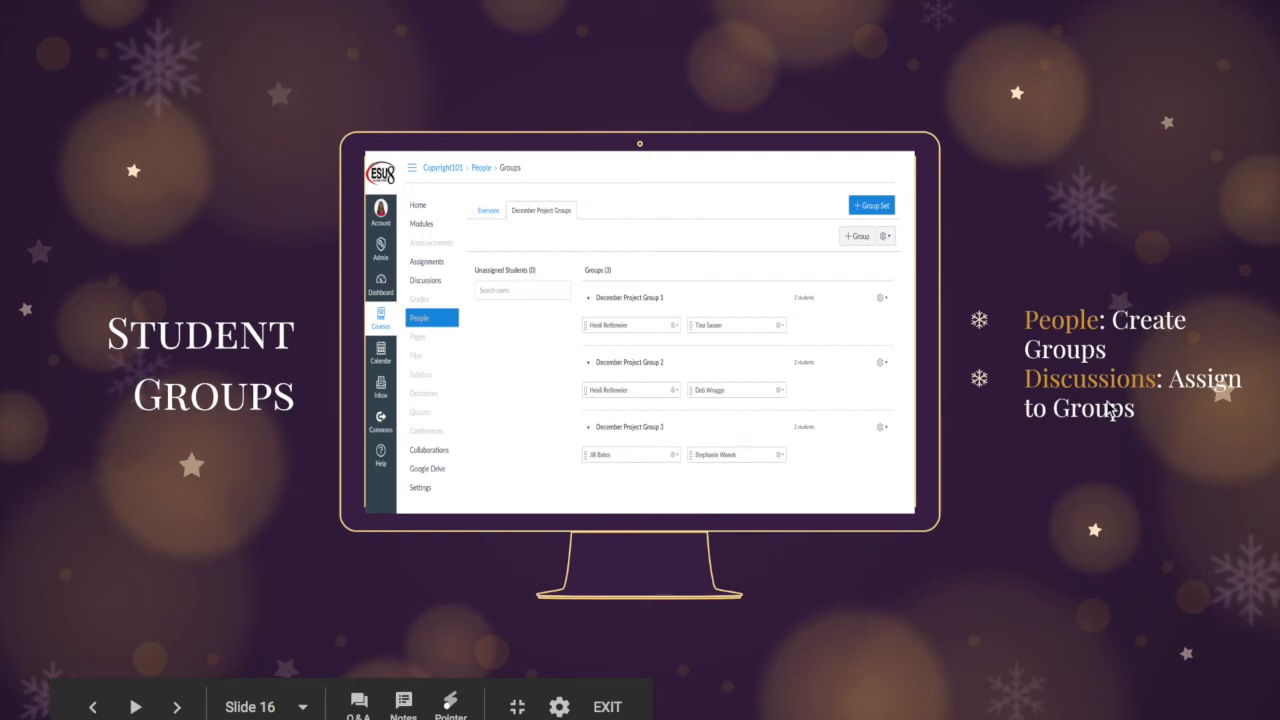
{"action": "mouse_move", "coordinate": [1088, 424]}
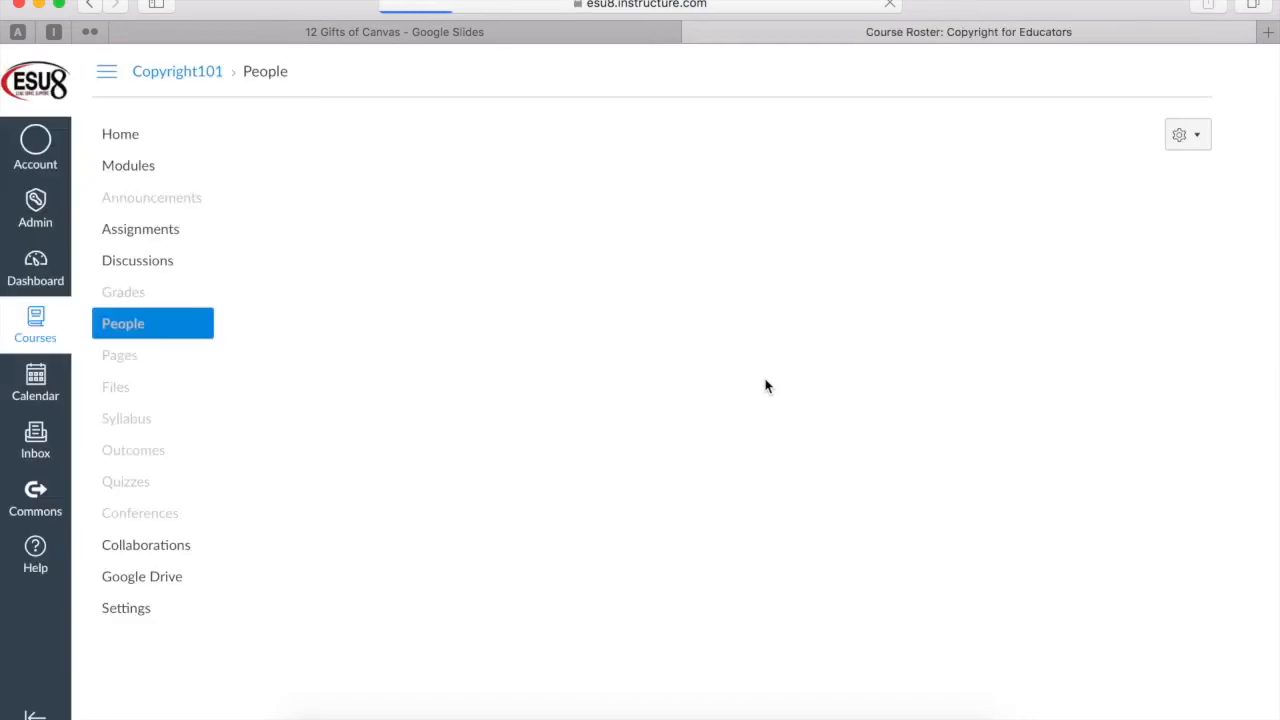
Step: From People's Groups tab, start a new group set named 'December Small Groups'
{"action": "left_click", "coordinate": [122, 324]}
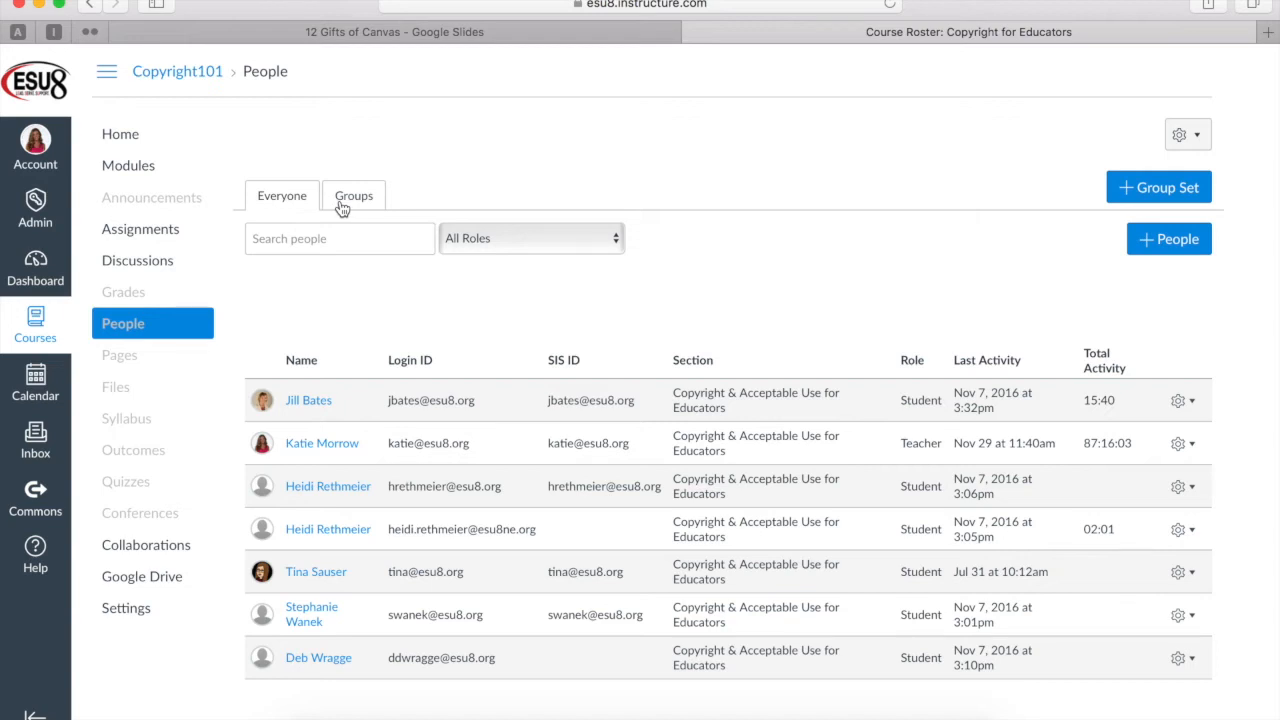
{"action": "left_click", "coordinate": [352, 196]}
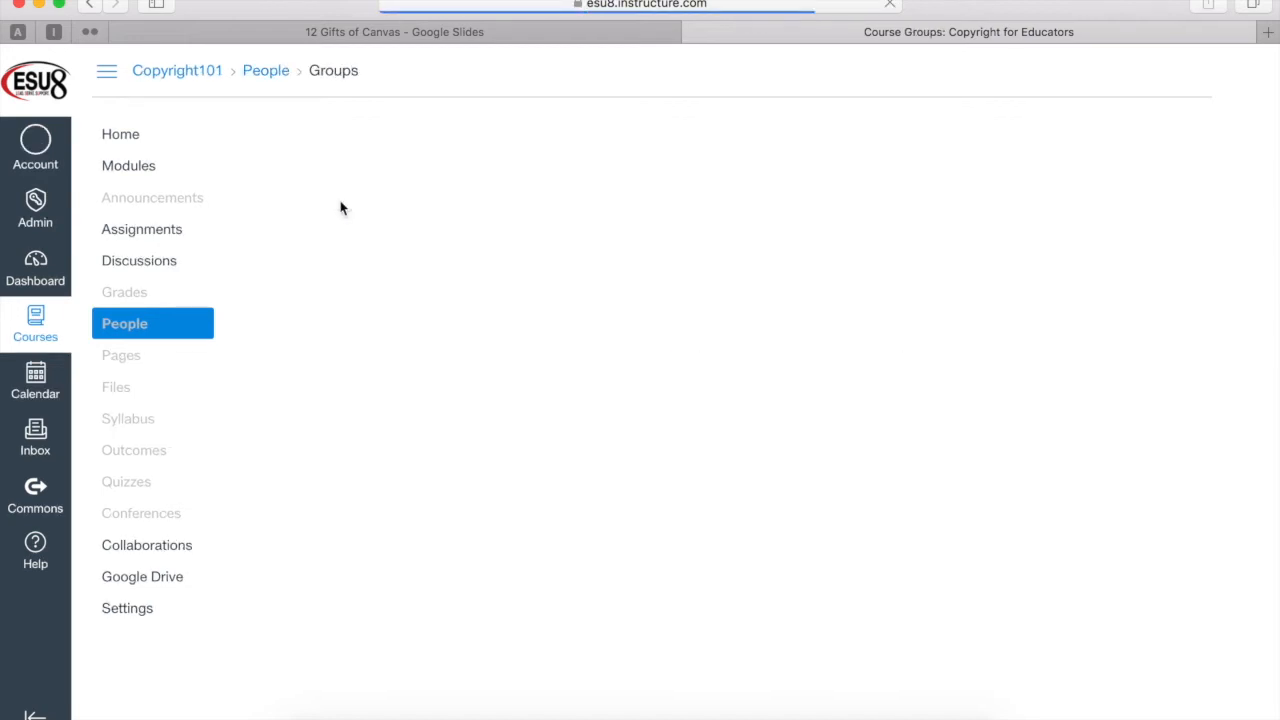
{"action": "left_click", "coordinate": [124, 324]}
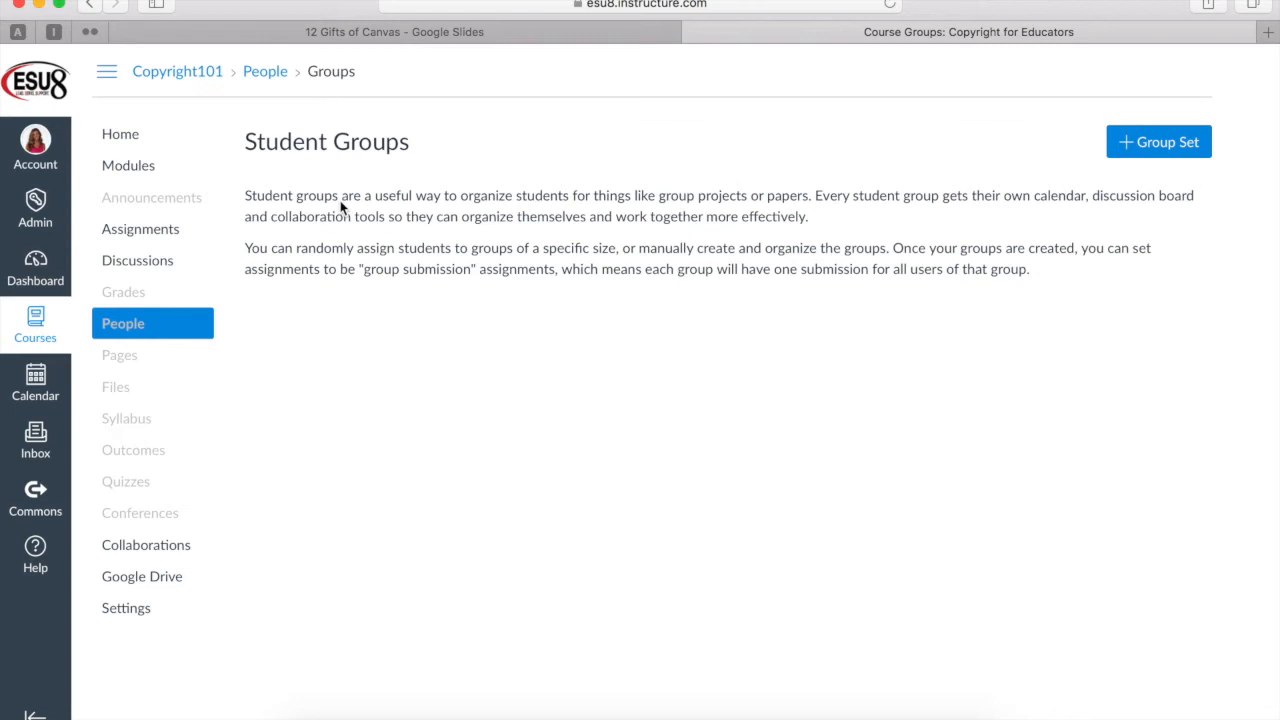
{"action": "mouse_move", "coordinate": [1170, 144]}
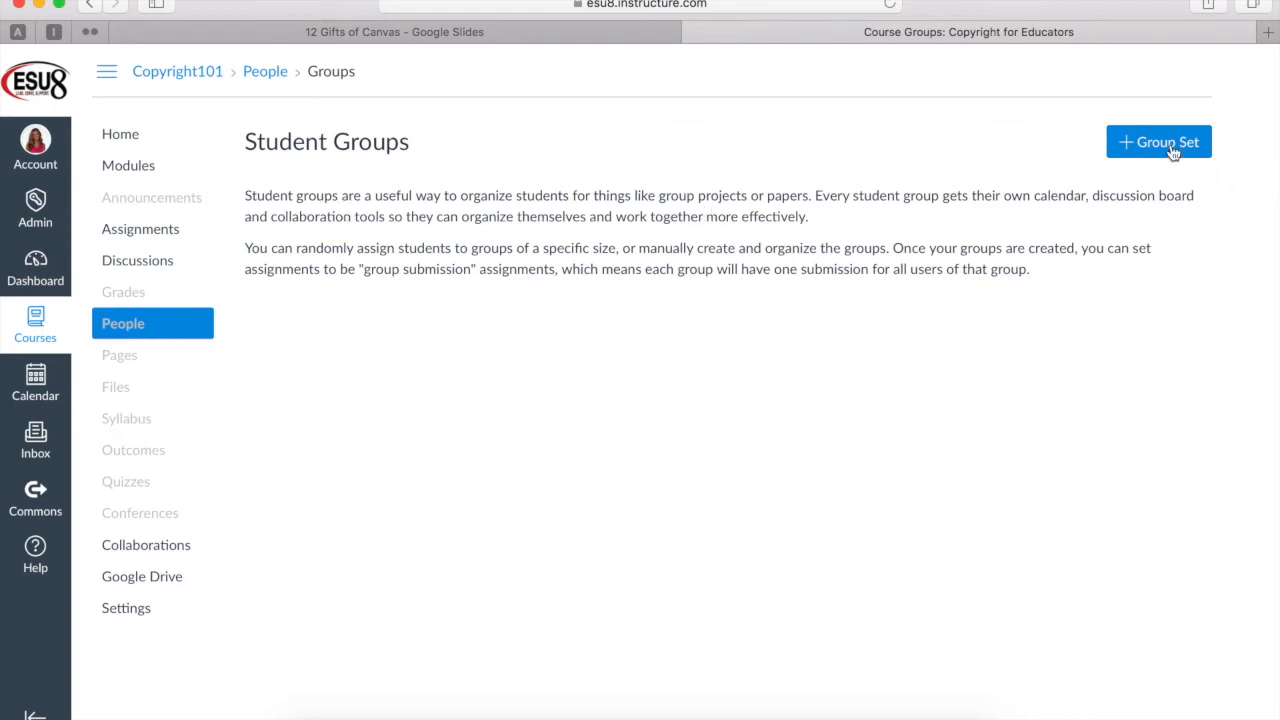
{"action": "left_click", "coordinate": [1158, 140]}
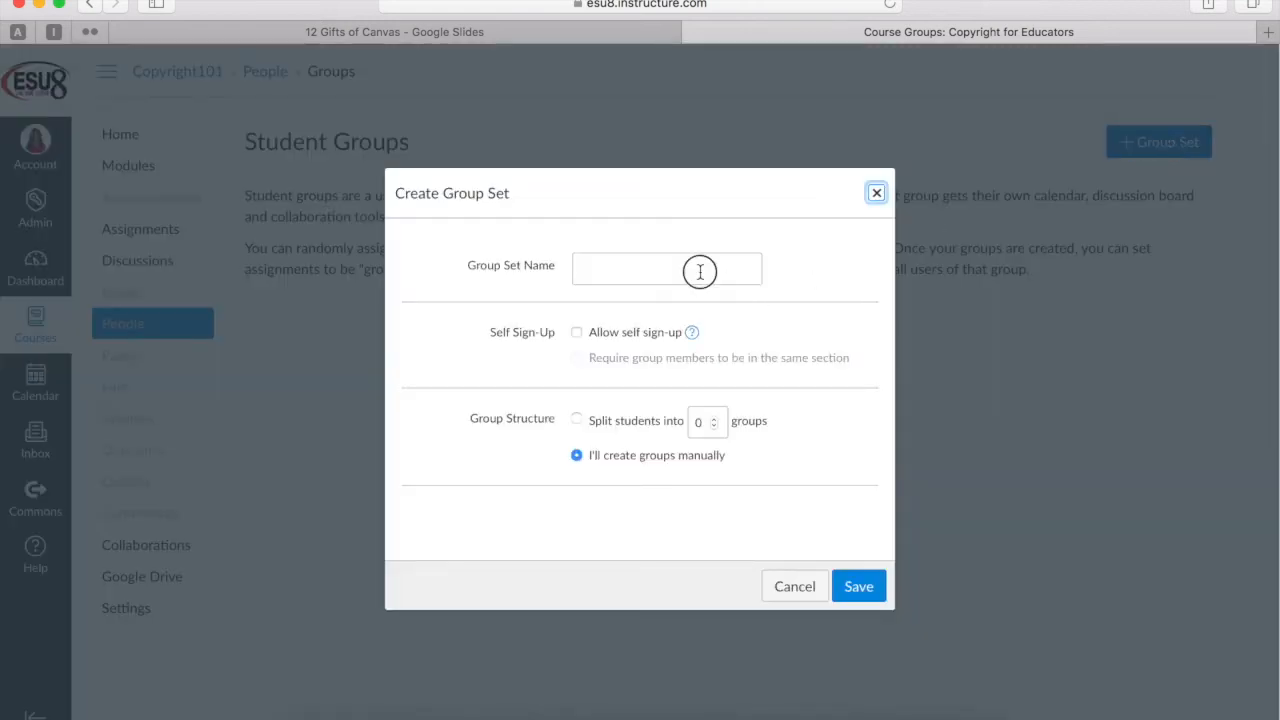
{"action": "type", "text": "Deceme"}
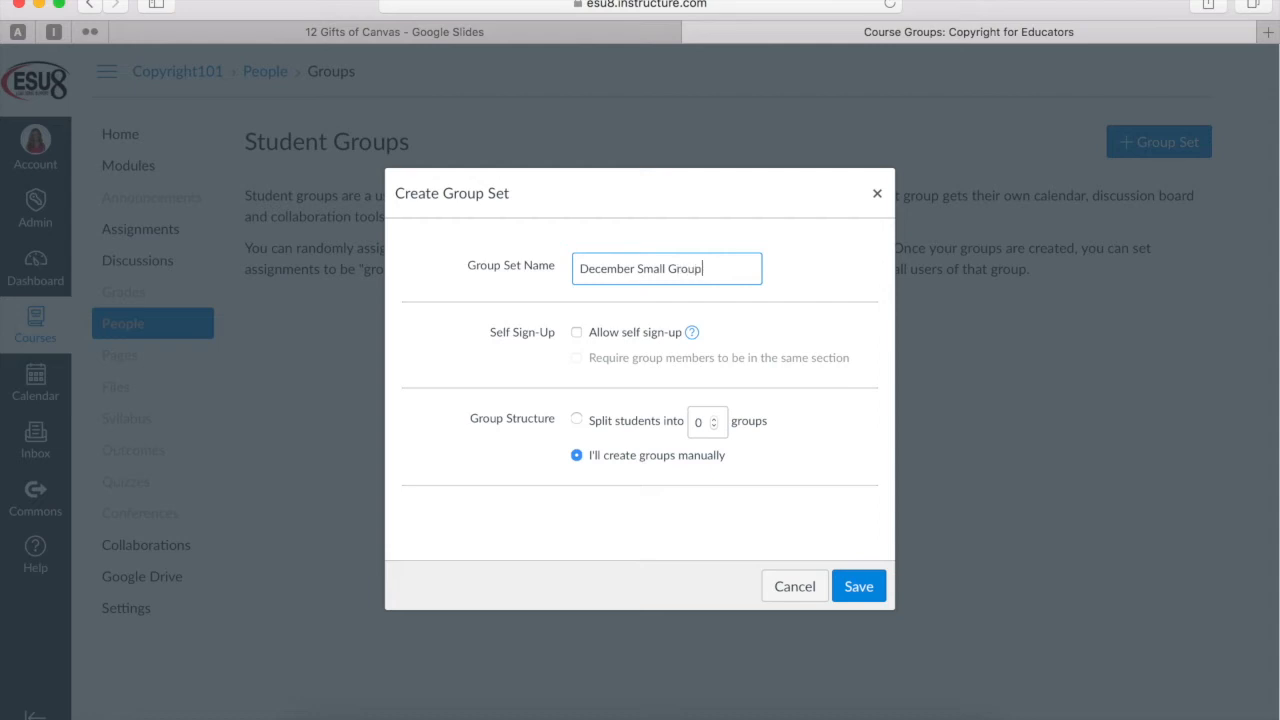
{"action": "type", "text": "s"}
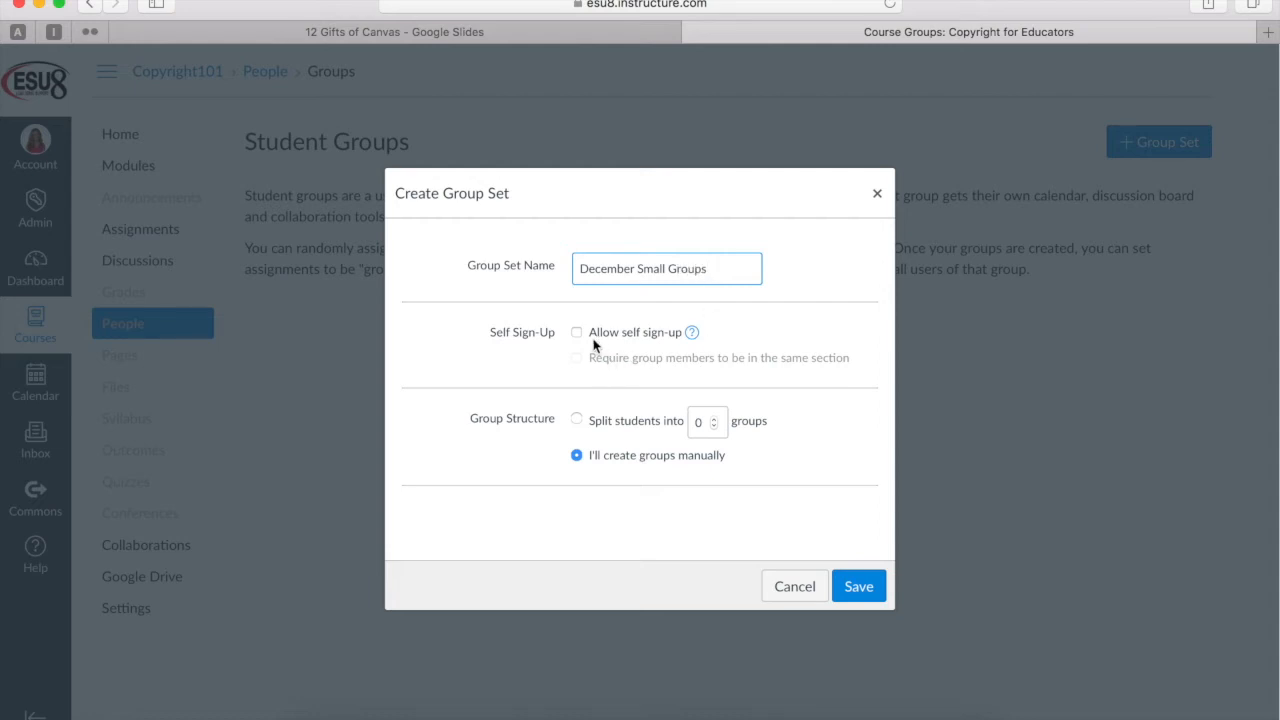
{"action": "mouse_move", "coordinate": [696, 382]}
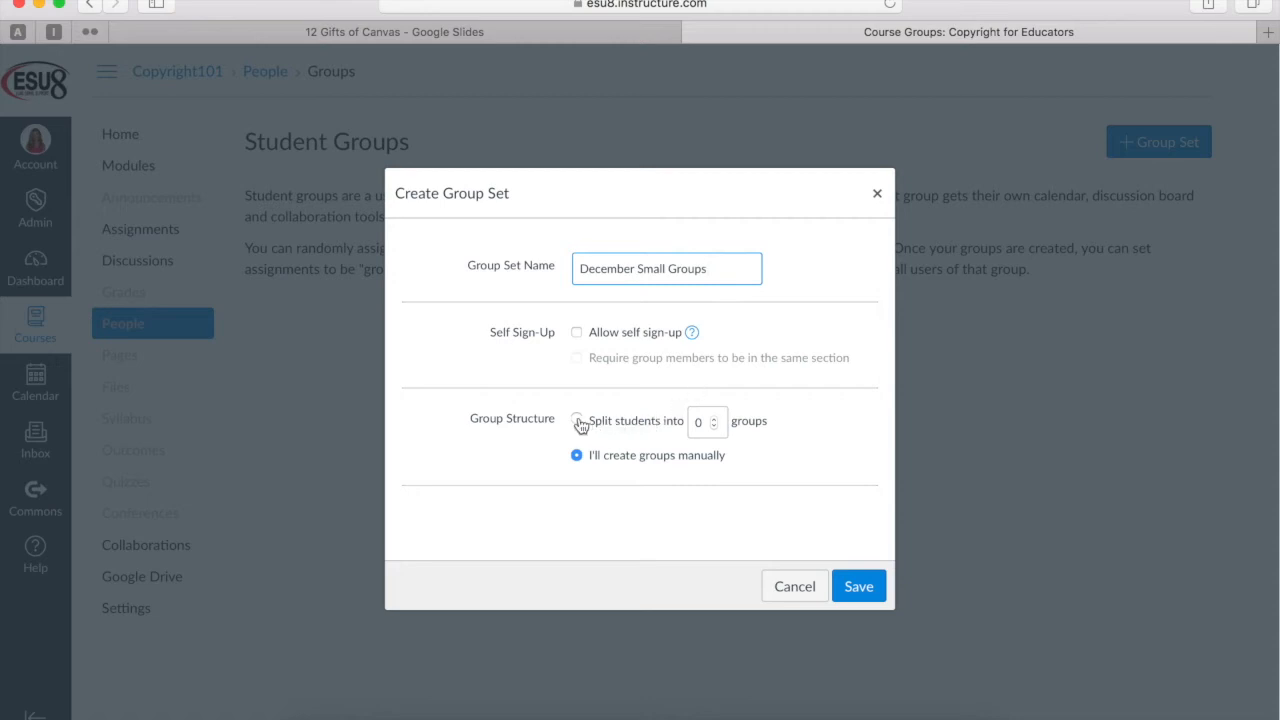
Step: Split students automatically into 3 groups and save the group set
{"action": "left_click", "coordinate": [576, 420]}
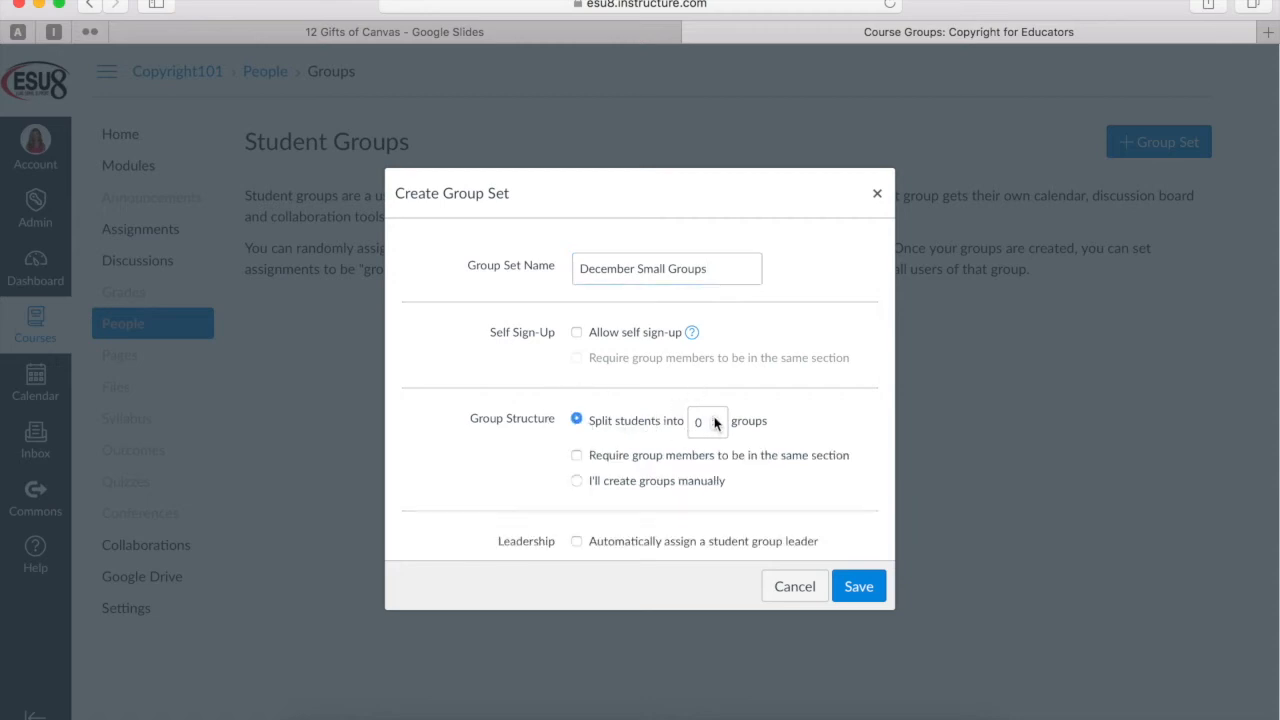
{"action": "type", "text": "3"}
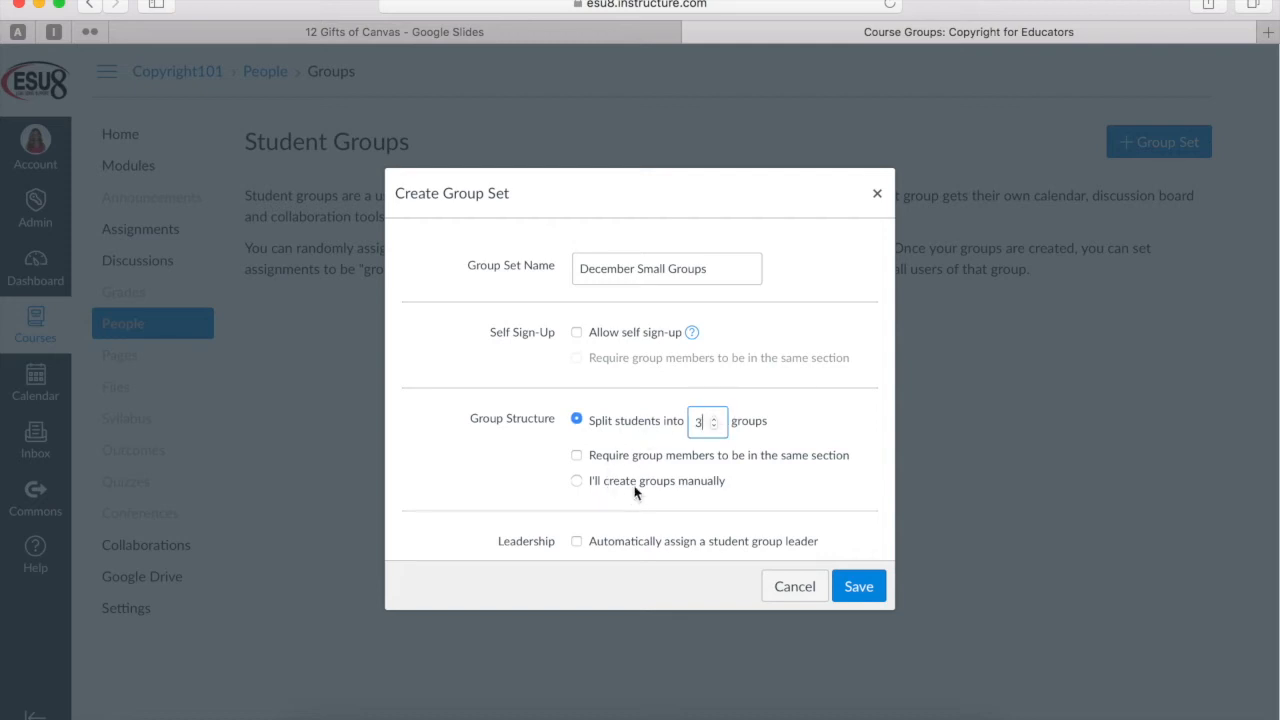
{"action": "scroll", "scroll_direction": "down", "scroll_amount": 3}
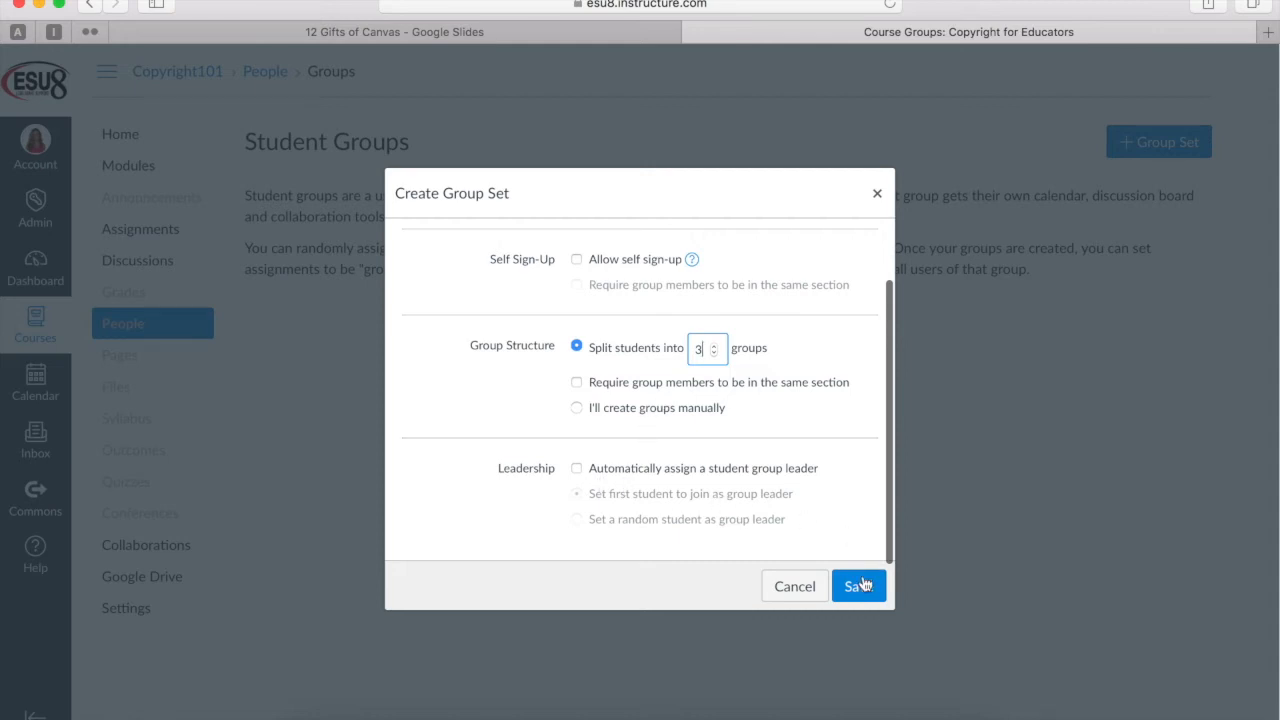
{"action": "left_click", "coordinate": [856, 584]}
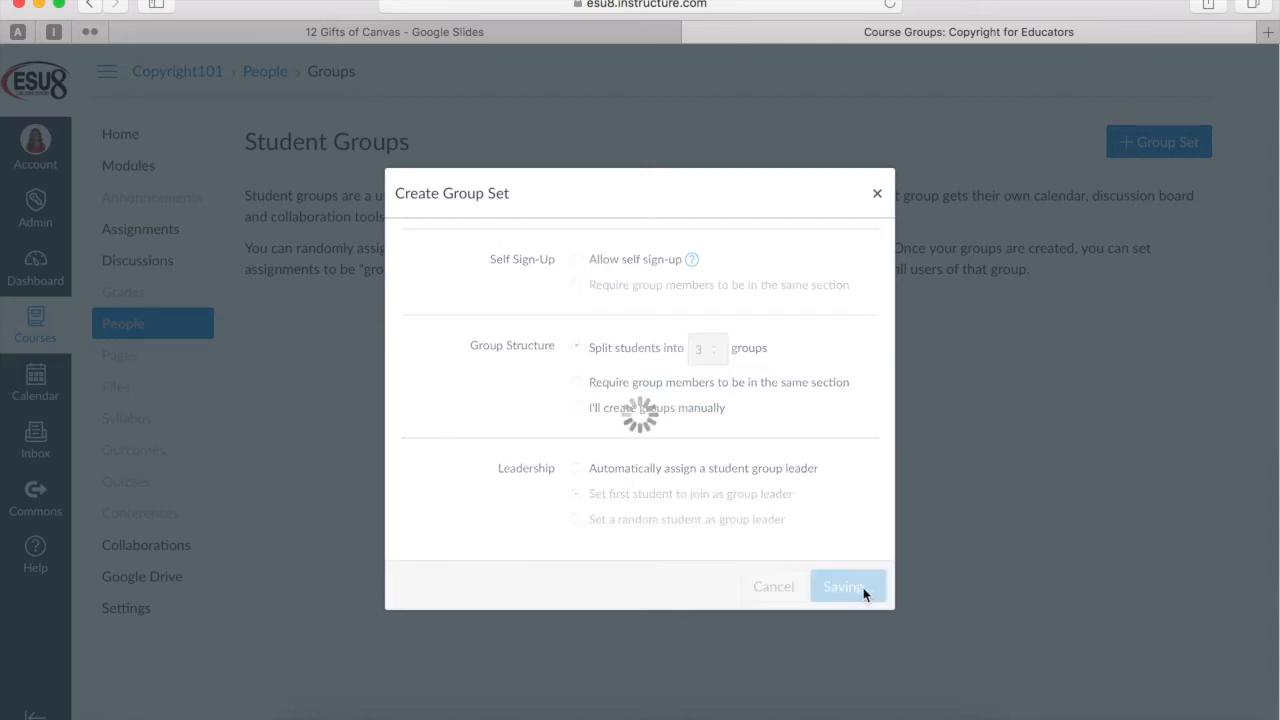
Step: Expand December Small Groups 1, 2 and 3 to show two students in each
{"action": "left_click", "coordinate": [844, 586]}
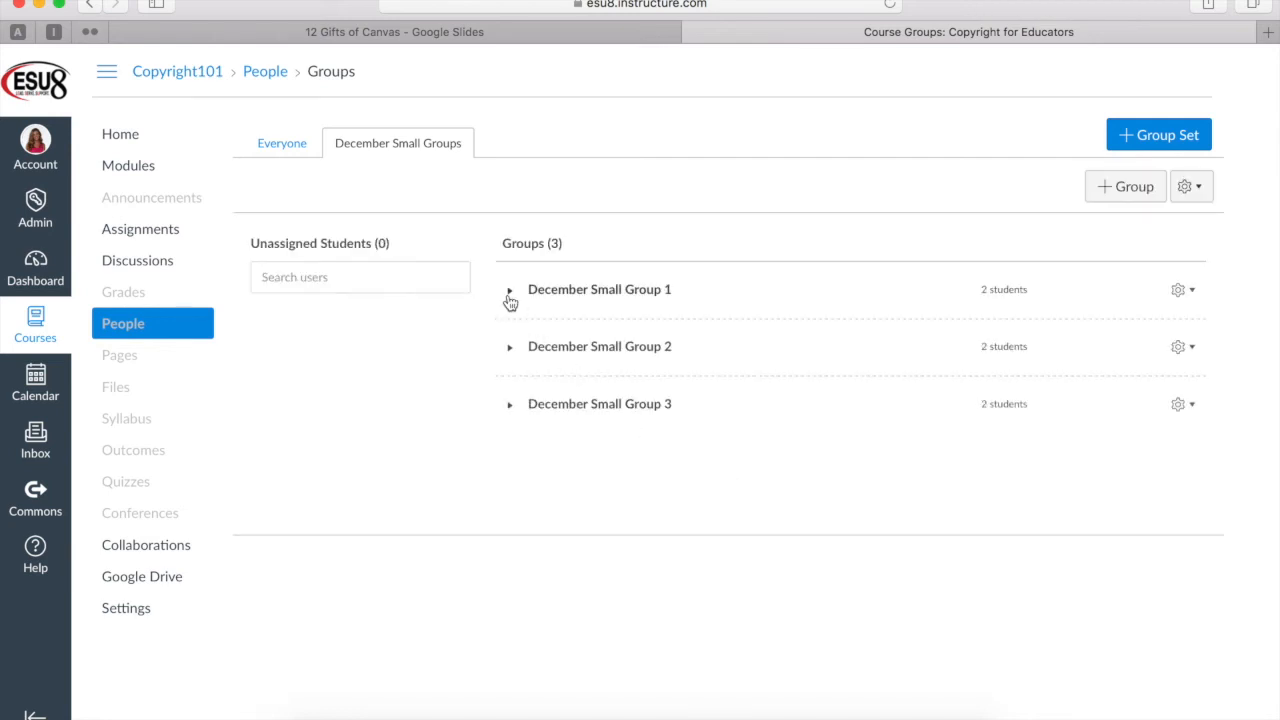
{"action": "left_click", "coordinate": [510, 288]}
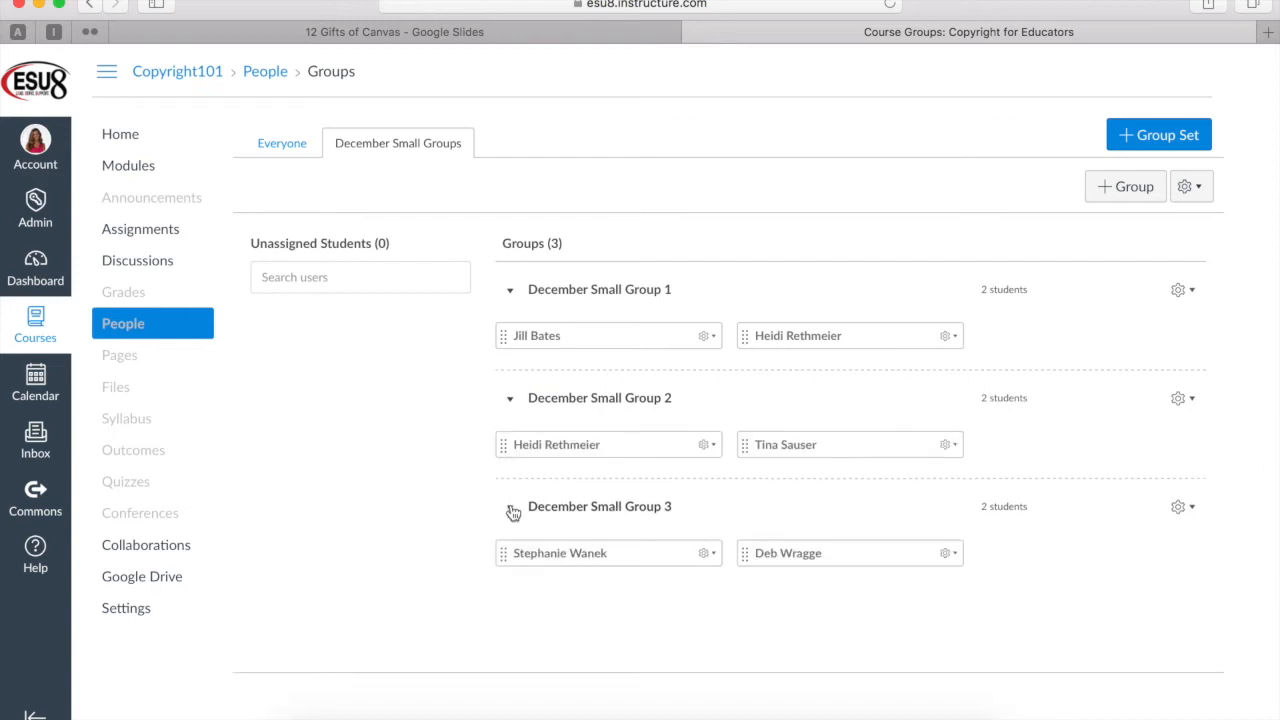
{"action": "mouse_move", "coordinate": [904, 360]}
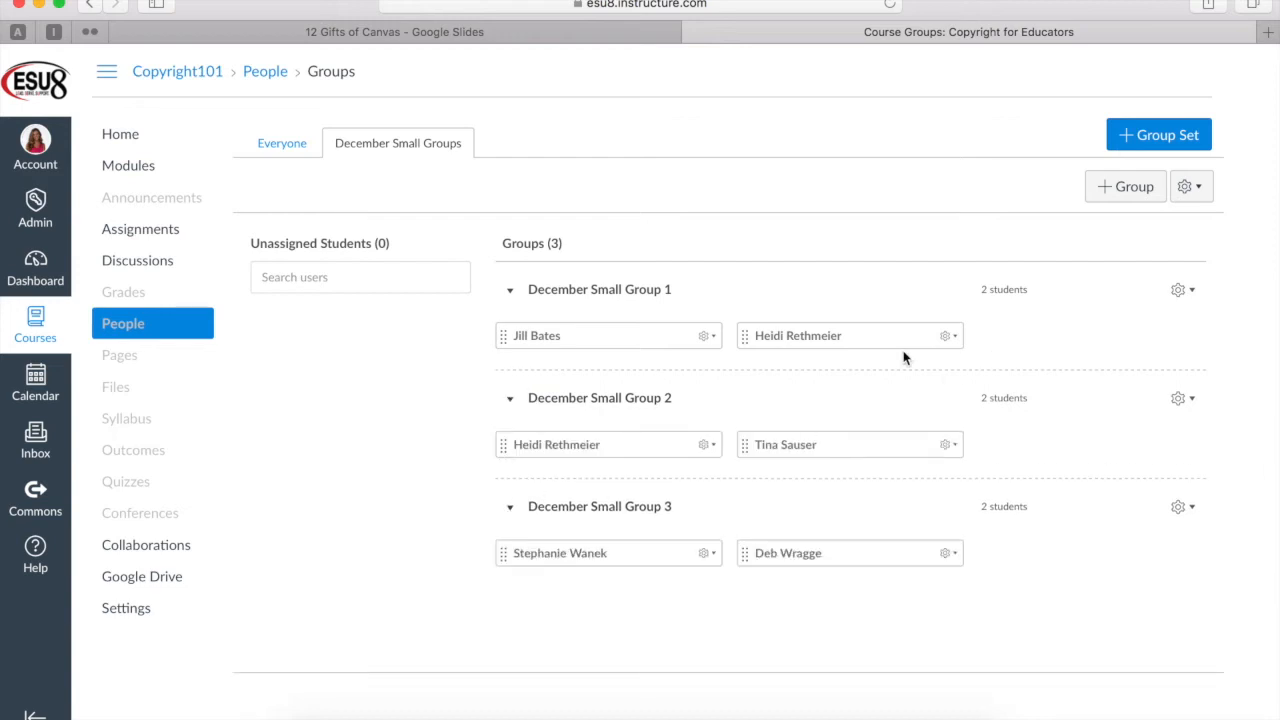
{"action": "mouse_move", "coordinate": [140, 260]}
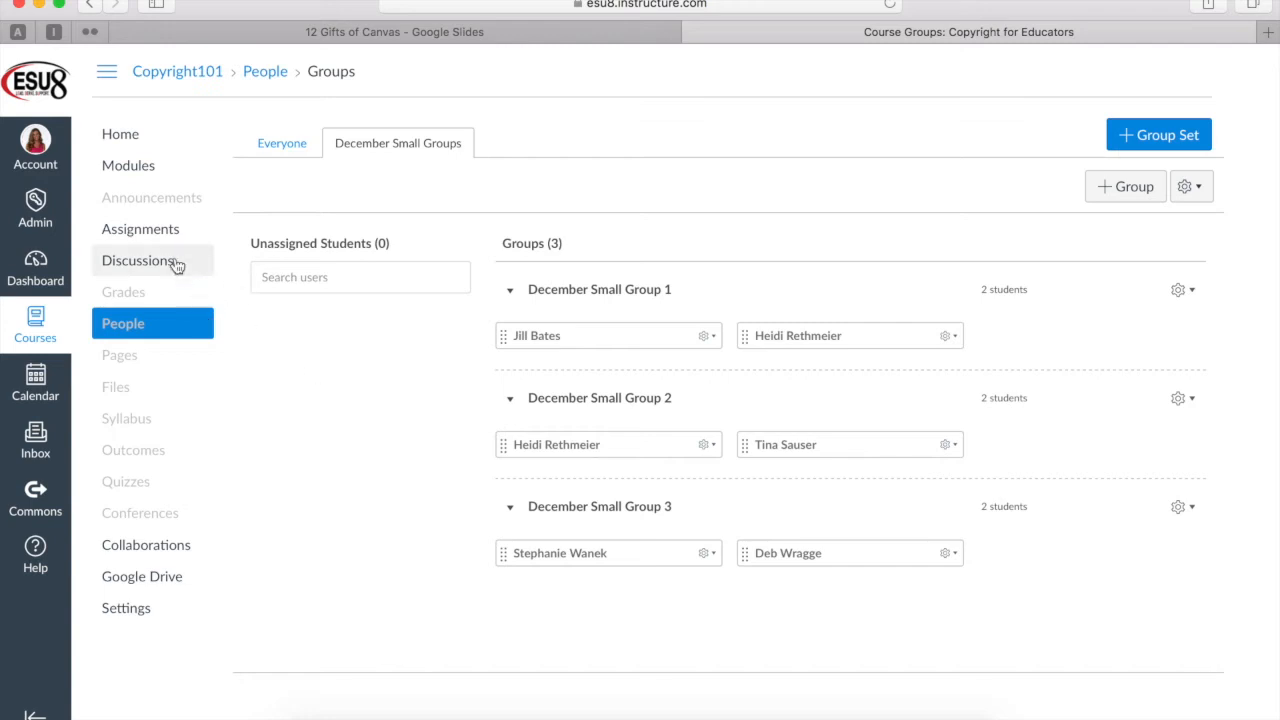
Step: Start a new discussion, mark it as a Group Discussion and list the available group sets
{"action": "left_click", "coordinate": [140, 228]}
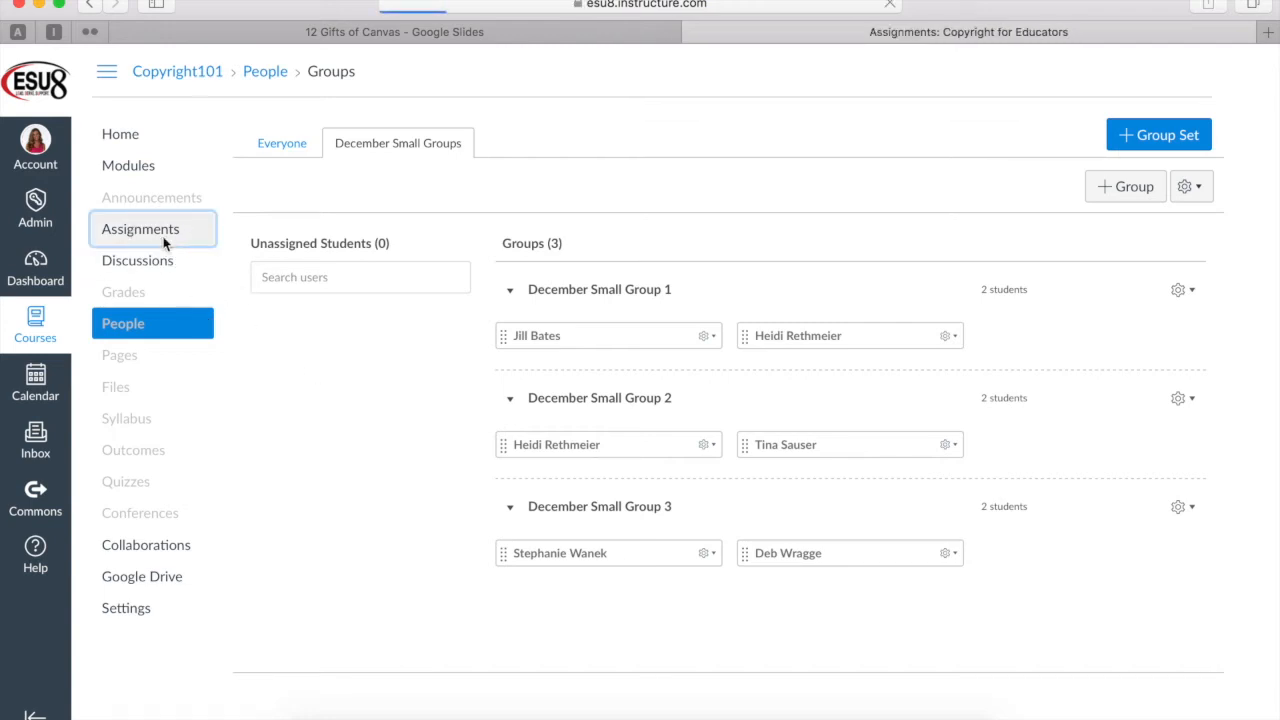
{"action": "left_click", "coordinate": [140, 228]}
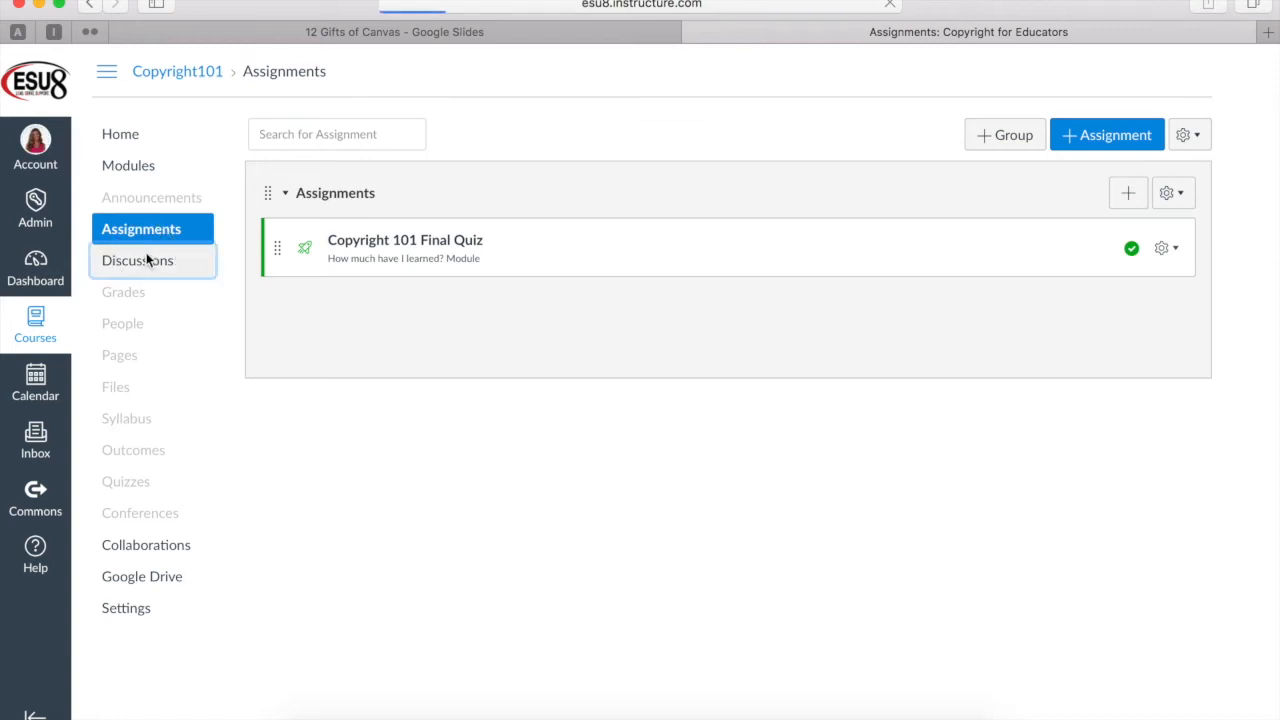
{"action": "left_click", "coordinate": [136, 260]}
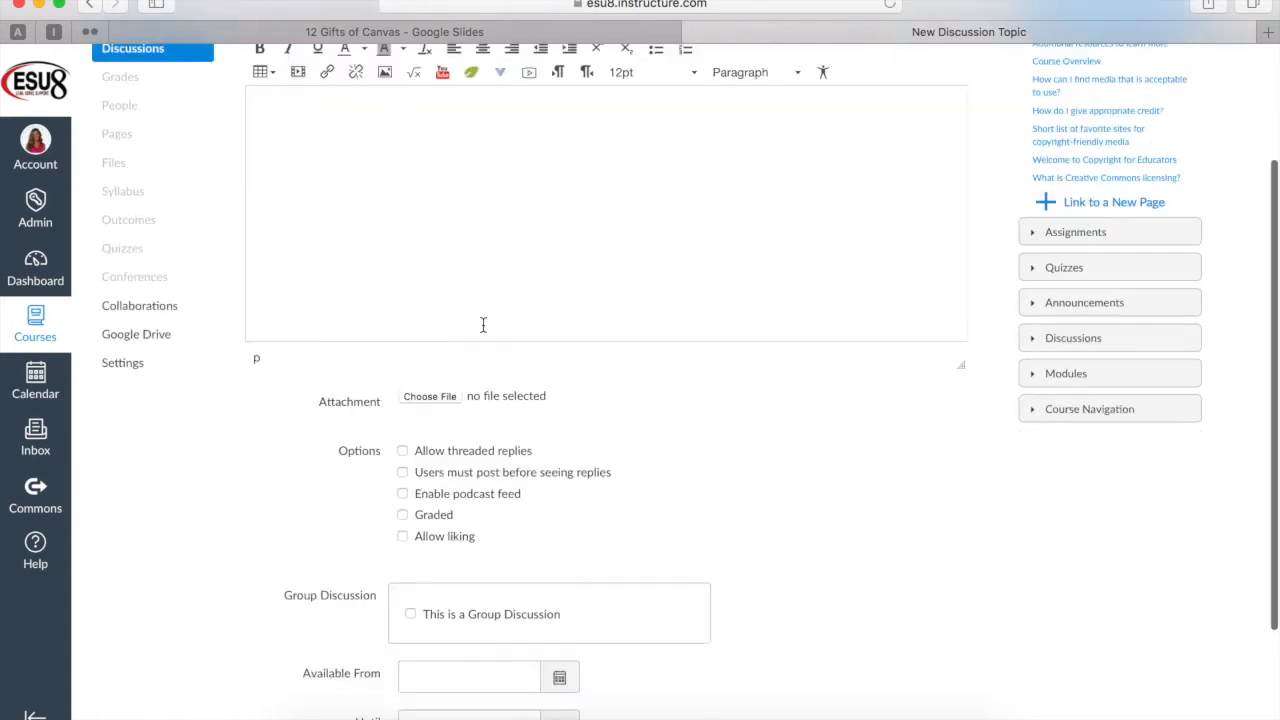
{"action": "scroll", "scroll_direction": "down", "scroll_amount": 3}
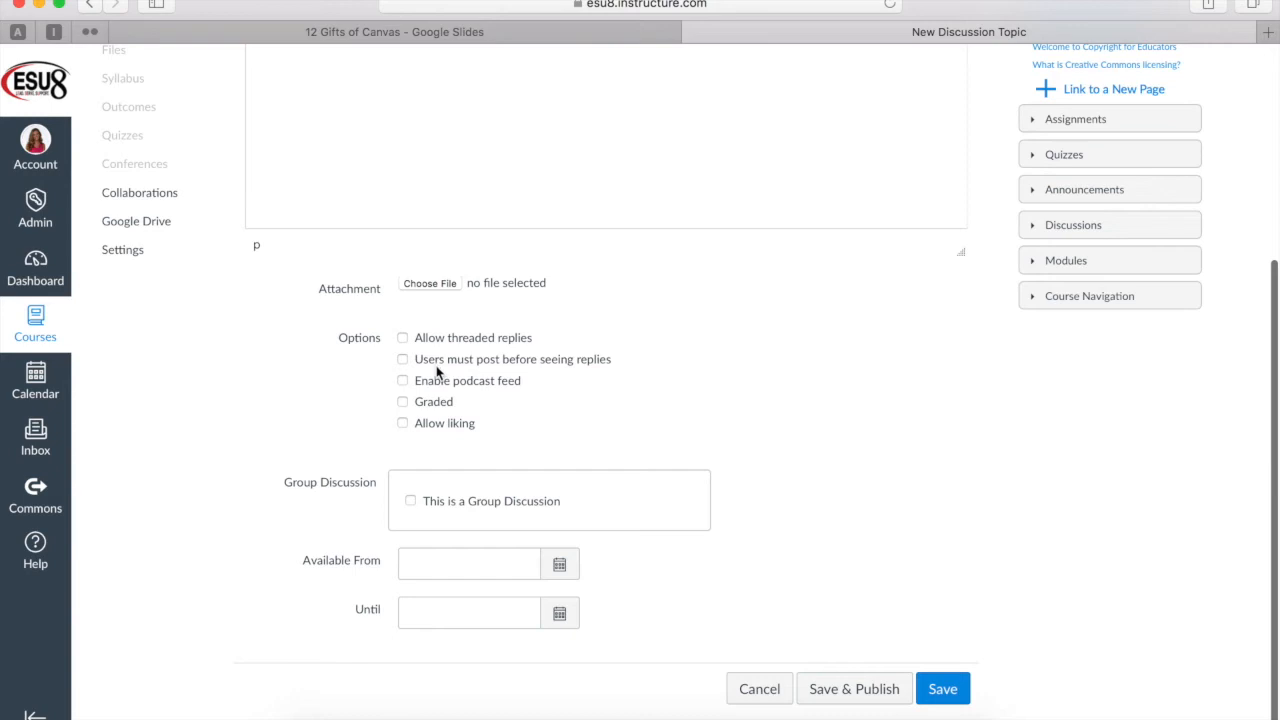
{"action": "mouse_move", "coordinate": [380, 356]}
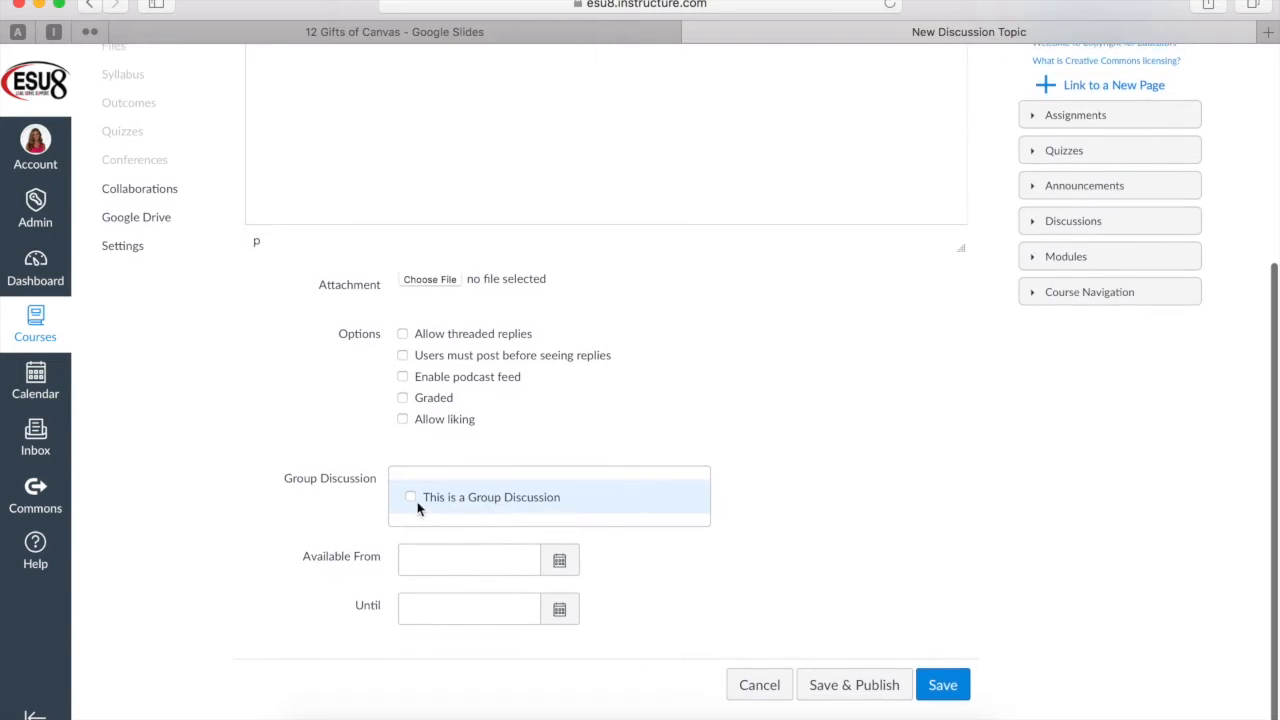
{"action": "left_click", "coordinate": [410, 496]}
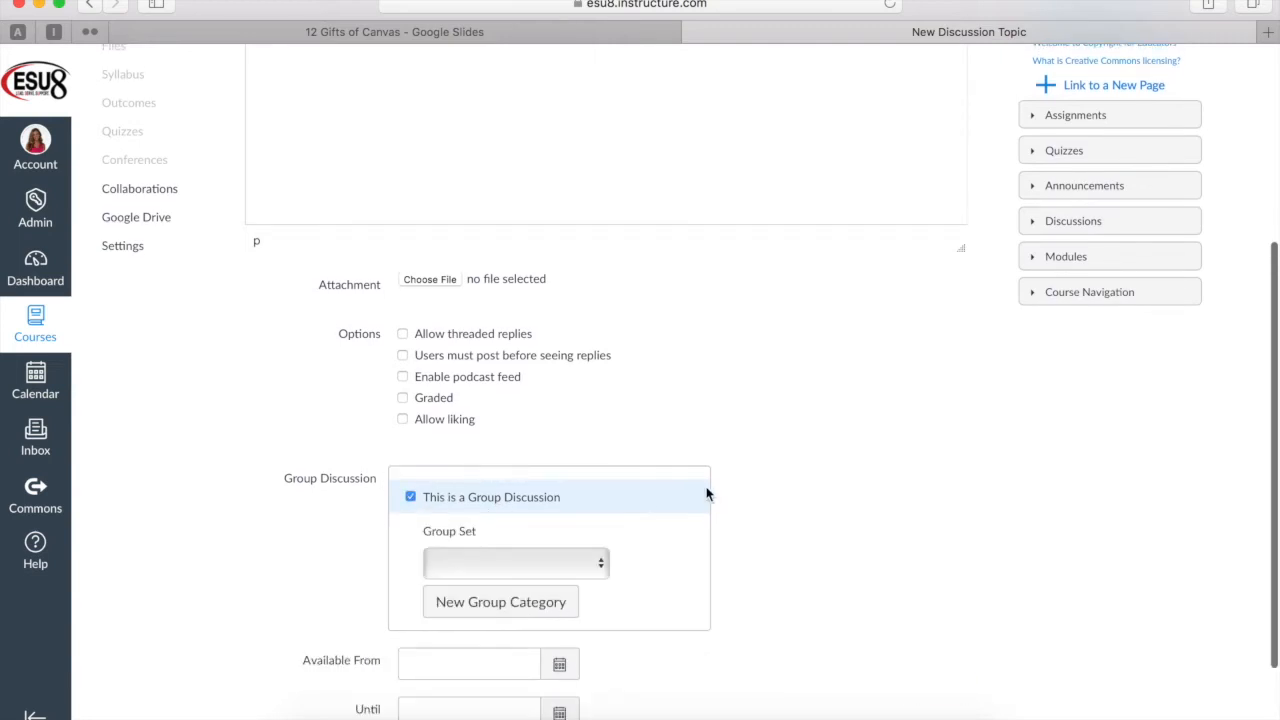
{"action": "left_click", "coordinate": [516, 562]}
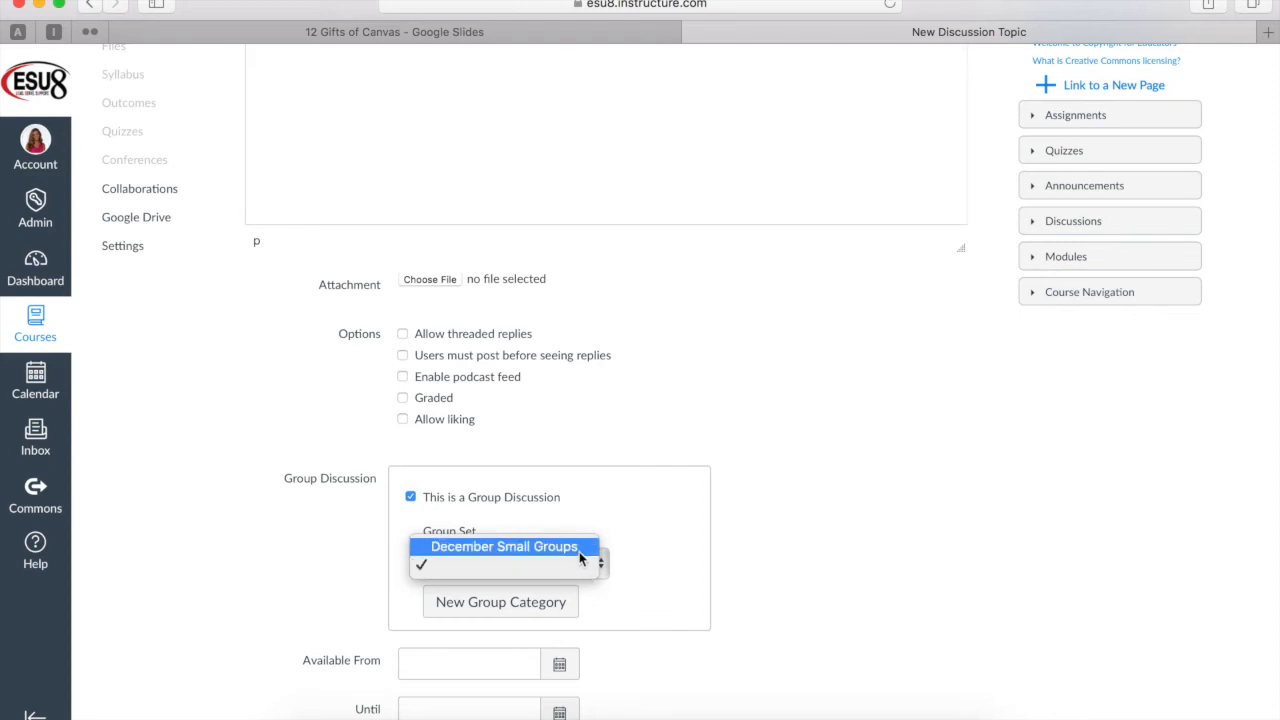
Step: Start another group set for the discussion named 'Private Journals'
{"action": "left_click", "coordinate": [500, 600]}
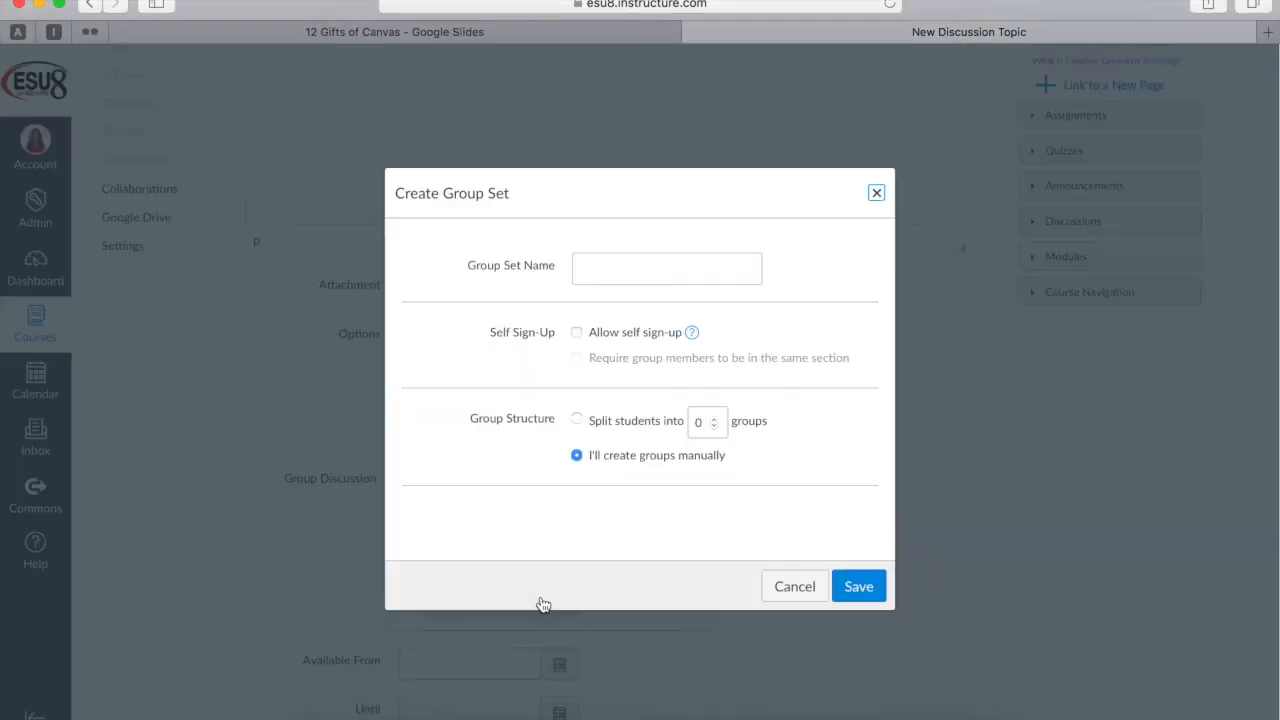
{"action": "left_click", "coordinate": [666, 268]}
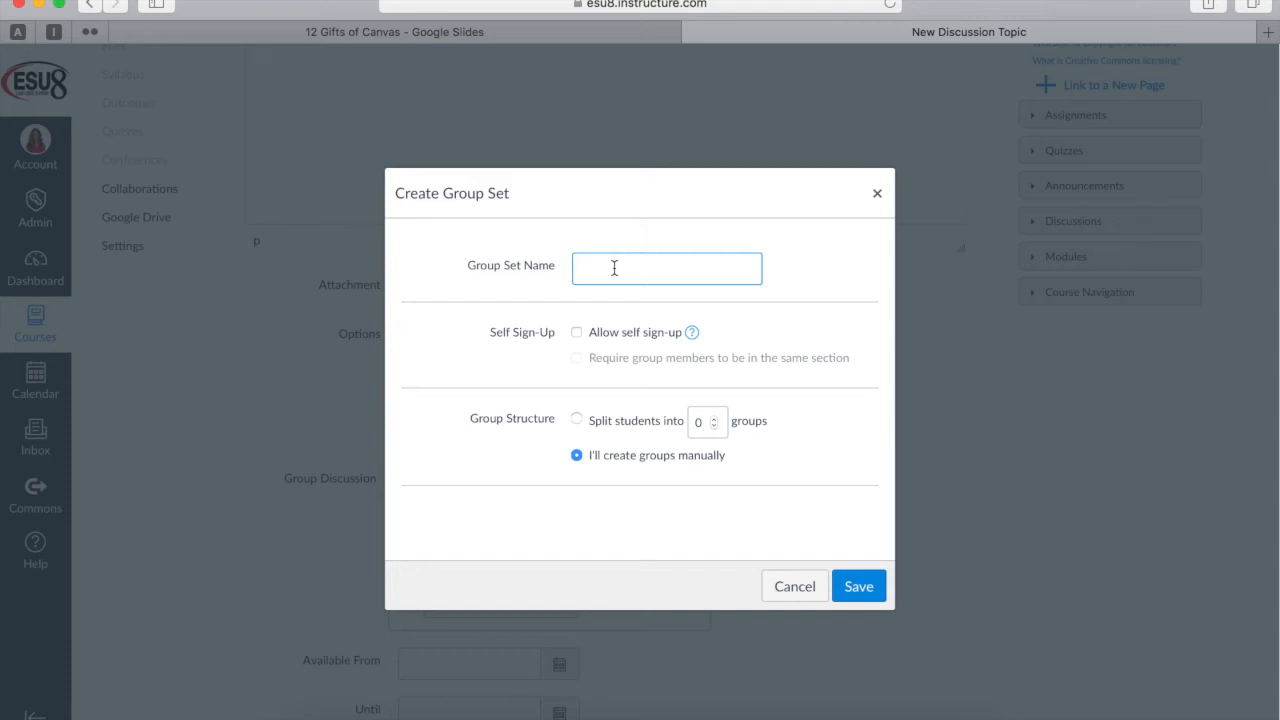
{"action": "type", "text": "Private Journals"}
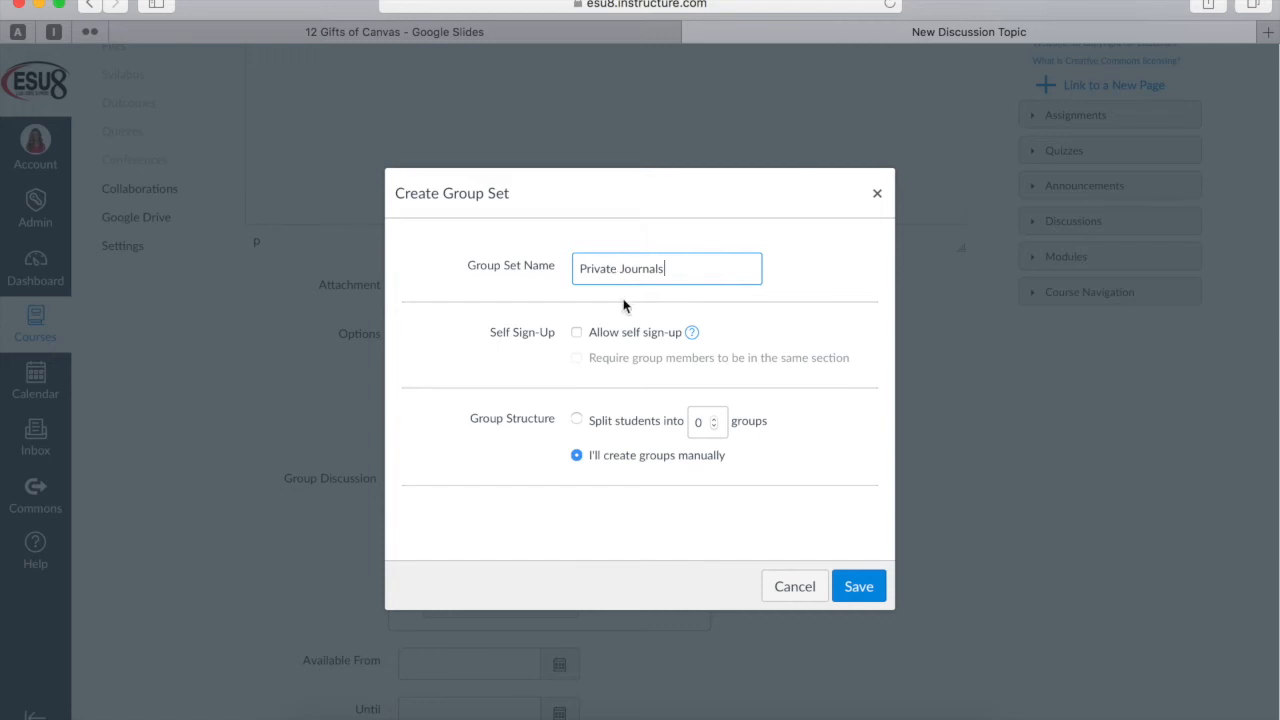
{"action": "mouse_move", "coordinate": [578, 424]}
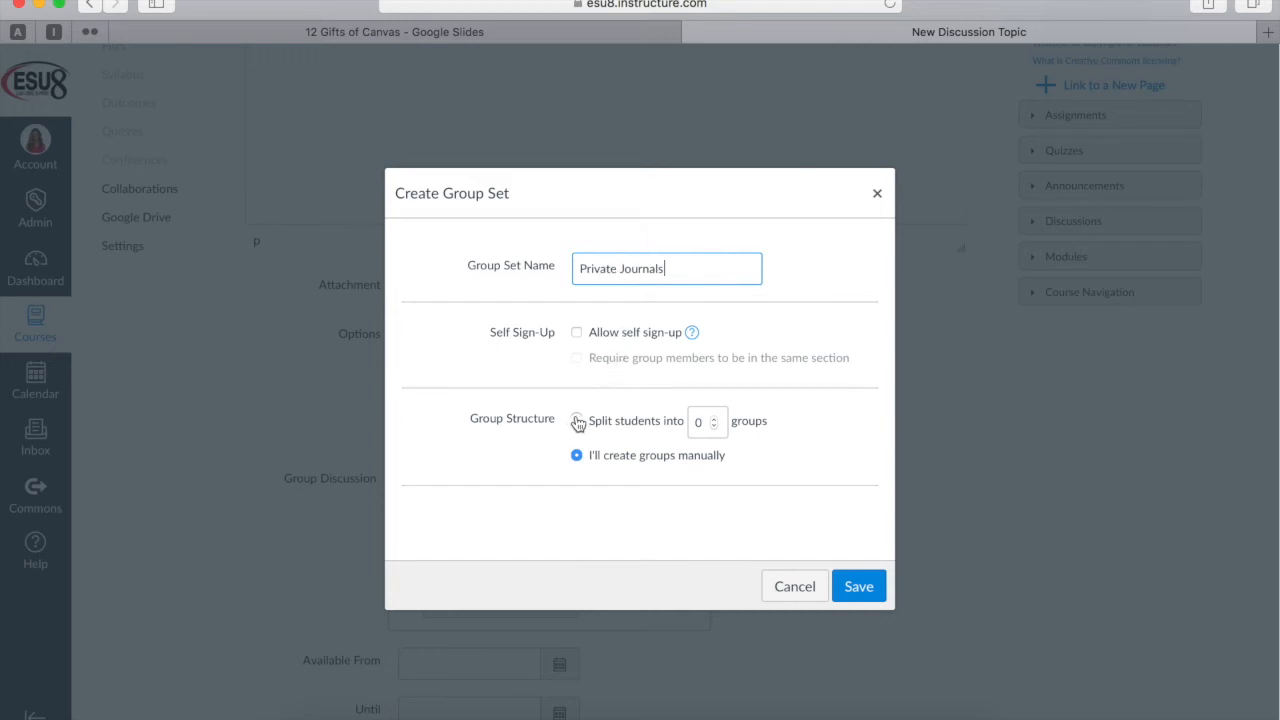
Step: Split students automatically into 99 groups and save the Private Journals set
{"action": "left_click", "coordinate": [576, 420]}
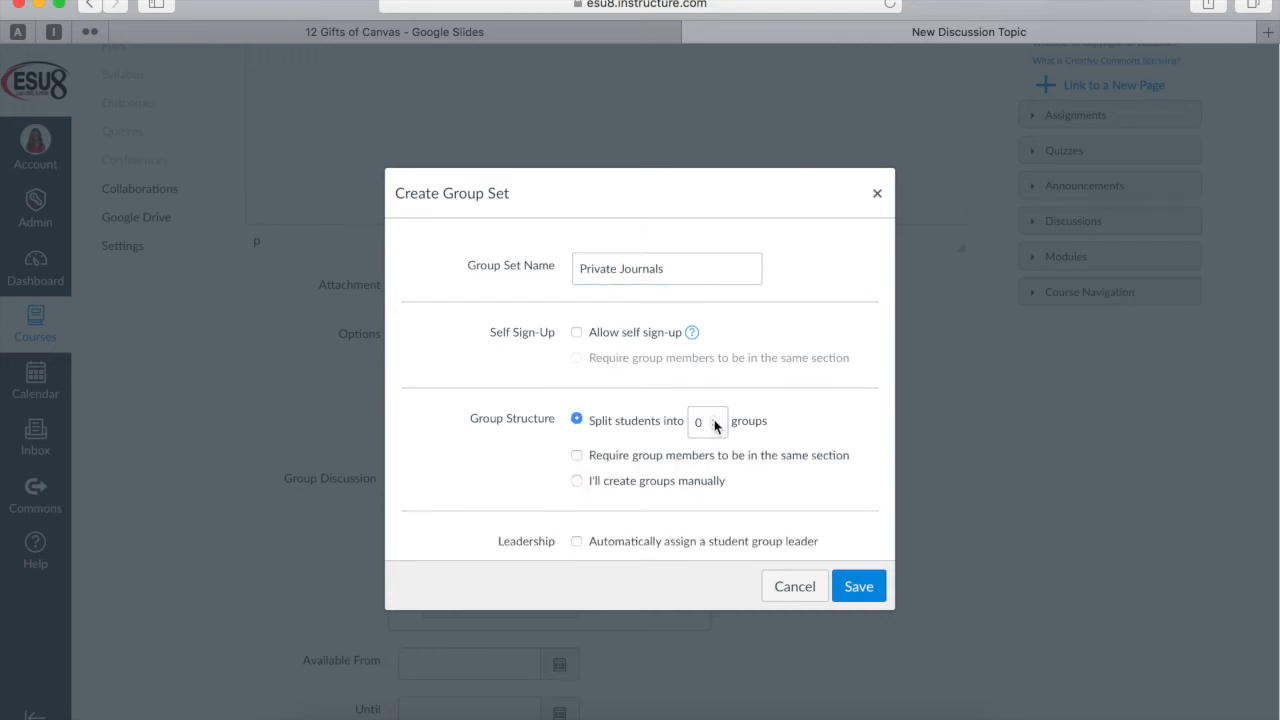
{"action": "type", "text": "12"}
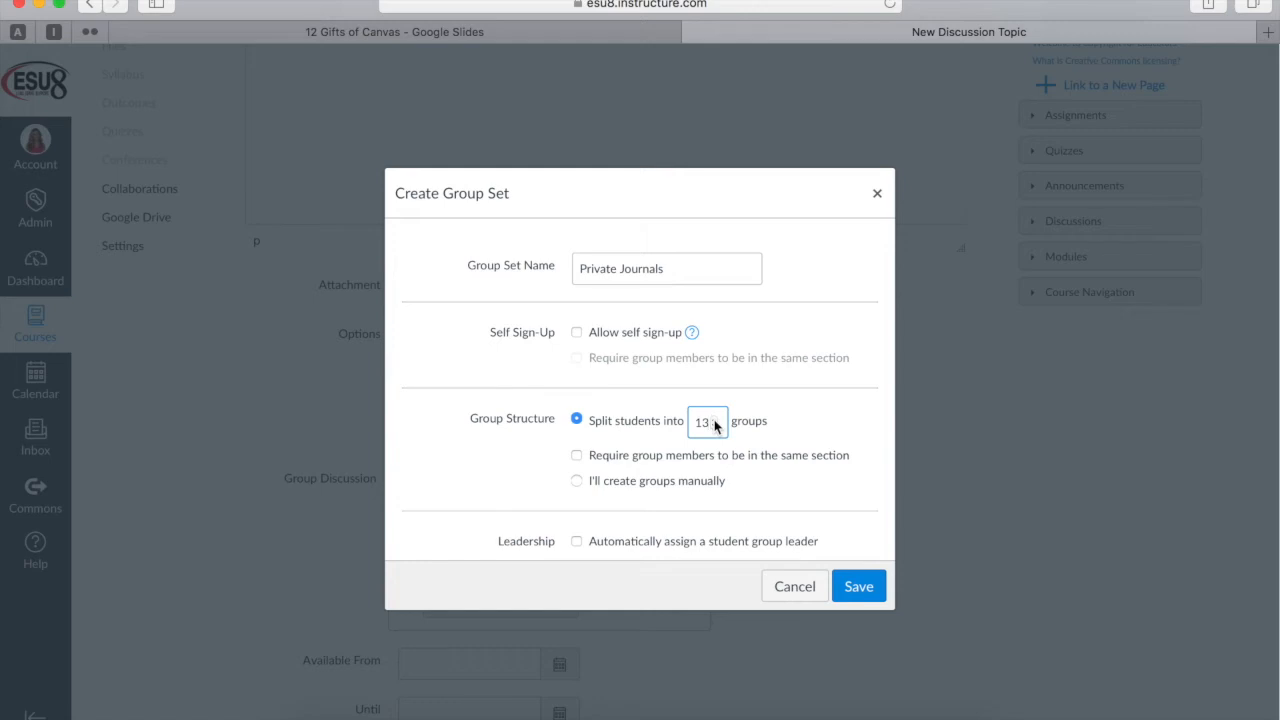
{"action": "left_click", "coordinate": [708, 420]}
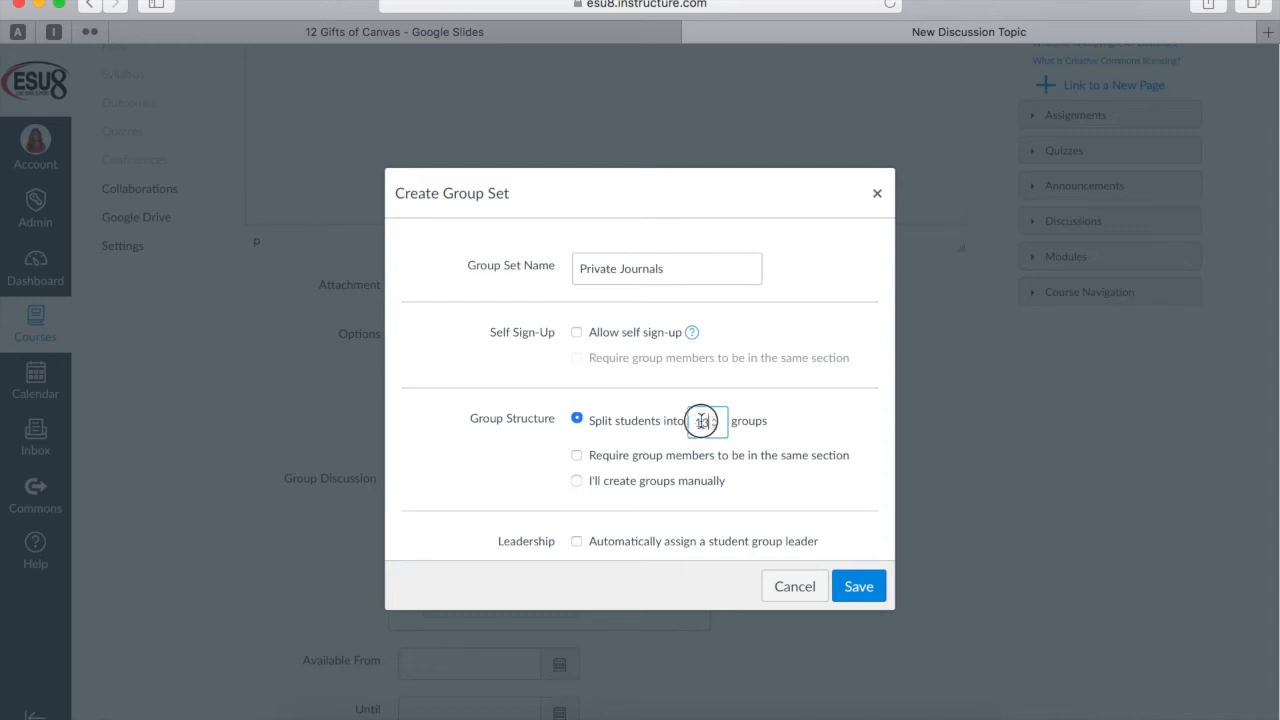
{"action": "type", "text": "99"}
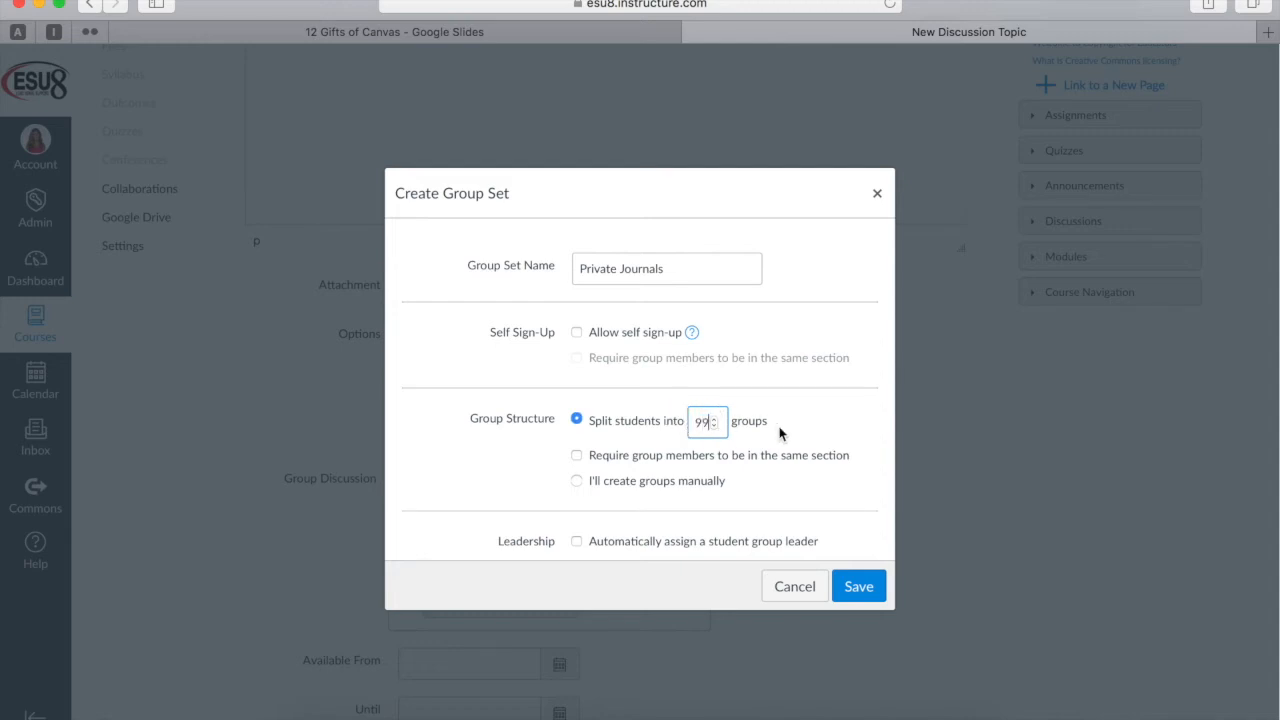
{"action": "mouse_move", "coordinate": [626, 504]}
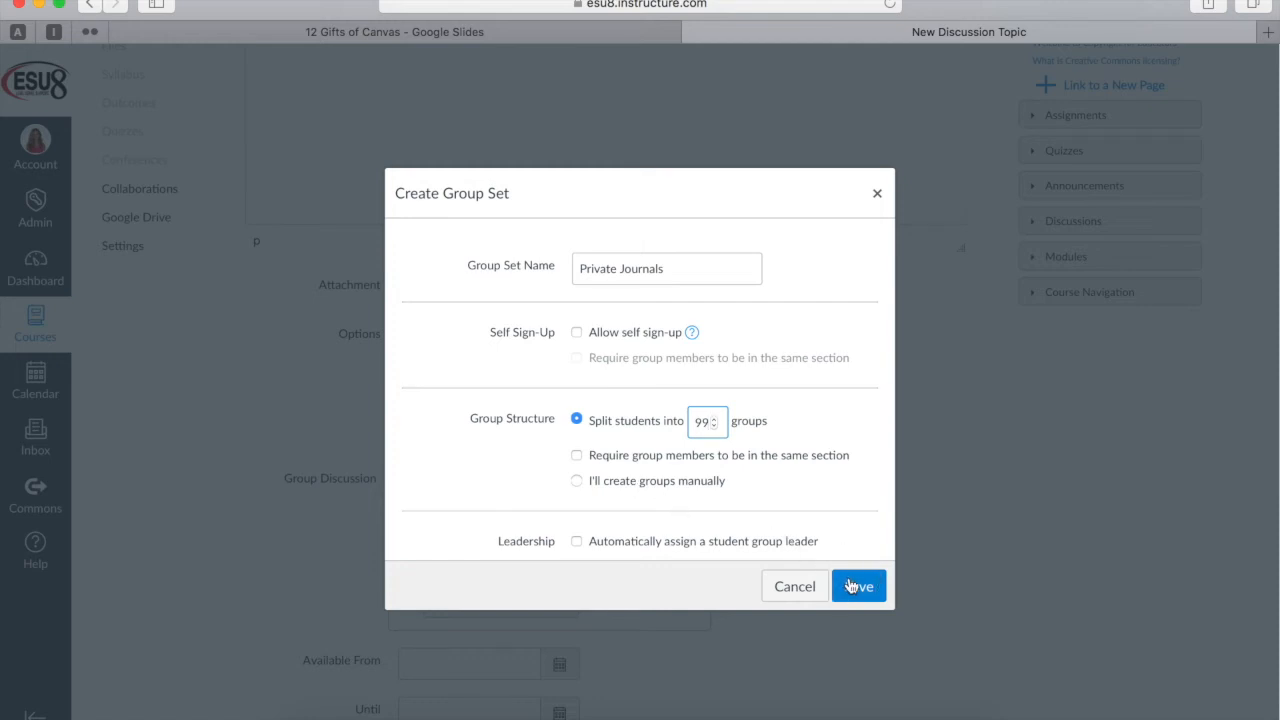
{"action": "left_click", "coordinate": [856, 586]}
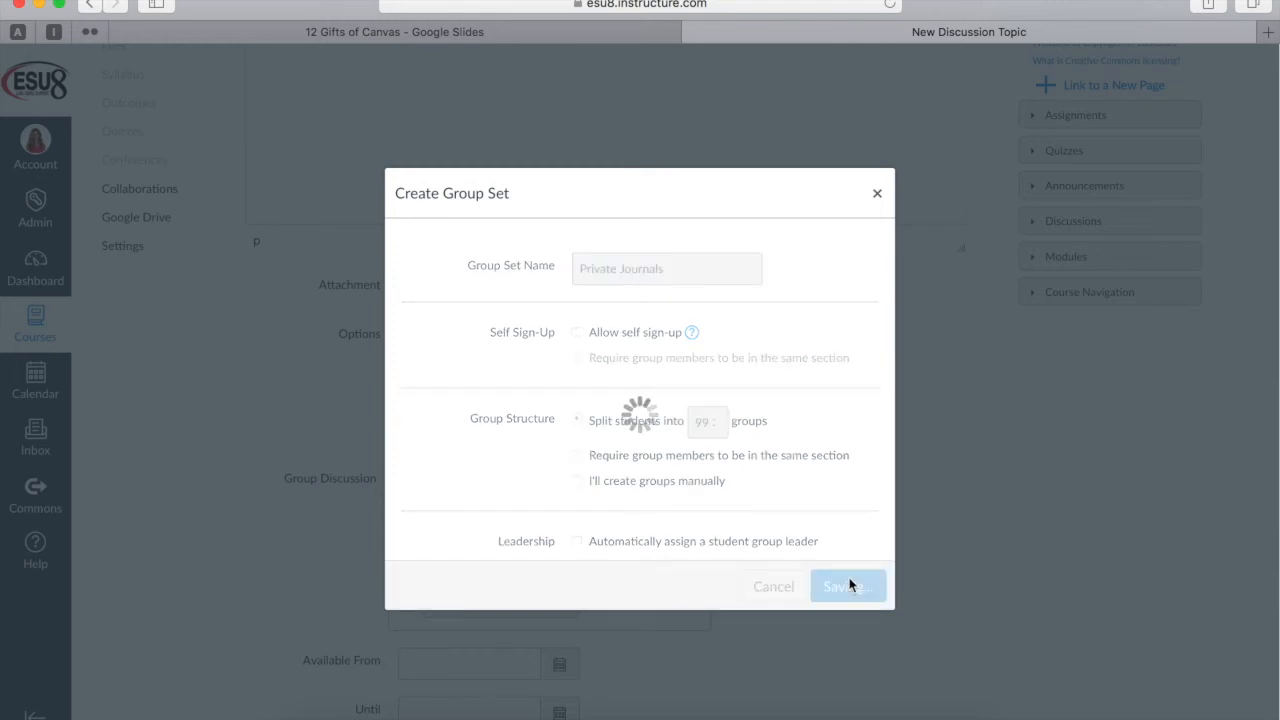
{"action": "left_click", "coordinate": [848, 586]}
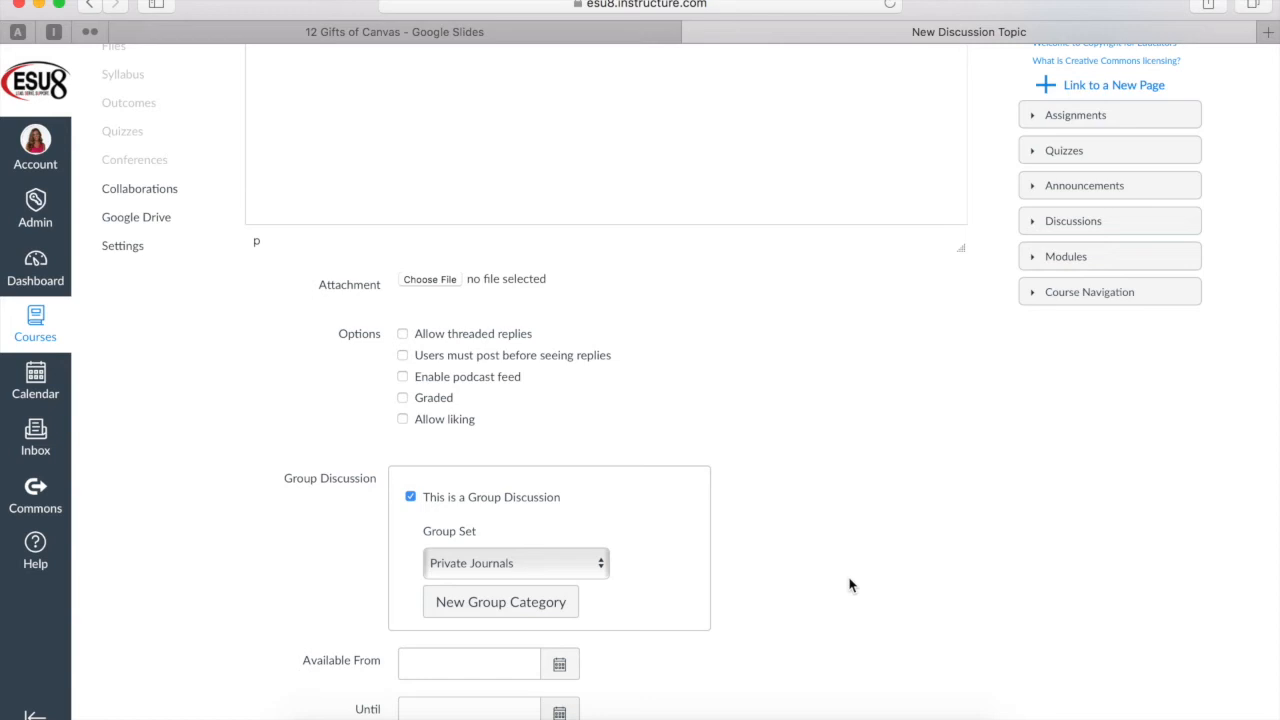
Step: Tick Graded for the 'Discuss the chapter of our book' group discussion
{"action": "scroll", "scroll_direction": "down", "scroll_amount": 3}
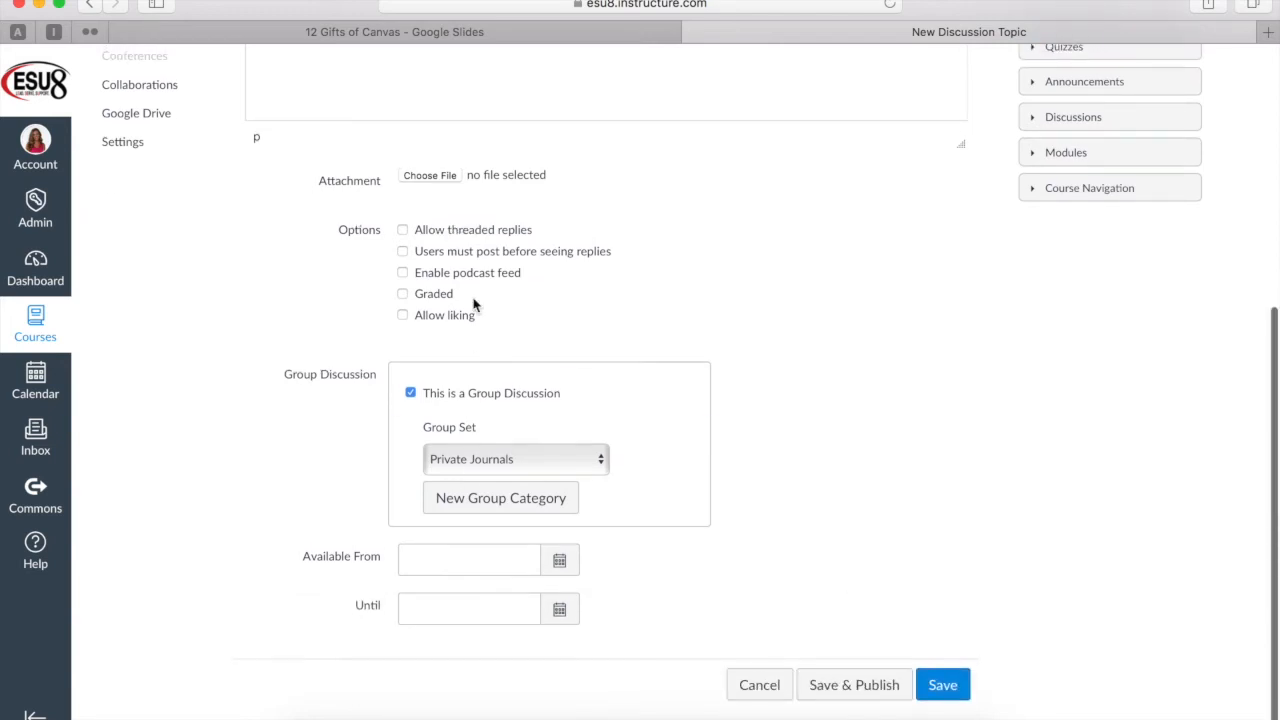
{"action": "left_click", "coordinate": [402, 292]}
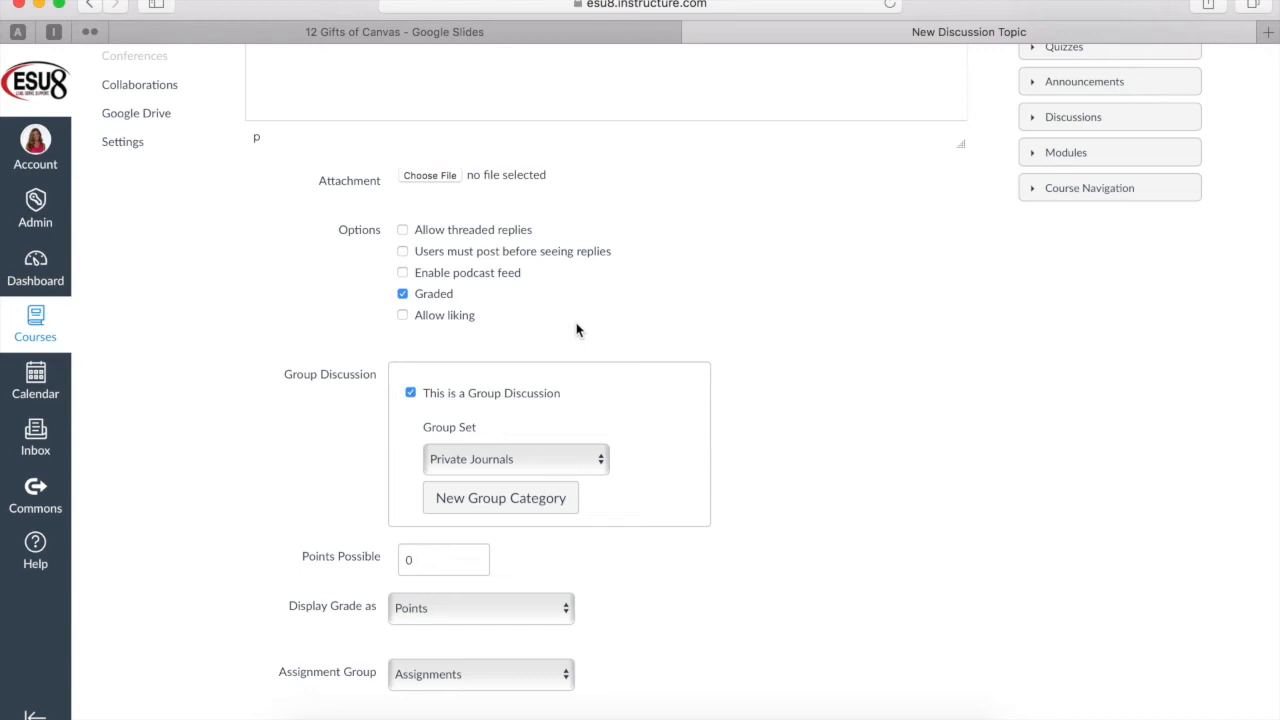
{"action": "scroll", "scroll_direction": "up", "scroll_amount": 3}
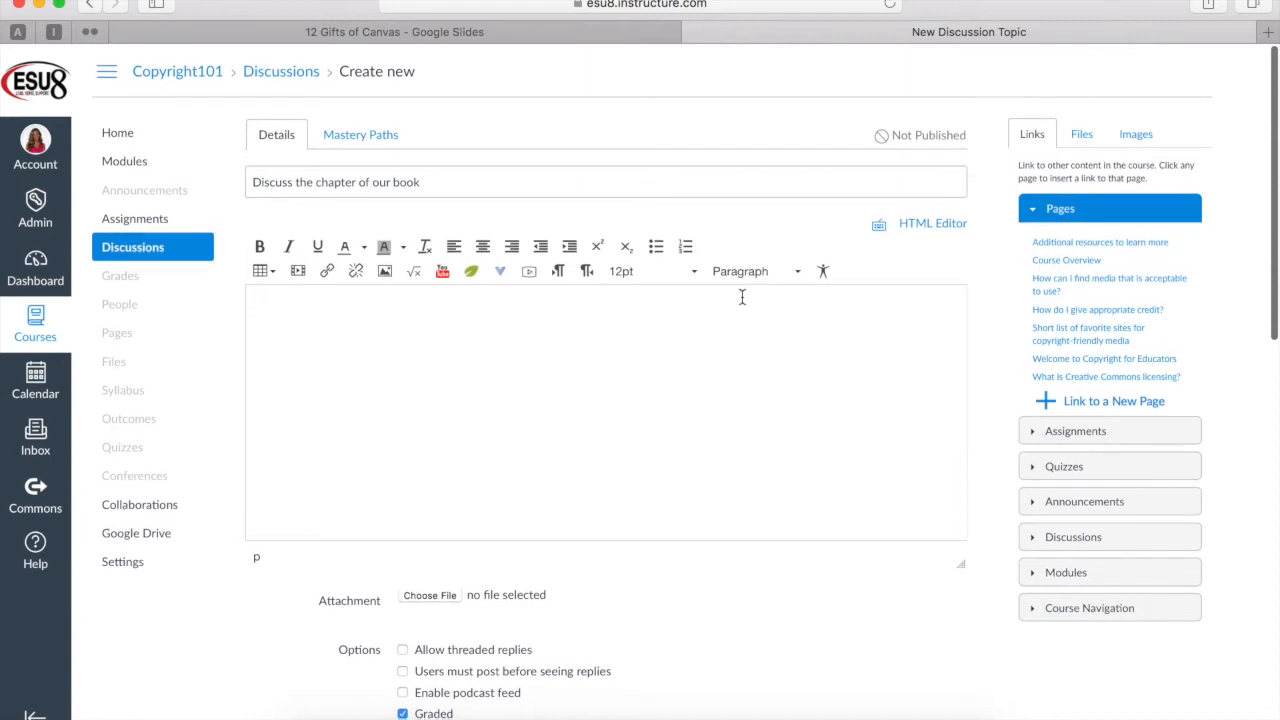
{"action": "scroll", "scroll_direction": "down", "scroll_amount": 3}
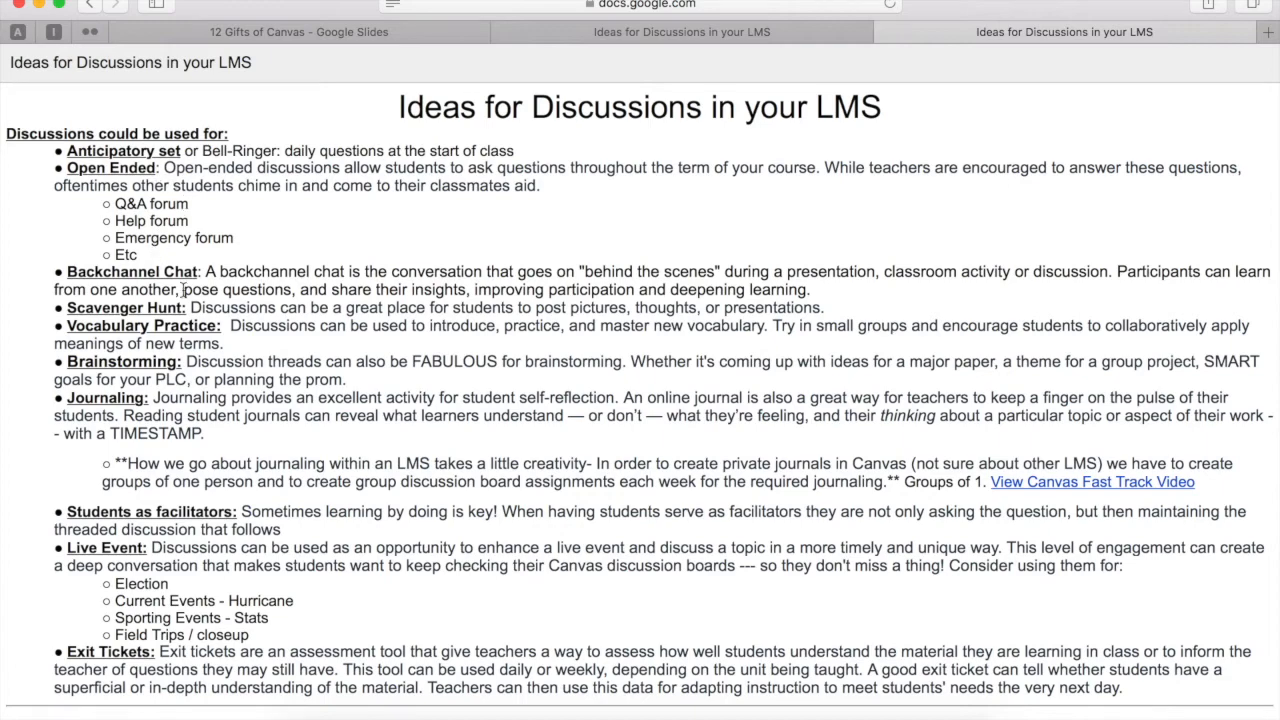
{"action": "scroll", "scroll_direction": "down", "scroll_amount": 3}
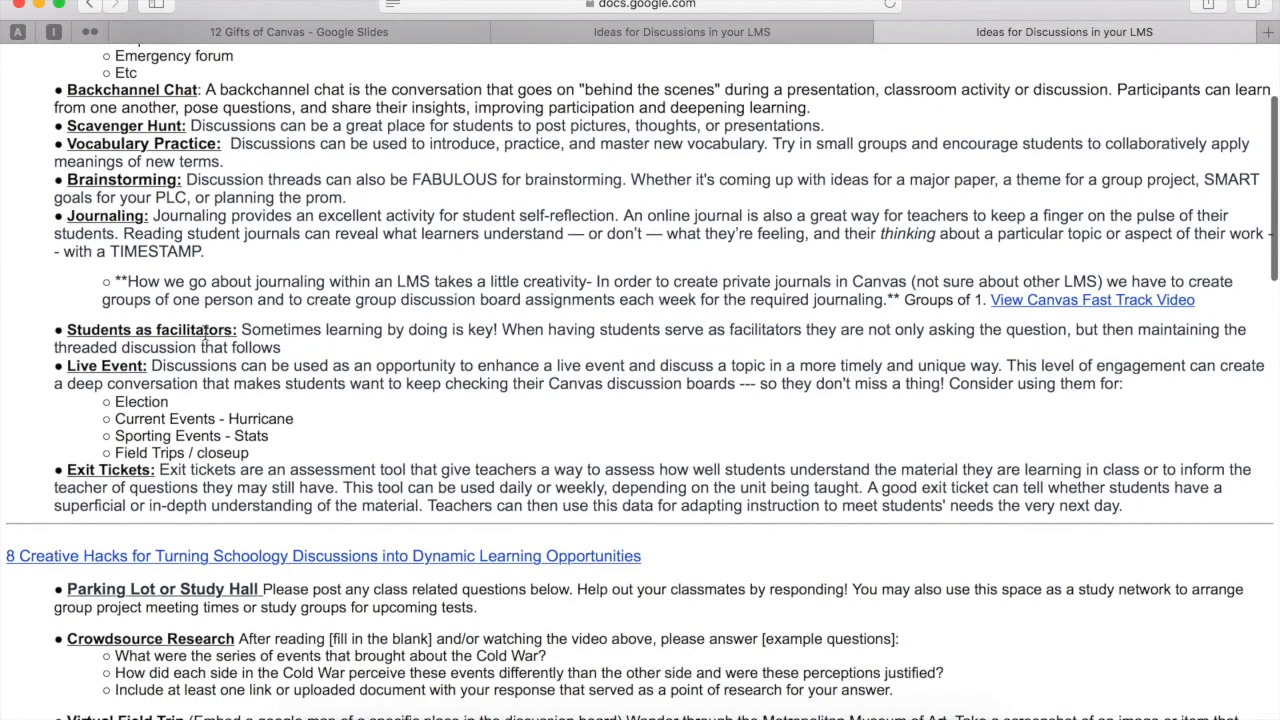
{"action": "scroll", "scroll_direction": "down", "scroll_amount": 3}
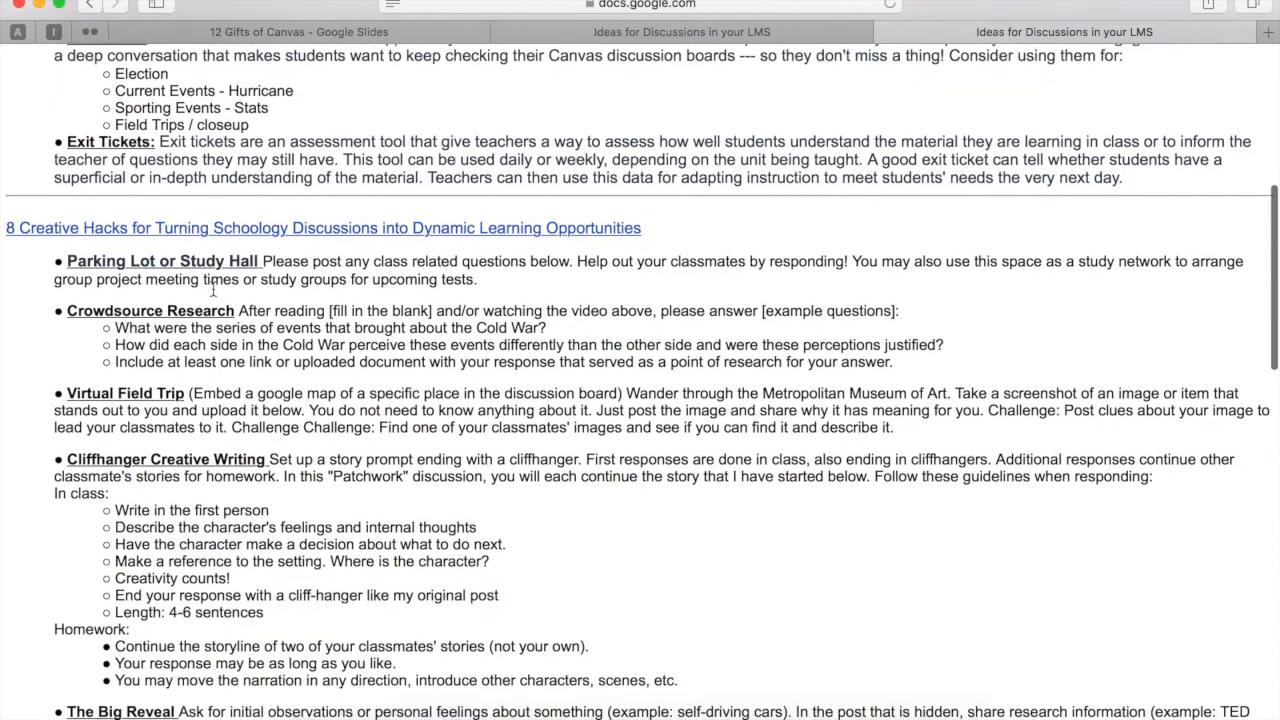
{"action": "scroll", "scroll_direction": "down", "scroll_amount": 3}
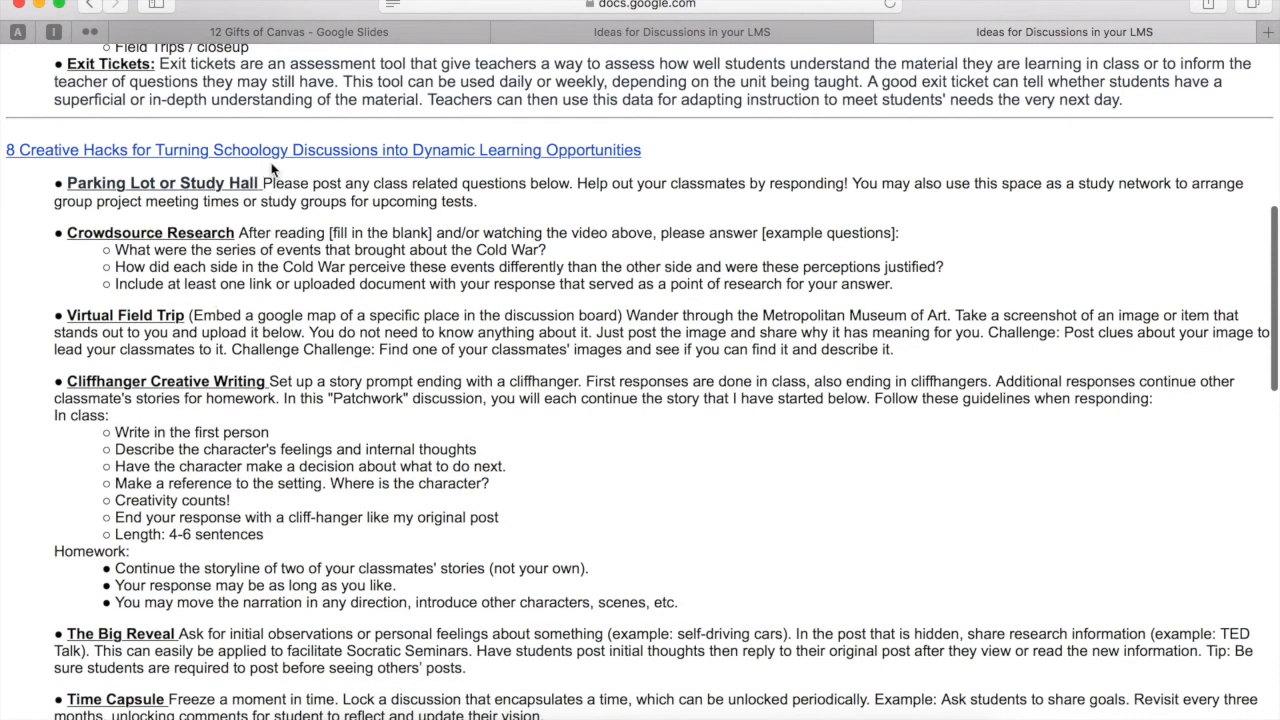
{"action": "scroll", "scroll_direction": "down", "scroll_amount": 3}
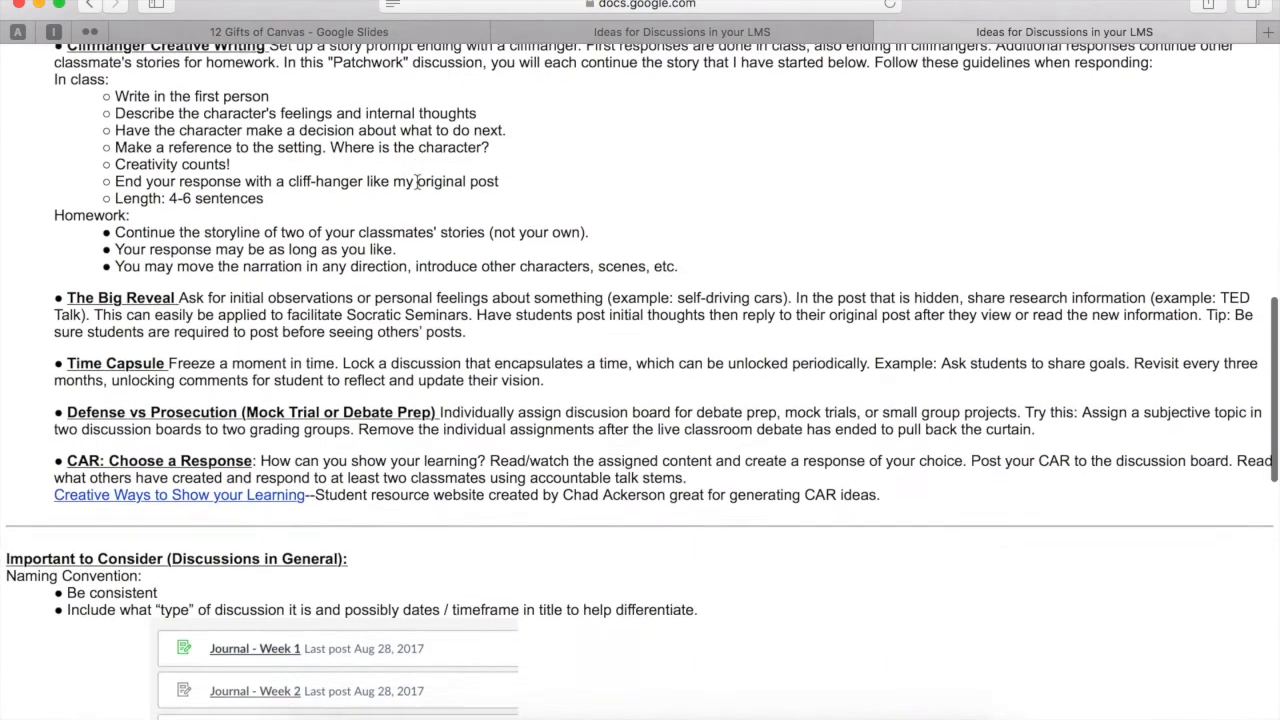
{"action": "scroll", "scroll_direction": "down", "scroll_amount": 3}
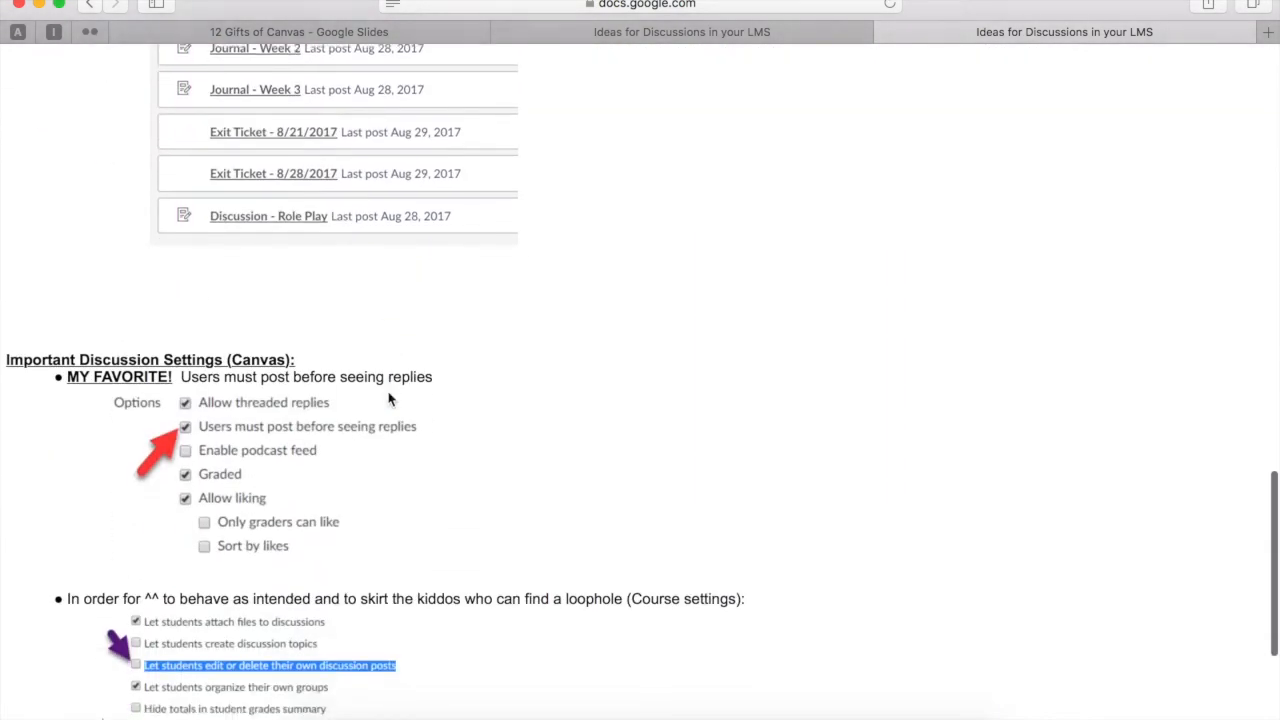
{"action": "scroll", "scroll_direction": "down", "scroll_amount": 3}
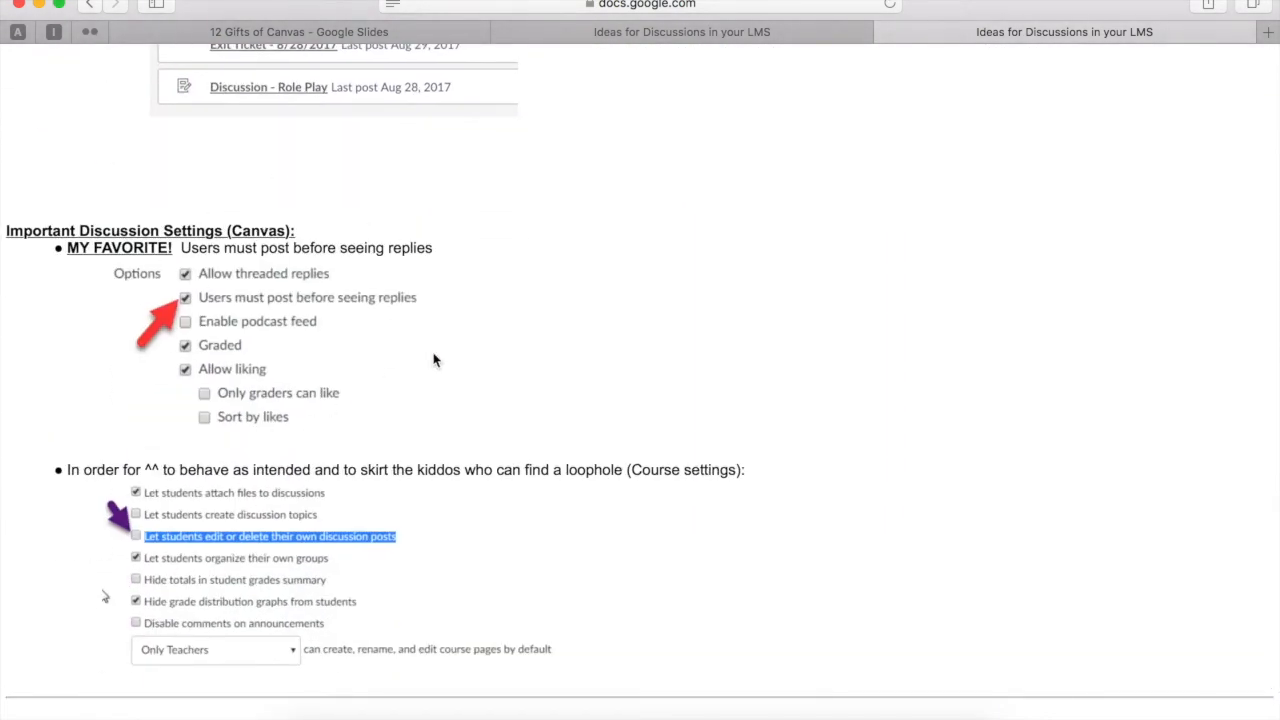
{"action": "scroll", "scroll_direction": "down", "scroll_amount": 3}
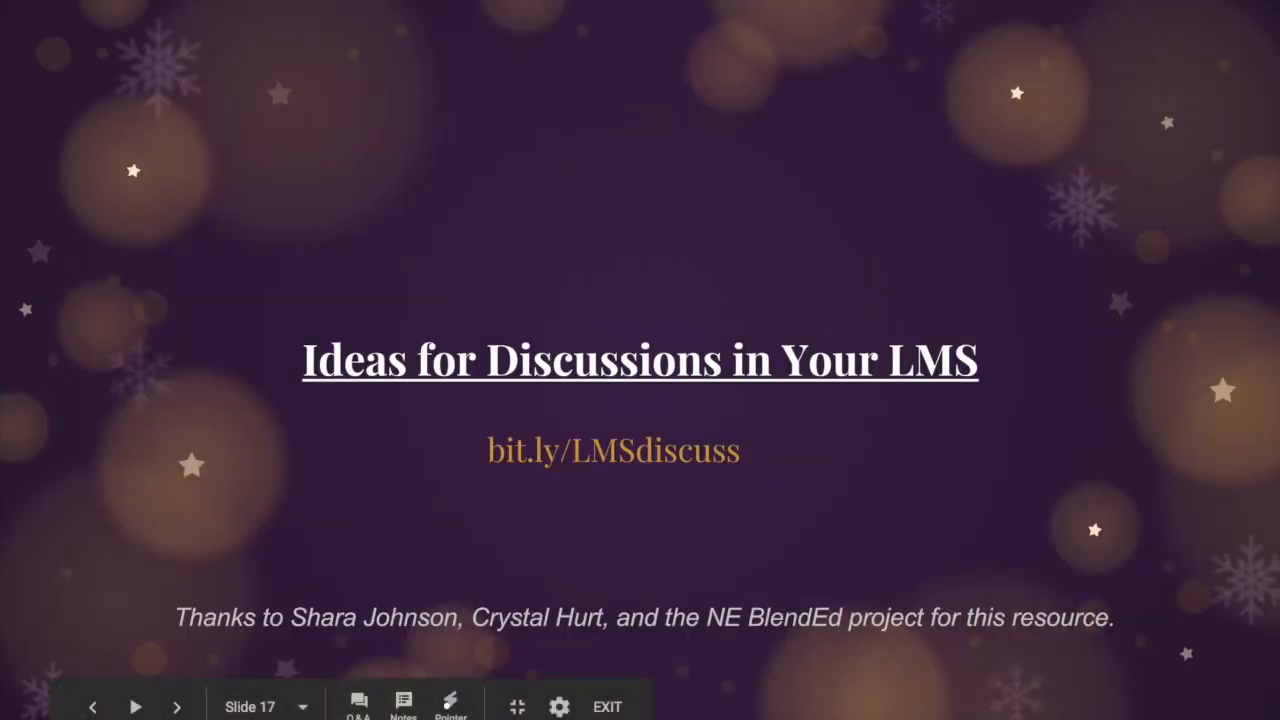
Step: Advance the slideshow to the 'Home Defaults to Modules' slide
{"action": "left_click", "coordinate": [176, 706]}
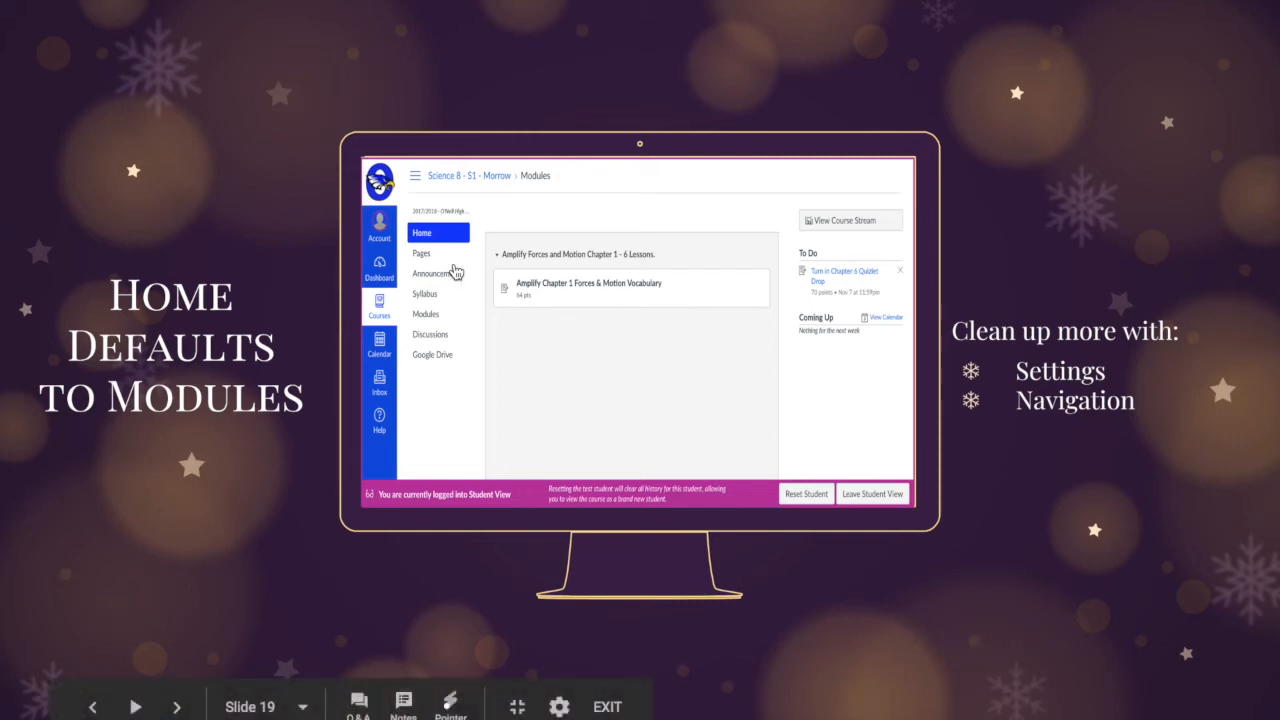
{"action": "mouse_move", "coordinate": [748, 432]}
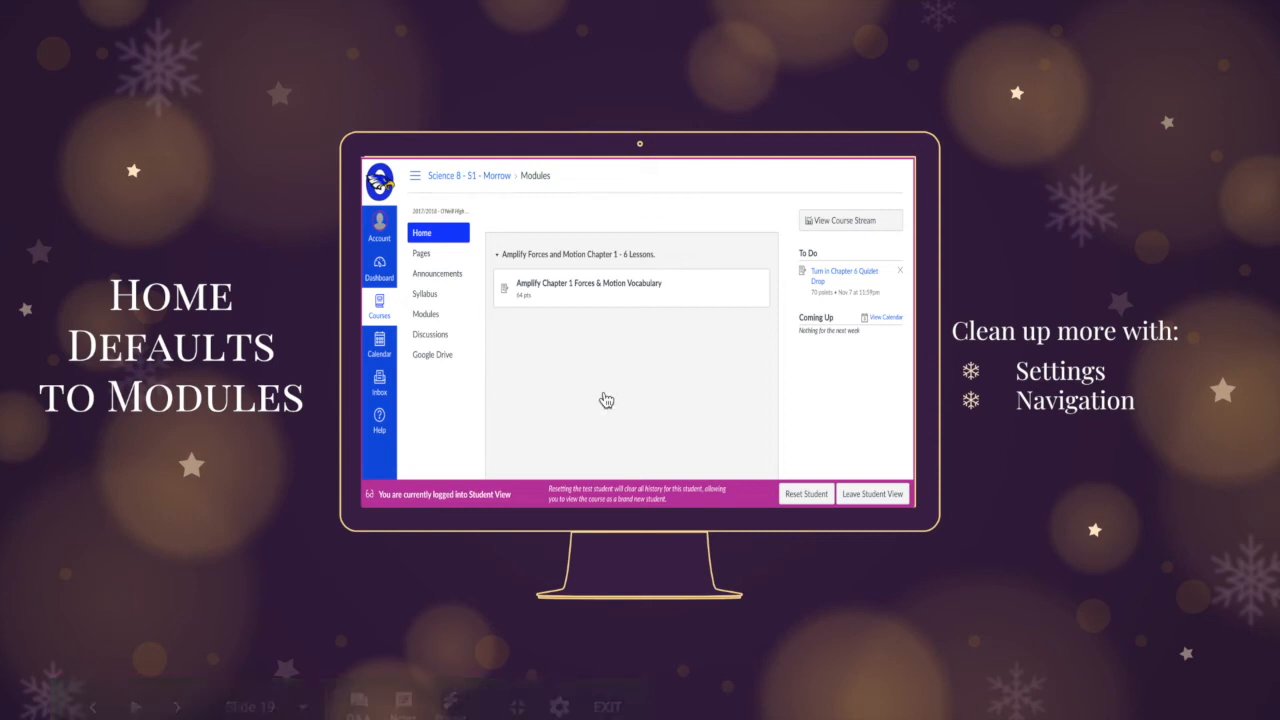
{"action": "mouse_move", "coordinate": [602, 292]}
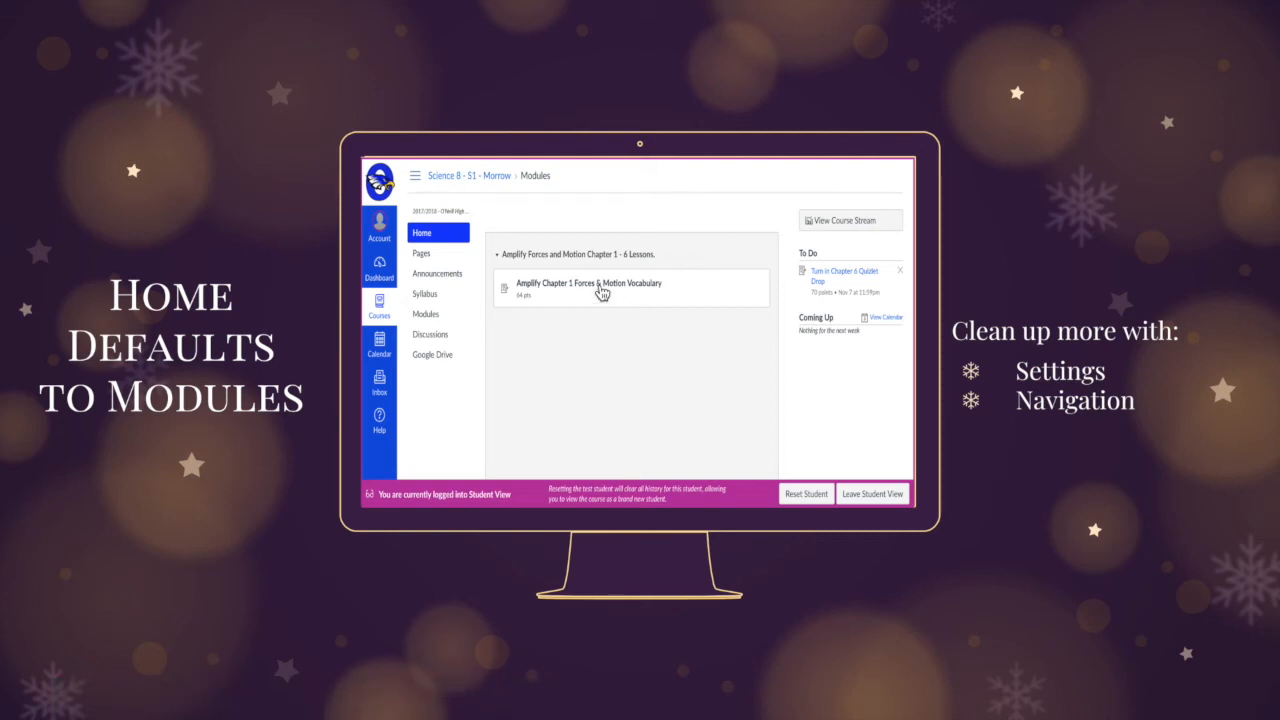
{"action": "mouse_move", "coordinate": [1112, 392]}
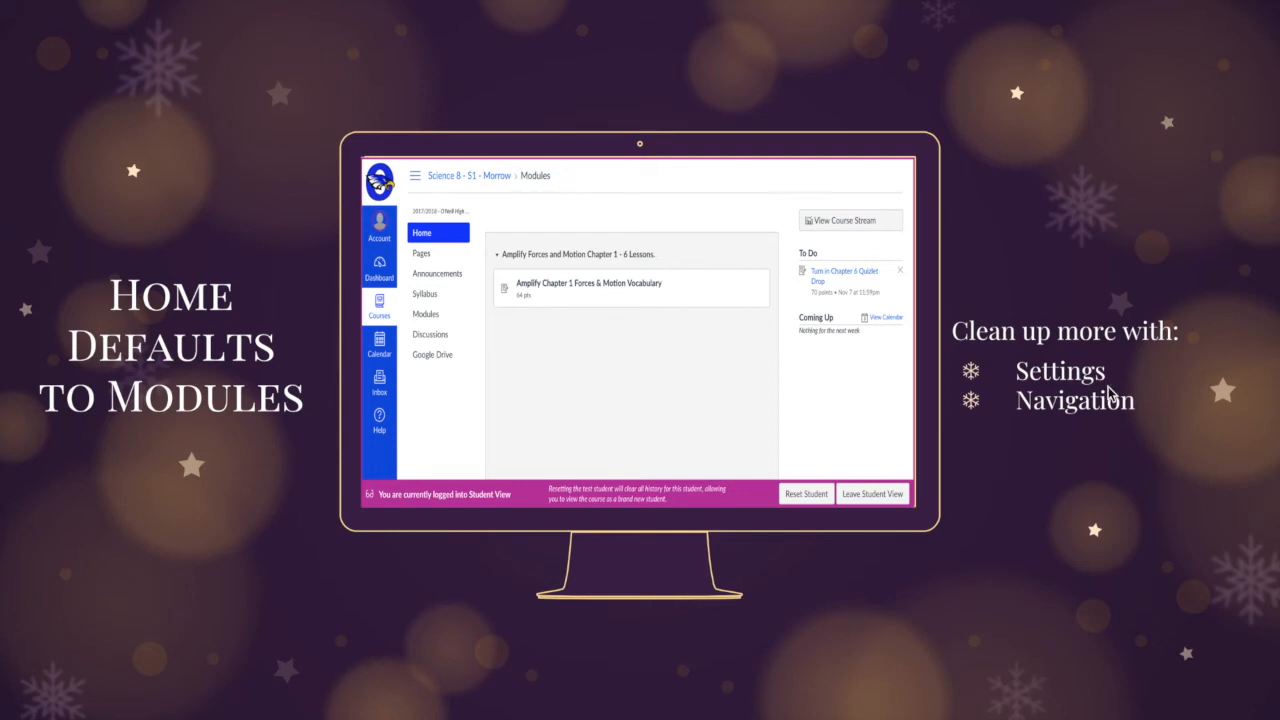
{"action": "mouse_move", "coordinate": [752, 336]}
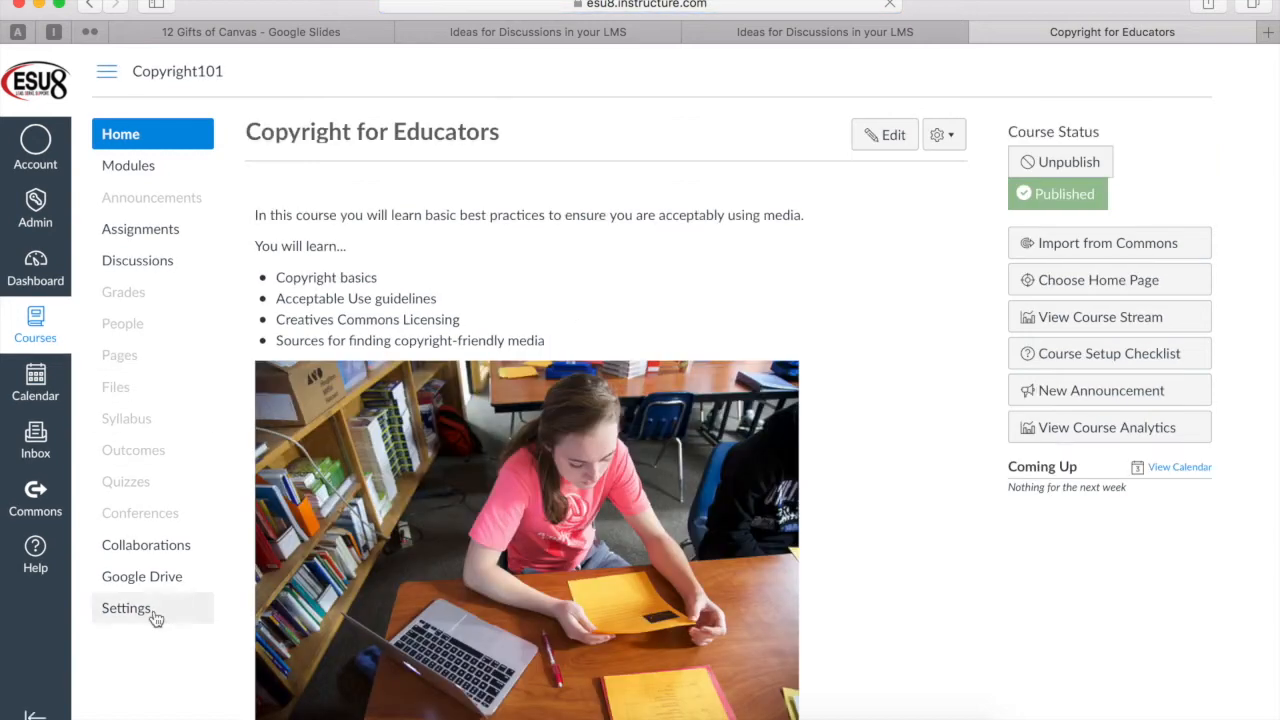
Step: Show Copyright101's Navigation settings listing visible and hidden course menu items
{"action": "left_click", "coordinate": [124, 608]}
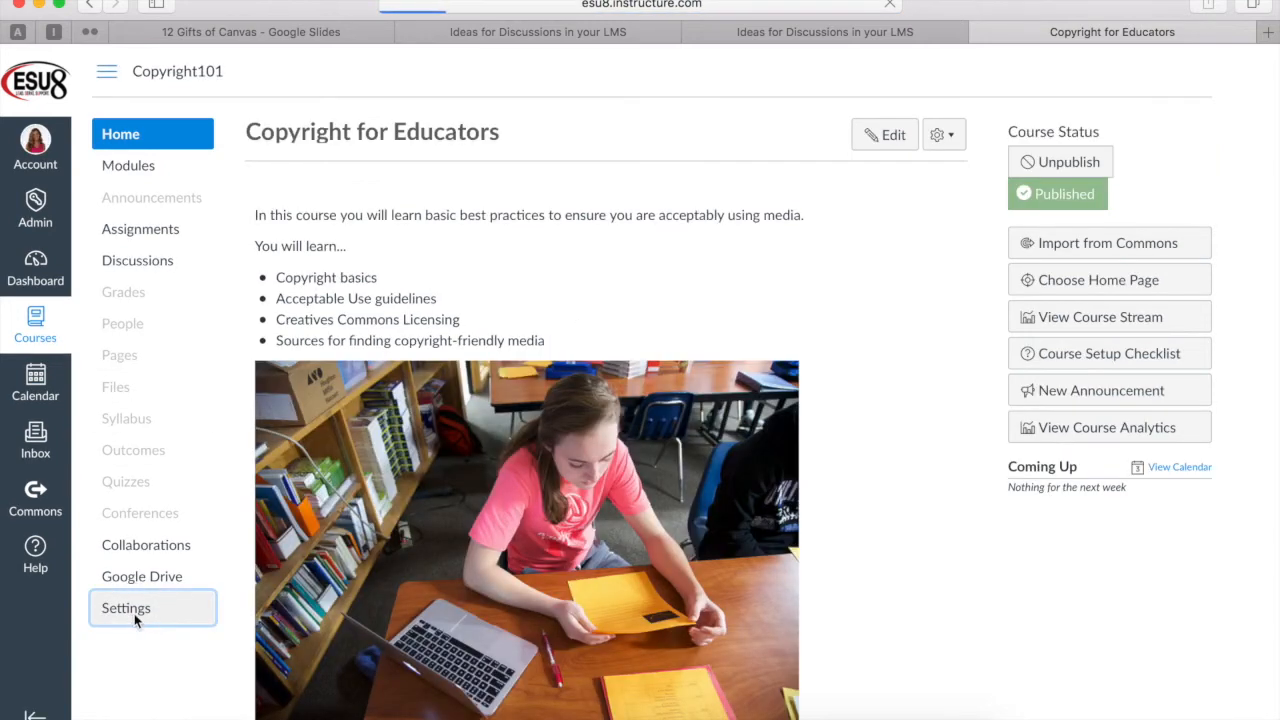
{"action": "left_click", "coordinate": [124, 608]}
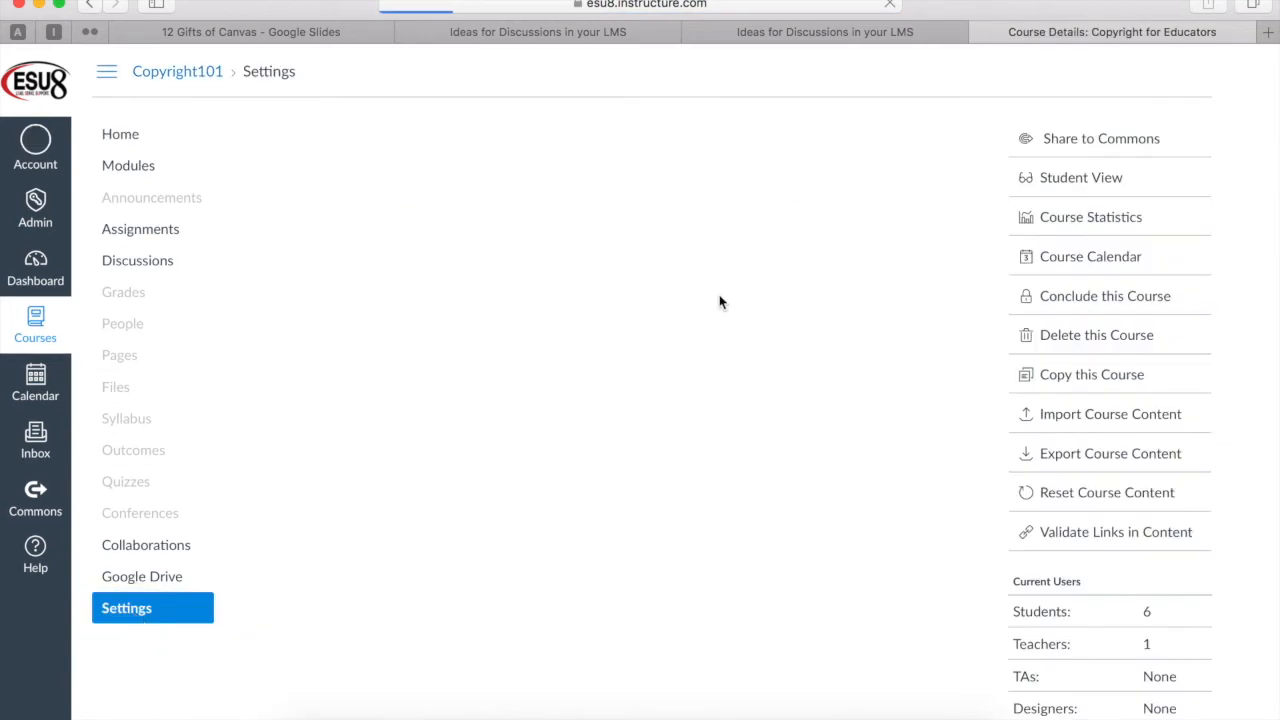
{"action": "left_click", "coordinate": [464, 134]}
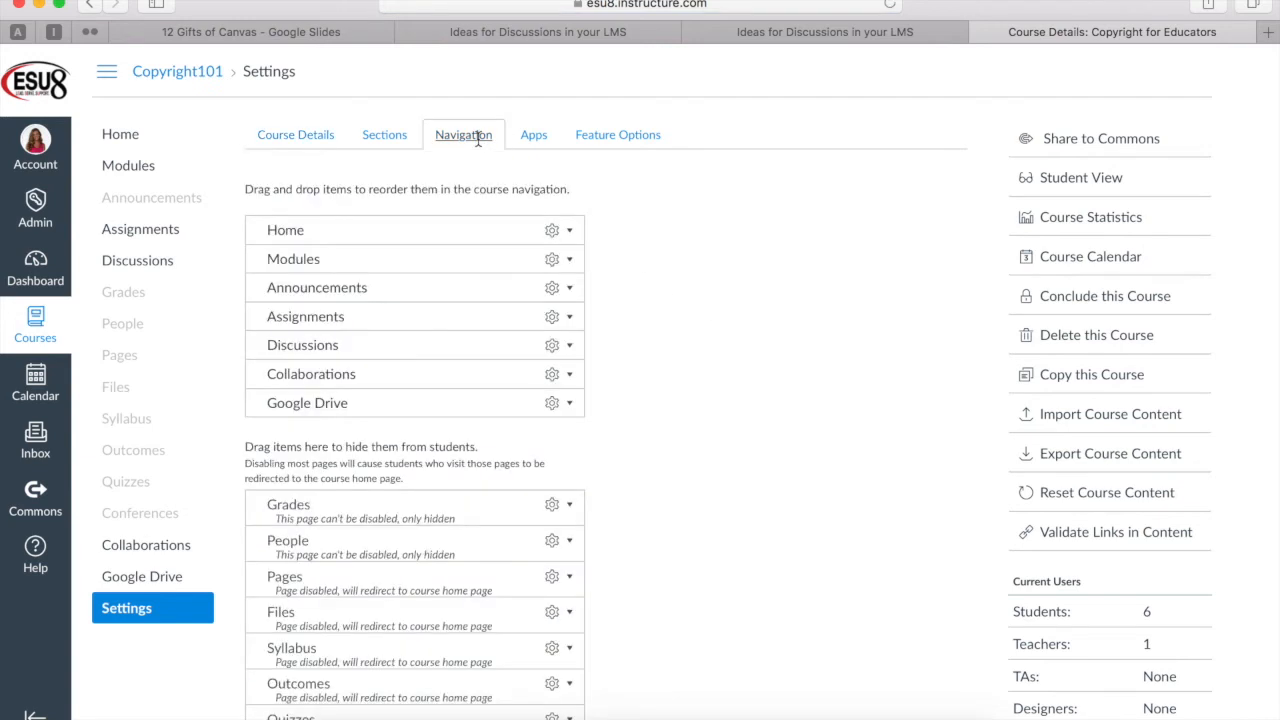
{"action": "scroll", "scroll_direction": "down", "scroll_amount": 3}
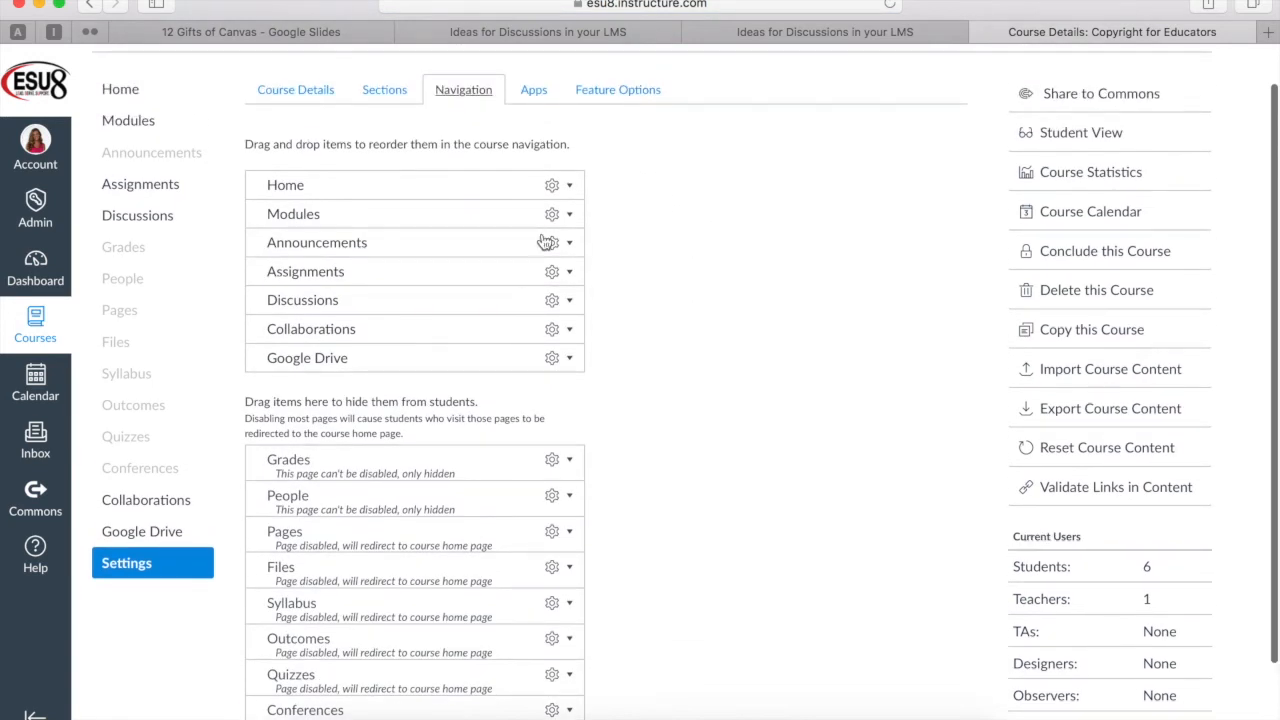
{"action": "mouse_move", "coordinate": [406, 352]}
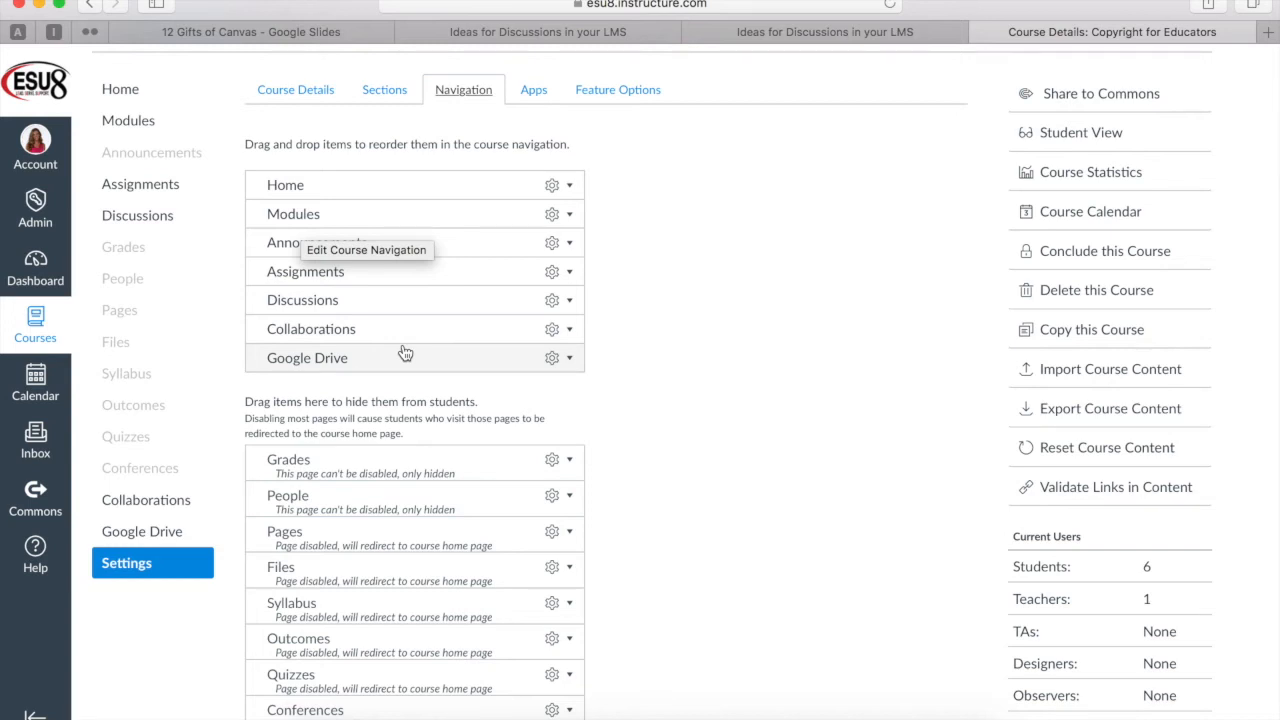
{"action": "mouse_move", "coordinate": [410, 562]}
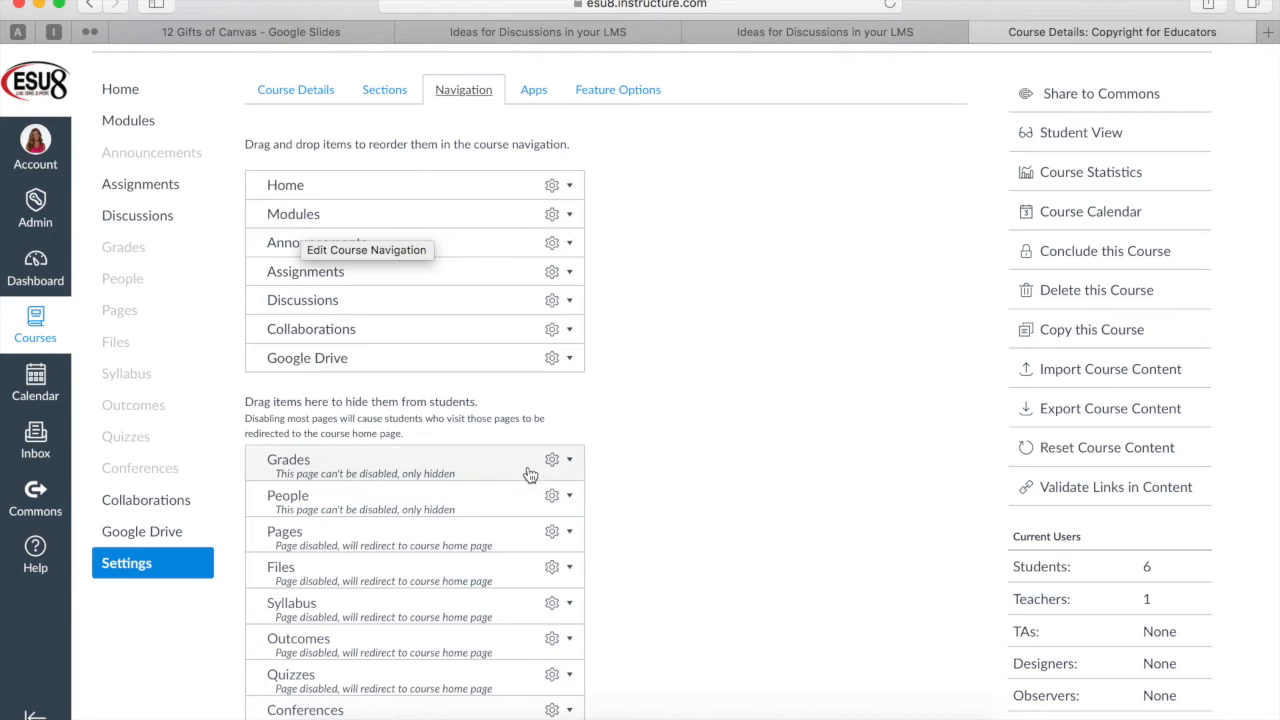
{"action": "scroll", "scroll_direction": "down", "scroll_amount": 3}
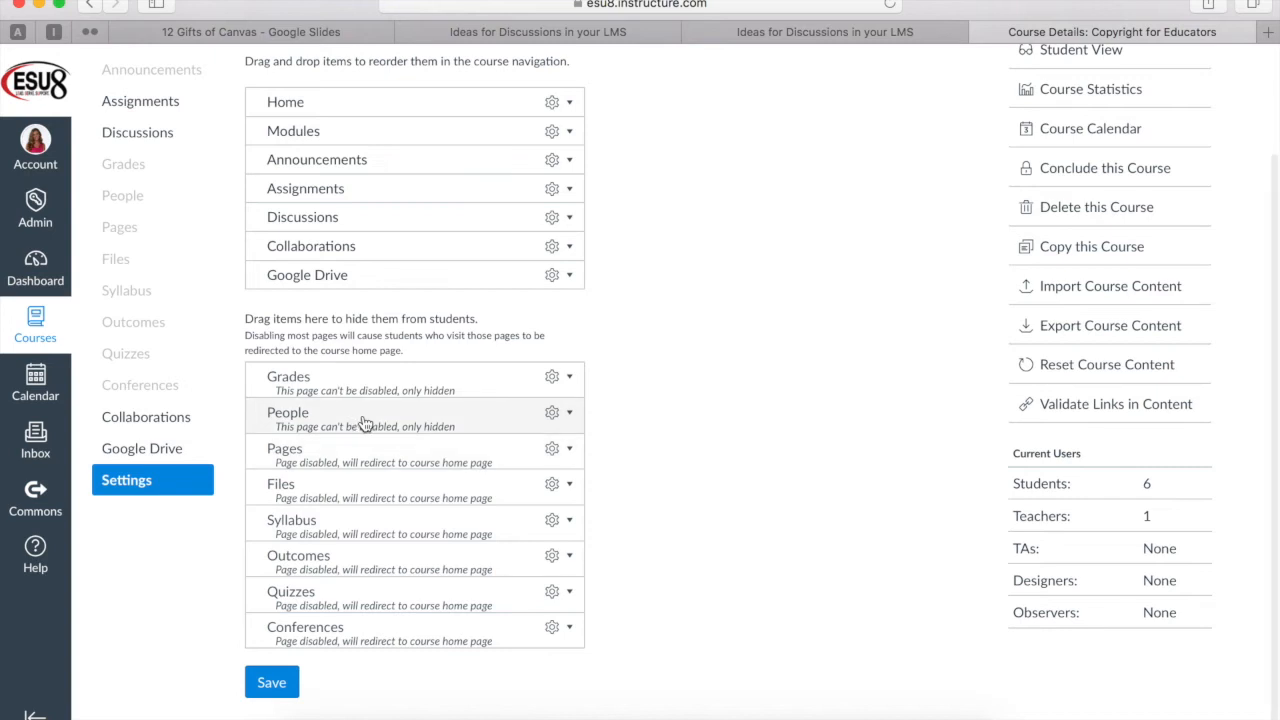
{"action": "mouse_move", "coordinate": [410, 478]}
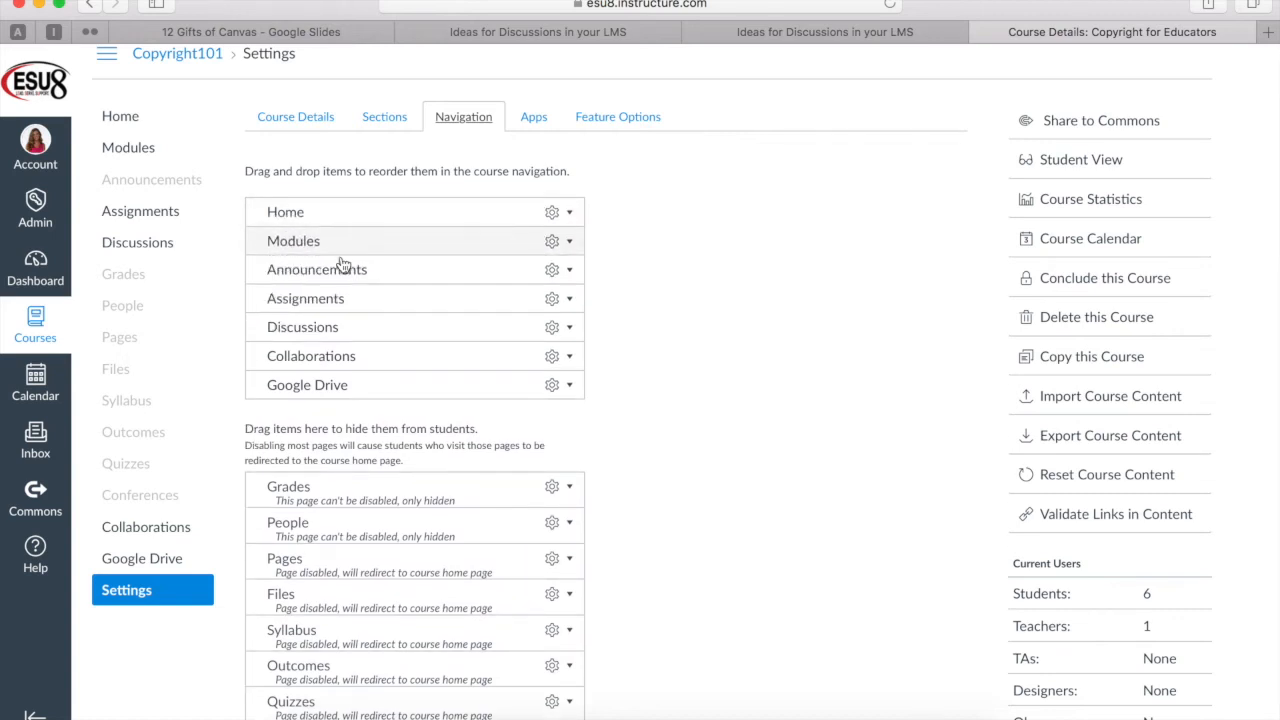
{"action": "mouse_move", "coordinate": [320, 356]}
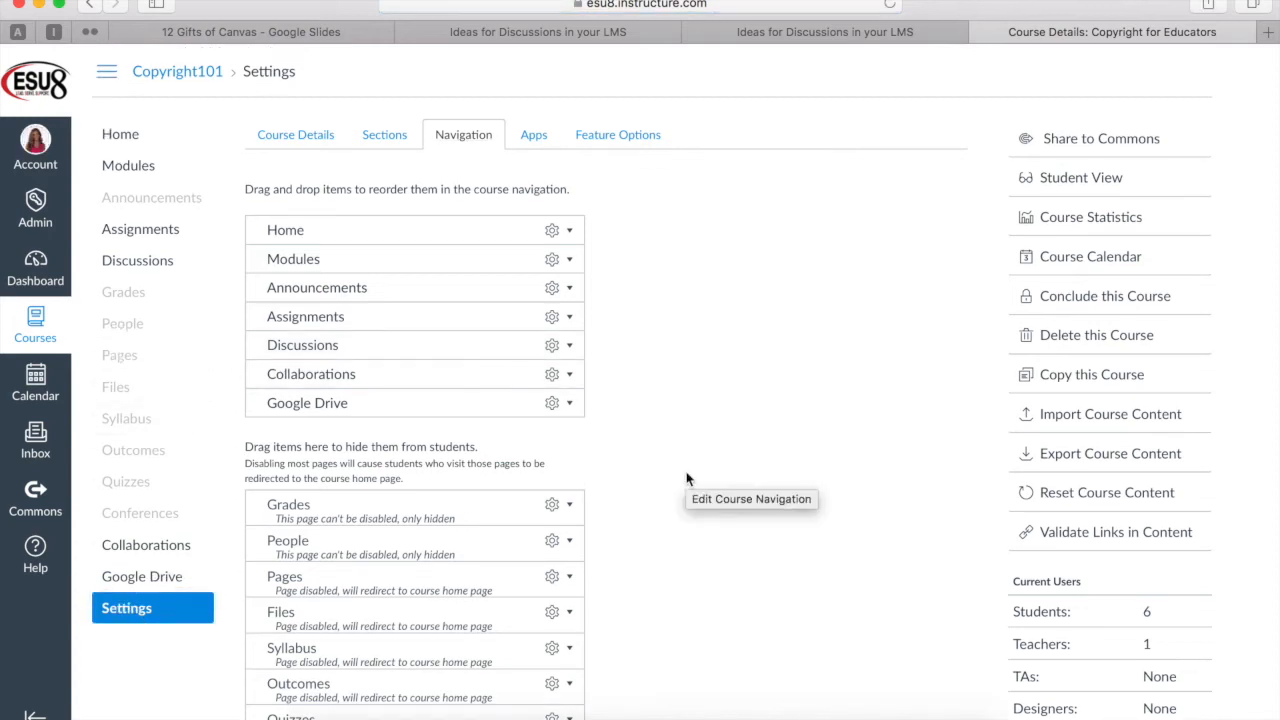
{"action": "mouse_move", "coordinate": [146, 544]}
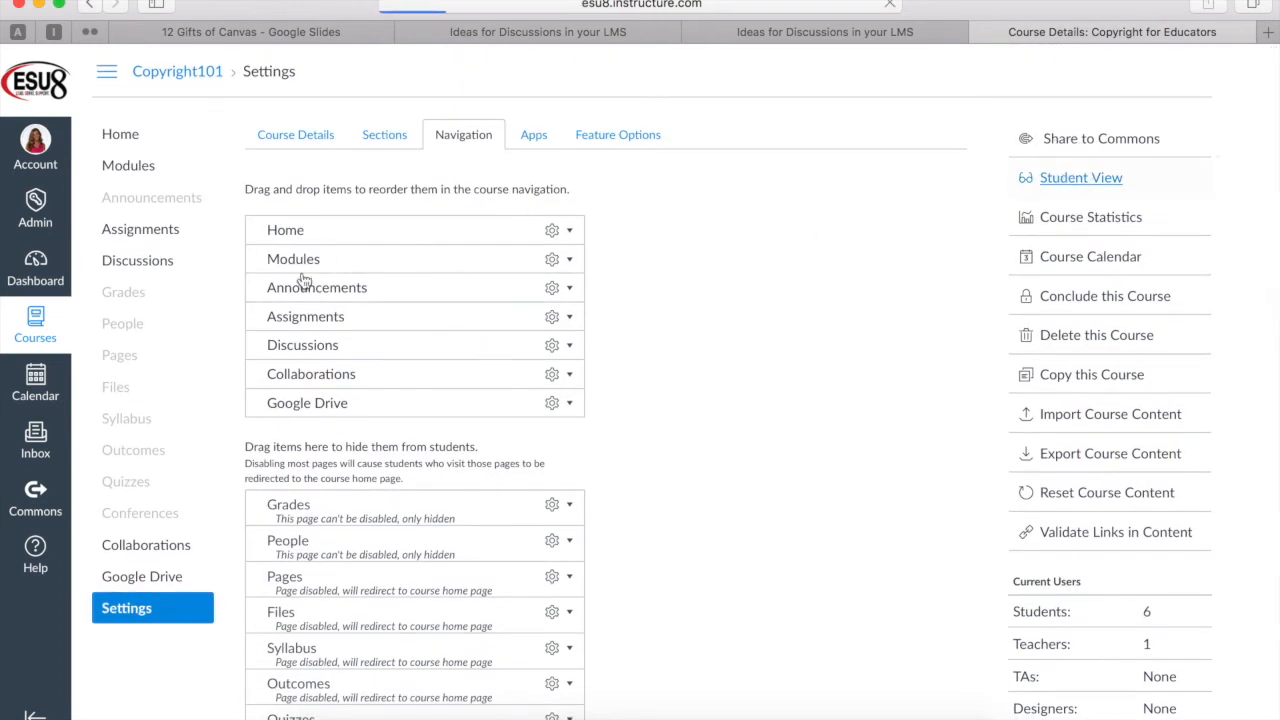
Step: In Student View, begin Copyright101 from Let's Begin and reach the Copy. Right? ESU 3 module item
{"action": "left_click", "coordinate": [1080, 176]}
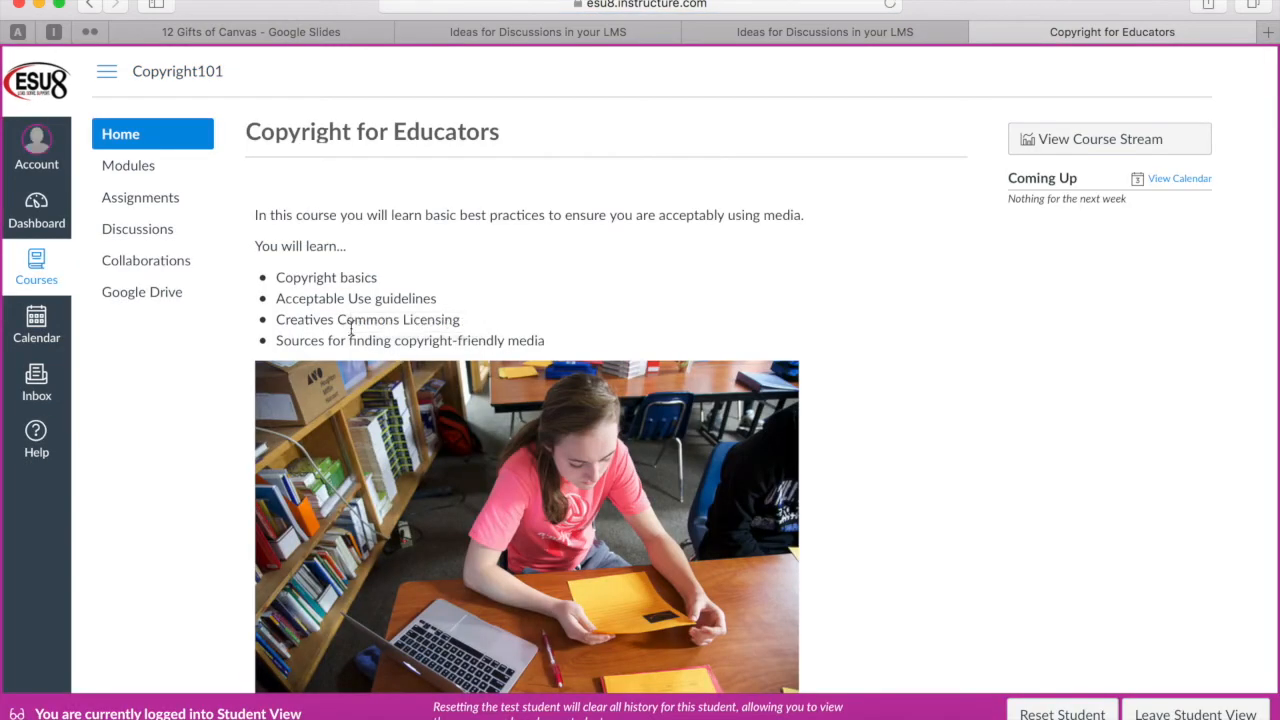
{"action": "mouse_move", "coordinate": [186, 324]}
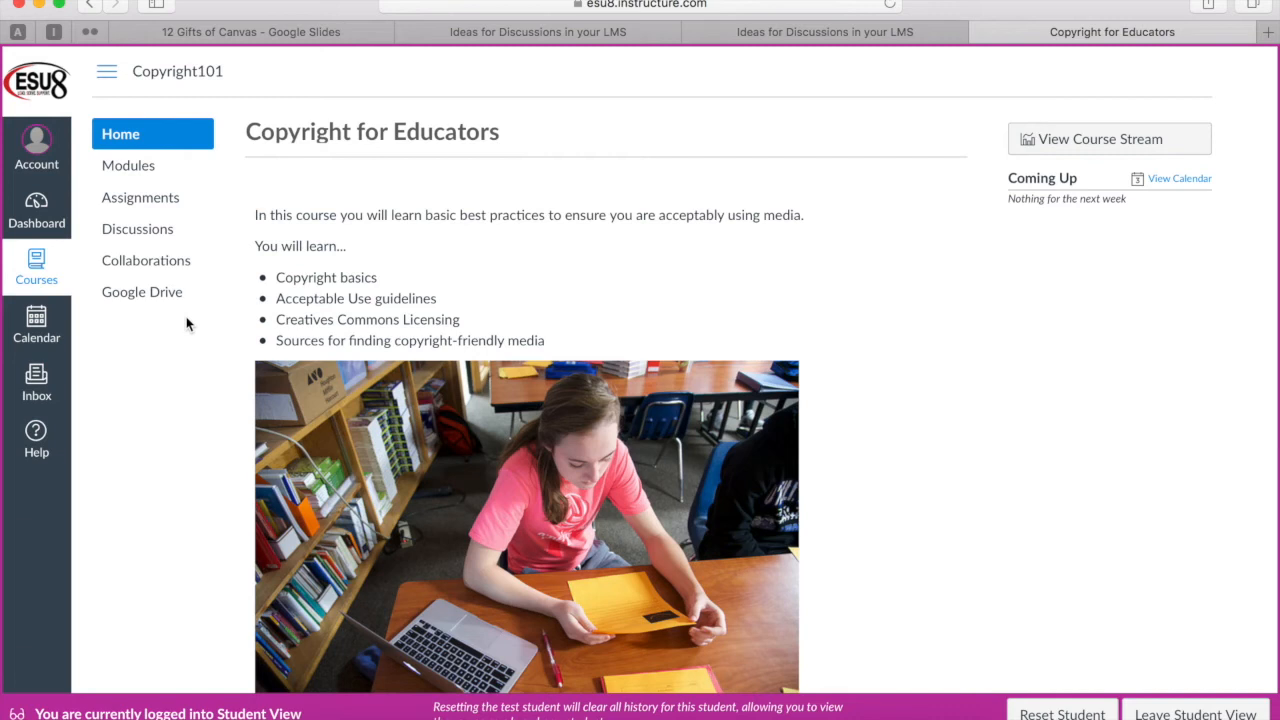
{"action": "mouse_move", "coordinate": [180, 496]}
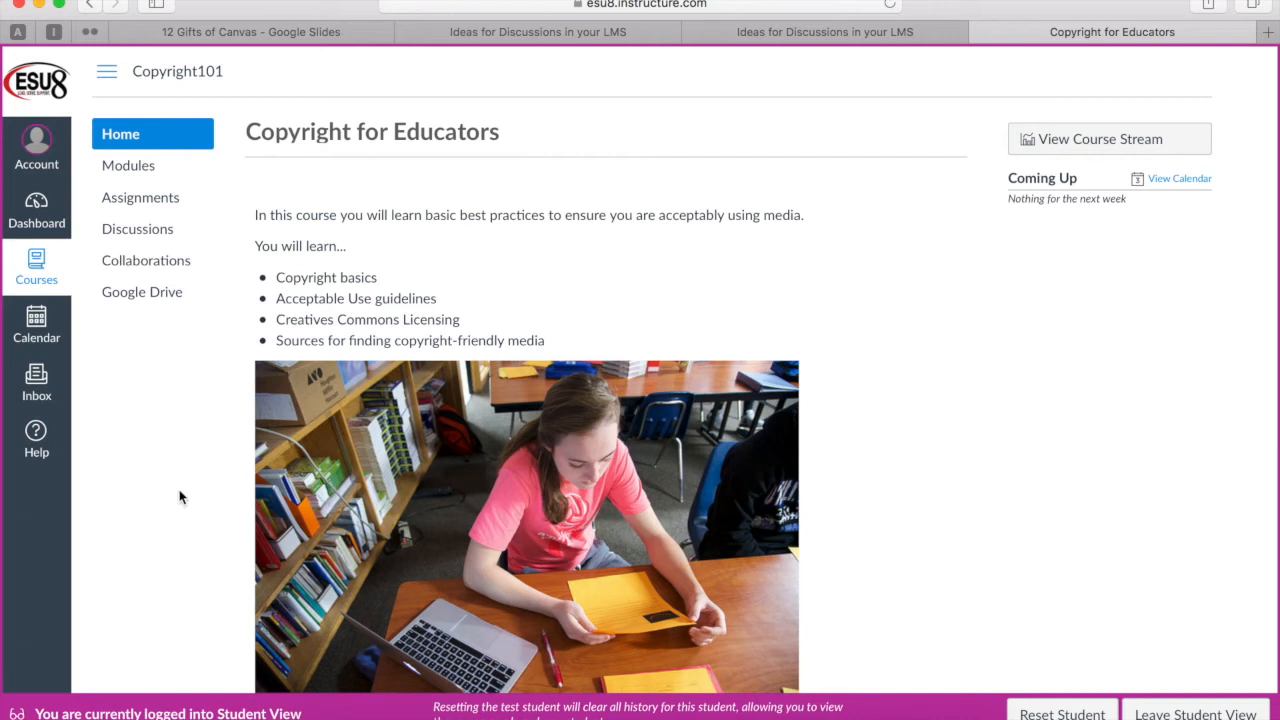
{"action": "mouse_move", "coordinate": [240, 584]}
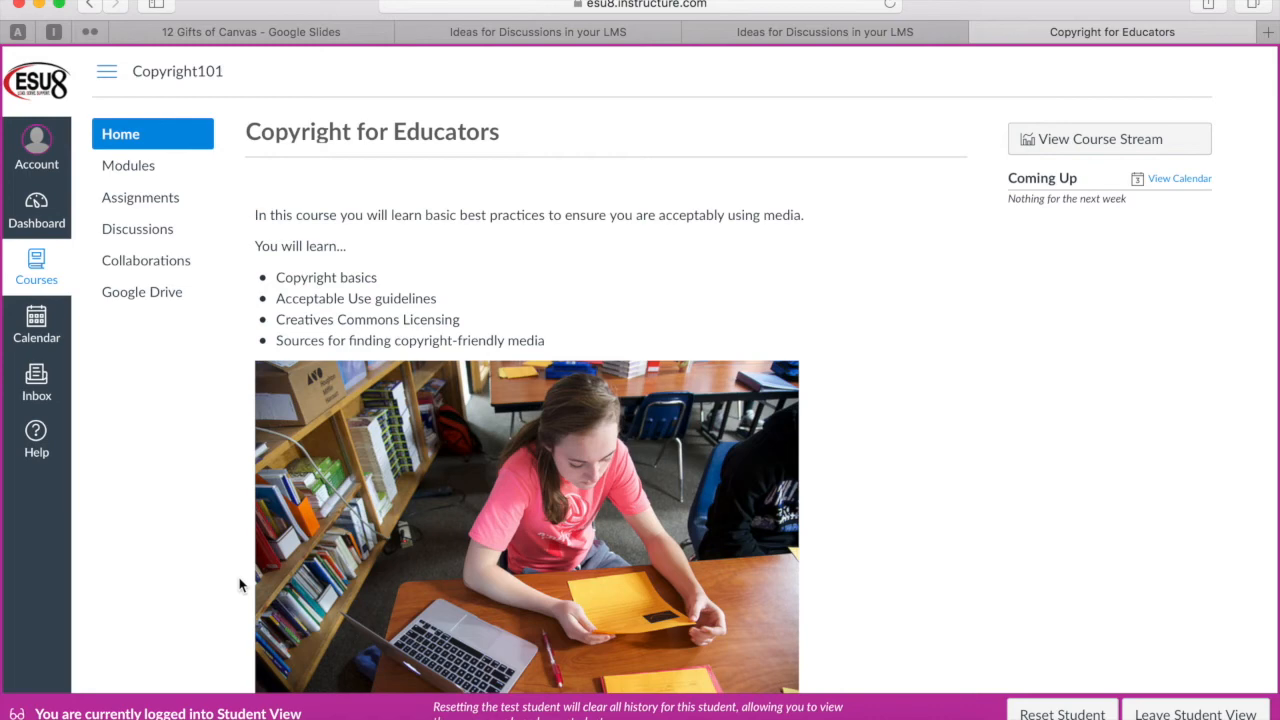
{"action": "mouse_move", "coordinate": [128, 164]}
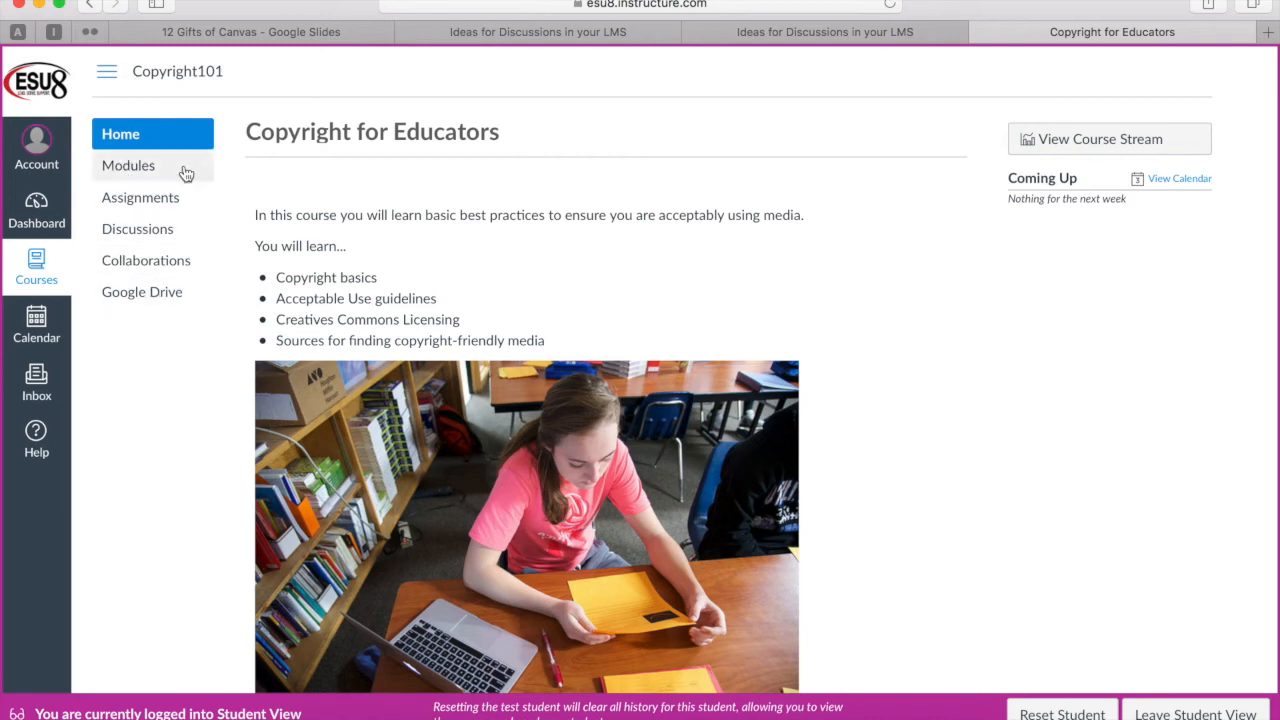
{"action": "mouse_move", "coordinate": [884, 580]}
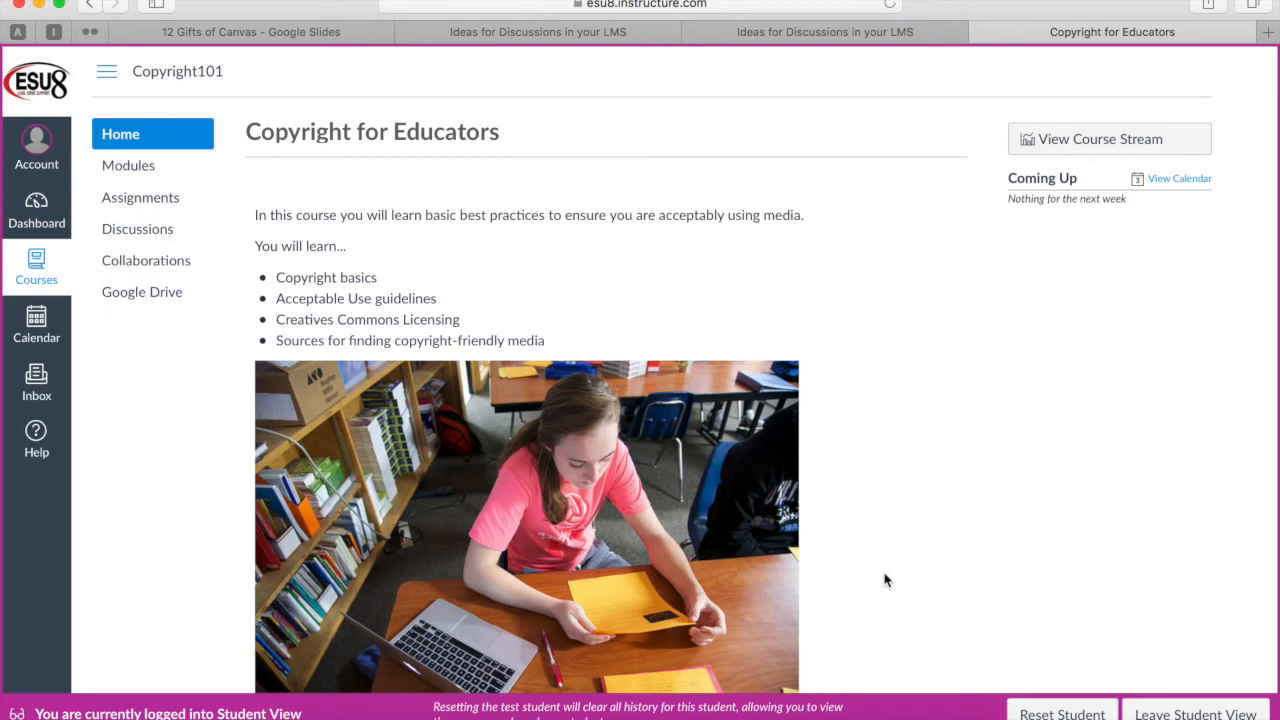
{"action": "scroll", "scroll_direction": "down", "scroll_amount": 3}
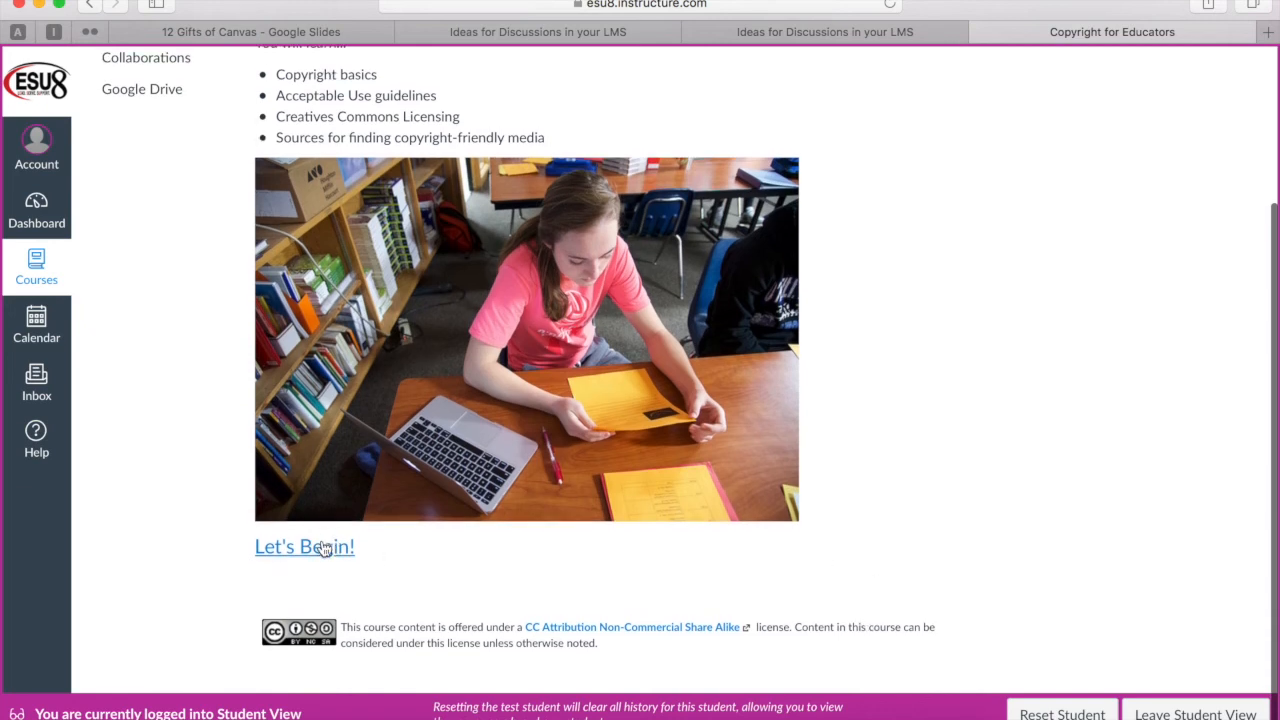
{"action": "left_click", "coordinate": [304, 546]}
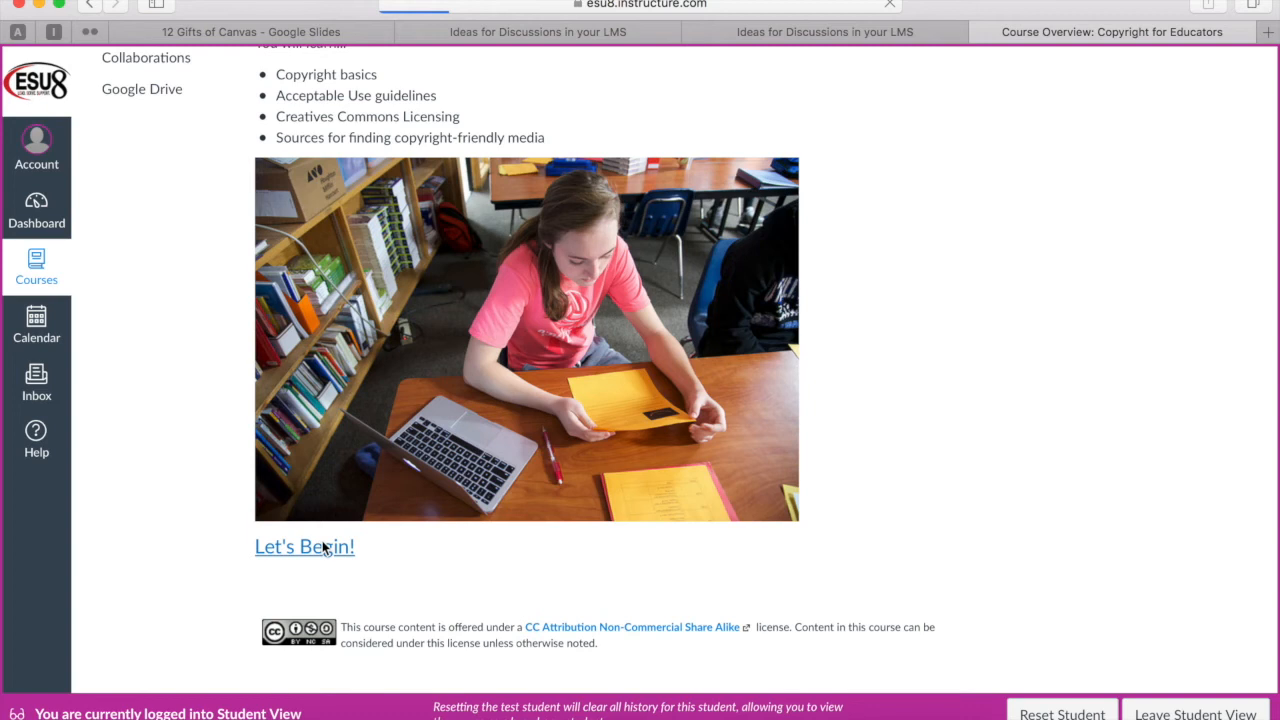
{"action": "left_click", "coordinate": [304, 546]}
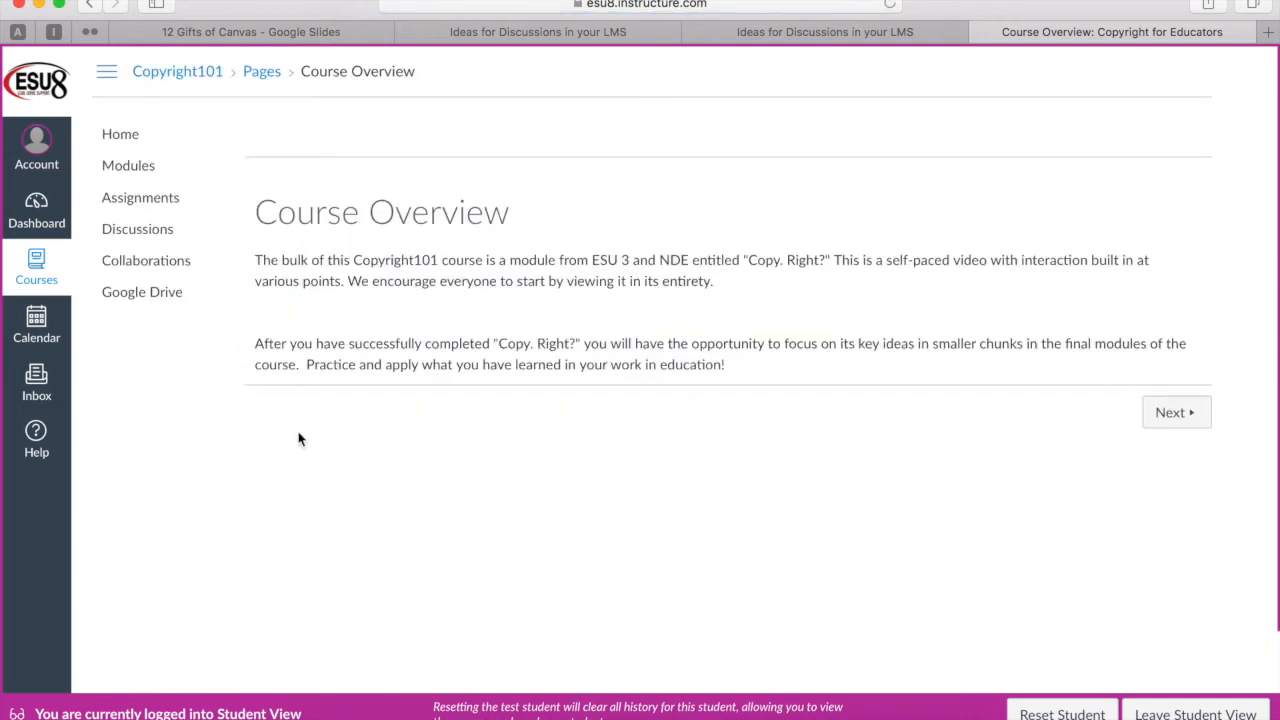
{"action": "mouse_move", "coordinate": [1176, 412]}
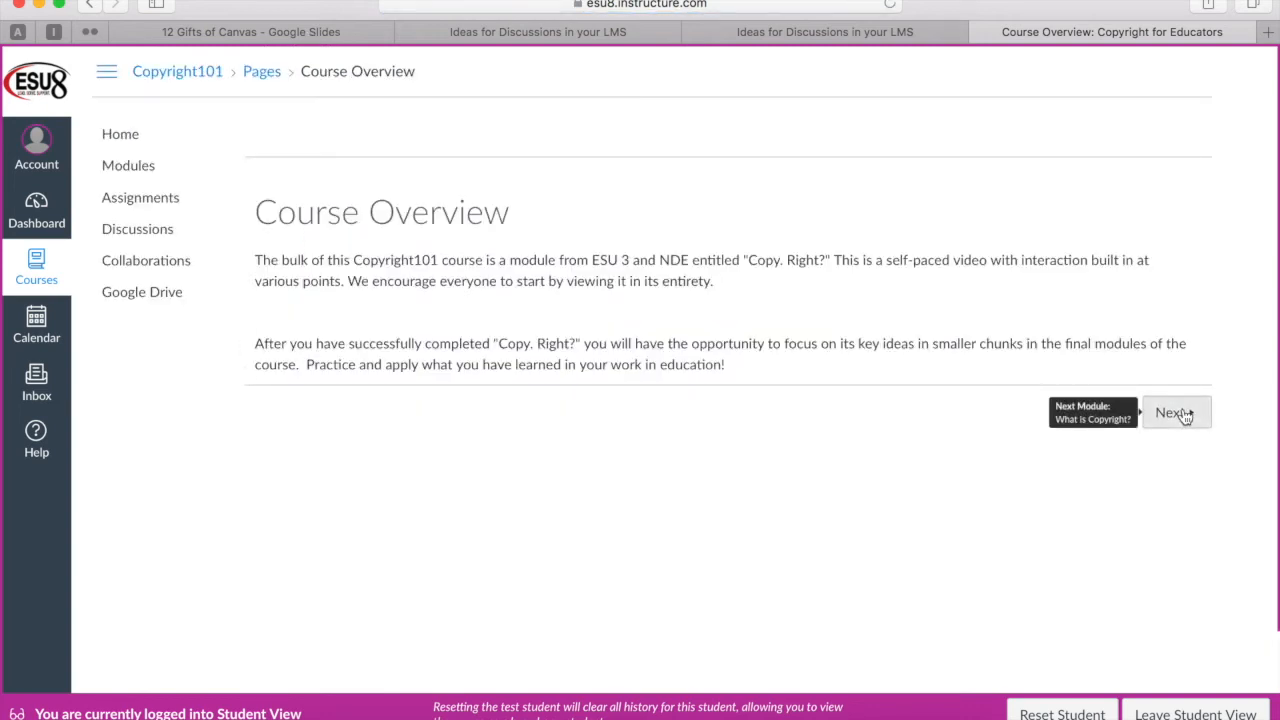
{"action": "left_click", "coordinate": [1172, 412]}
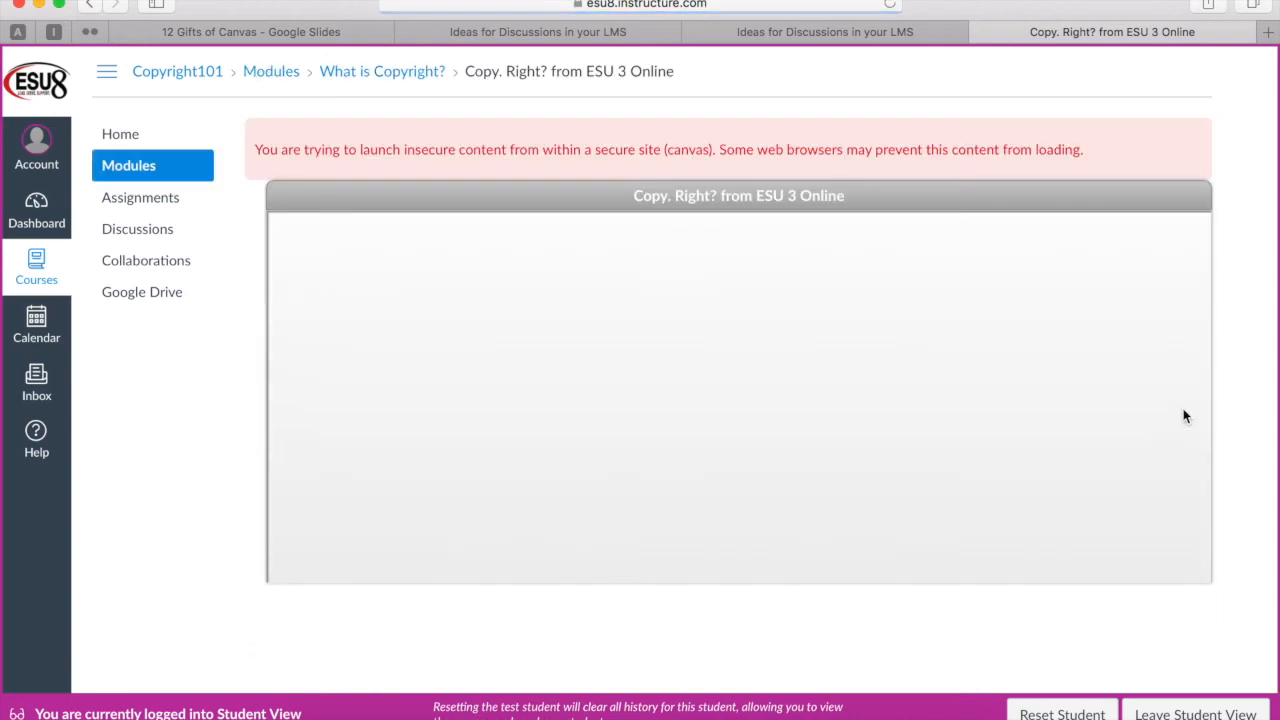
{"action": "left_click", "coordinate": [120, 134]}
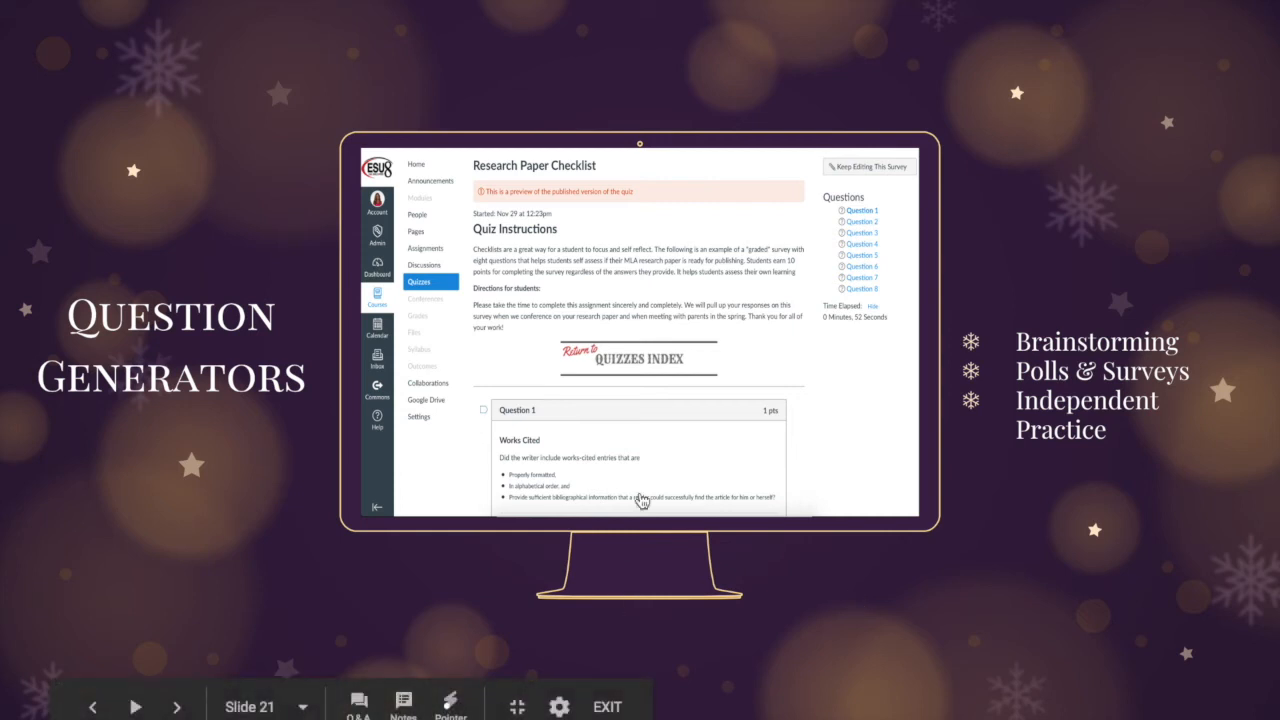
{"action": "mouse_move", "coordinate": [624, 324]}
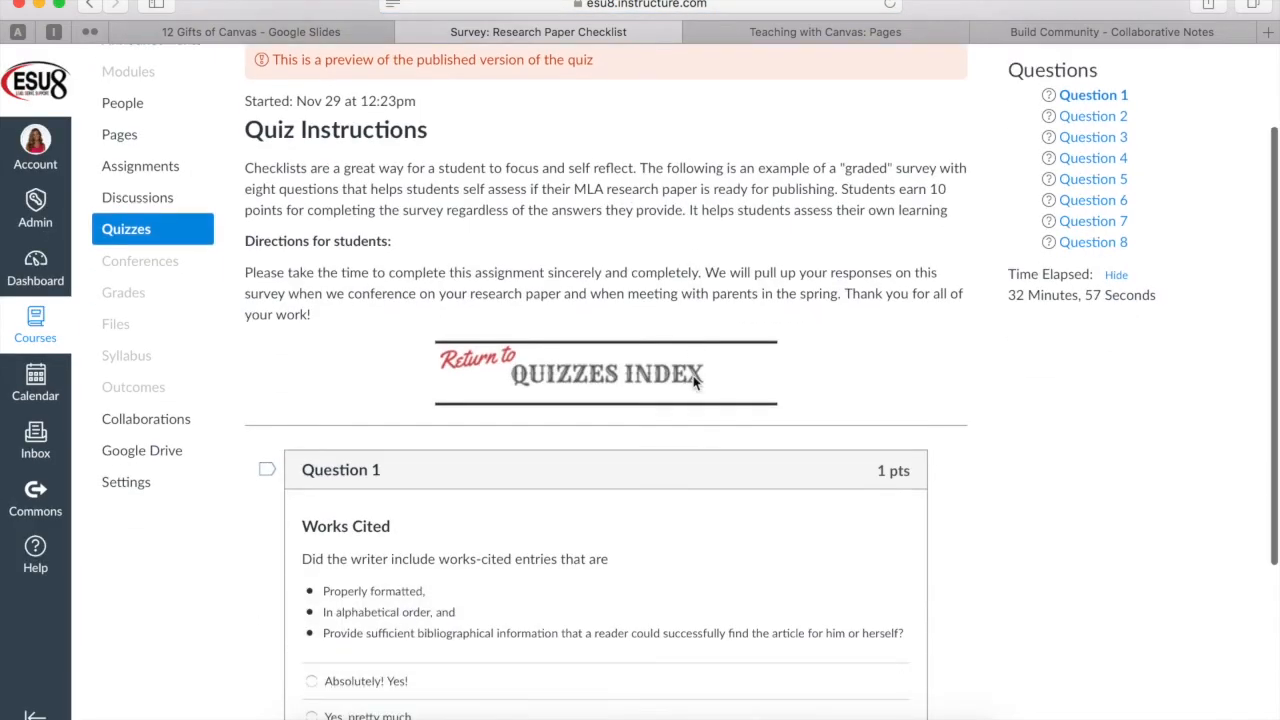
Step: Step the Research Paper Checklist preview from the Works Cited question through Question 3
{"action": "scroll", "scroll_direction": "down", "scroll_amount": 3}
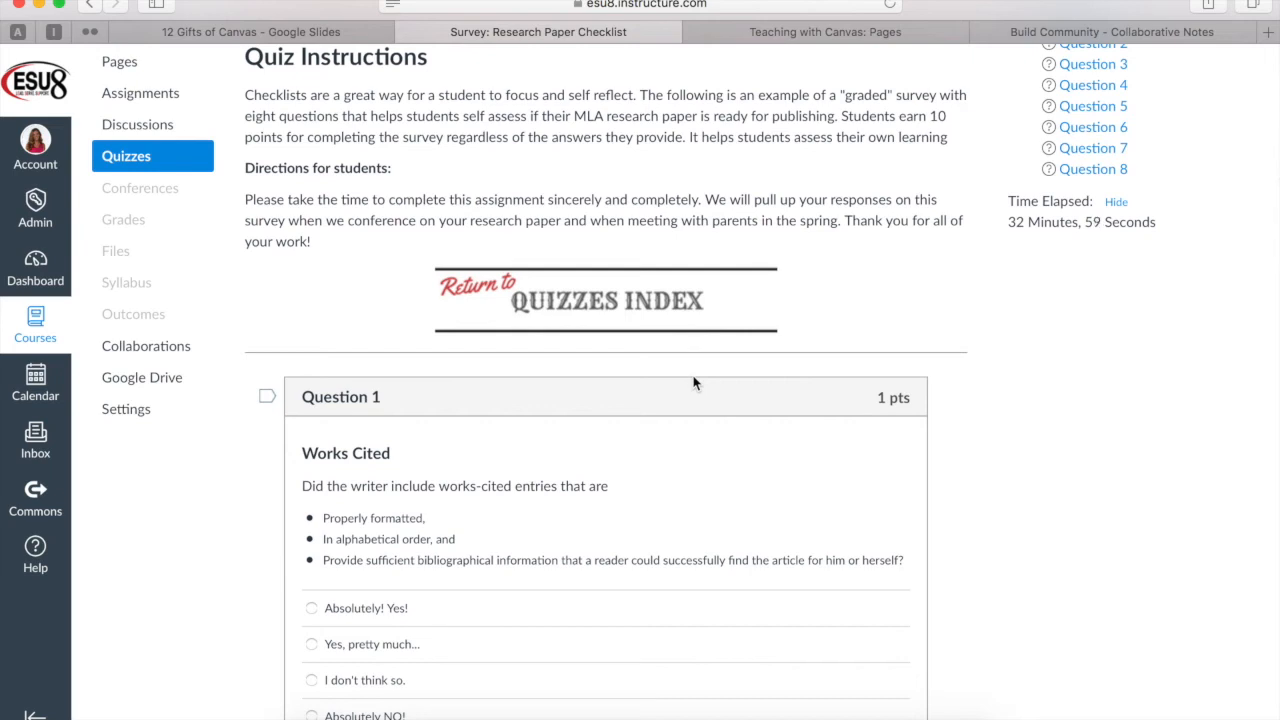
{"action": "mouse_move", "coordinate": [408, 556]}
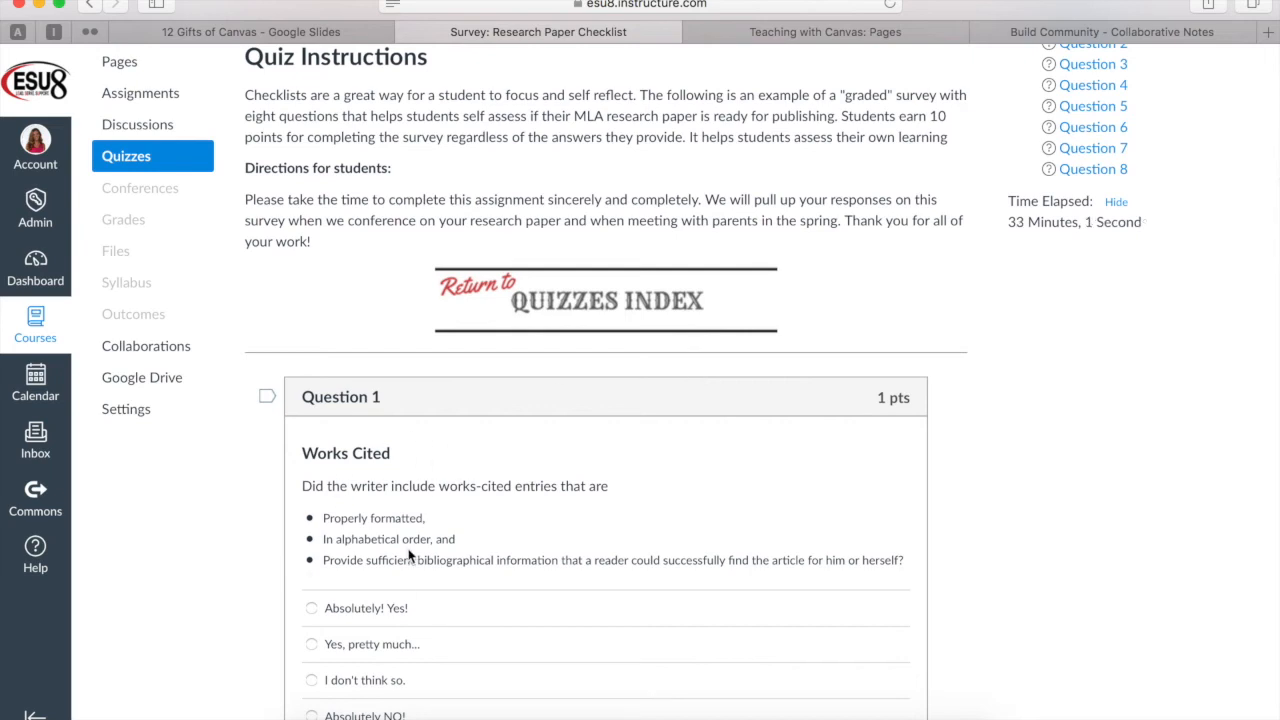
{"action": "scroll", "scroll_direction": "down", "scroll_amount": 3}
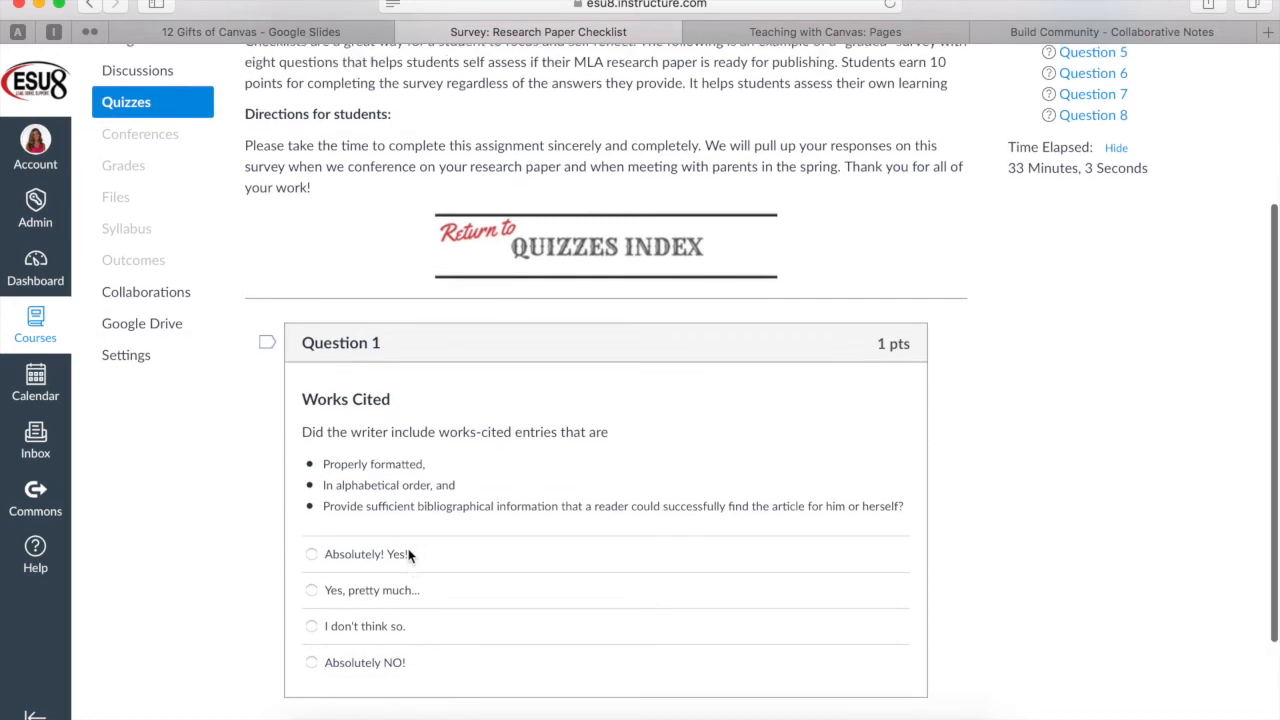
{"action": "scroll", "scroll_direction": "down", "scroll_amount": 3}
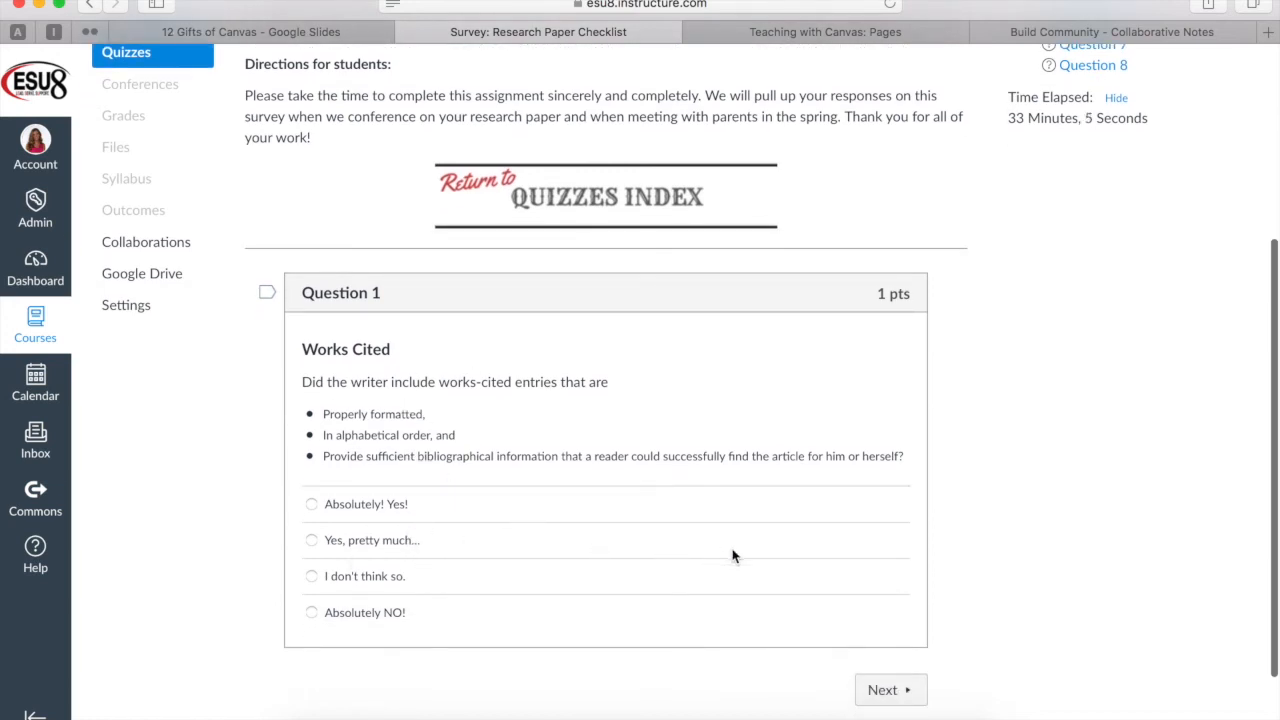
{"action": "mouse_move", "coordinate": [1178, 346]}
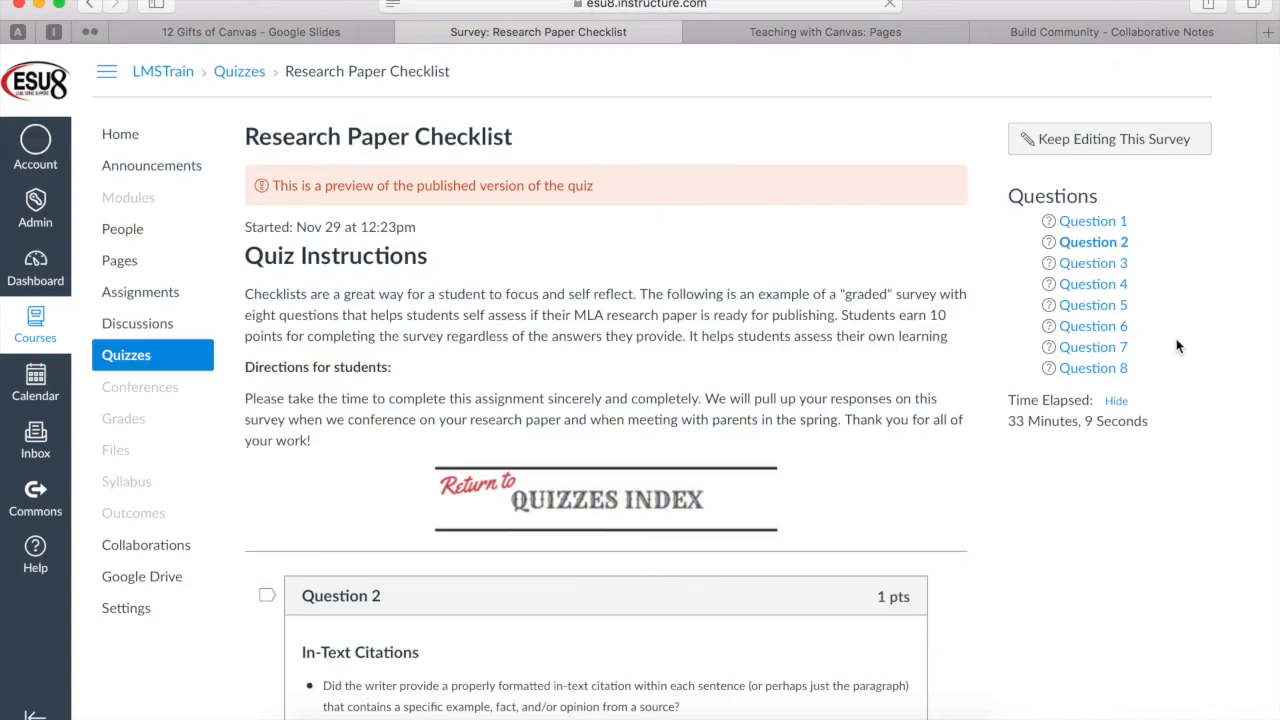
{"action": "scroll", "scroll_direction": "down", "scroll_amount": 3}
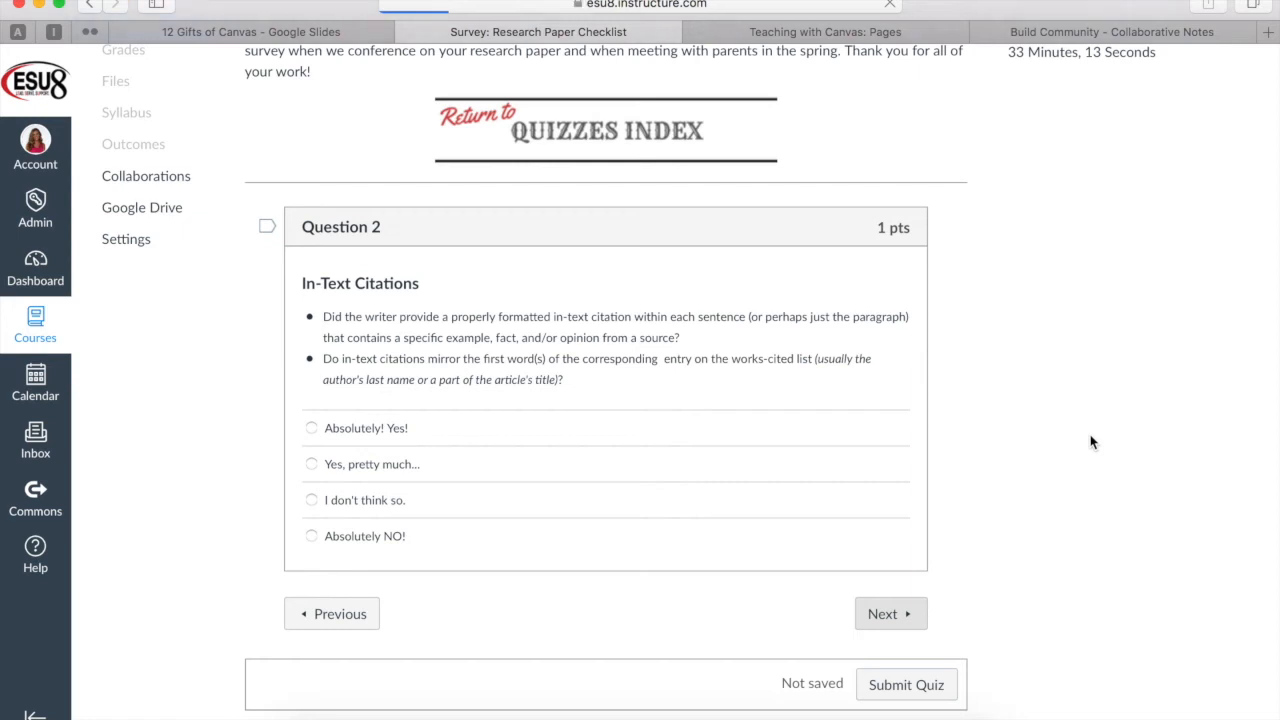
{"action": "scroll", "scroll_direction": "down", "scroll_amount": 3}
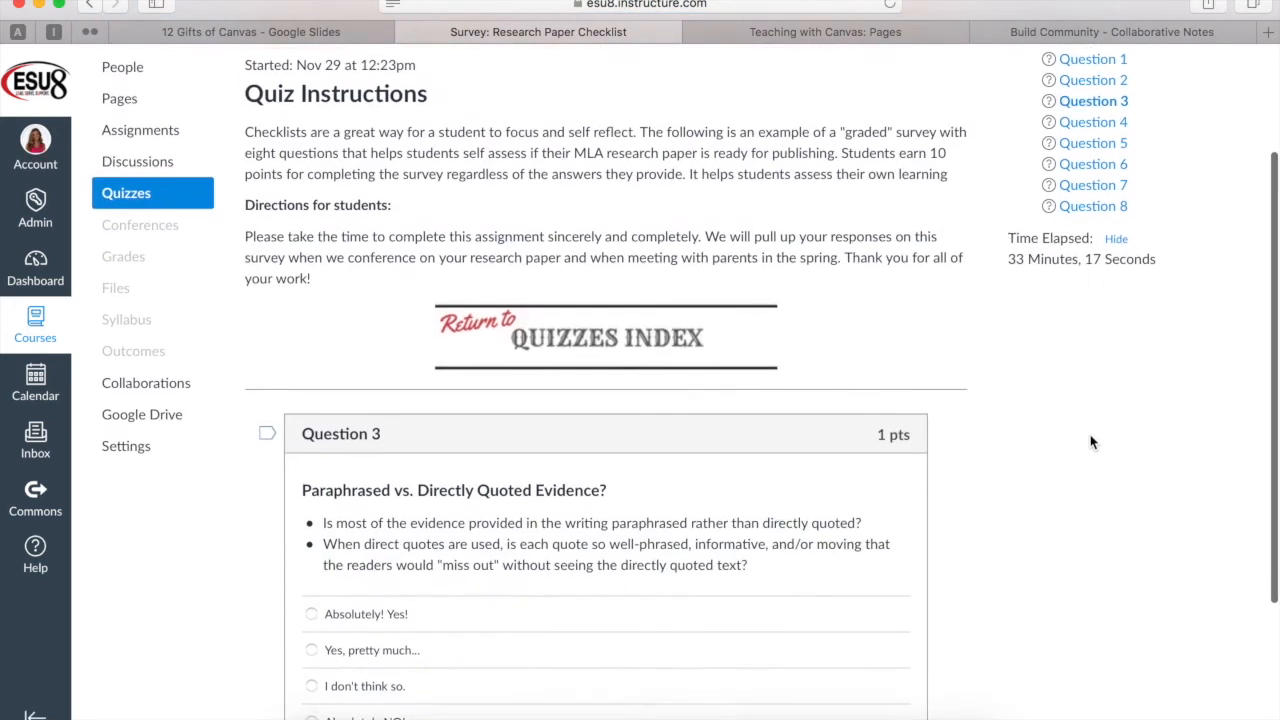
{"action": "scroll", "scroll_direction": "down", "scroll_amount": 3}
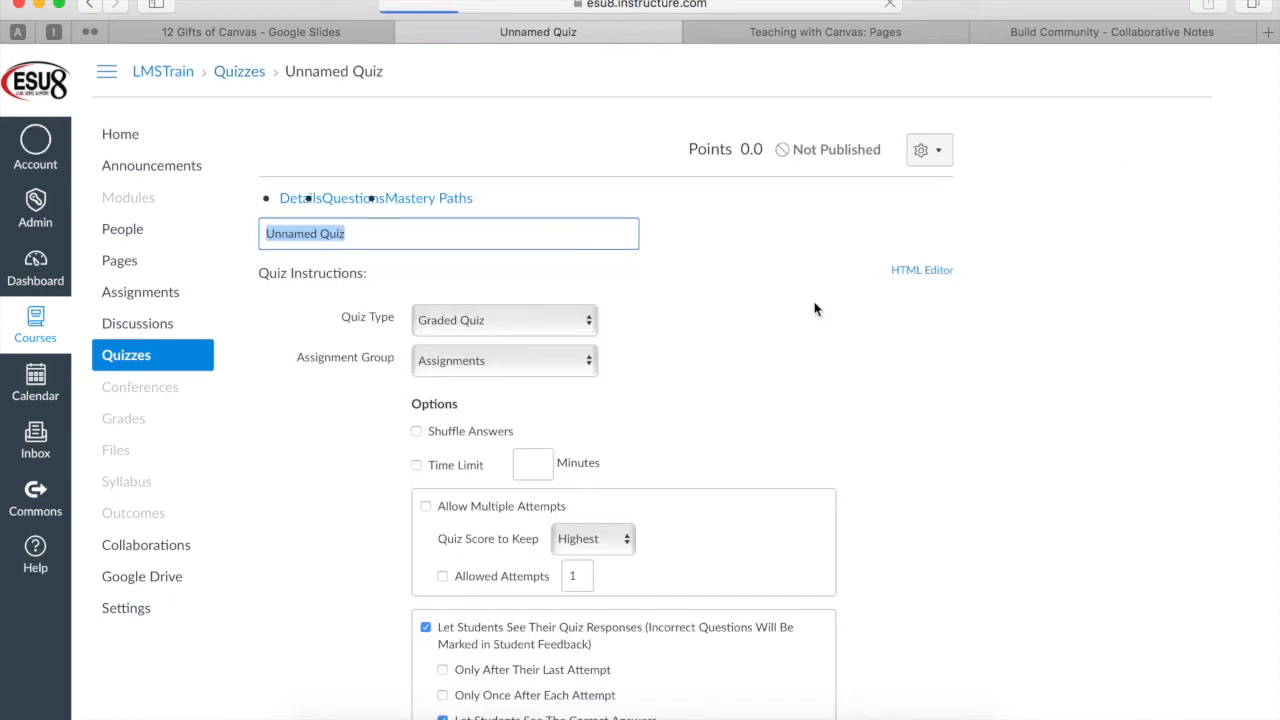
{"action": "mouse_move", "coordinate": [516, 320]}
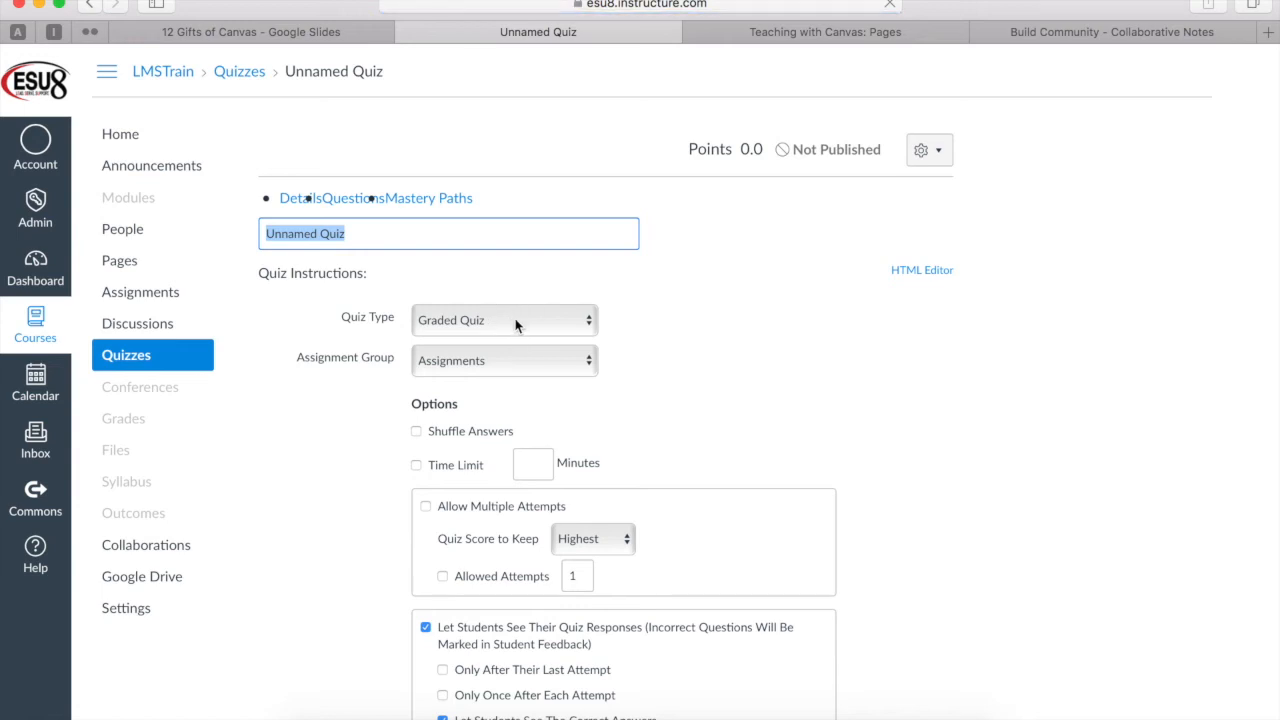
Step: Set the Unnamed Quiz type to Ungraded Survey and review its options and restrictions
{"action": "left_click", "coordinate": [504, 320]}
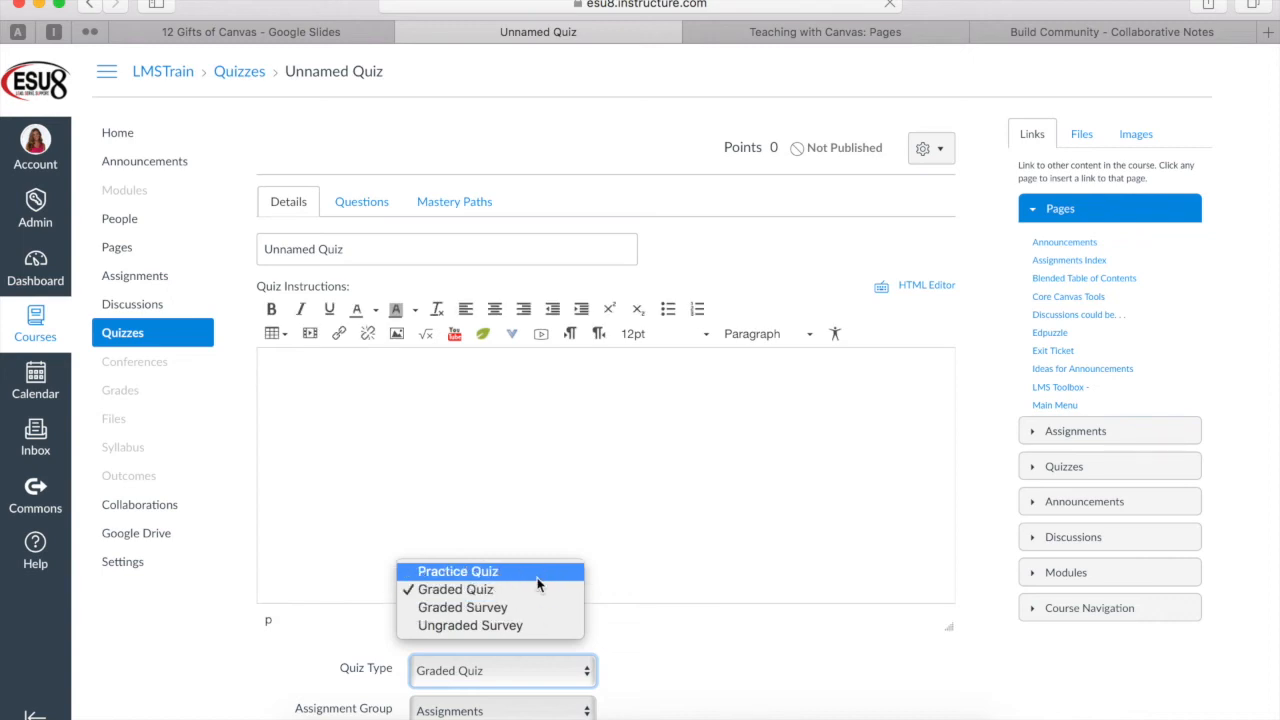
{"action": "mouse_move", "coordinate": [536, 588]}
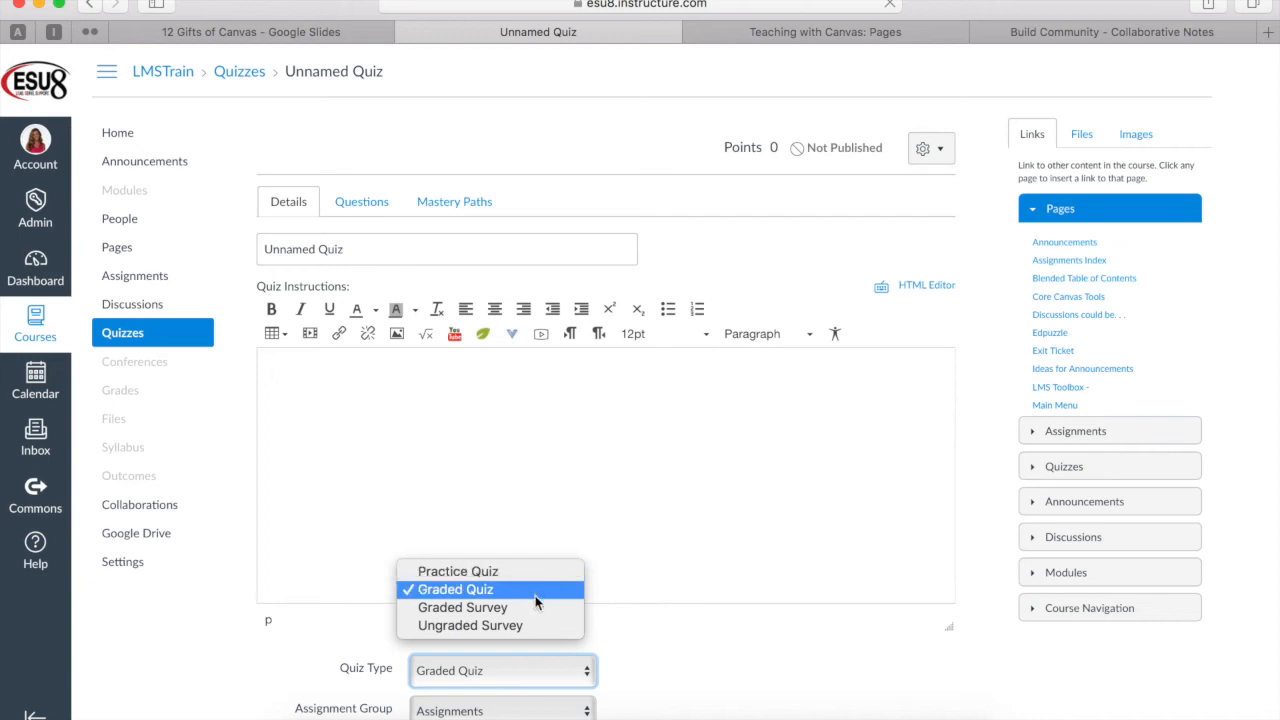
{"action": "left_click", "coordinate": [470, 624]}
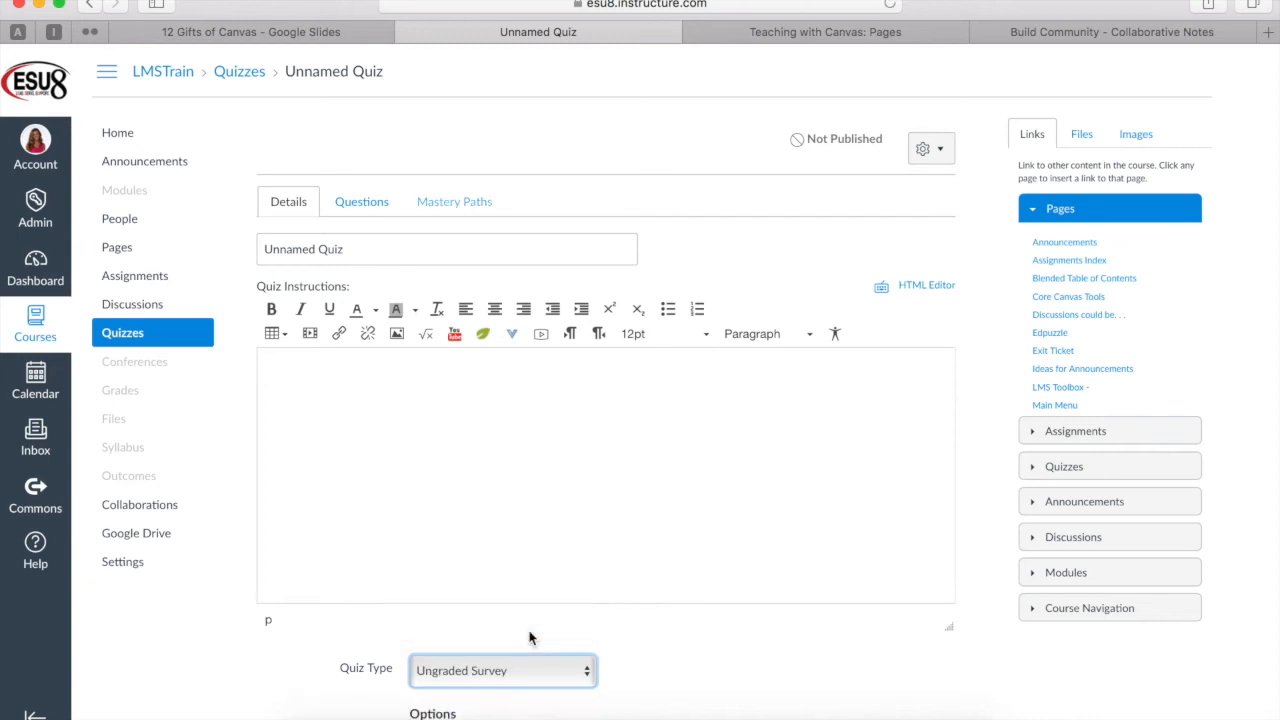
{"action": "scroll", "scroll_direction": "down", "scroll_amount": 3}
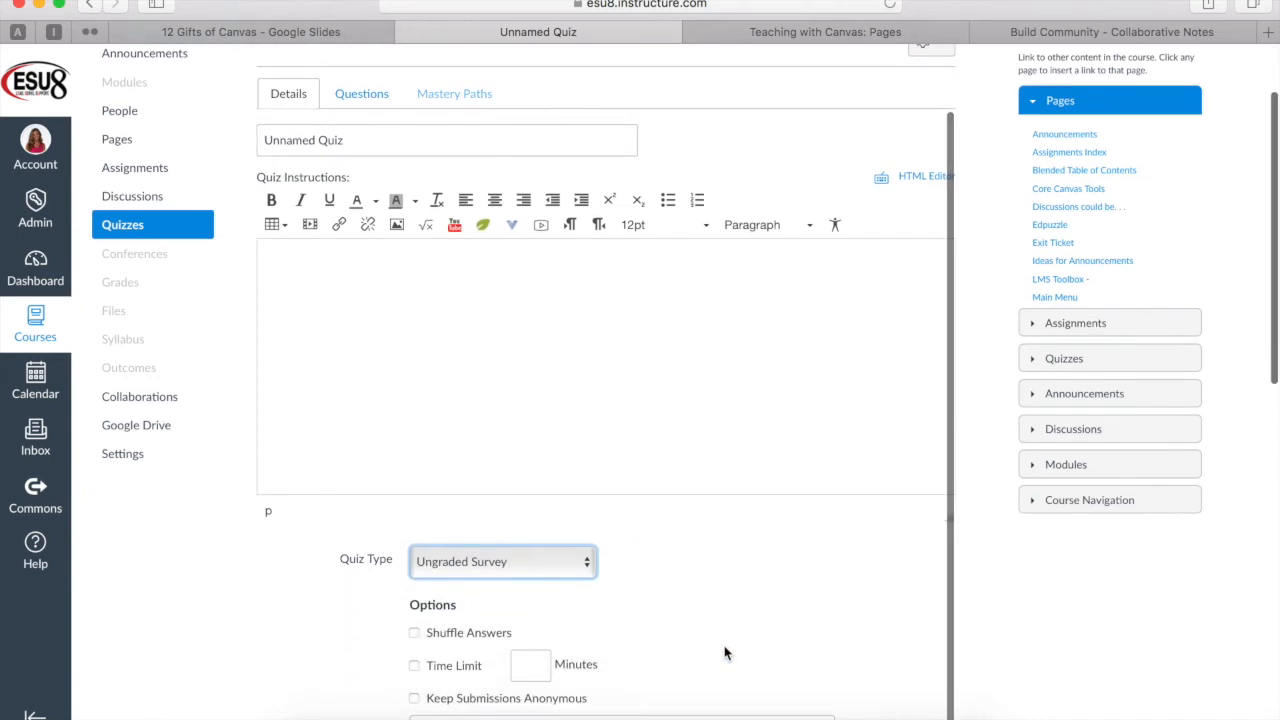
{"action": "scroll", "scroll_direction": "down", "scroll_amount": 3}
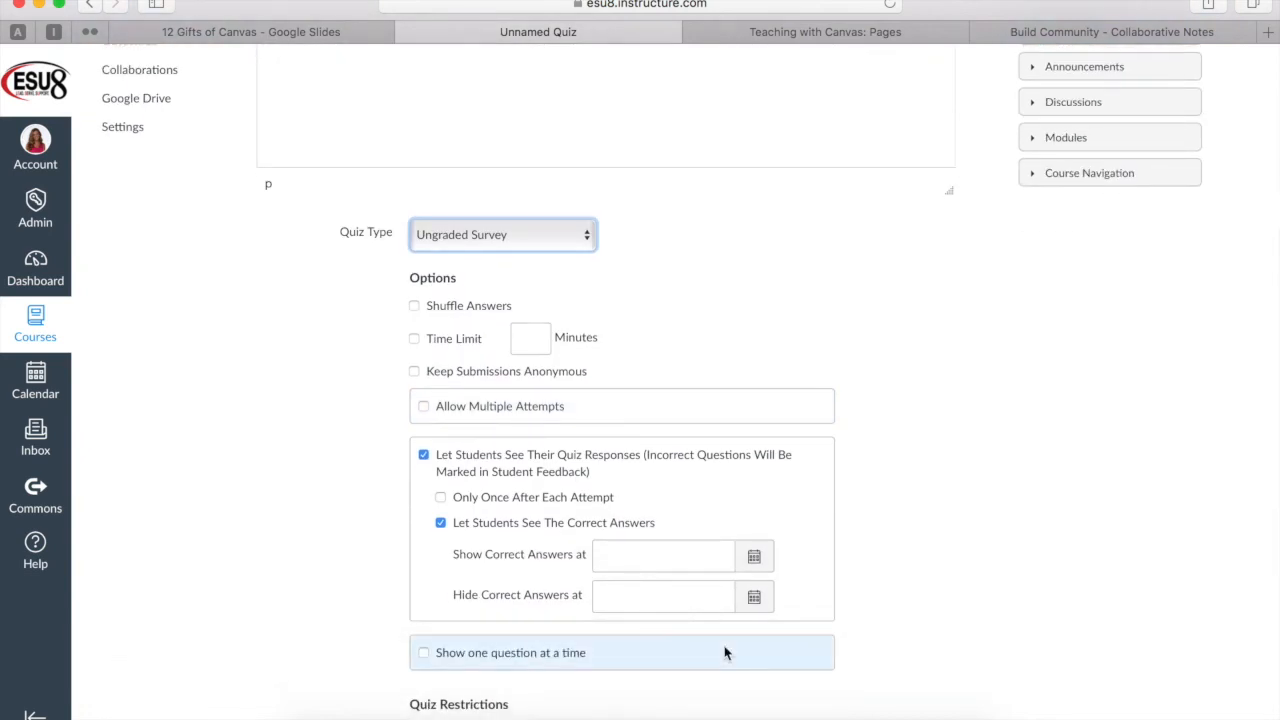
{"action": "mouse_move", "coordinate": [790, 370]}
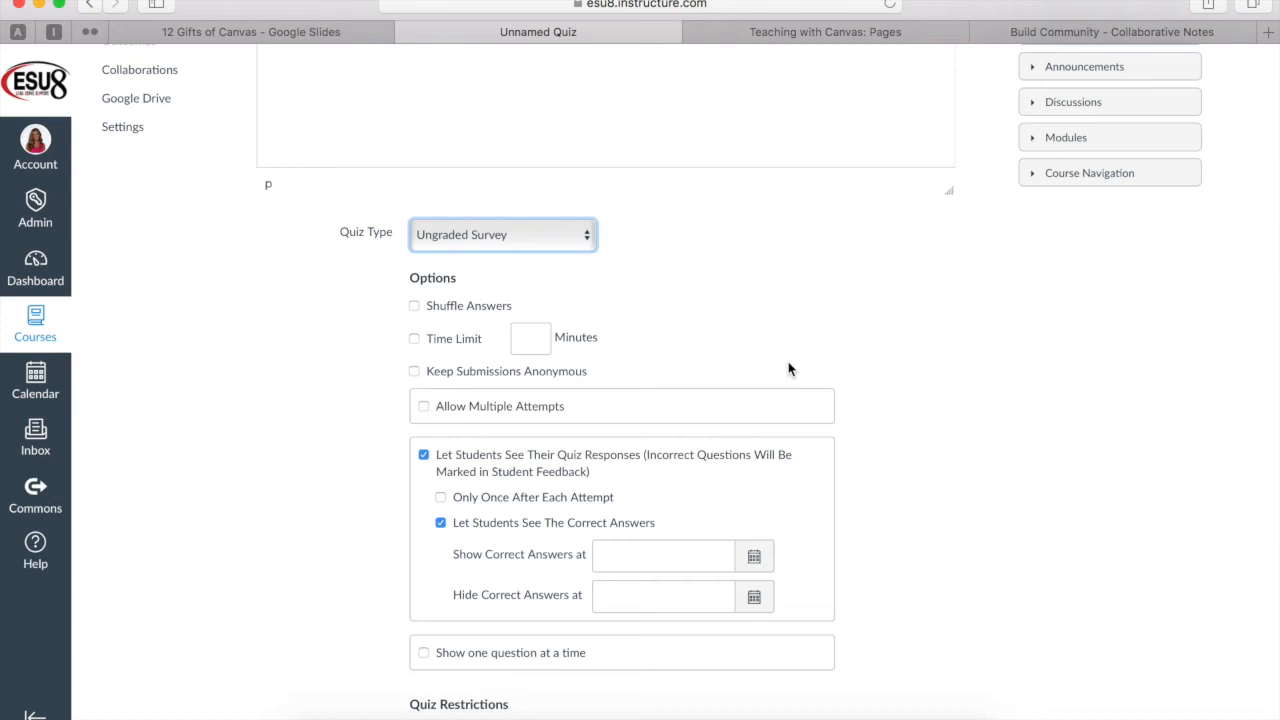
{"action": "scroll", "scroll_direction": "down", "scroll_amount": 3}
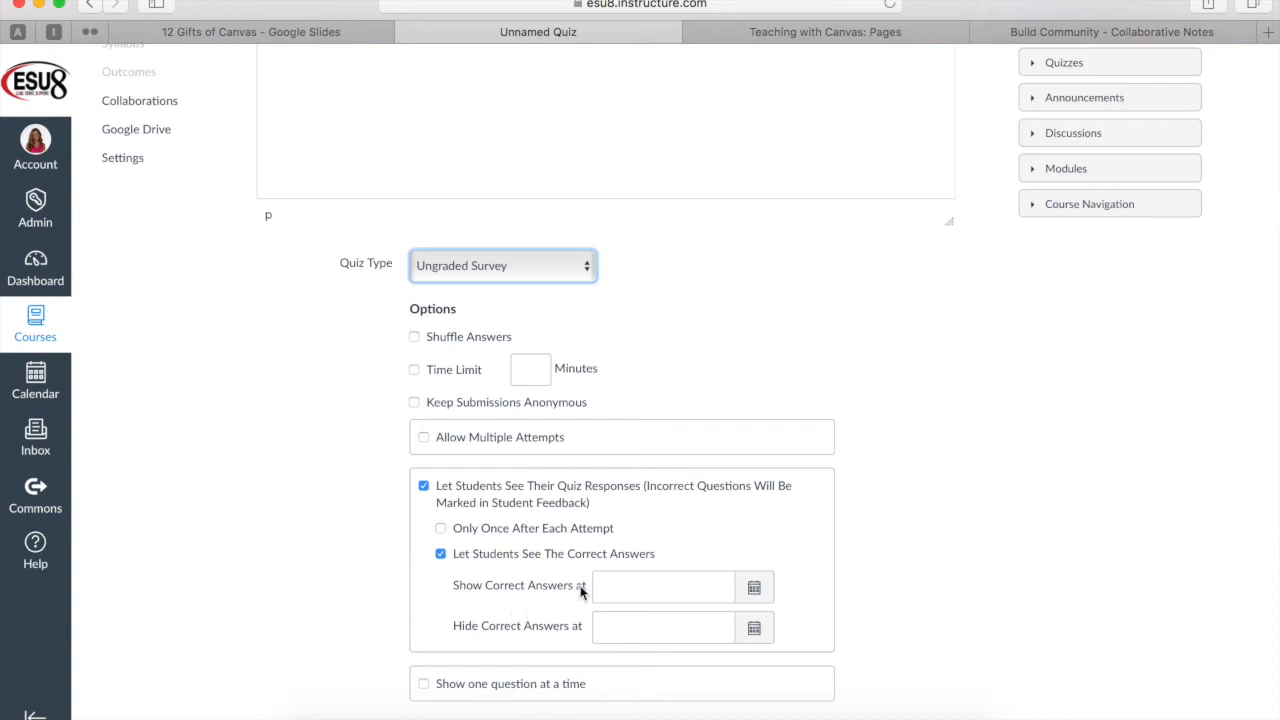
{"action": "mouse_move", "coordinate": [590, 672]}
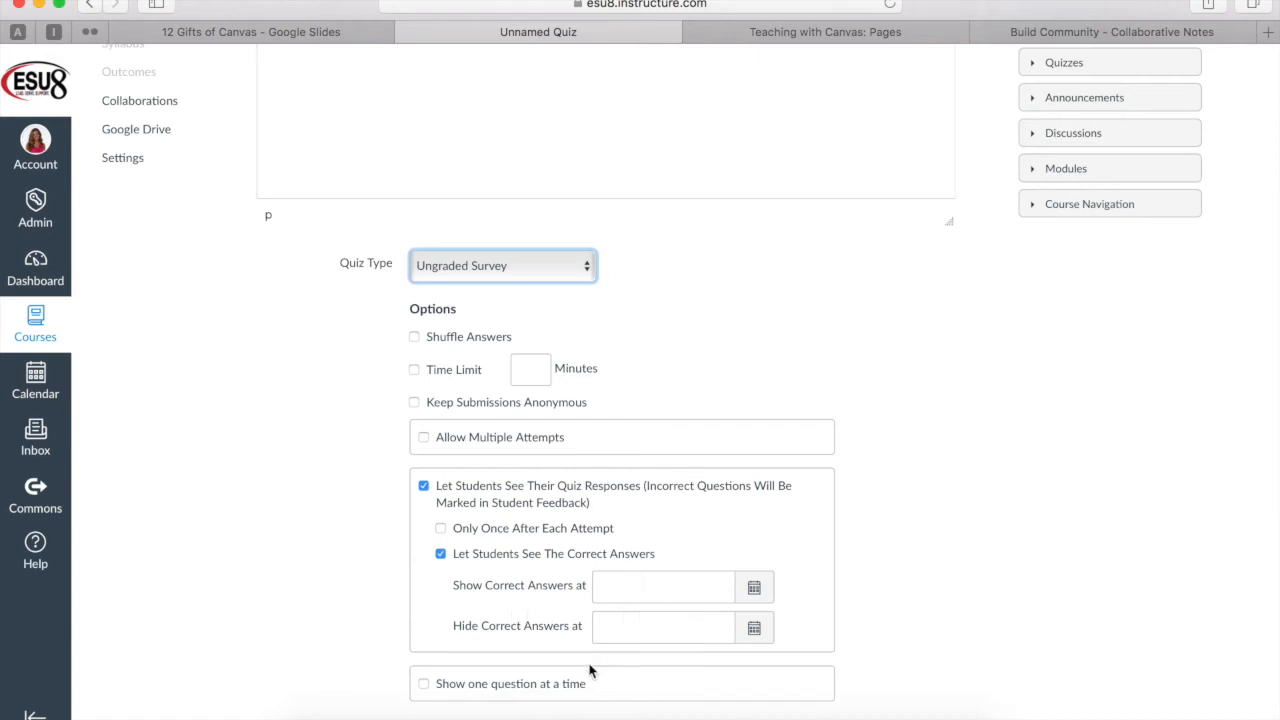
{"action": "mouse_move", "coordinate": [590, 644]}
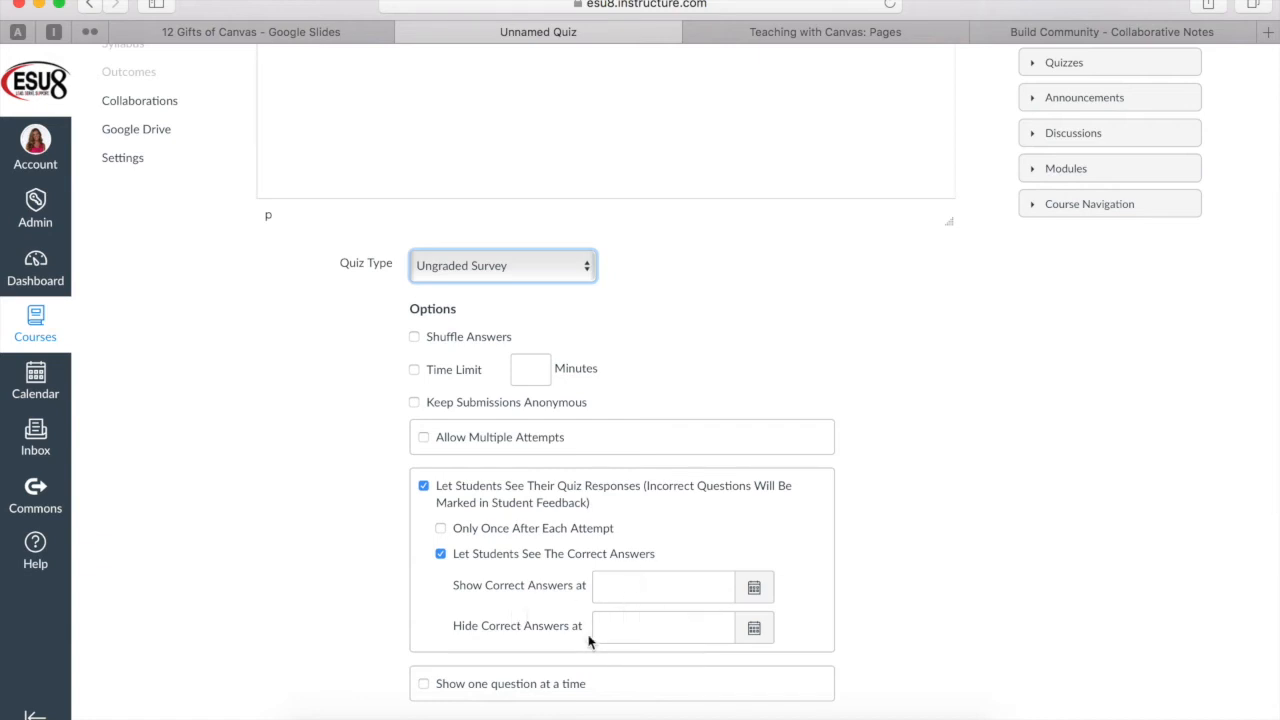
{"action": "scroll", "scroll_direction": "down", "scroll_amount": 3}
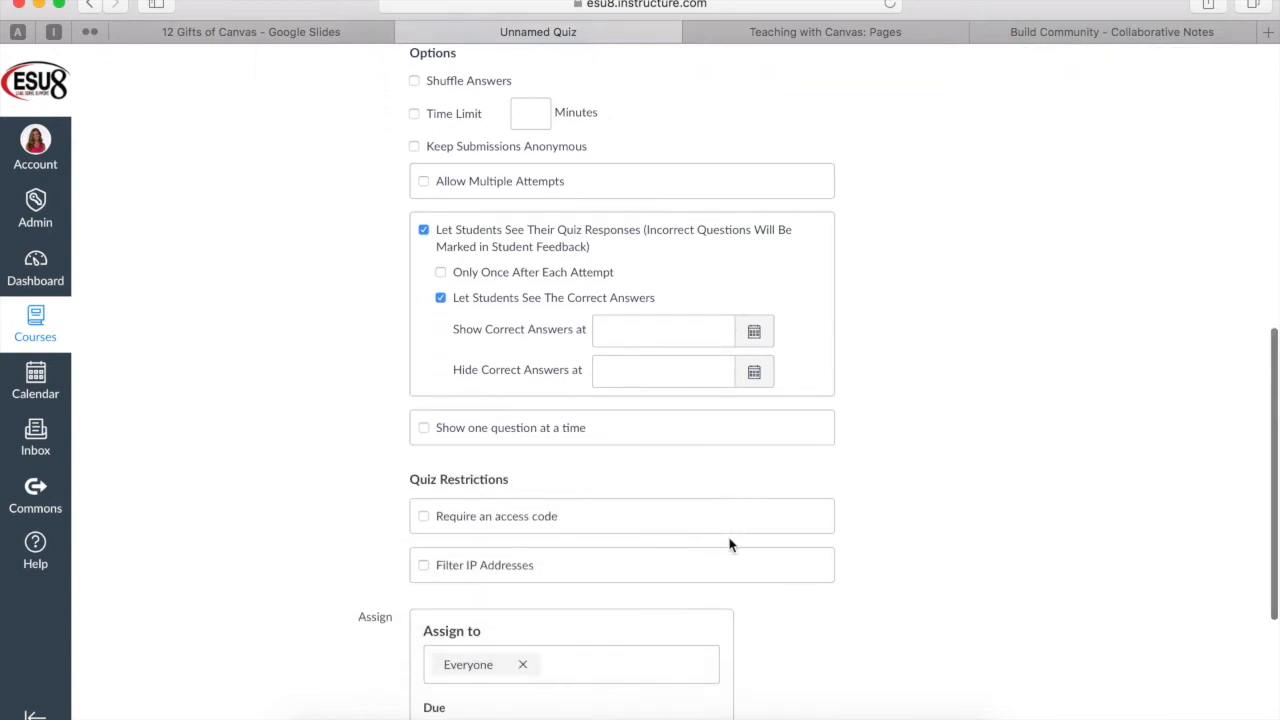
{"action": "scroll", "scroll_direction": "down", "scroll_amount": 3}
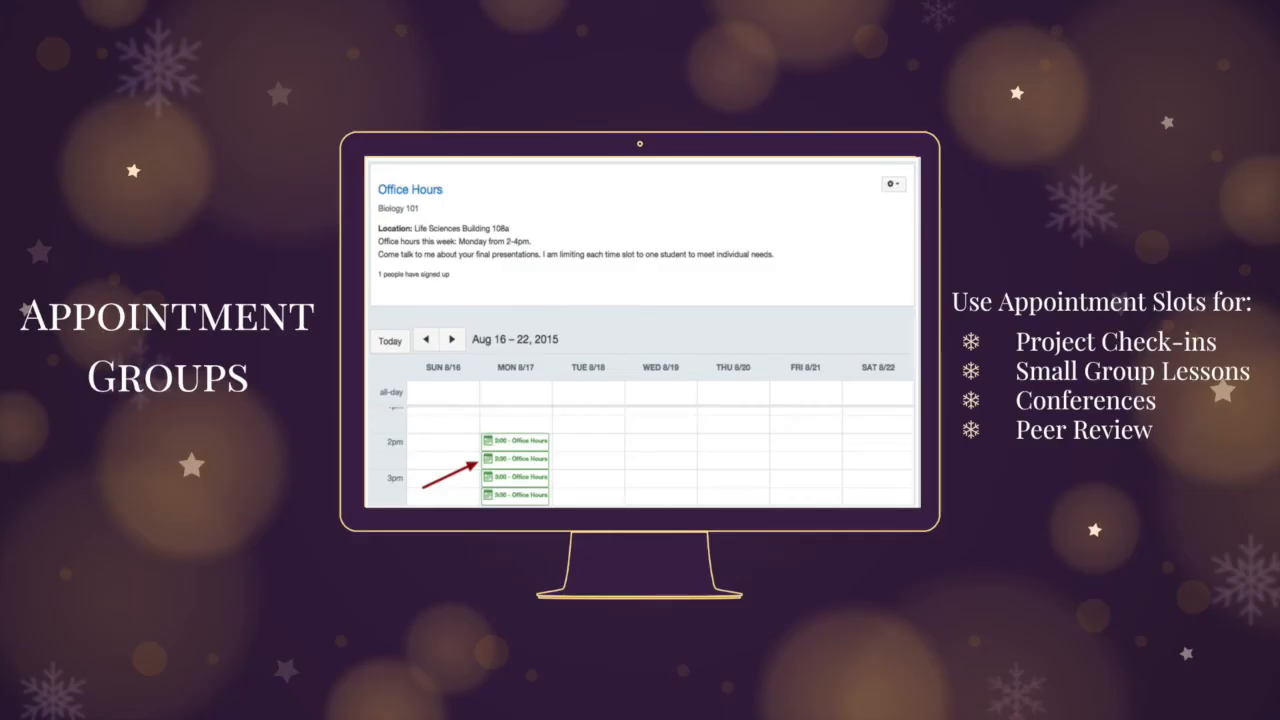
{"action": "mouse_move", "coordinate": [690, 302]}
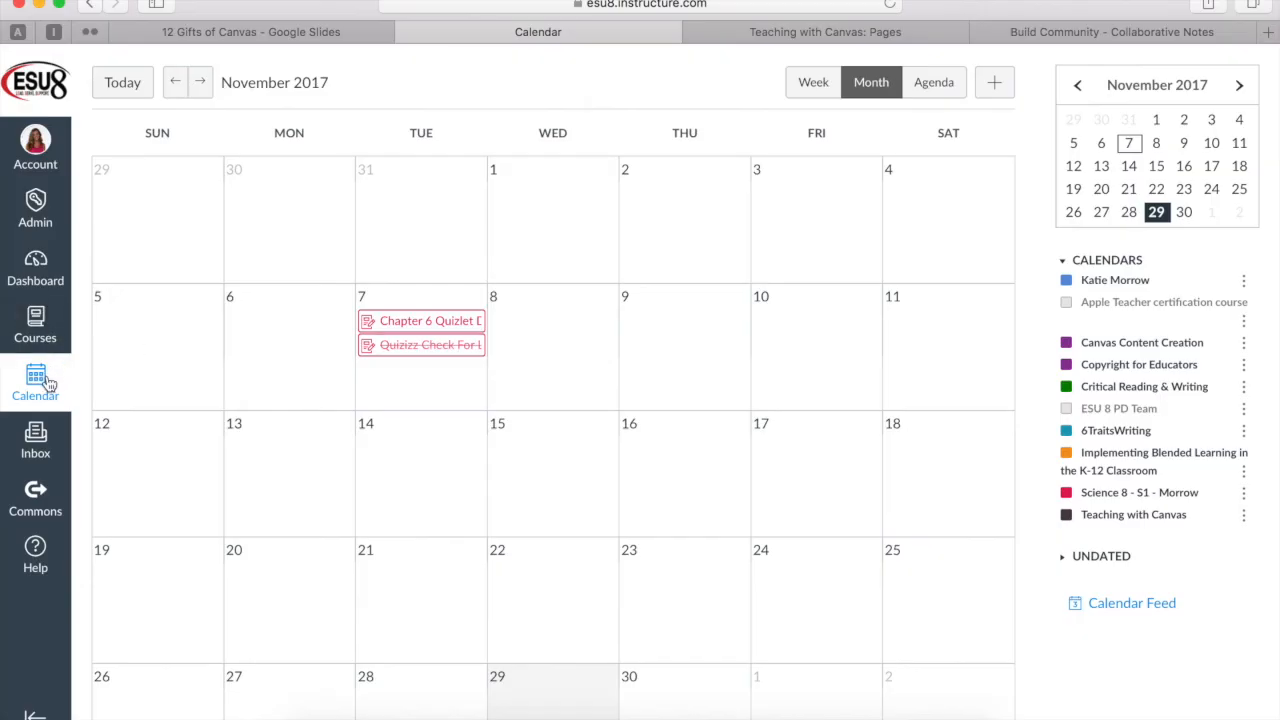
{"action": "mouse_move", "coordinate": [36, 390]}
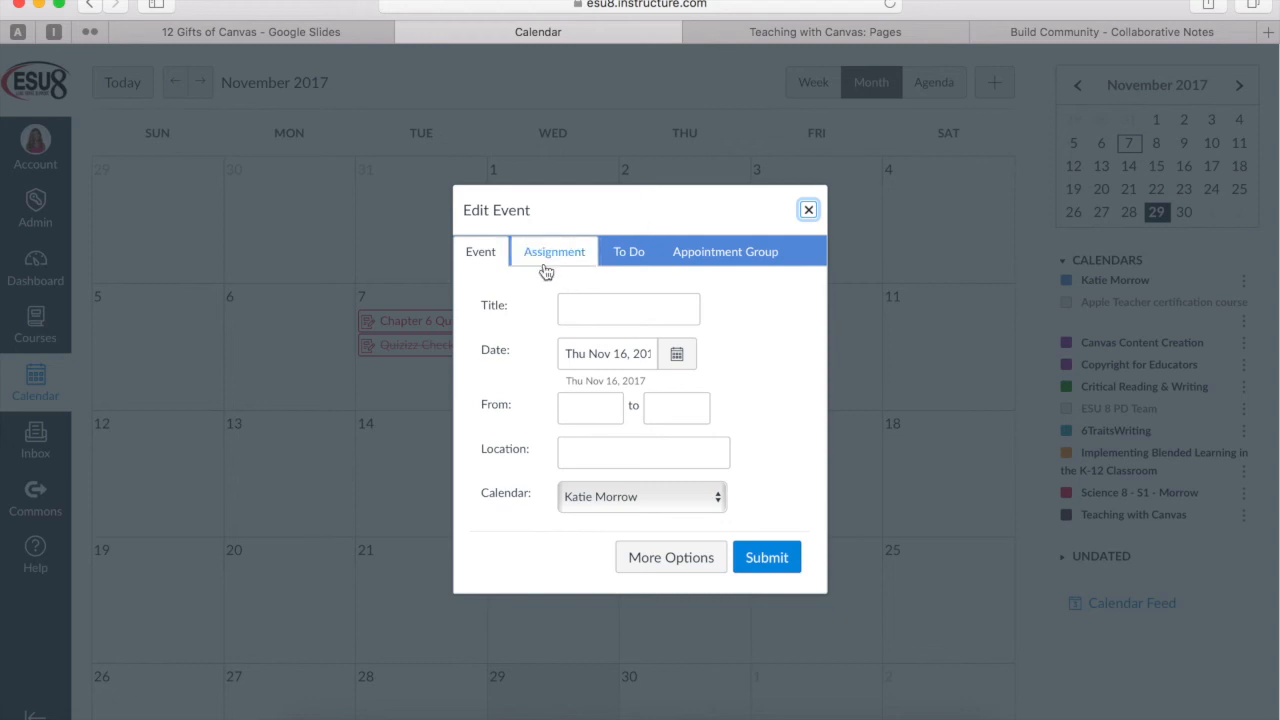
Step: In the Nov 16 Edit Event dialog, browse the To Do tab and calendar list, keeping the Katie Morrow calendar
{"action": "left_click", "coordinate": [628, 252]}
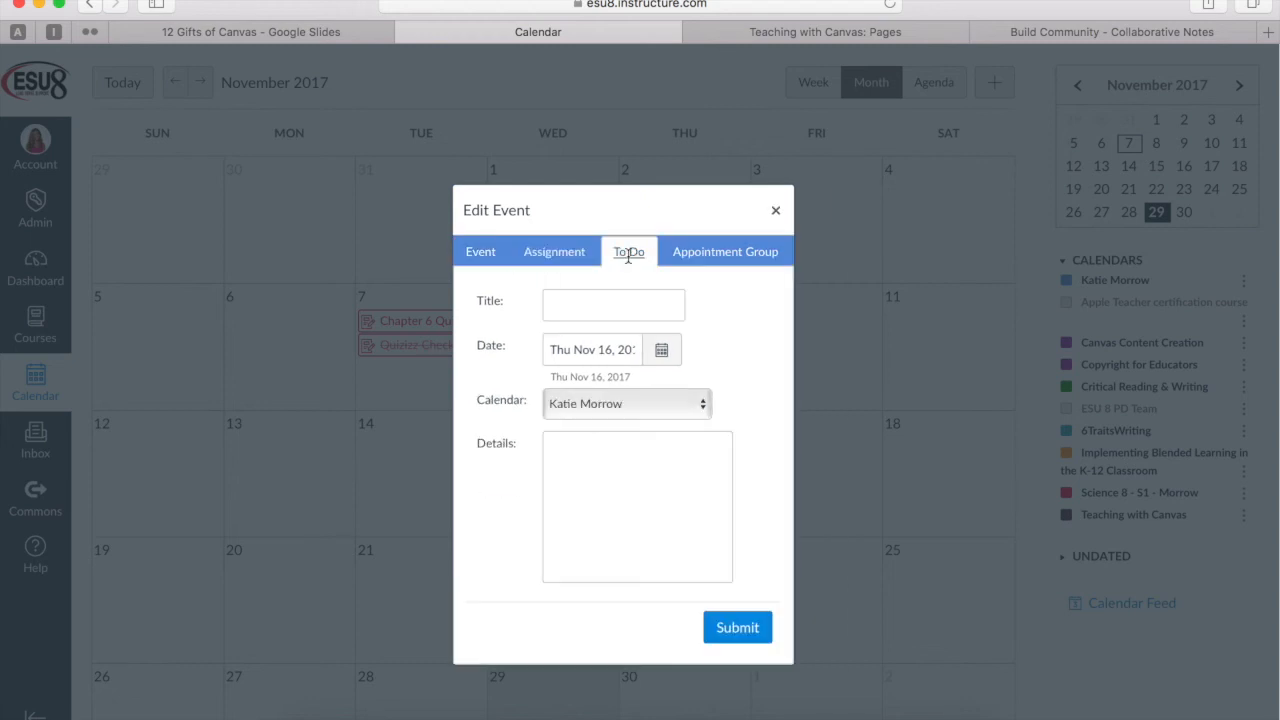
{"action": "left_click", "coordinate": [480, 252]}
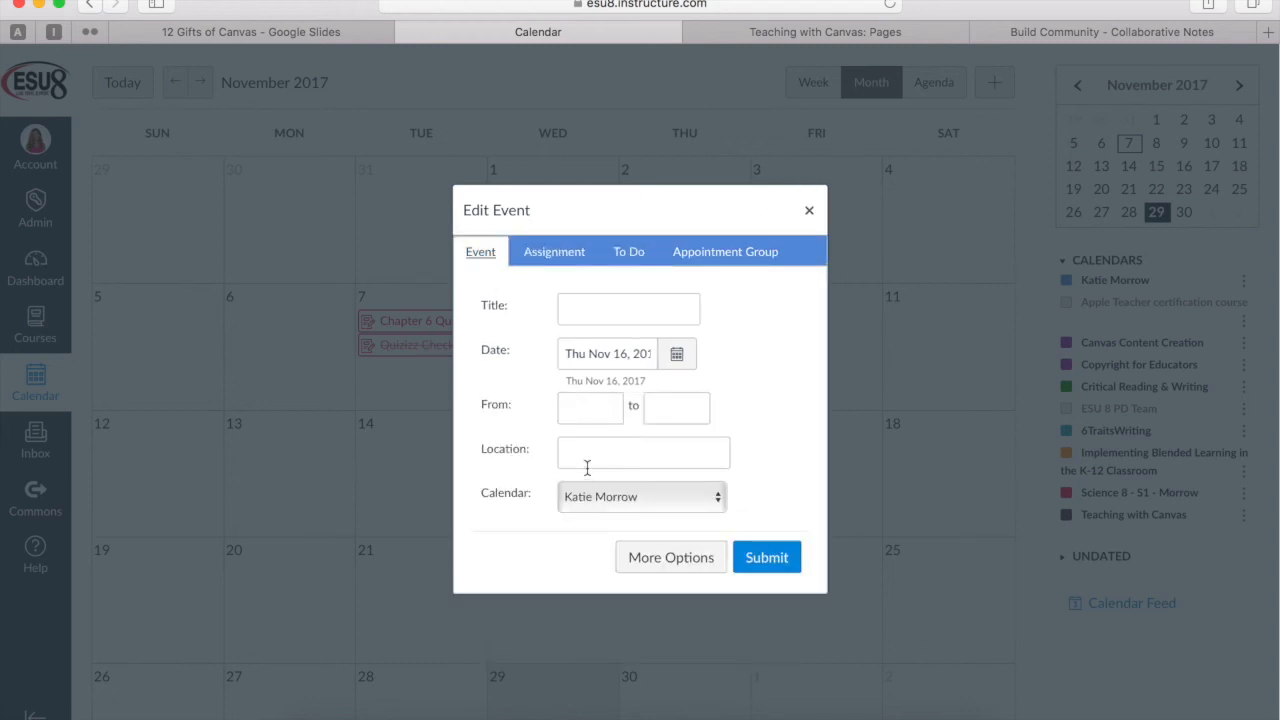
{"action": "scroll", "scroll_direction": "down", "scroll_amount": 3}
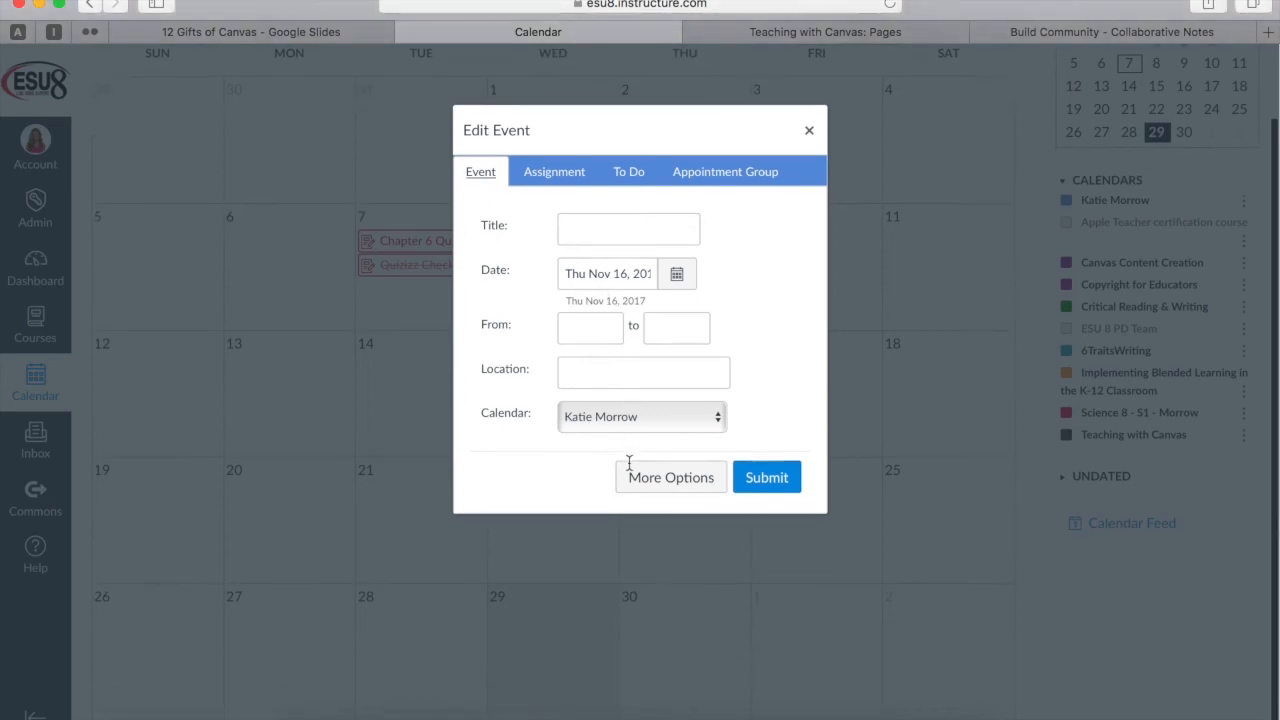
{"action": "left_click", "coordinate": [640, 416]}
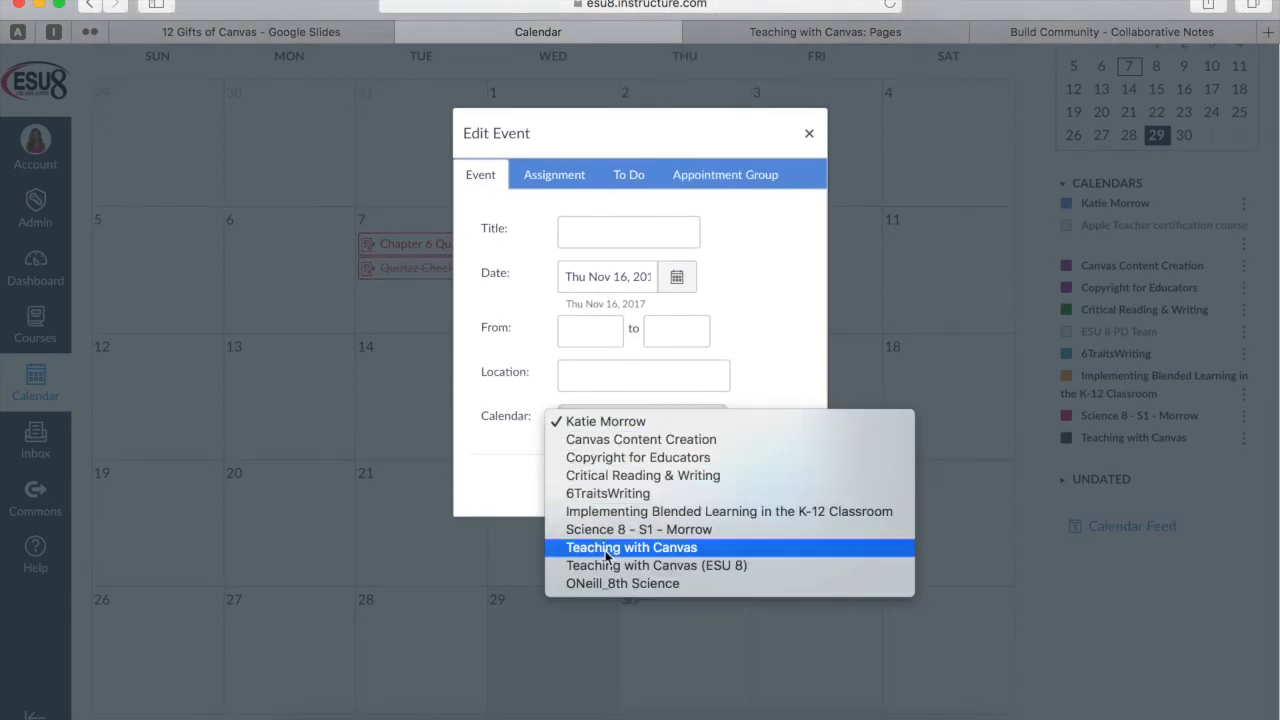
{"action": "mouse_move", "coordinate": [714, 226]}
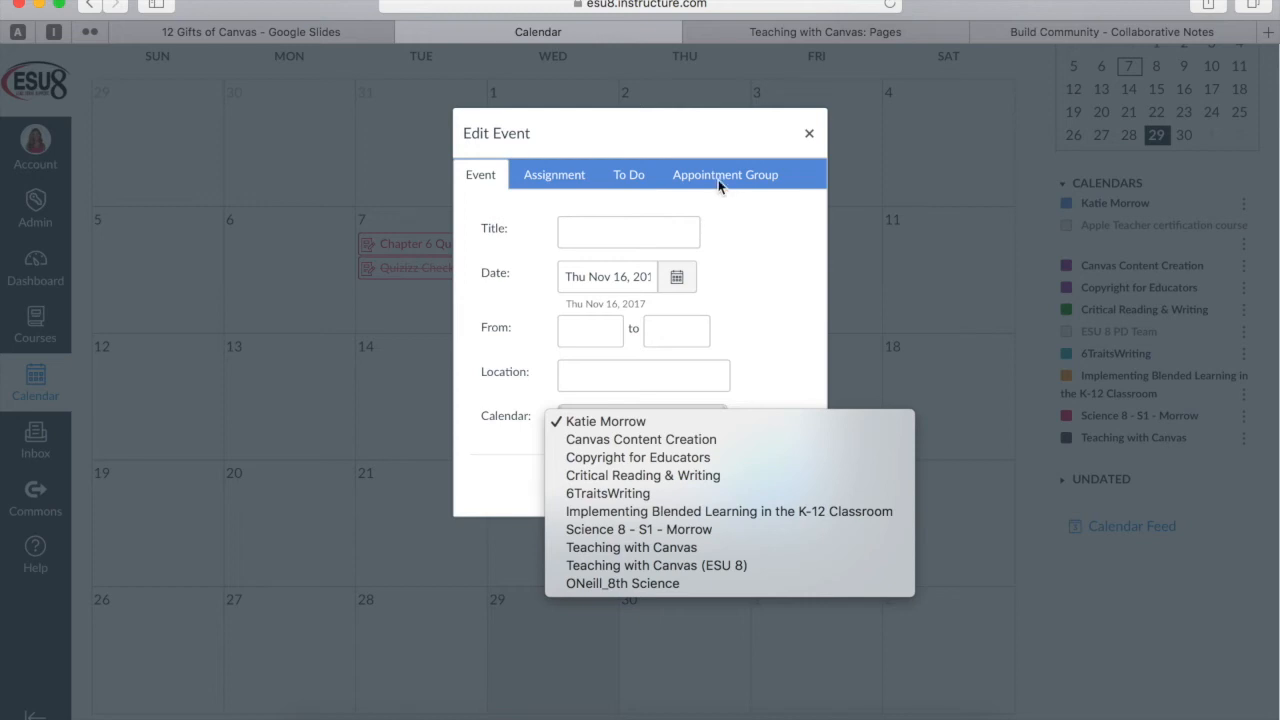
{"action": "left_click", "coordinate": [606, 420]}
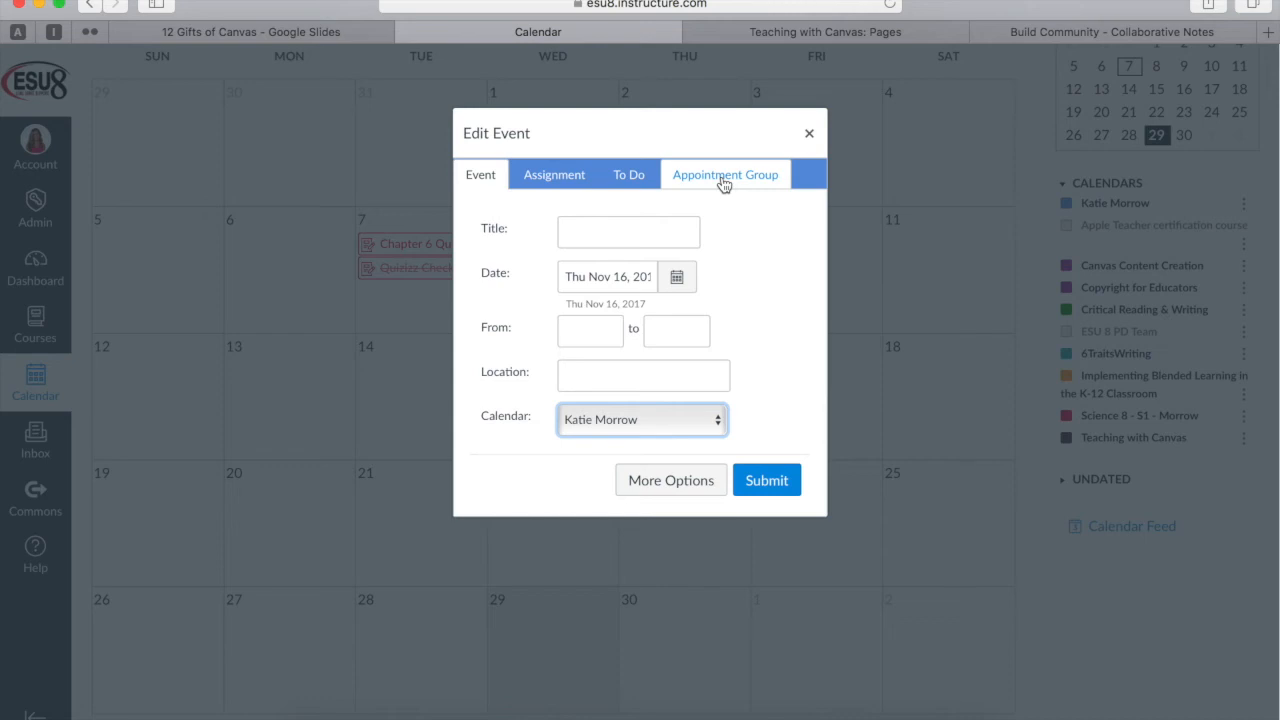
Step: Start a 'Small Group Band Lessons' appointment group on Teaching with Canvas (ESU 8), 2 users per slot
{"action": "left_click", "coordinate": [724, 174]}
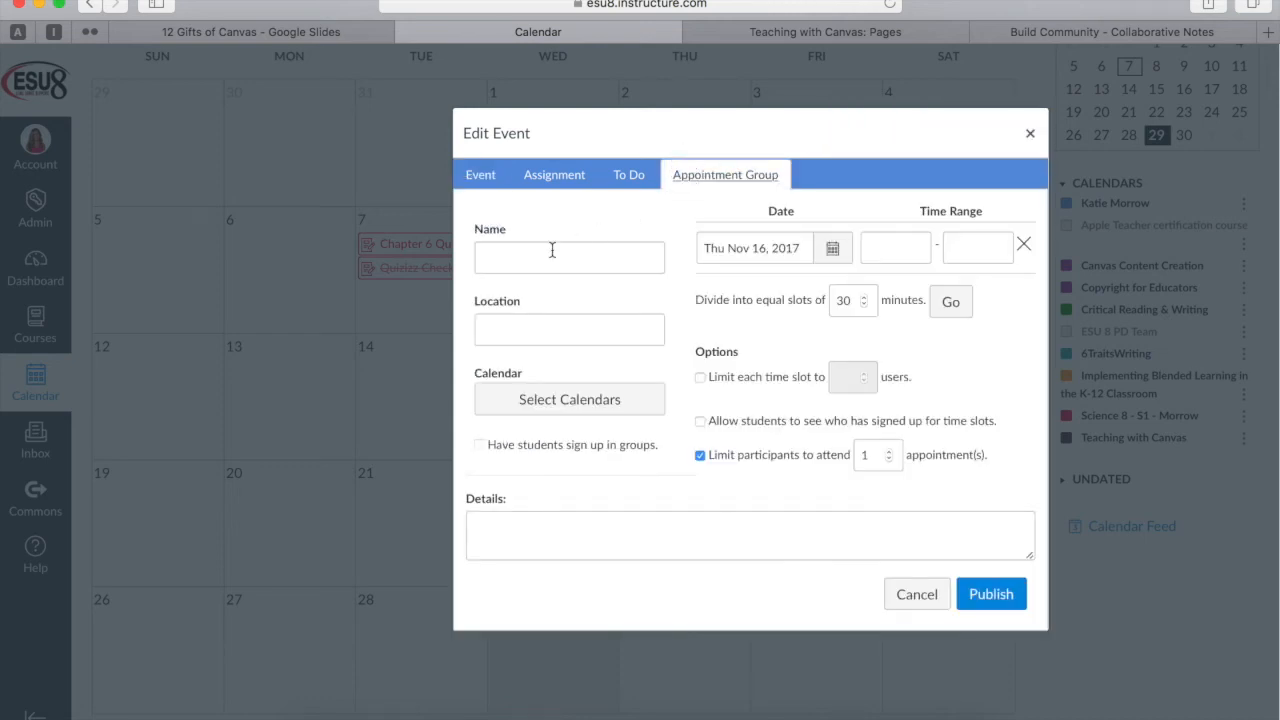
{"action": "left_click", "coordinate": [568, 256]}
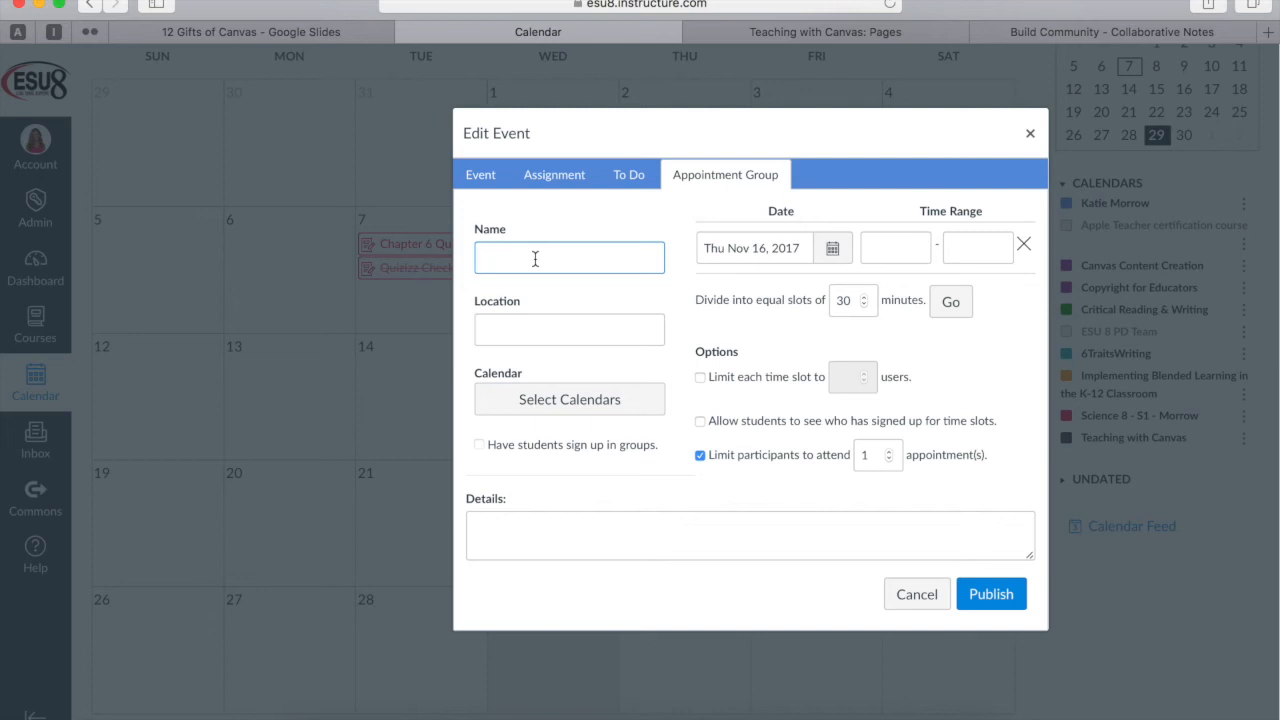
{"action": "type", "text": "Small Group Band Lessons"}
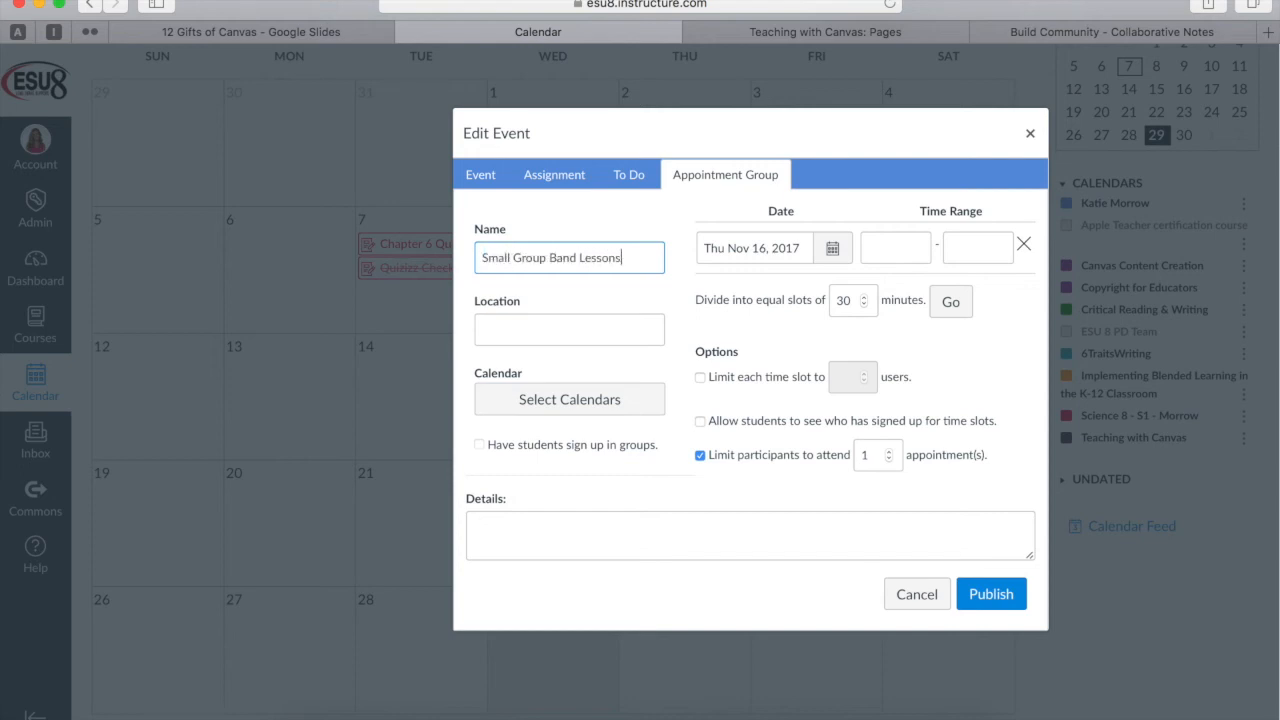
{"action": "left_click", "coordinate": [568, 400]}
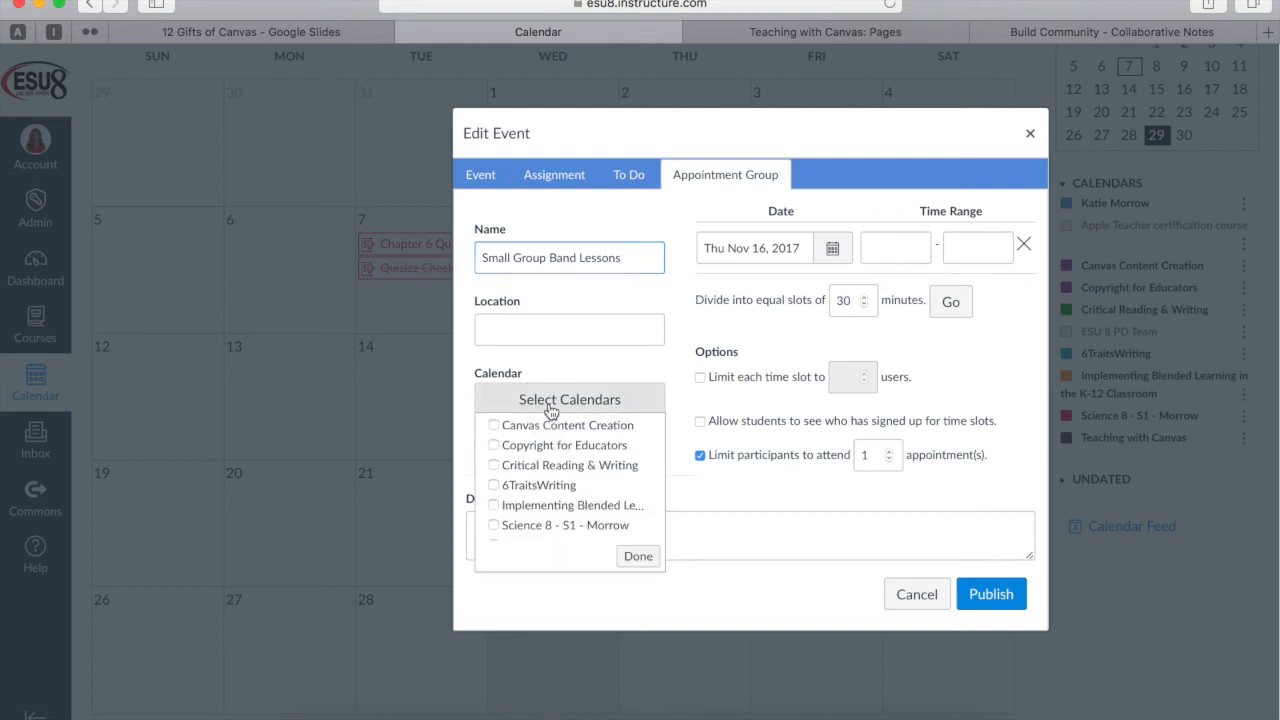
{"action": "scroll", "scroll_direction": "down", "scroll_amount": 3}
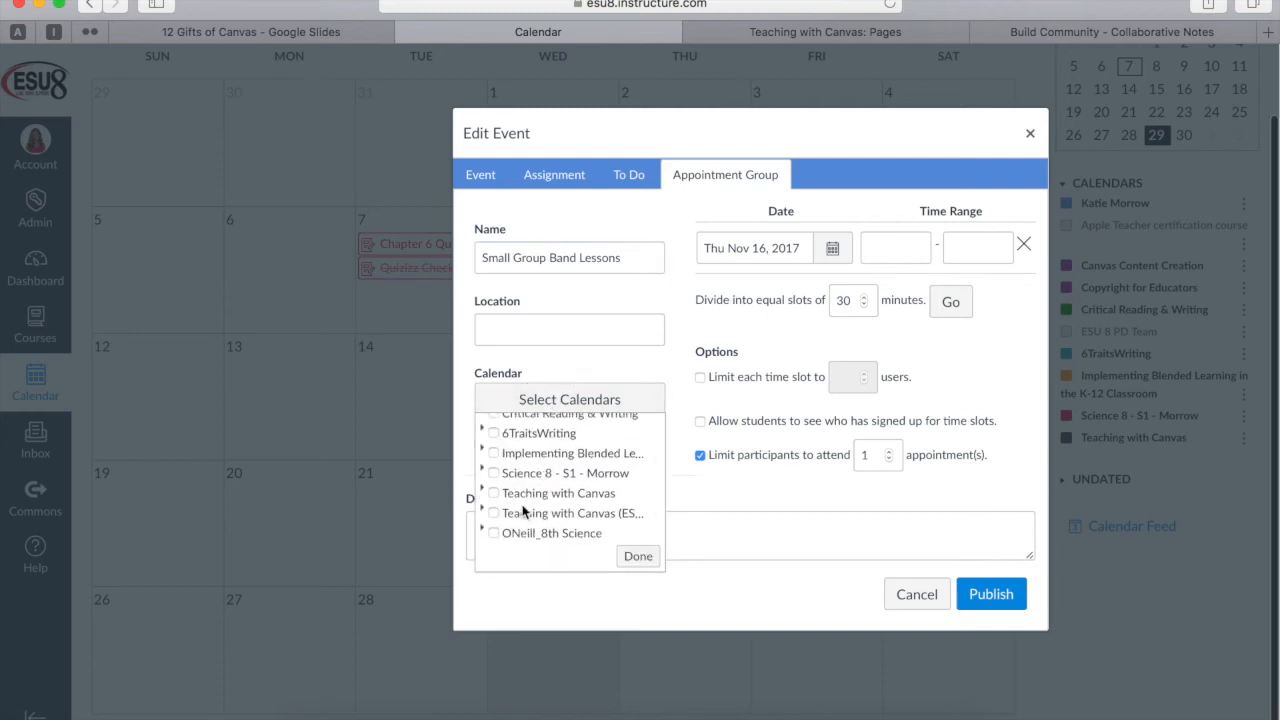
{"action": "left_click", "coordinate": [492, 530]}
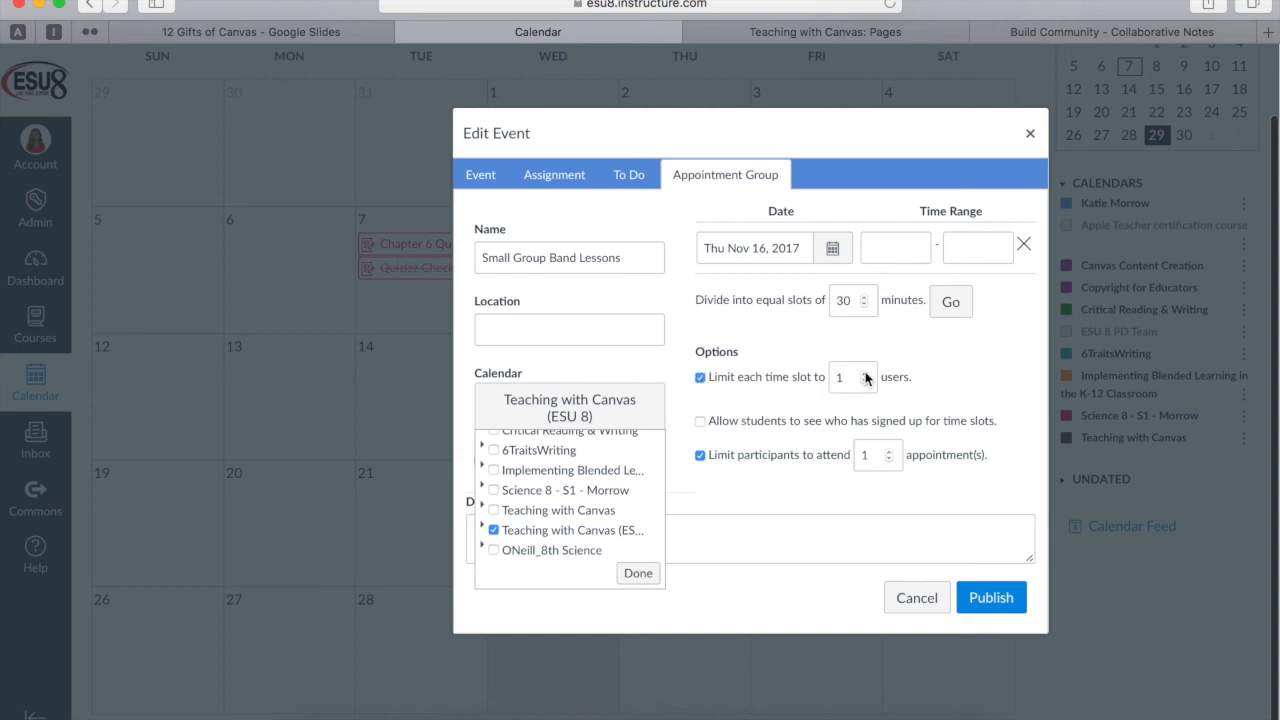
{"action": "left_click", "coordinate": [864, 372]}
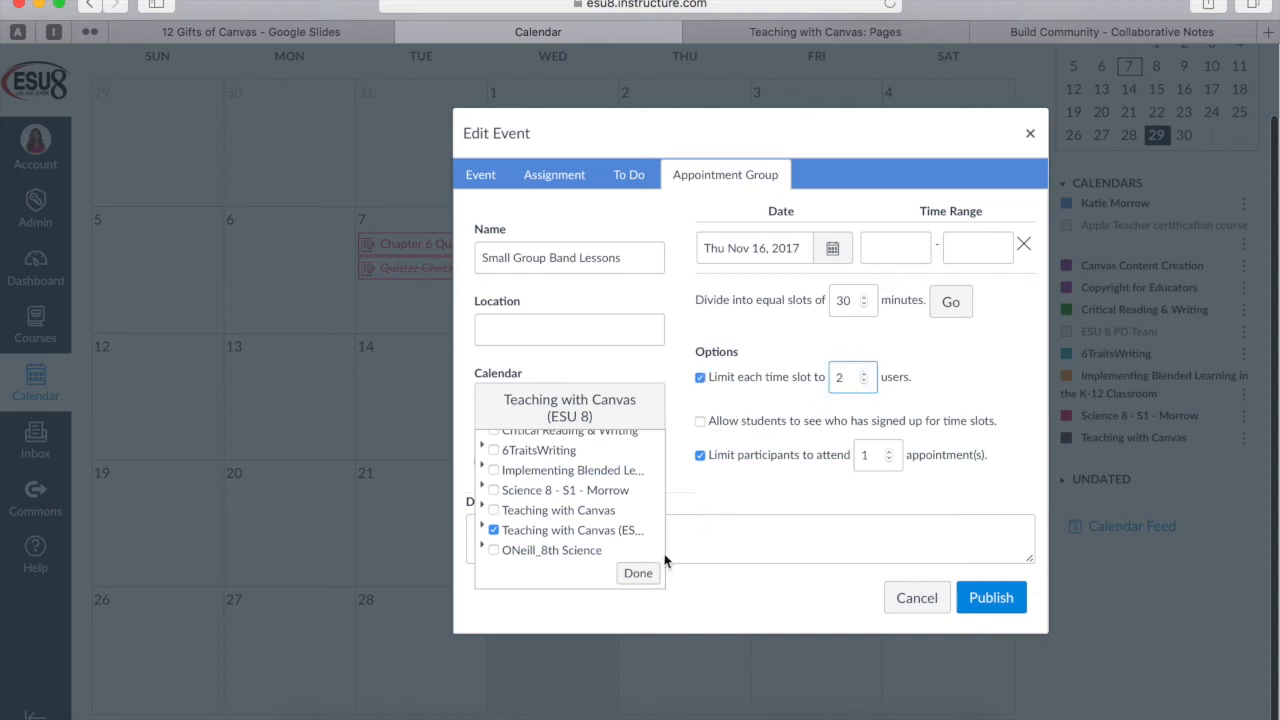
{"action": "left_click", "coordinate": [636, 572]}
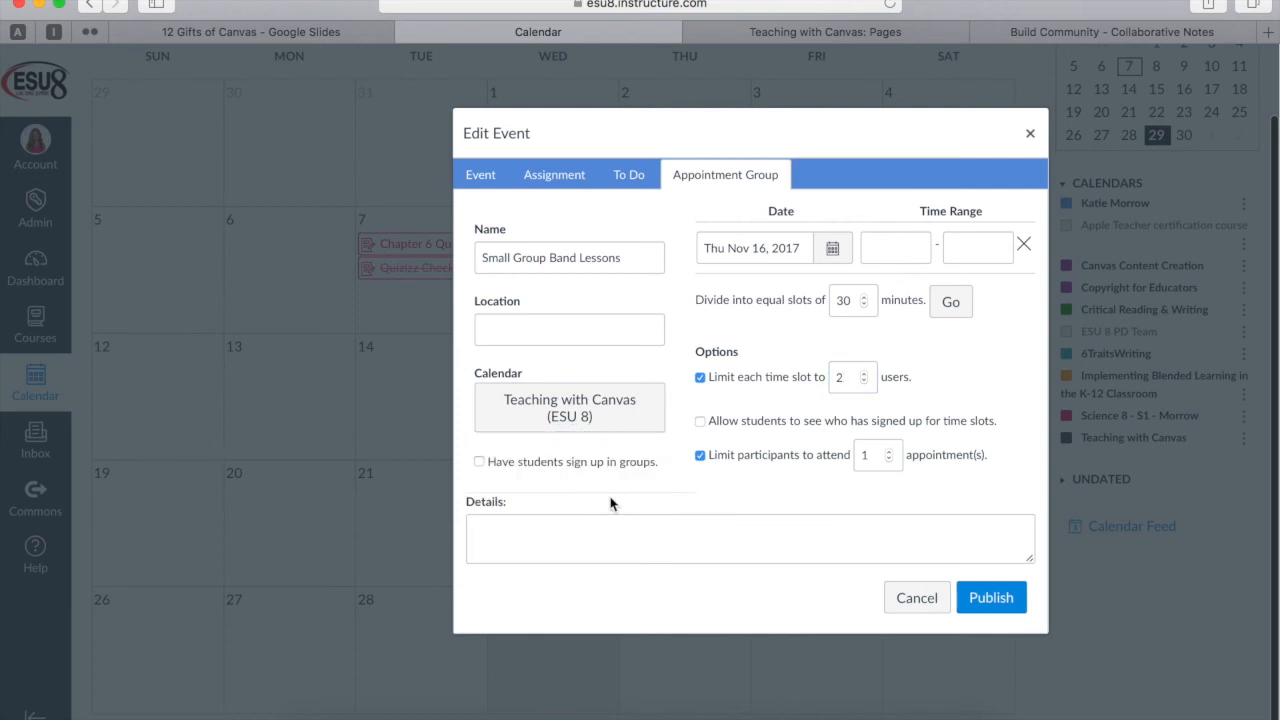
{"action": "mouse_move", "coordinate": [758, 472]}
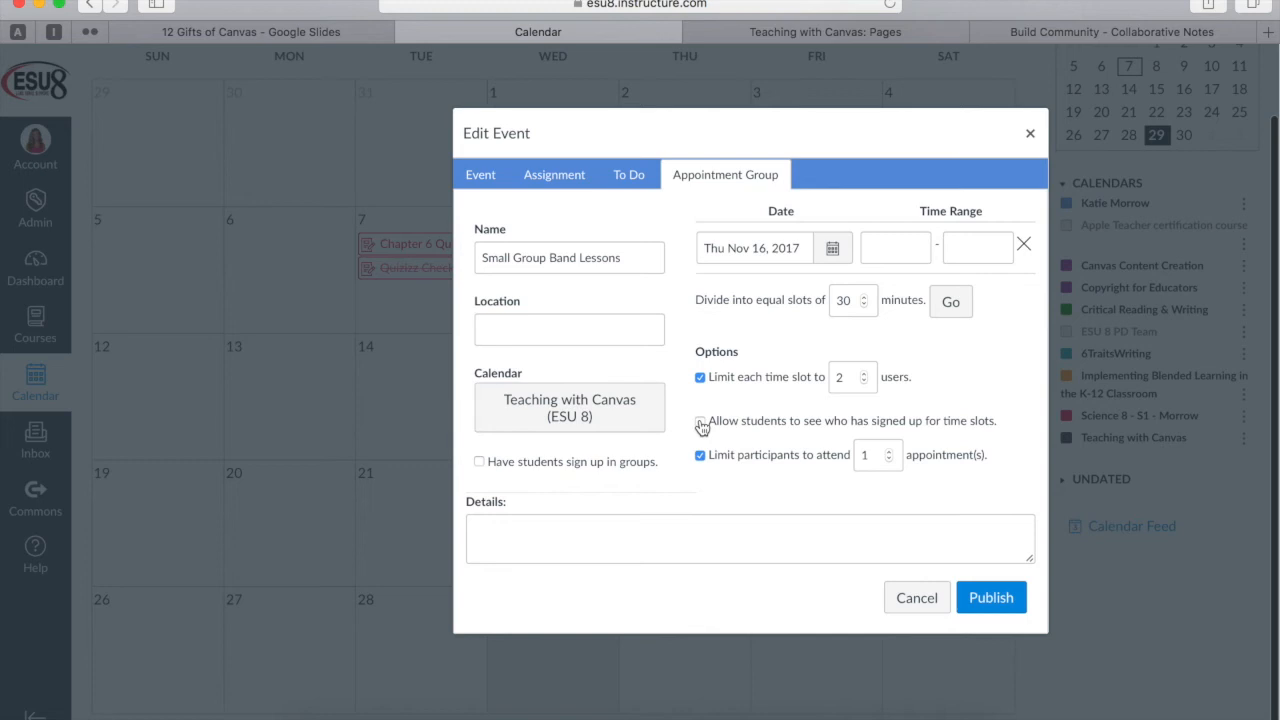
Step: Try a per-participant appointment limit, then leave it unchecked with no limit
{"action": "left_click", "coordinate": [700, 420]}
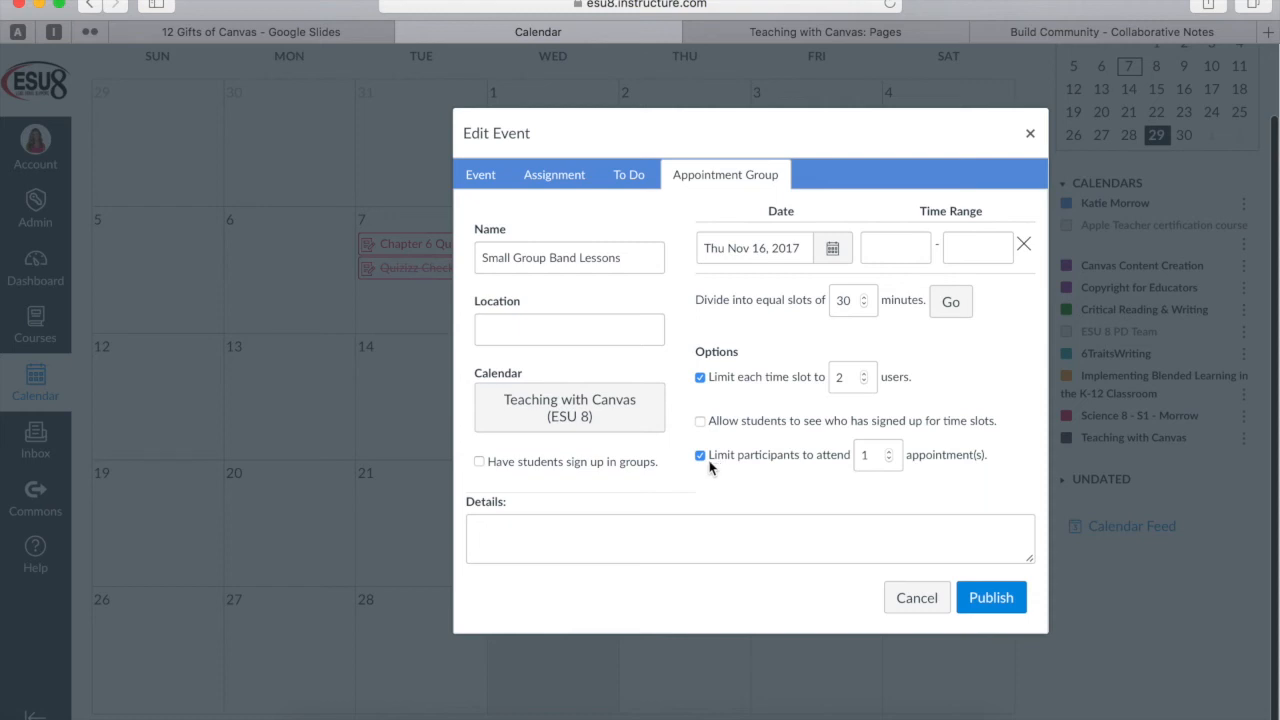
{"action": "mouse_move", "coordinate": [778, 460]}
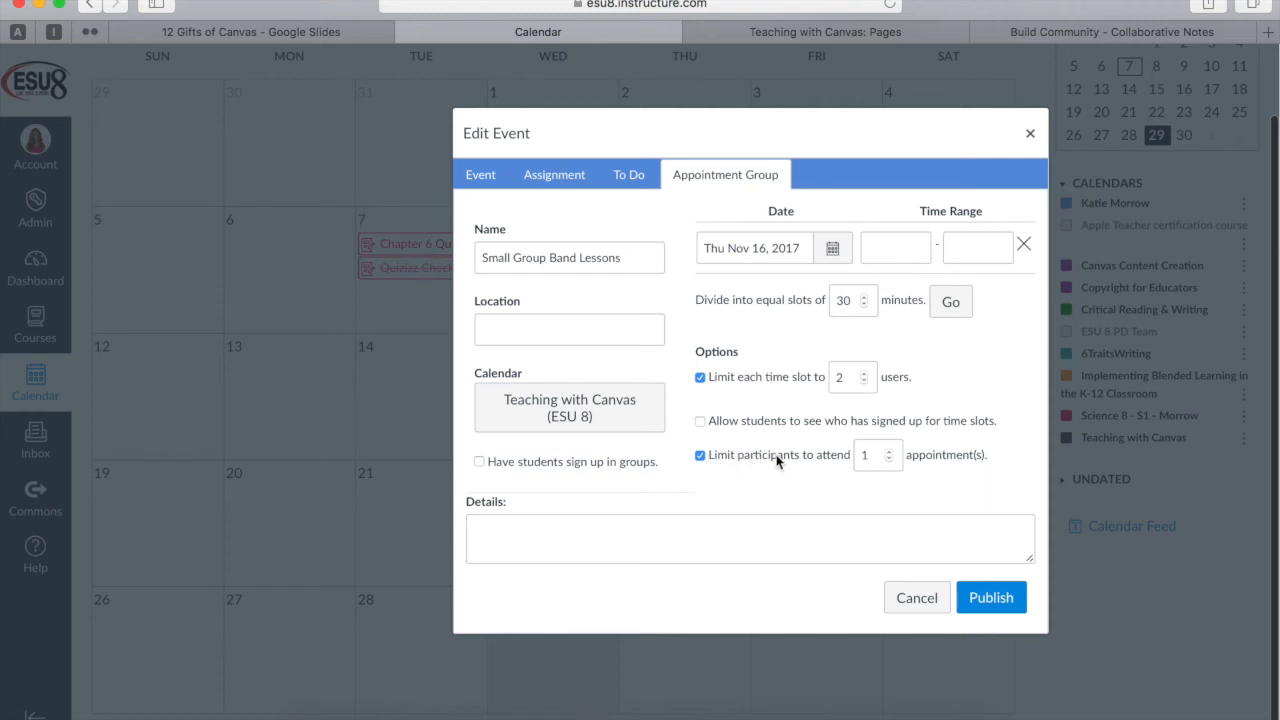
{"action": "left_click", "coordinate": [864, 456]}
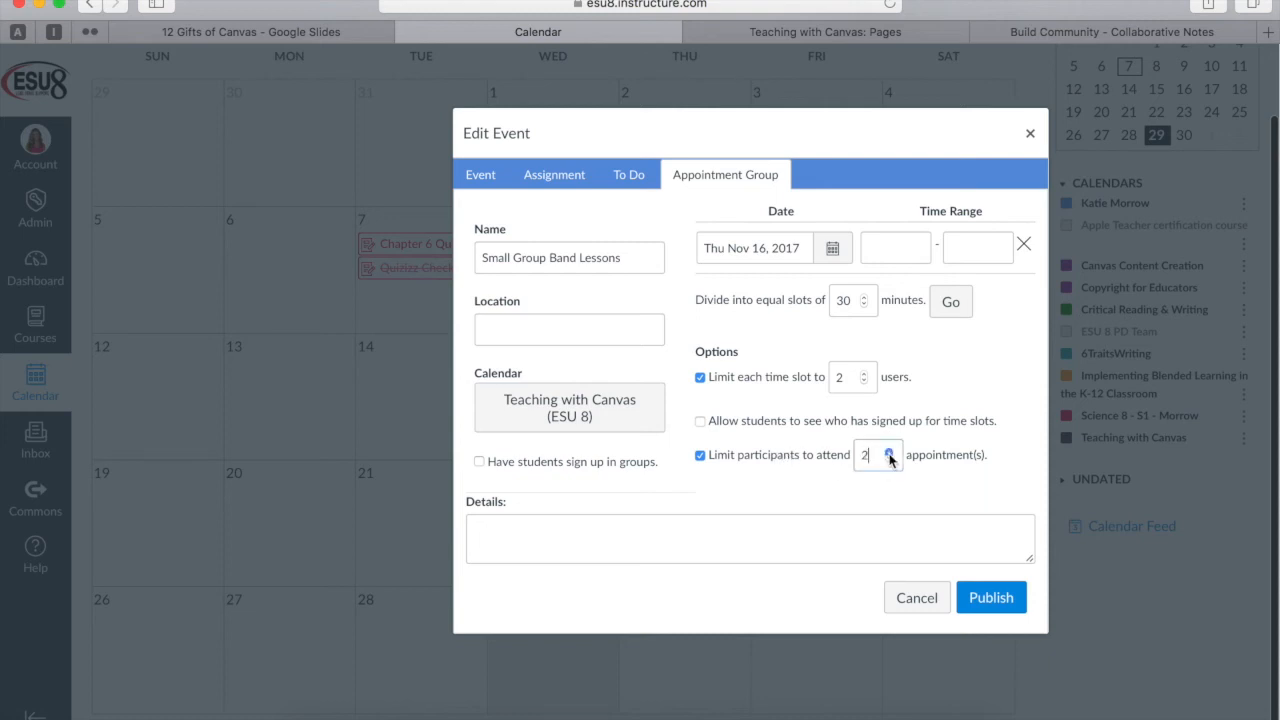
{"action": "left_click", "coordinate": [892, 450]}
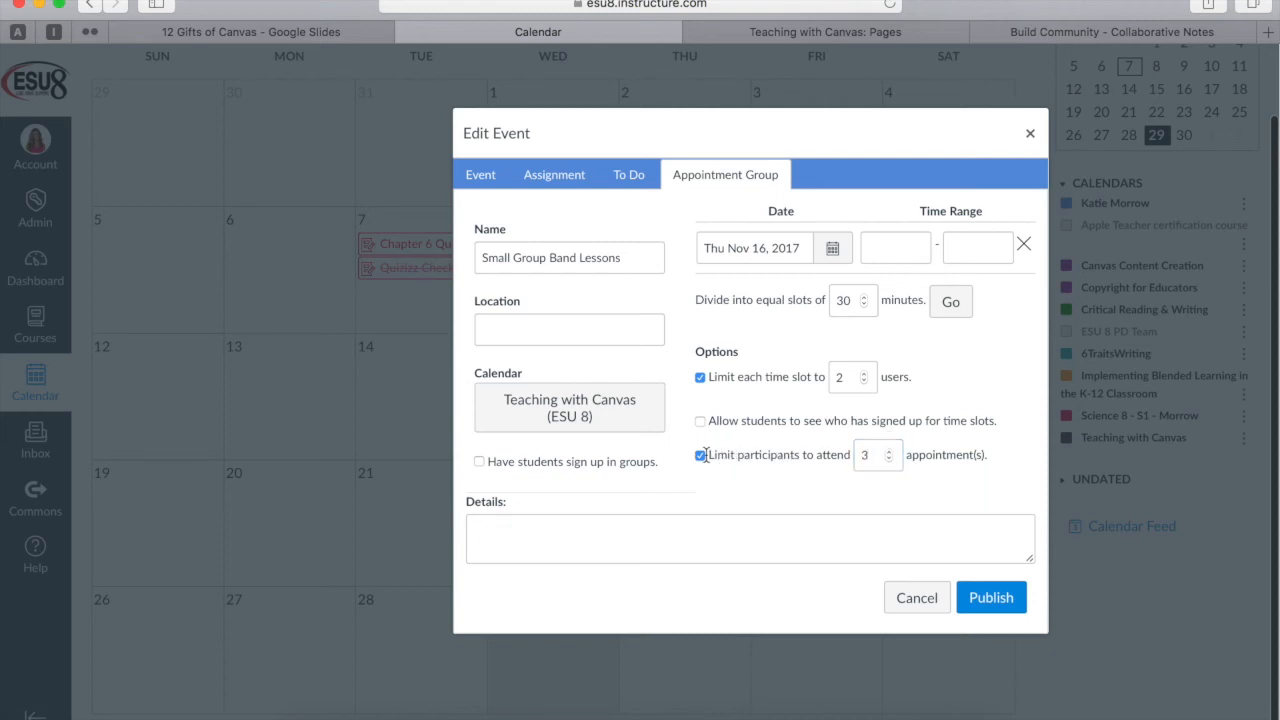
{"action": "left_click", "coordinate": [700, 456]}
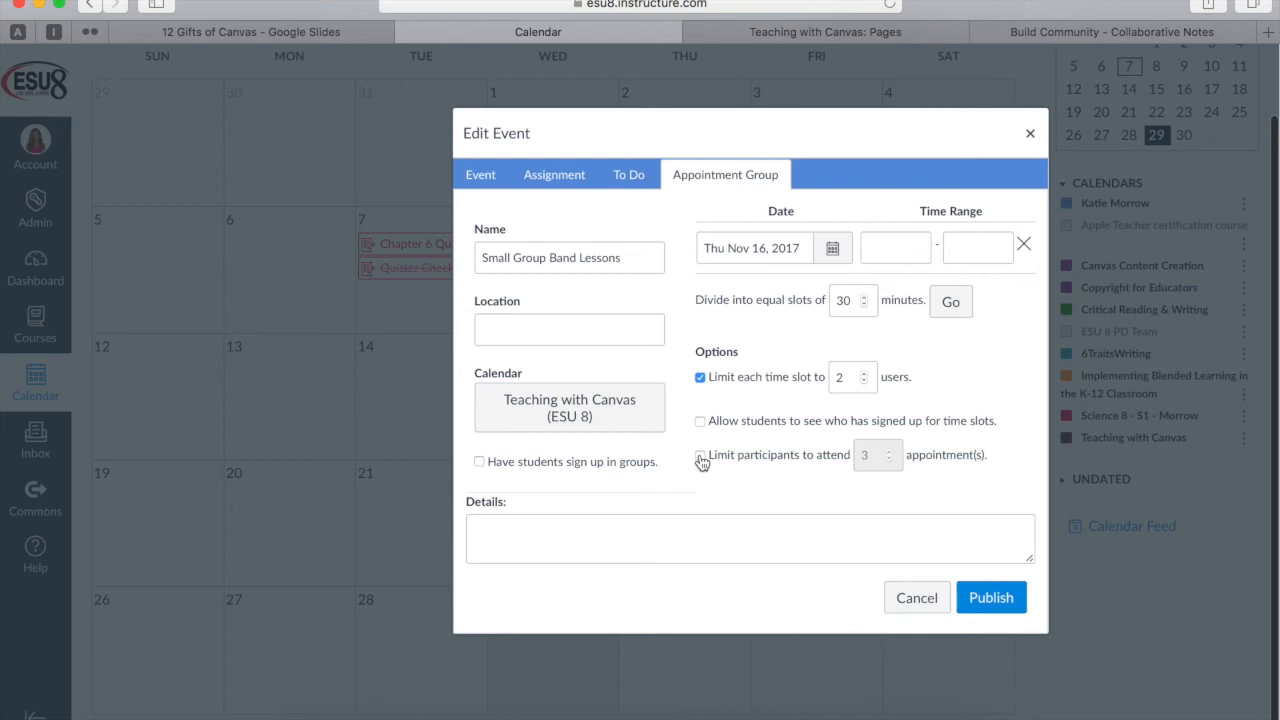
{"action": "left_click", "coordinate": [896, 248]}
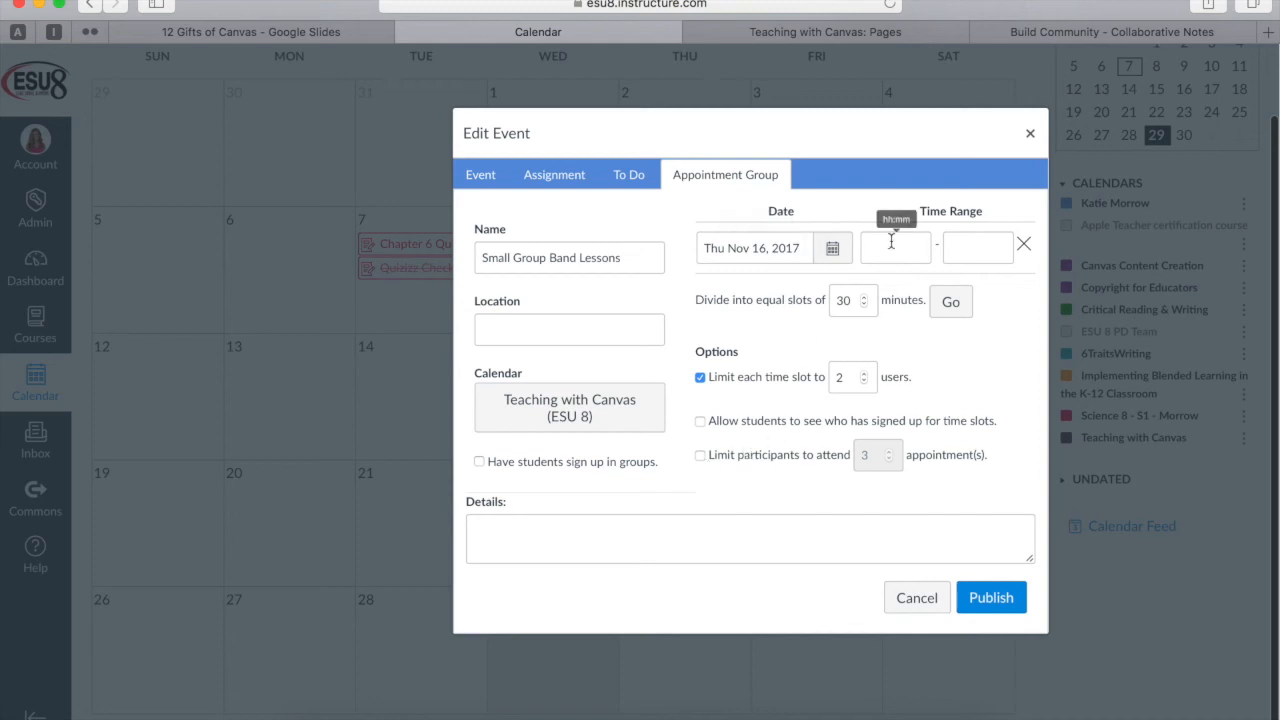
Step: Schedule the appointment group for Nov 30, 2017, 8:00am to 4:00pm, and publish it
{"action": "left_click", "coordinate": [752, 248]}
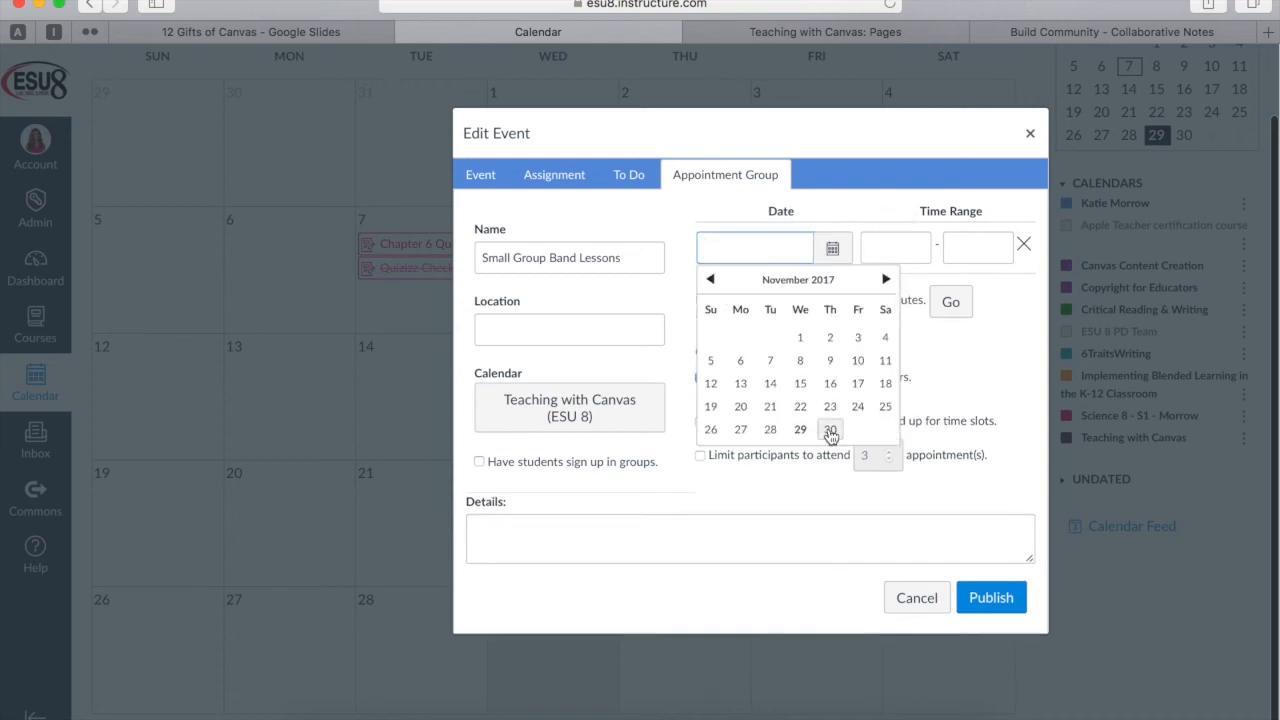
{"action": "left_click", "coordinate": [830, 428]}
{"action": "type", "text": ":00"}
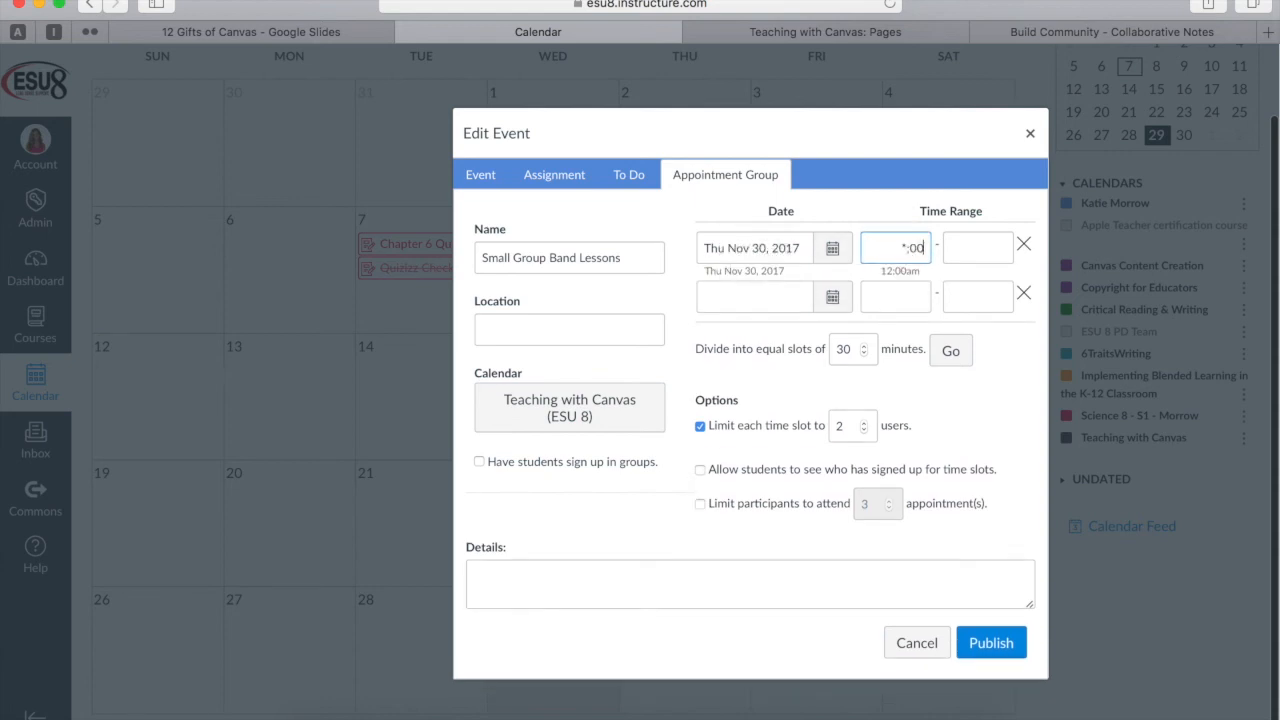
{"action": "type", "text": "8"}
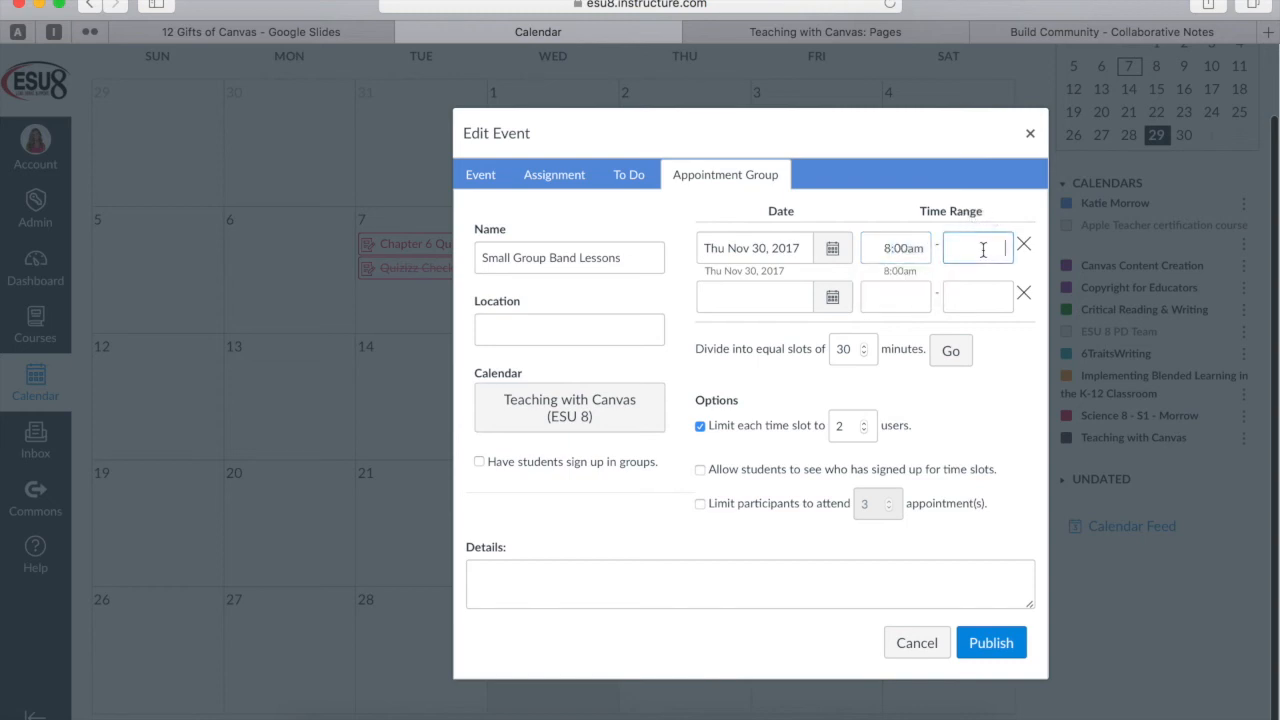
{"action": "type", "text": "4:00pm"}
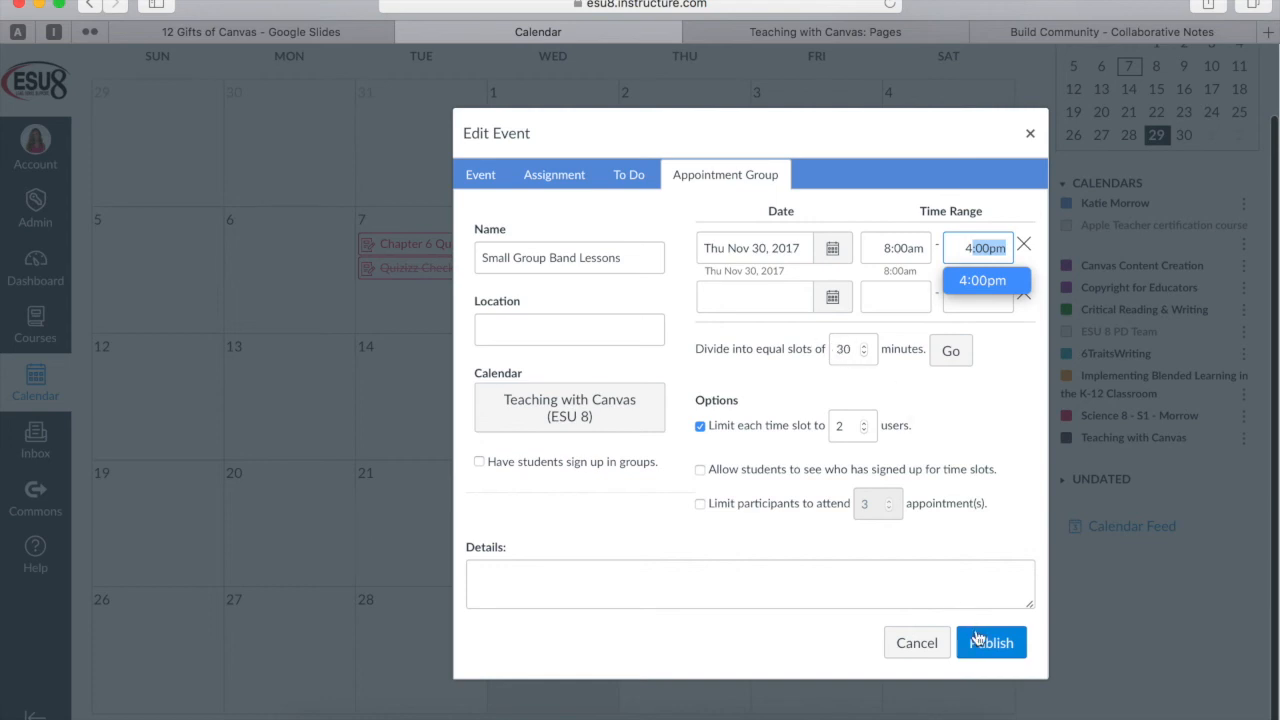
{"action": "left_click", "coordinate": [982, 280]}
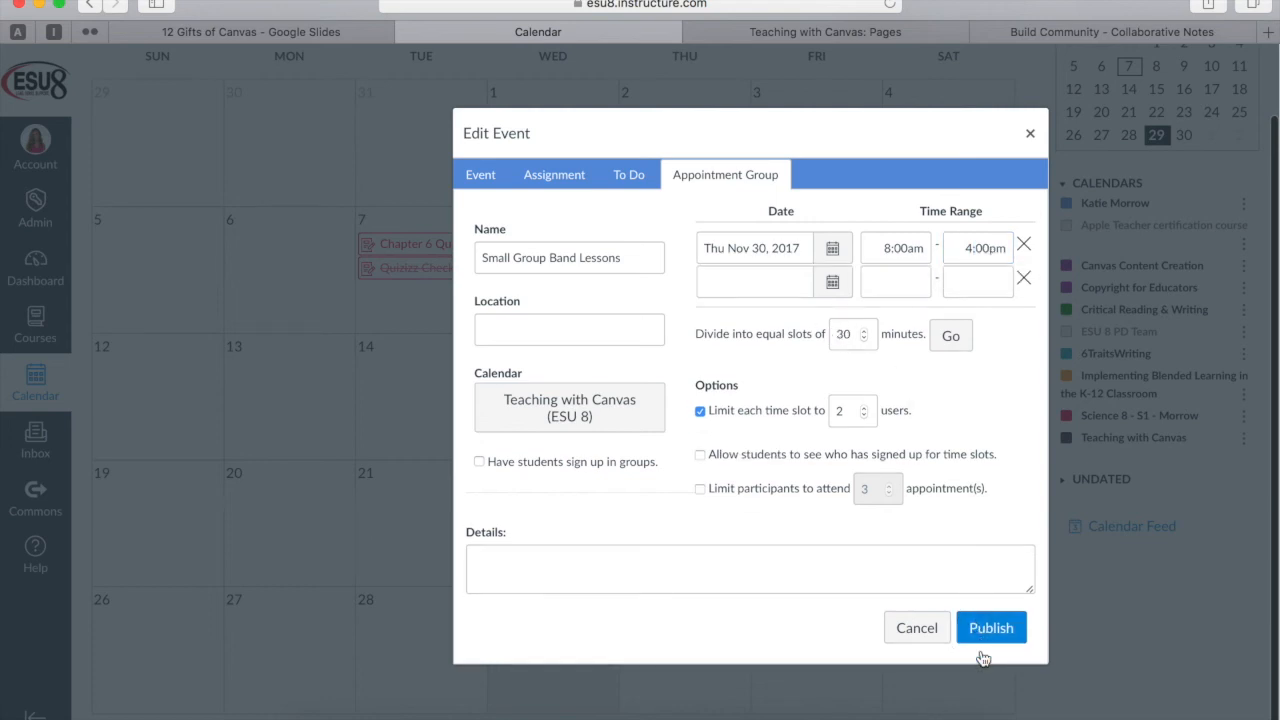
{"action": "mouse_move", "coordinate": [578, 508]}
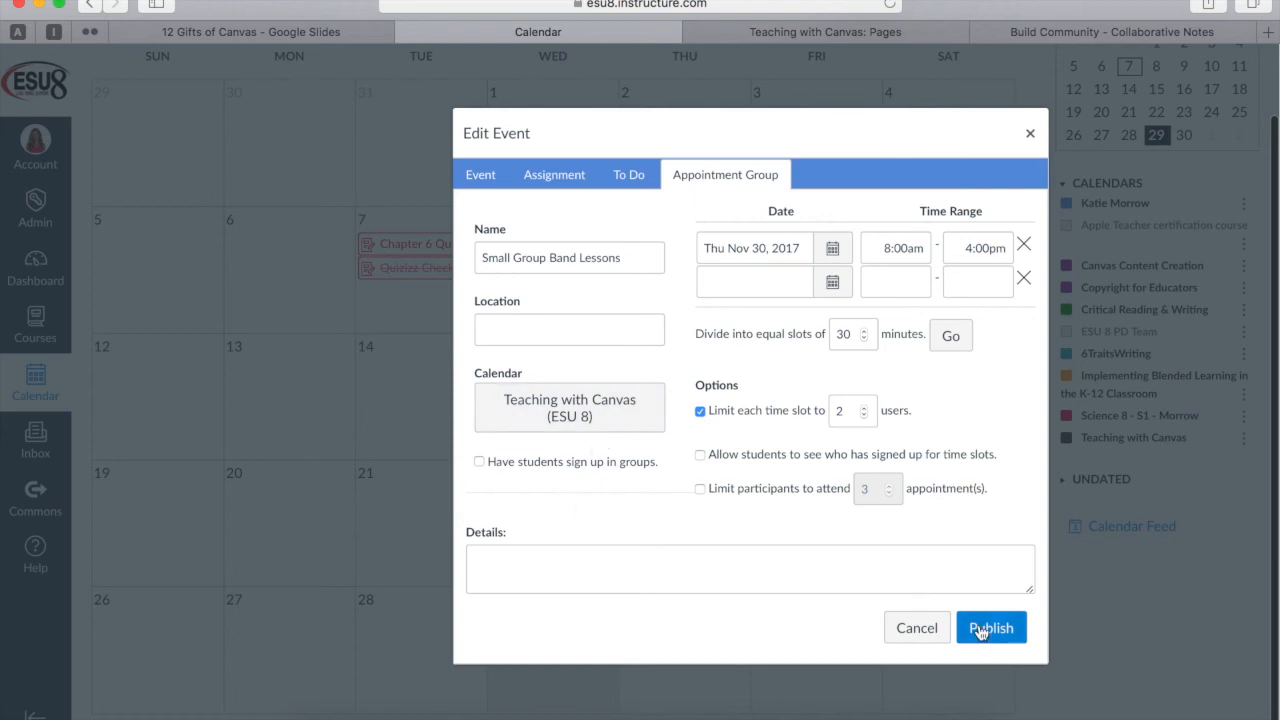
{"action": "left_click", "coordinate": [990, 628]}
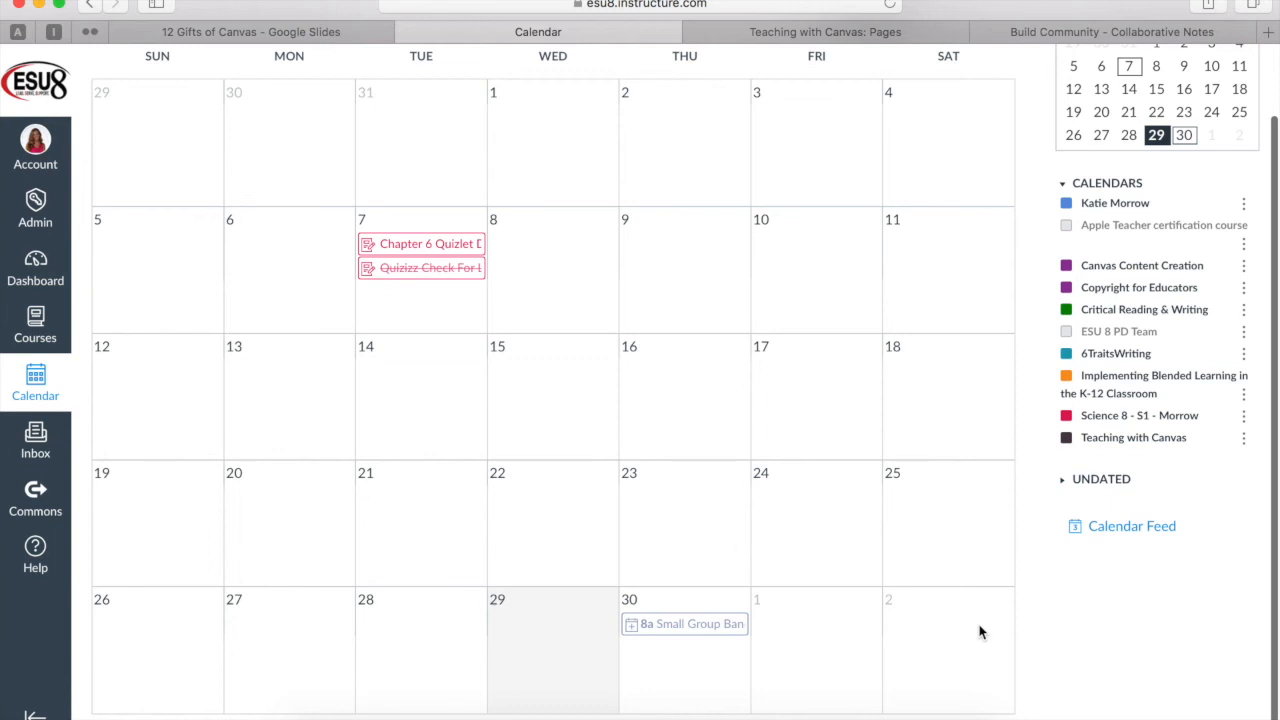
{"action": "mouse_move", "coordinate": [168, 372]}
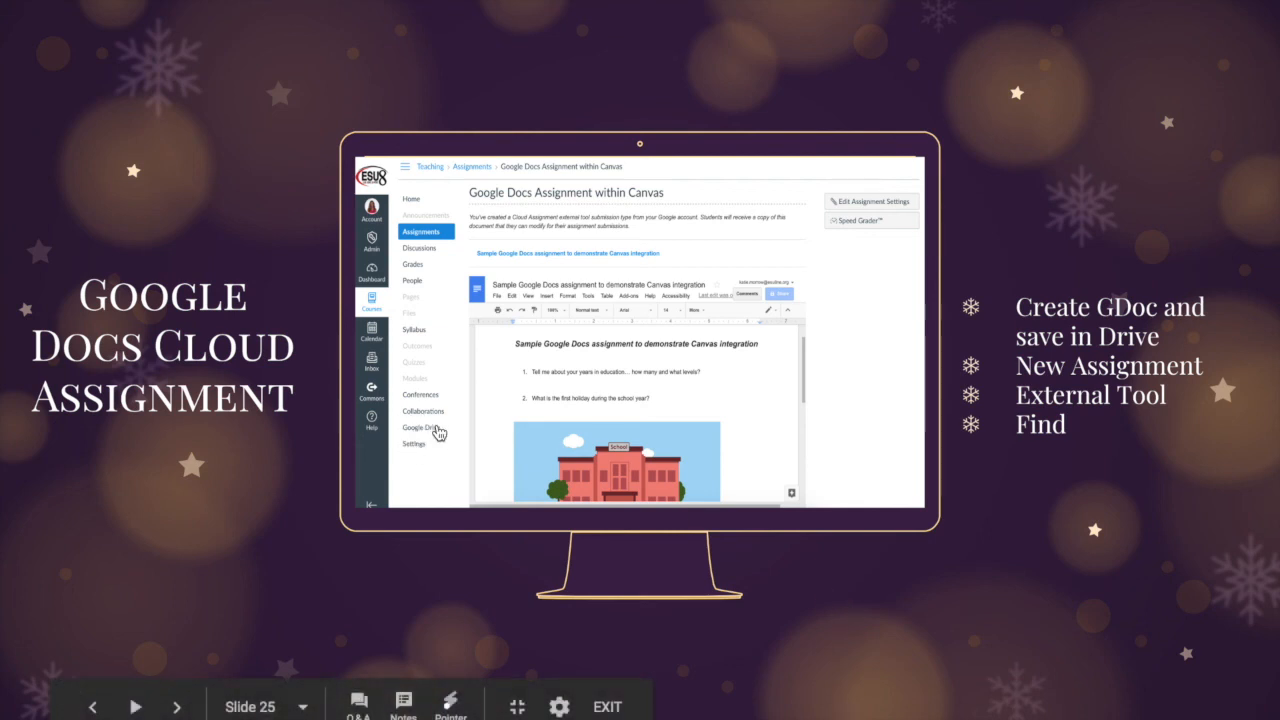
{"action": "mouse_move", "coordinate": [440, 296]}
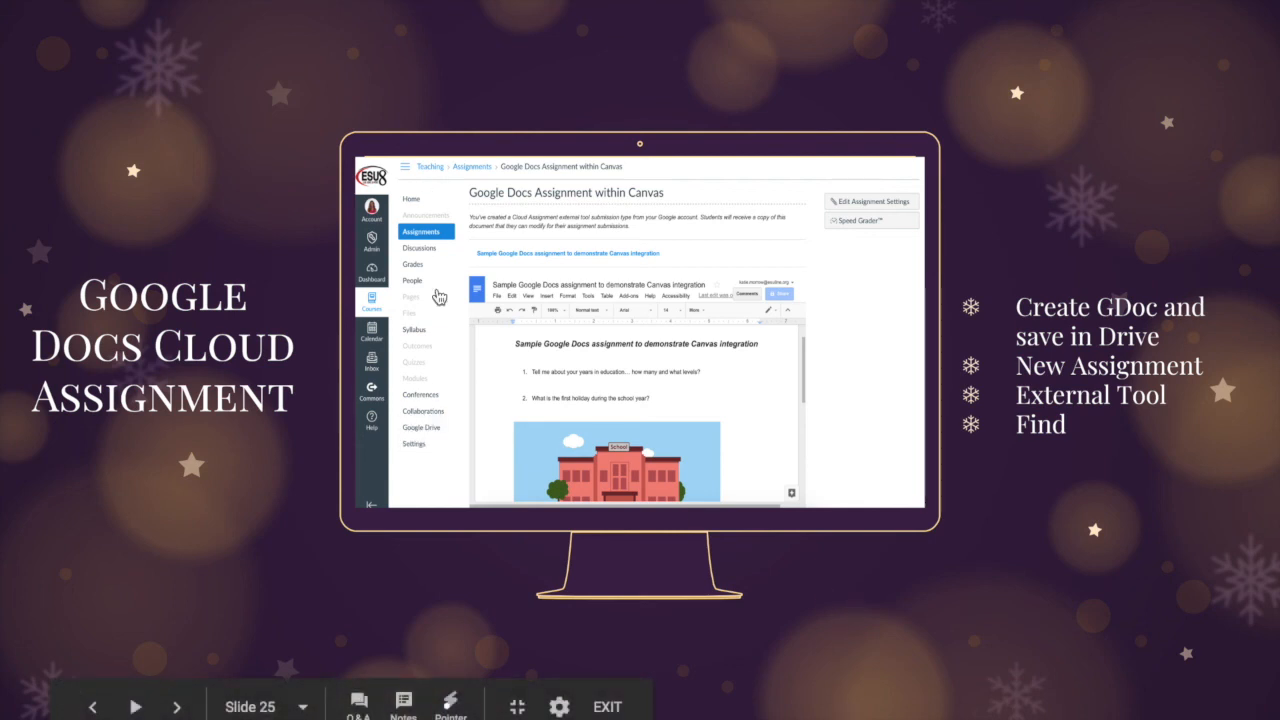
{"action": "mouse_move", "coordinate": [444, 406]}
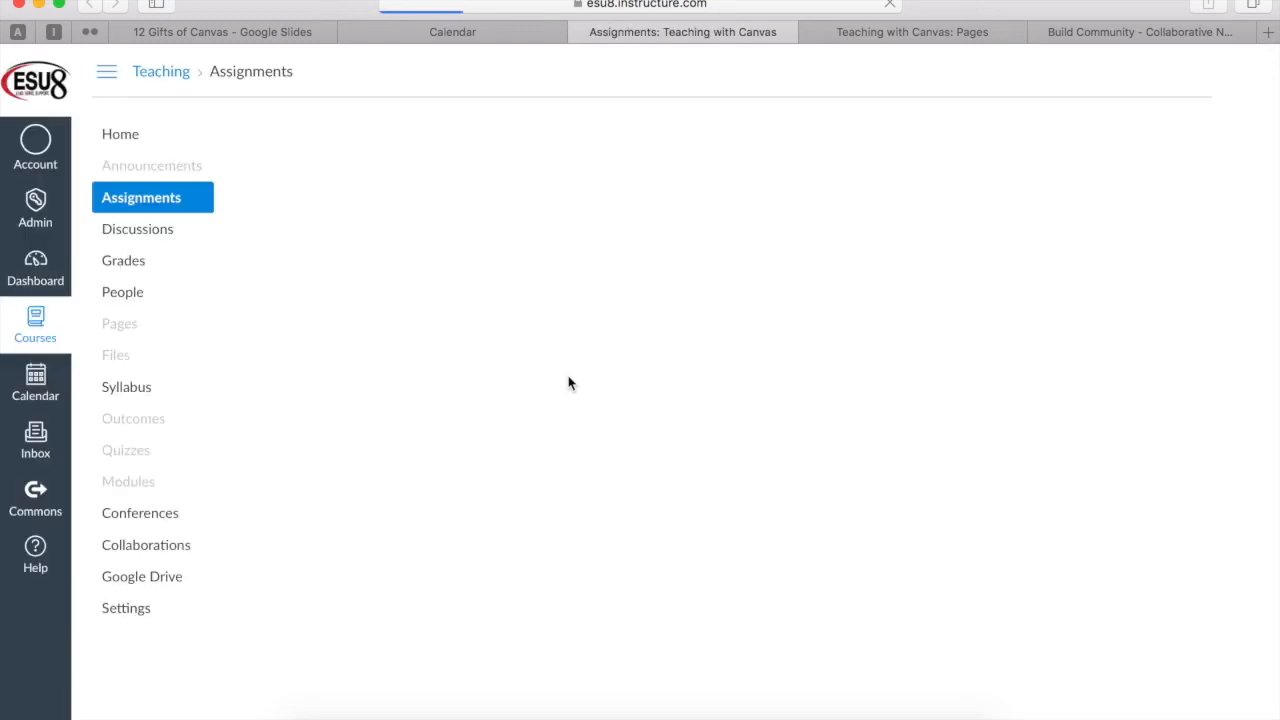
Step: Create a new assignment named 'Sample Google Doc Assignment' in the Teaching course
{"action": "left_click", "coordinate": [140, 198]}
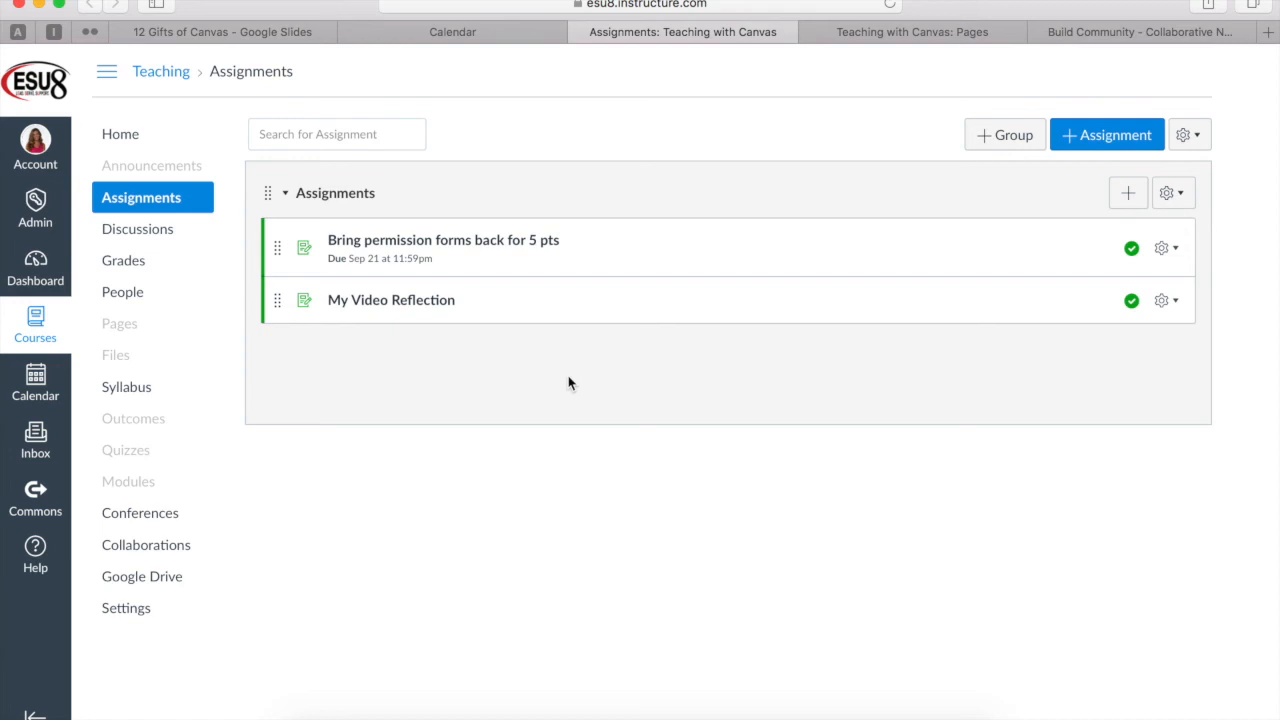
{"action": "mouse_move", "coordinate": [788, 344]}
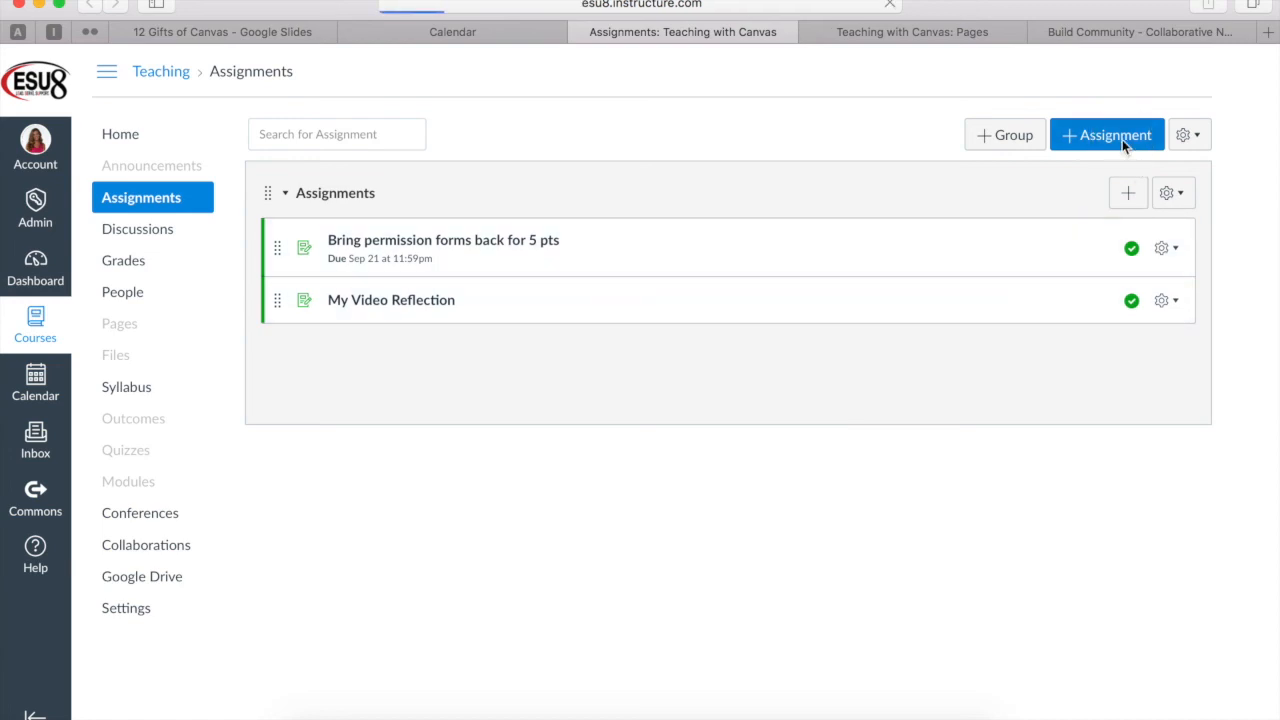
{"action": "left_click", "coordinate": [1106, 134]}
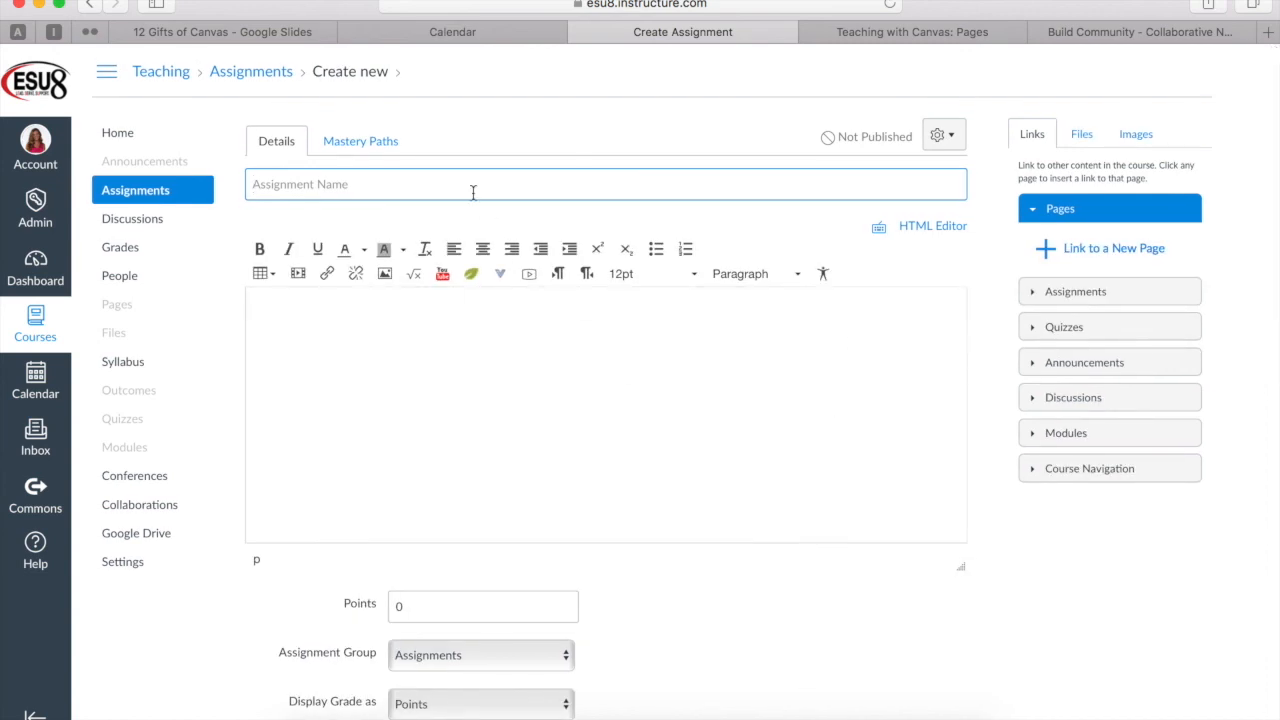
{"action": "type", "text": "Sample Gol"}
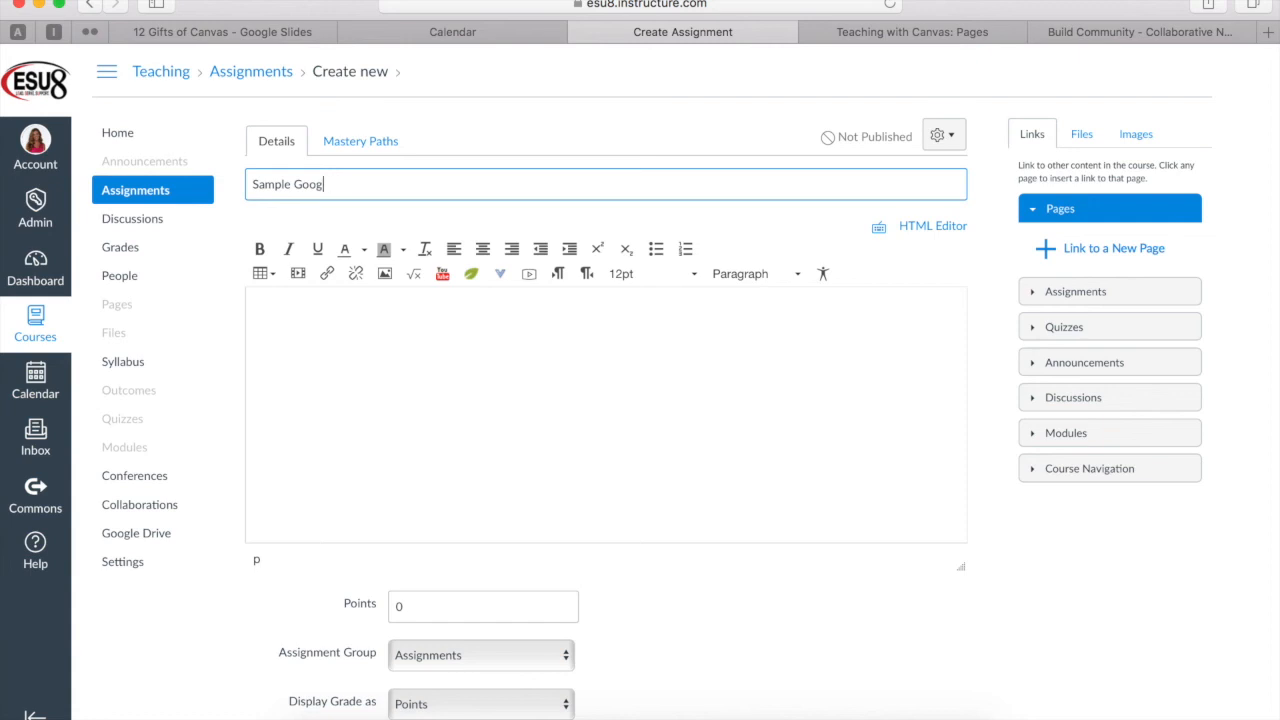
{"action": "type", "text": "le Doc A"}
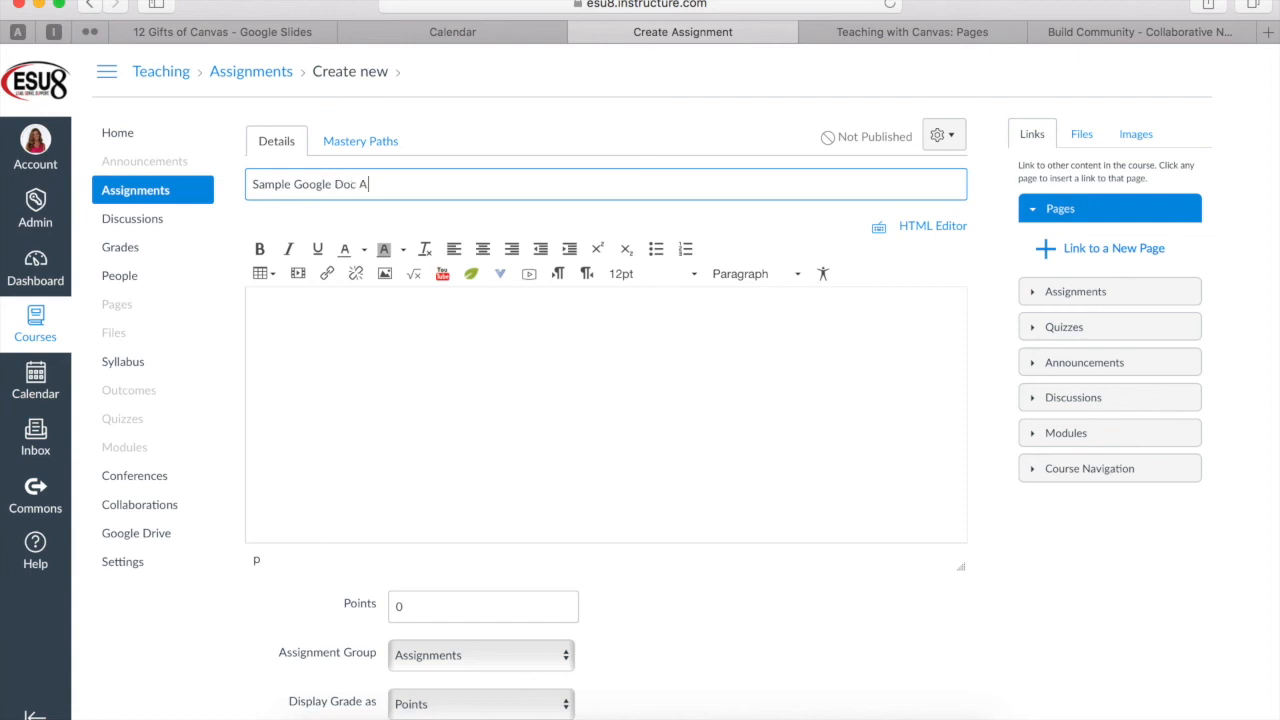
{"action": "type", "text": "ssignment"}
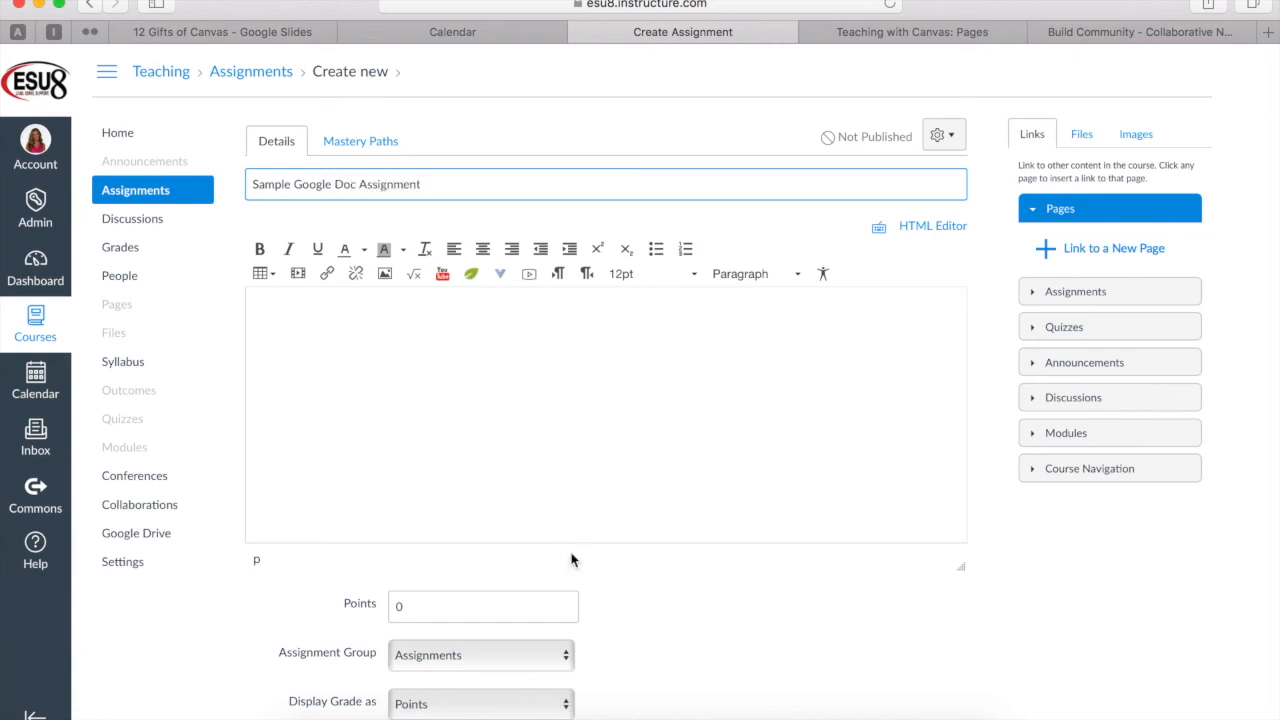
Step: Set Submission Type to External Tool and pick Google Docs Cloud Assignment from the tool list
{"action": "scroll", "scroll_direction": "down", "scroll_amount": 3}
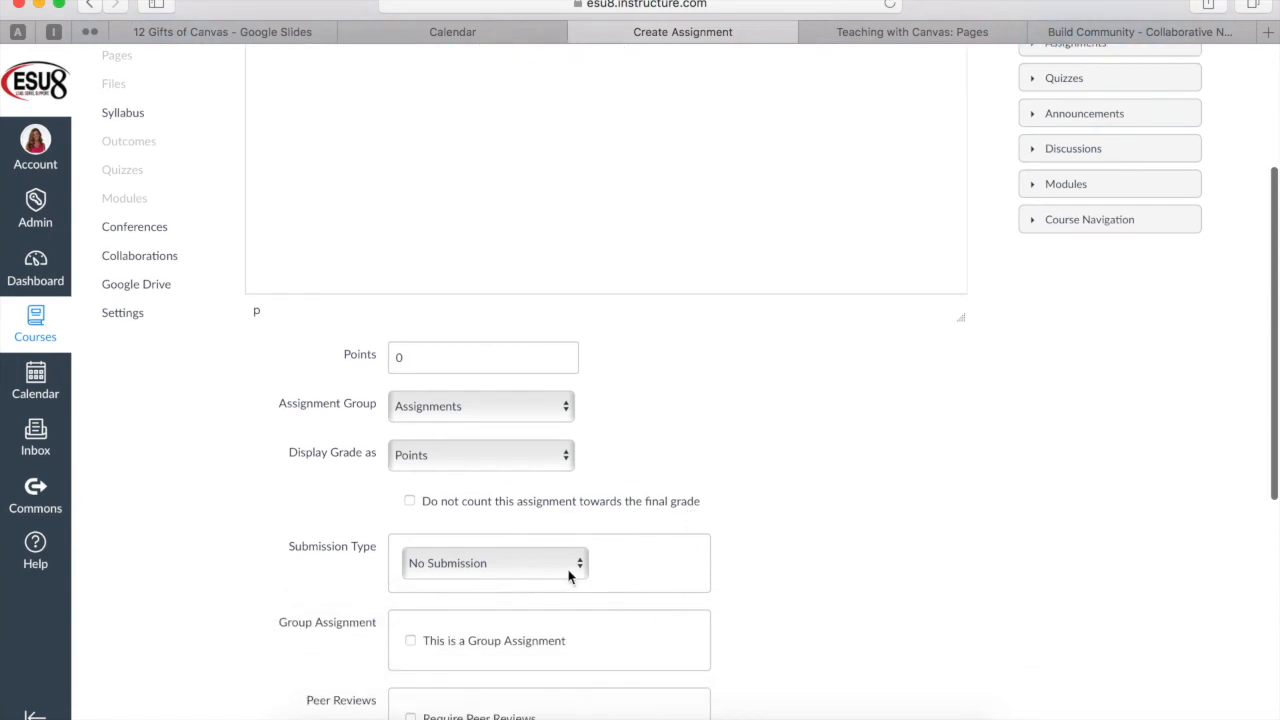
{"action": "left_click", "coordinate": [496, 562]}
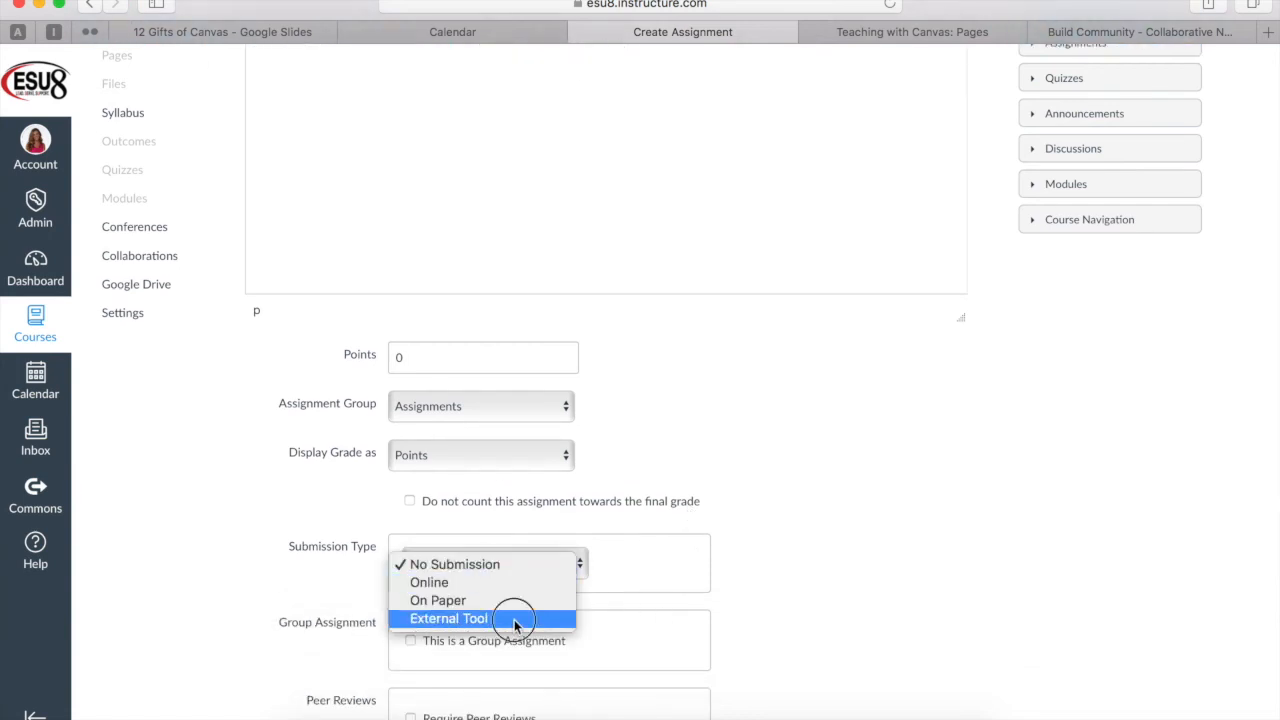
{"action": "left_click", "coordinate": [448, 618]}
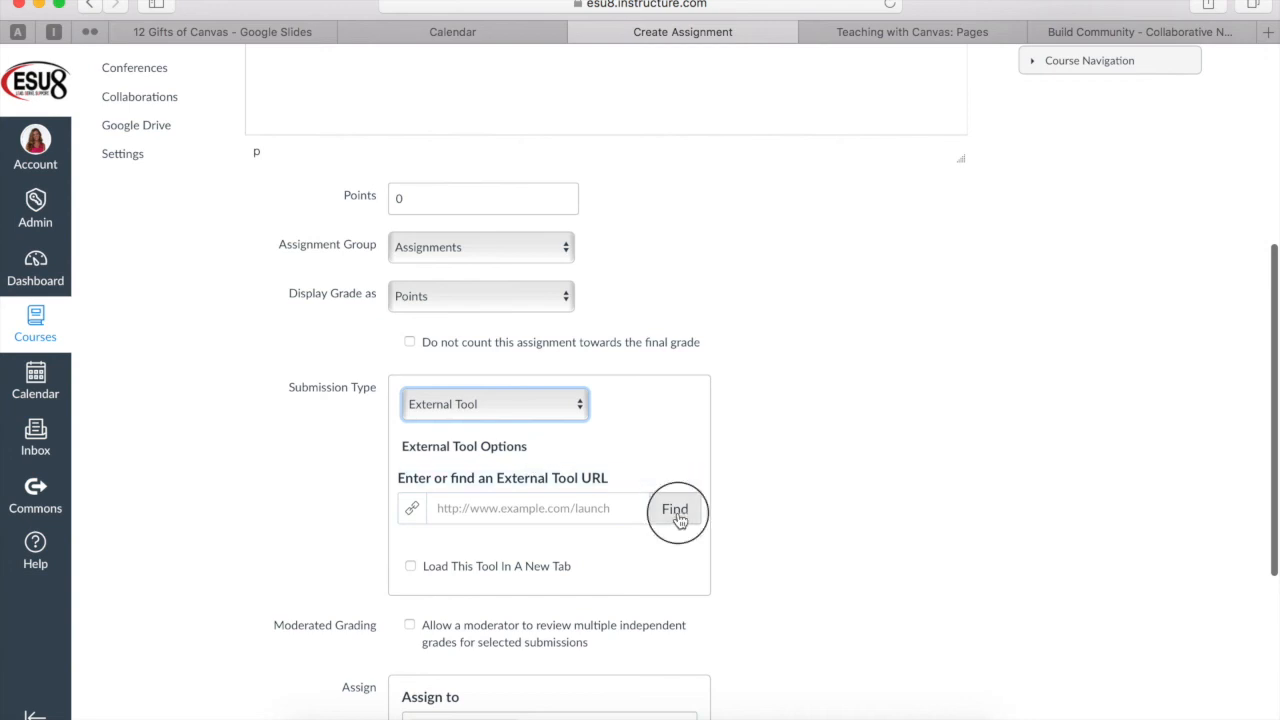
{"action": "left_click", "coordinate": [676, 510]}
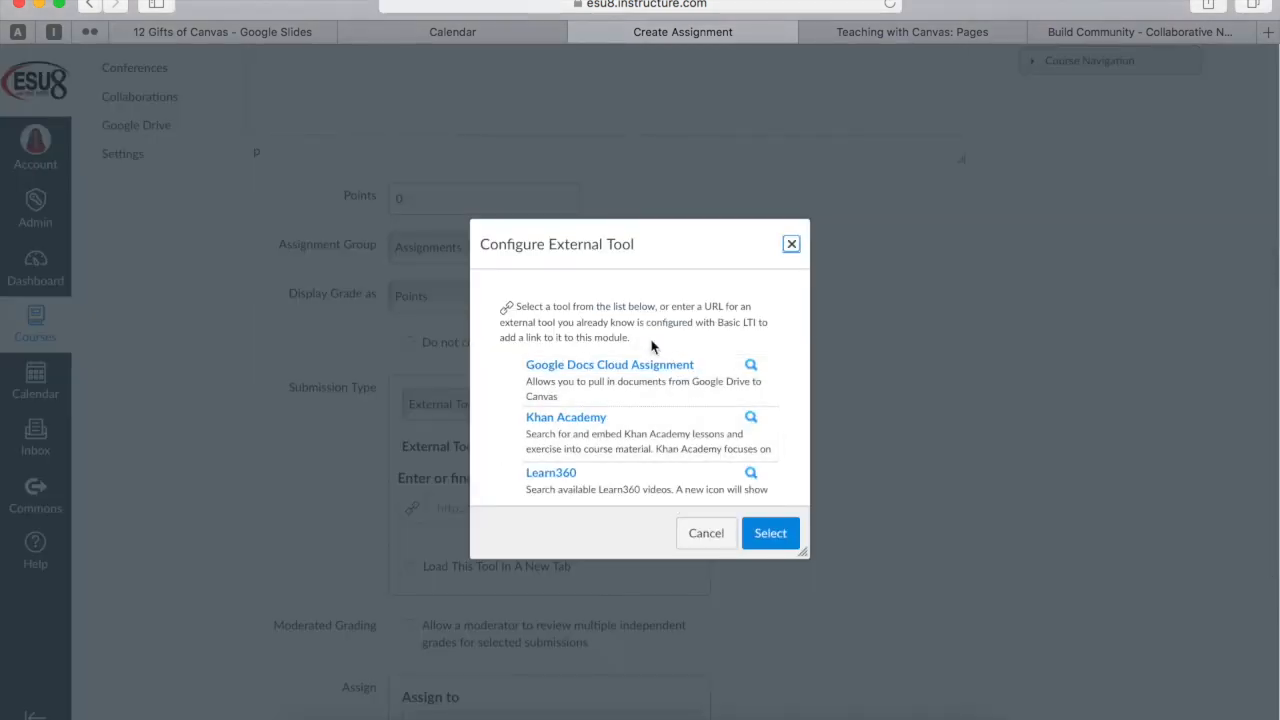
{"action": "scroll", "scroll_direction": "down", "scroll_amount": 3}
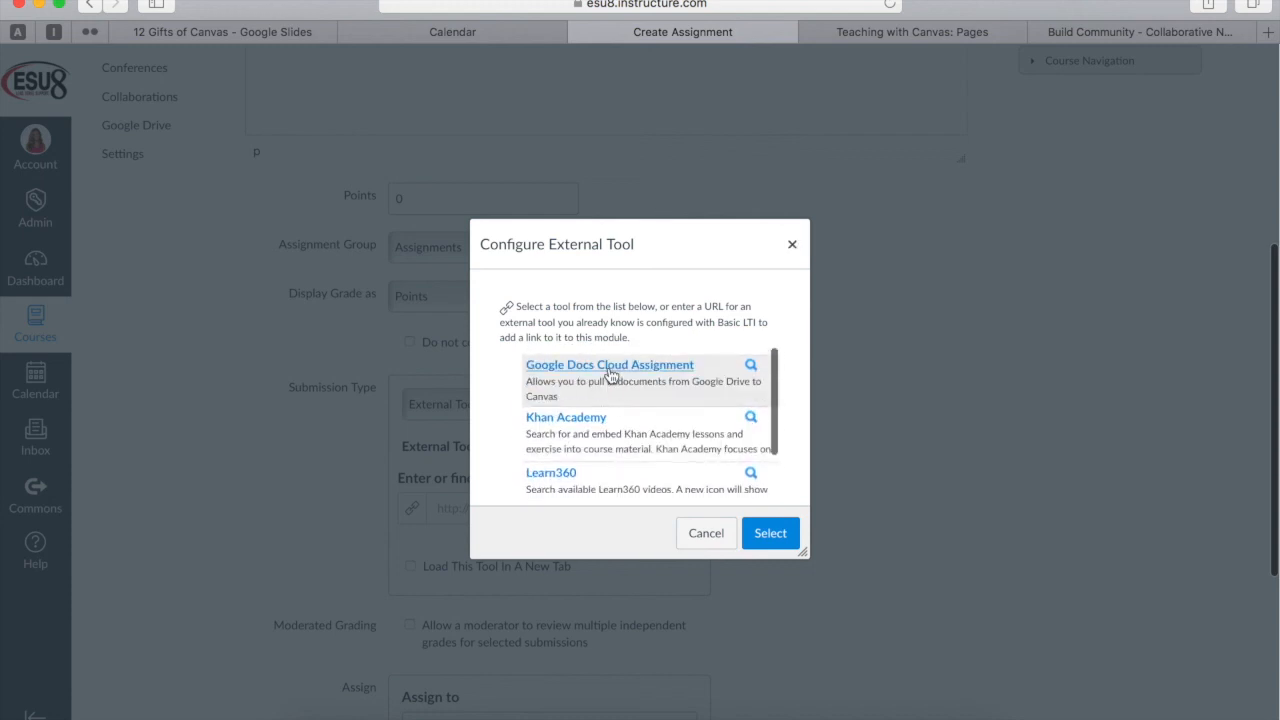
{"action": "left_click", "coordinate": [770, 532]}
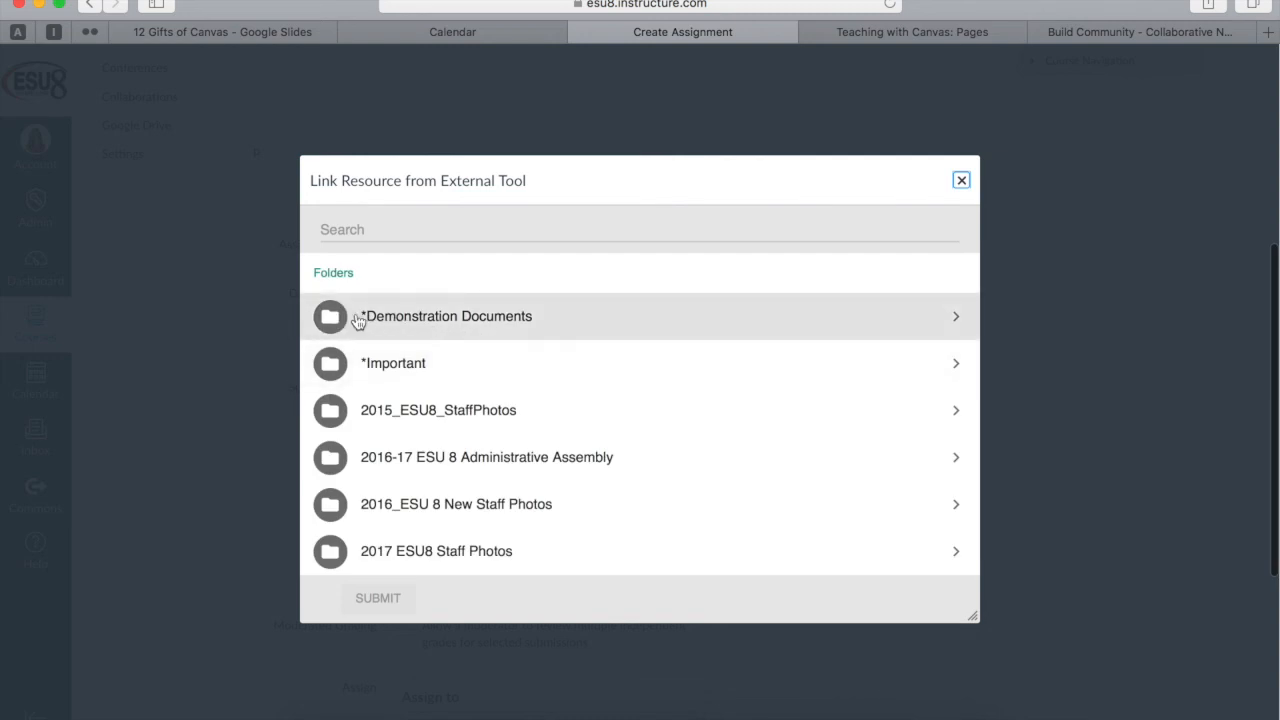
Step: Select the Sample Google Docs file from the *Demonstration Documents folder and confirm the tool choice
{"action": "left_click", "coordinate": [448, 316]}
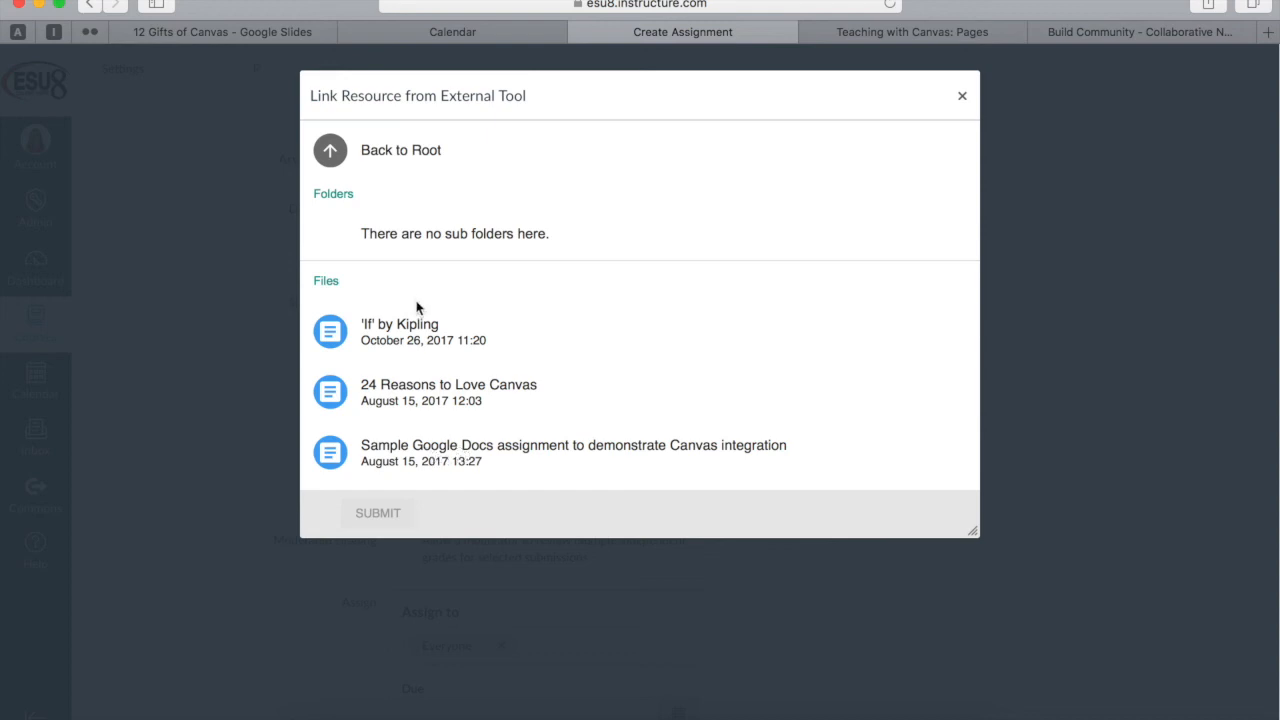
{"action": "mouse_move", "coordinate": [422, 456]}
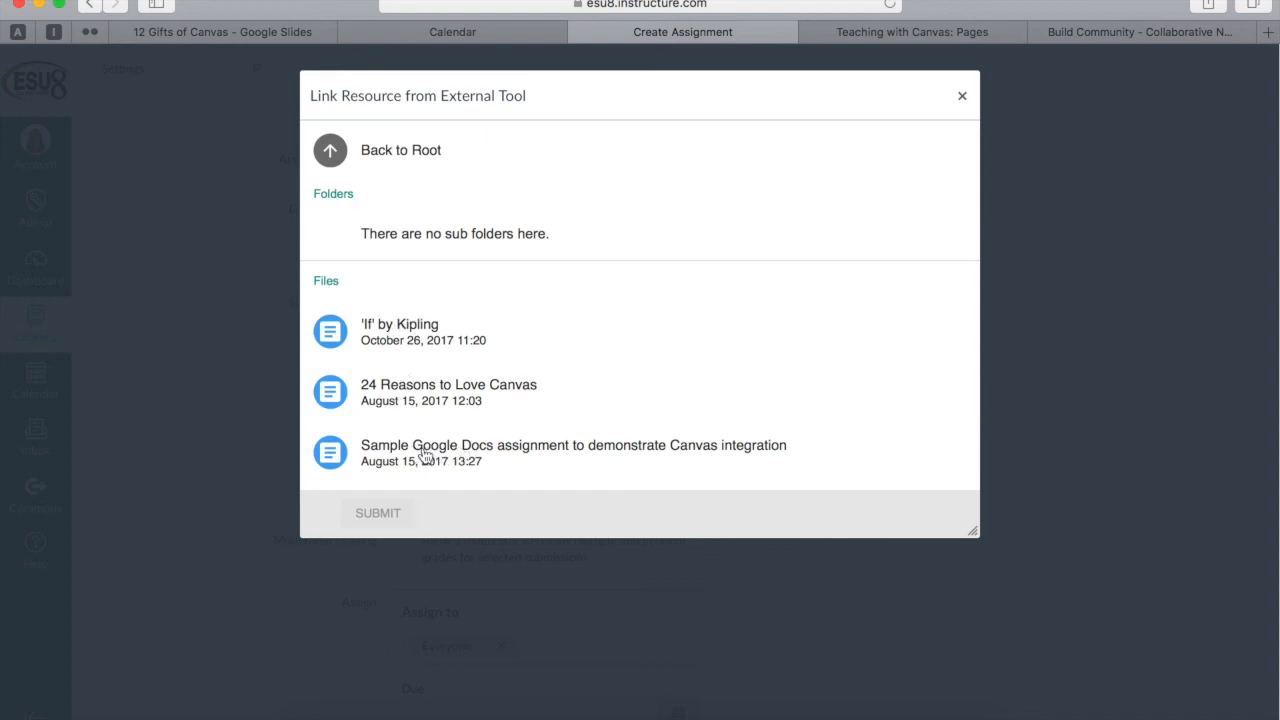
{"action": "left_click", "coordinate": [572, 452]}
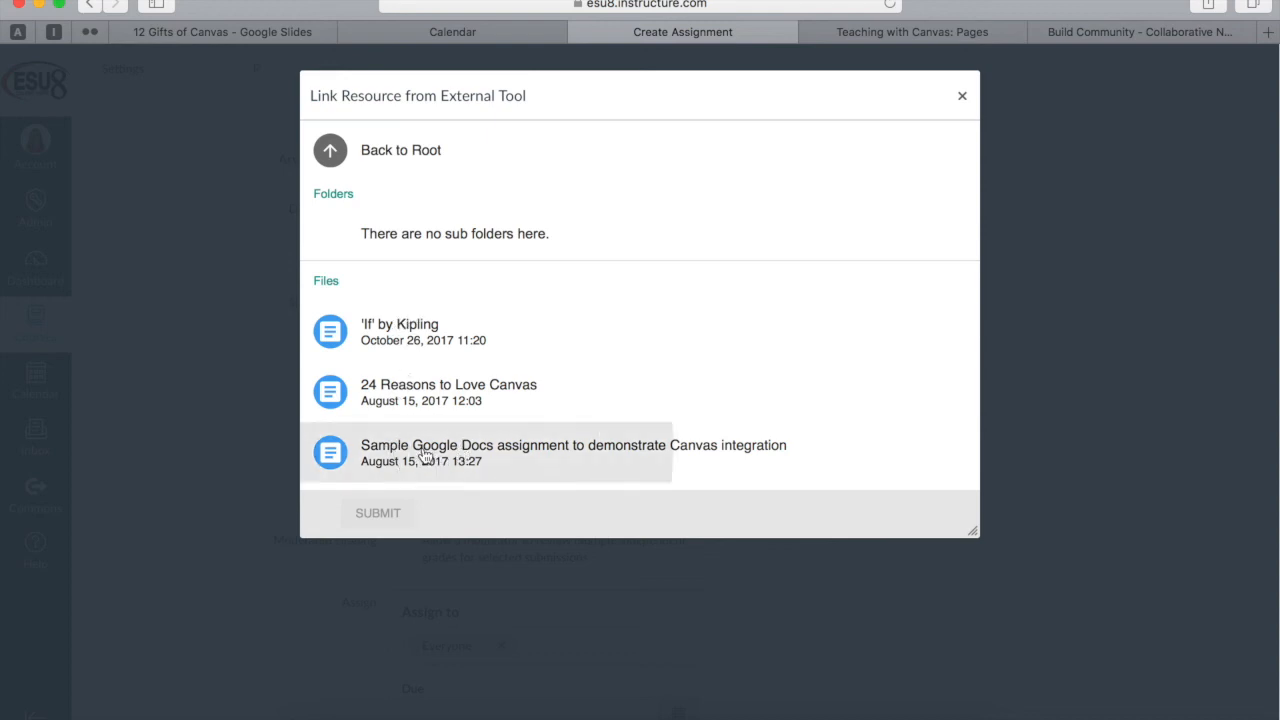
{"action": "left_click", "coordinate": [572, 452]}
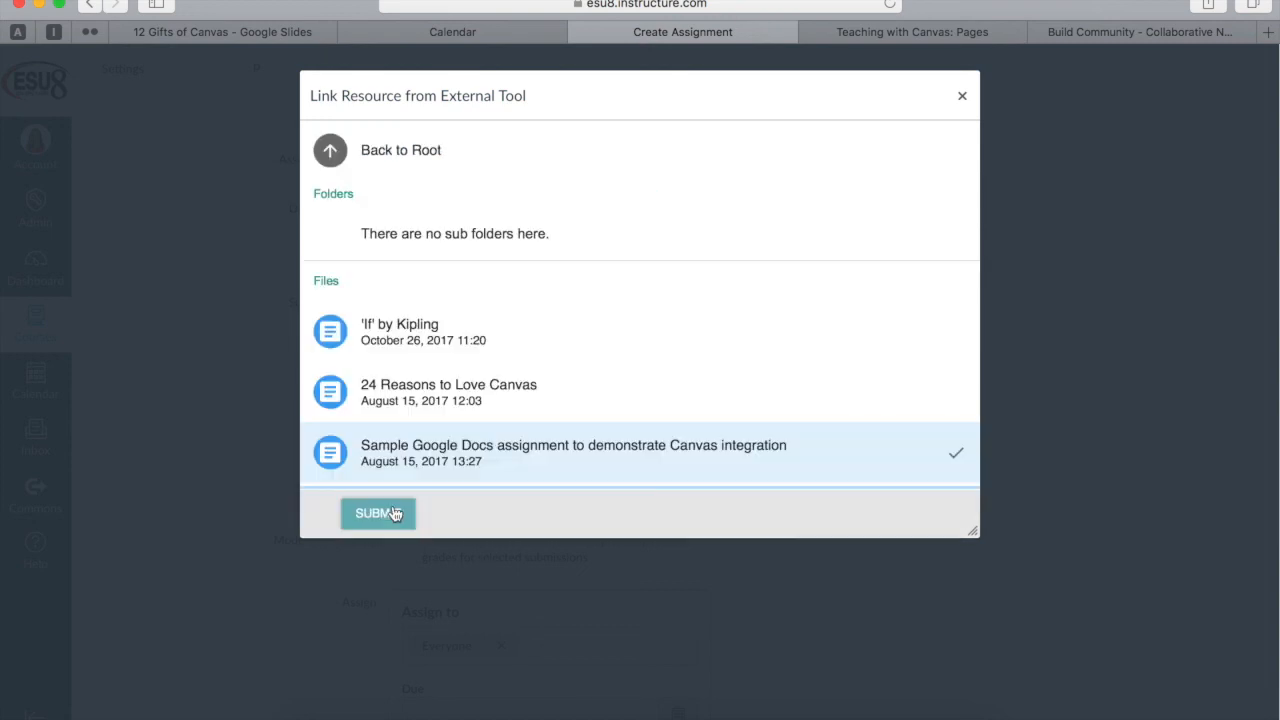
{"action": "left_click", "coordinate": [378, 512]}
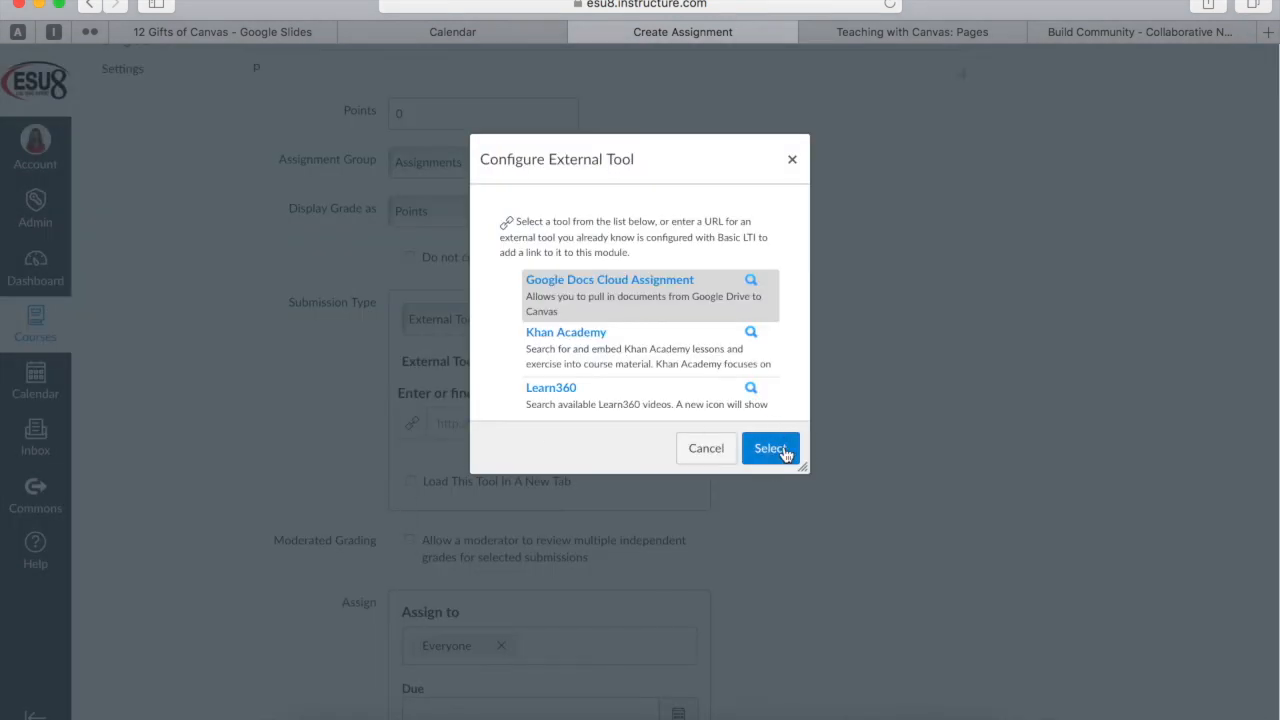
{"action": "left_click", "coordinate": [770, 448]}
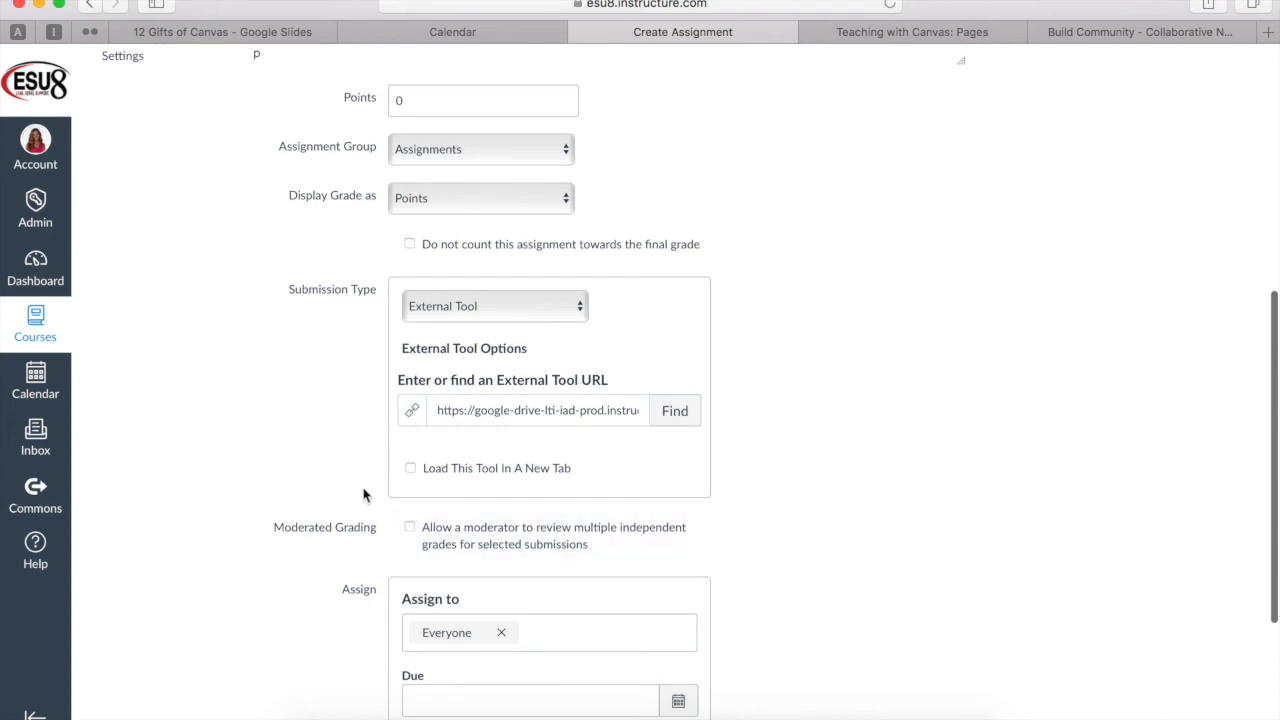
{"action": "mouse_move", "coordinate": [716, 480]}
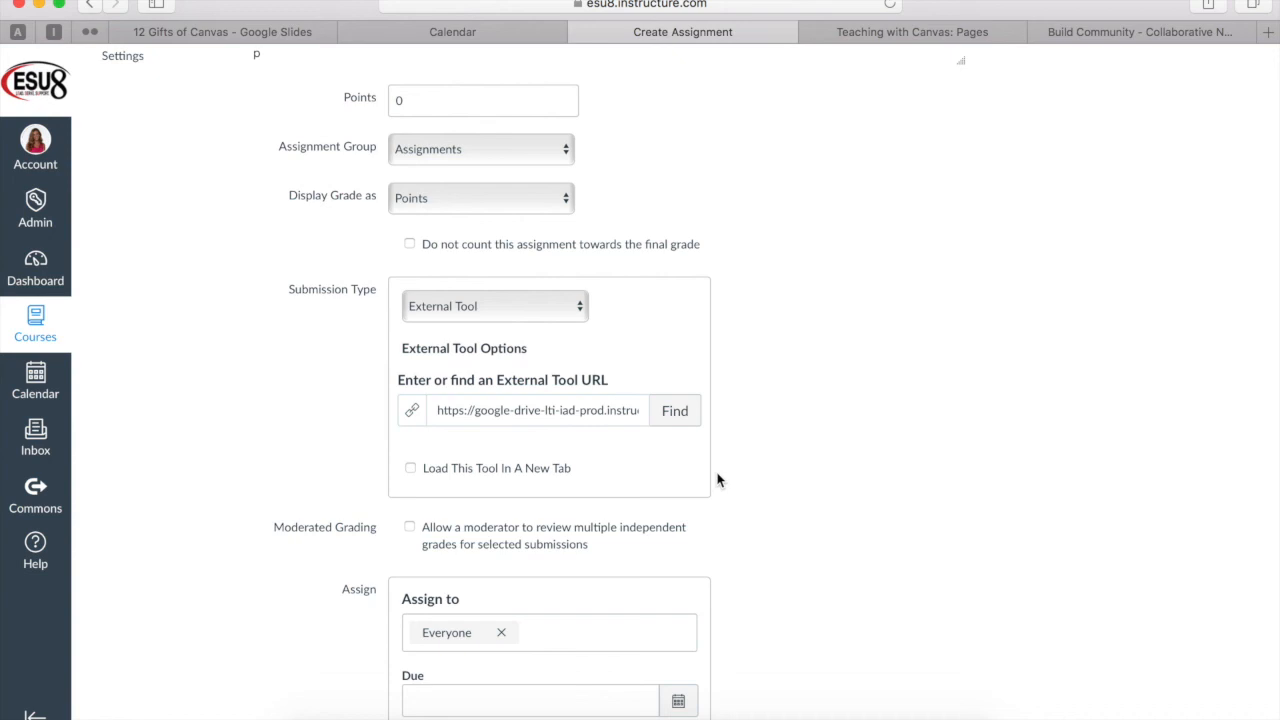
Step: Save the Sample Google Doc Assignment with its Google Drive tool link
{"action": "scroll", "scroll_direction": "down", "scroll_amount": 3}
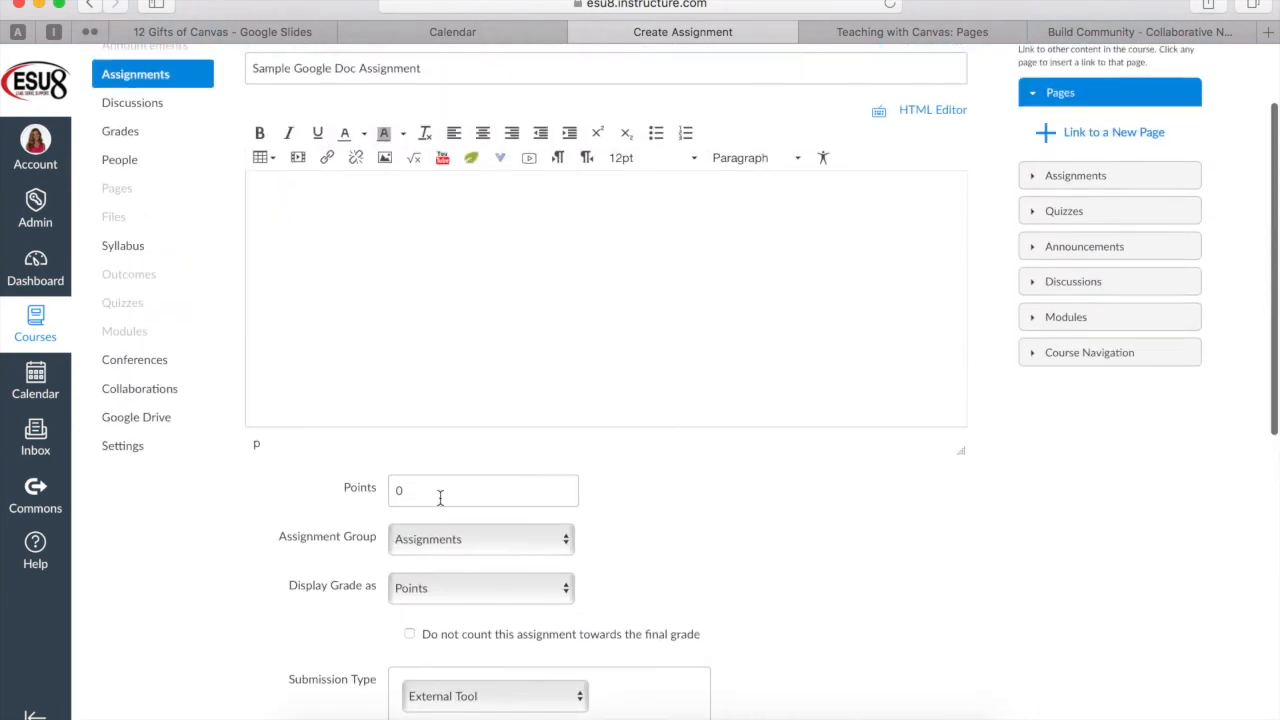
{"action": "mouse_move", "coordinate": [640, 600]}
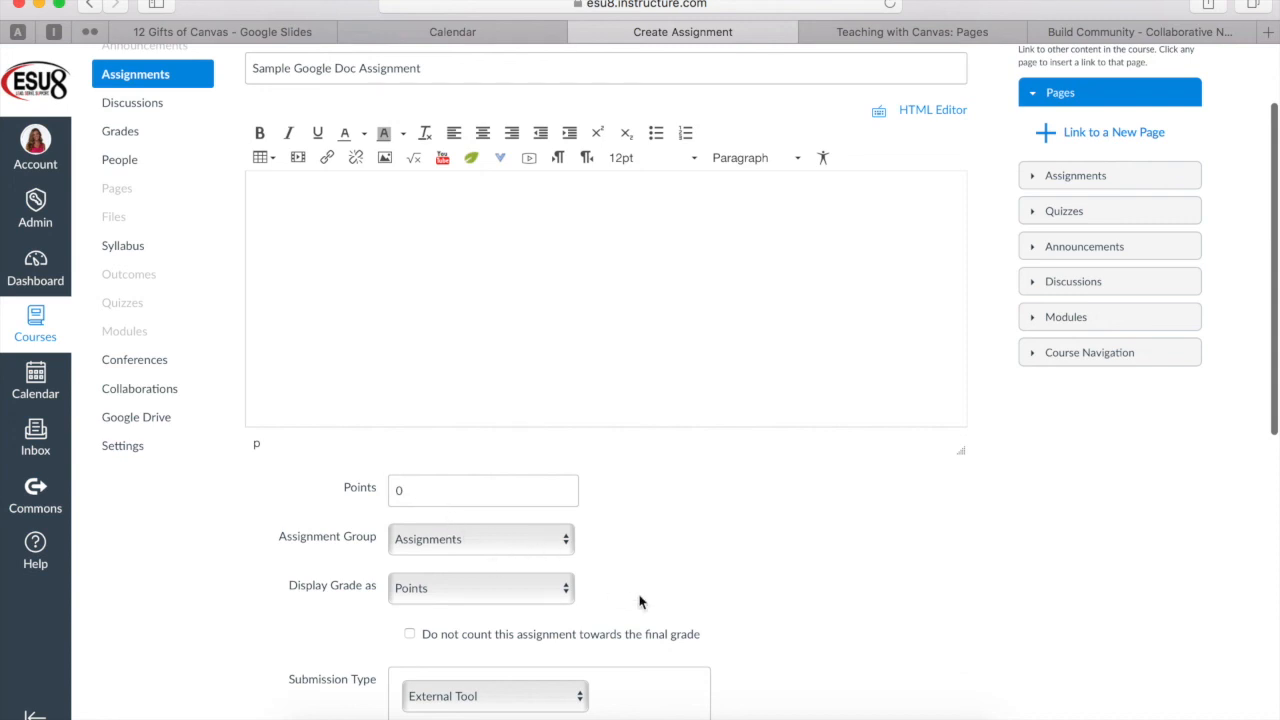
{"action": "scroll", "scroll_direction": "down", "scroll_amount": 3}
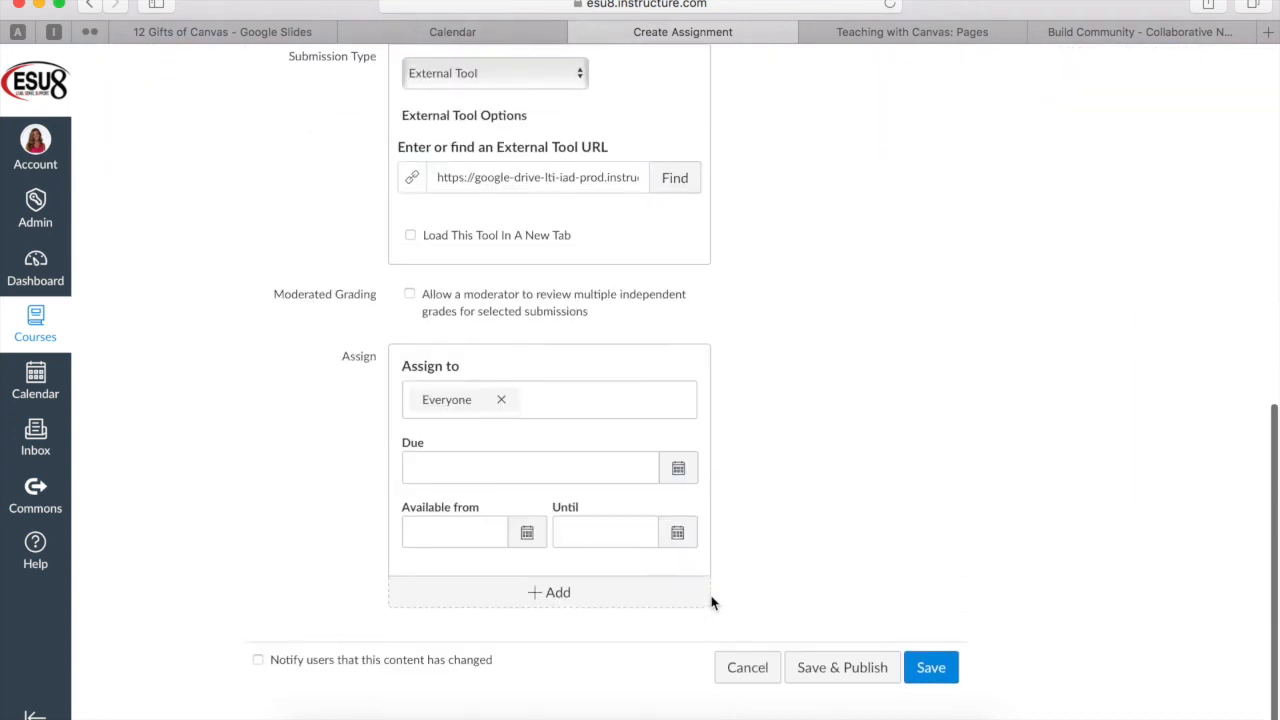
{"action": "left_click", "coordinate": [930, 668]}
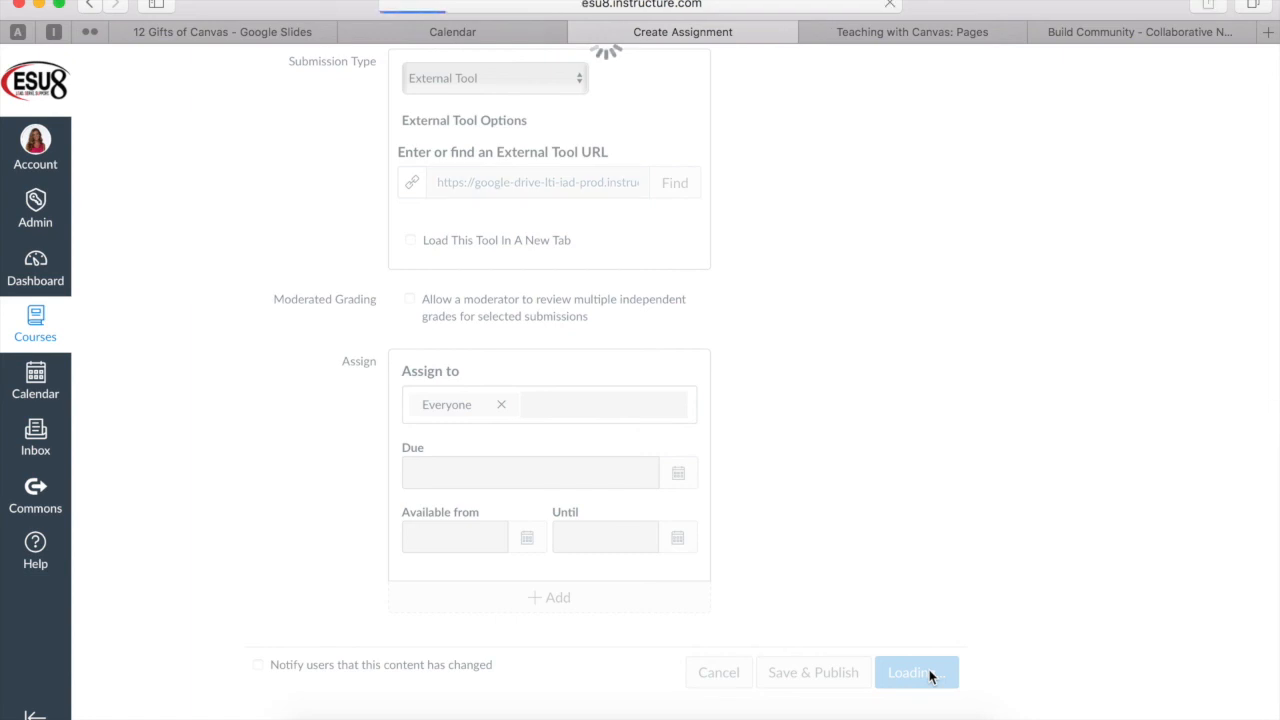
Step: Write 'Own answers' under question 1 in the linked Google Doc and return to the Canvas assignment
{"action": "left_click", "coordinate": [914, 672]}
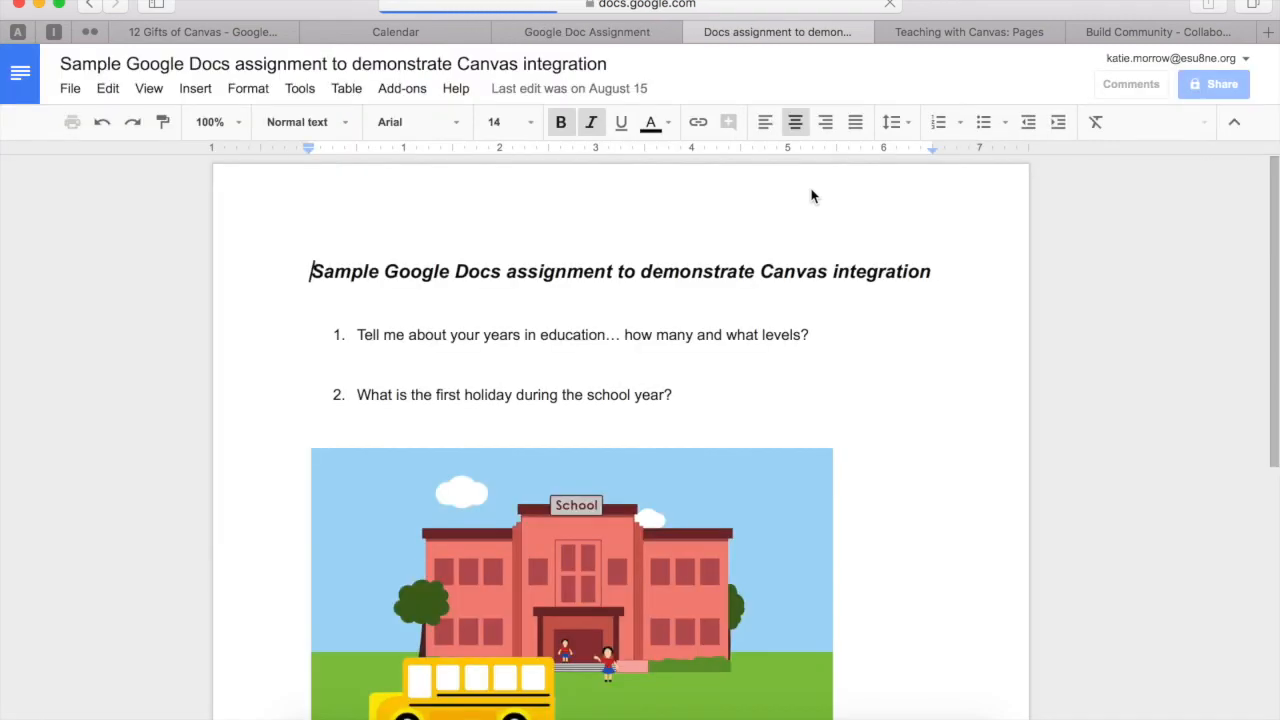
{"action": "mouse_move", "coordinate": [718, 356]}
{"action": "type", "text": "Own ans"}
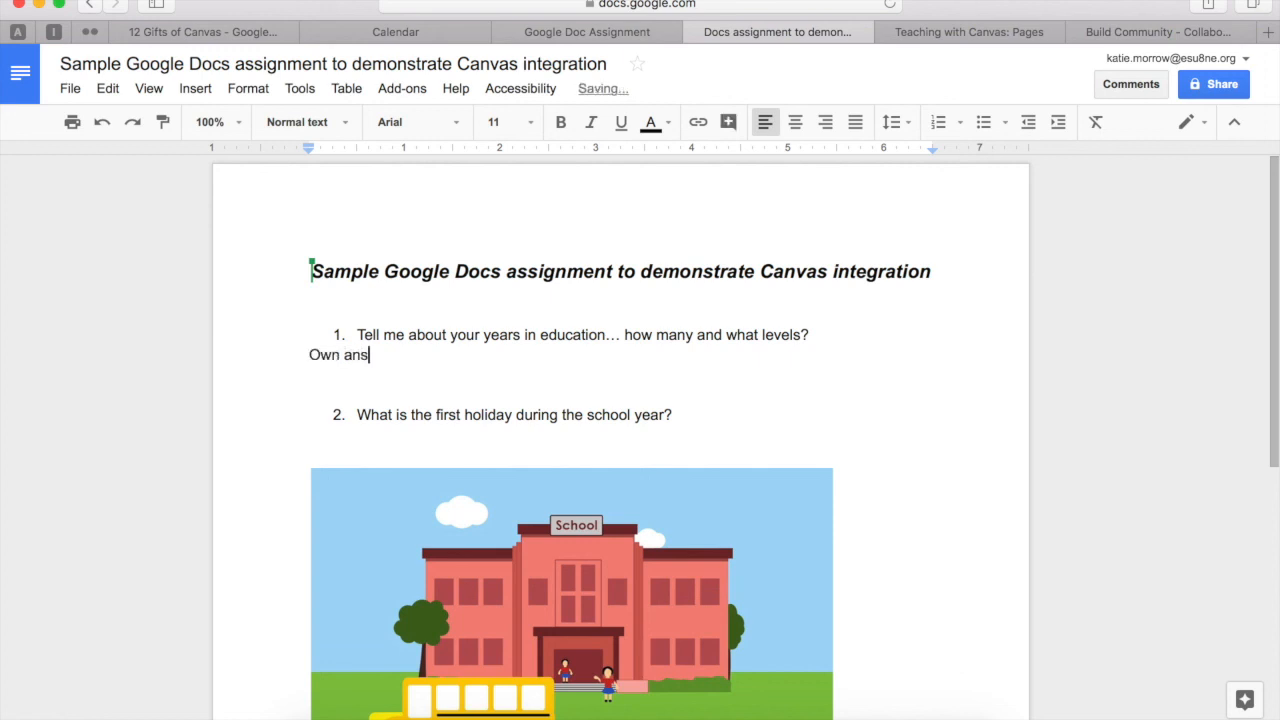
{"action": "type", "text": "wers"}
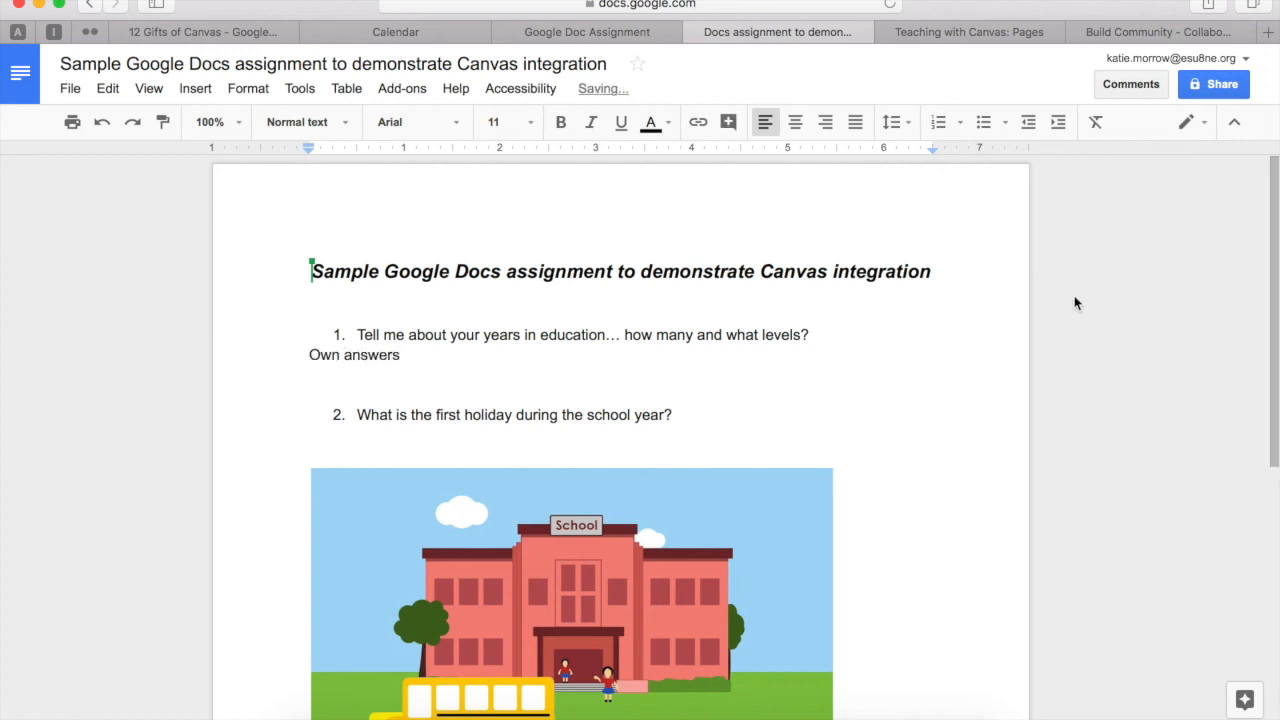
{"action": "scroll", "scroll_direction": "down", "scroll_amount": 3}
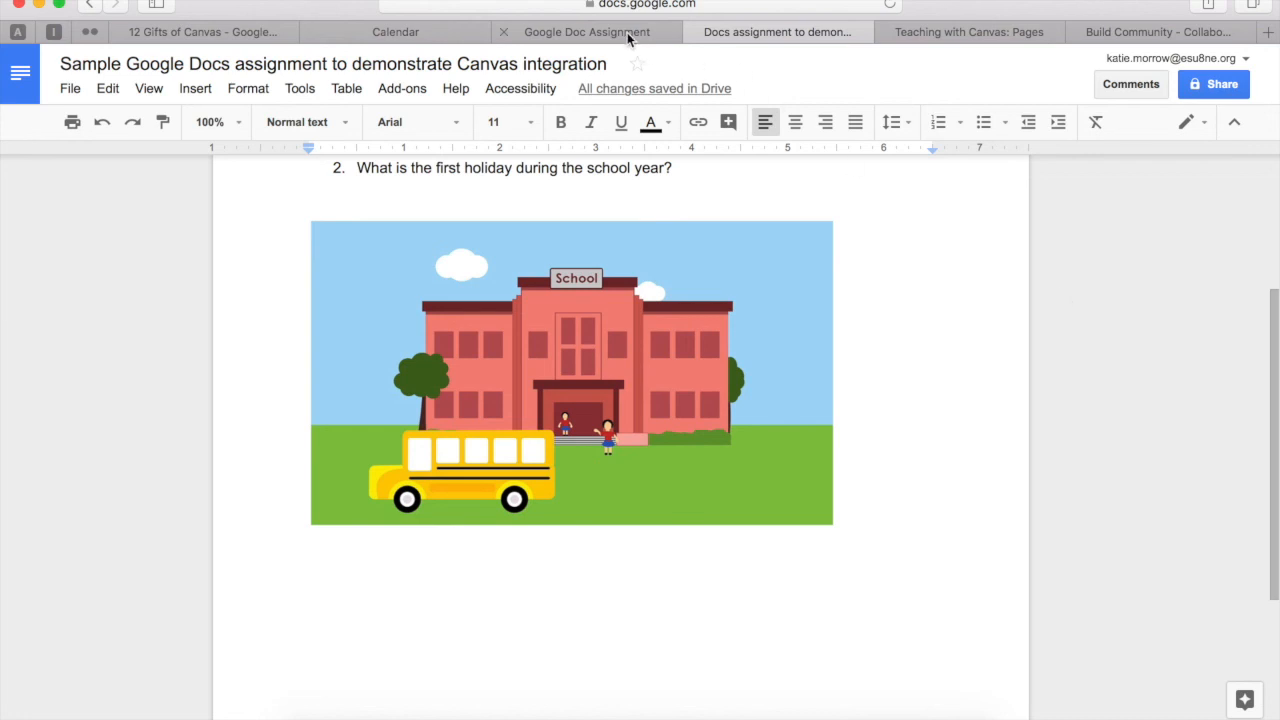
{"action": "left_click", "coordinate": [586, 32]}
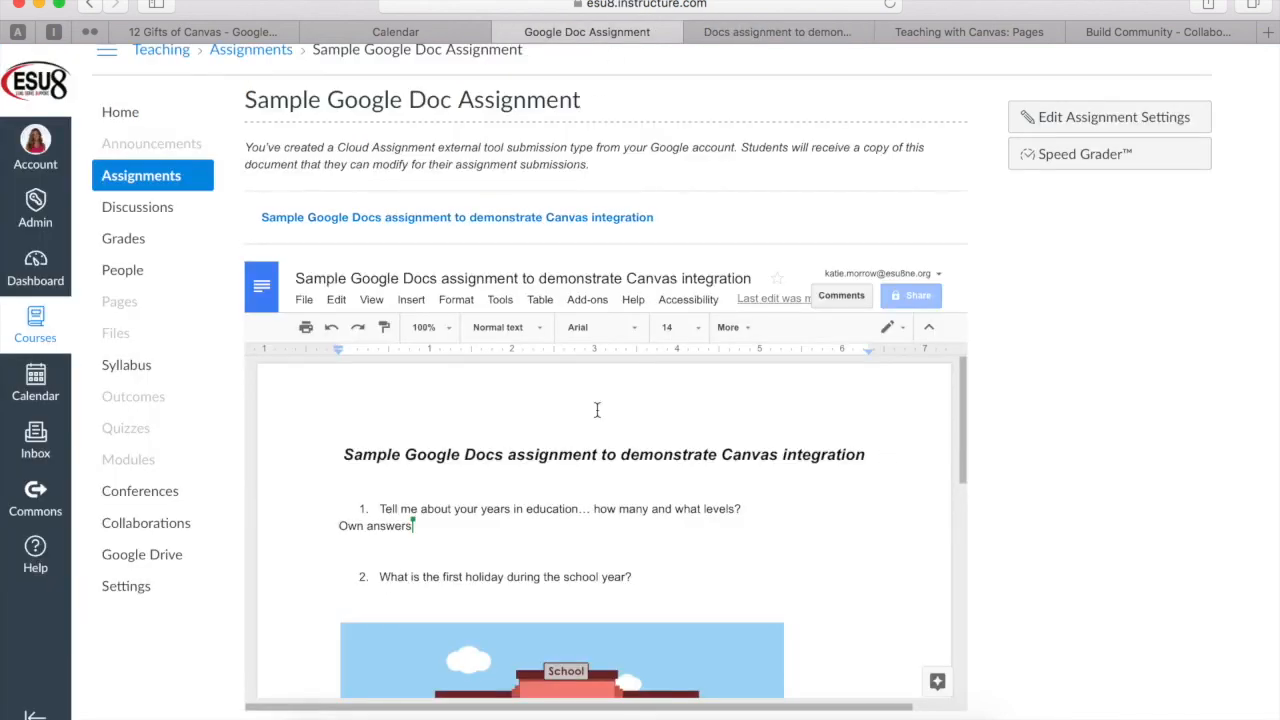
{"action": "mouse_move", "coordinate": [520, 526]}
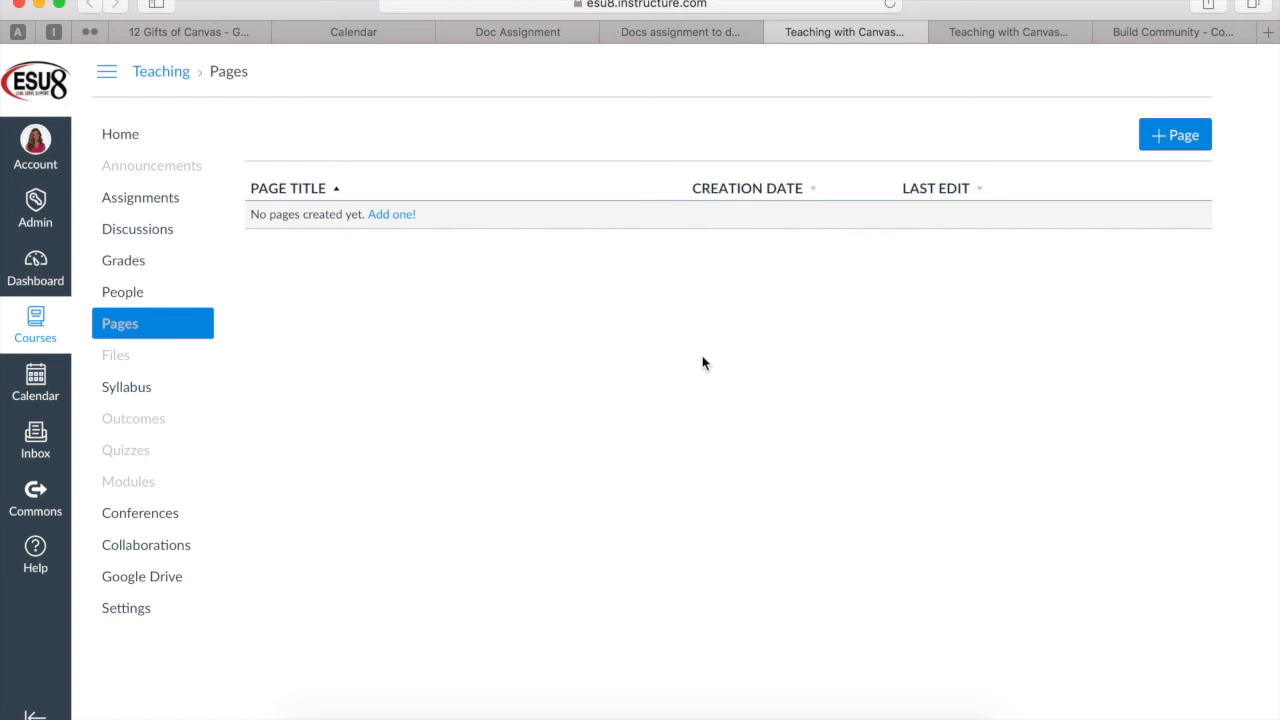
Step: Get the Collaborative Notes wall's blog/website embed code via Share or embed and select it all
{"action": "left_click", "coordinate": [1170, 32]}
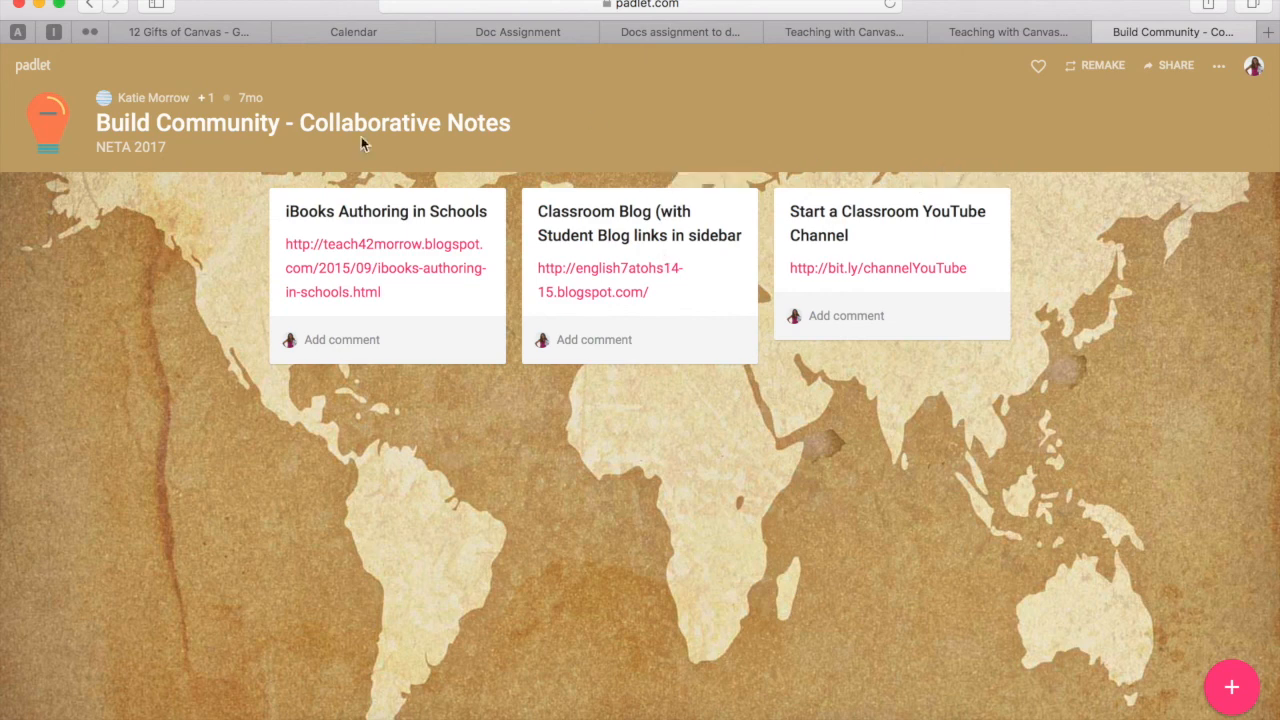
{"action": "mouse_move", "coordinate": [658, 472]}
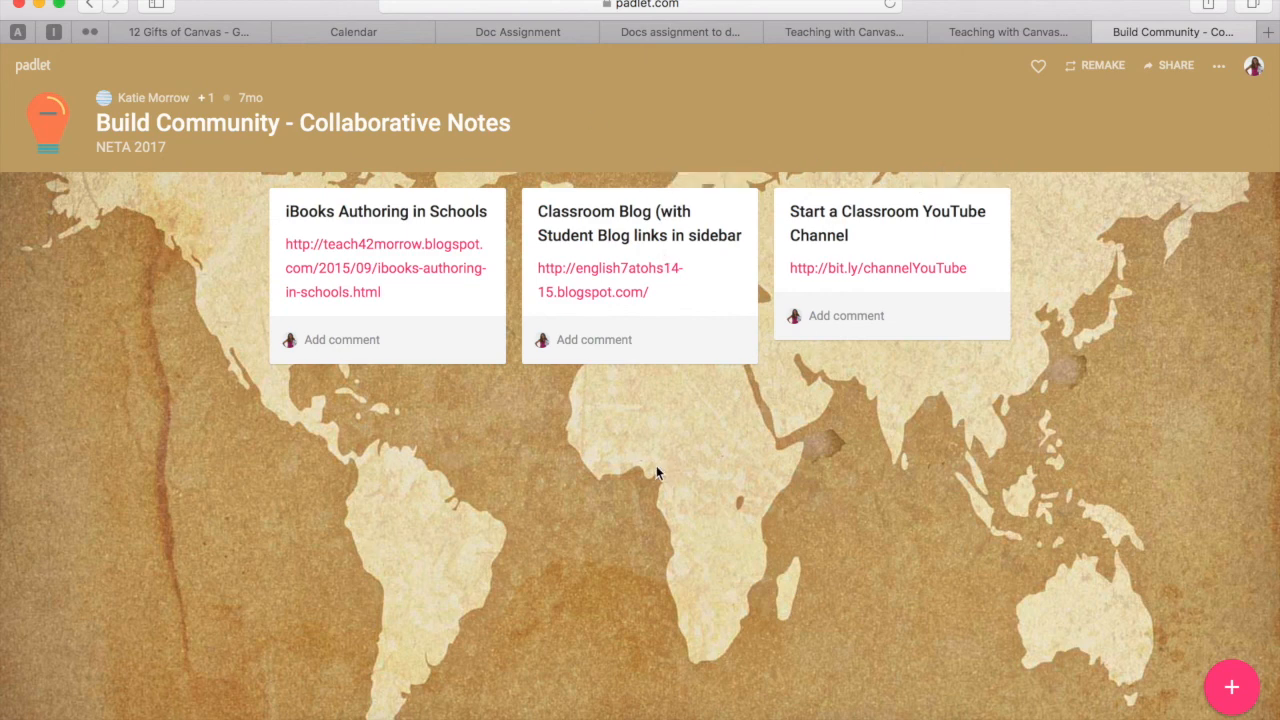
{"action": "mouse_move", "coordinate": [724, 508]}
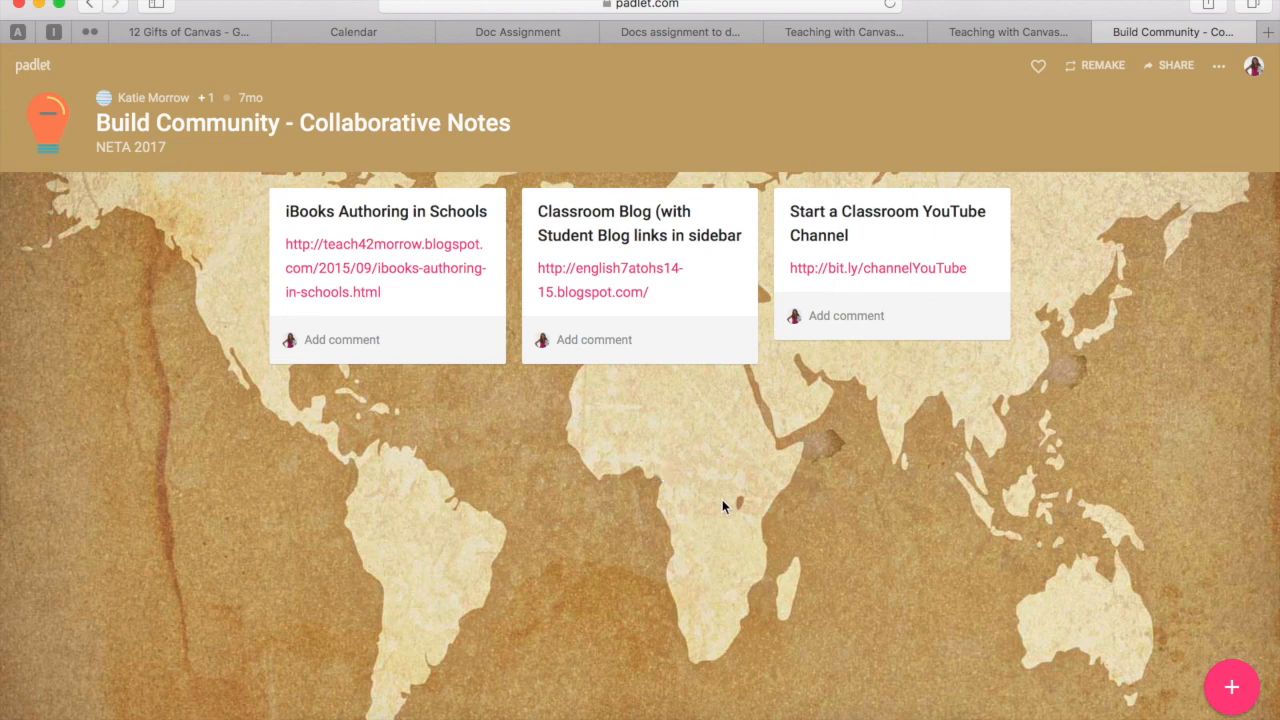
{"action": "mouse_move", "coordinate": [908, 420]}
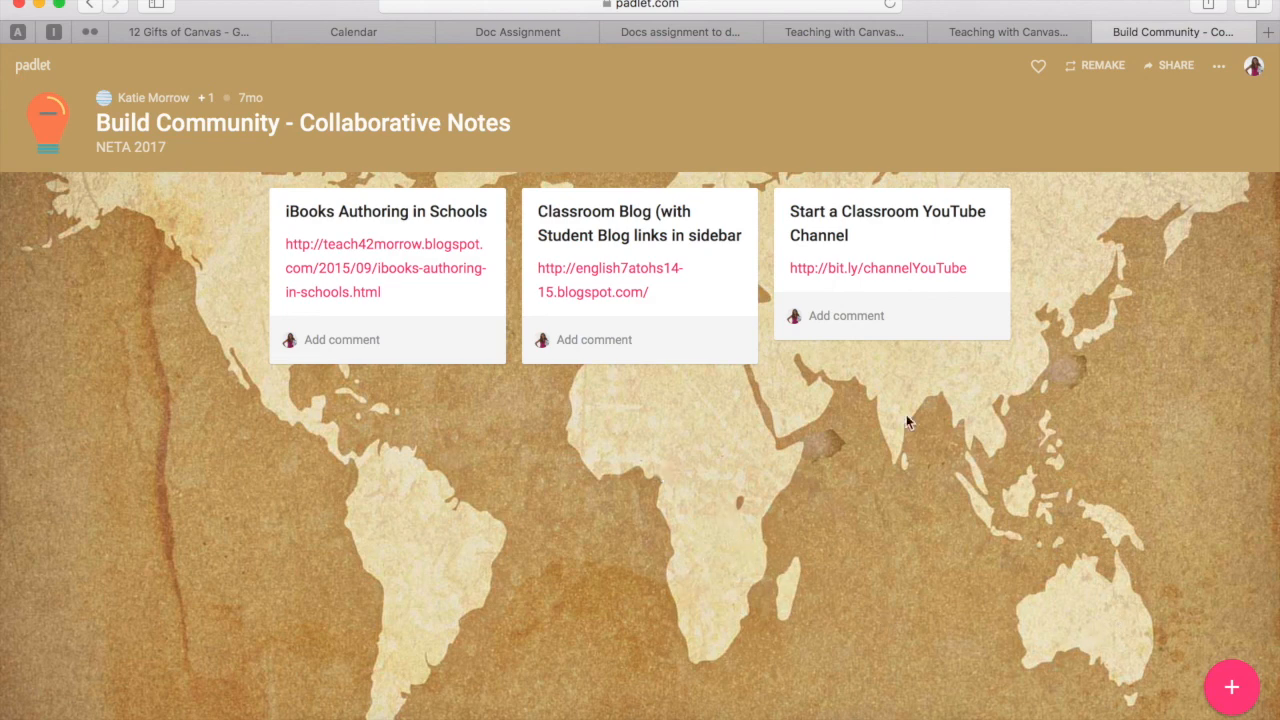
{"action": "left_click", "coordinate": [1218, 64]}
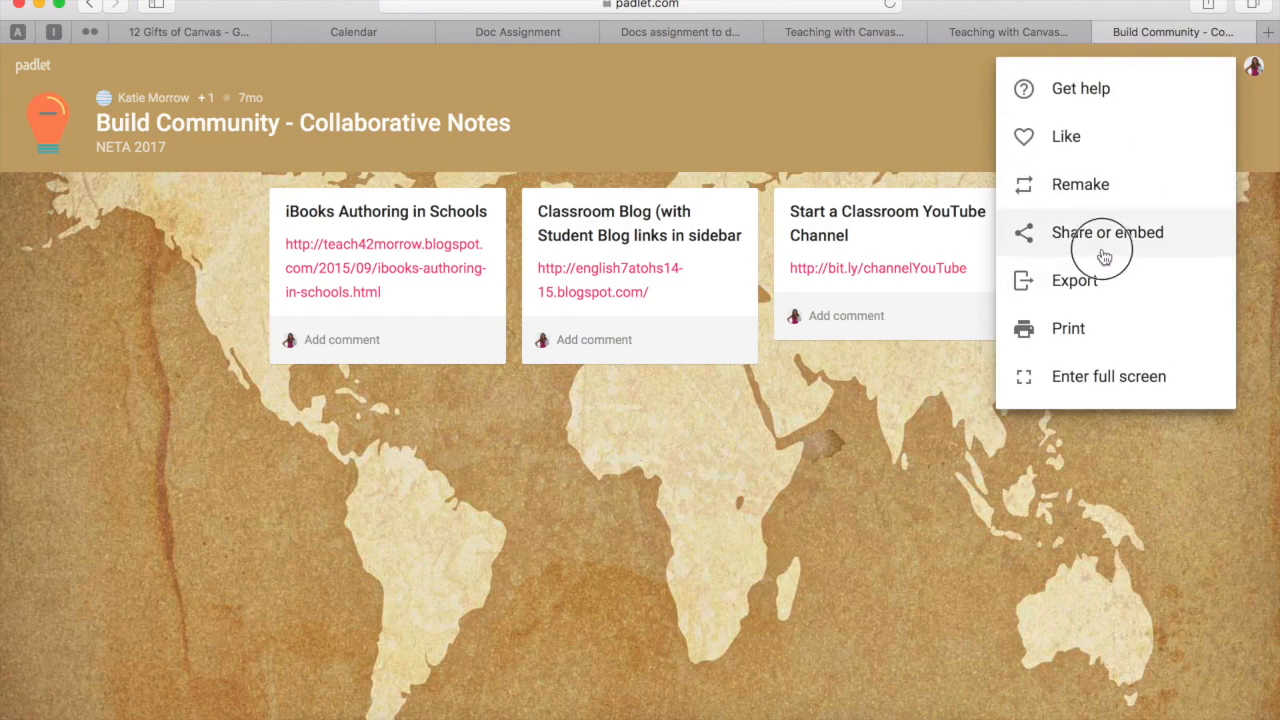
{"action": "left_click", "coordinate": [1108, 232]}
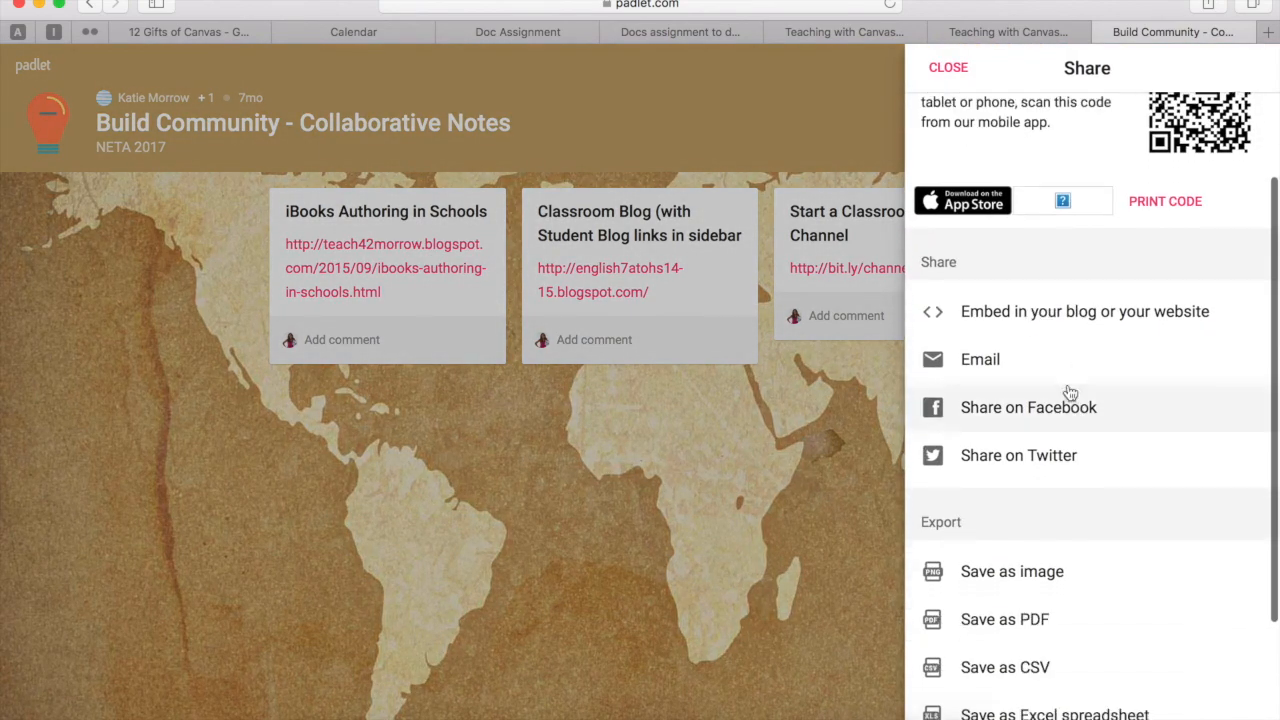
{"action": "left_click", "coordinate": [1084, 312]}
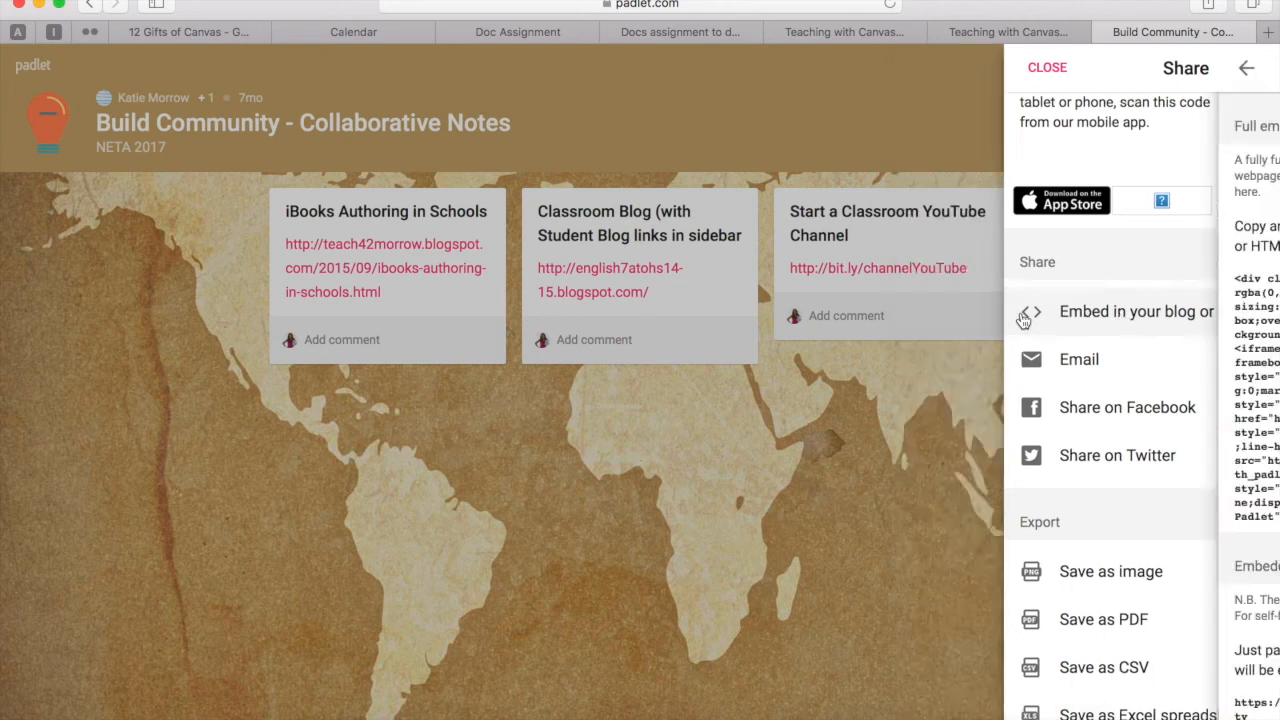
{"action": "left_click", "coordinate": [1136, 312]}
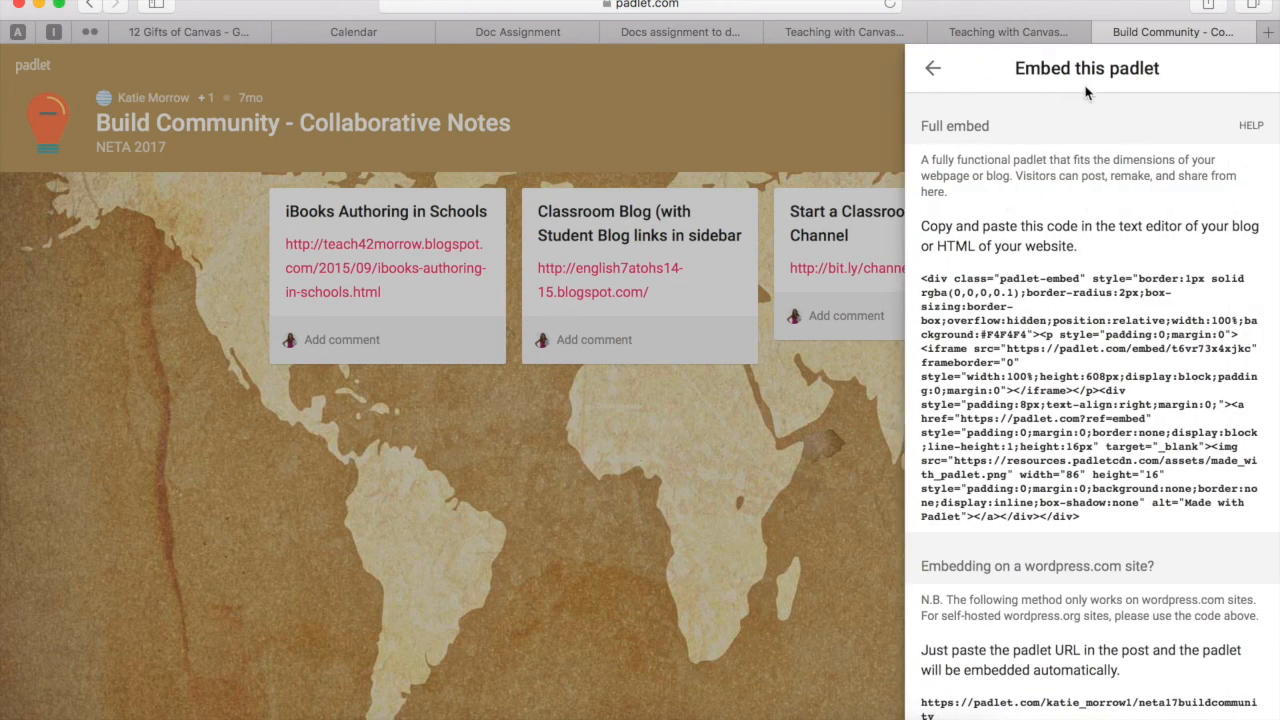
{"action": "mouse_move", "coordinate": [830, 230]}
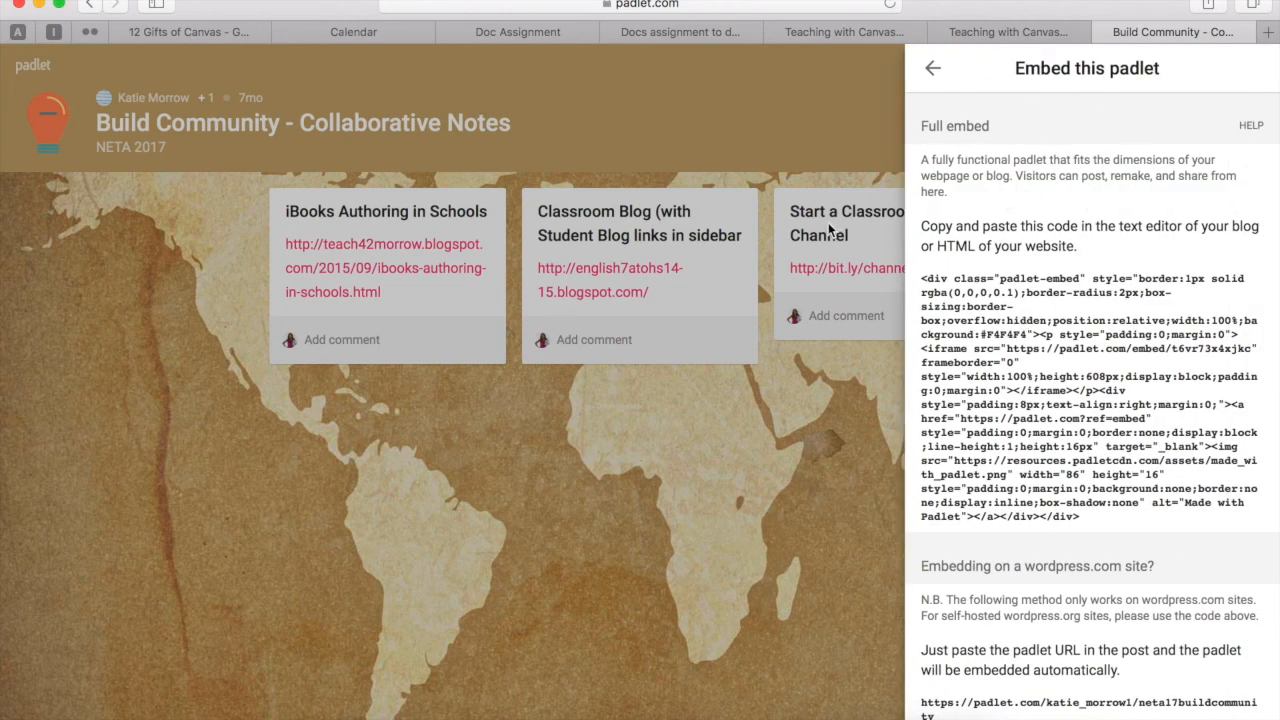
{"action": "double_click", "coordinate": [984, 308]}
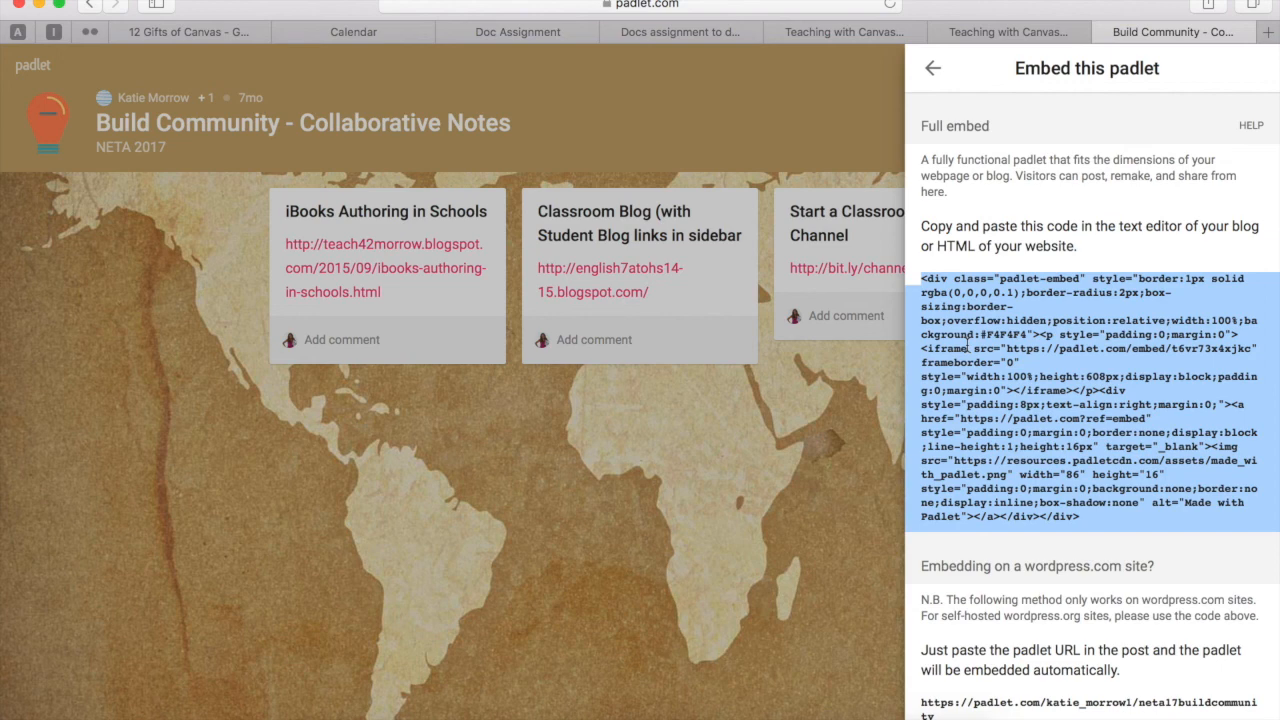
{"action": "left_click", "coordinate": [1004, 32]}
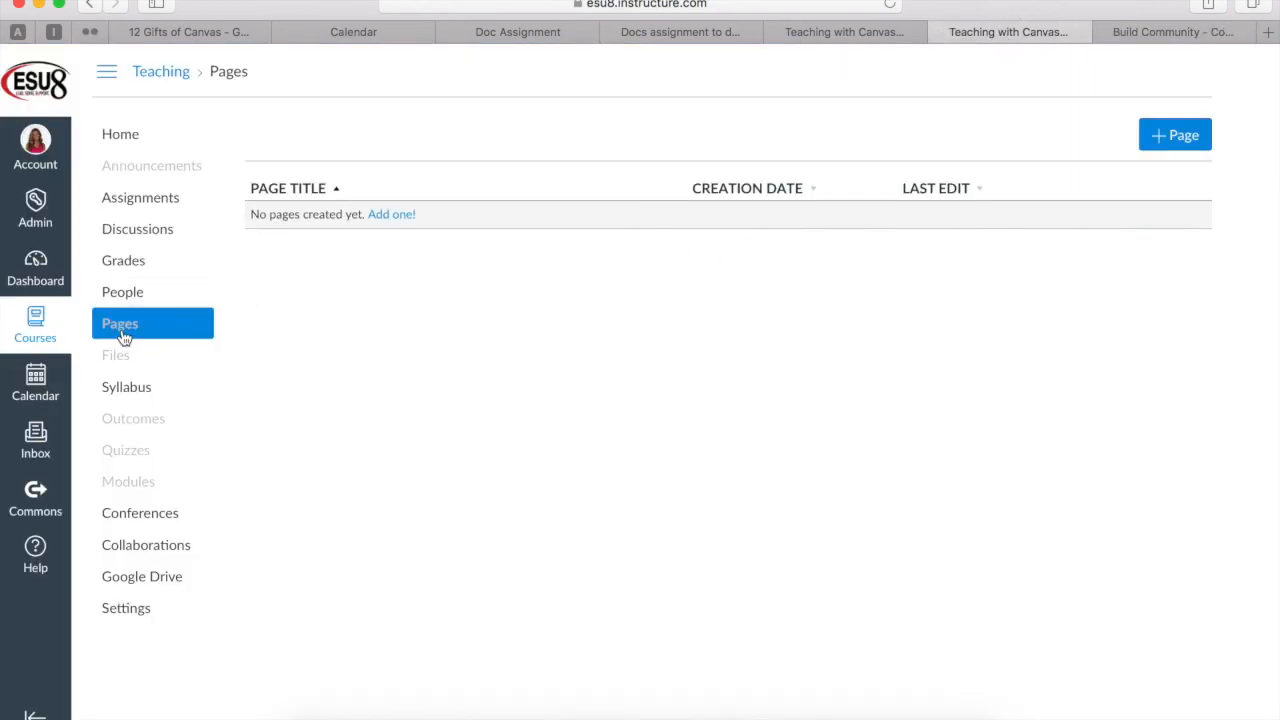
{"action": "mouse_move", "coordinate": [1028, 204]}
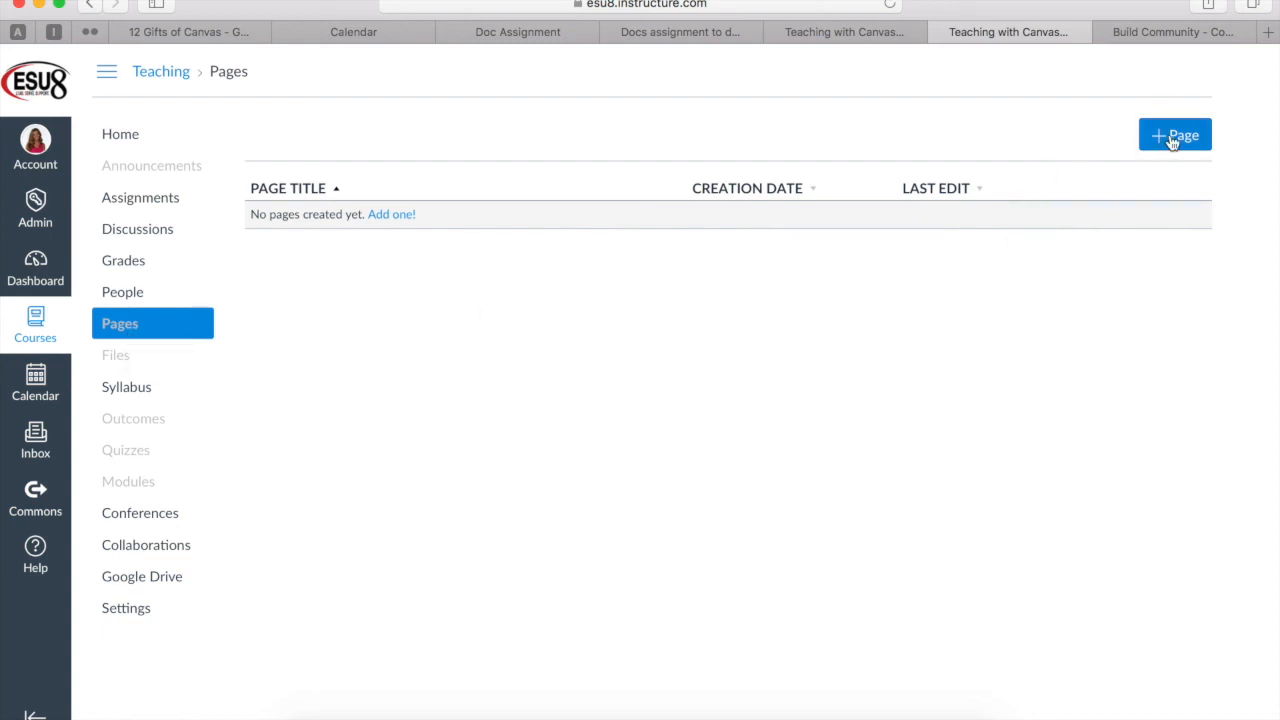
Step: Create the page 'Collaborative Padlet Wall' with the embed code pasted into its HTML and save it
{"action": "left_click", "coordinate": [1174, 136]}
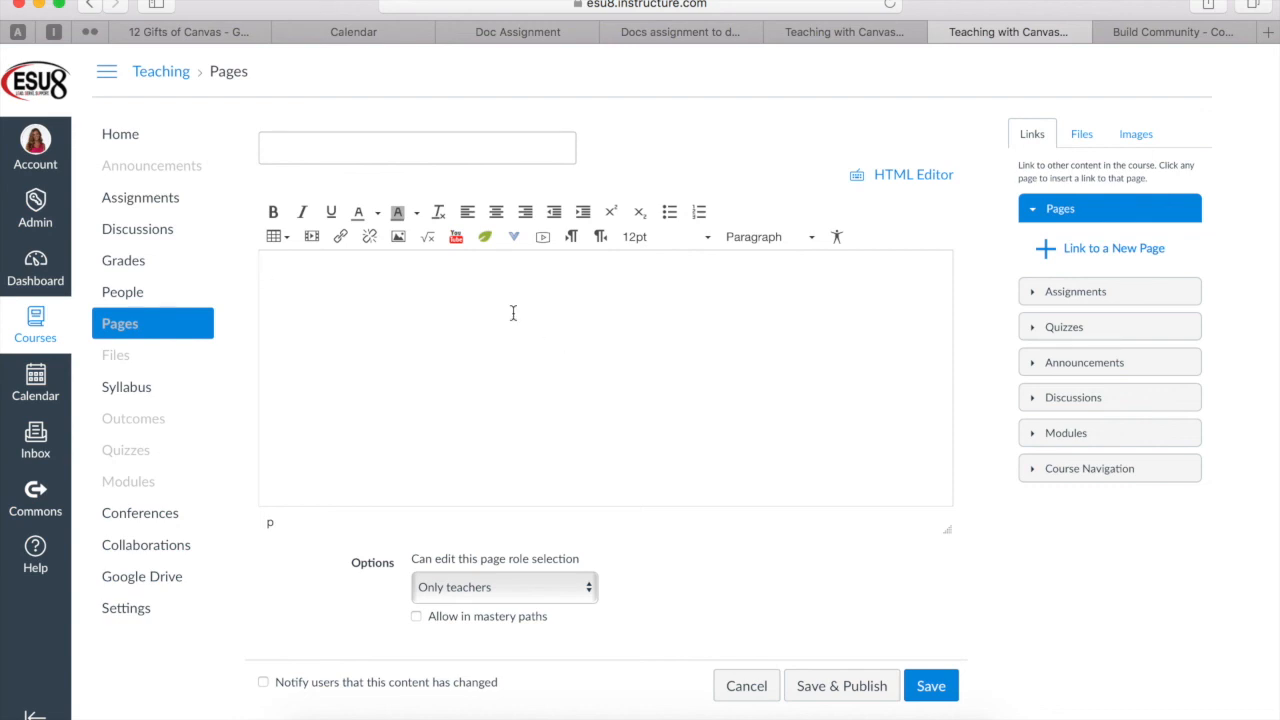
{"action": "left_click", "coordinate": [416, 148]}
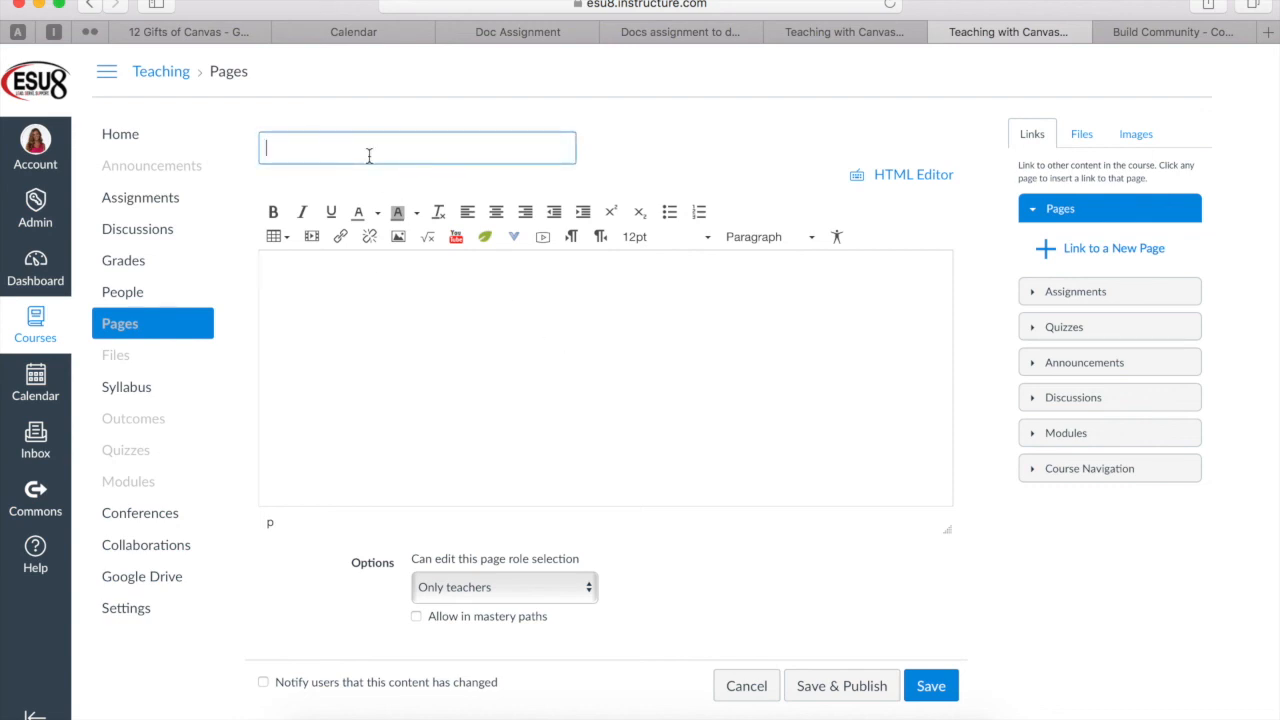
{"action": "type", "text": "Collaborative Padlet"}
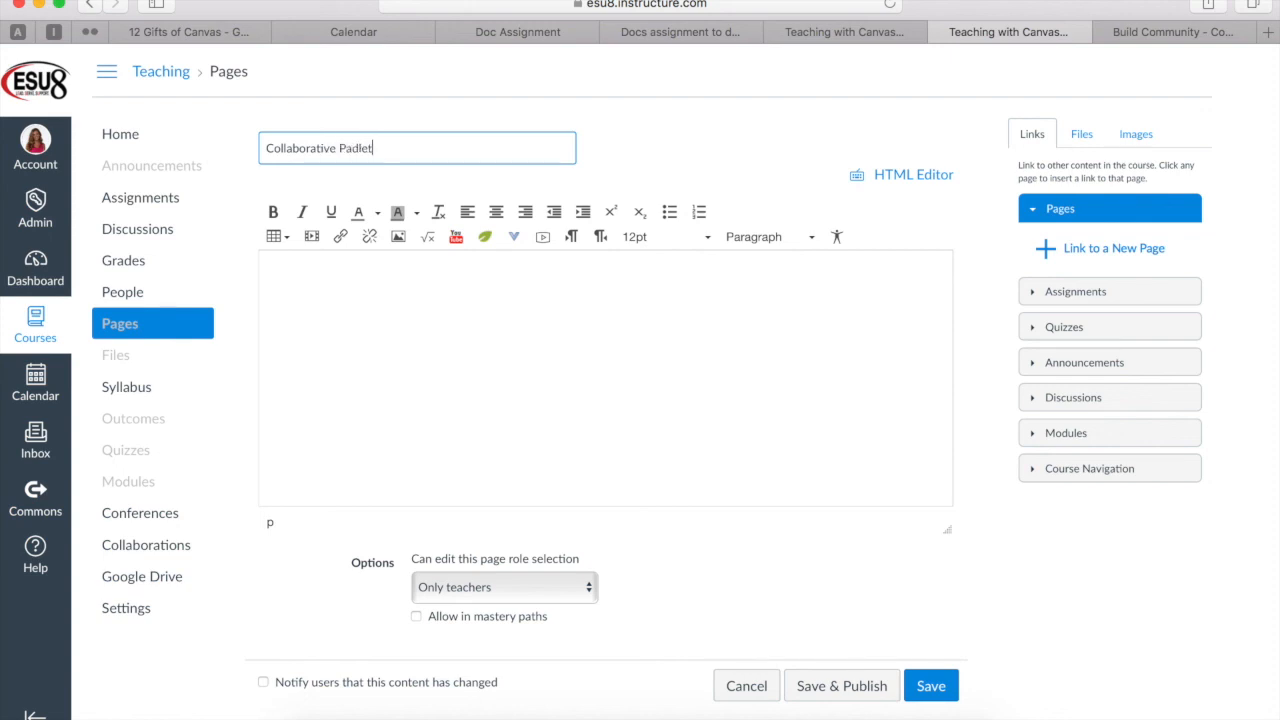
{"action": "type", "text": "Wall"}
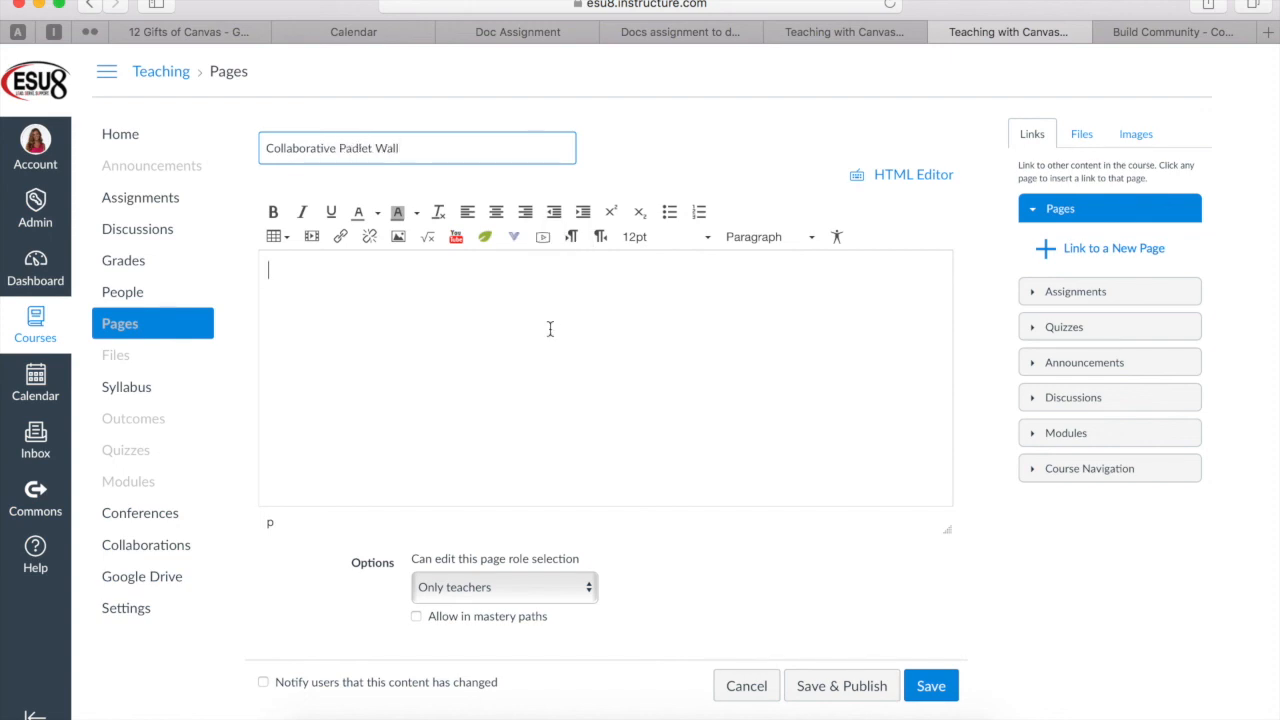
{"action": "mouse_move", "coordinate": [898, 256]}
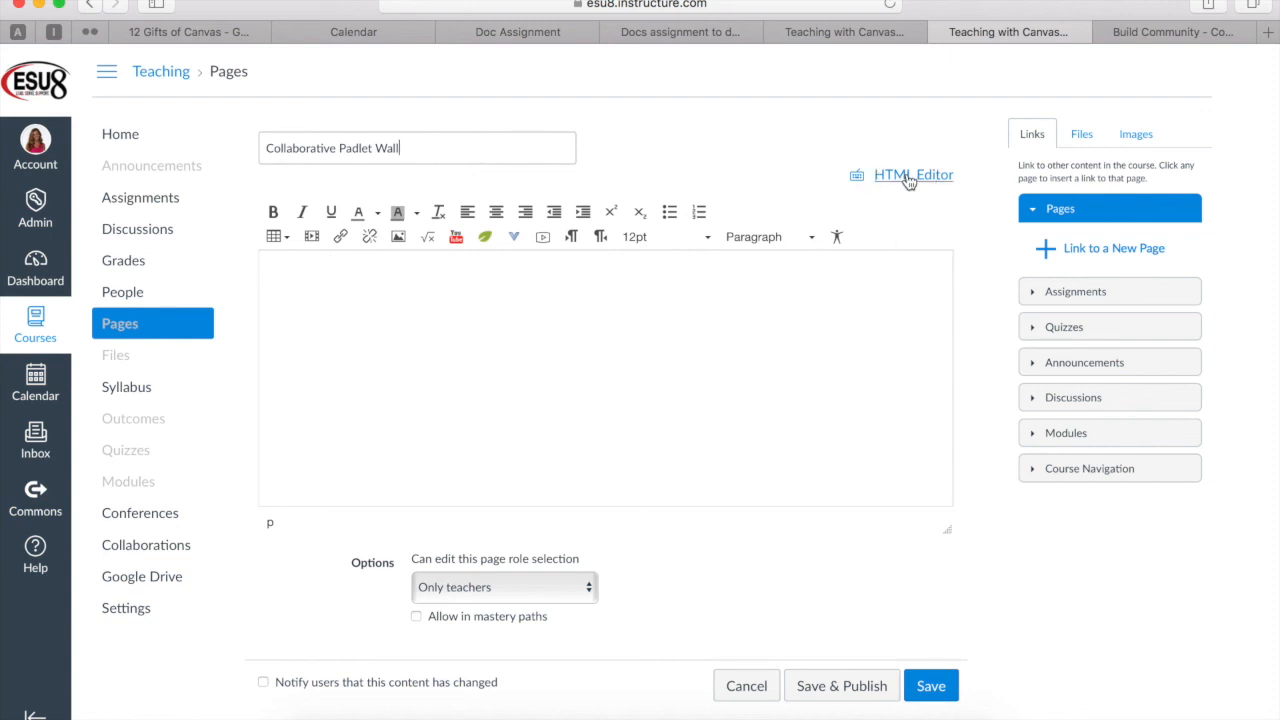
{"action": "left_click", "coordinate": [912, 174]}
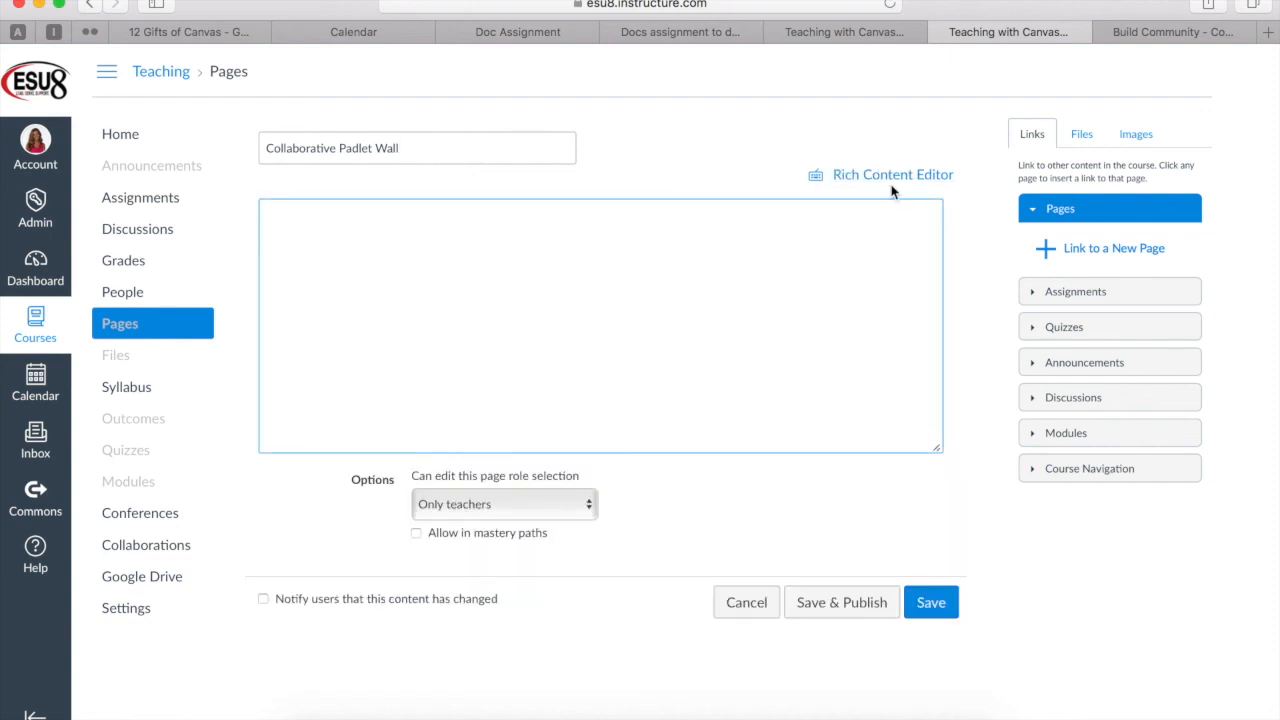
{"action": "mouse_move", "coordinate": [892, 174]}
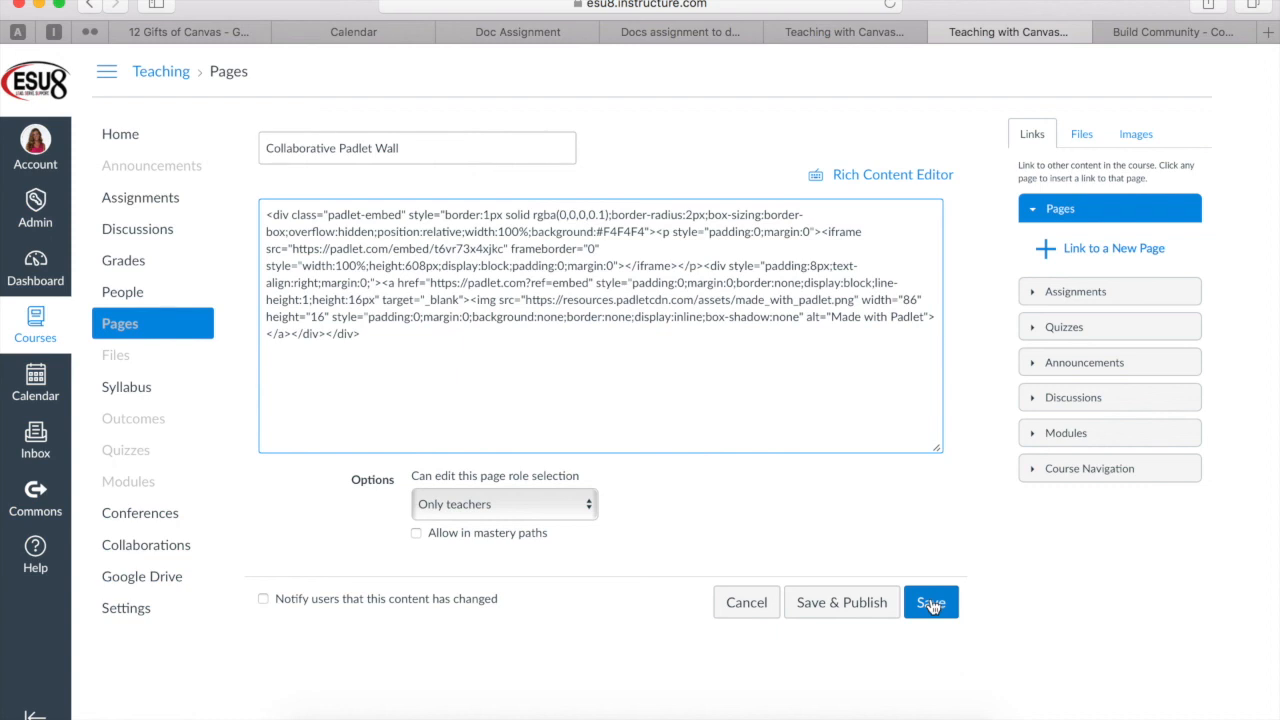
{"action": "left_click", "coordinate": [930, 602]}
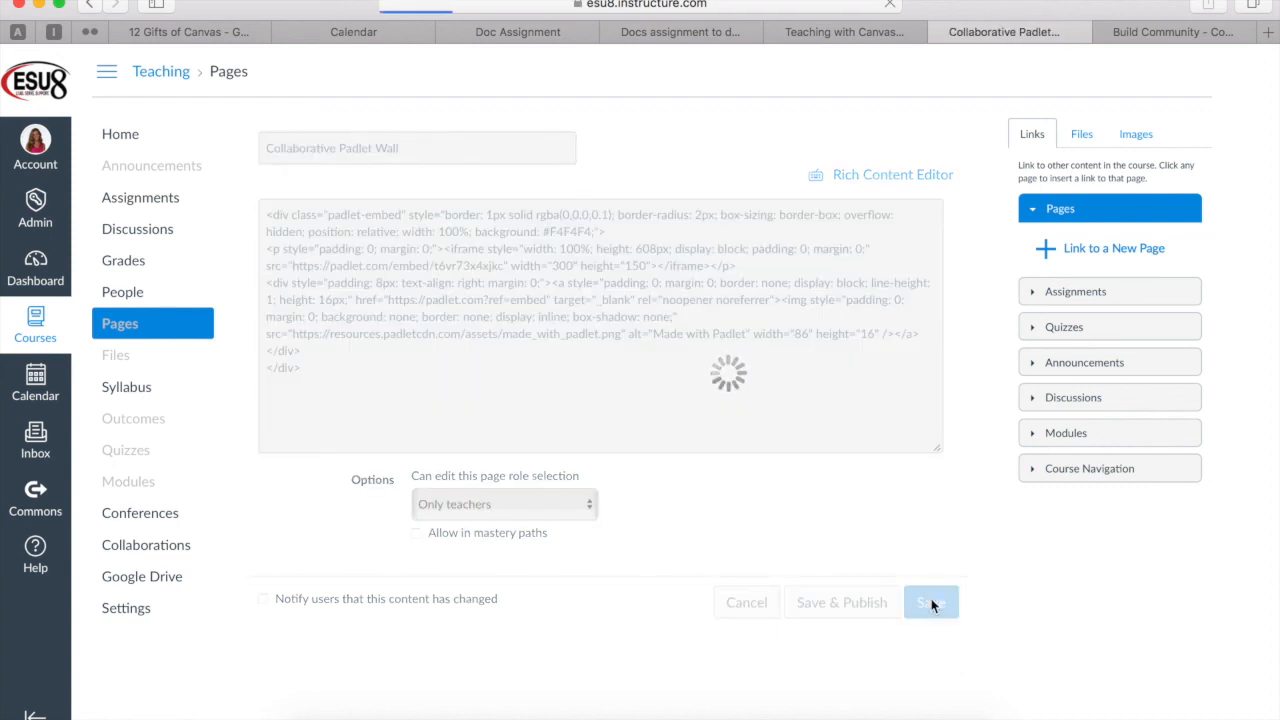
Step: Draft a post titled 'My idea' in the embedded Padlet, checking and closing the attachment options
{"action": "left_click", "coordinate": [928, 602]}
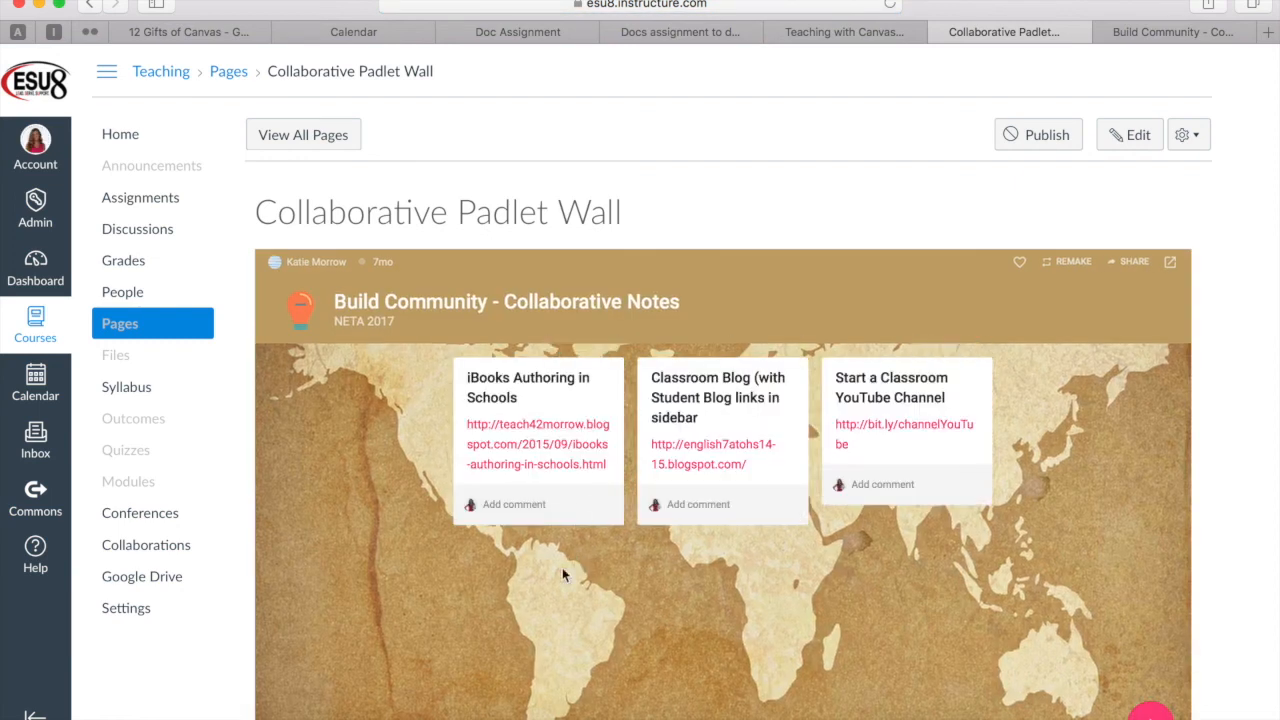
{"action": "scroll", "scroll_direction": "down", "scroll_amount": 3}
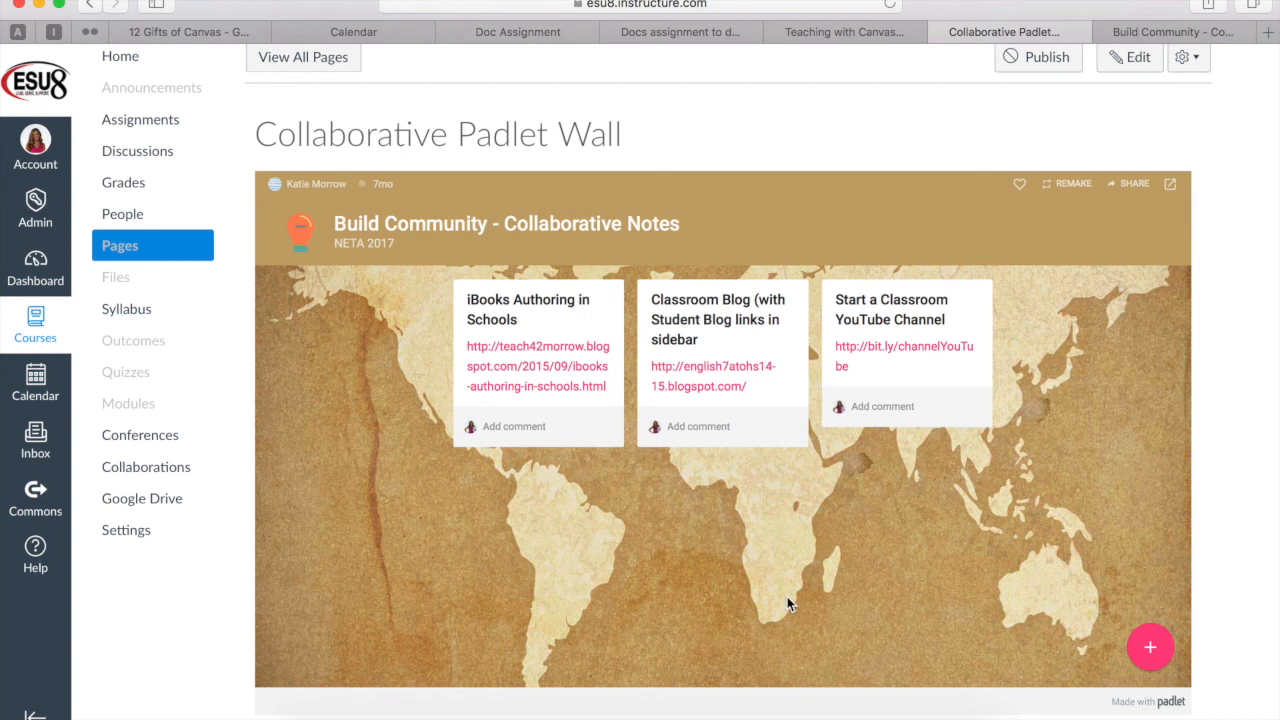
{"action": "mouse_move", "coordinate": [1024, 644]}
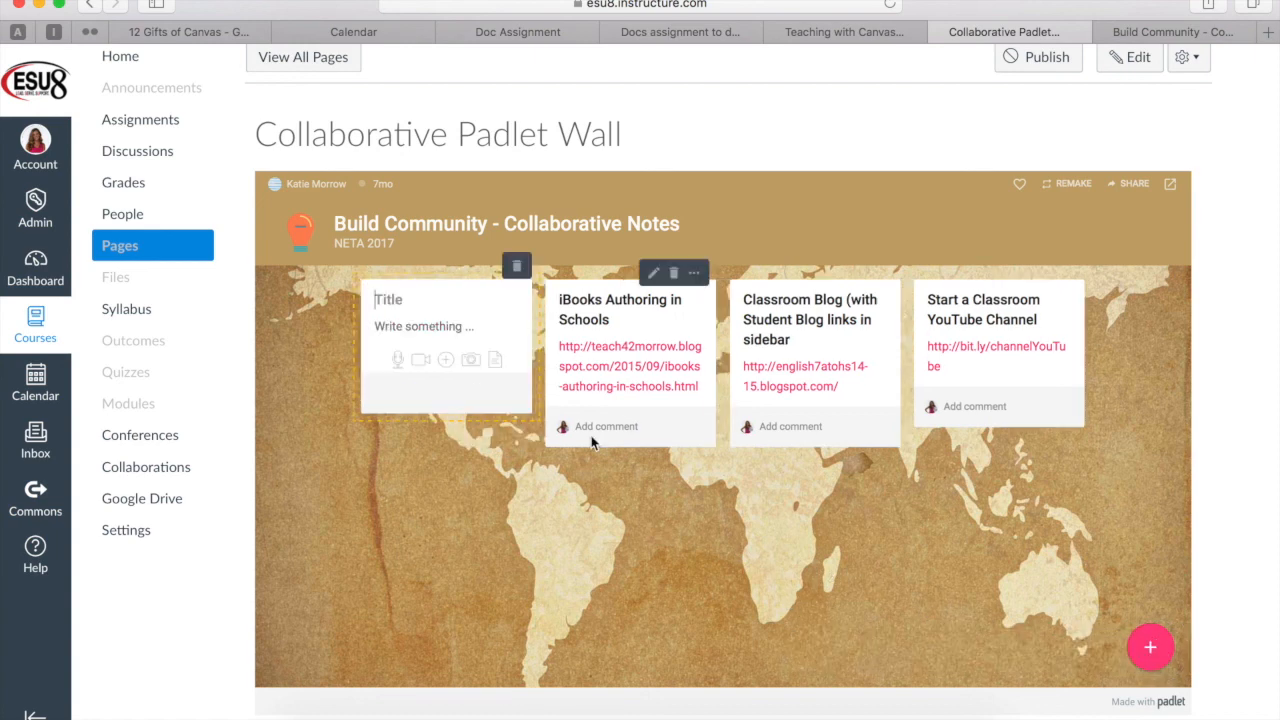
{"action": "left_click", "coordinate": [416, 300]}
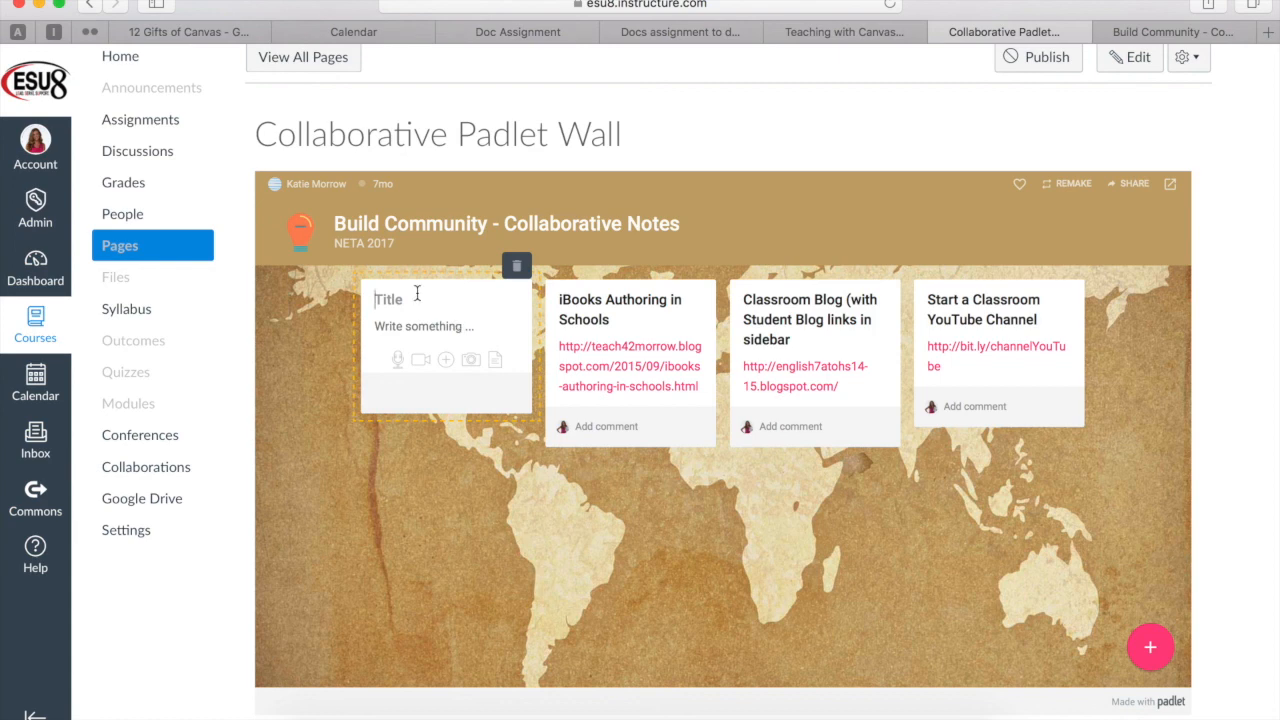
{"action": "type", "text": "My idea"}
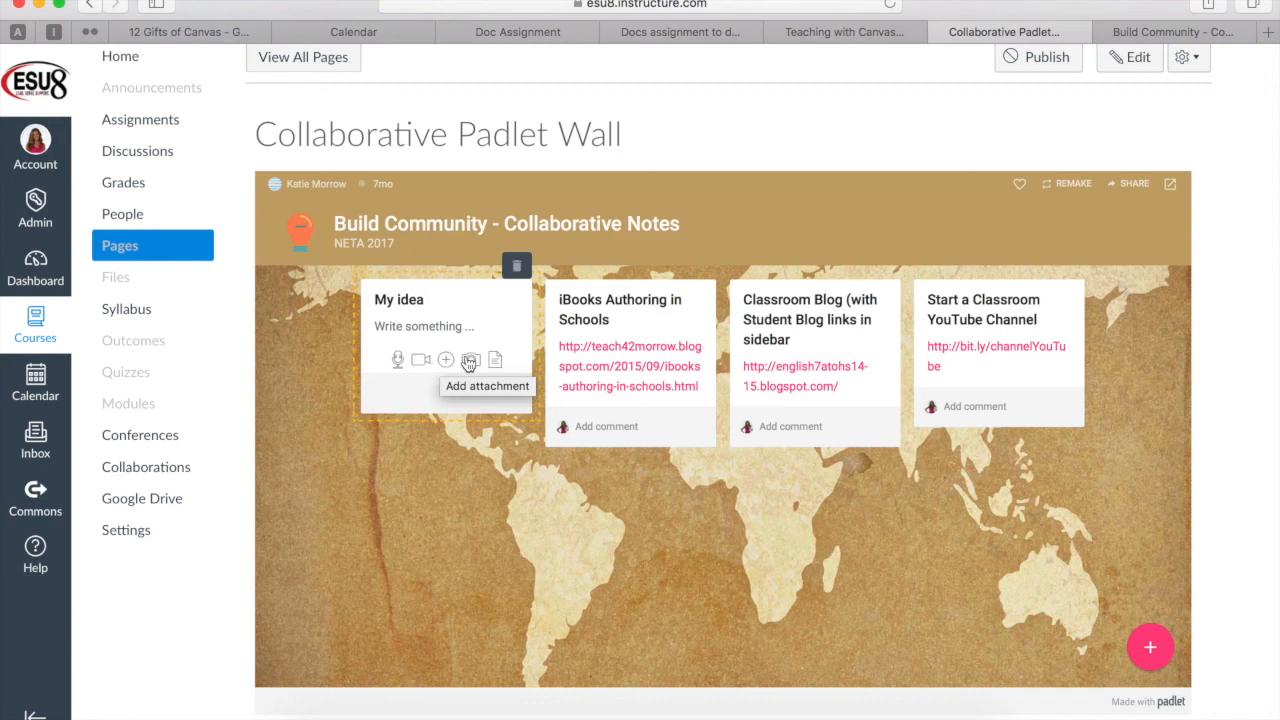
{"action": "mouse_move", "coordinate": [408, 376]}
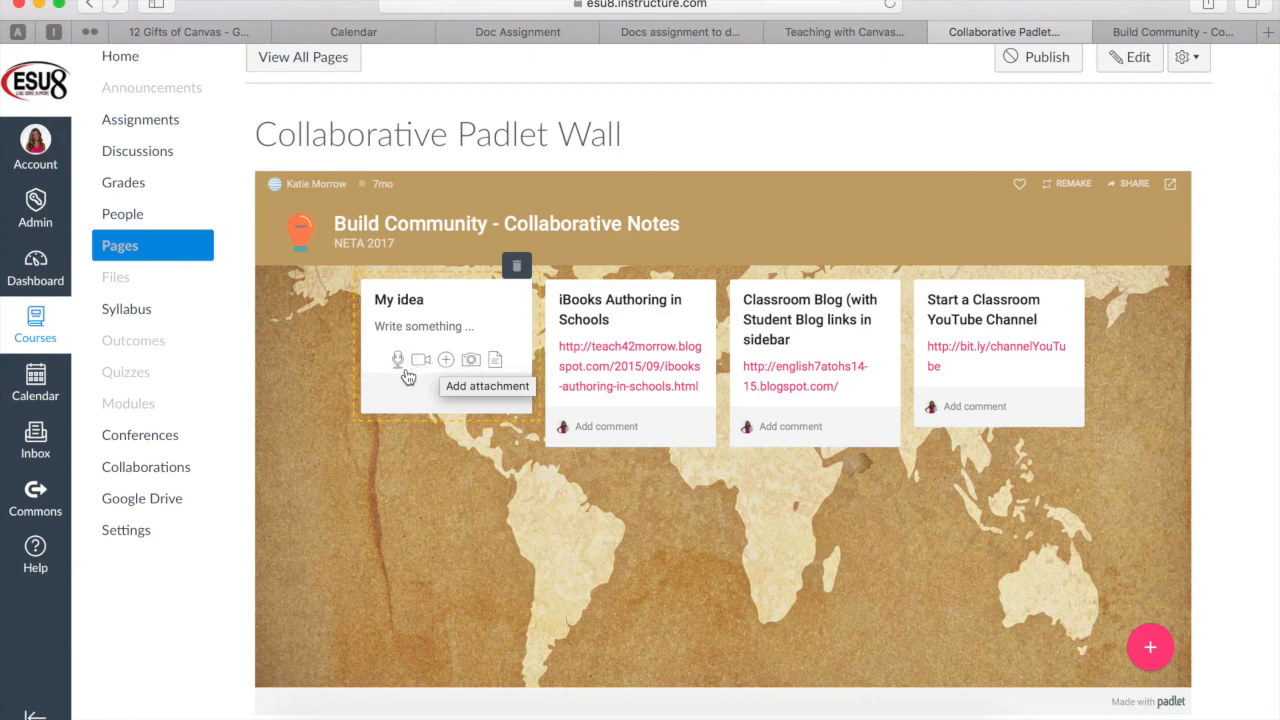
{"action": "left_click", "coordinate": [398, 360]}
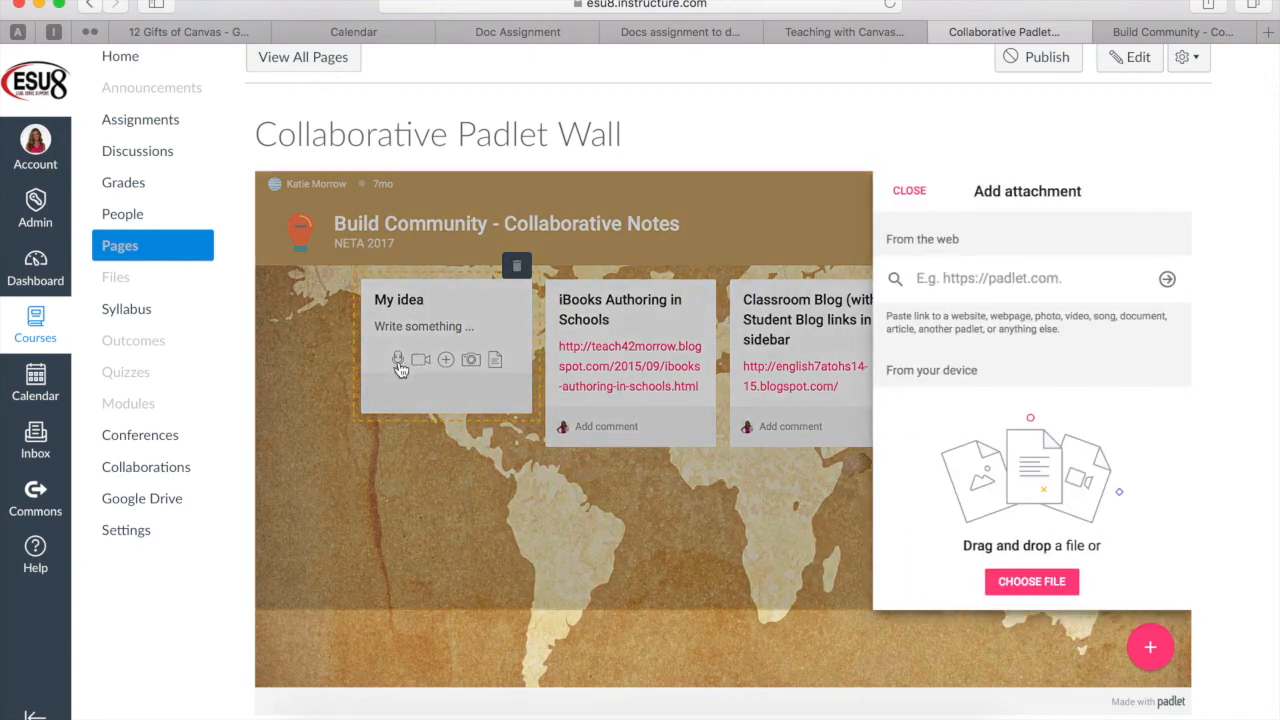
{"action": "left_click", "coordinate": [908, 190]}
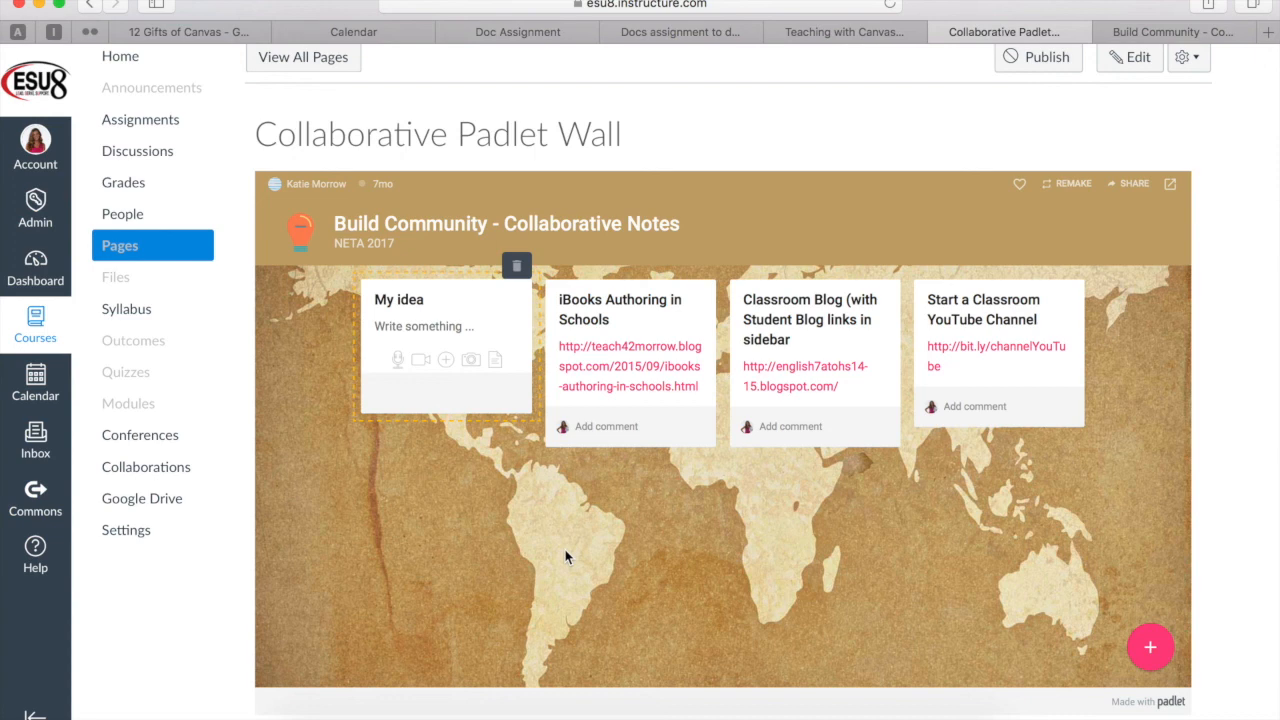
{"action": "mouse_move", "coordinate": [844, 530]}
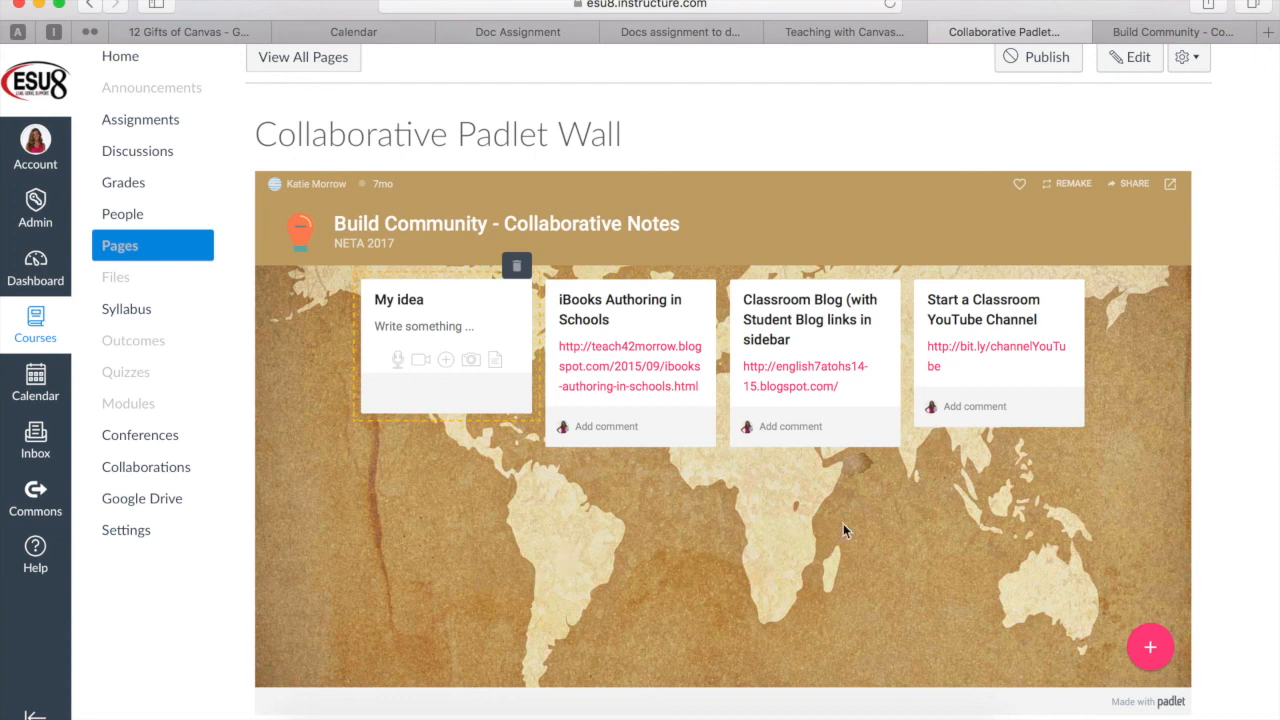